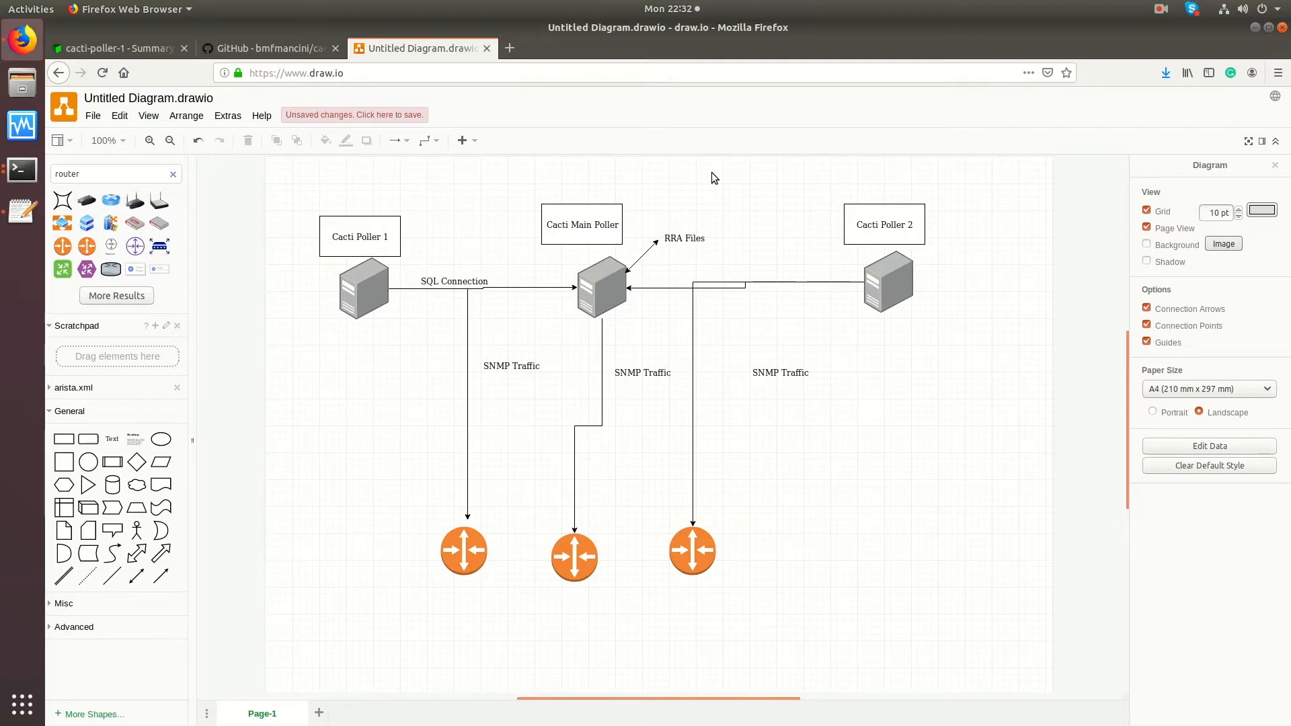
mouse_move(762, 357)
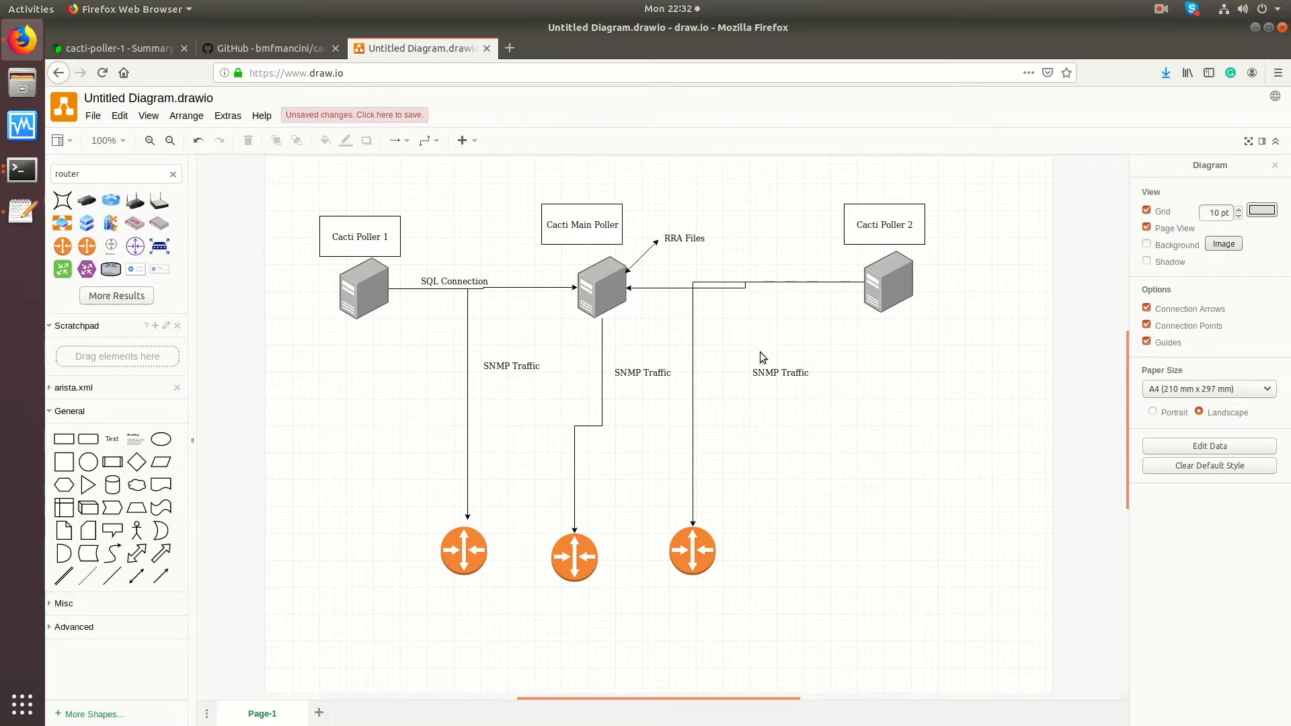
mouse_move(793, 504)
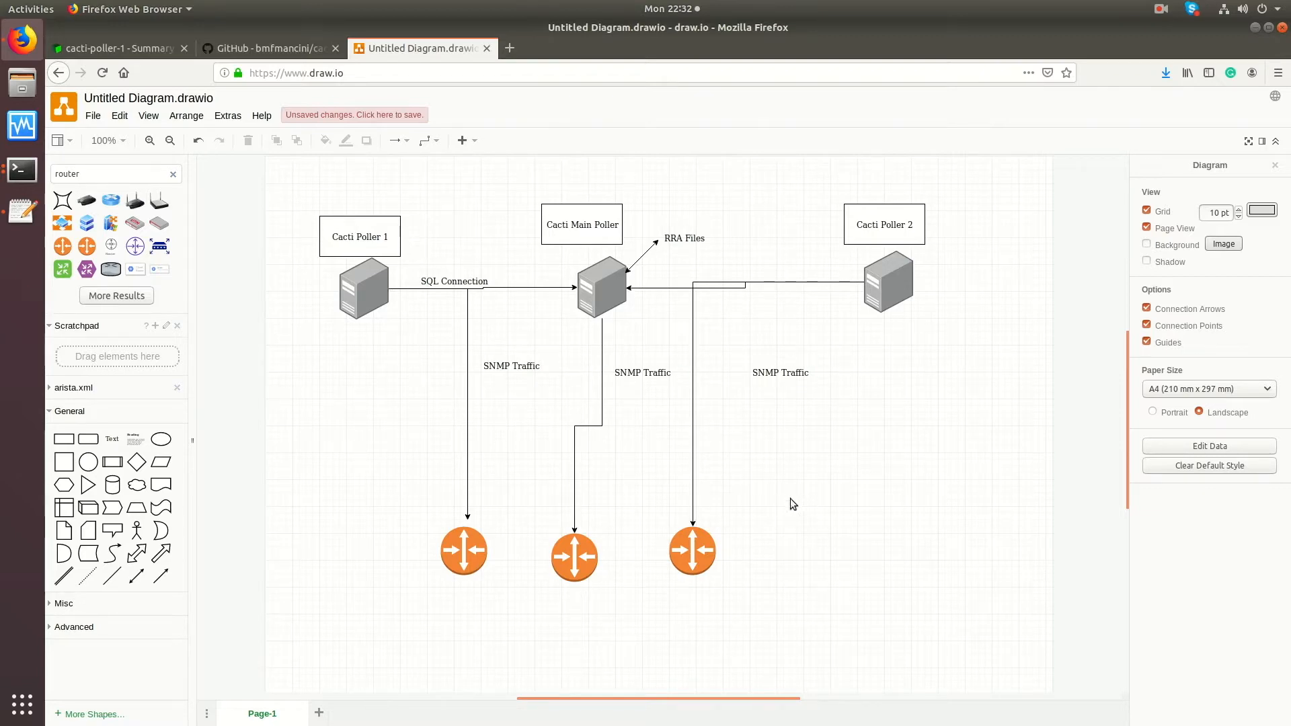
mouse_move(489, 177)
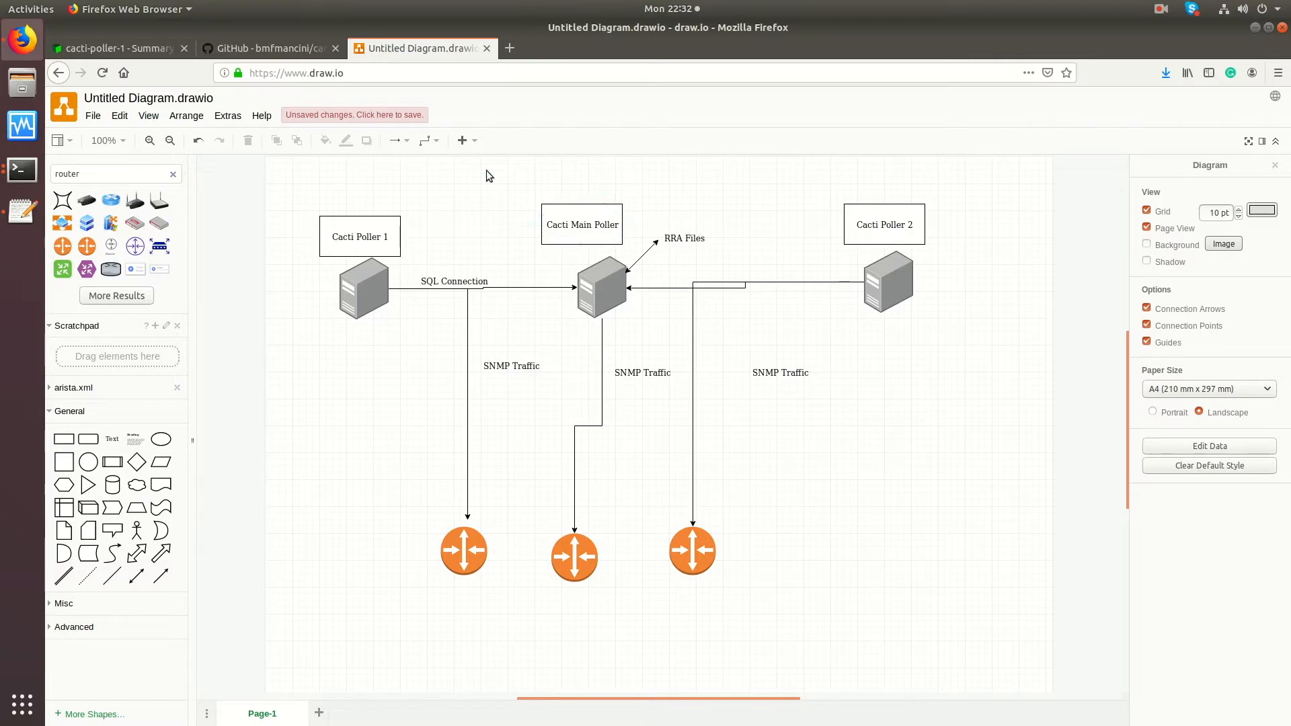
mouse_move(886, 513)
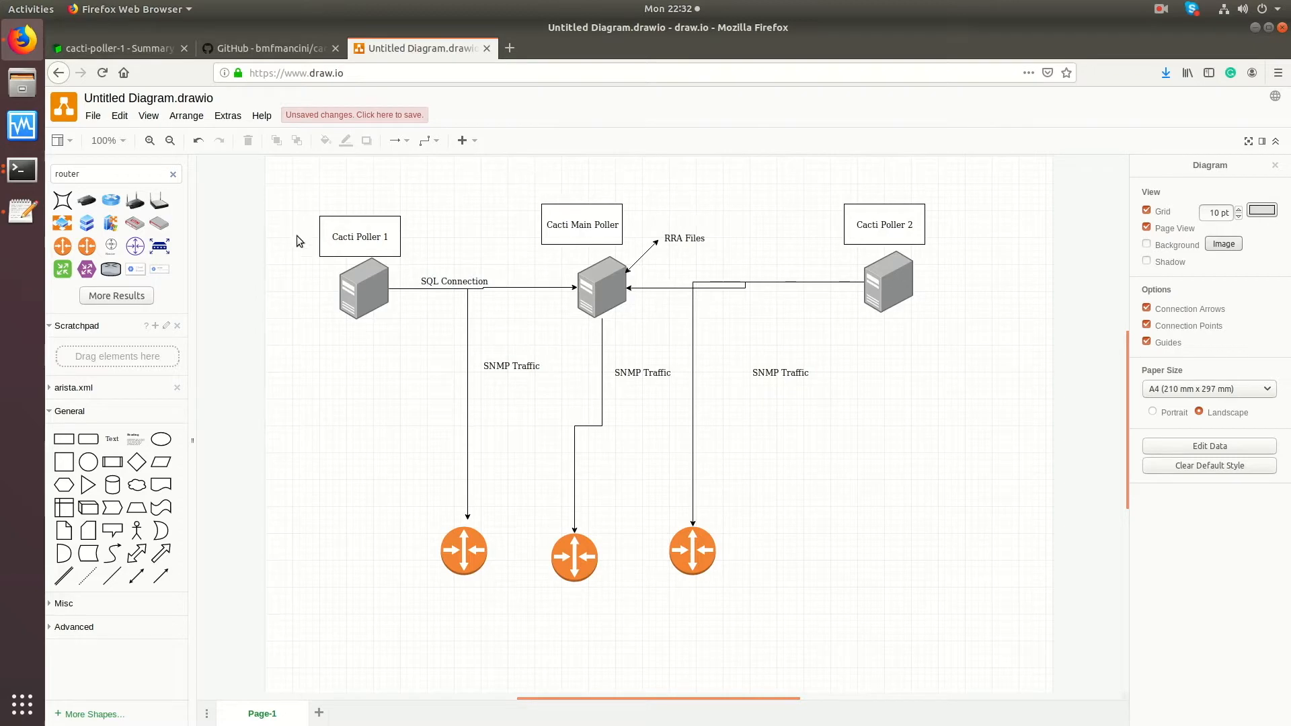
mouse_move(801, 202)
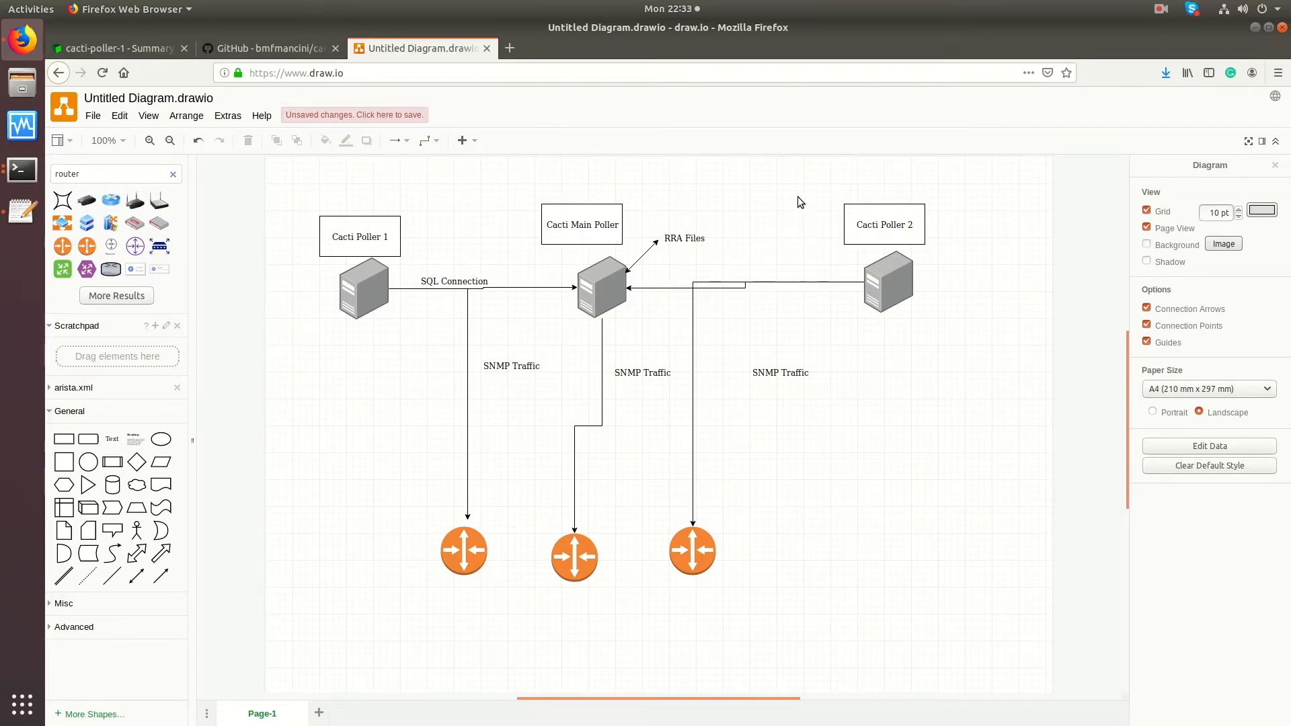
mouse_move(573, 570)
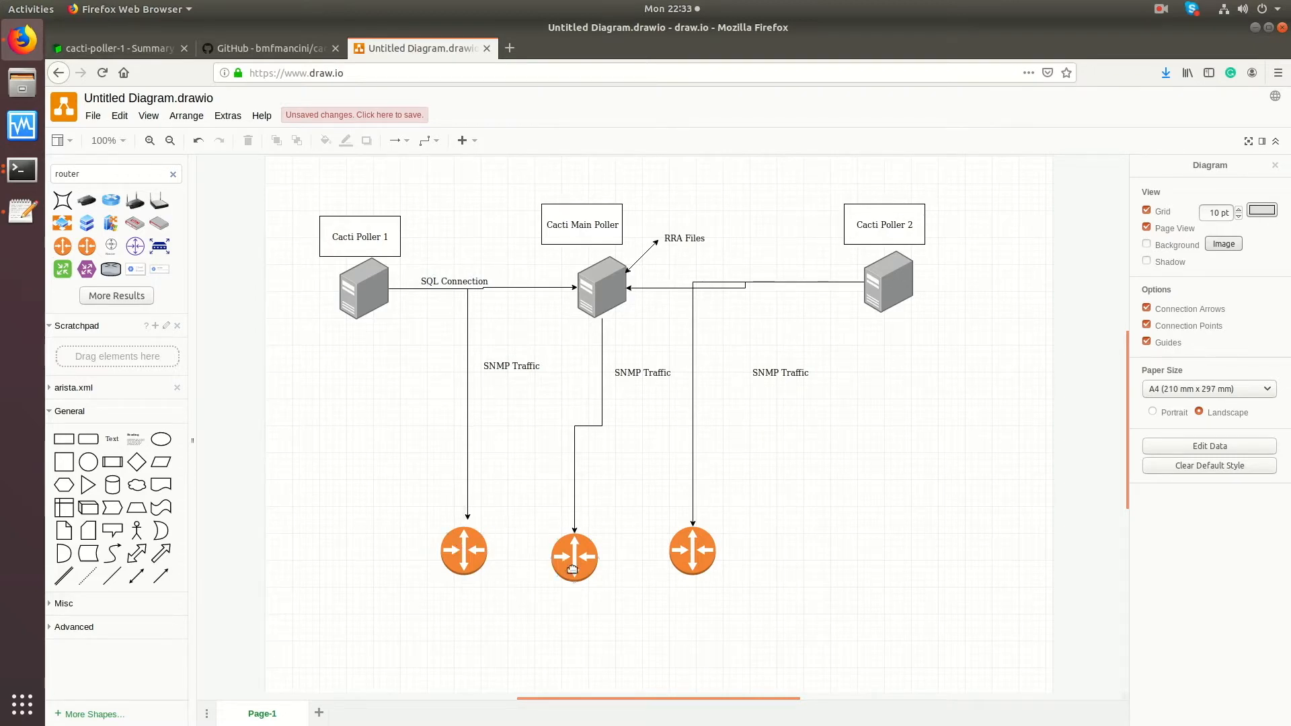
mouse_move(429, 458)
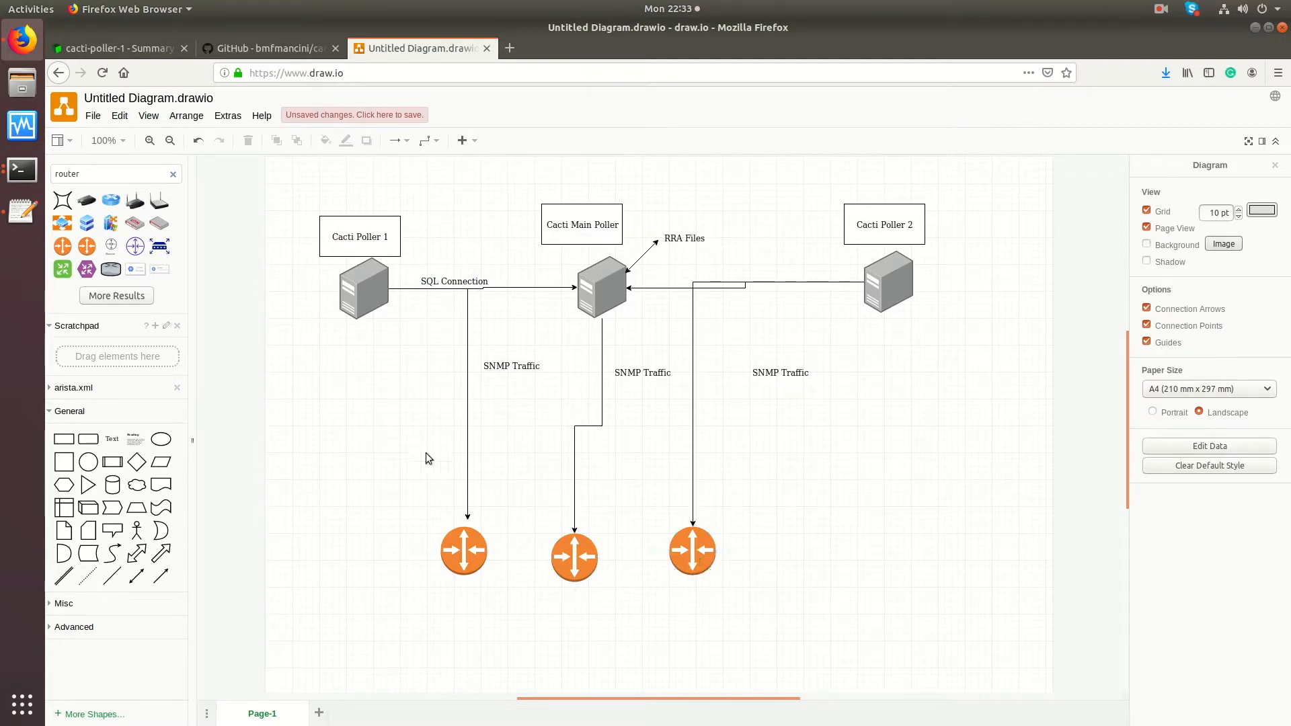
mouse_move(520, 560)
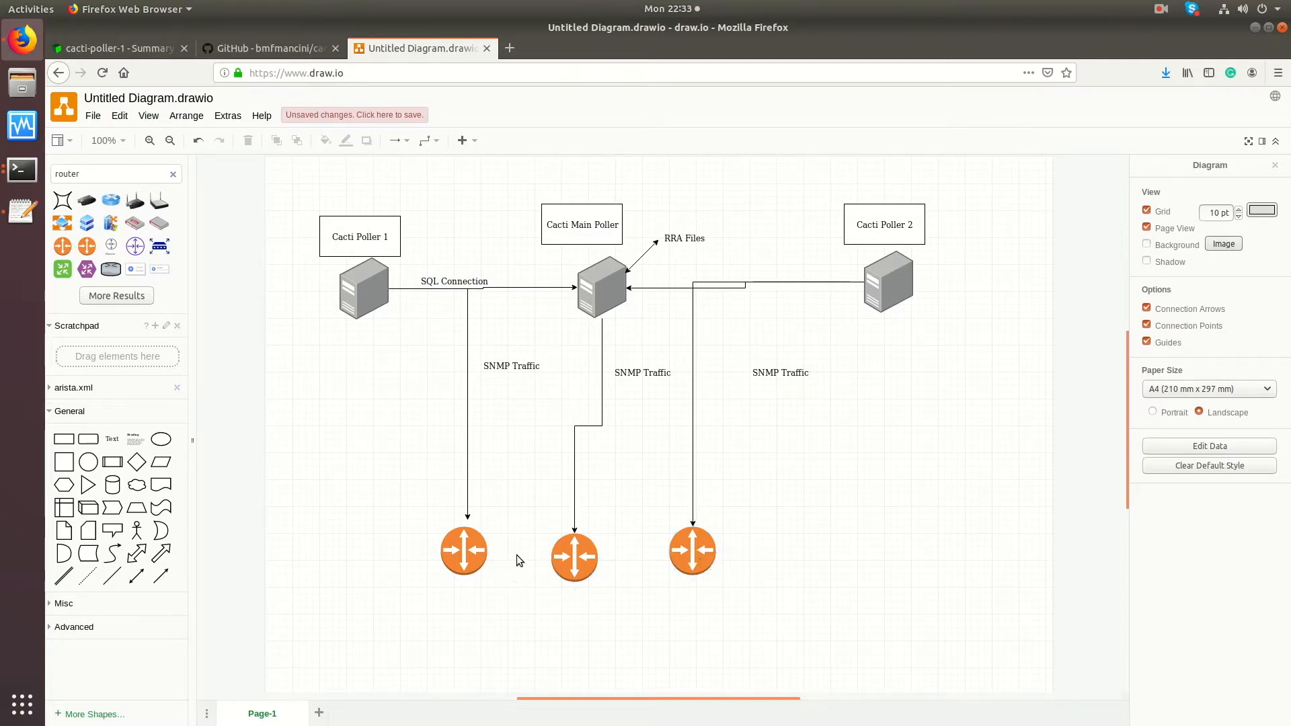
mouse_move(796, 427)
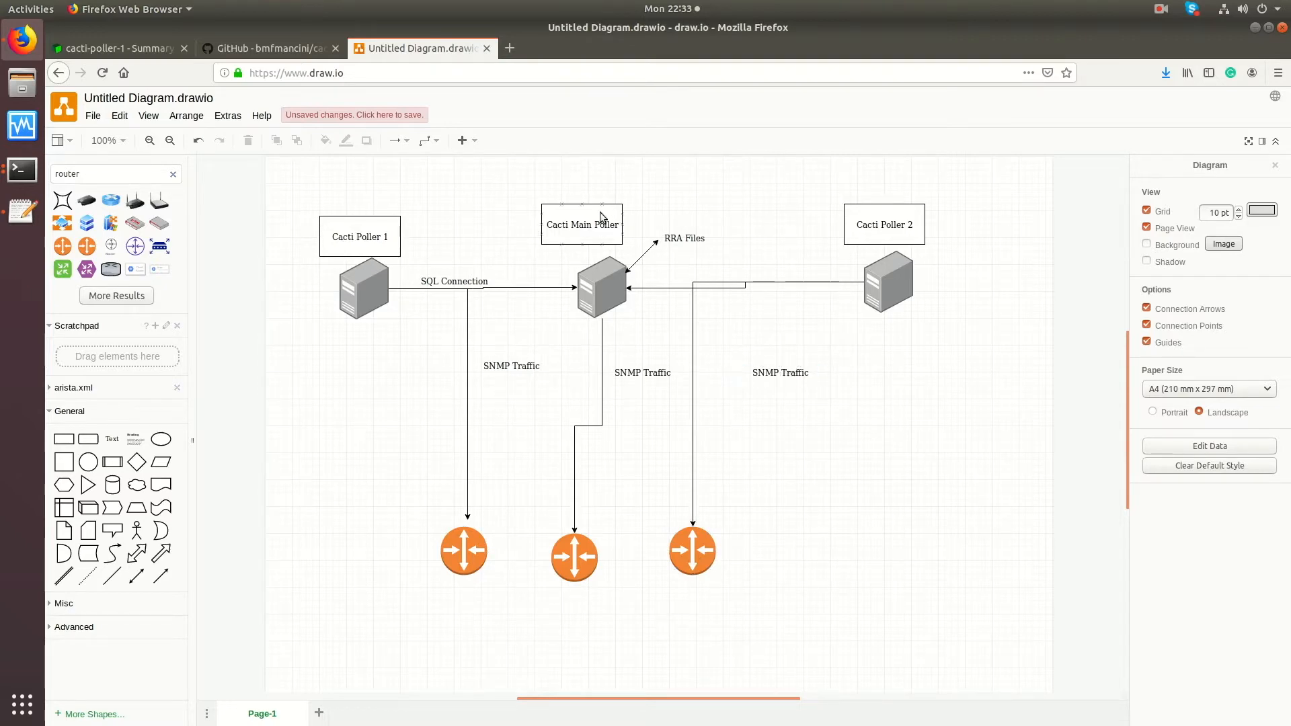
mouse_move(463, 544)
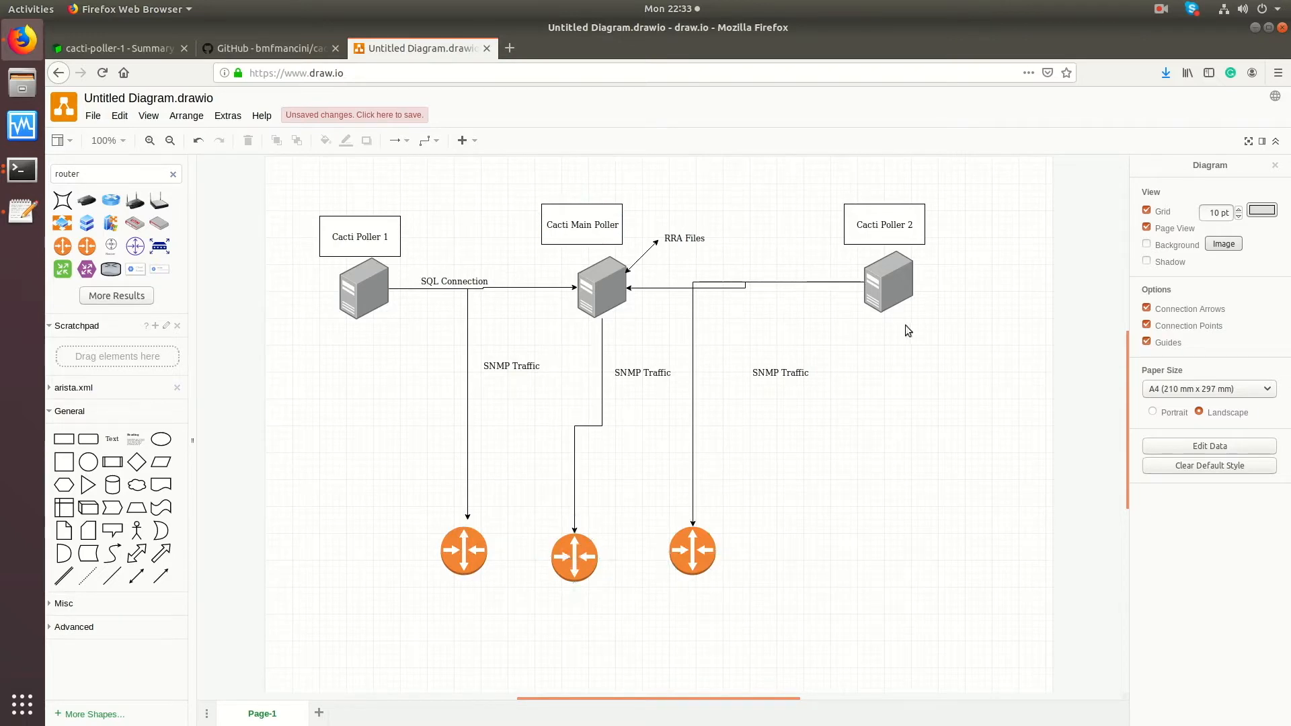
mouse_move(732, 548)
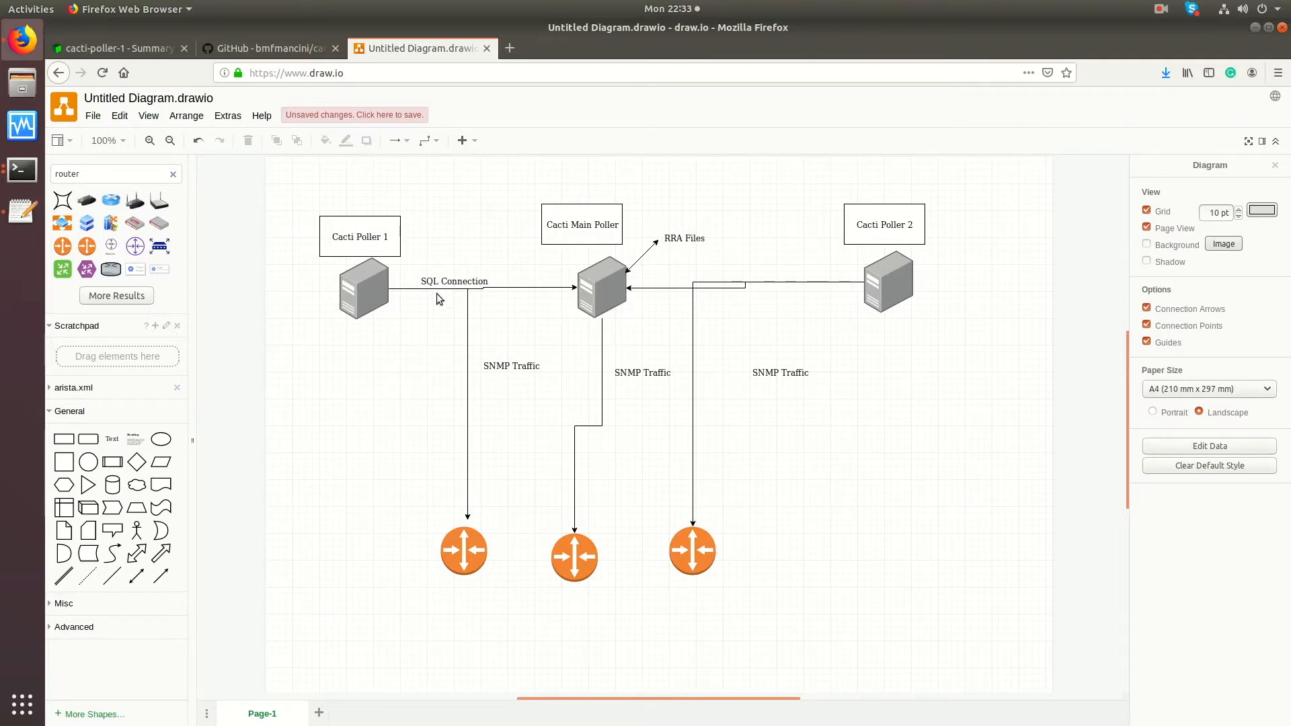
mouse_move(354, 573)
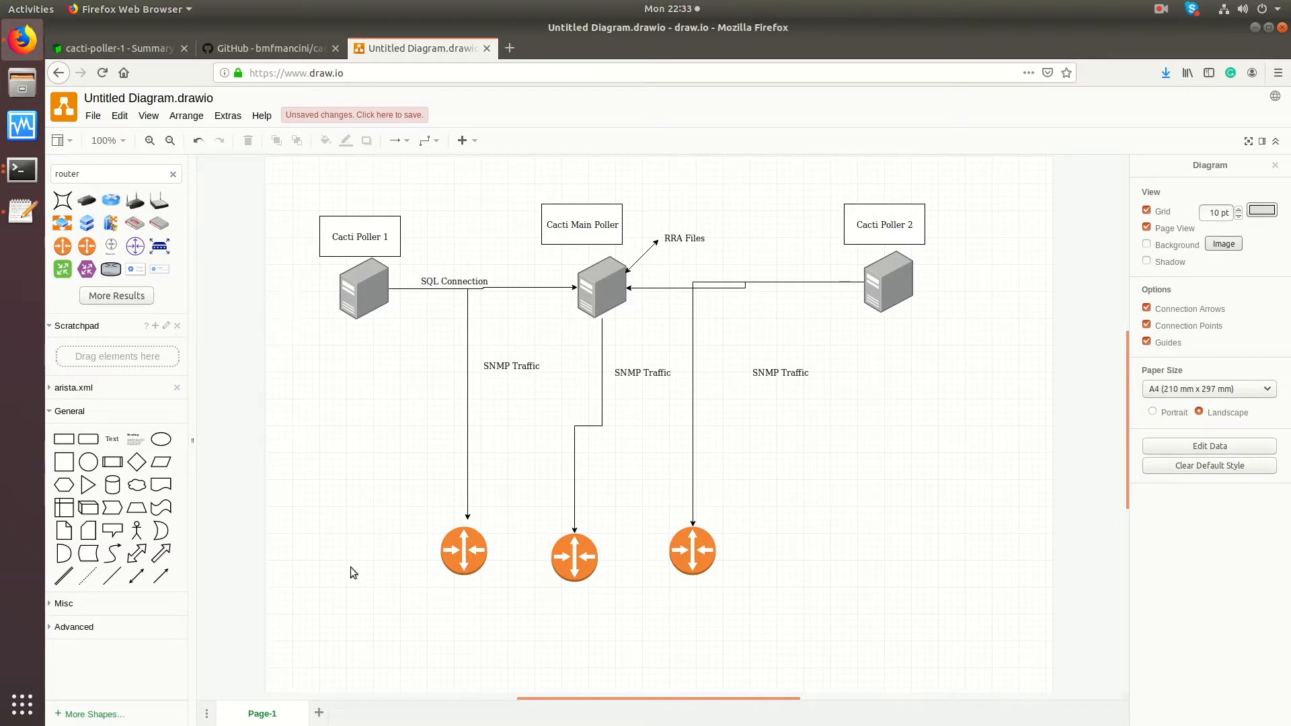
mouse_move(580, 454)
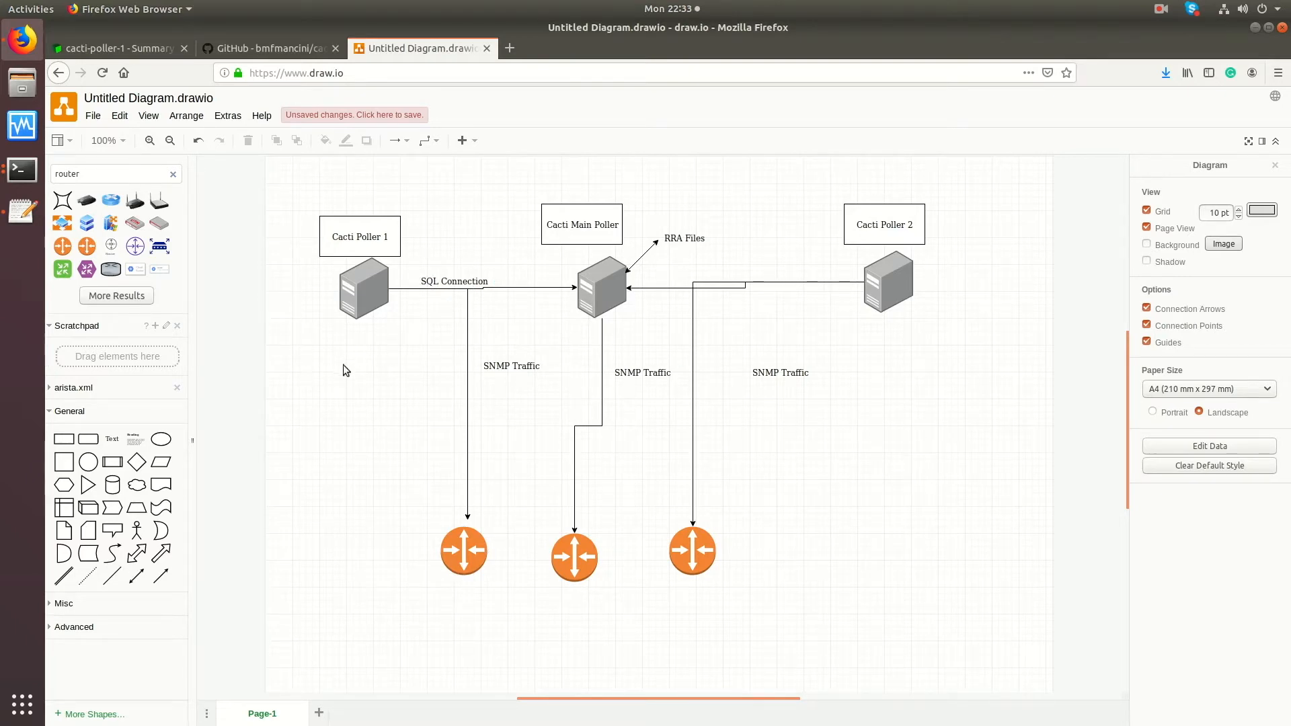
mouse_move(824, 390)
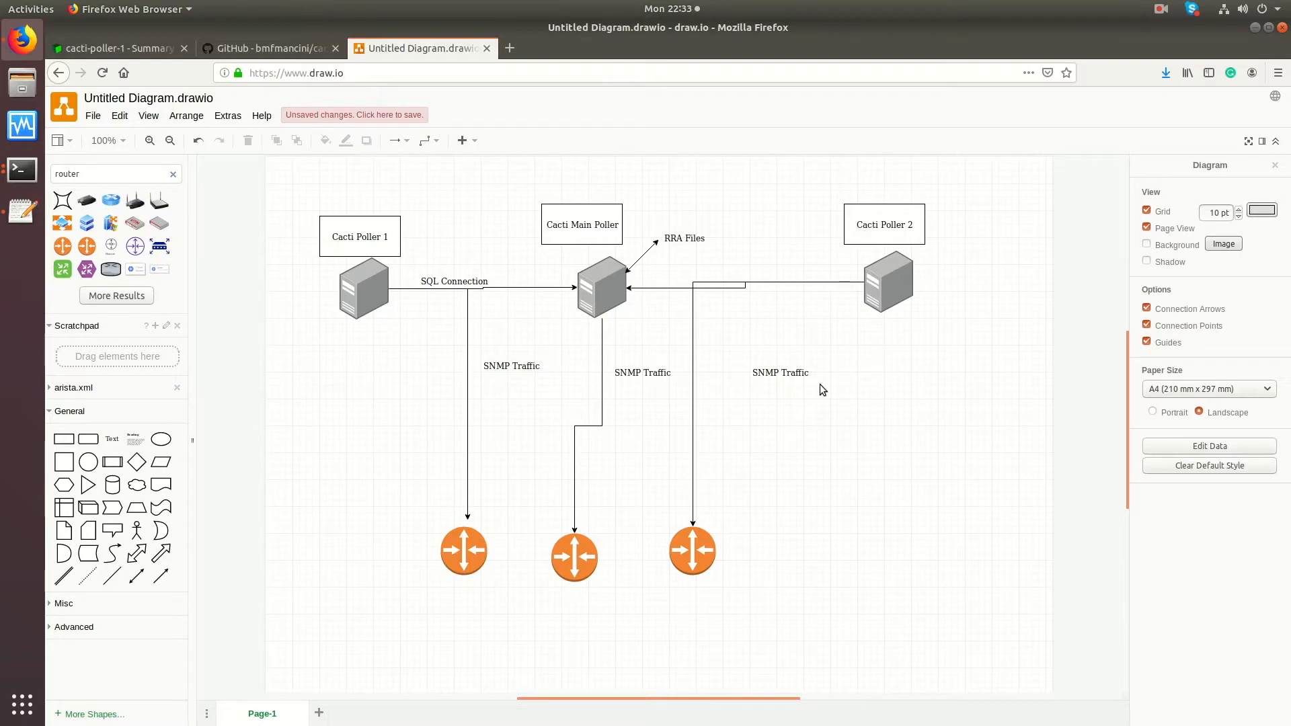
Move from the cacti-poller-1 summary back to the Linodes list and account dashboard
click(780, 372)
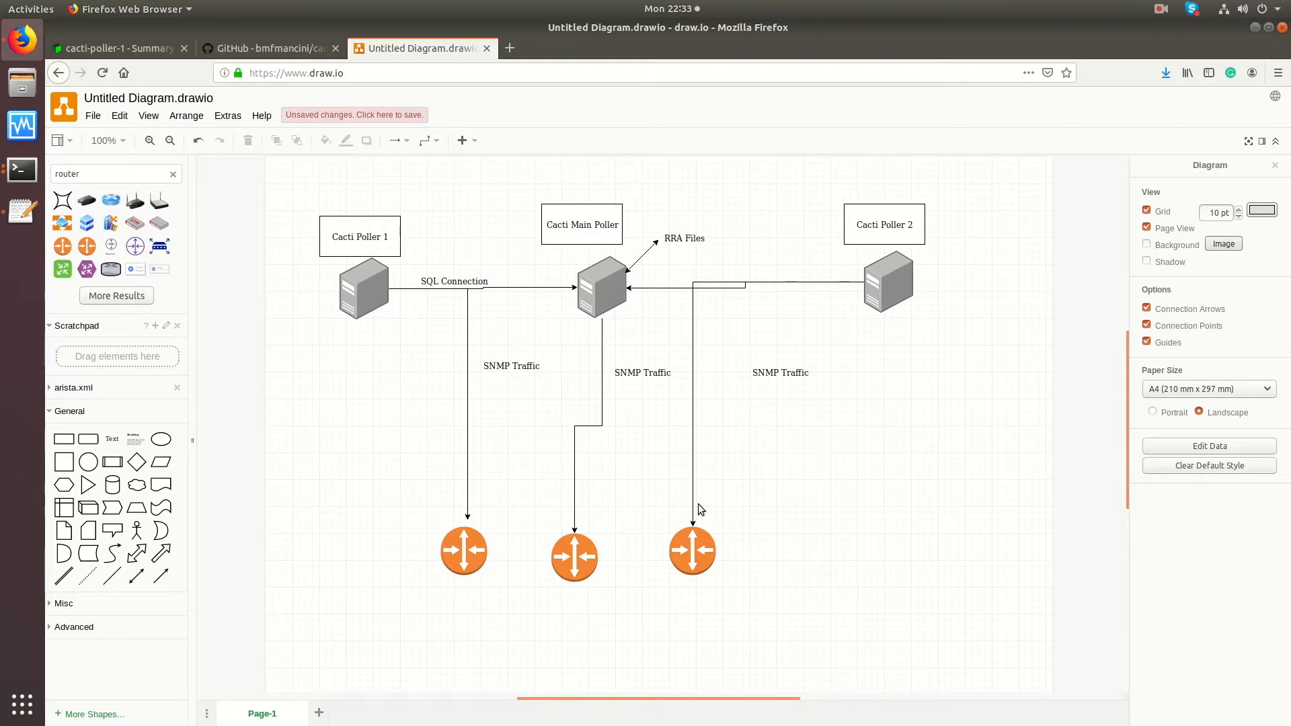
mouse_move(645, 349)
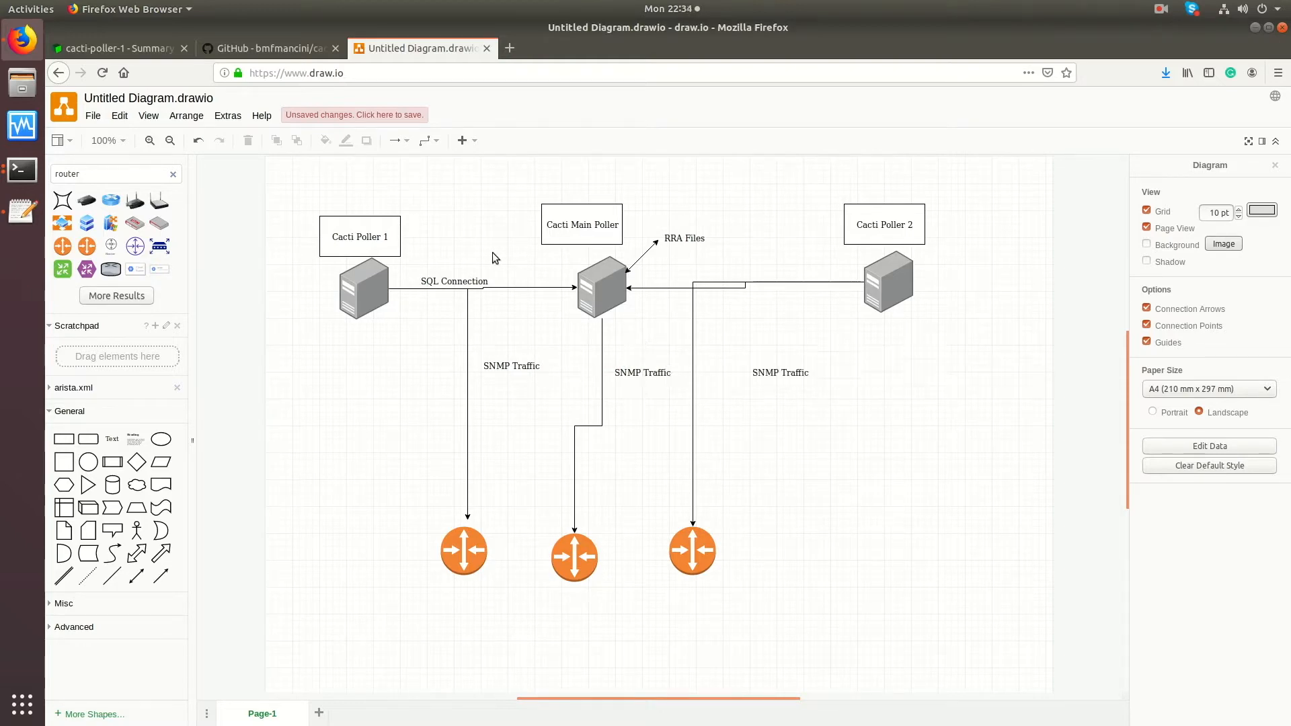
mouse_move(349, 176)
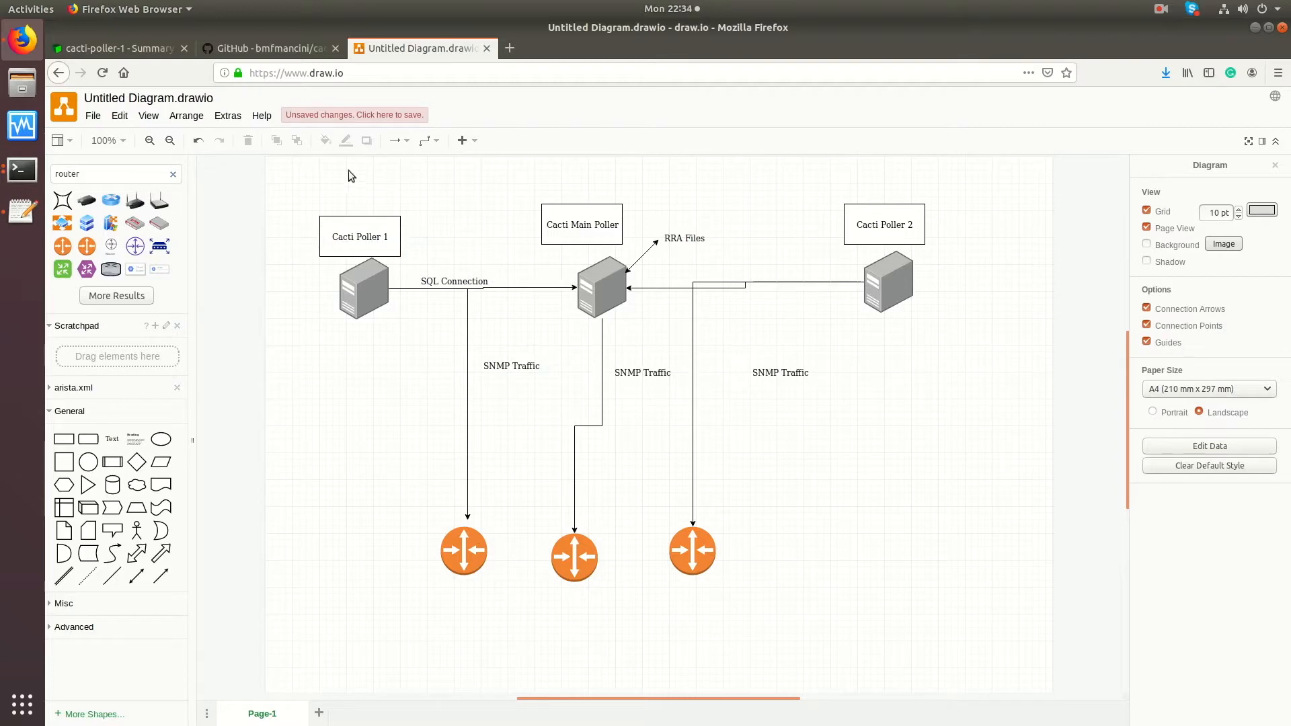
mouse_move(404, 305)
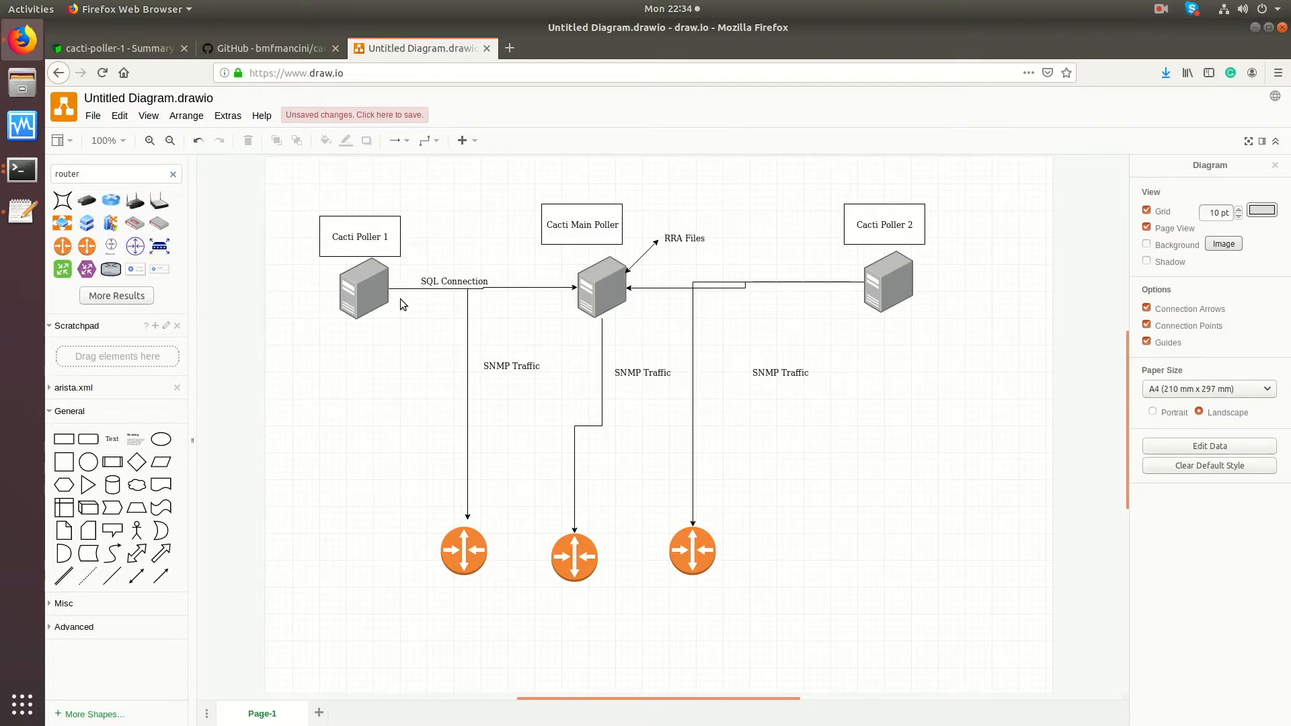
mouse_move(393, 383)
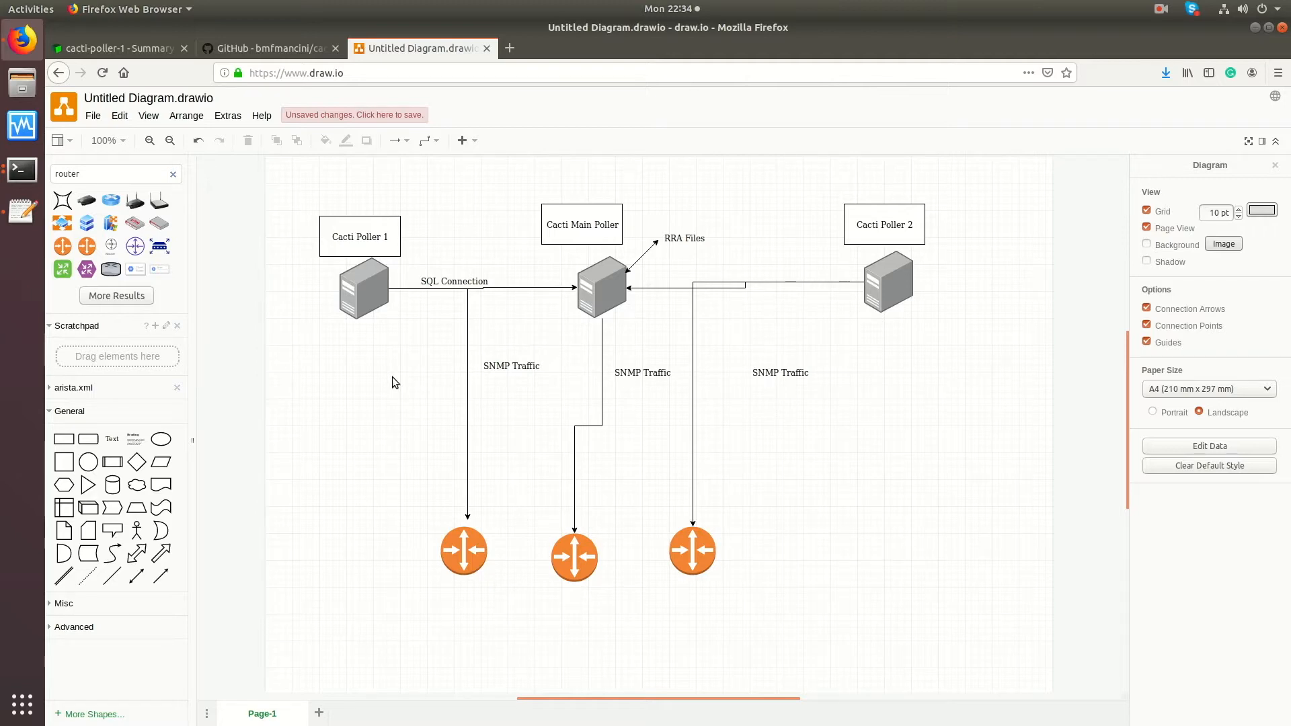
mouse_move(501, 286)
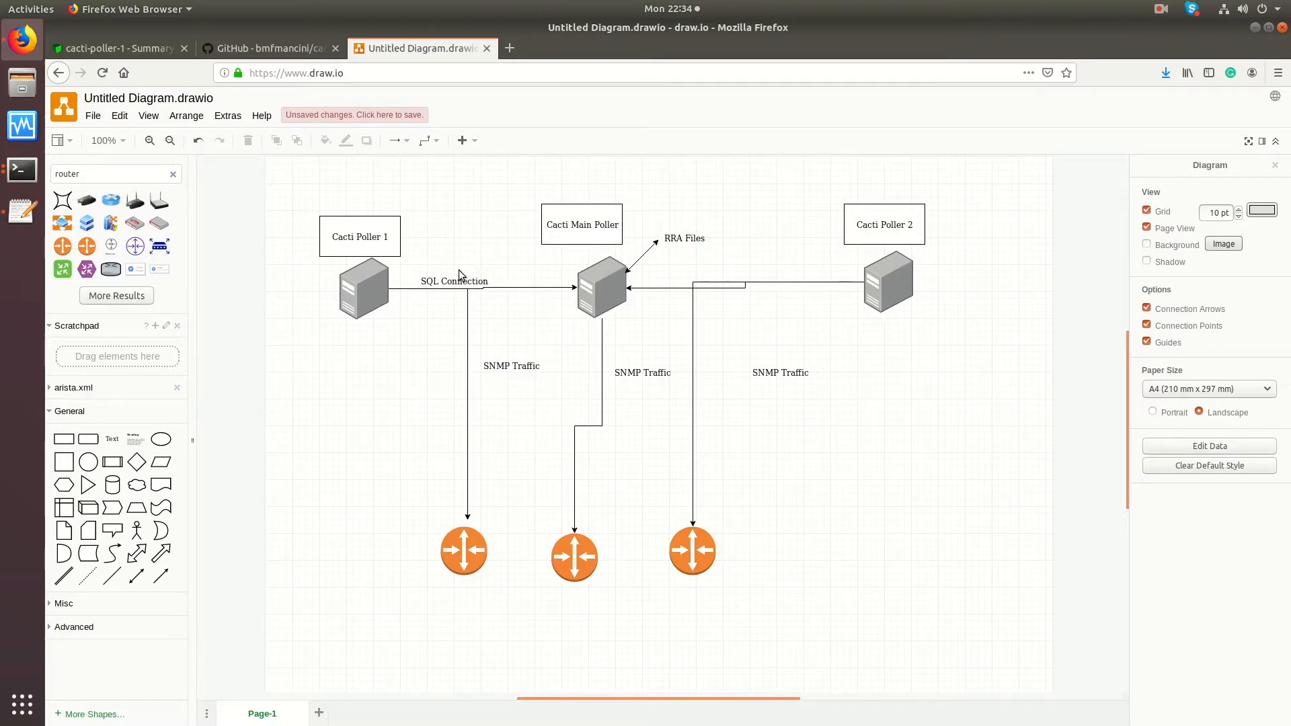
mouse_move(846, 539)
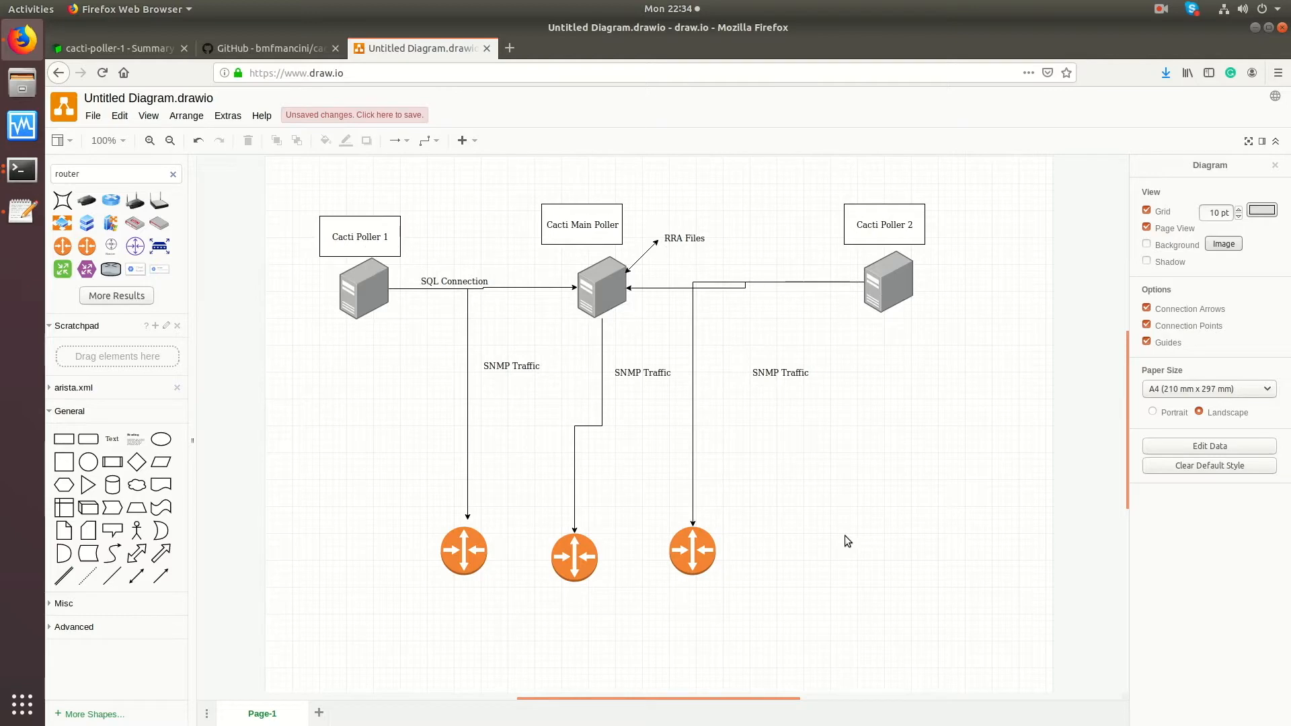
mouse_move(912, 443)
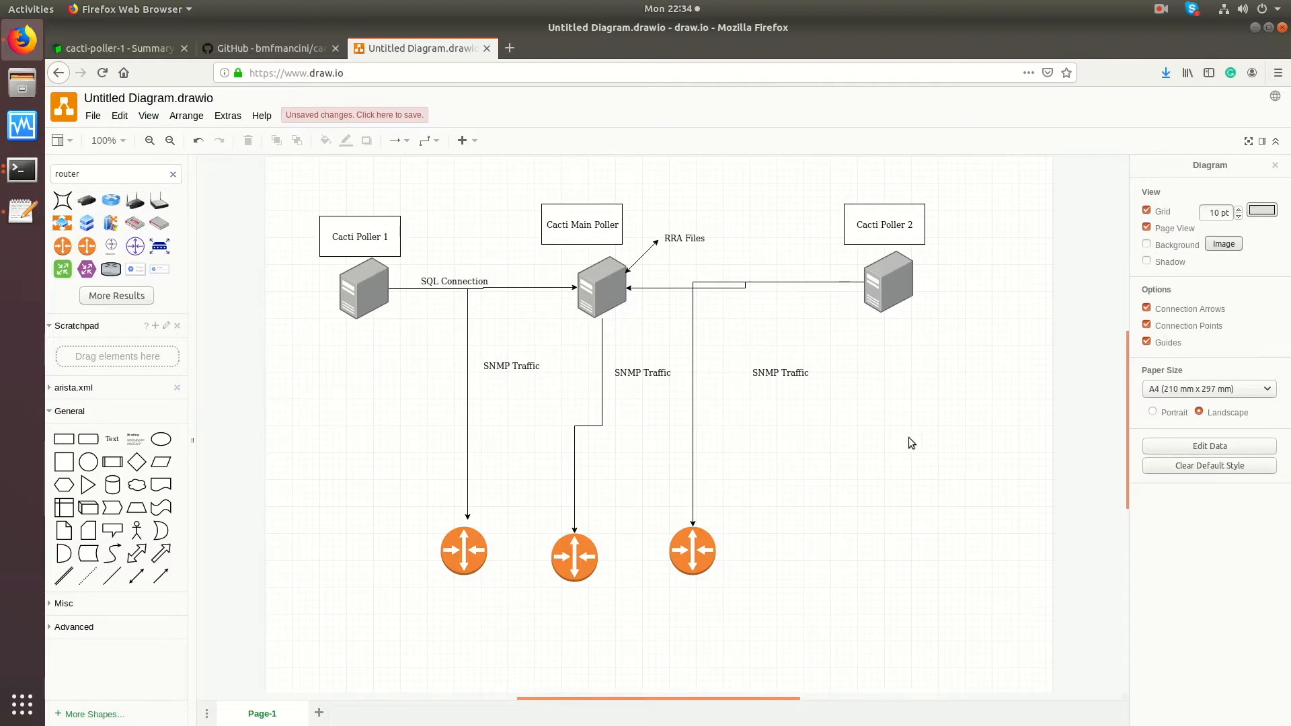
mouse_move(806, 337)
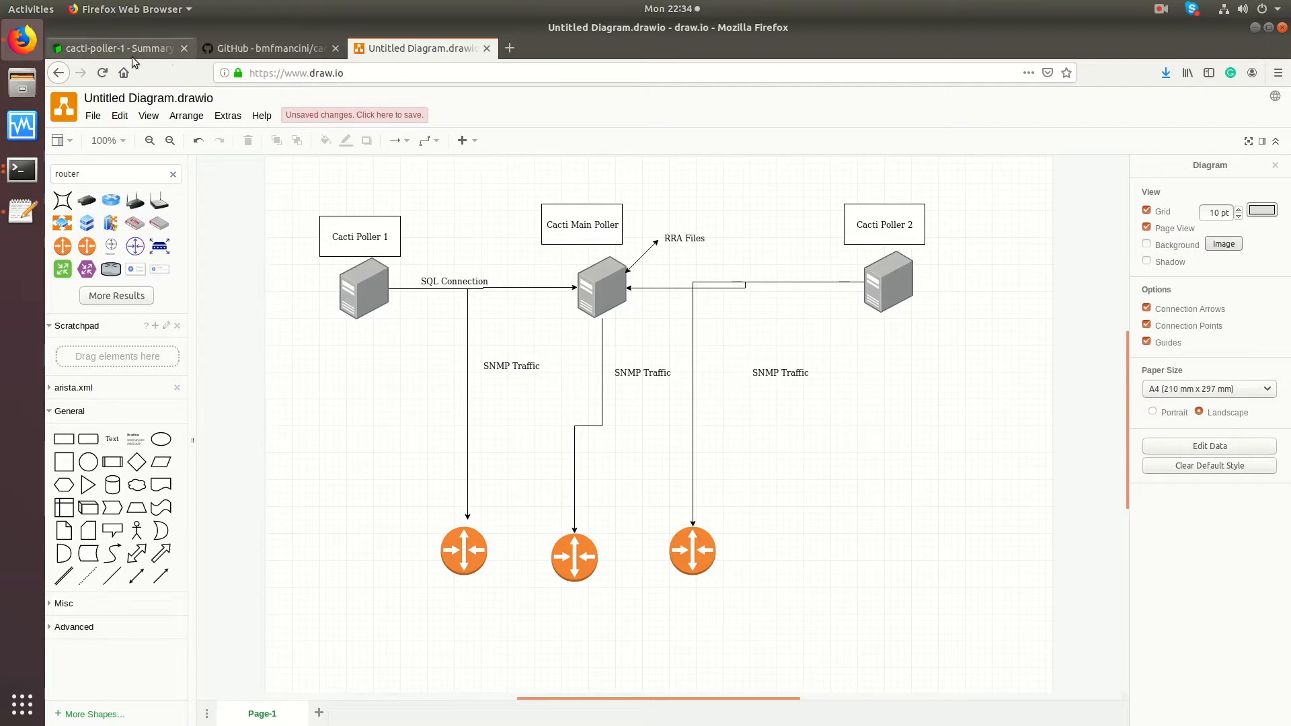
click(118, 48)
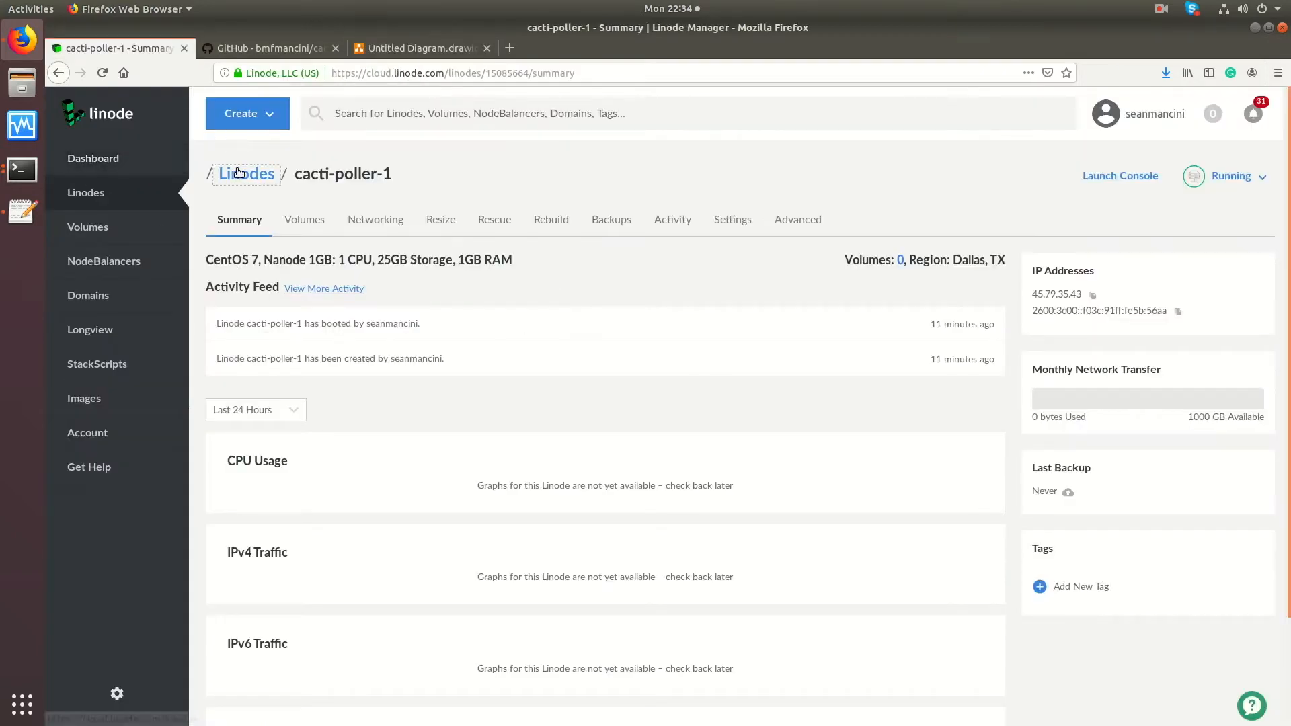
click(245, 174)
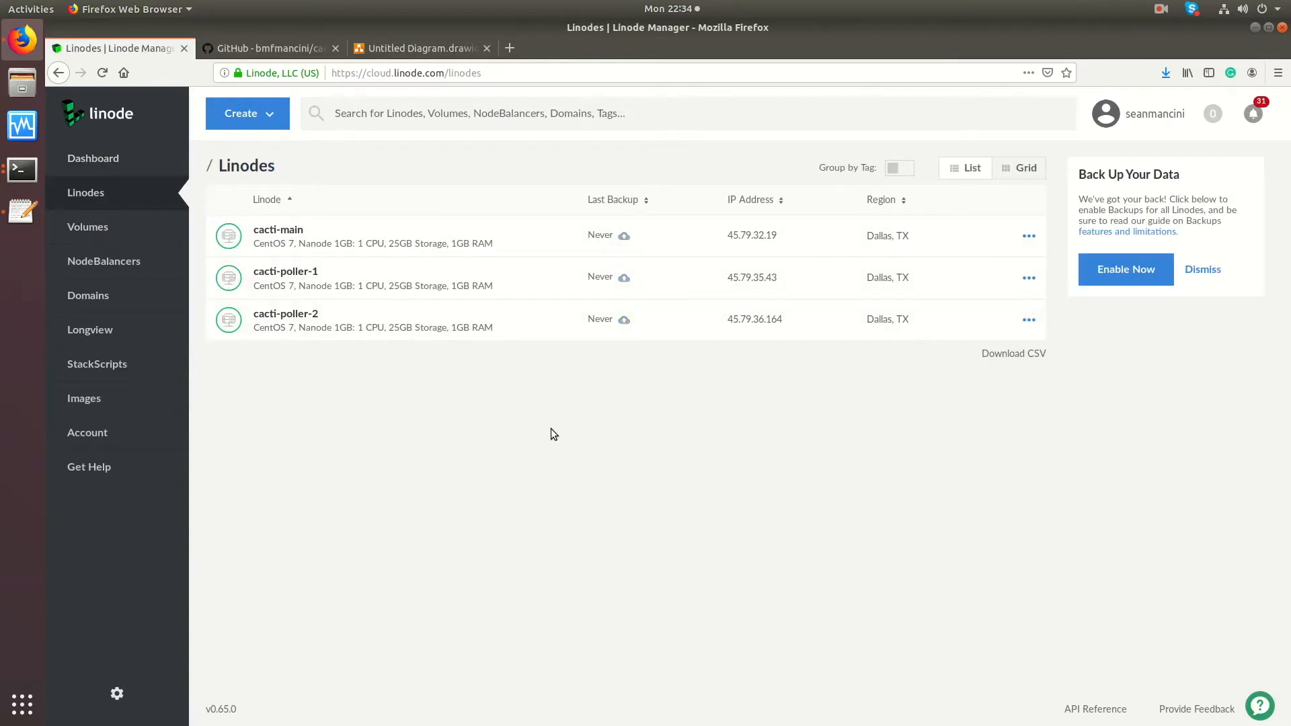
mouse_move(580, 436)
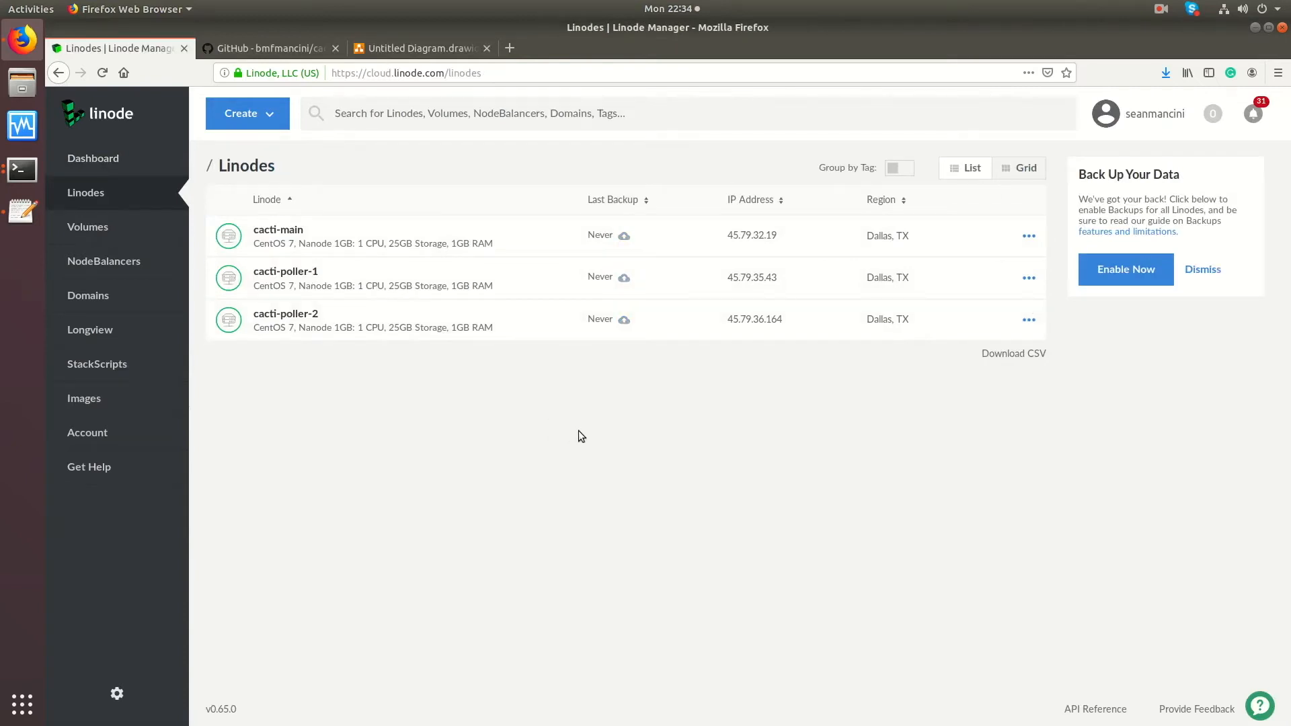
mouse_move(344, 274)
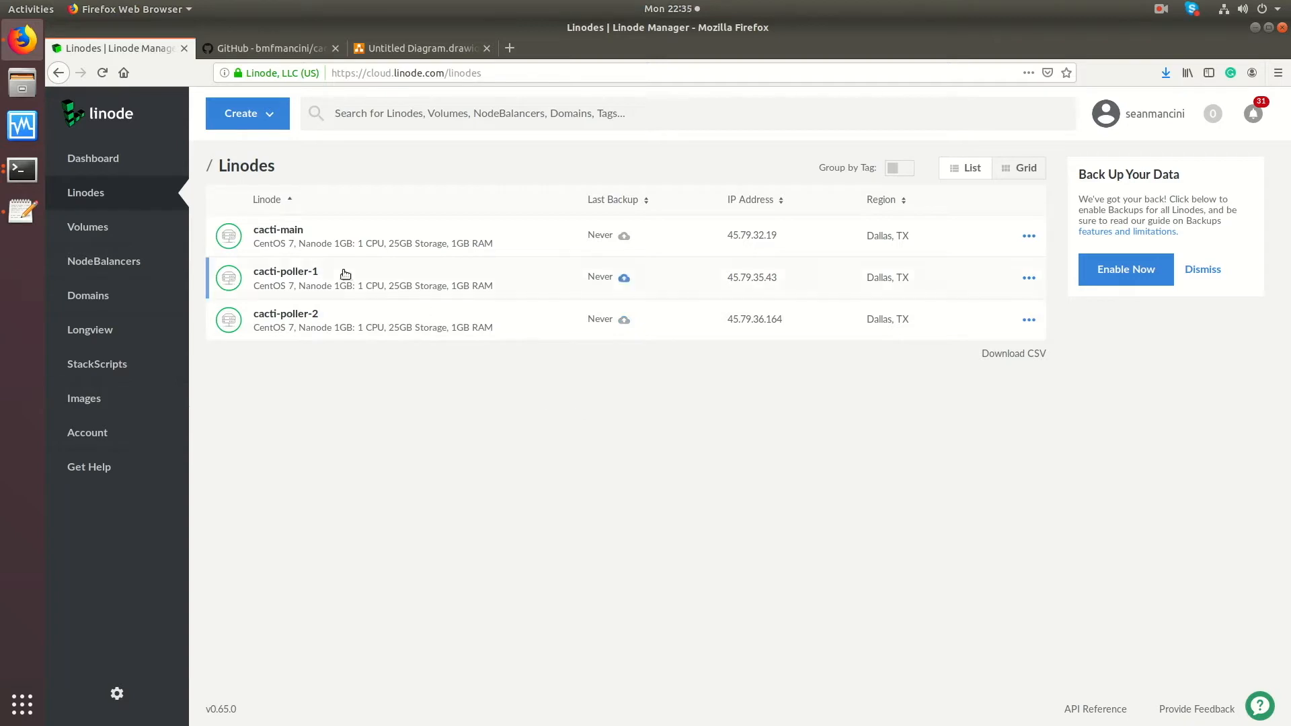
mouse_move(342, 231)
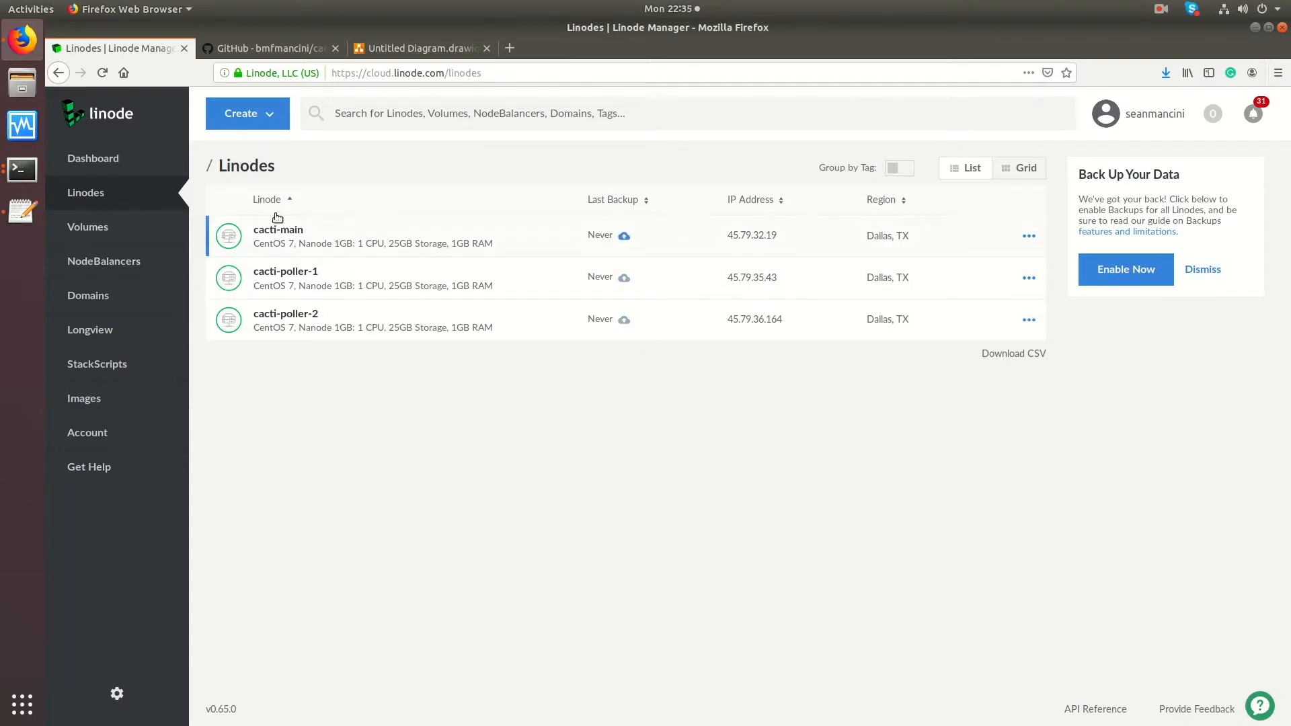
click(93, 158)
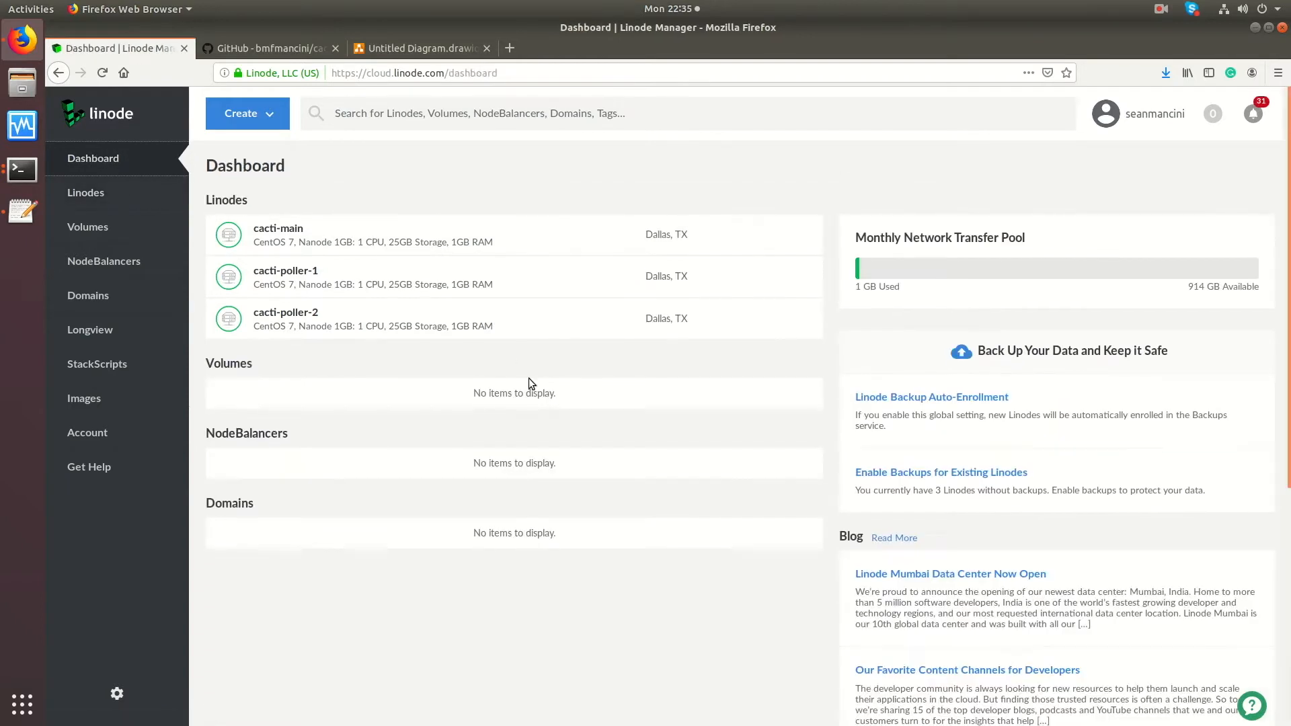
mouse_move(543, 369)
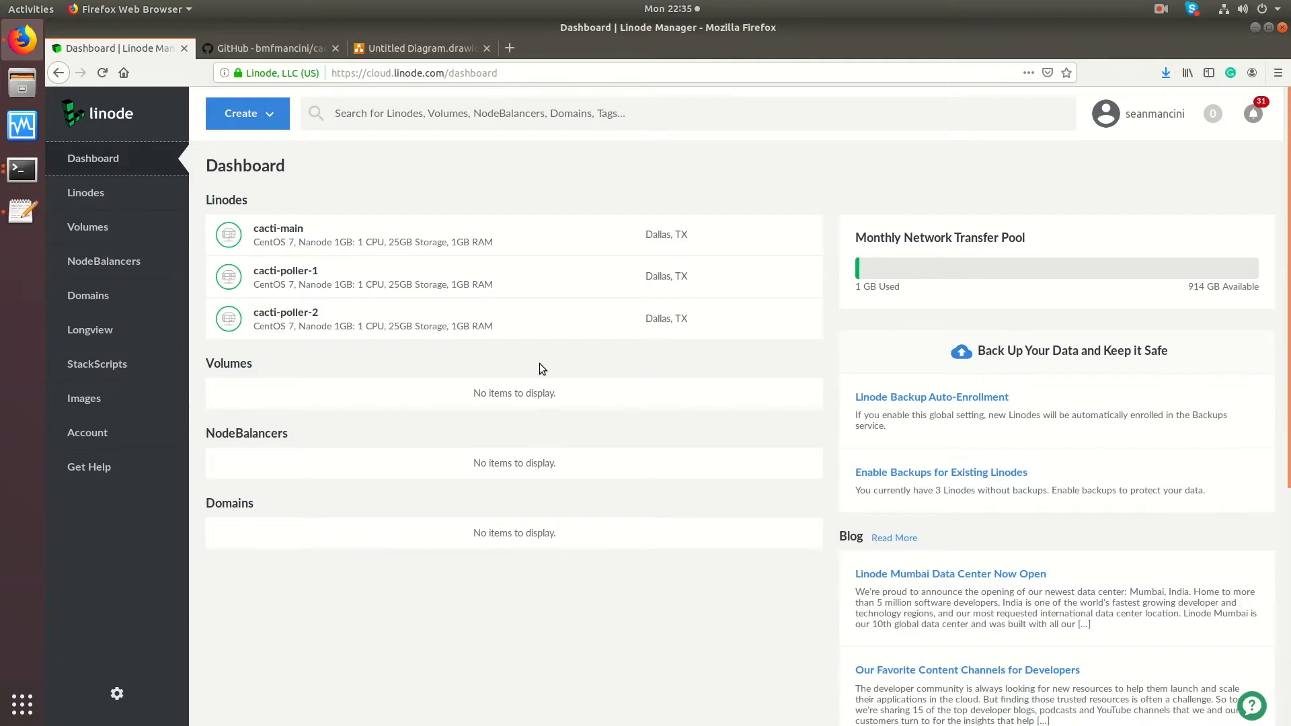
mouse_move(363, 253)
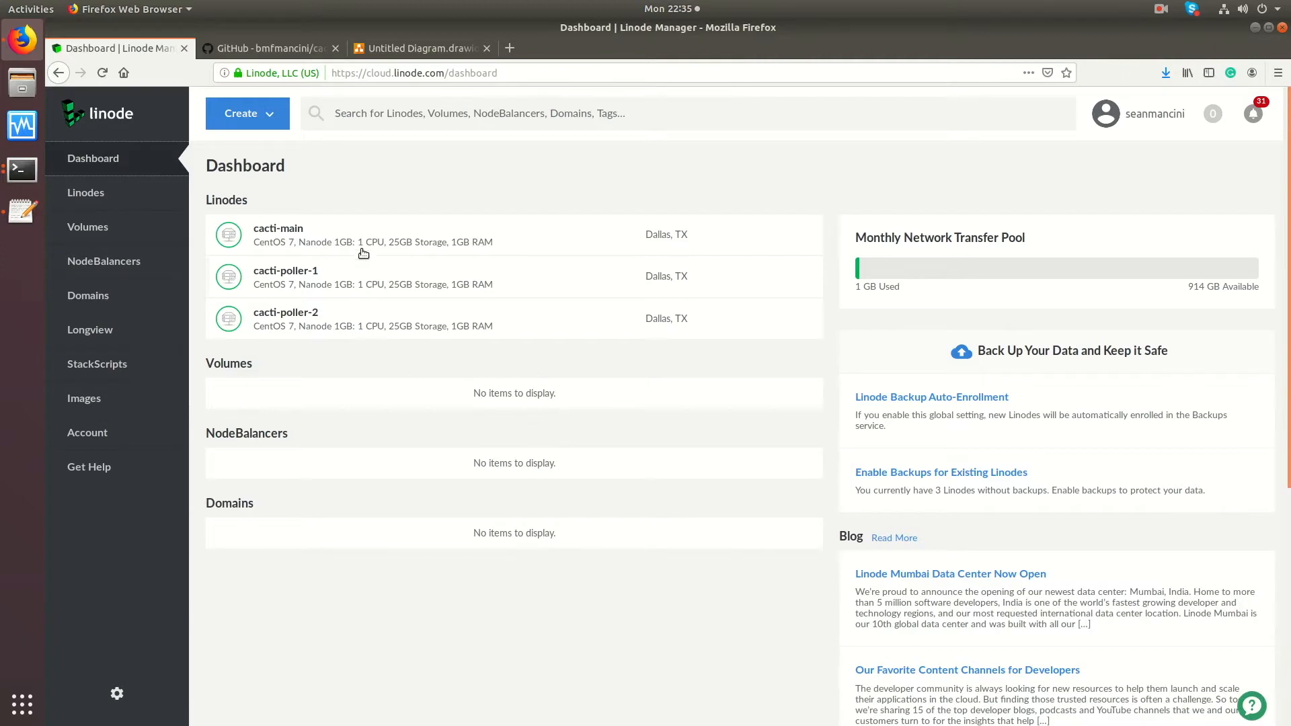
mouse_move(418, 371)
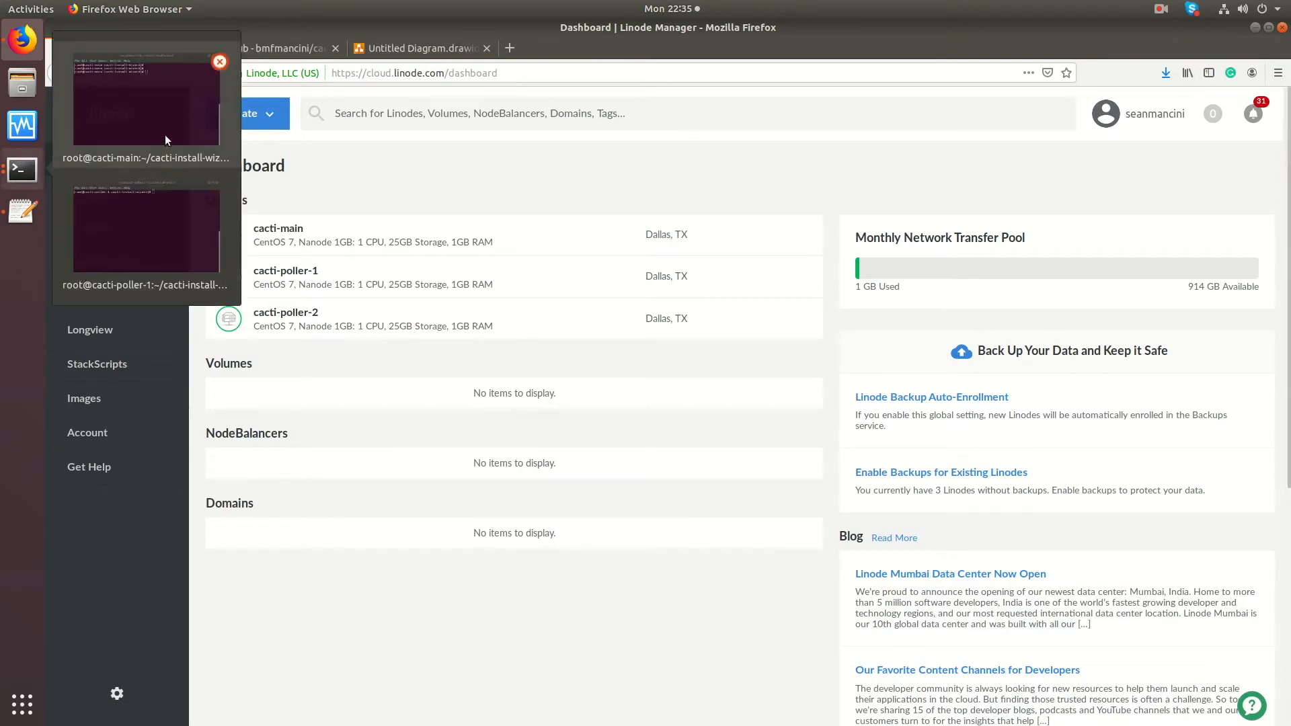
mouse_move(168, 138)
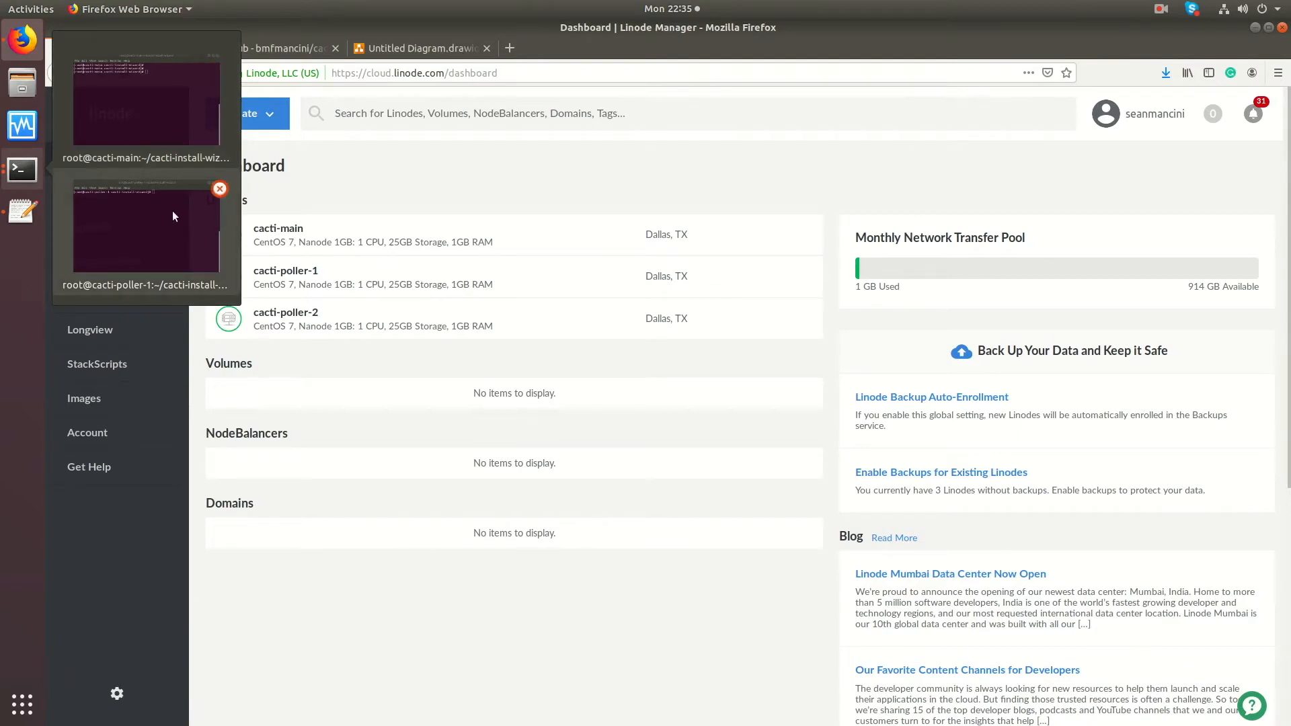
Bring the server shell windows forward and move the cacti-main shell to the left
click(145, 101)
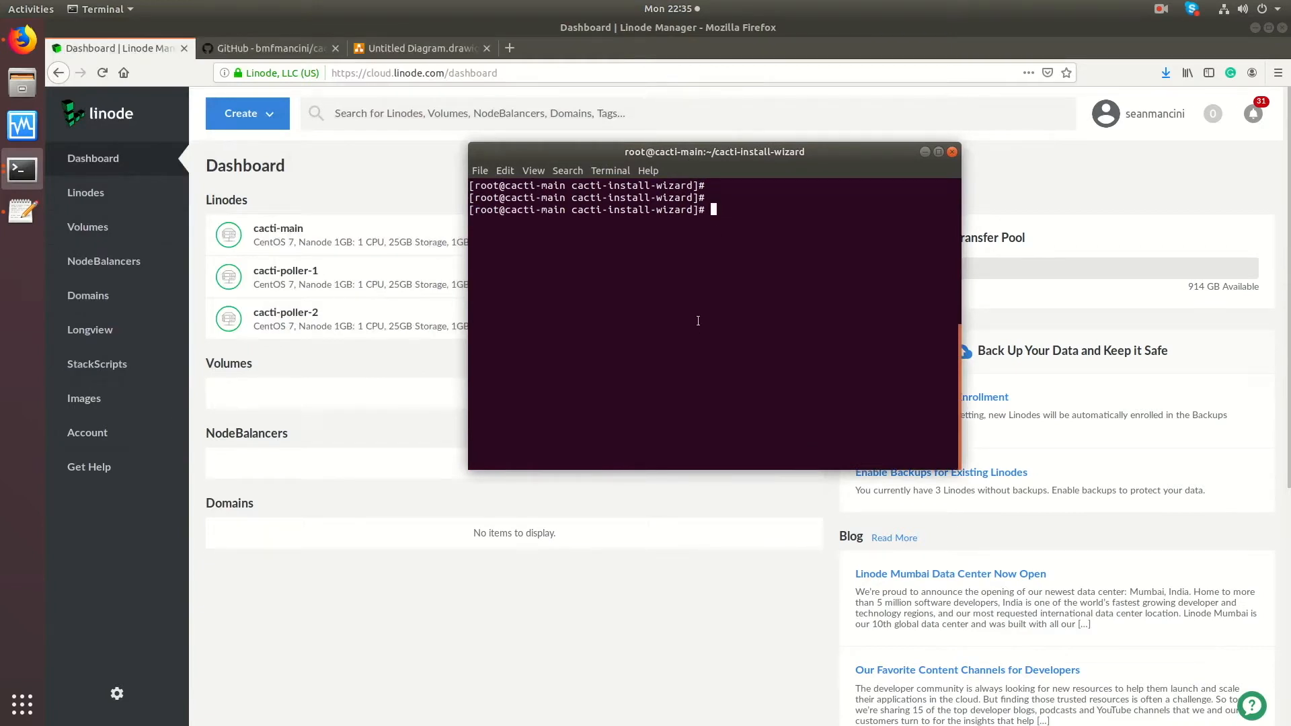
drag(714, 151, 531, 124)
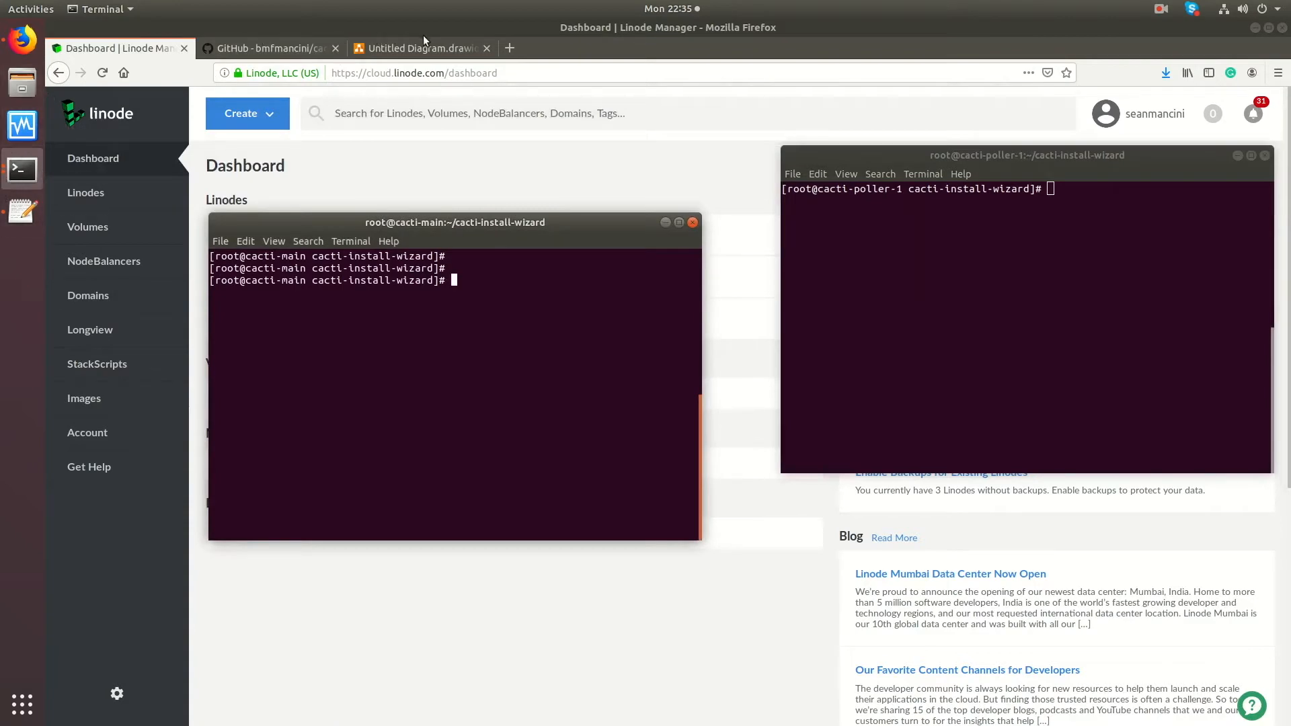
Return to the draw.io Cacti poller network diagram
click(419, 48)
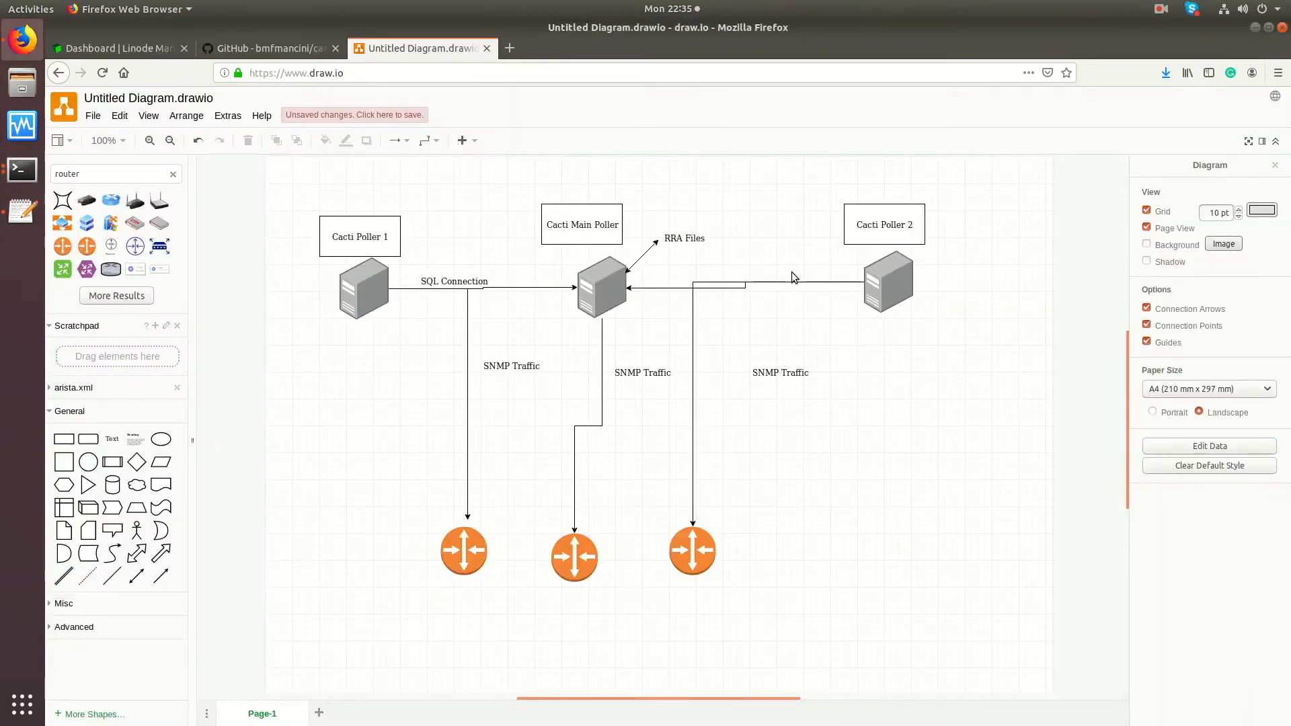
mouse_move(742, 292)
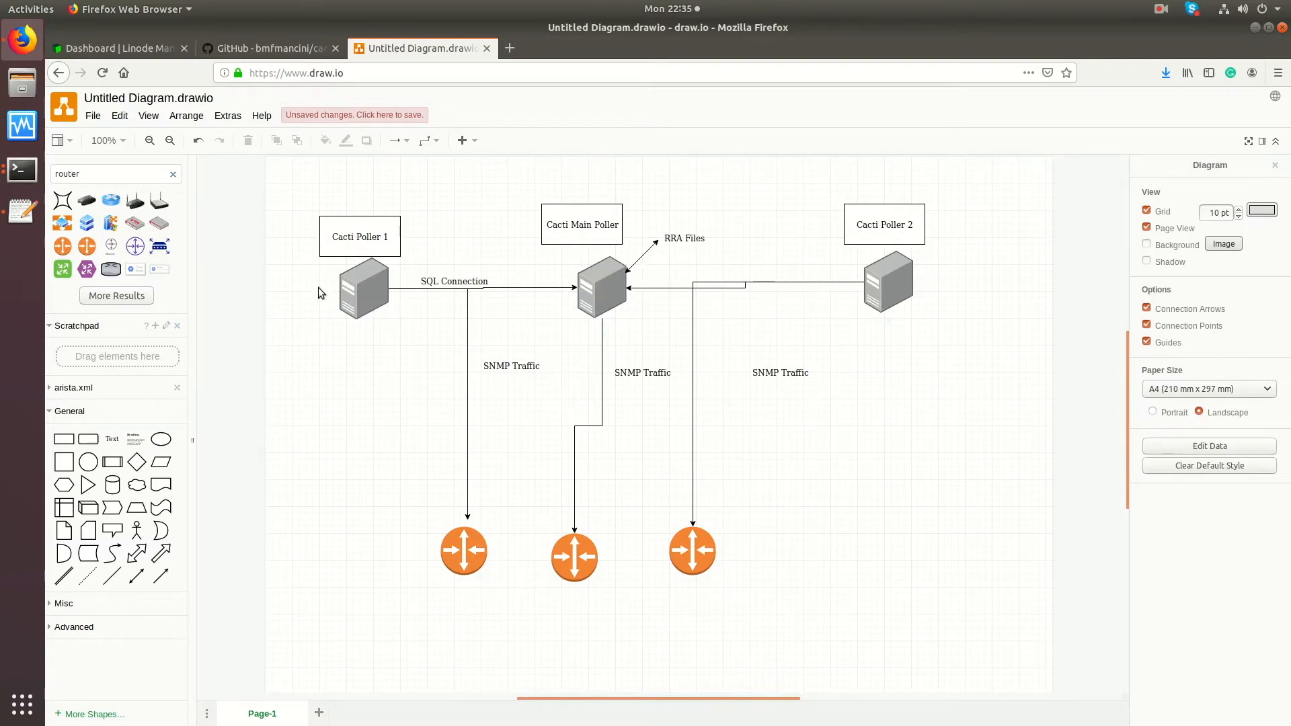
mouse_move(348, 271)
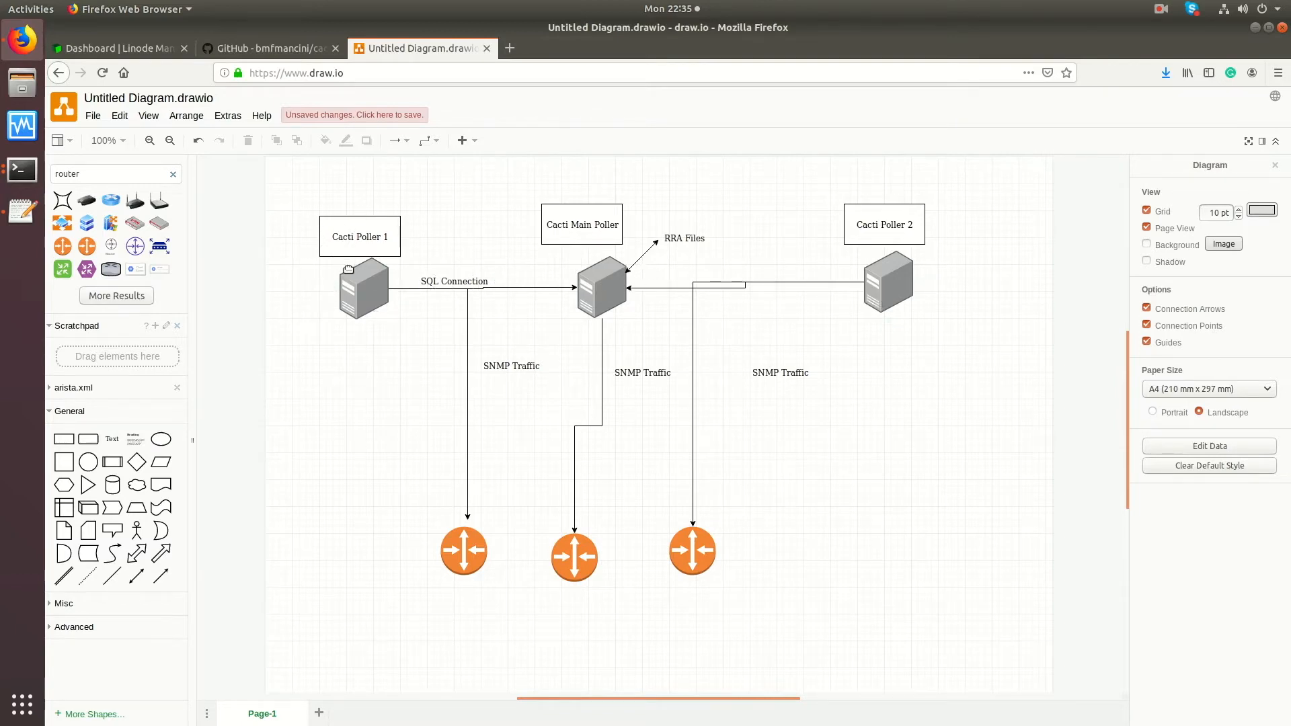
mouse_move(302, 291)
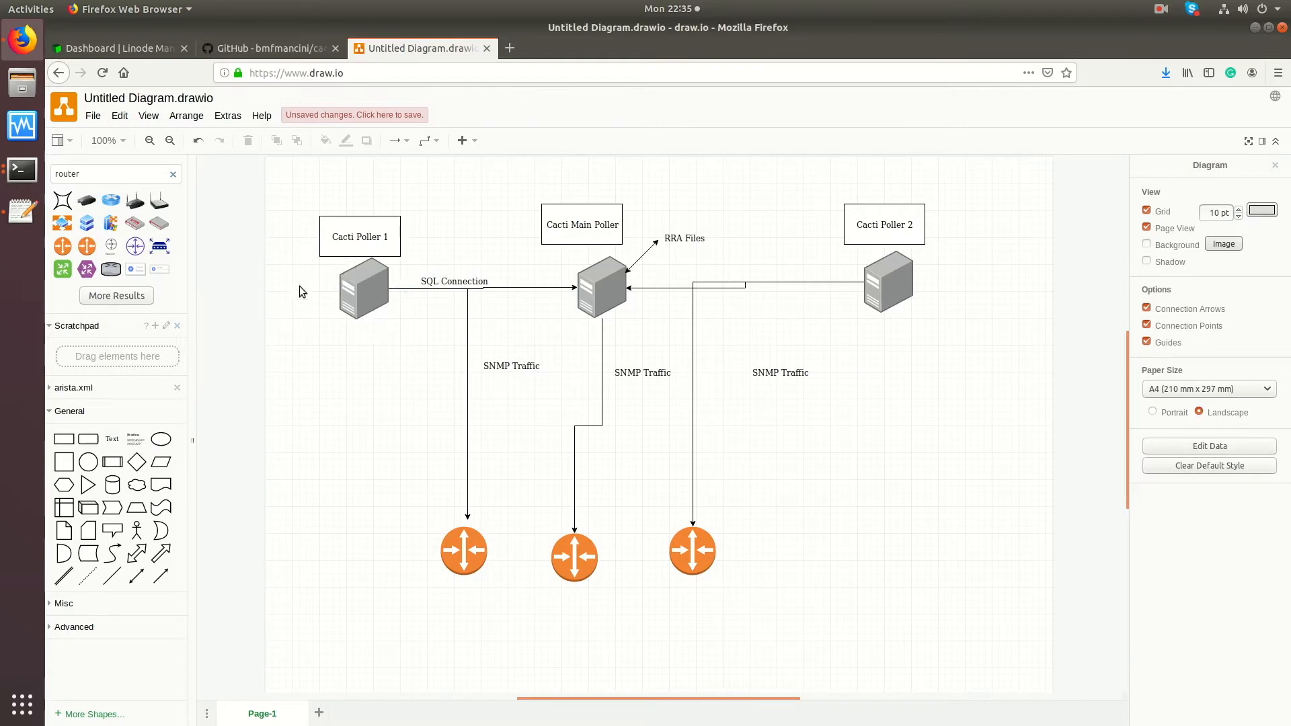
mouse_move(529, 405)
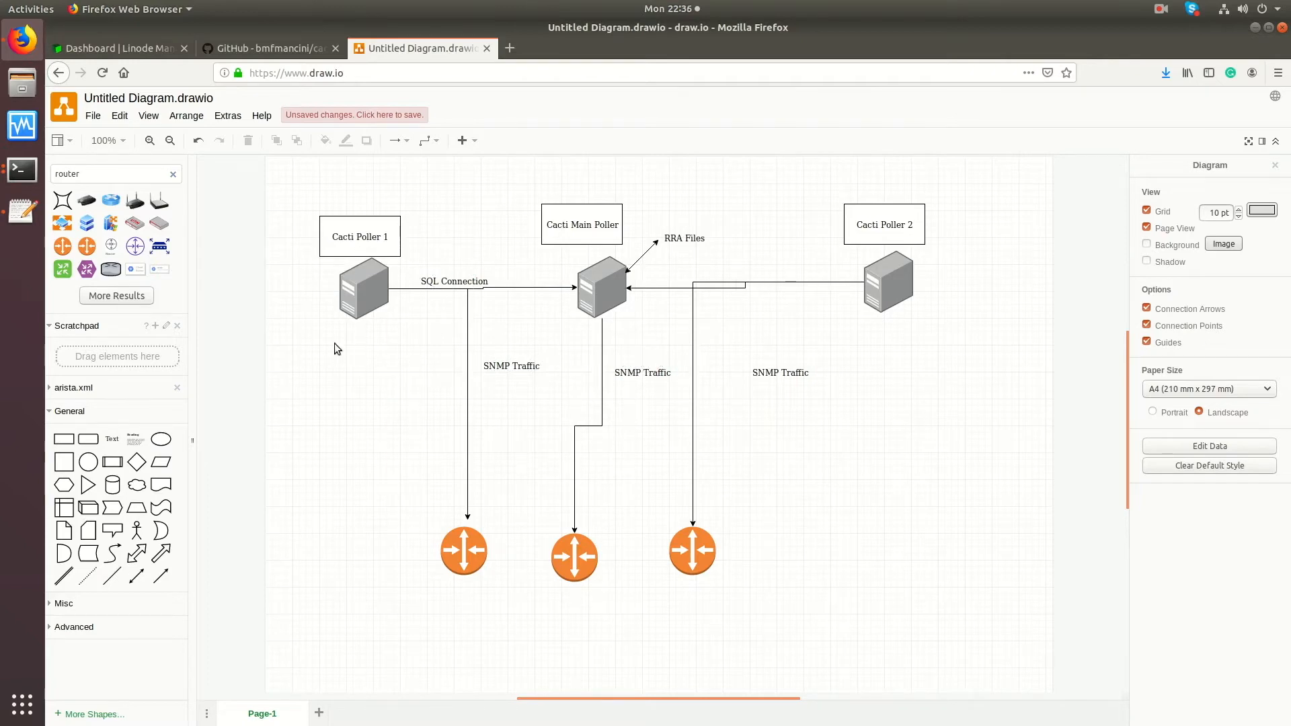
mouse_move(890, 427)
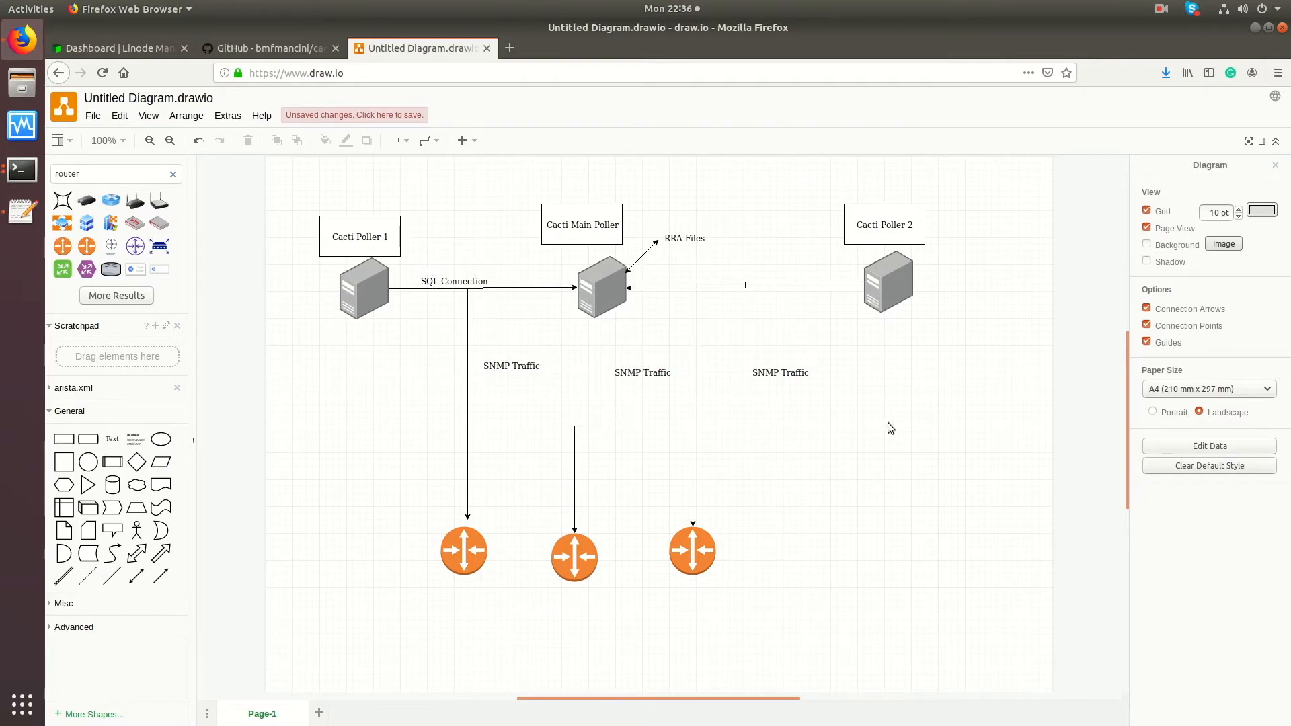
mouse_move(420, 432)
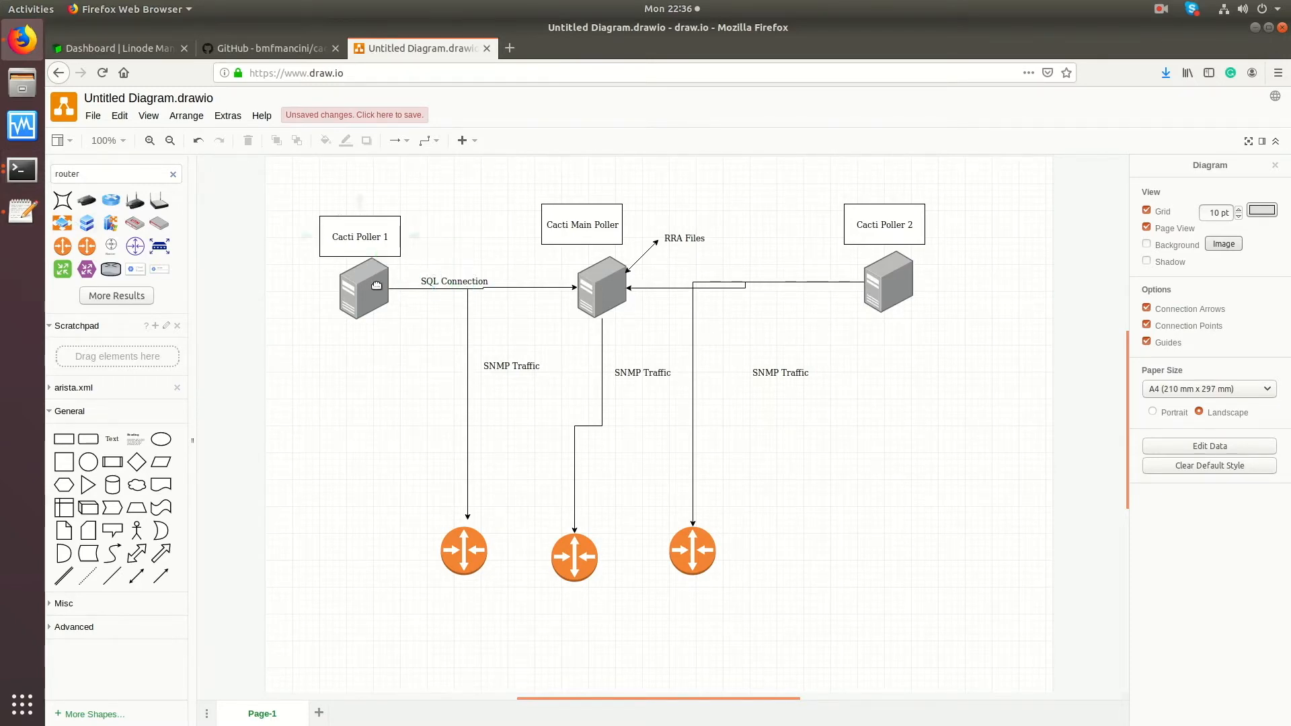
mouse_move(373, 268)
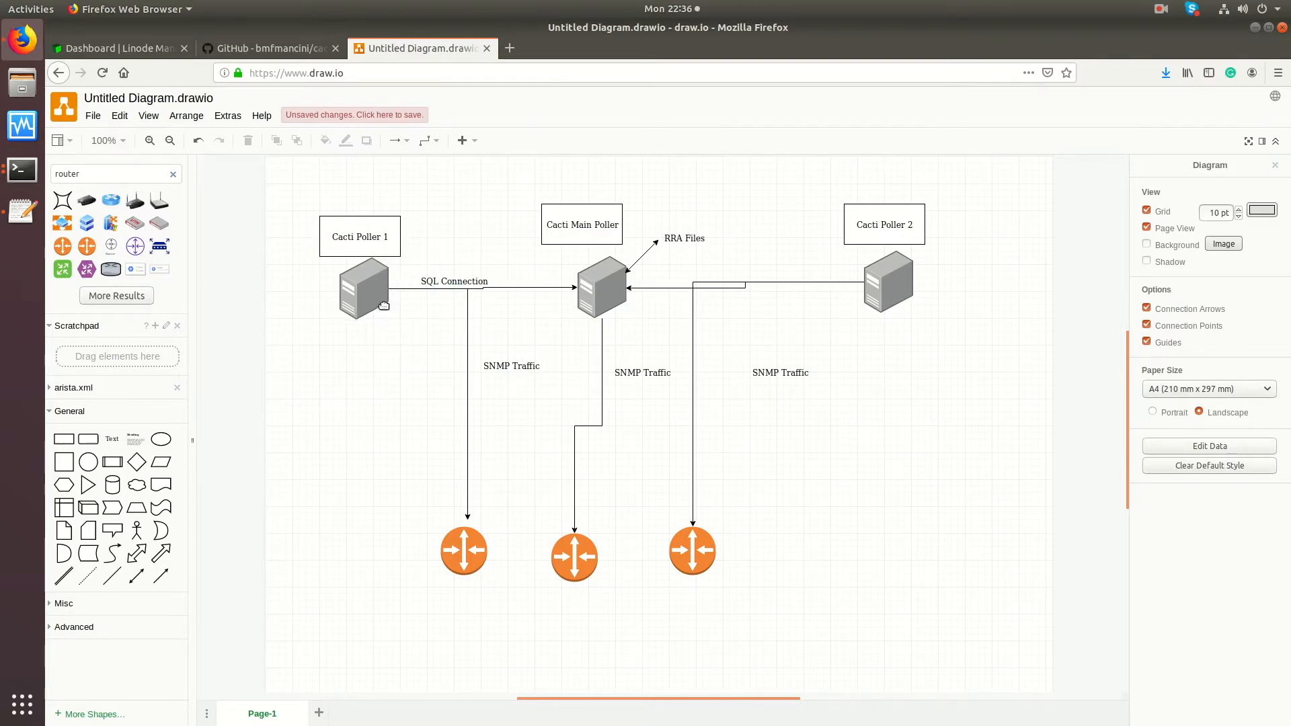
mouse_move(533, 255)
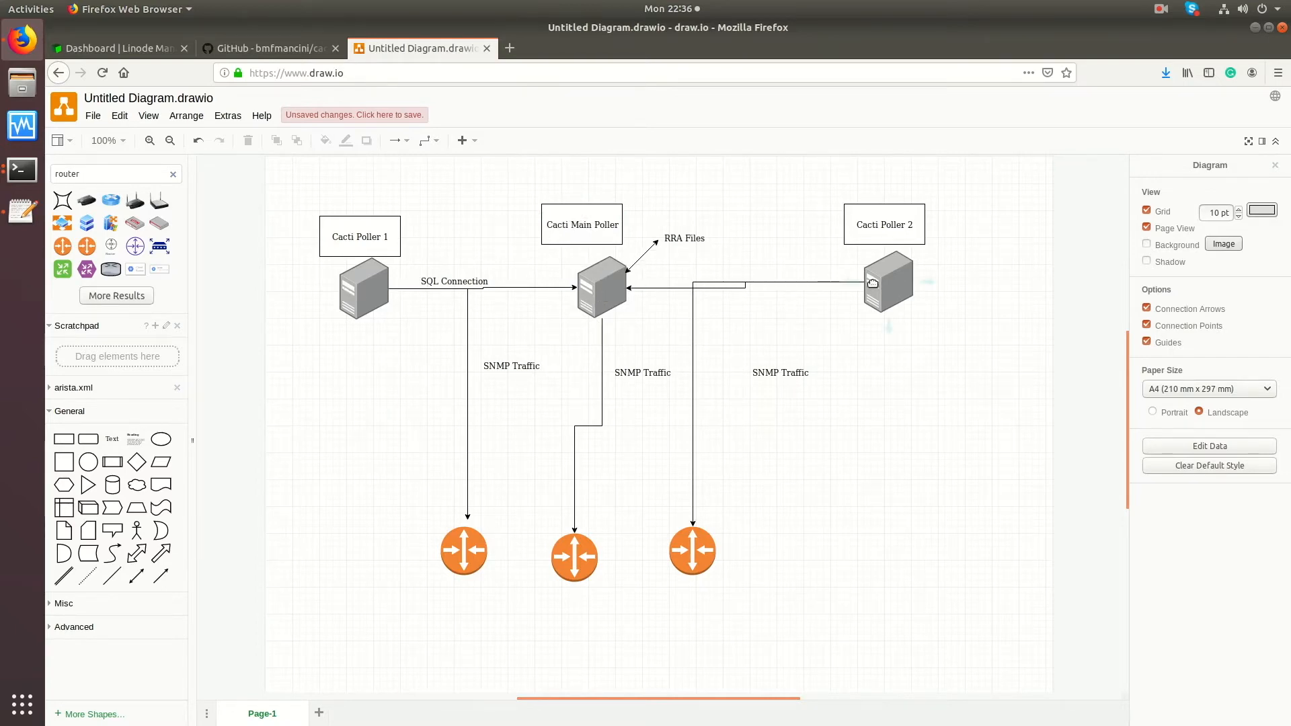
mouse_move(683, 287)
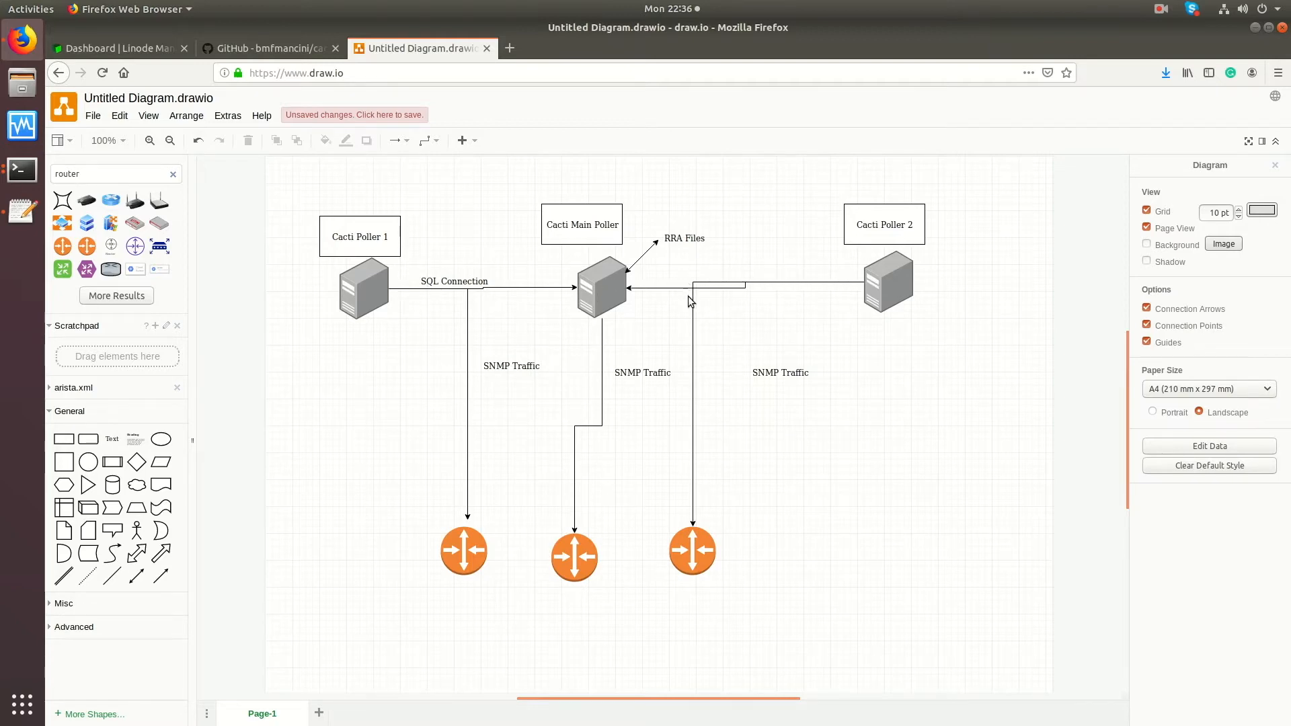
mouse_move(672, 302)
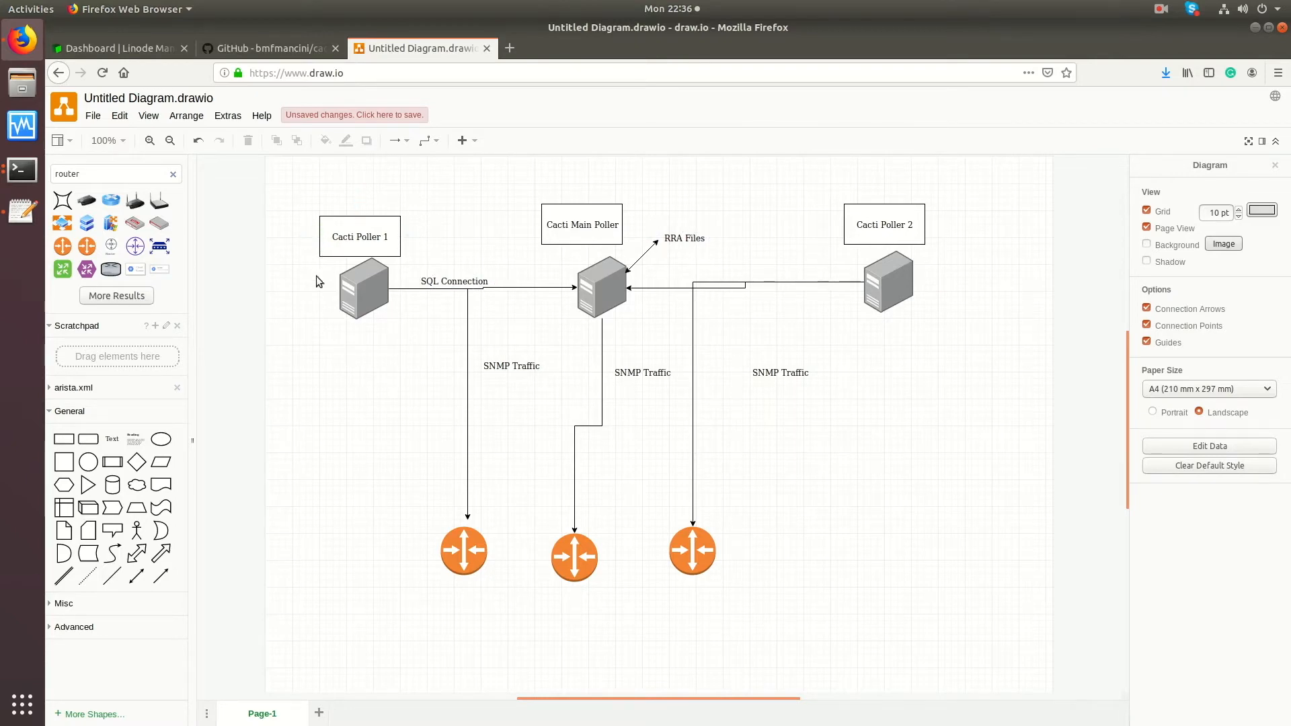
mouse_move(320, 300)
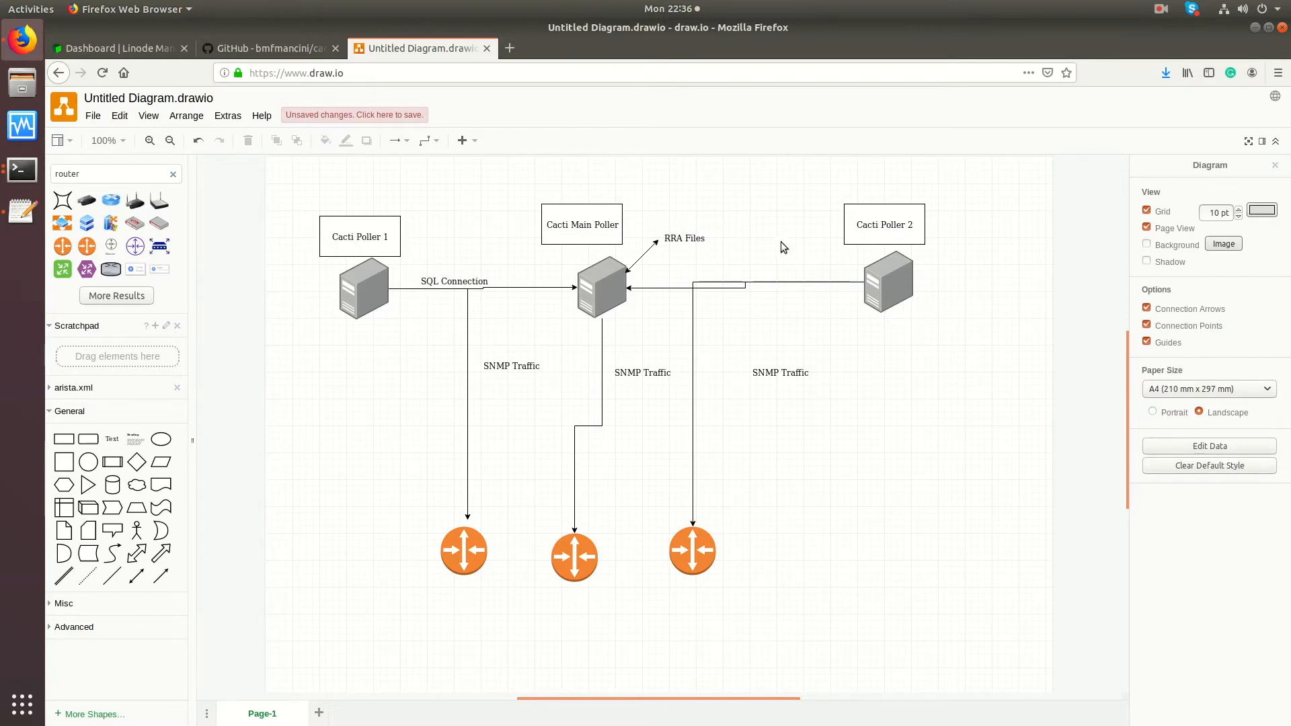
mouse_move(501, 230)
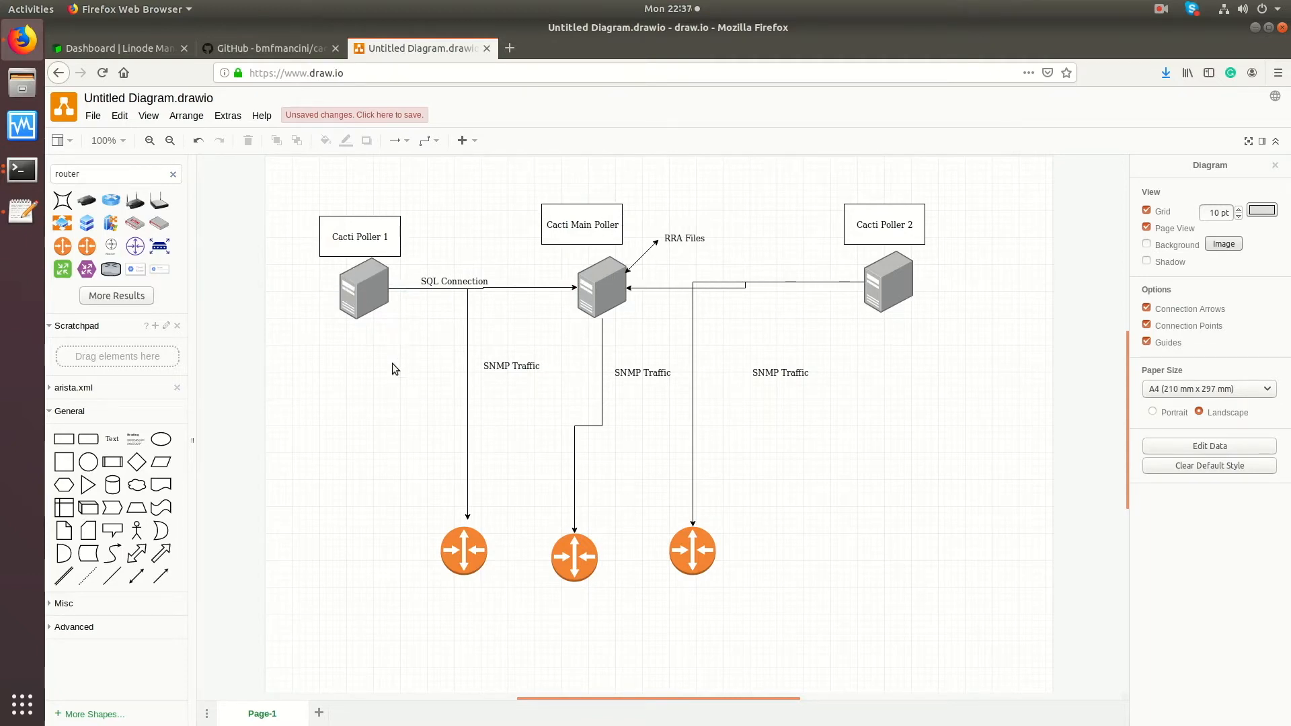
mouse_move(523, 263)
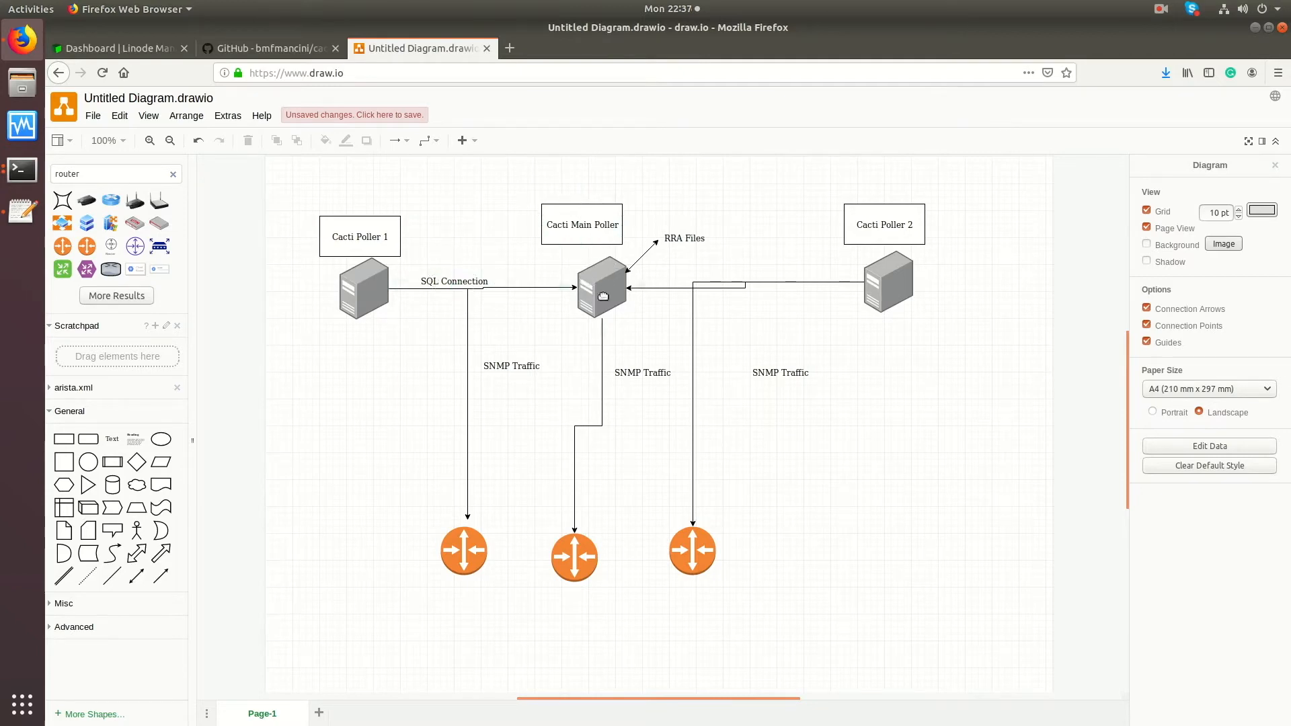
mouse_move(453, 333)
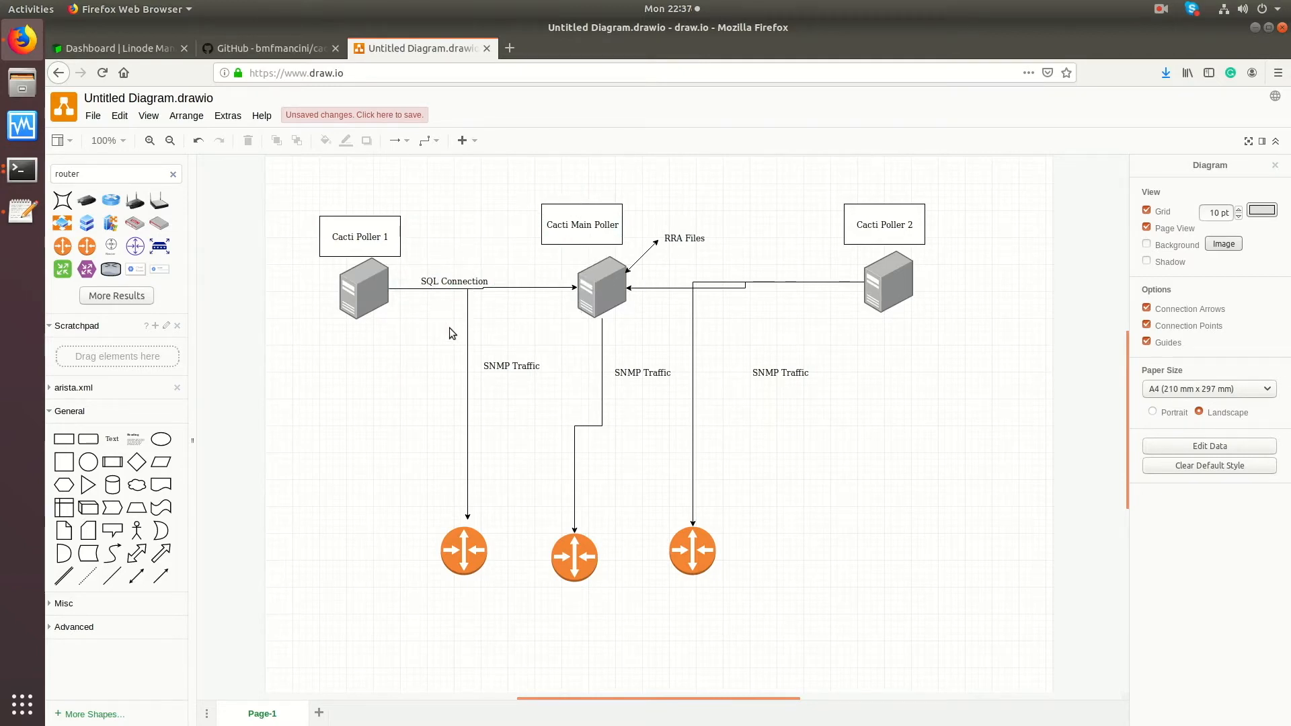
mouse_move(455, 341)
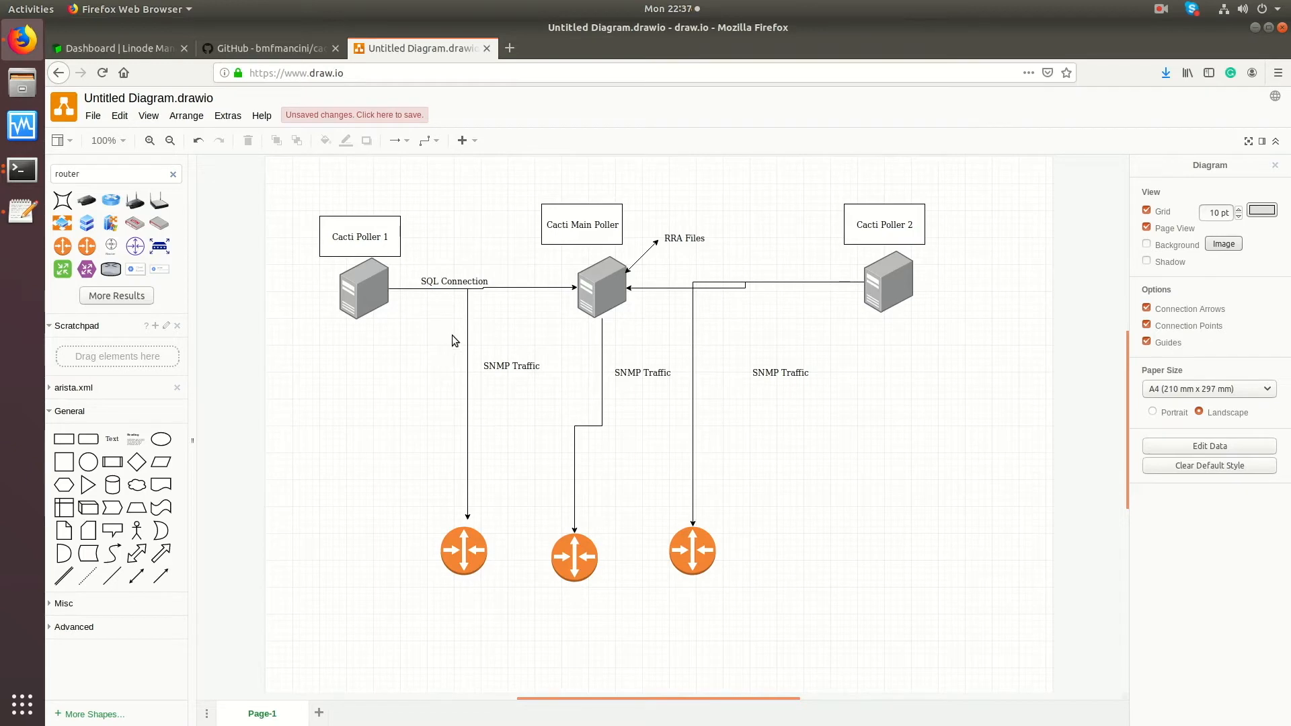
mouse_move(450, 338)
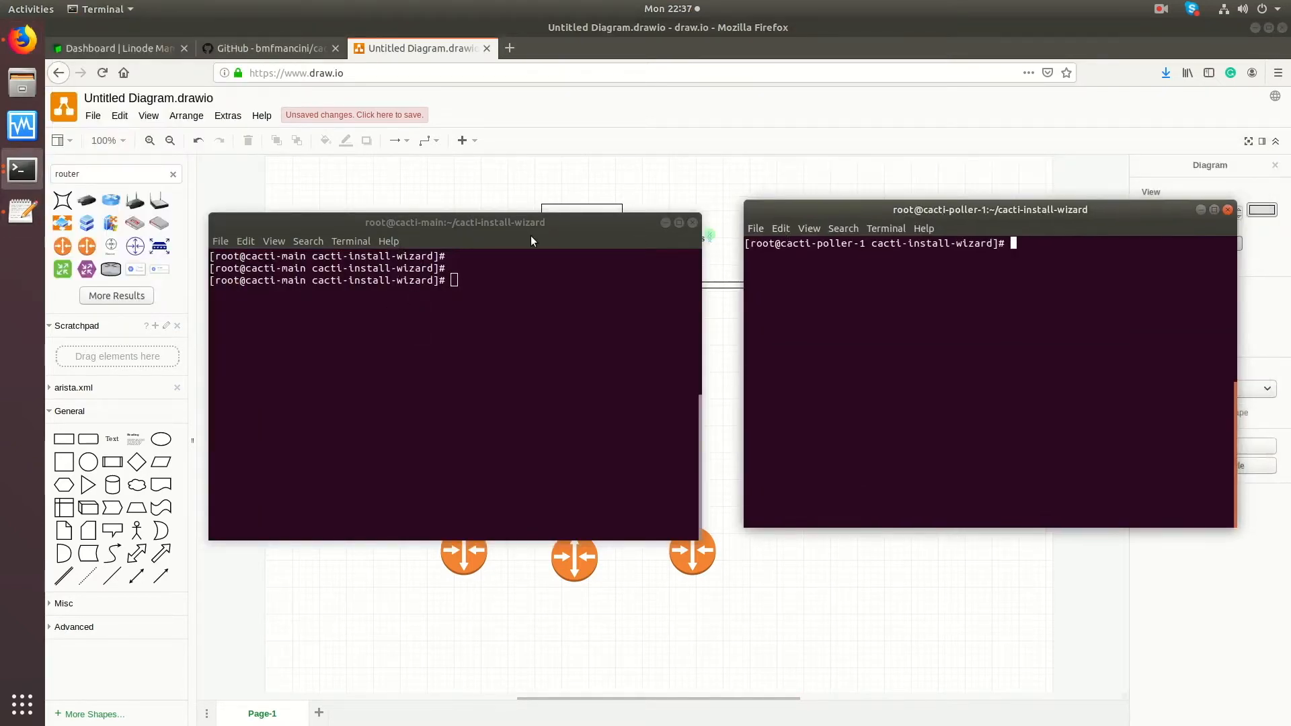
Shift the cacti-main shell left and copy its address 45.79.32.19 from ip a output
drag(454, 223, 394, 191)
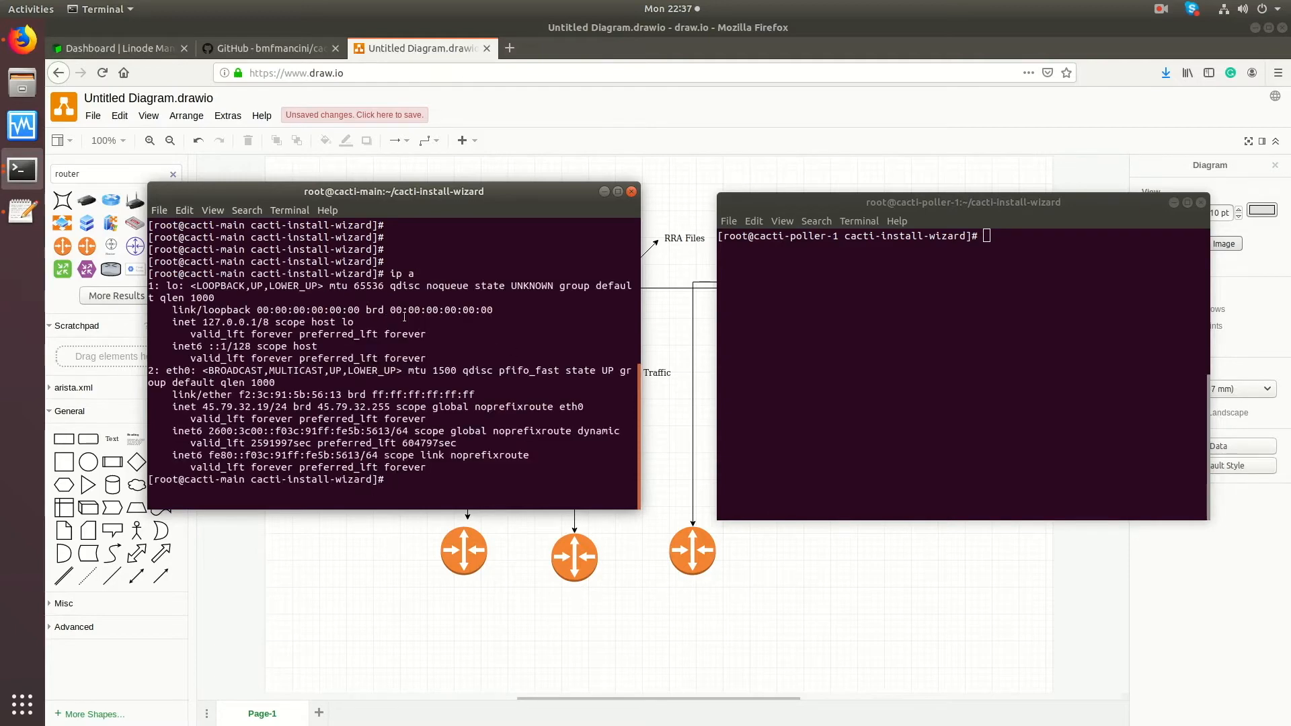
double_click(232, 407)
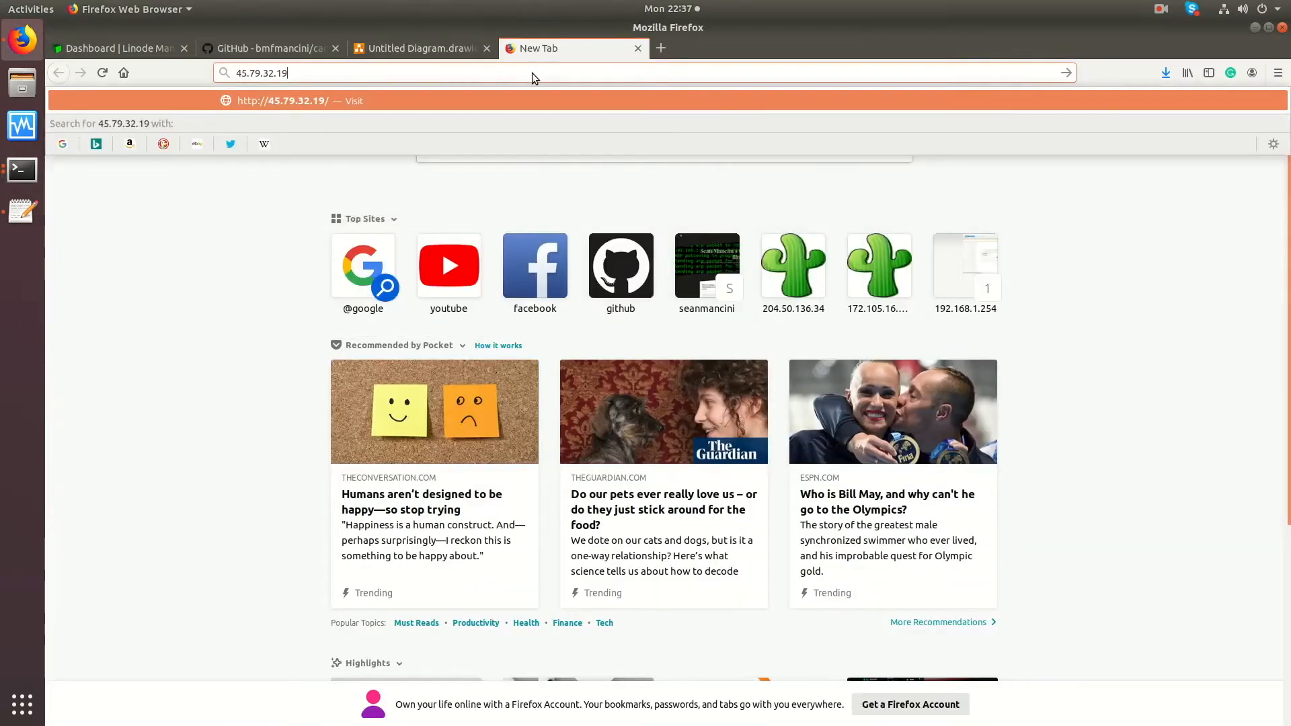
Open 45.79.32.19/cacti and log in as admin
text(/cacti/install/install.php)
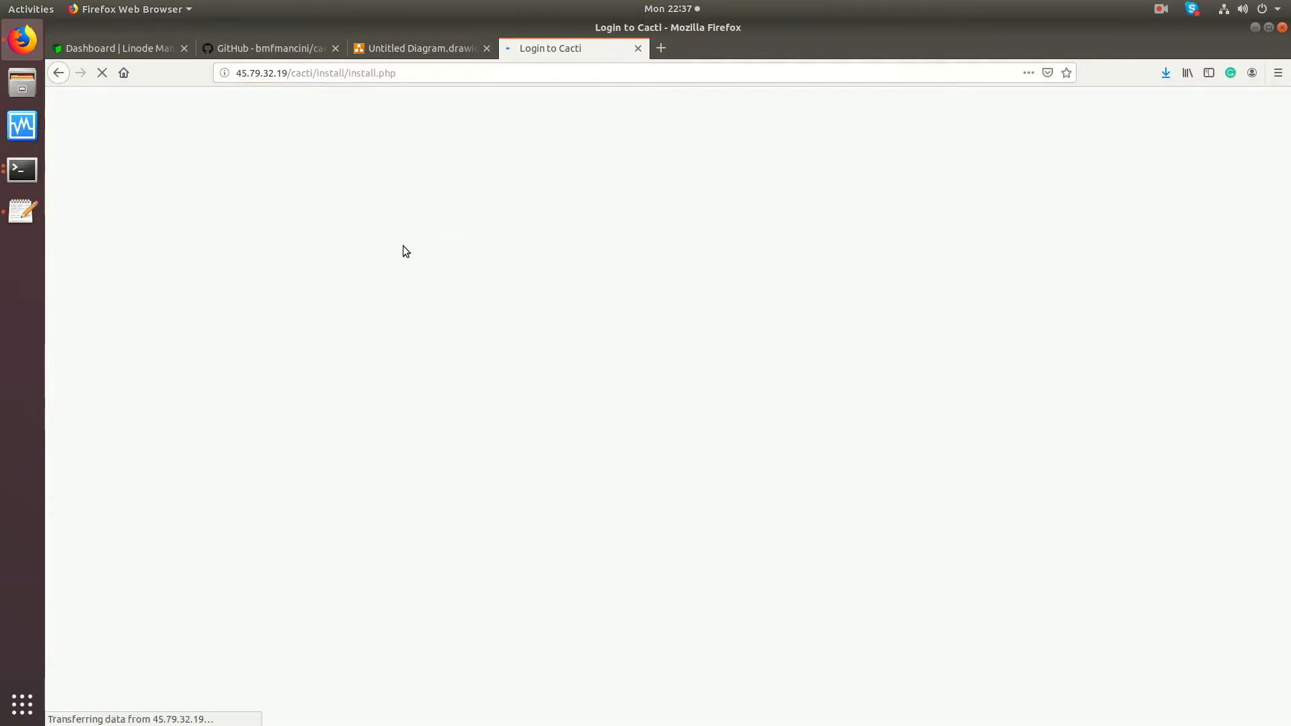
text(admin)
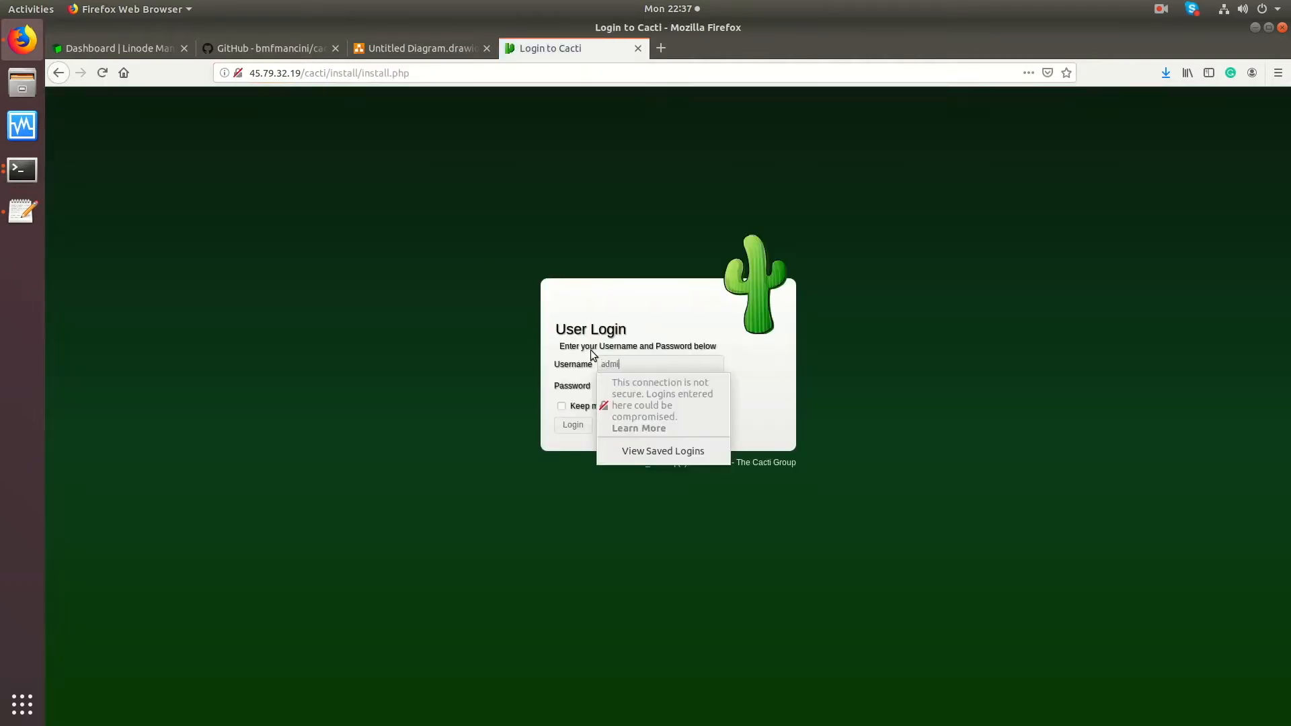
click(573, 425)
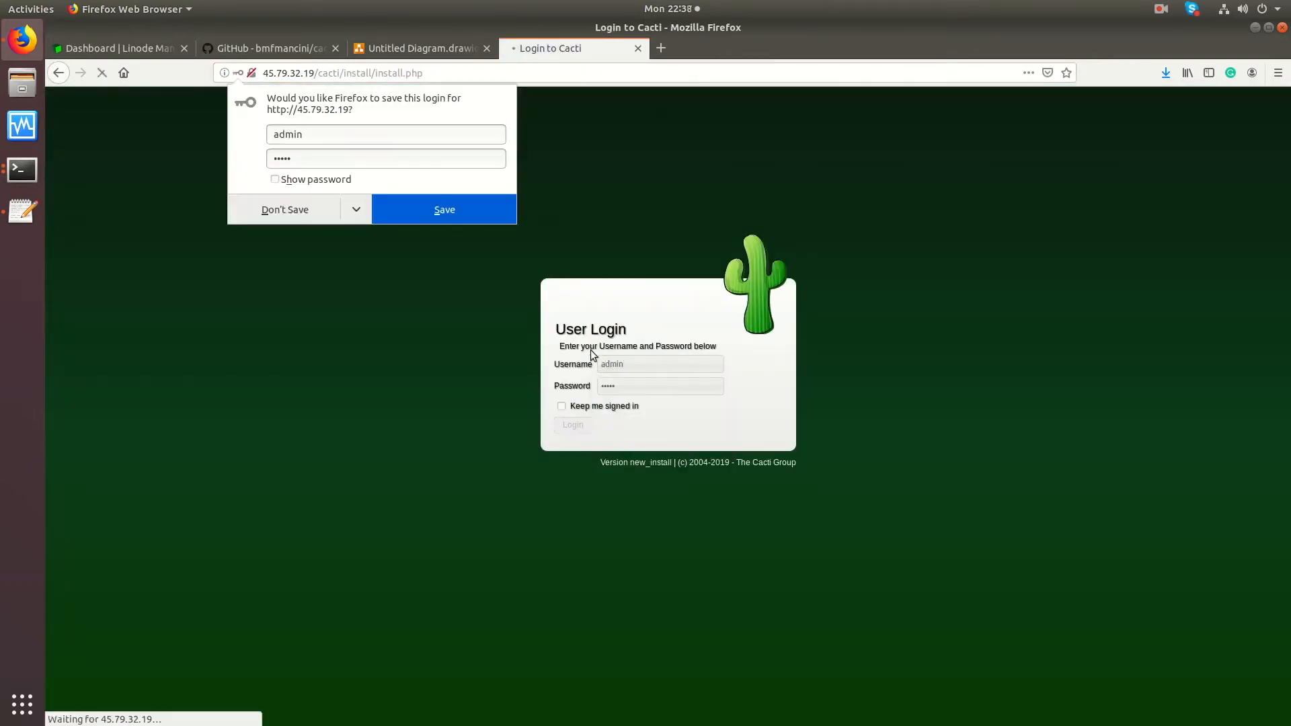
Replace the initial admin password by entering current, new and confirmed passwords
click(573, 424)
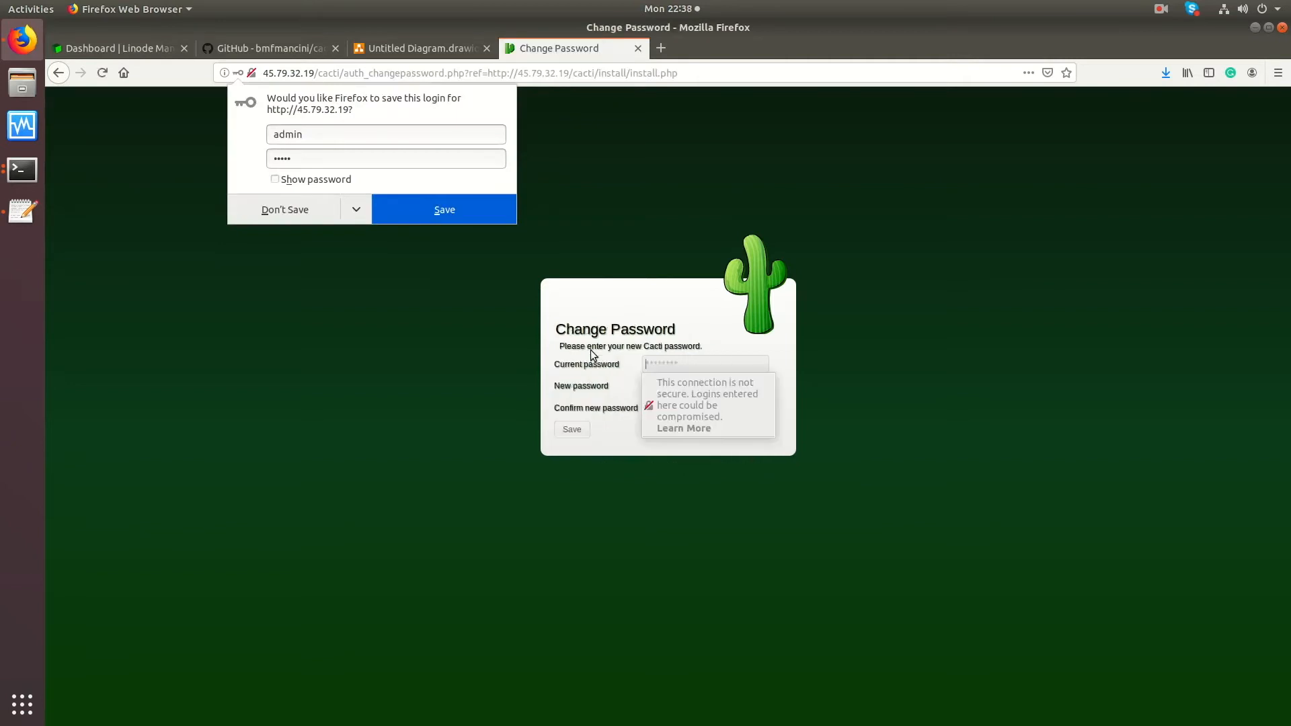
click(706, 386)
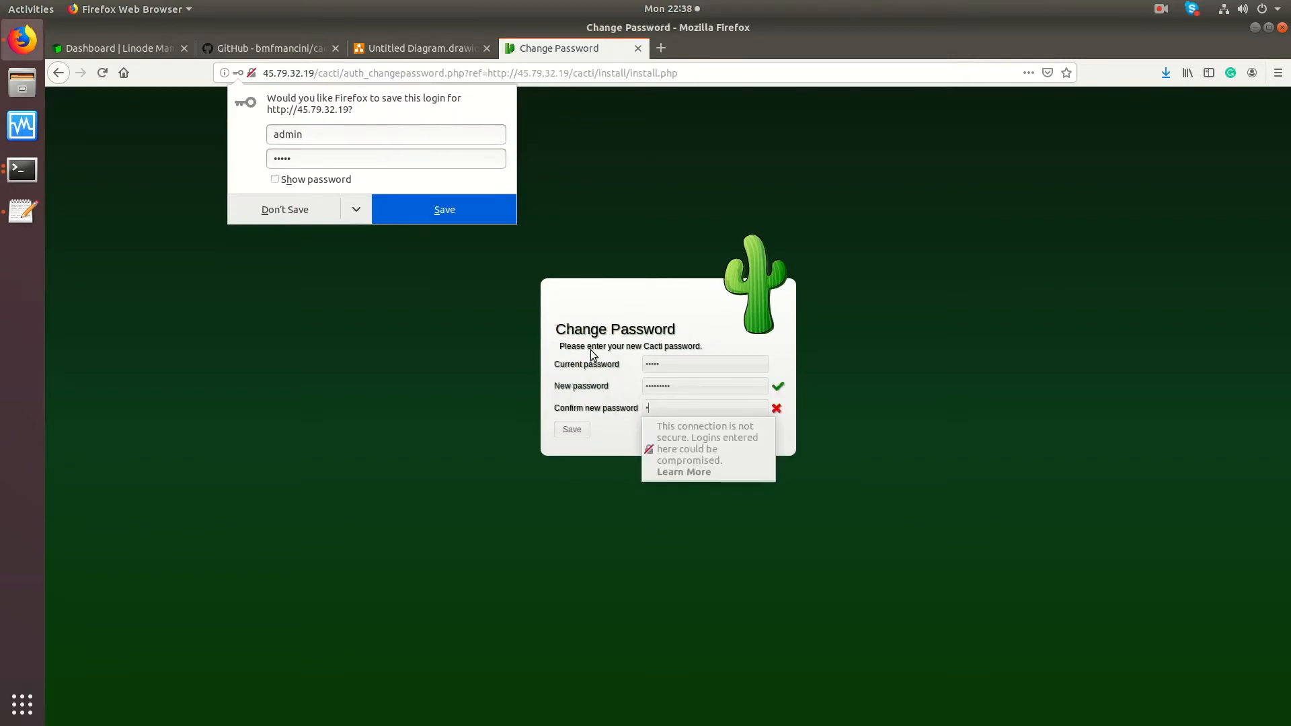
click(572, 430)
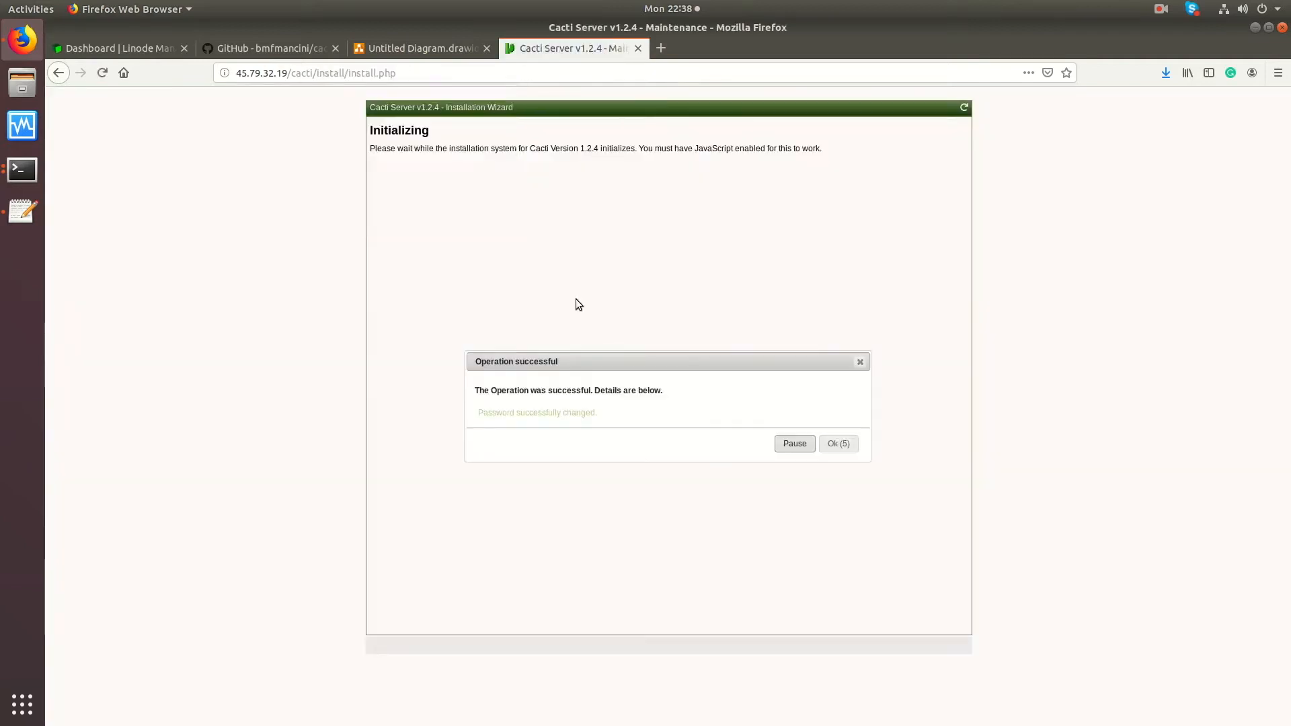
Accept the GPL agreement, begin the wizard and pass the pre-installation checks
click(839, 443)
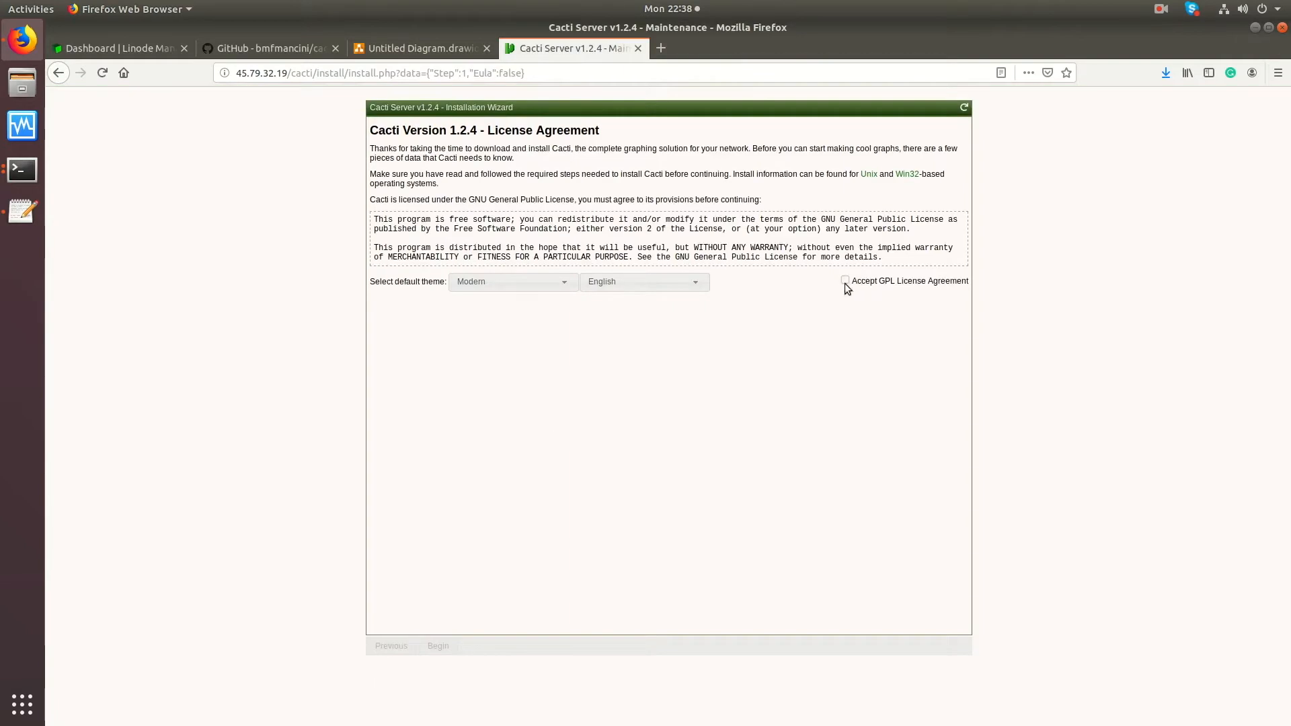
click(845, 280)
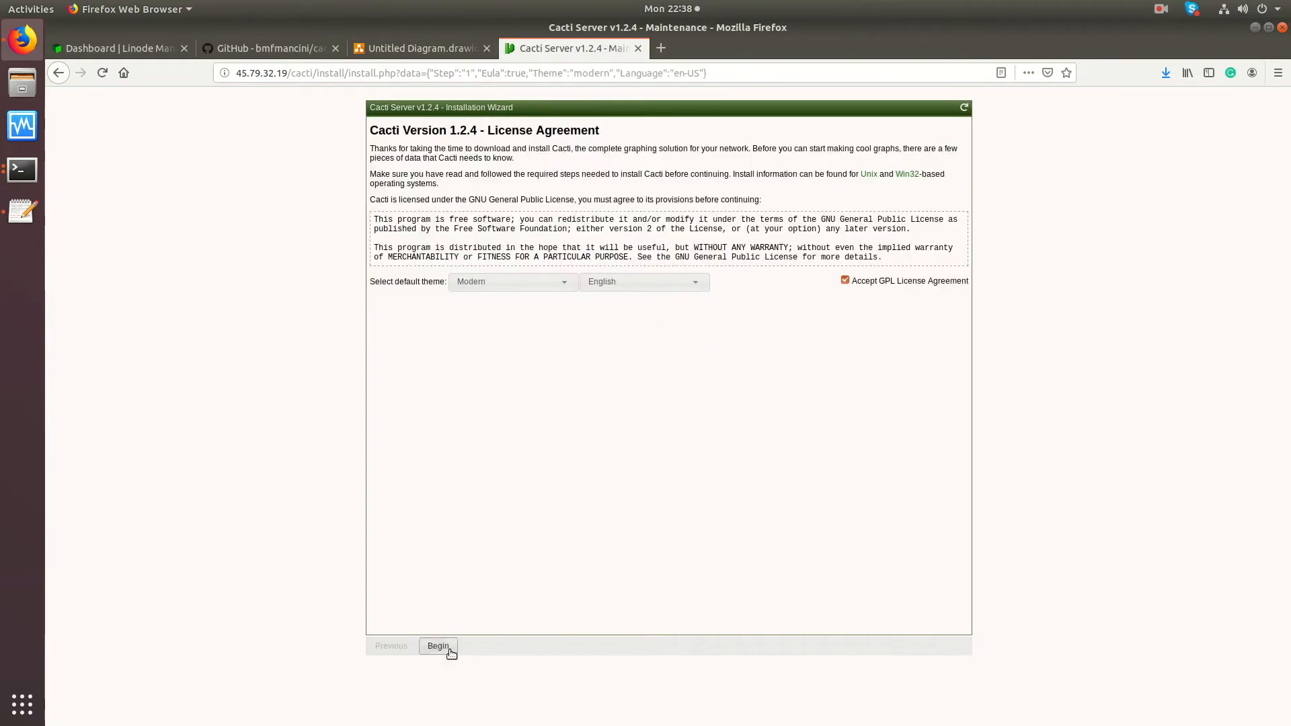
click(438, 647)
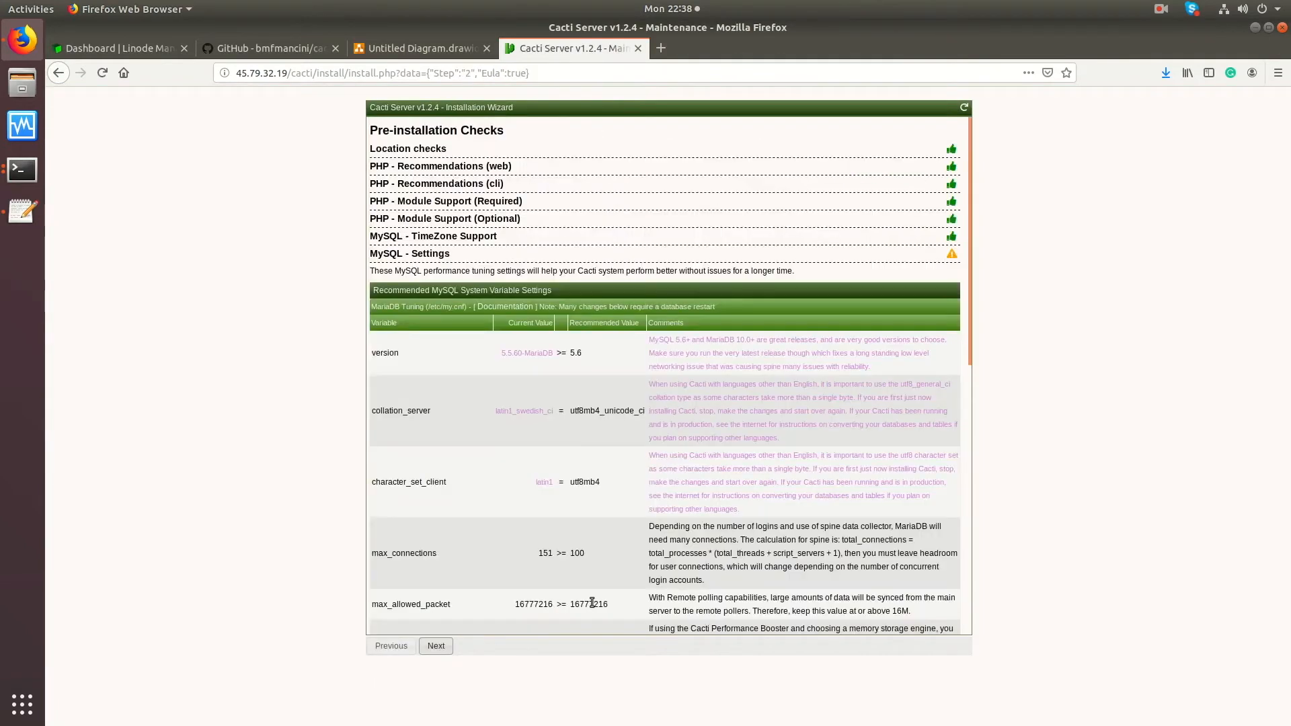
scroll(down, 3)
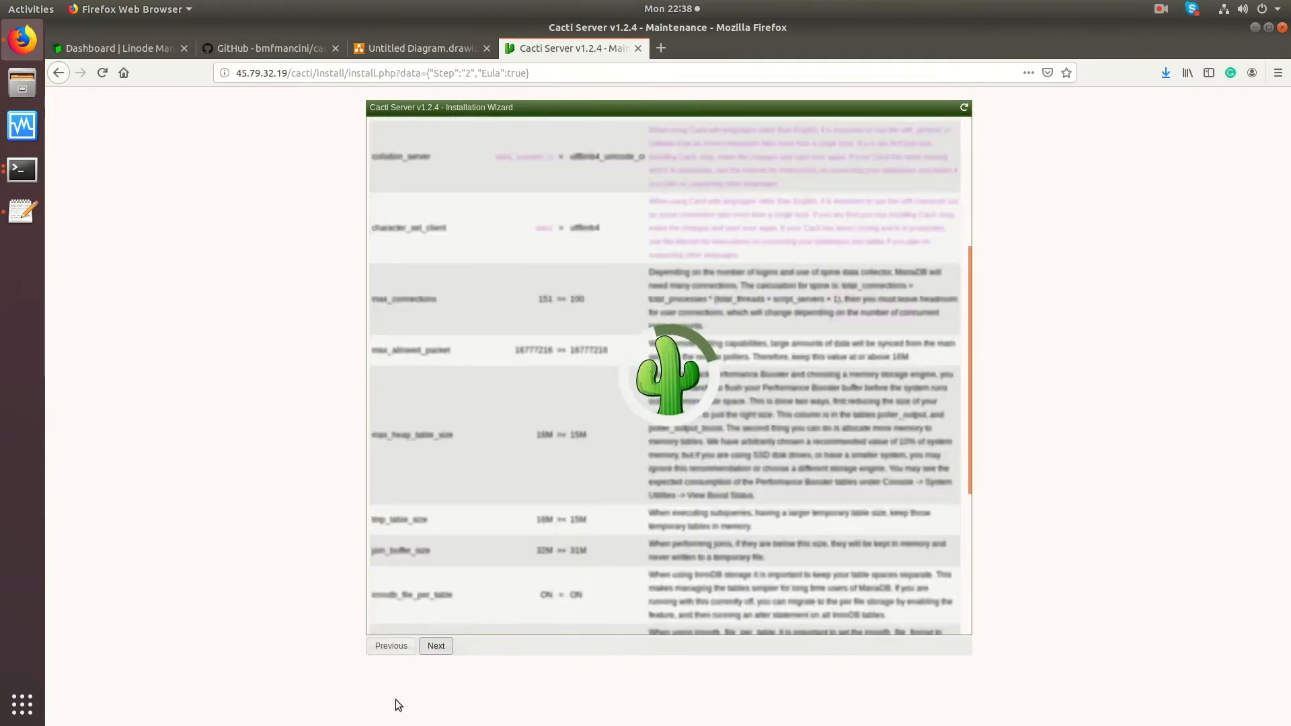
click(436, 645)
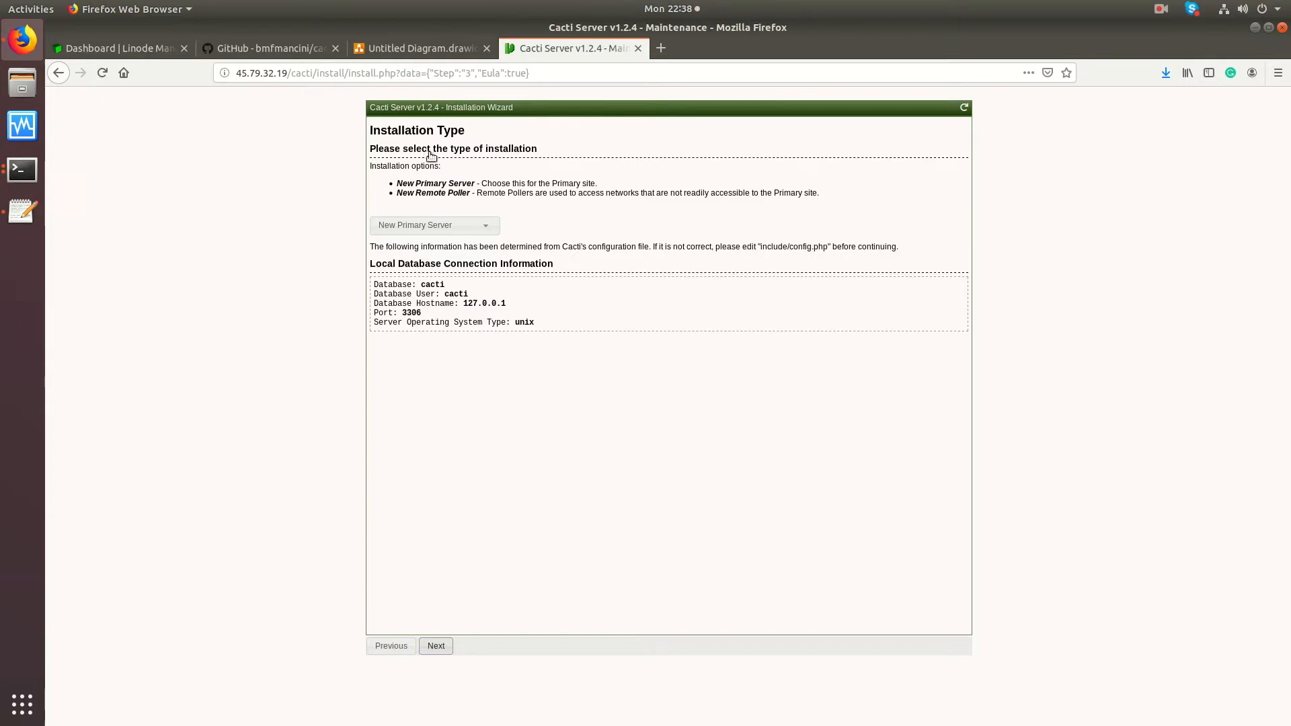
mouse_move(673, 164)
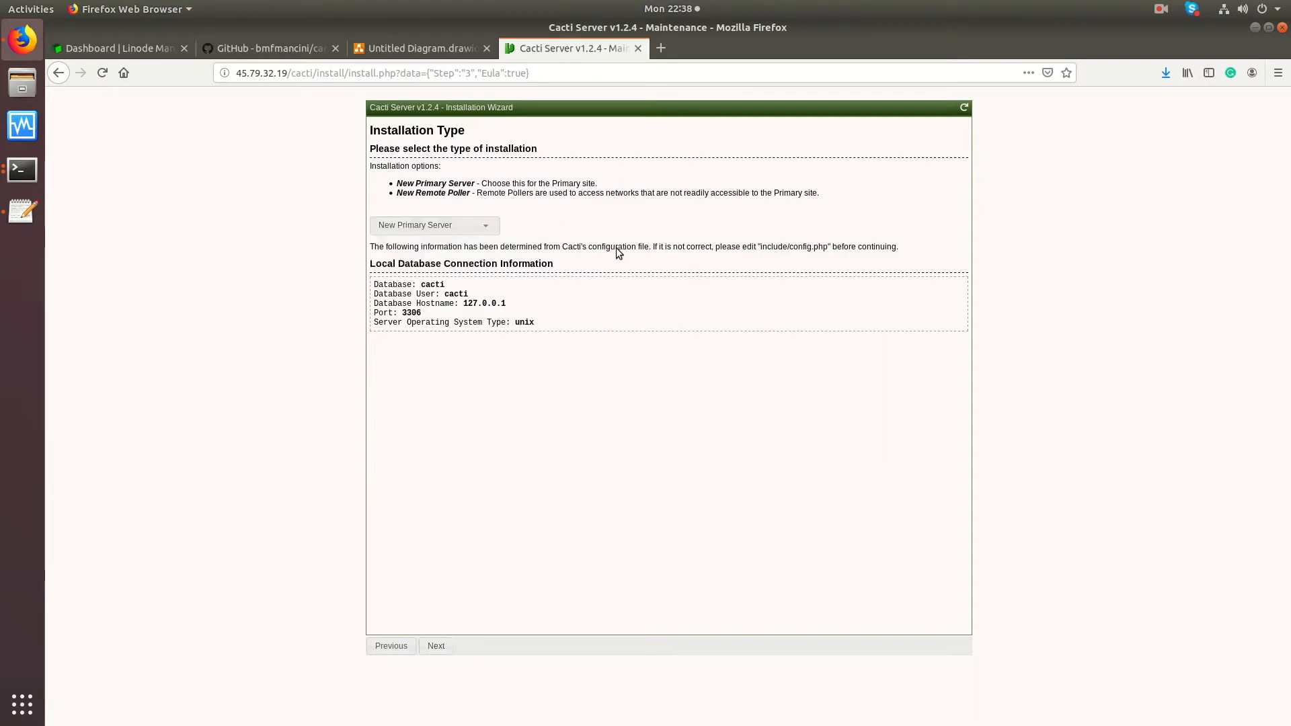
Choose New Primary Server with default paths, profile and all templates, then install
click(436, 646)
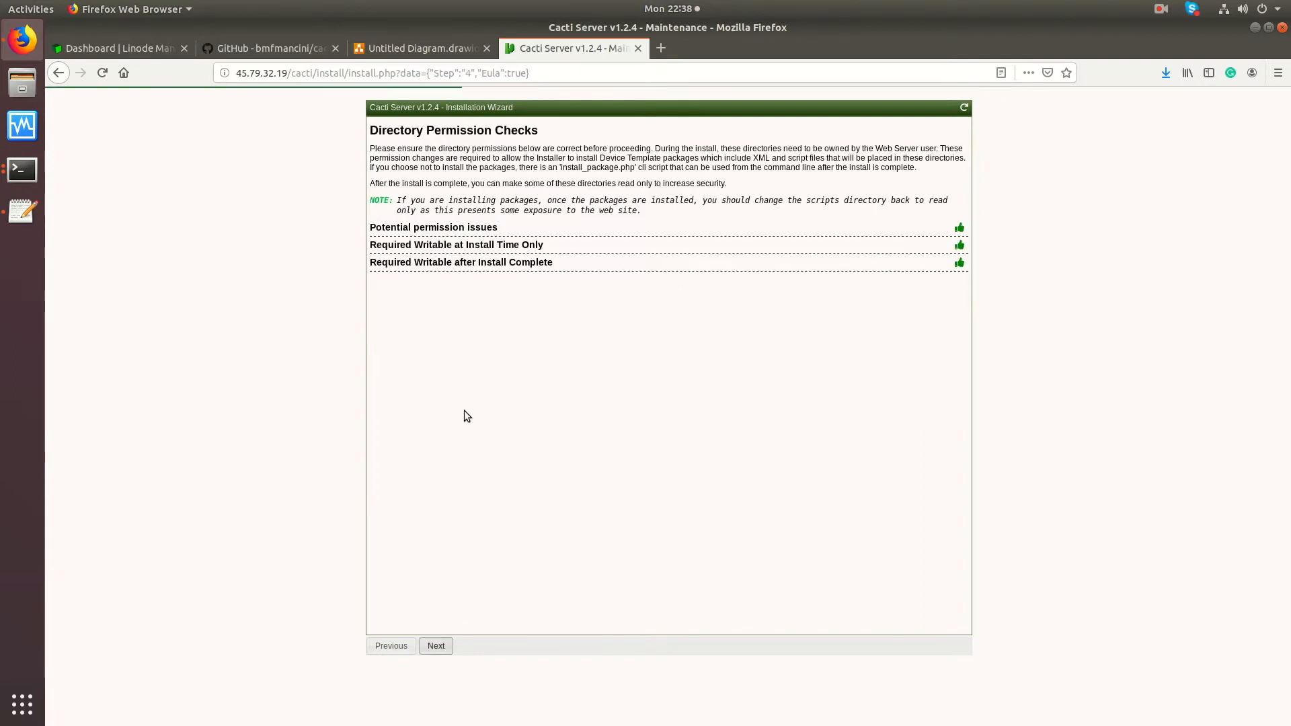
click(436, 646)
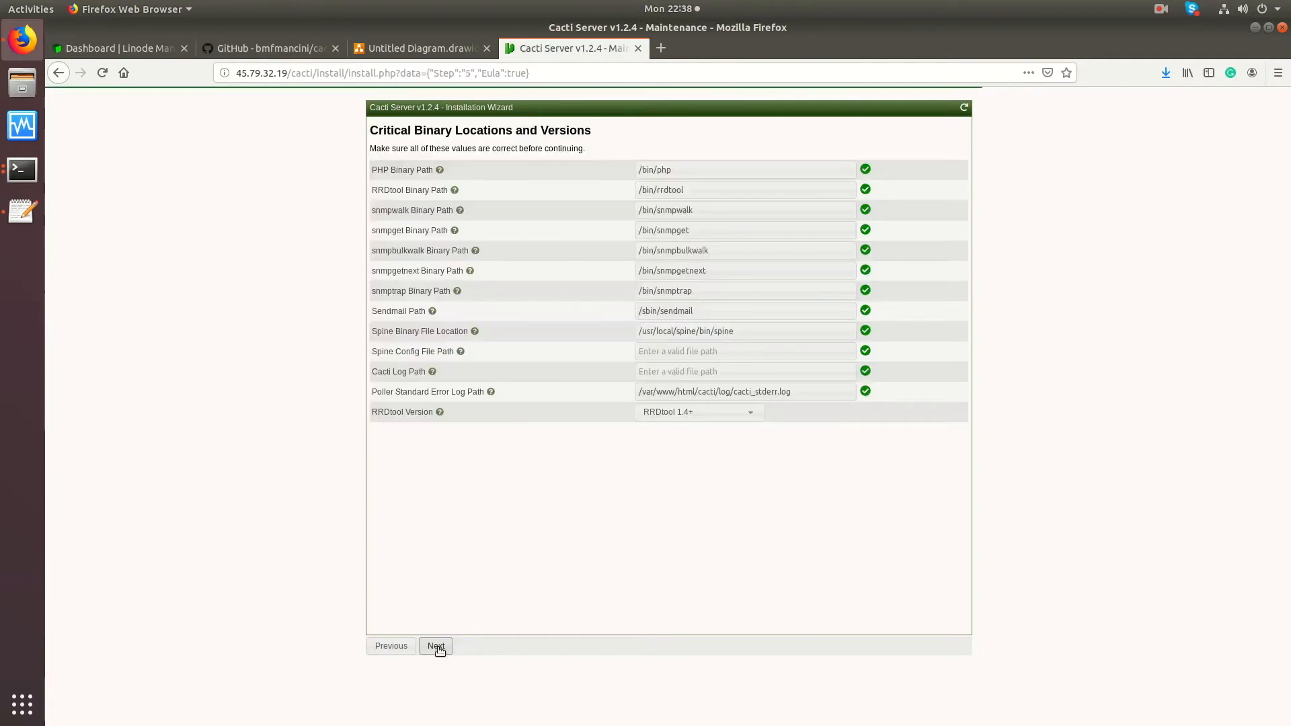
click(436, 646)
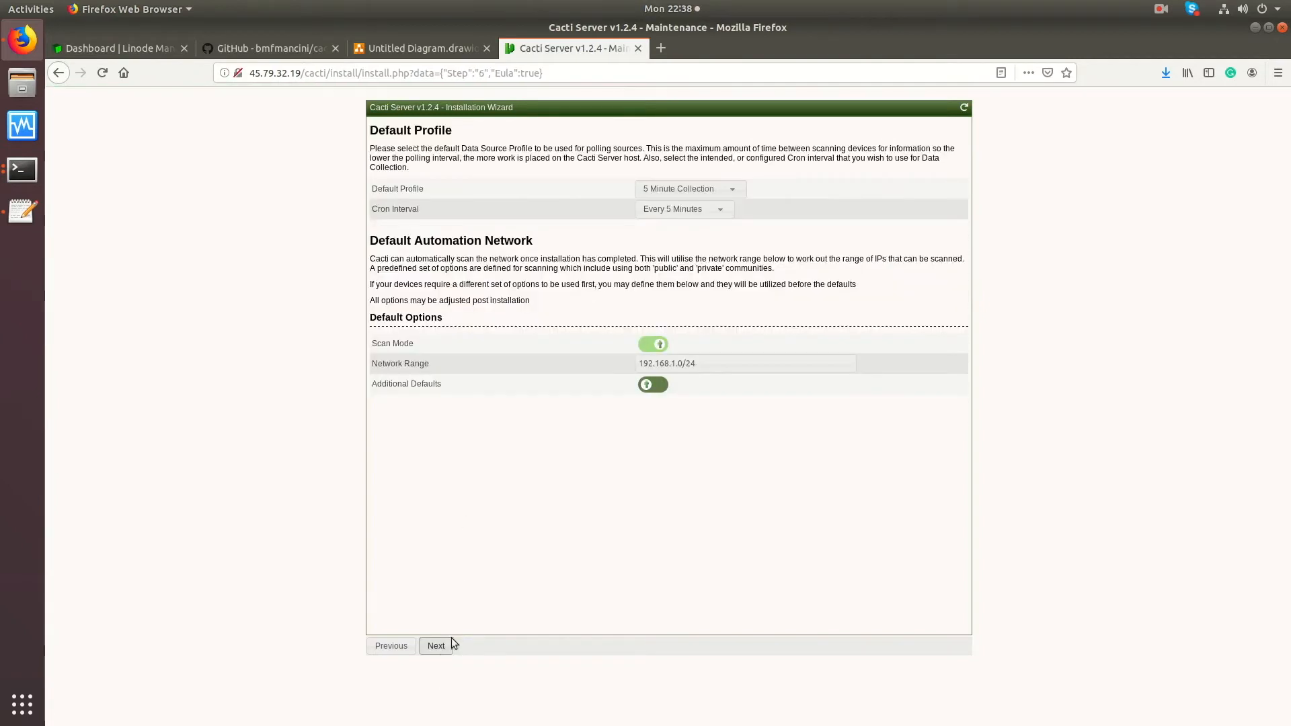
click(436, 645)
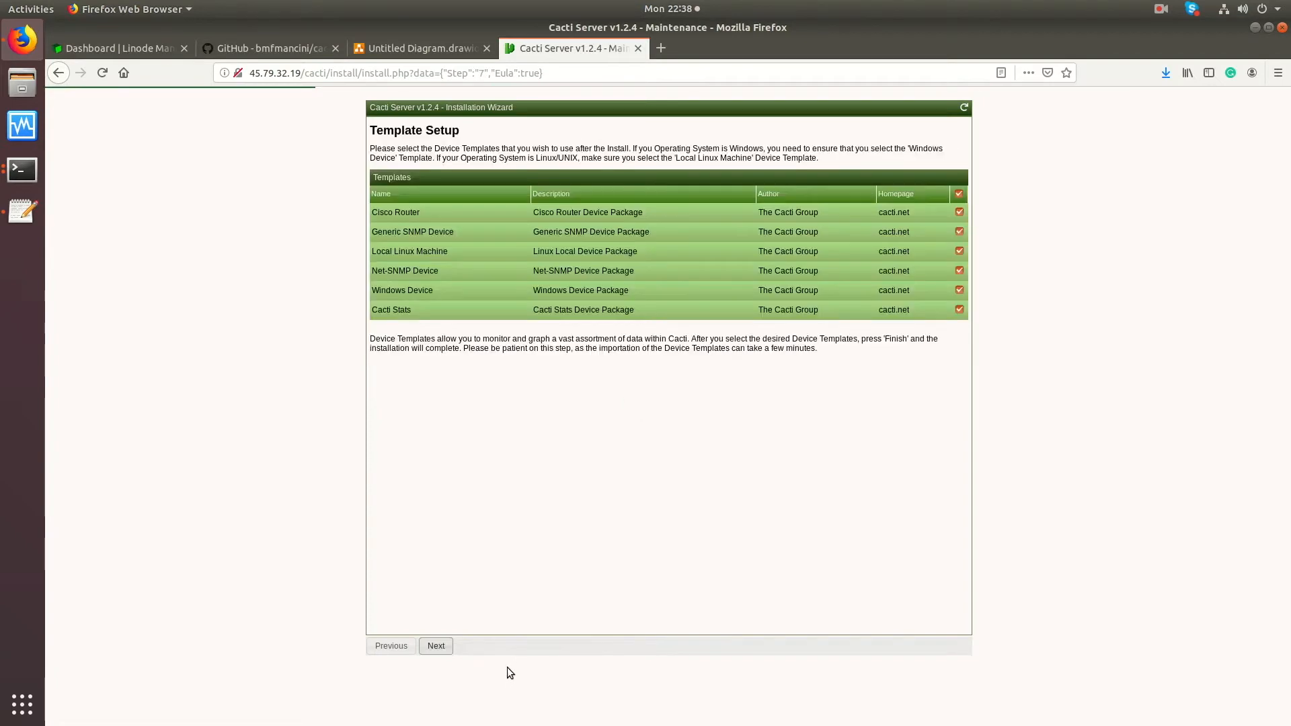
click(435, 646)
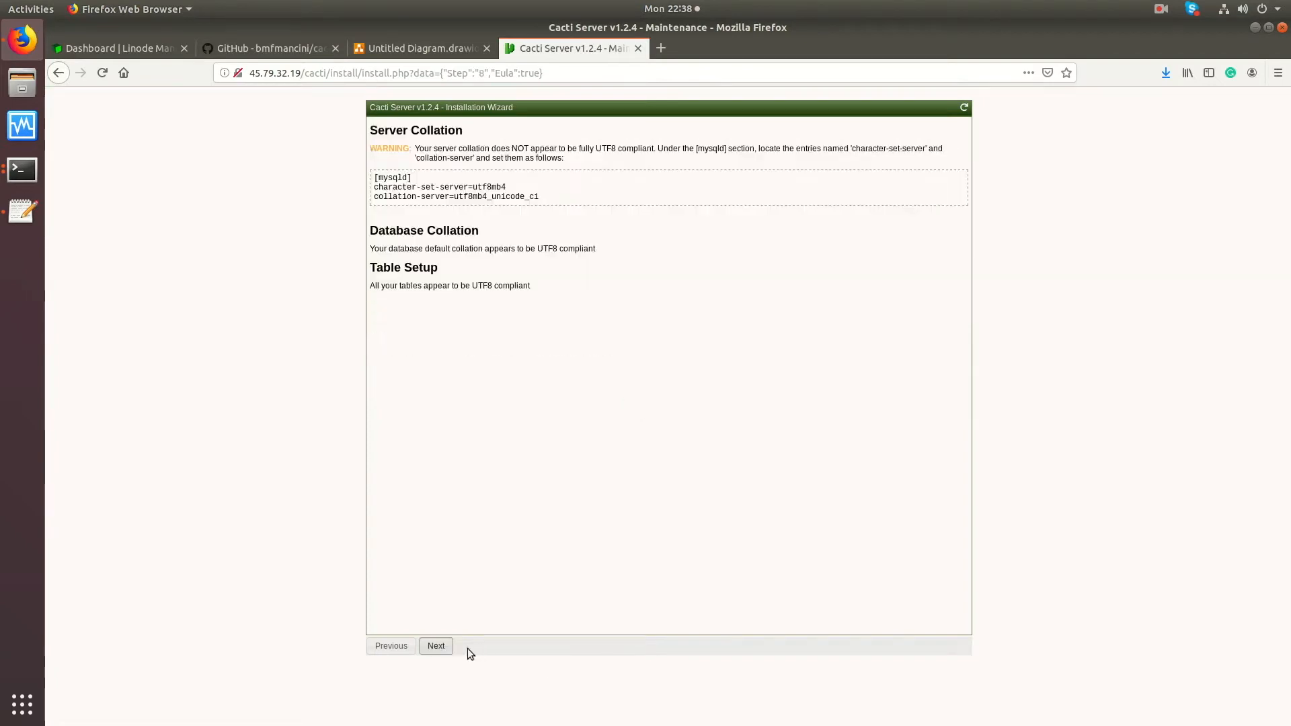
click(436, 646)
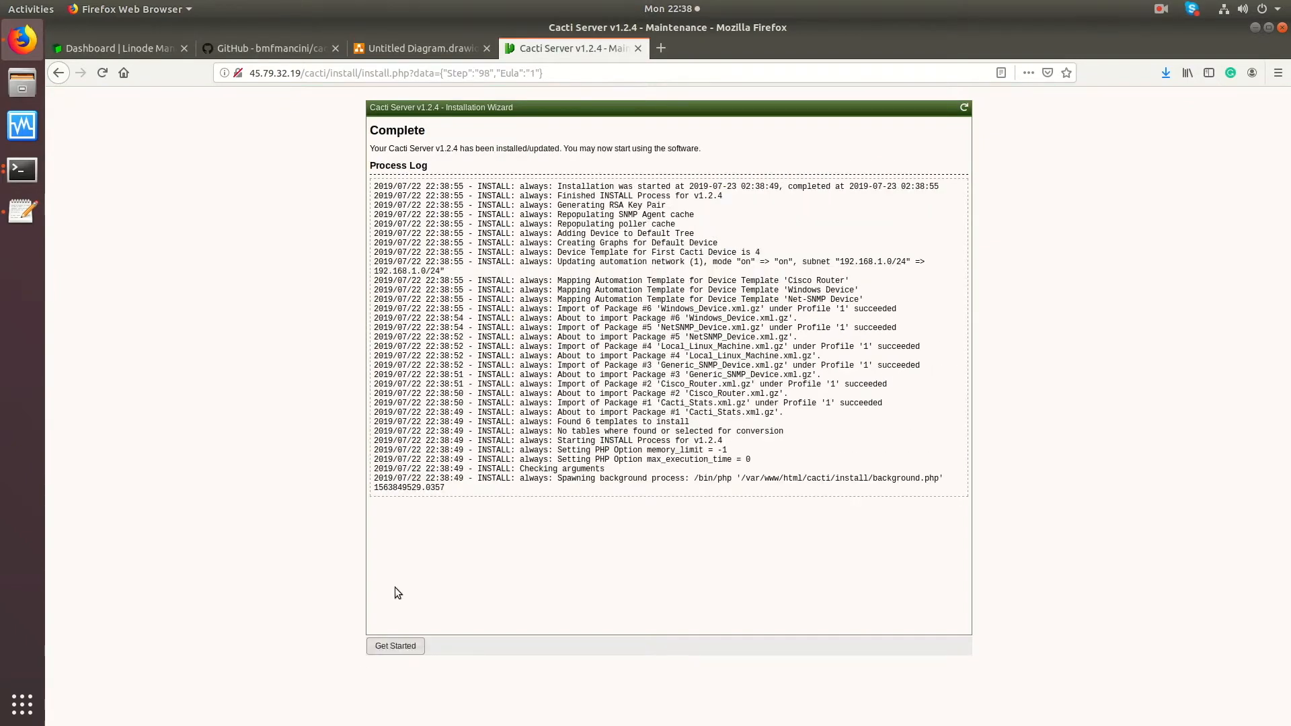
View the Local Linux Machine graphs under Default Tree, then go to the Console
click(395, 646)
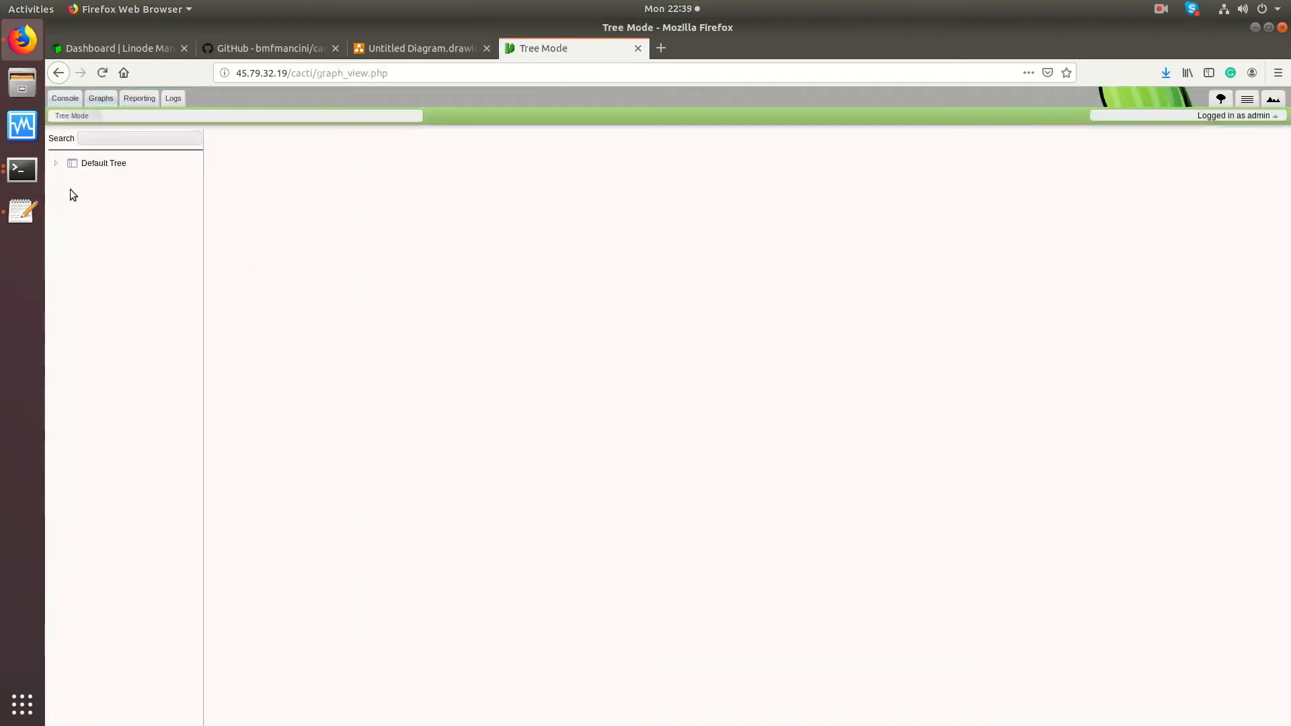
click(56, 163)
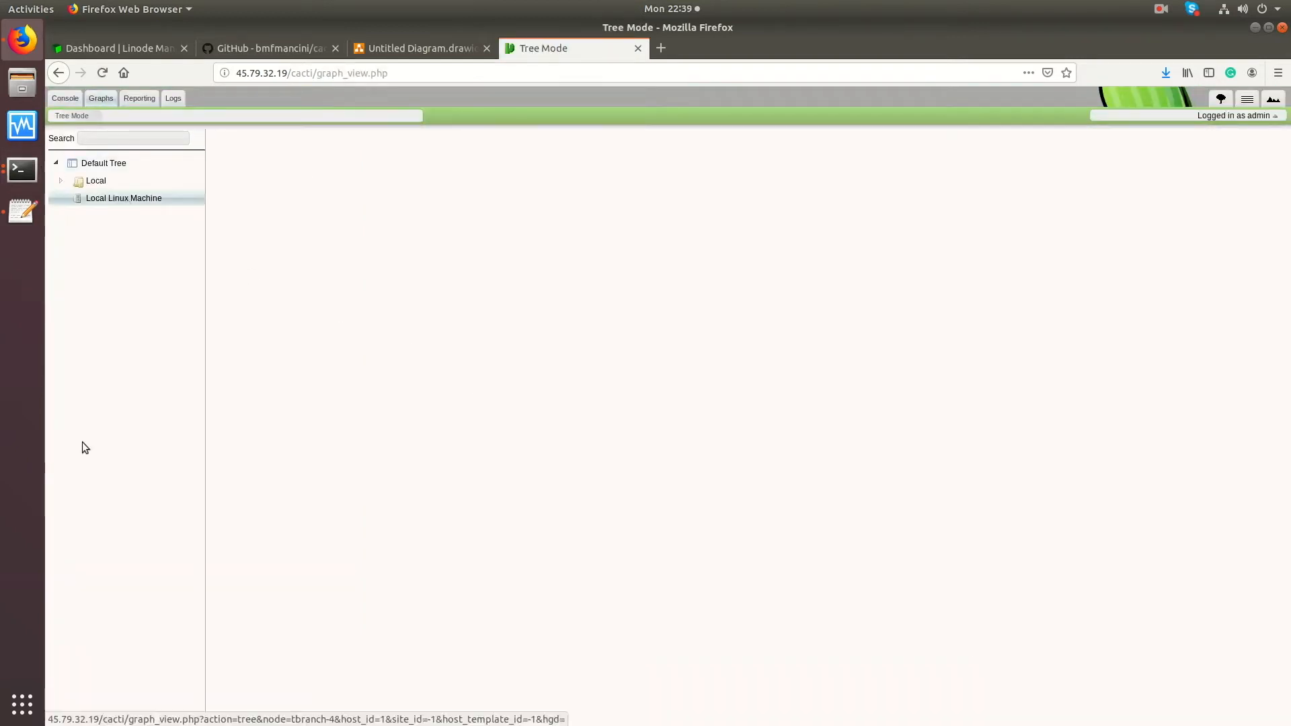
click(124, 198)
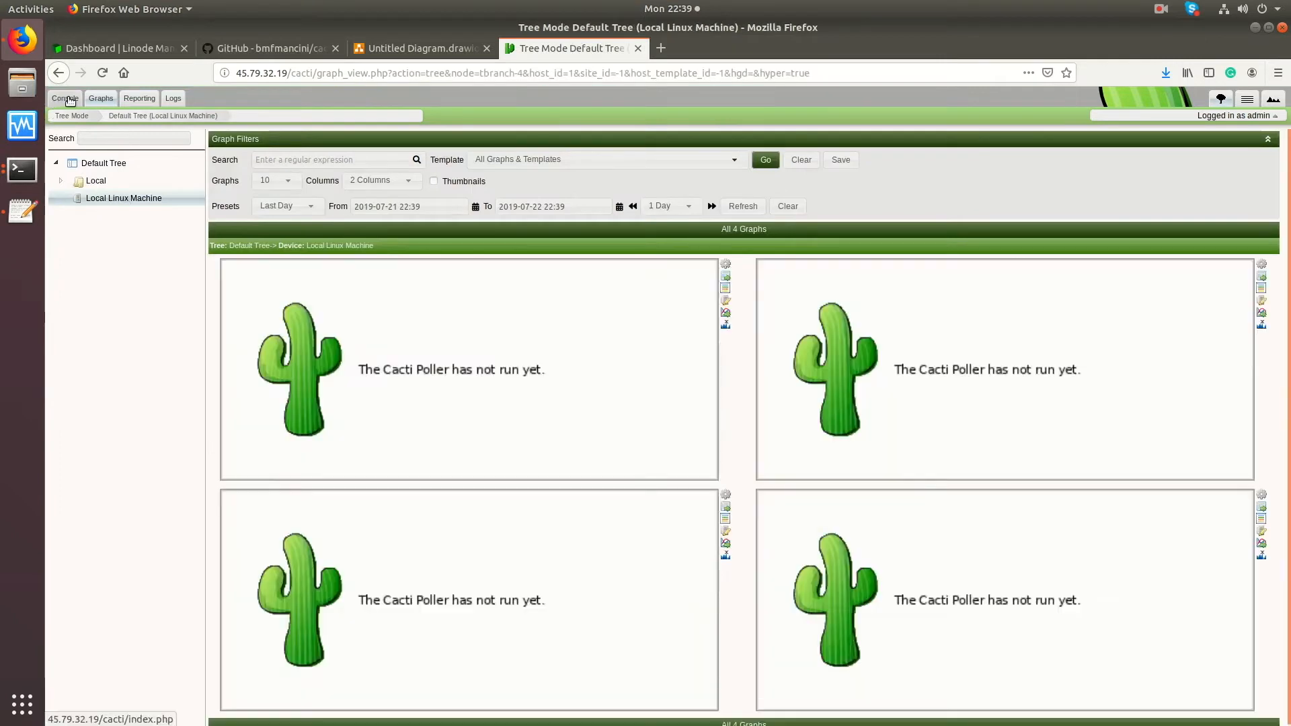
click(64, 98)
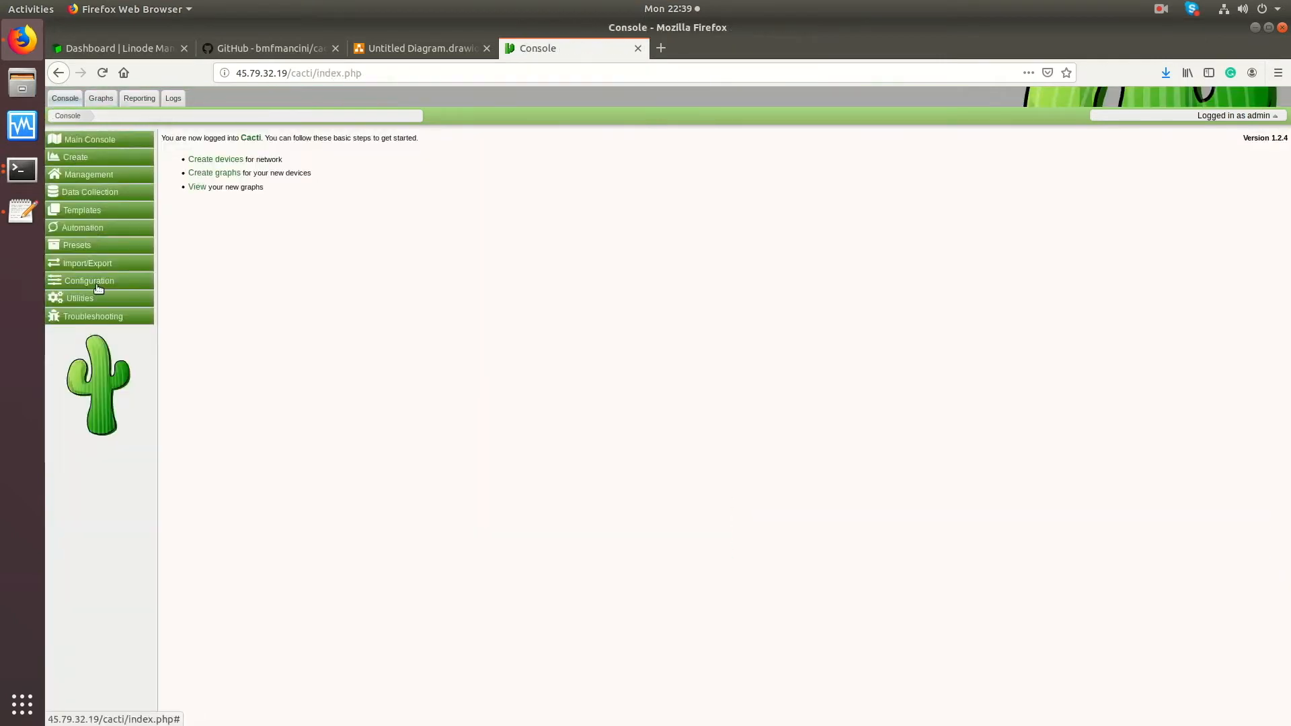
Set Poller Type to spine on the Settings Poller tab and save
click(89, 281)
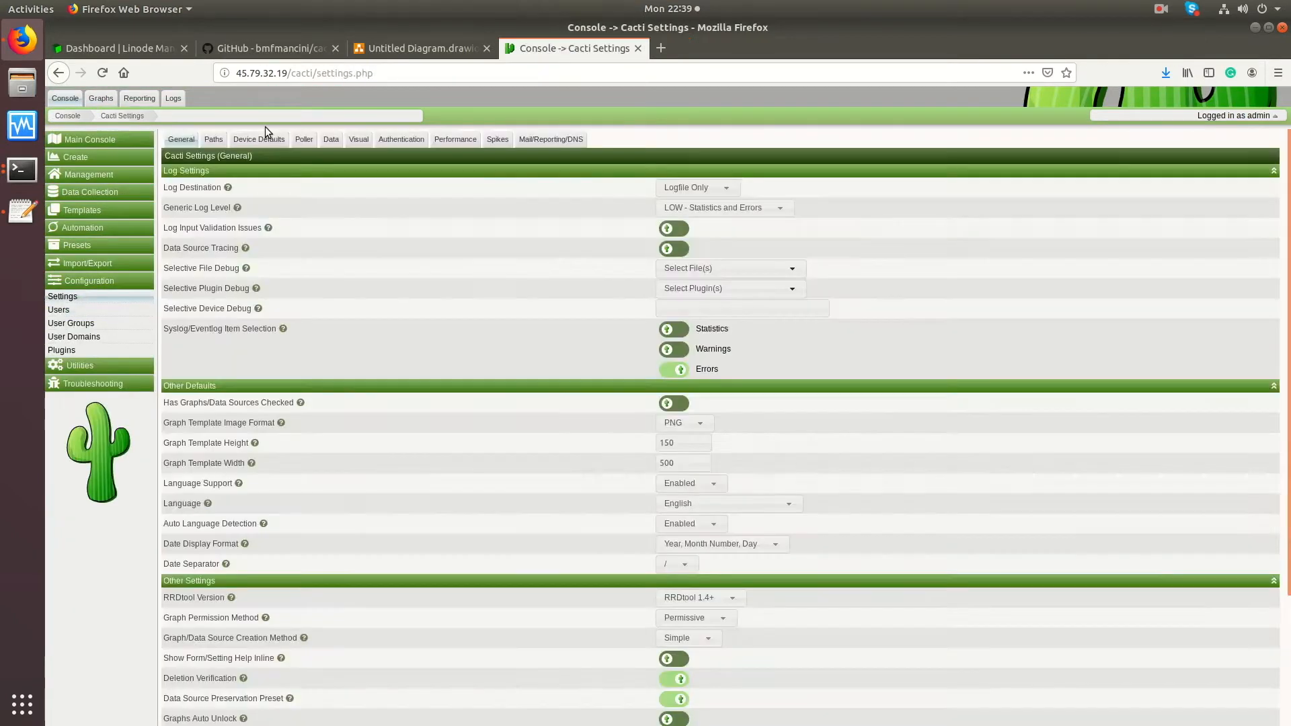
mouse_move(276, 180)
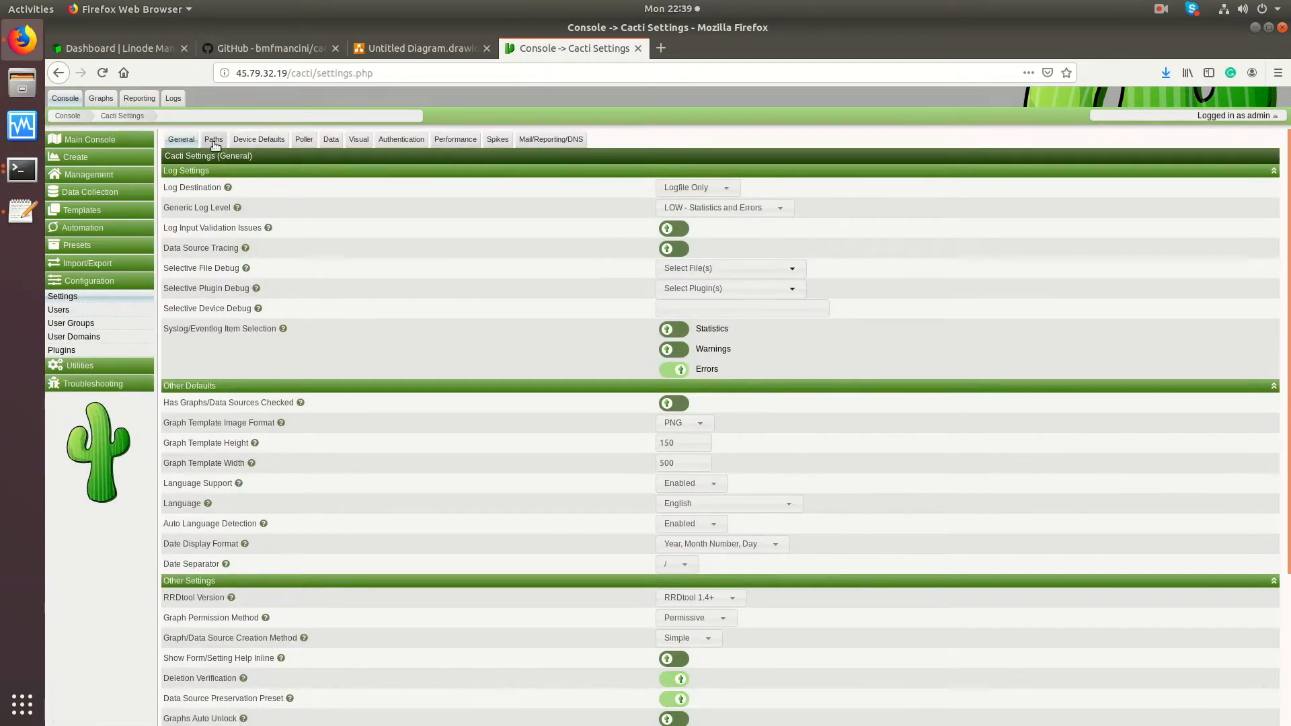
click(304, 140)
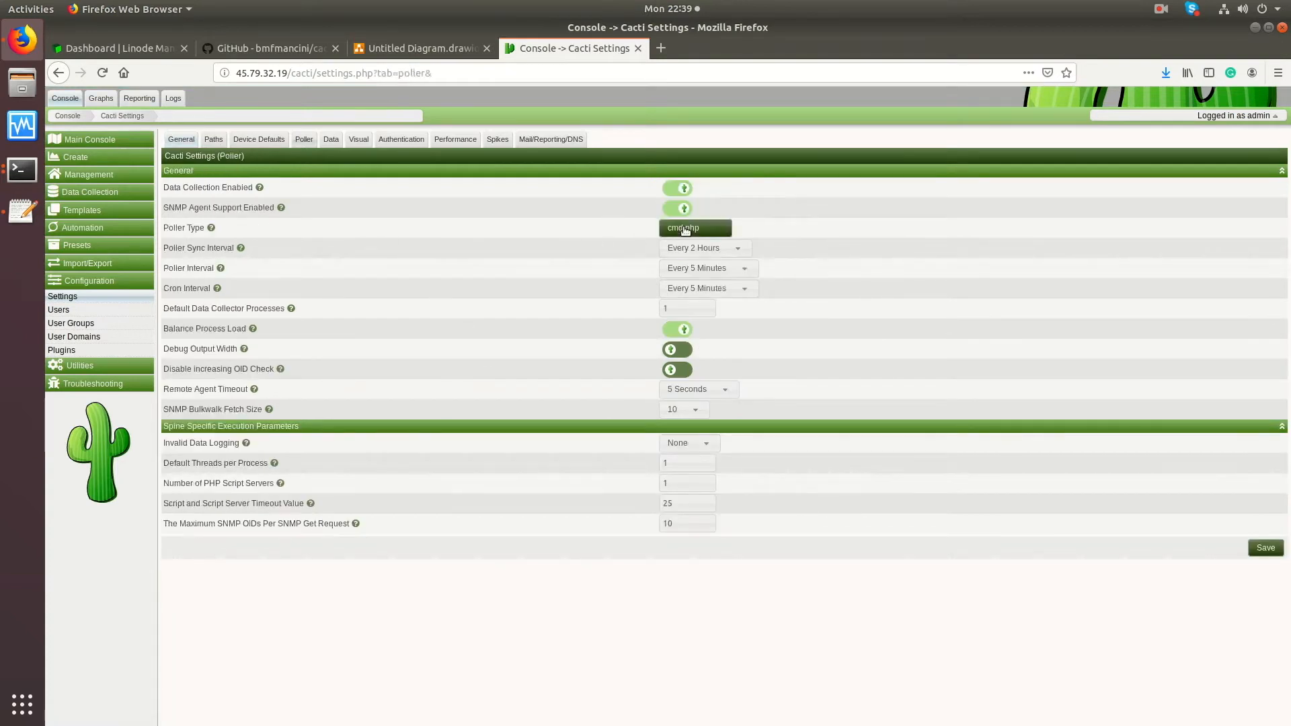
click(686, 229)
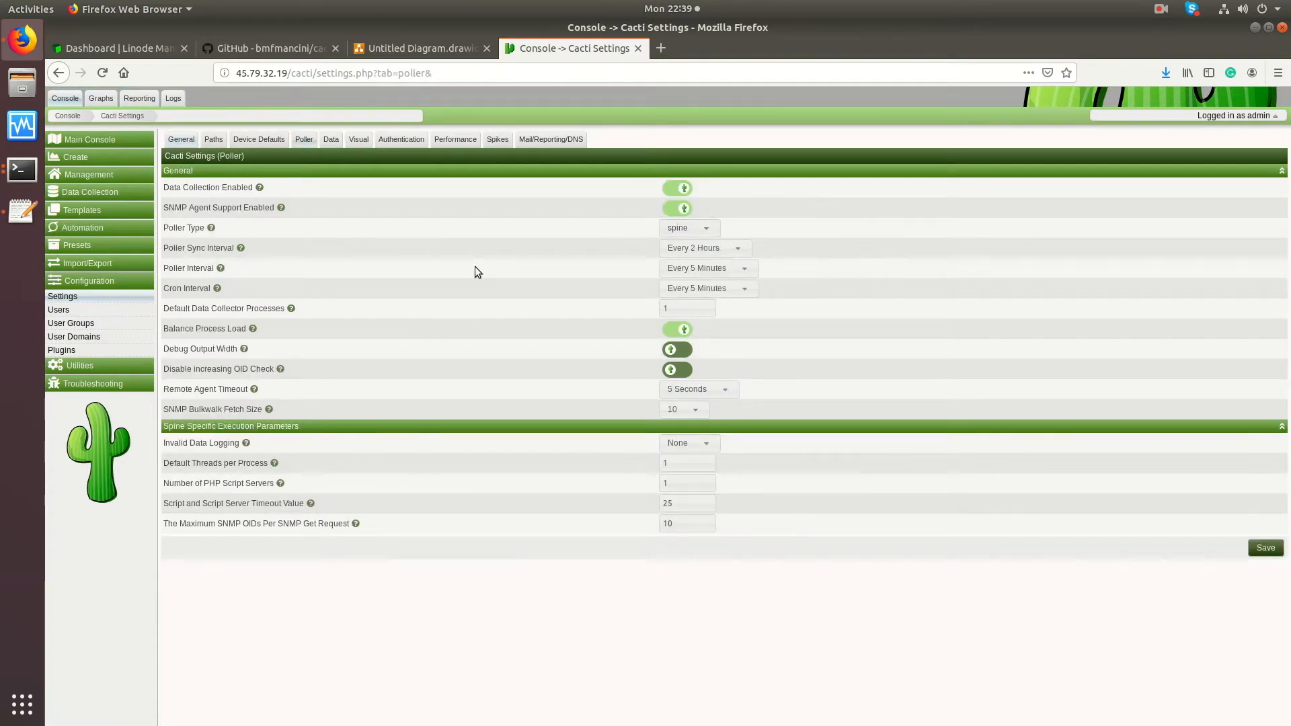
click(689, 228)
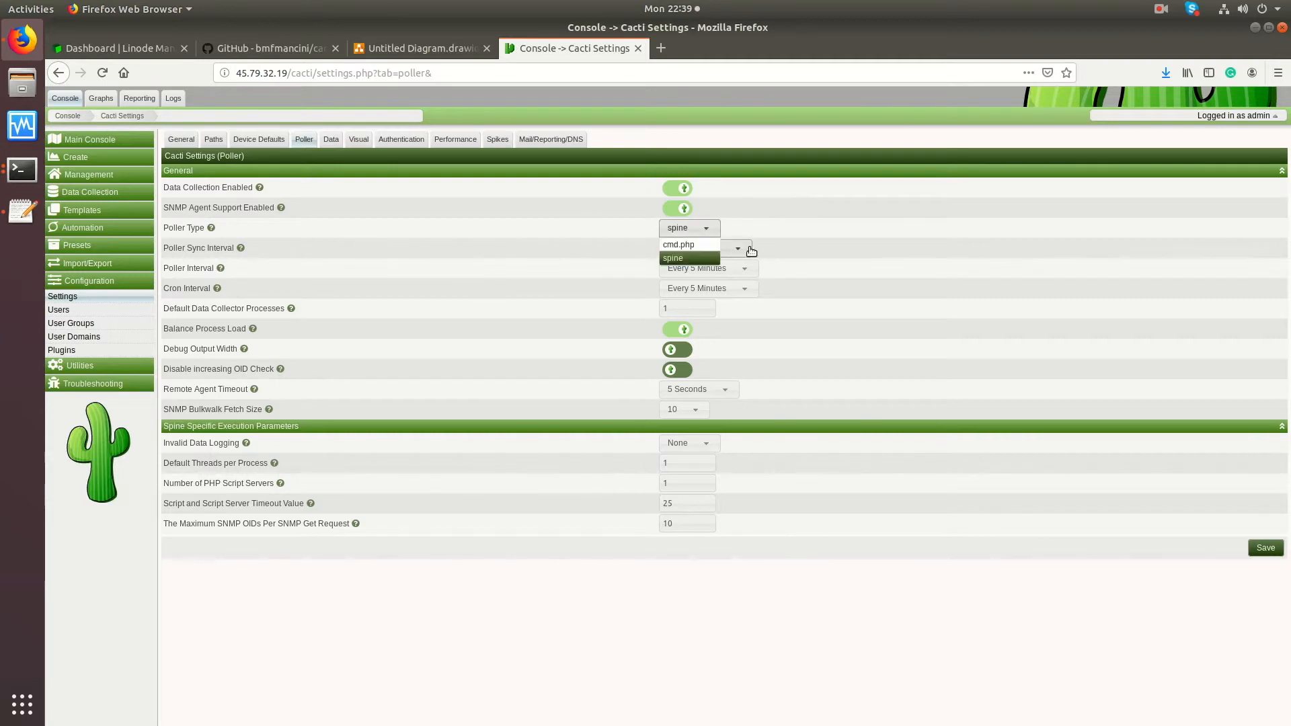
click(673, 259)
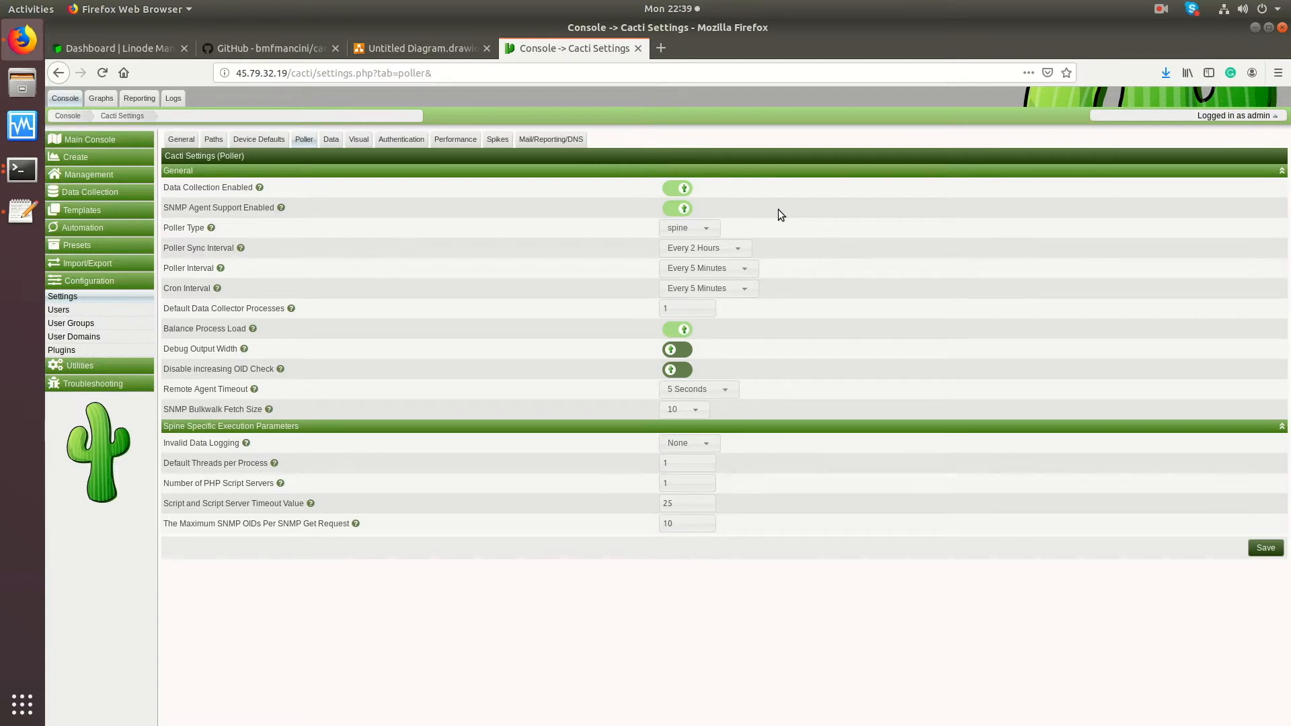
mouse_move(997, 513)
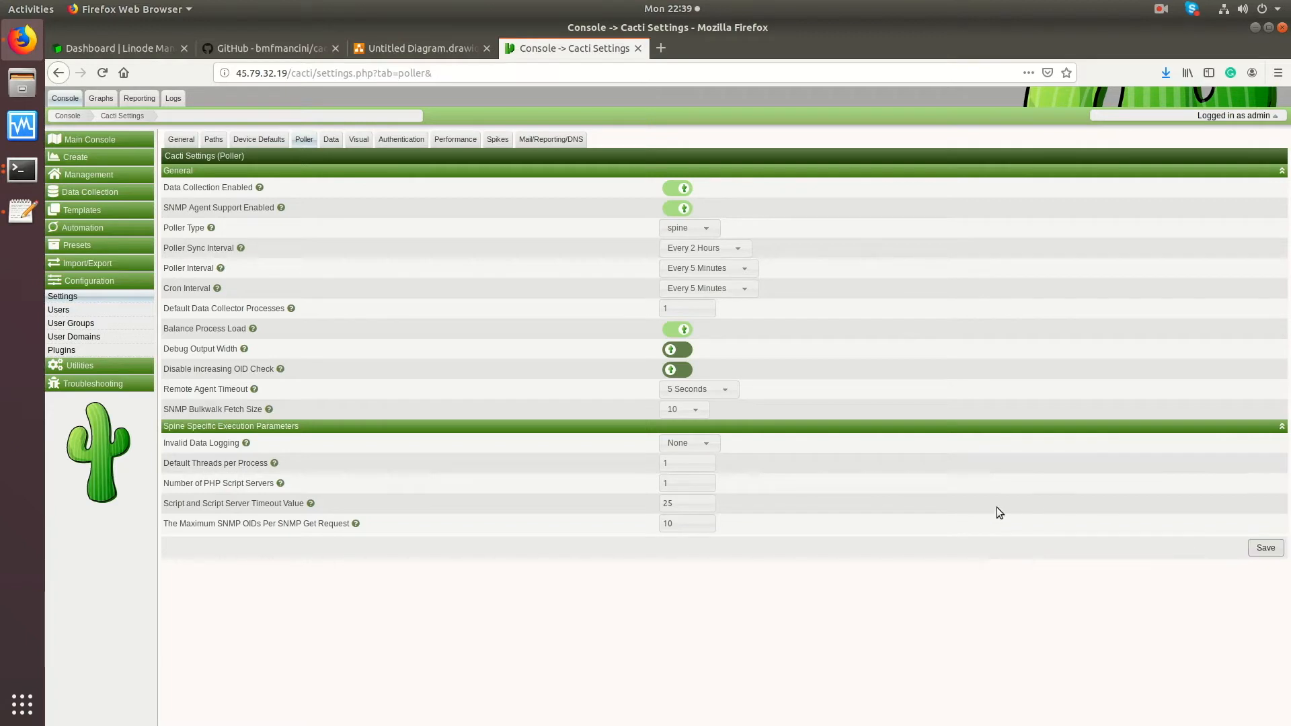
click(1266, 547)
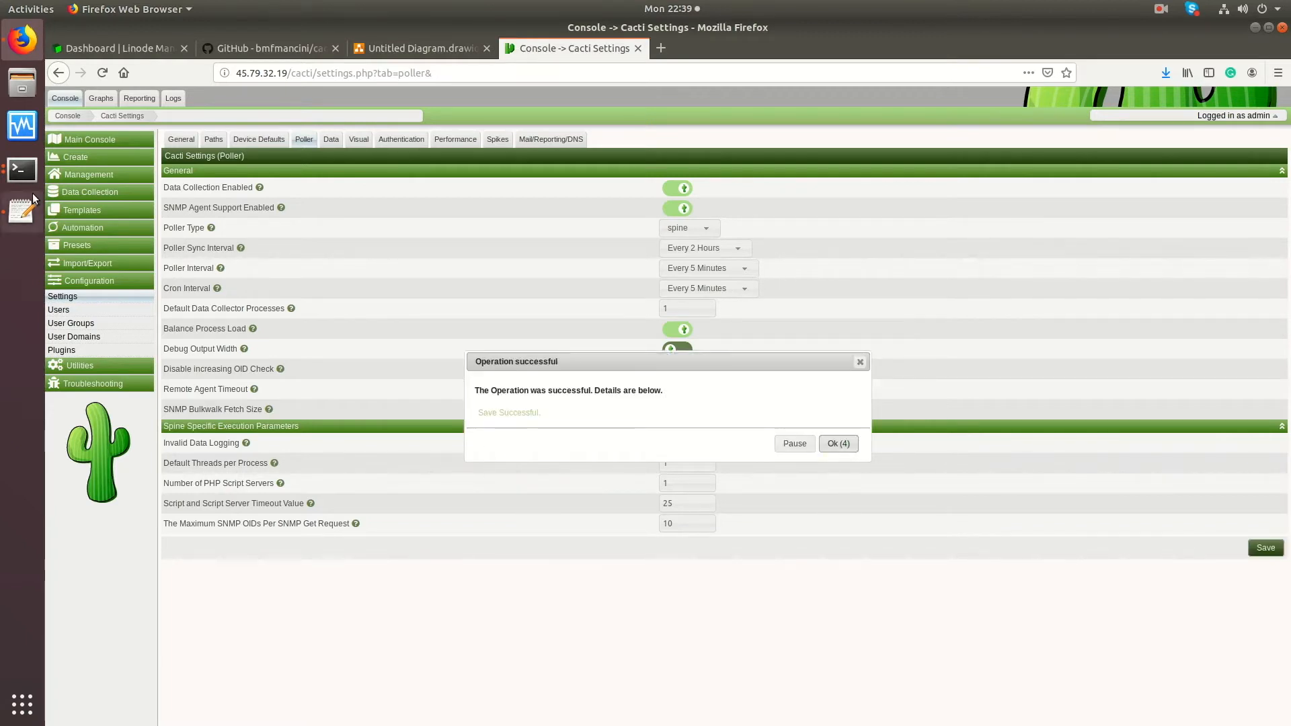
click(838, 444)
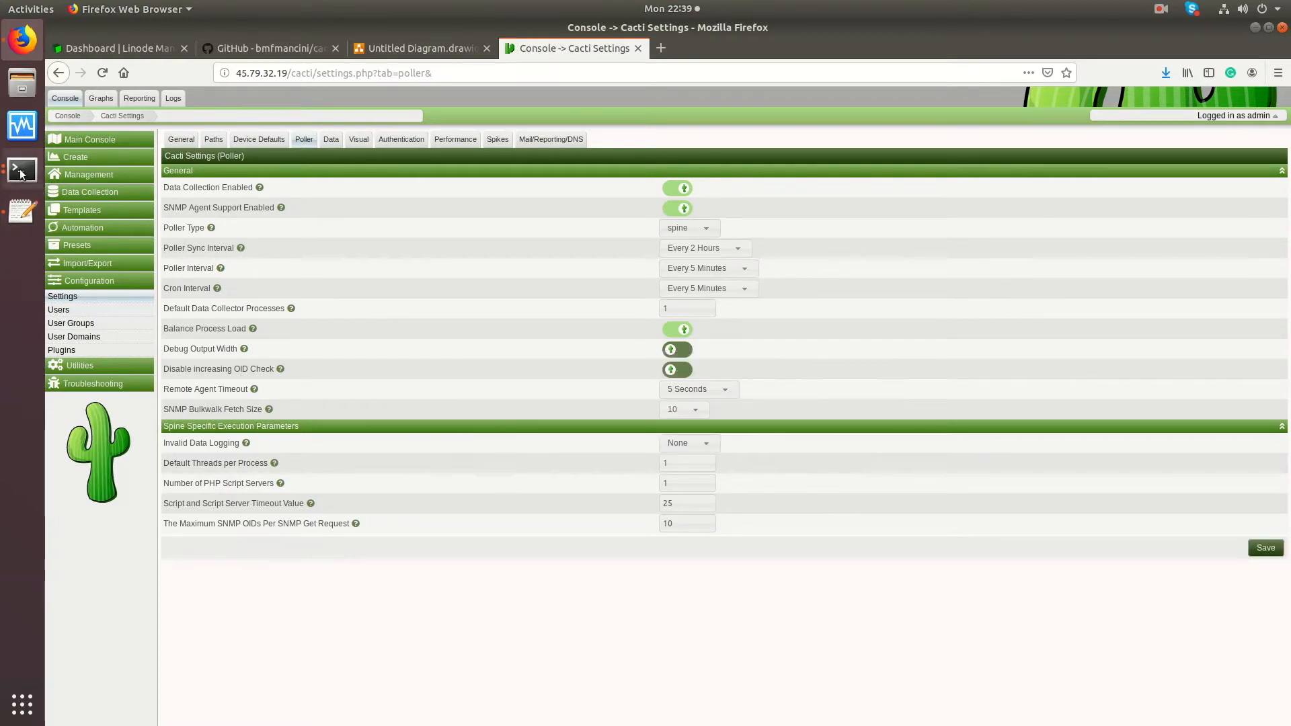
In /usr/local/spine/etc, copy spine.conf.dist to spine.conf
click(20, 170)
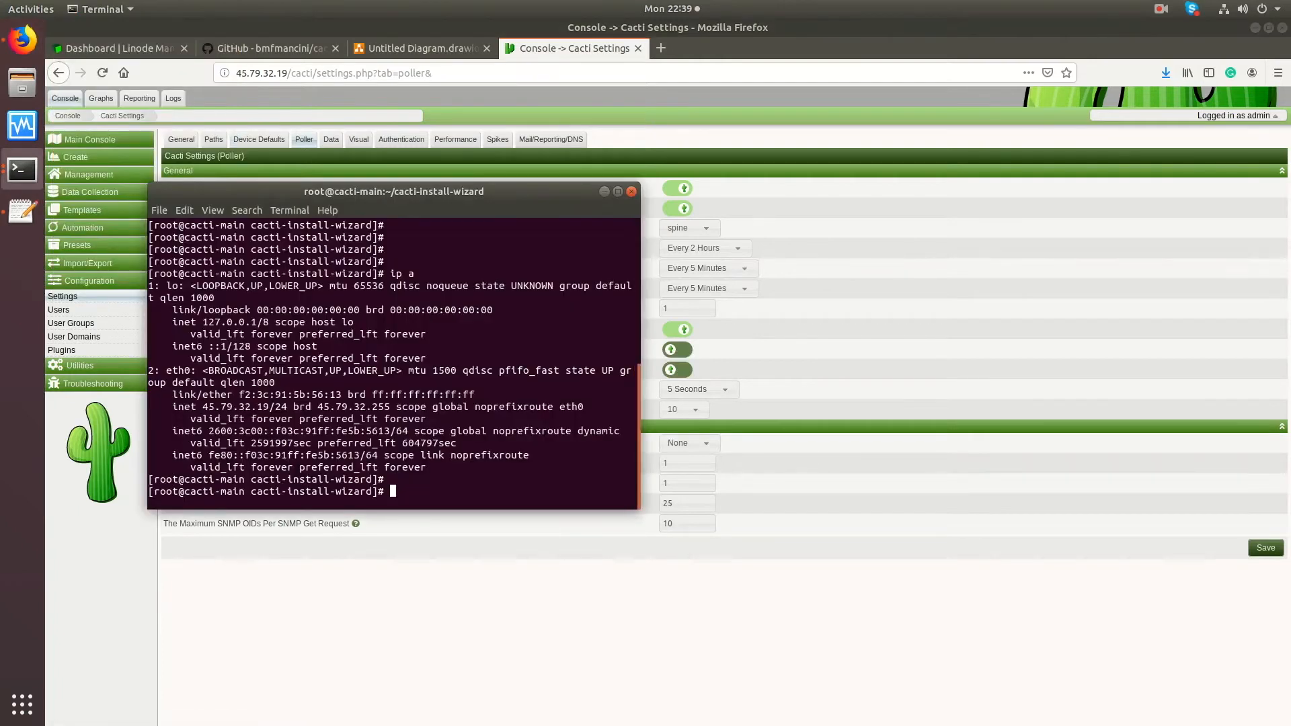
text(cd)
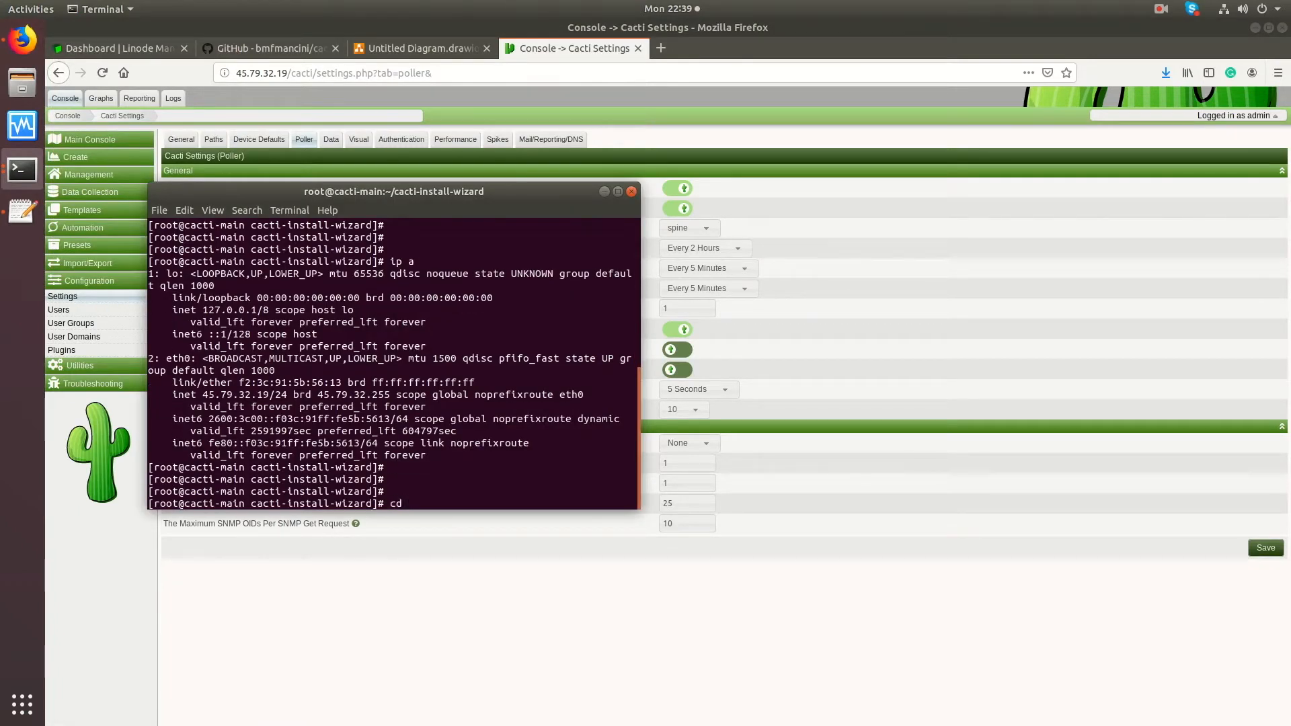
text(/usr/local/spine/)
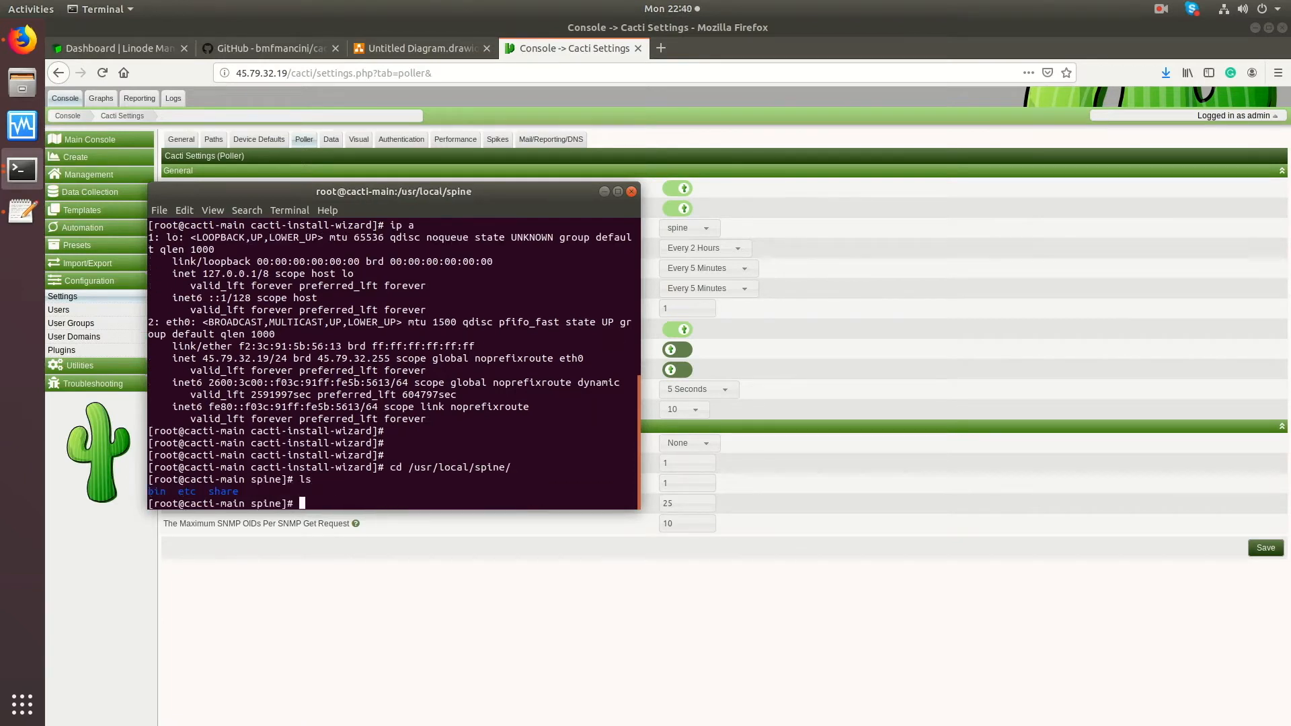
text(cd etc/)
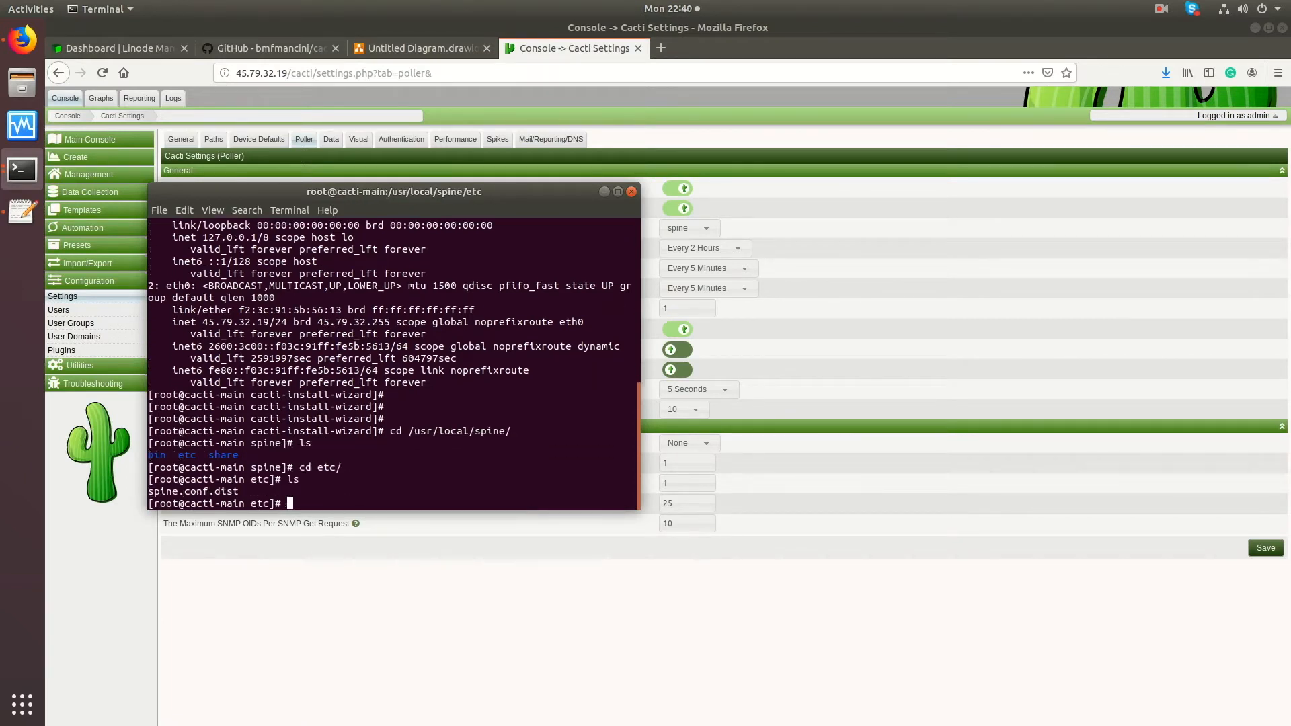
text(cp spine.conf.dist sp)
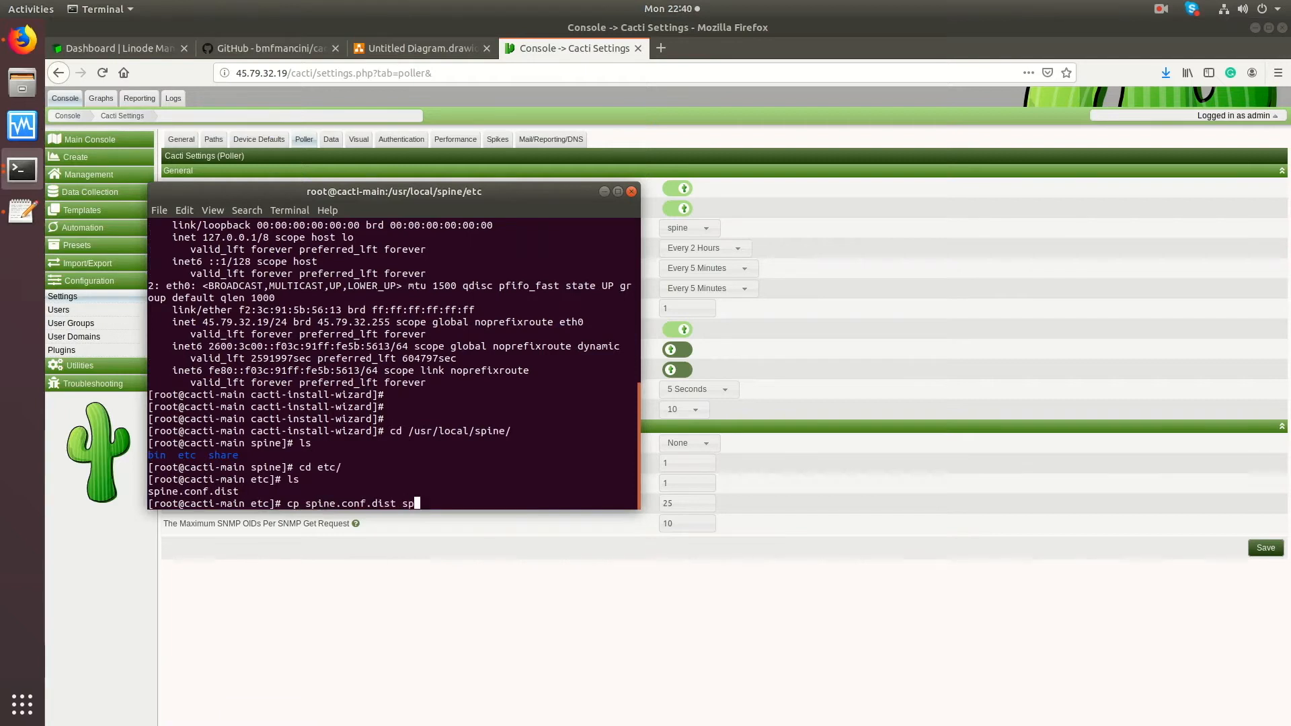
text(ine.conf)
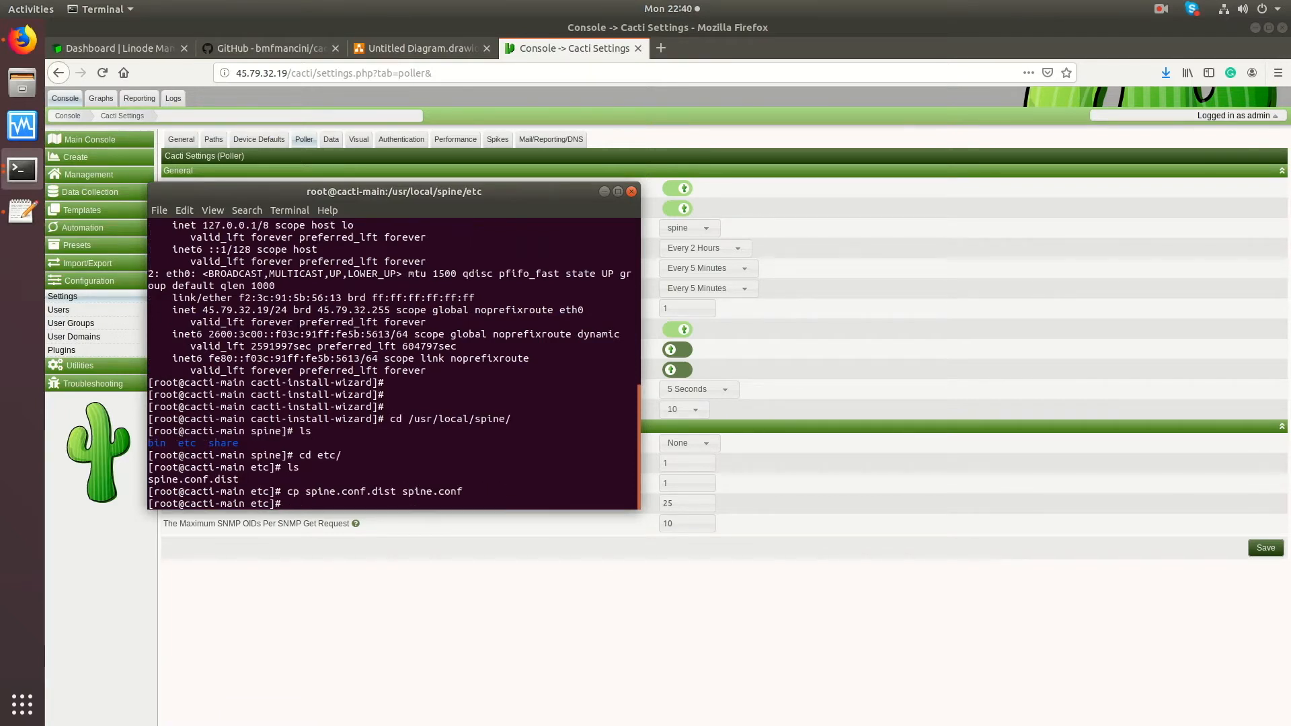
text(nano spine.conf)
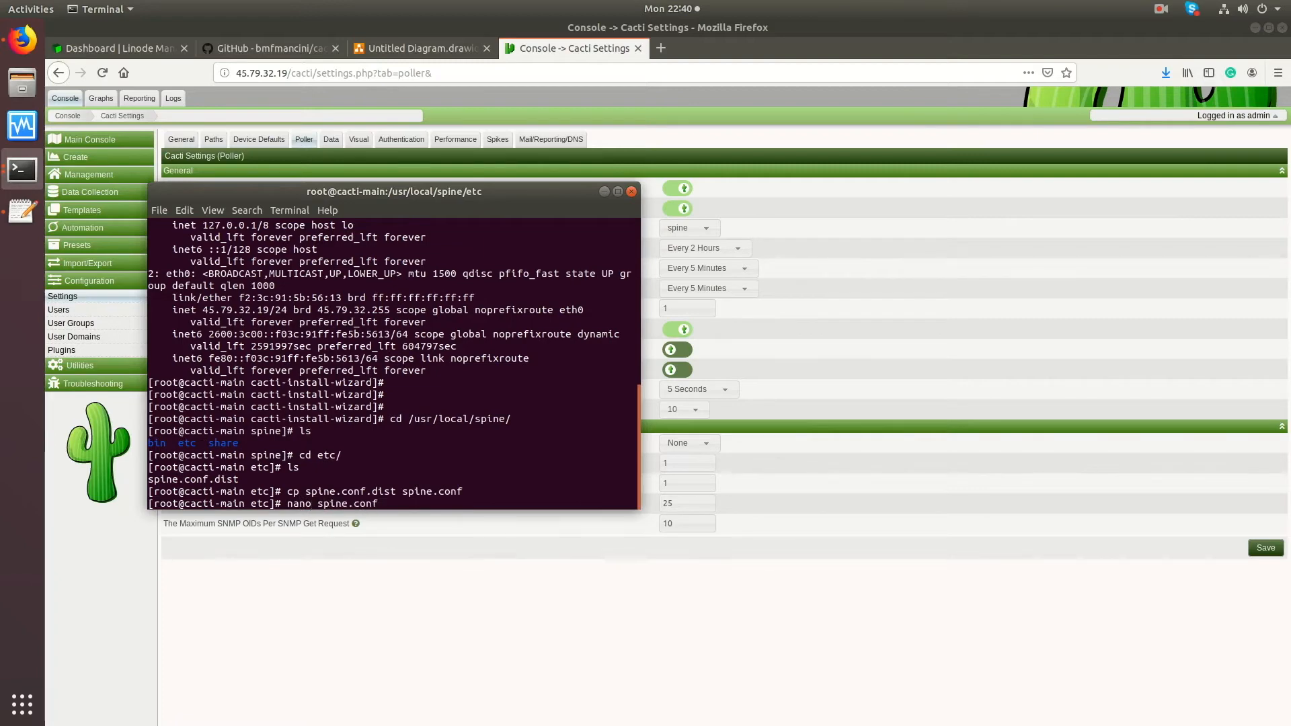
key(Return)
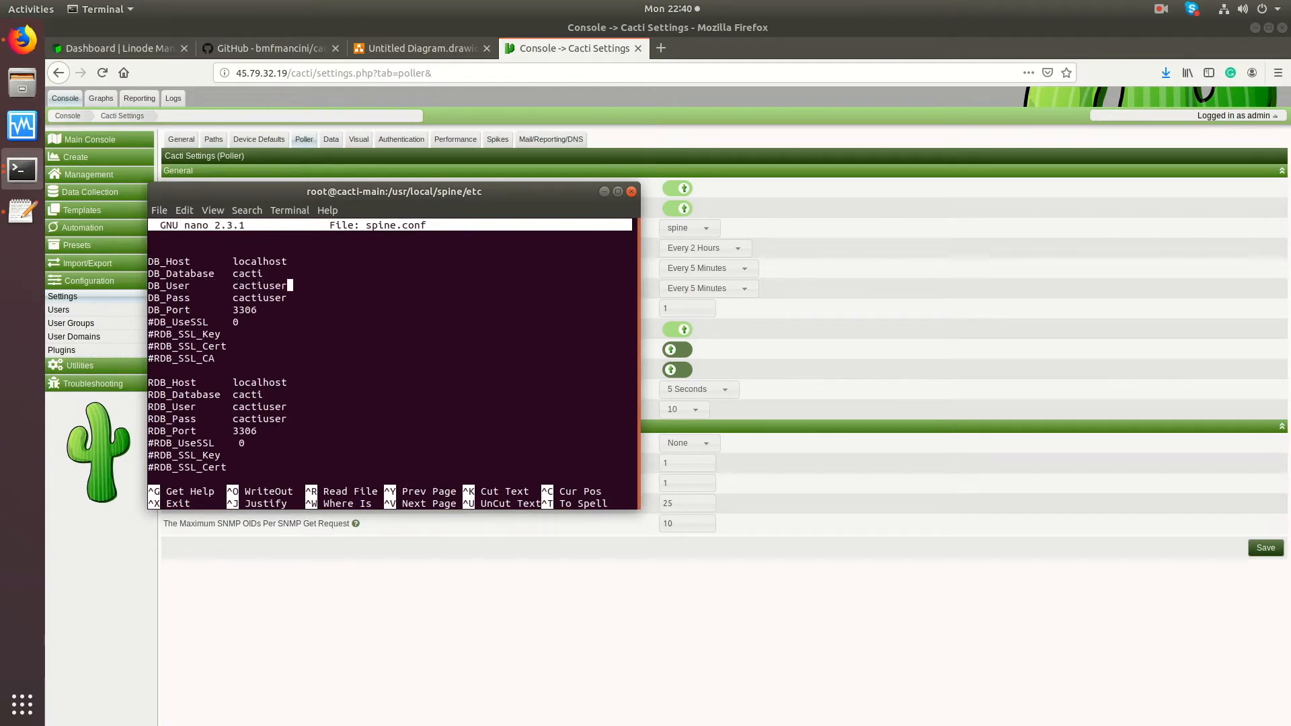
key(BackSpace)
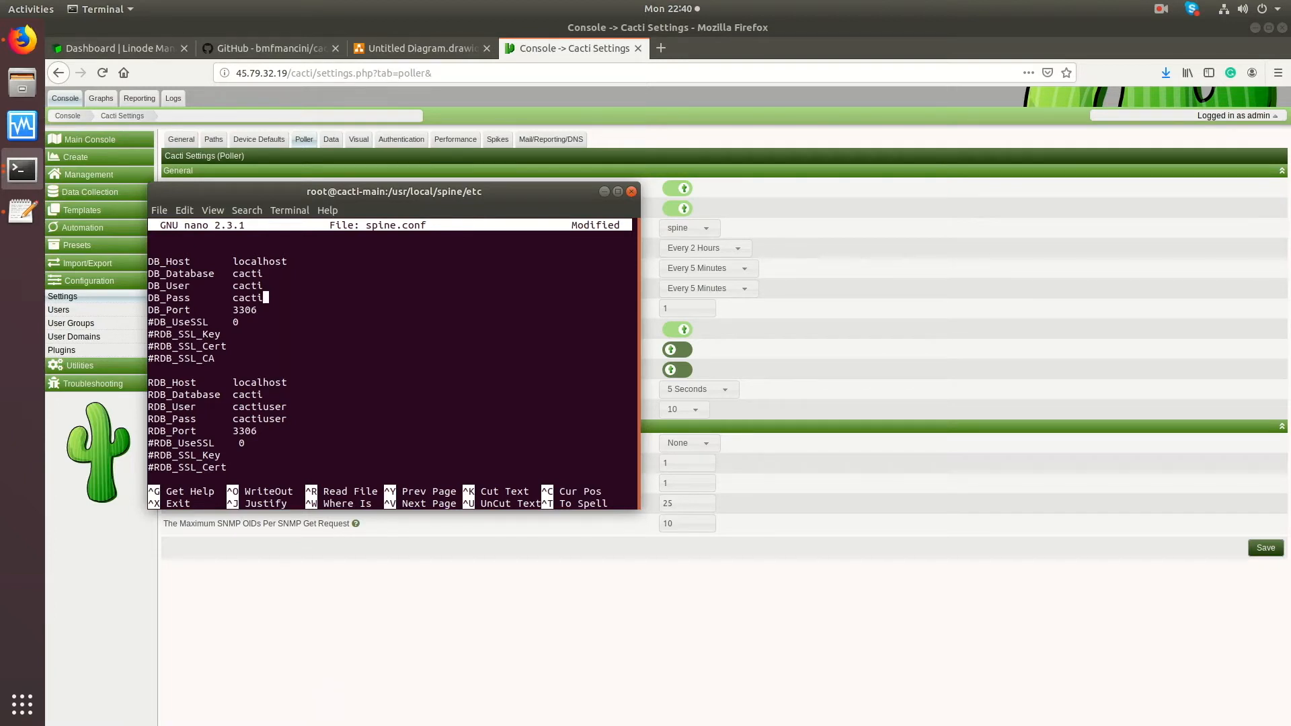
key(ctrl+o)
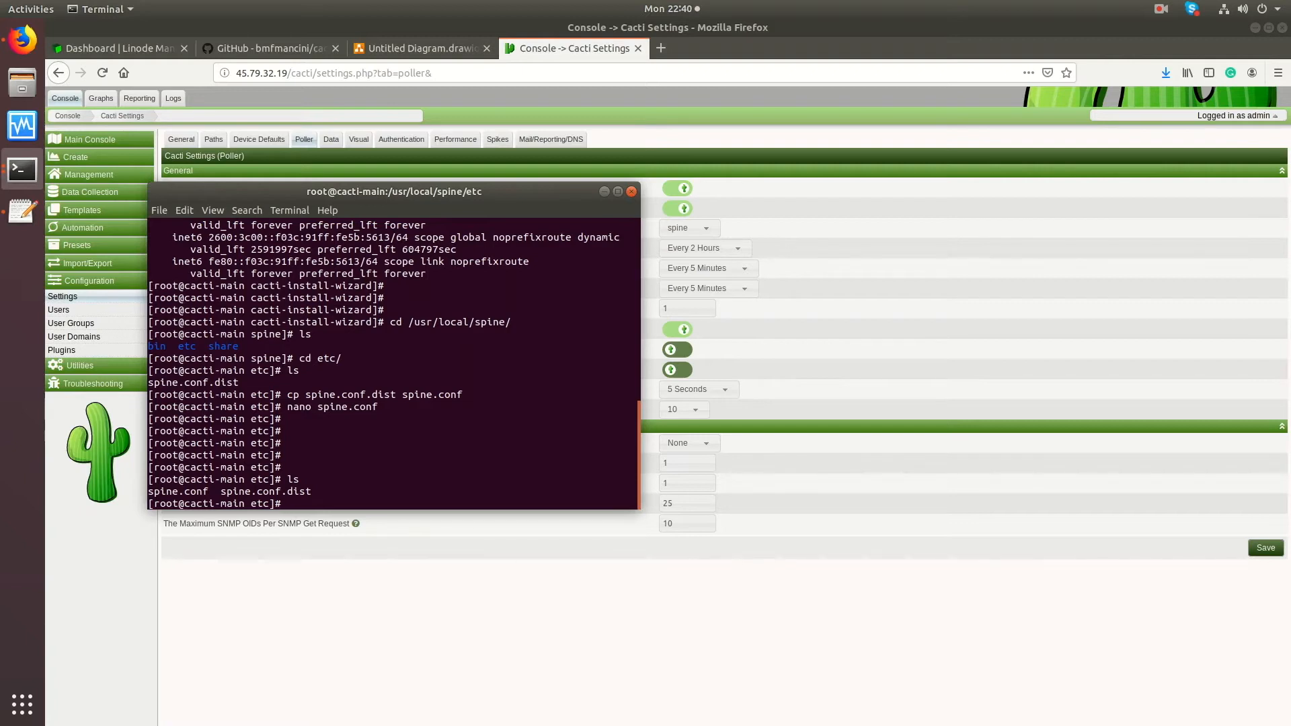
Change into the cacti-install-wizard folder in the home directory
click(631, 191)
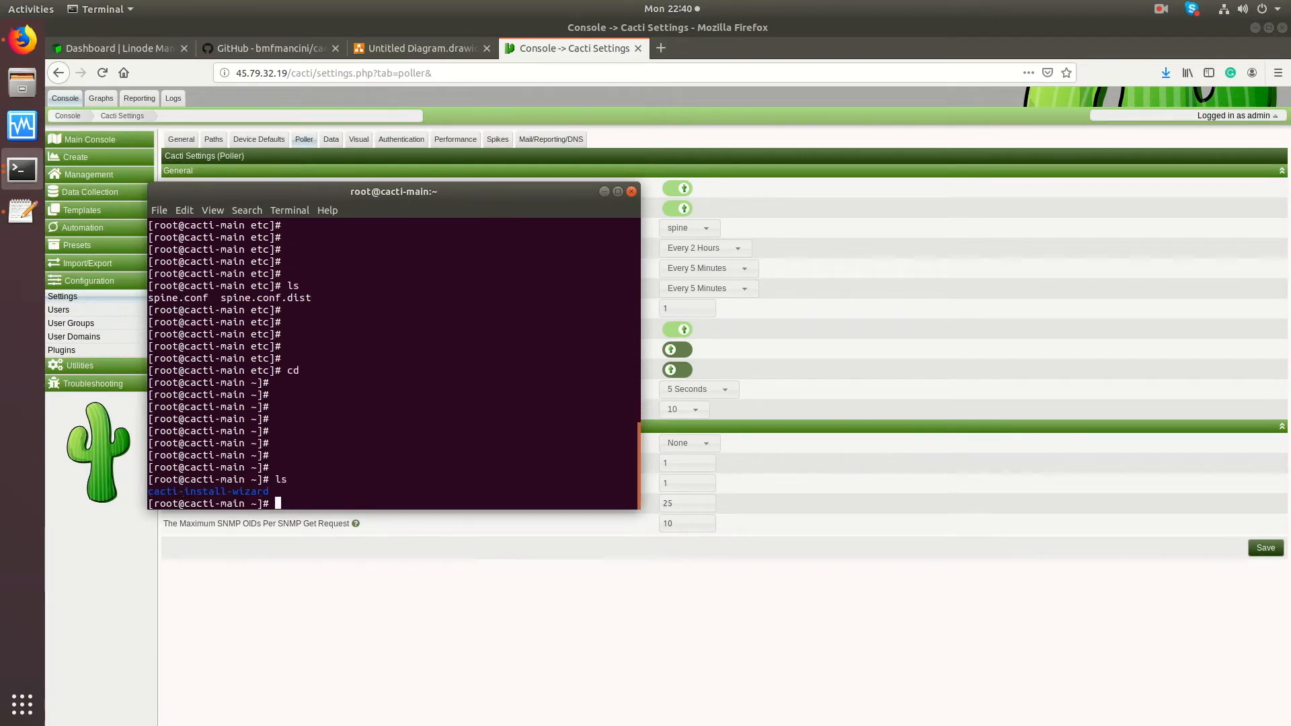
text(cd cacti-install-wizard/)
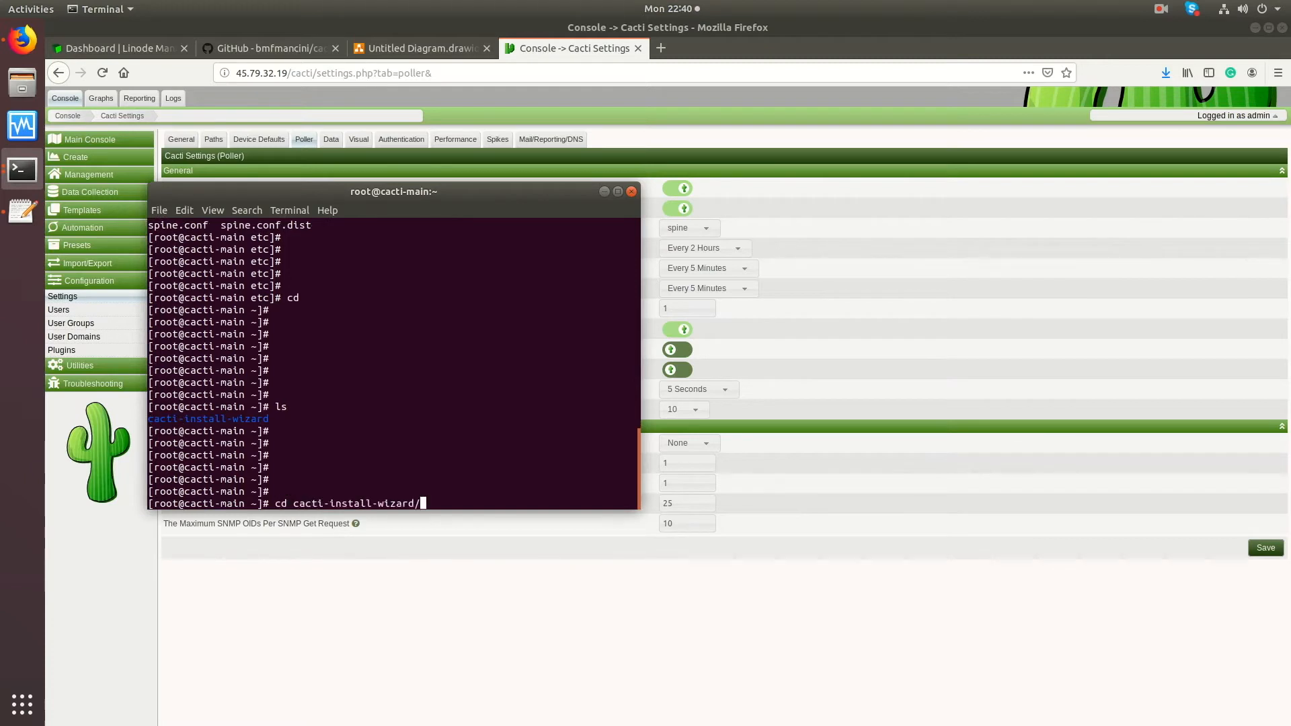
key(Return)
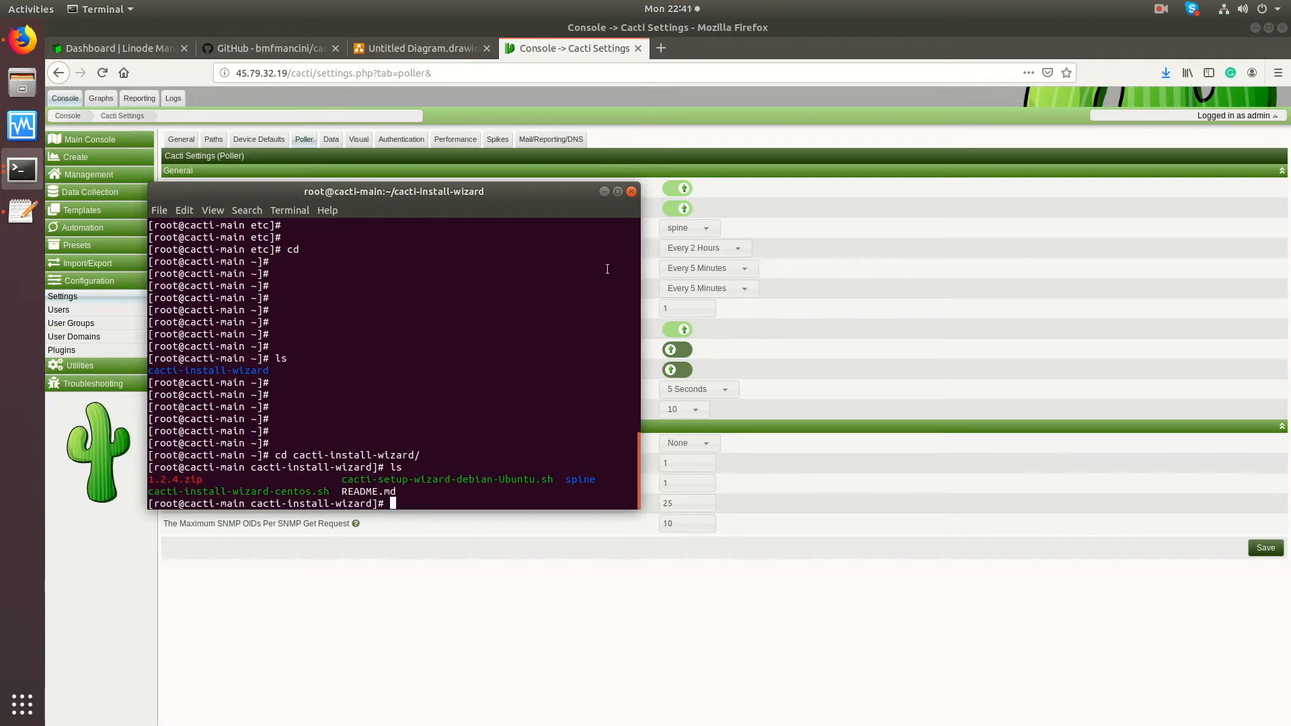
mouse_move(605, 211)
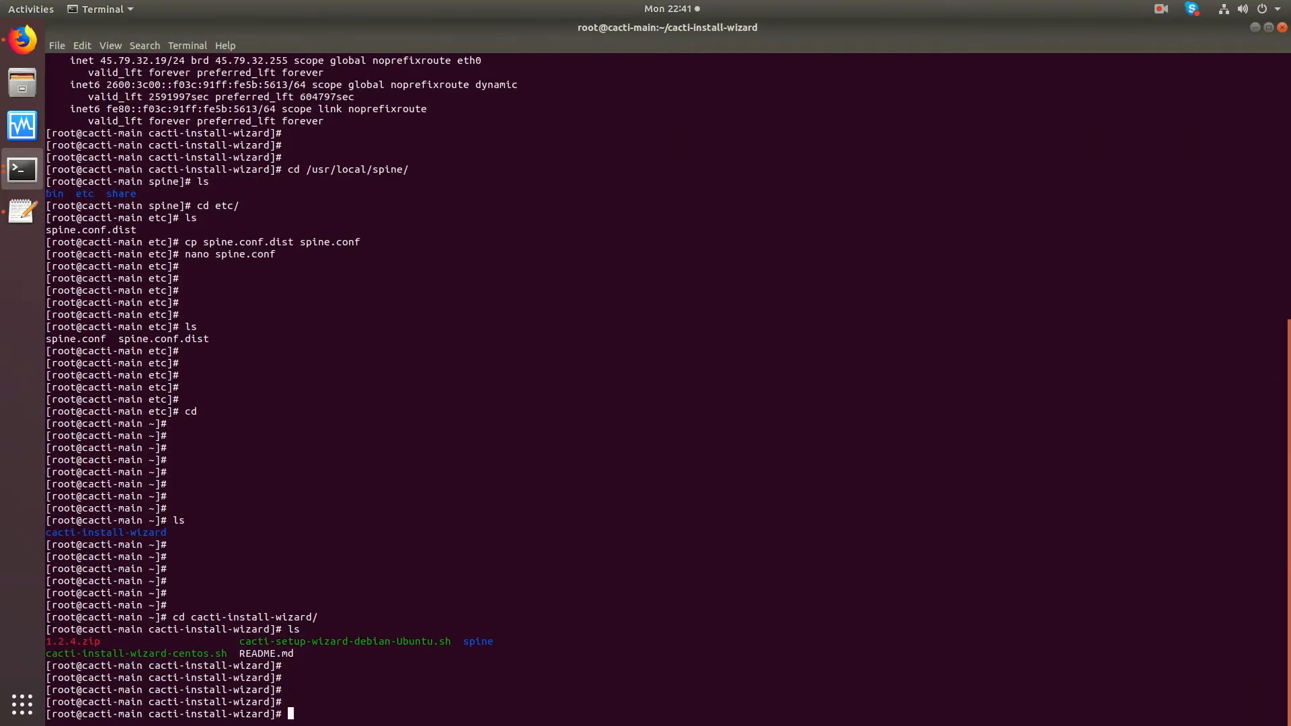
Page through cacti-install-wizard-centos.sh with more to find its GRANT statement, then clear the screen
text(cat)
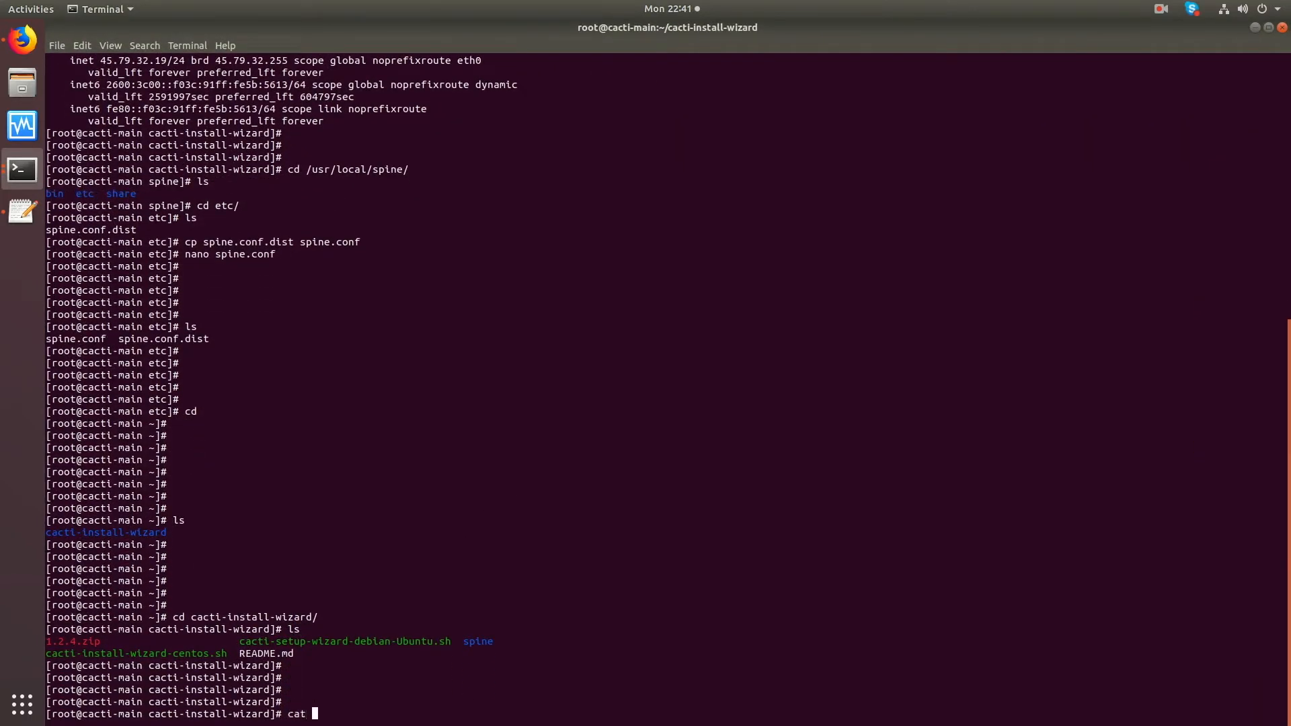
text(cacti-)
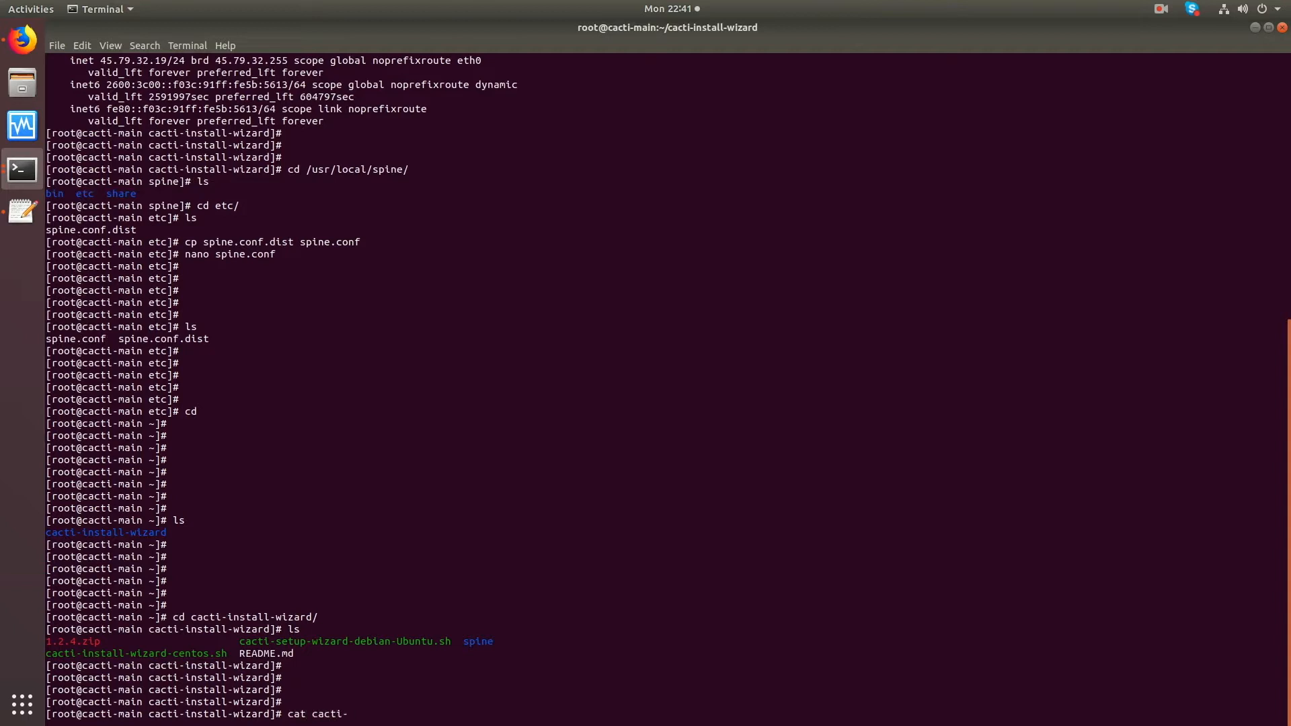
text(install-wizard-centos.sh)
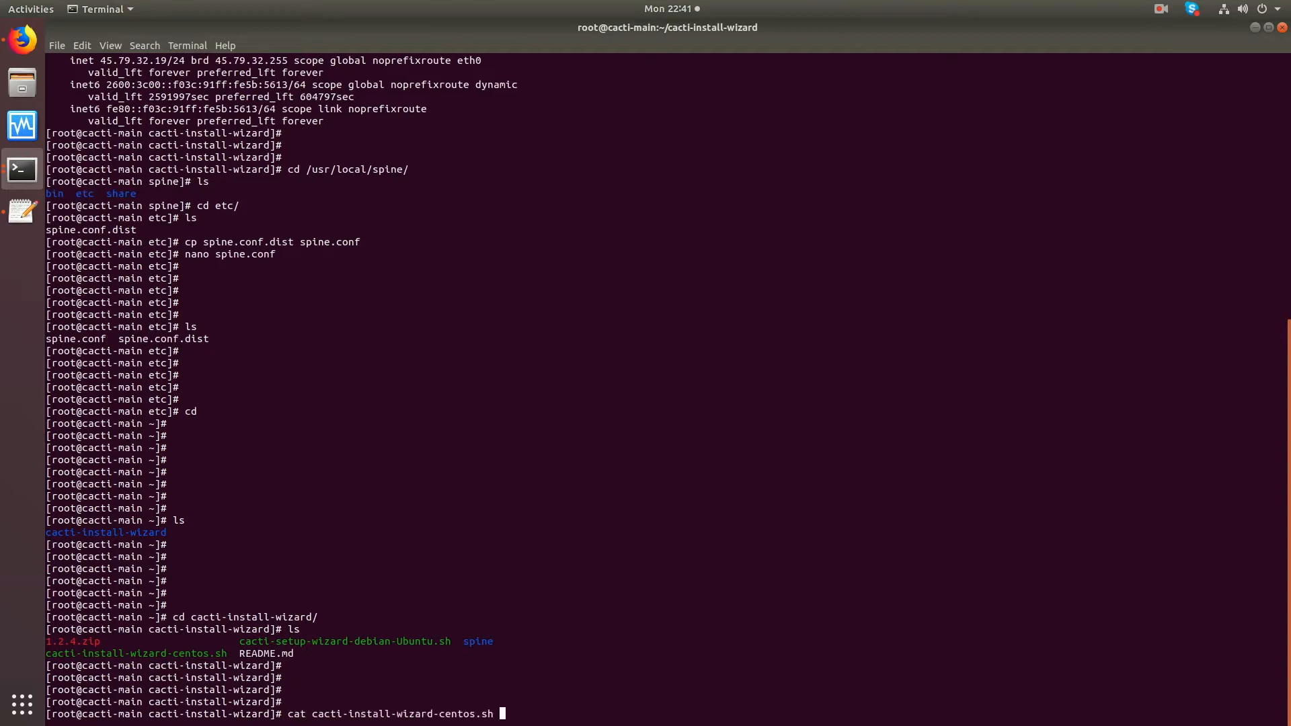
text(|)
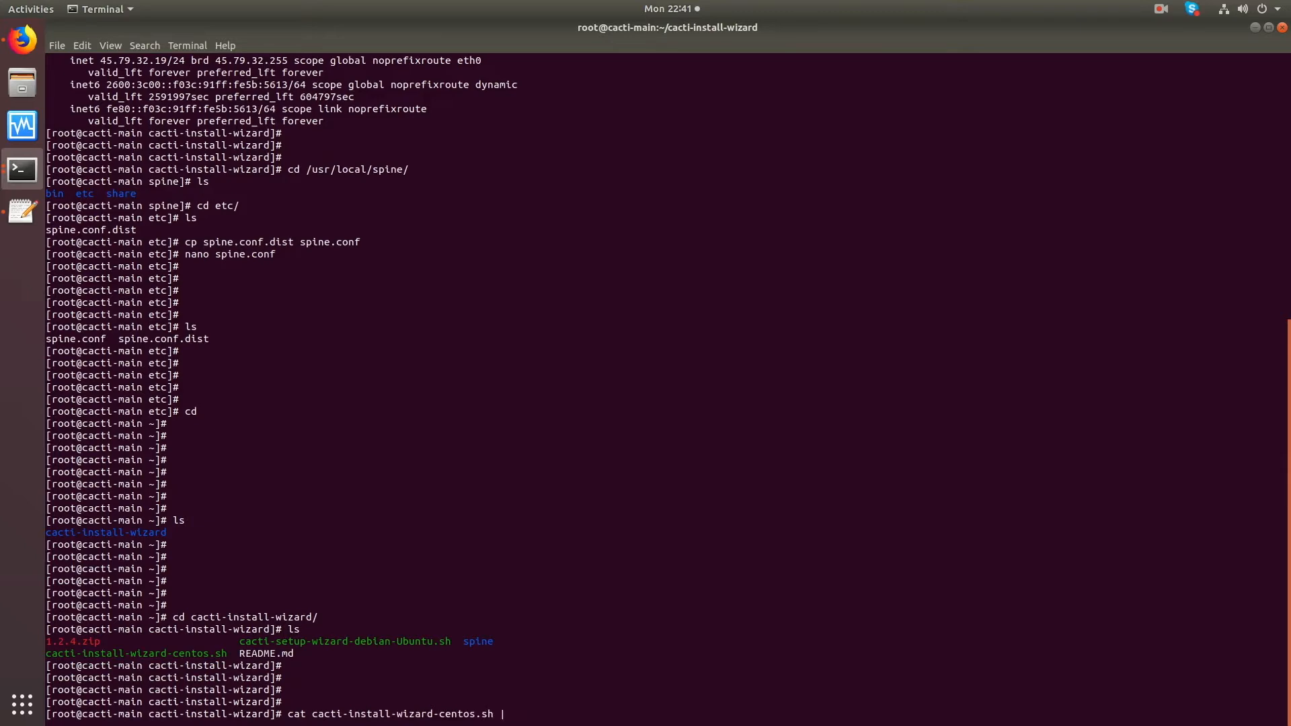
text(mo)
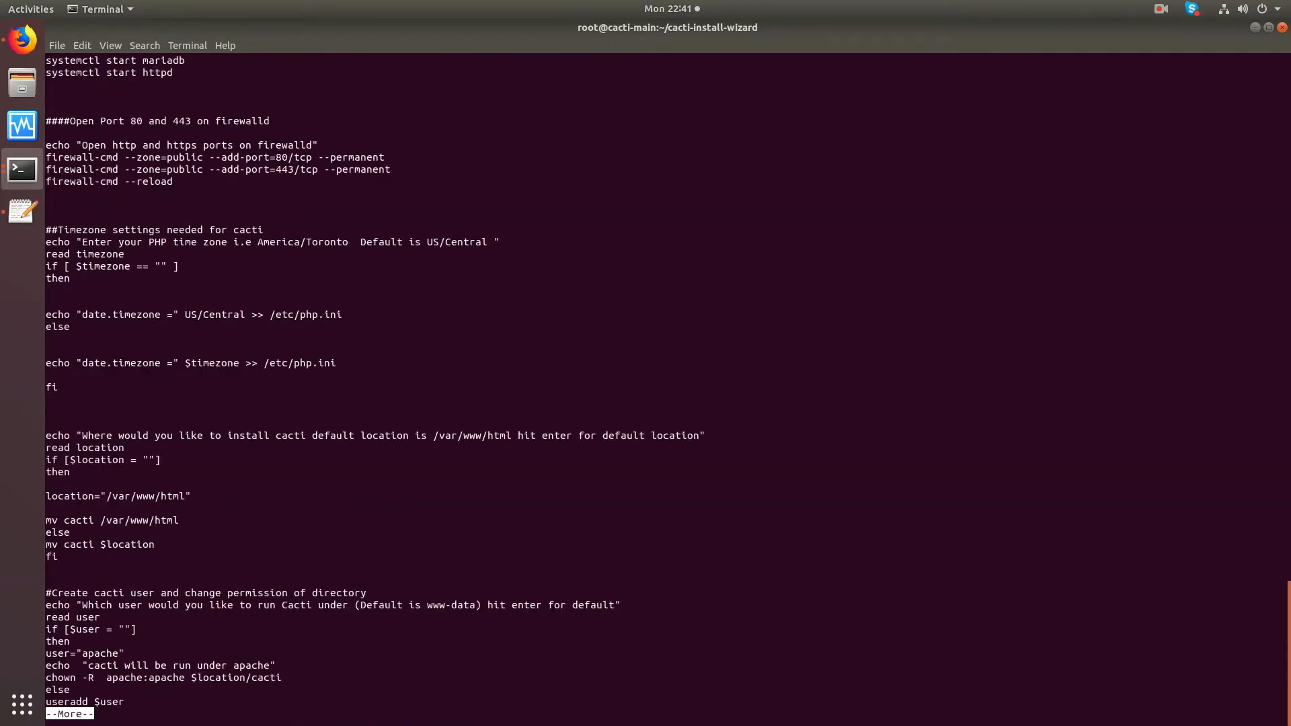
key(space)
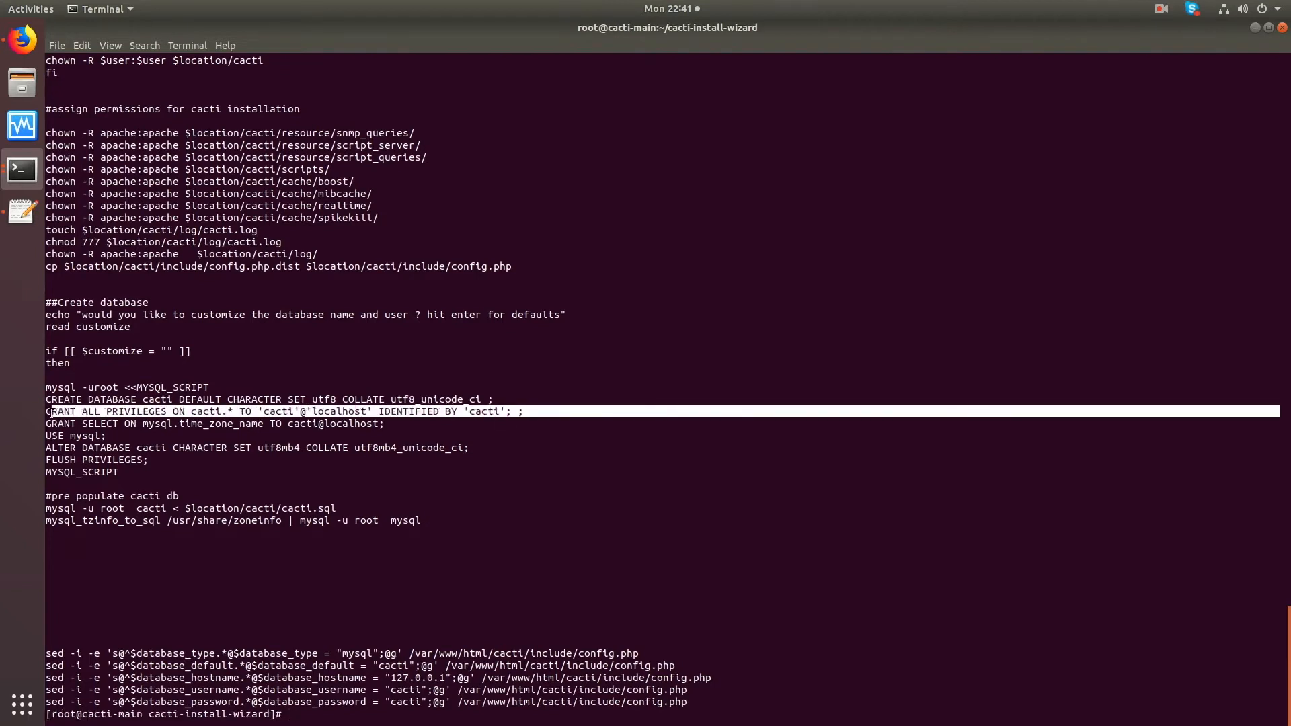
key(Return)
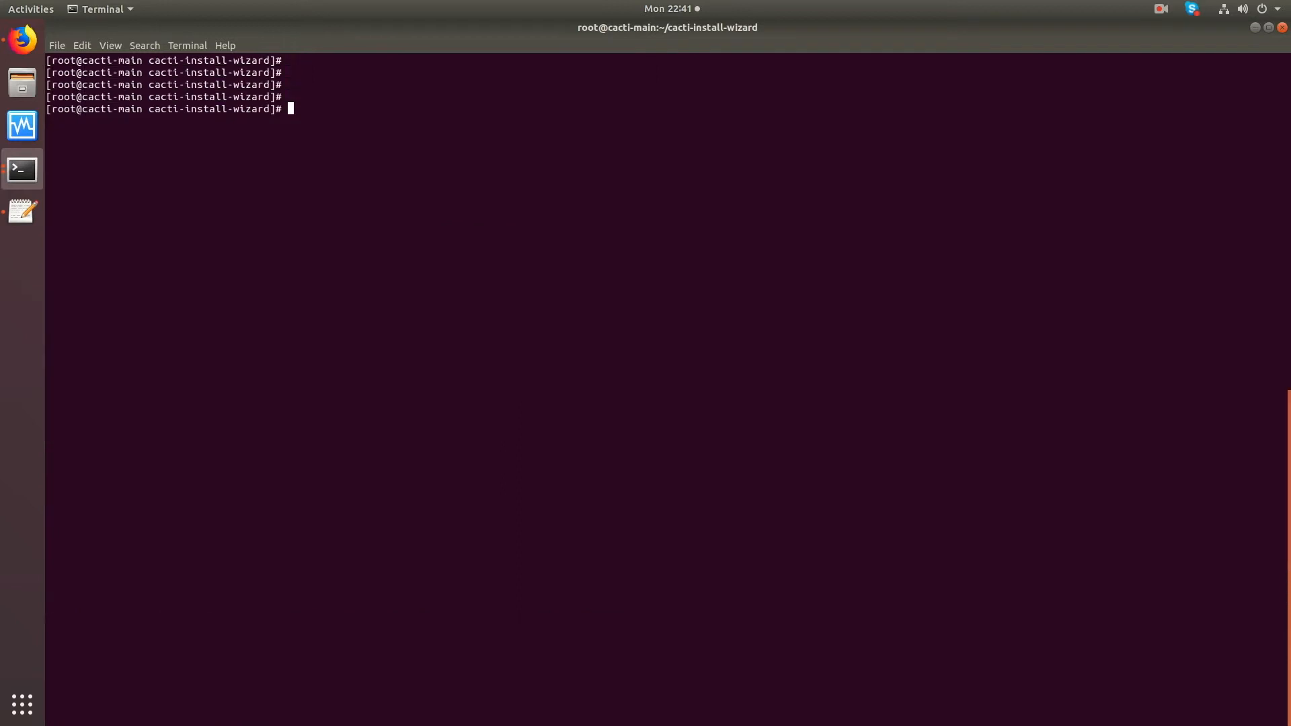
Start MariaDB as root, check poller-1's address with ip a, and grant cacti access from 45.79.35.43
text(mysql -)
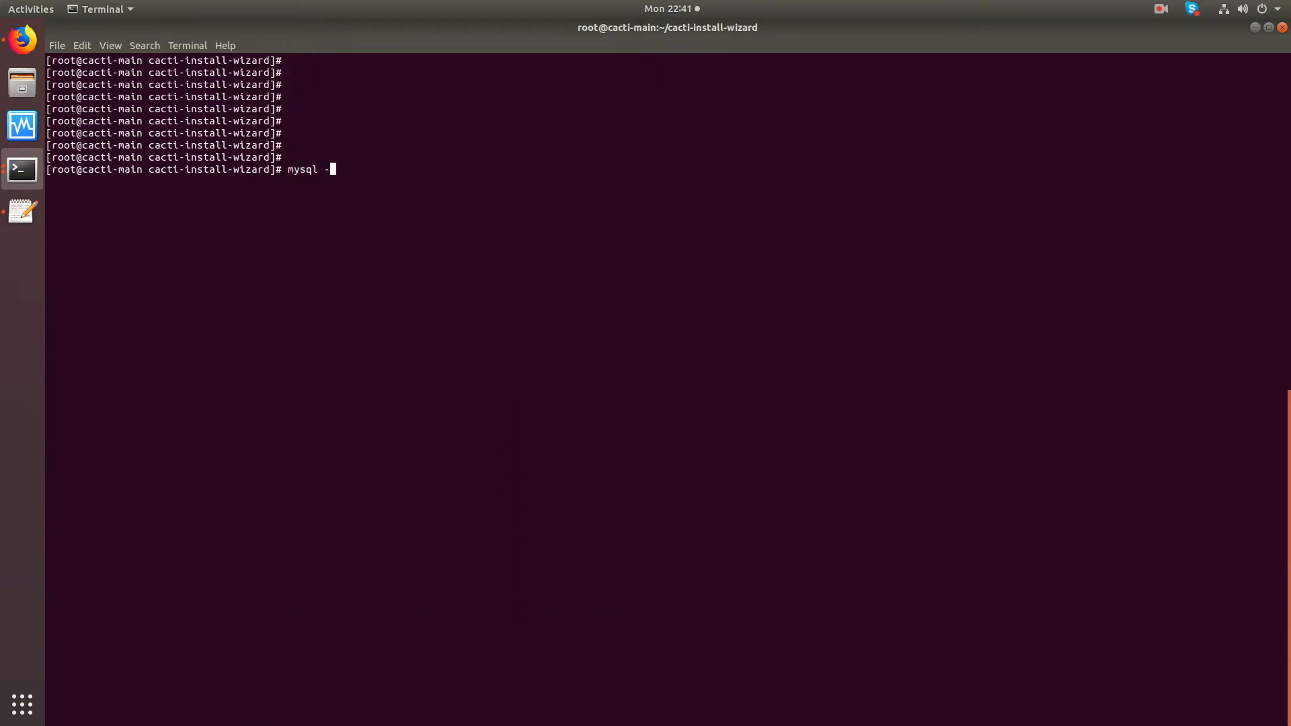
text(u root)
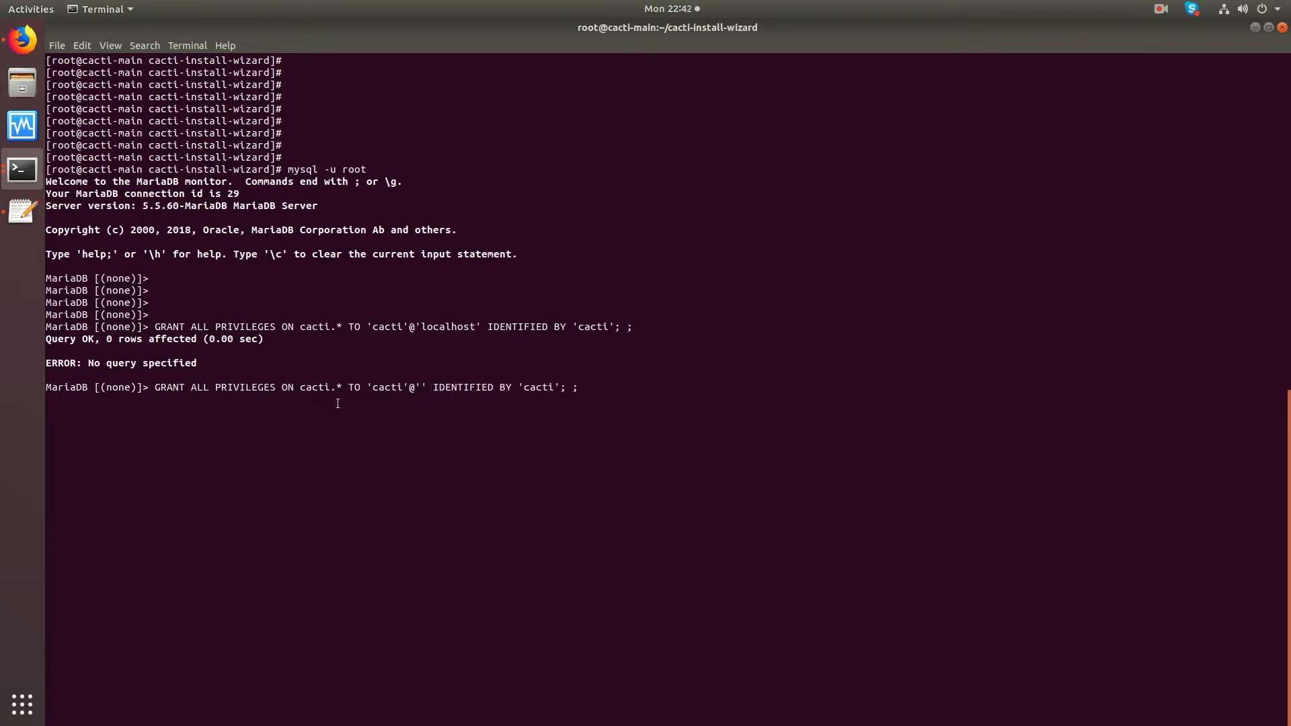
mouse_move(25, 42)
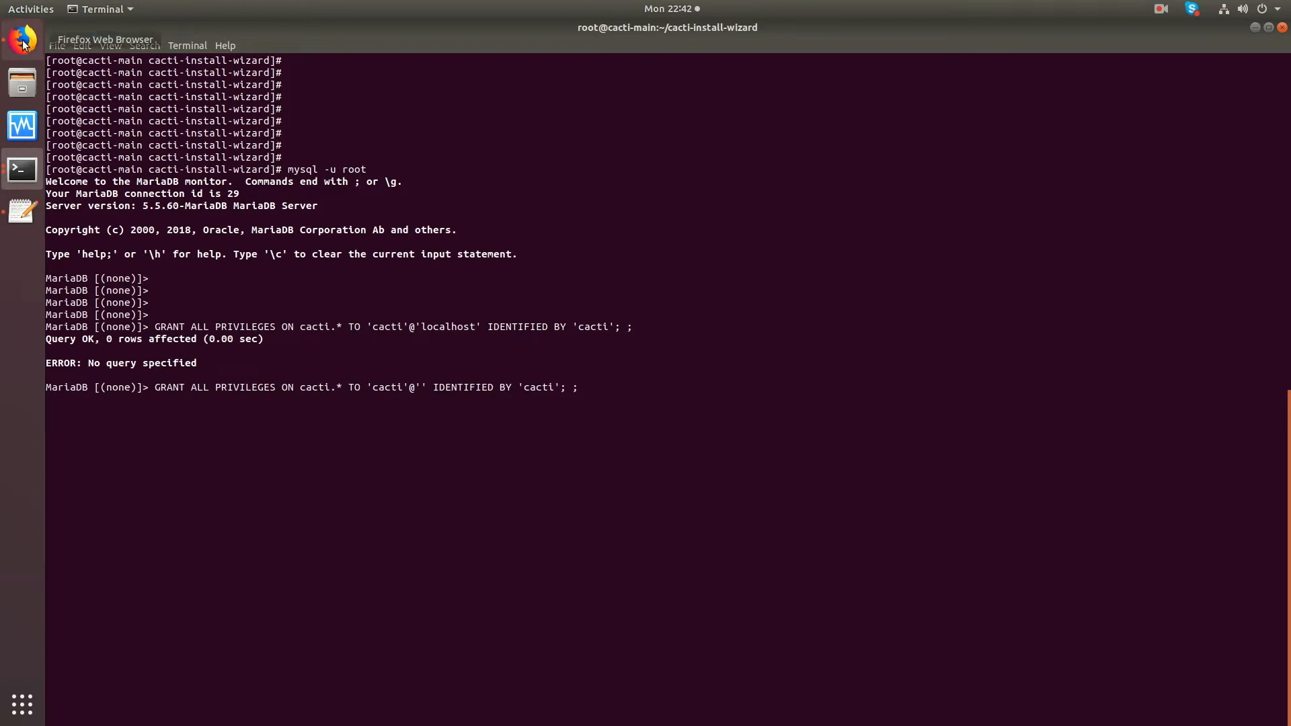
click(19, 44)
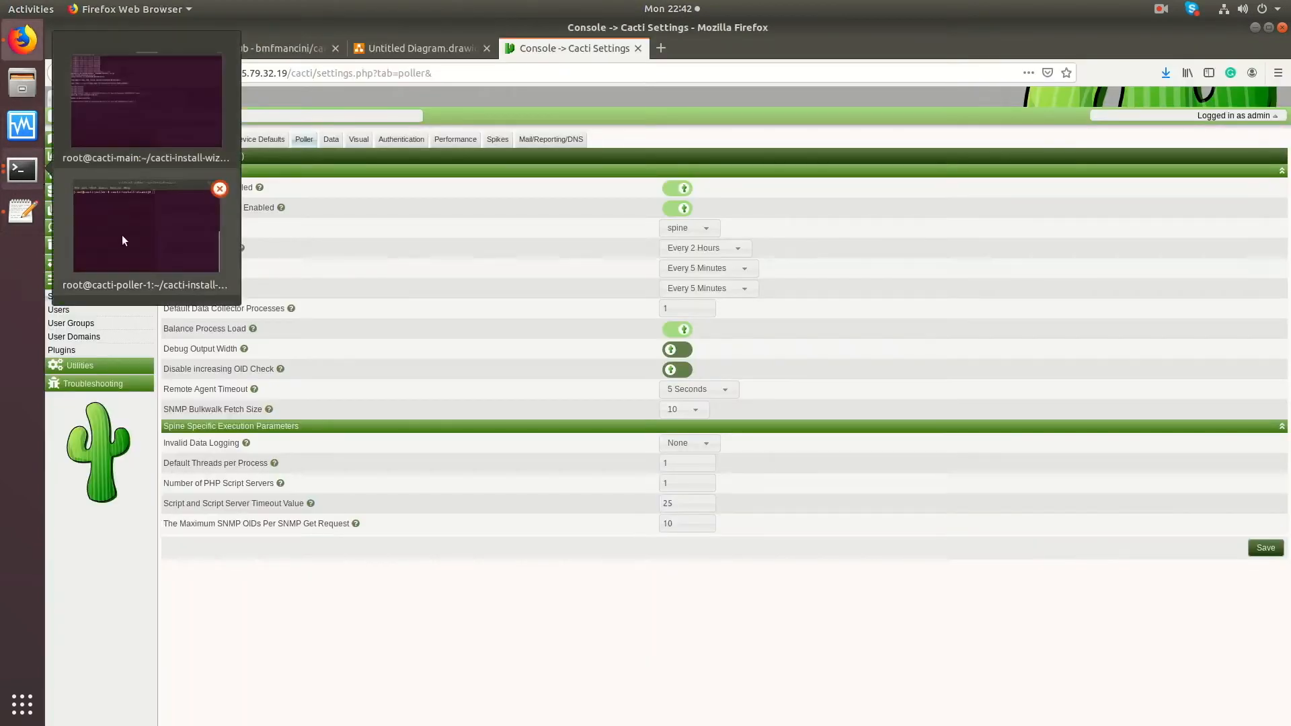
click(145, 226)
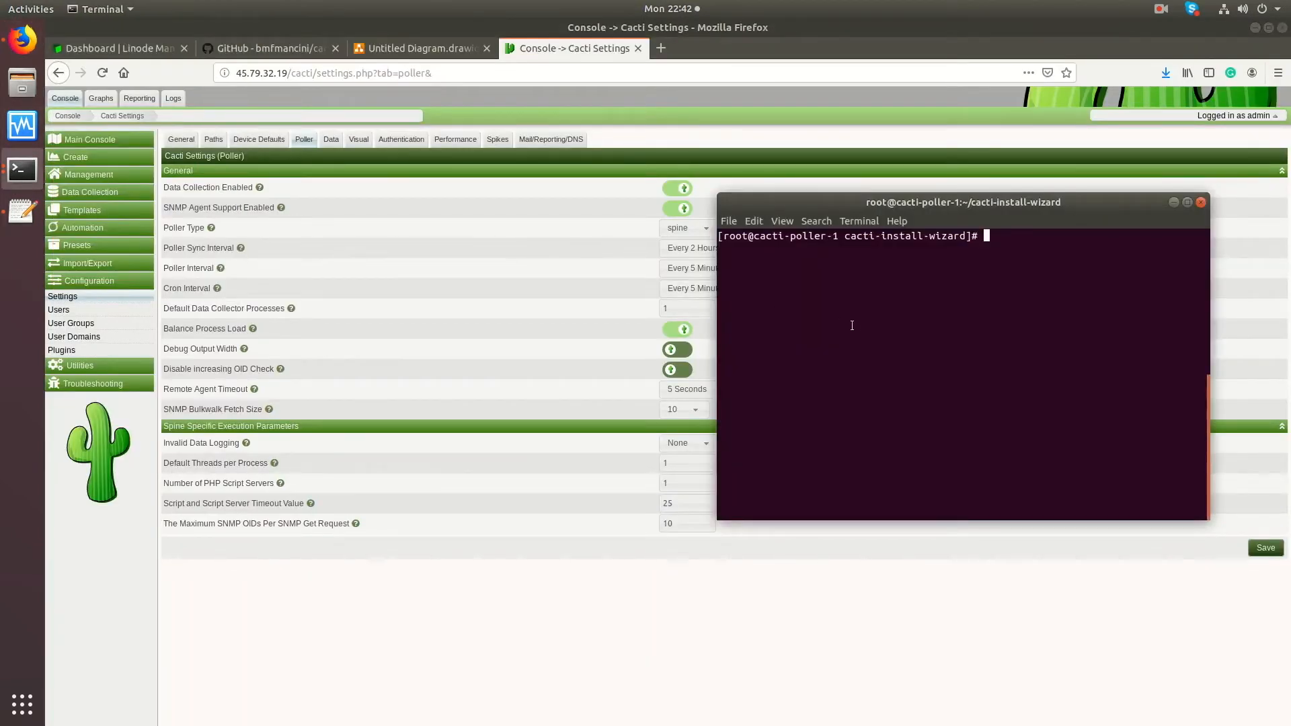
text(ip a)
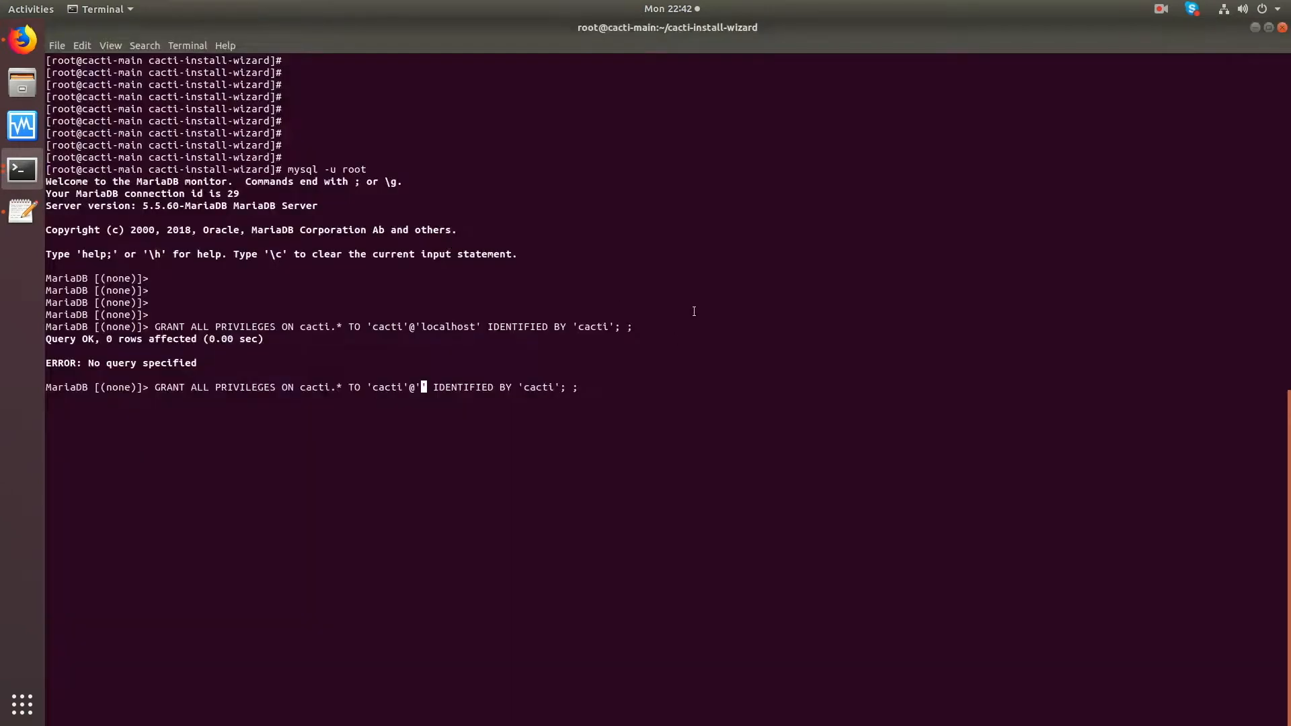
text(45.79.35.43)
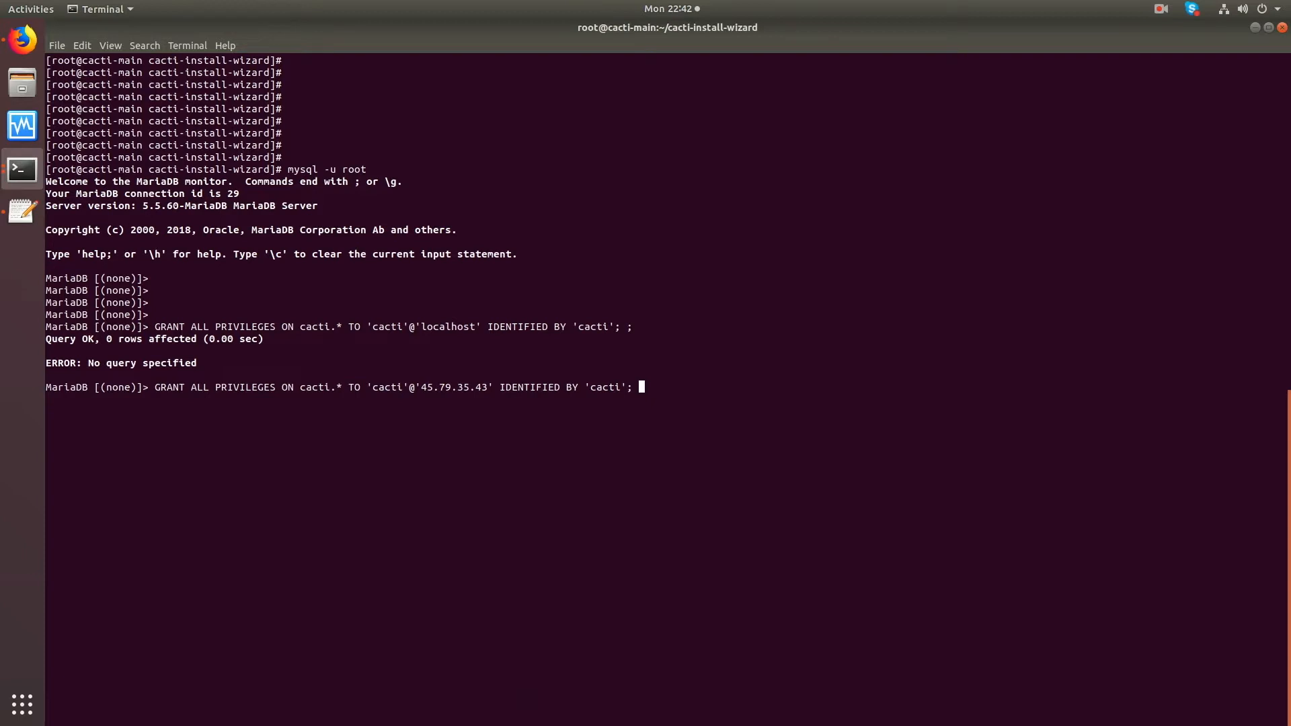
key(Return)
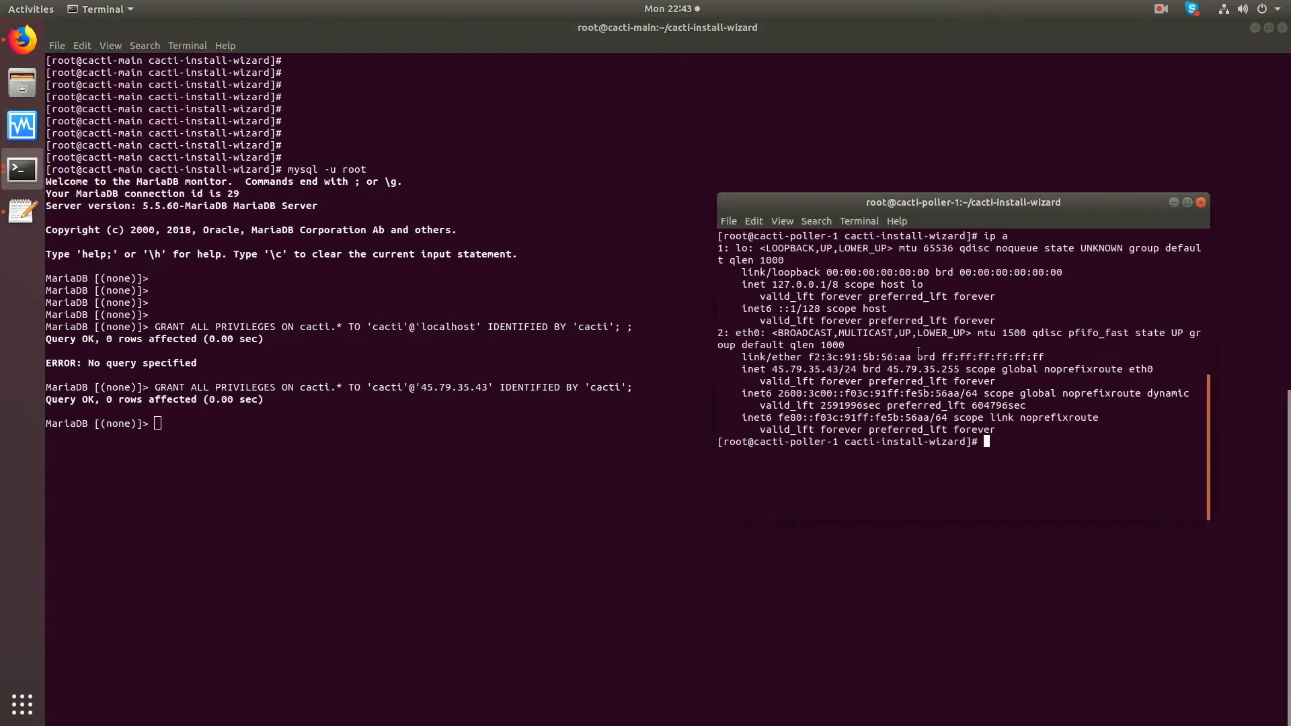
Start the MariaDB client as root on cacti-poller-1
key(Return)
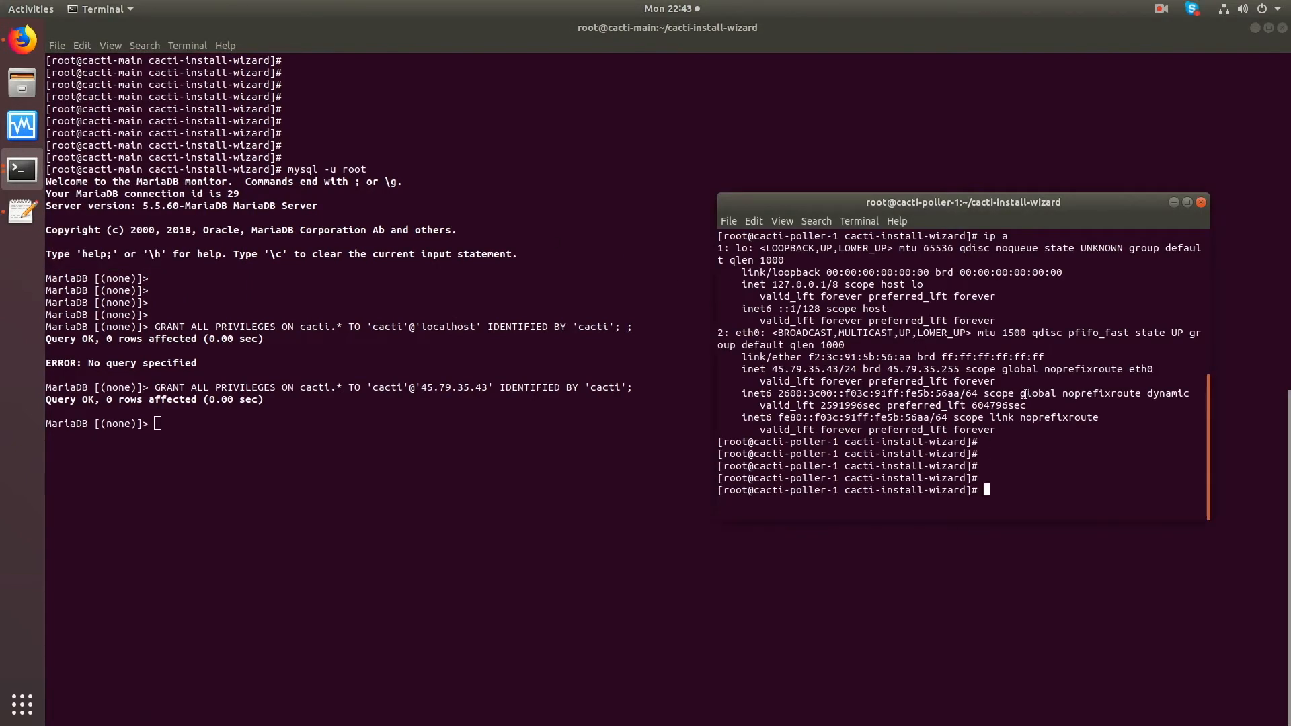
text(mysql)
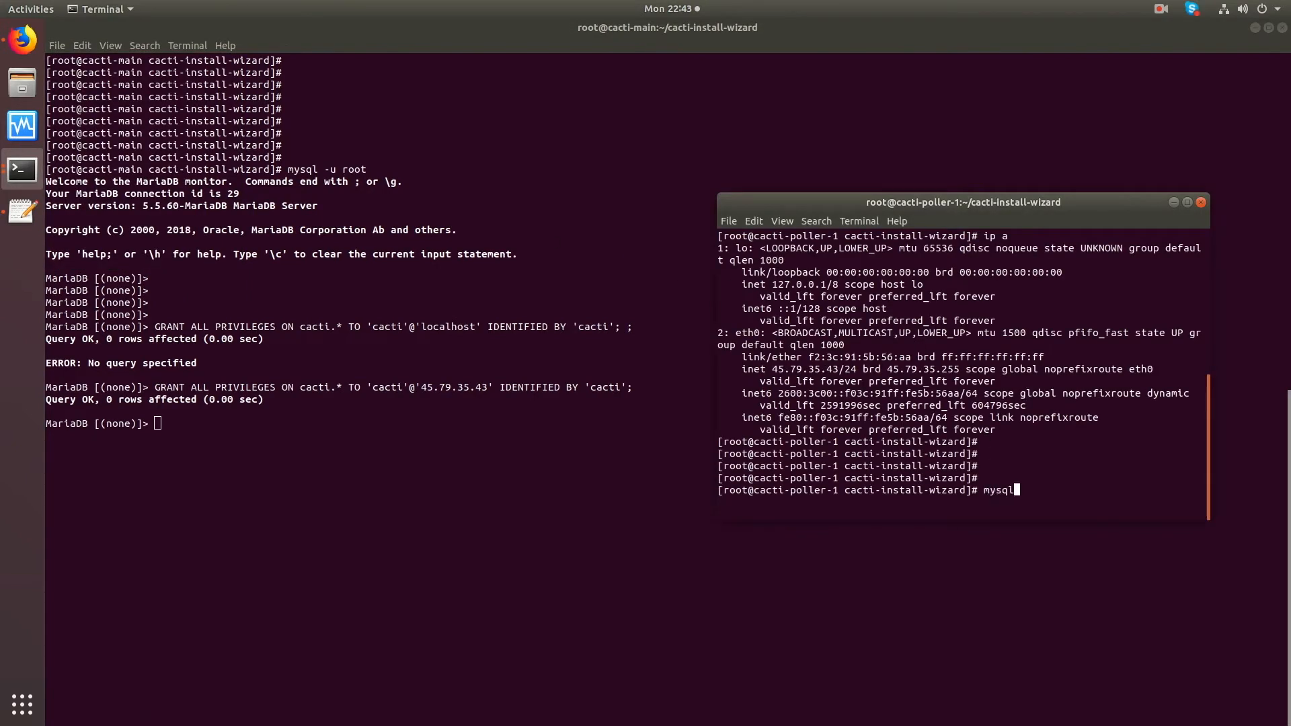
text(-u root)
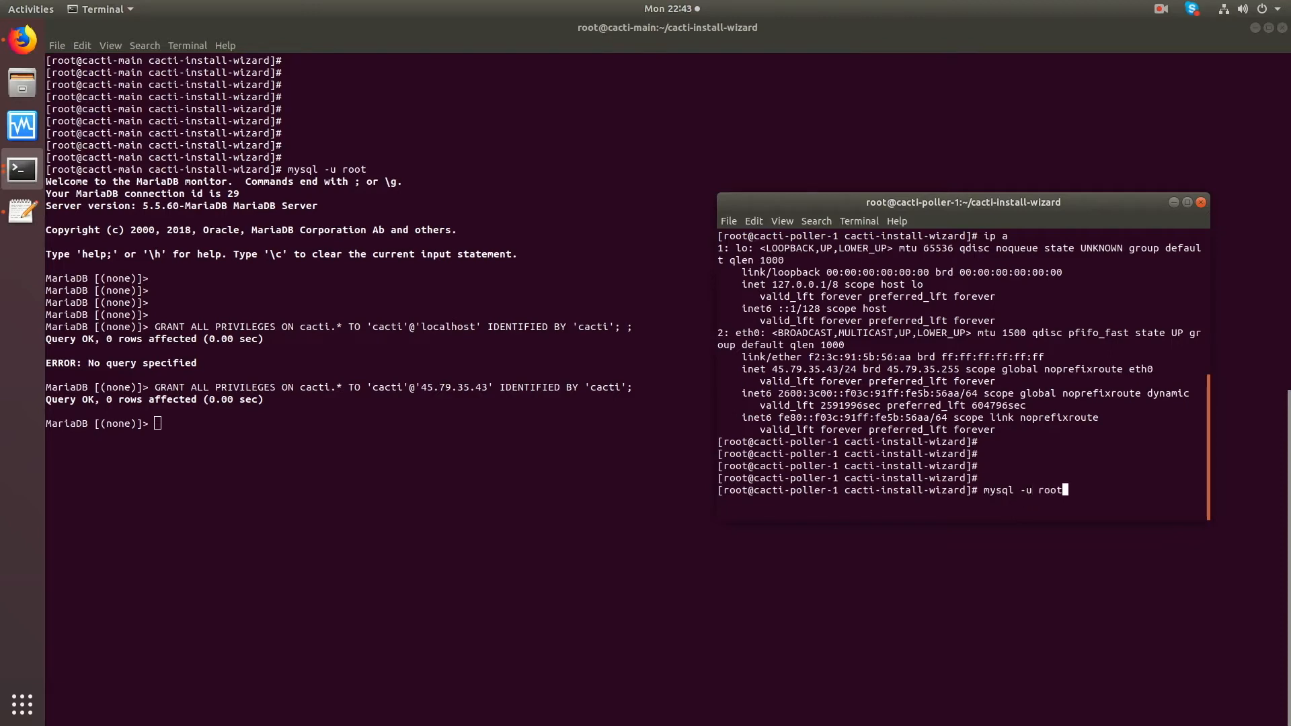
key(Return)
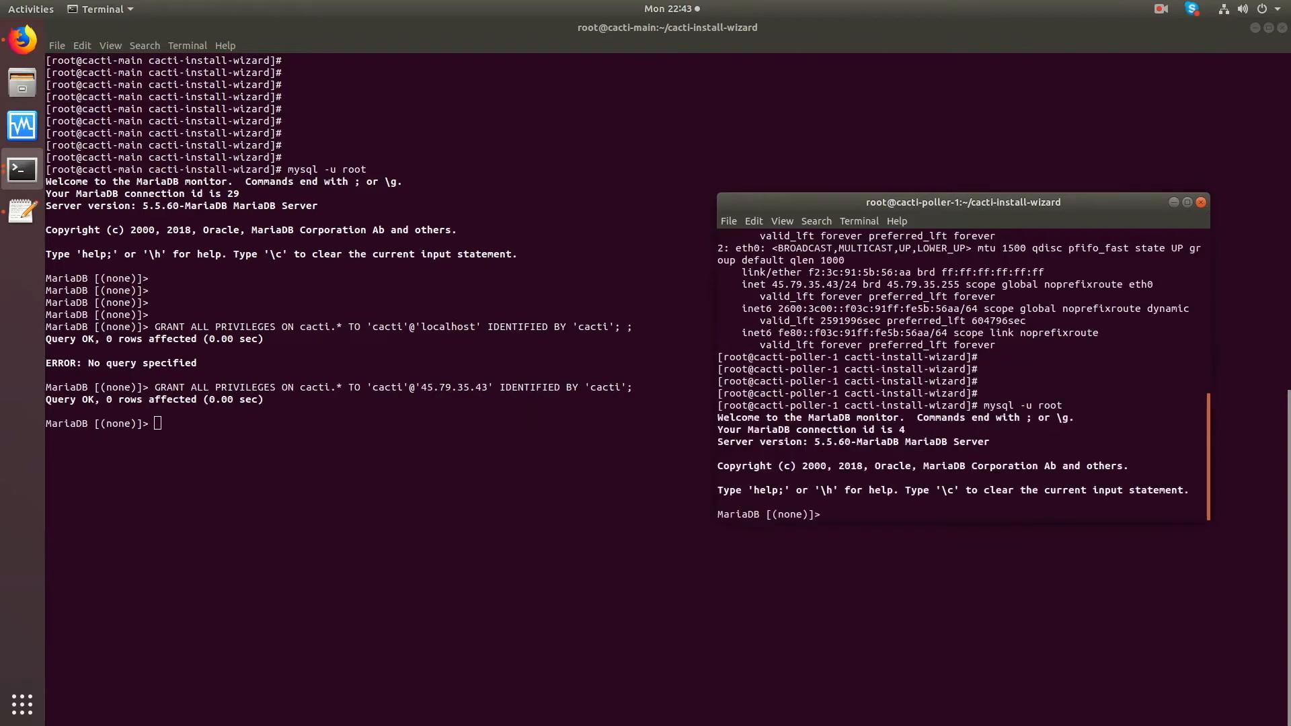
text(45.79.35.43)
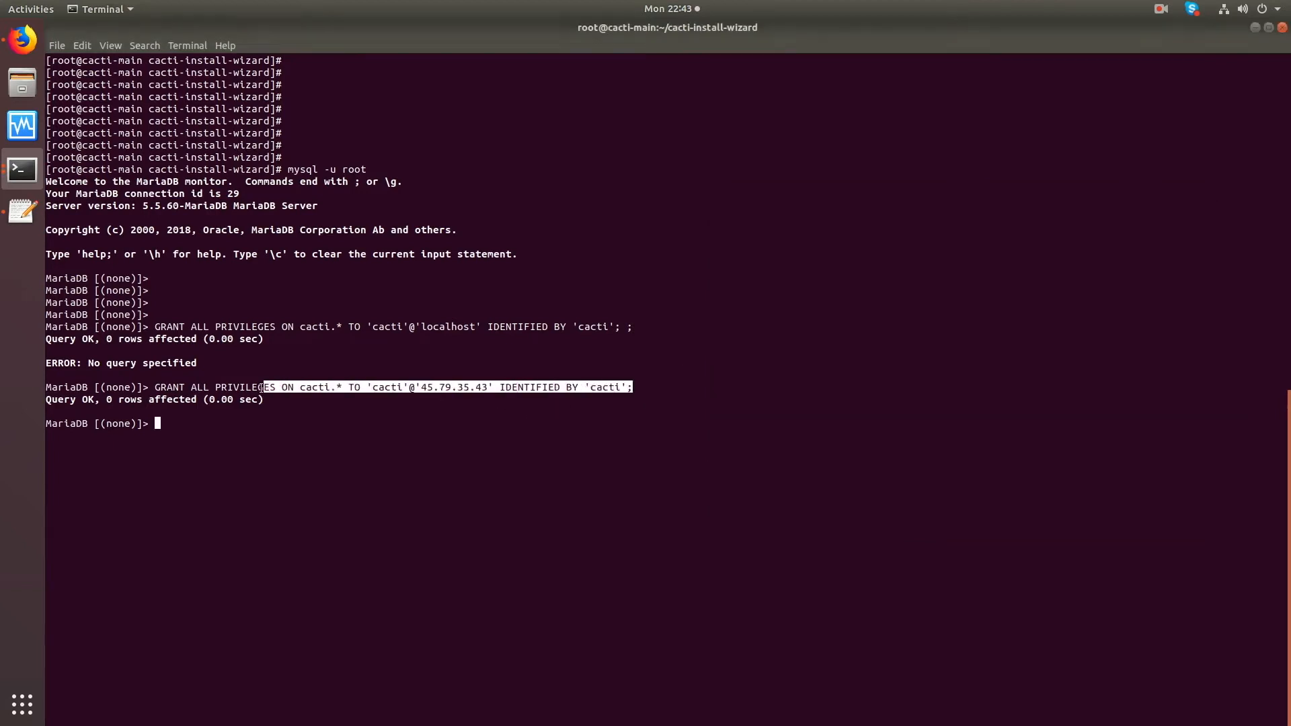
right_click(167, 387)
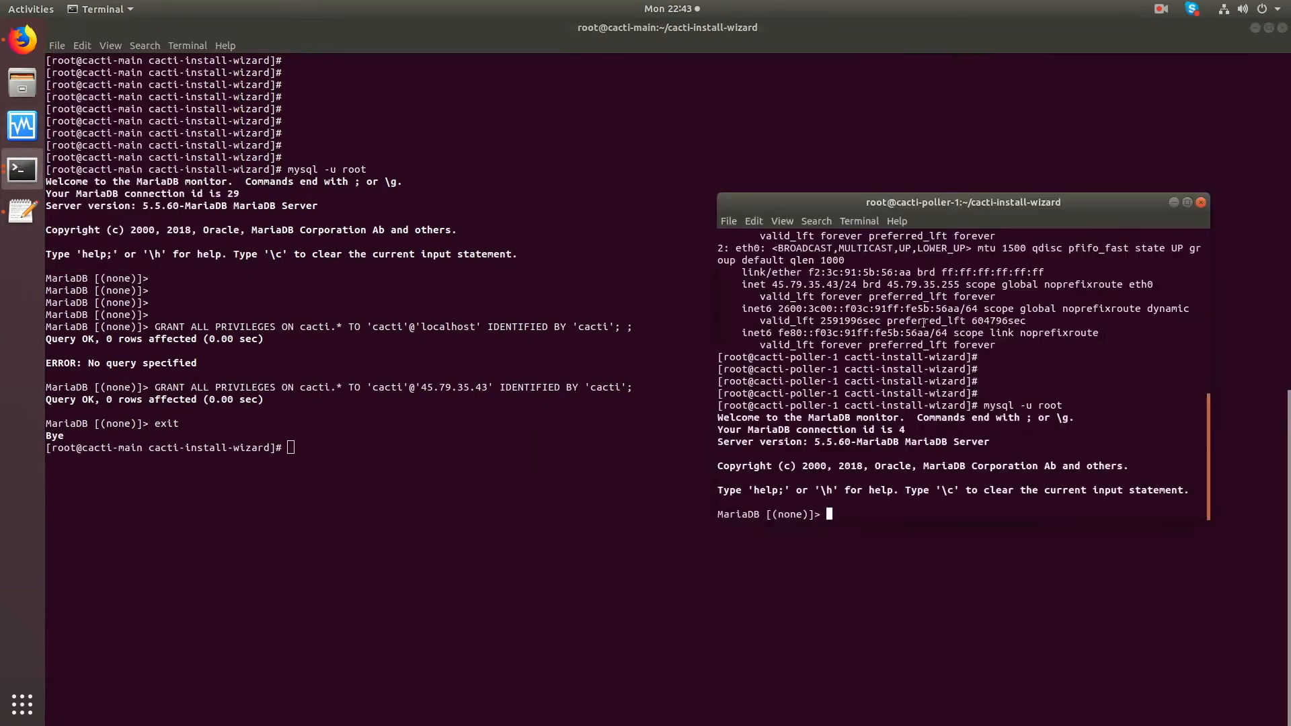
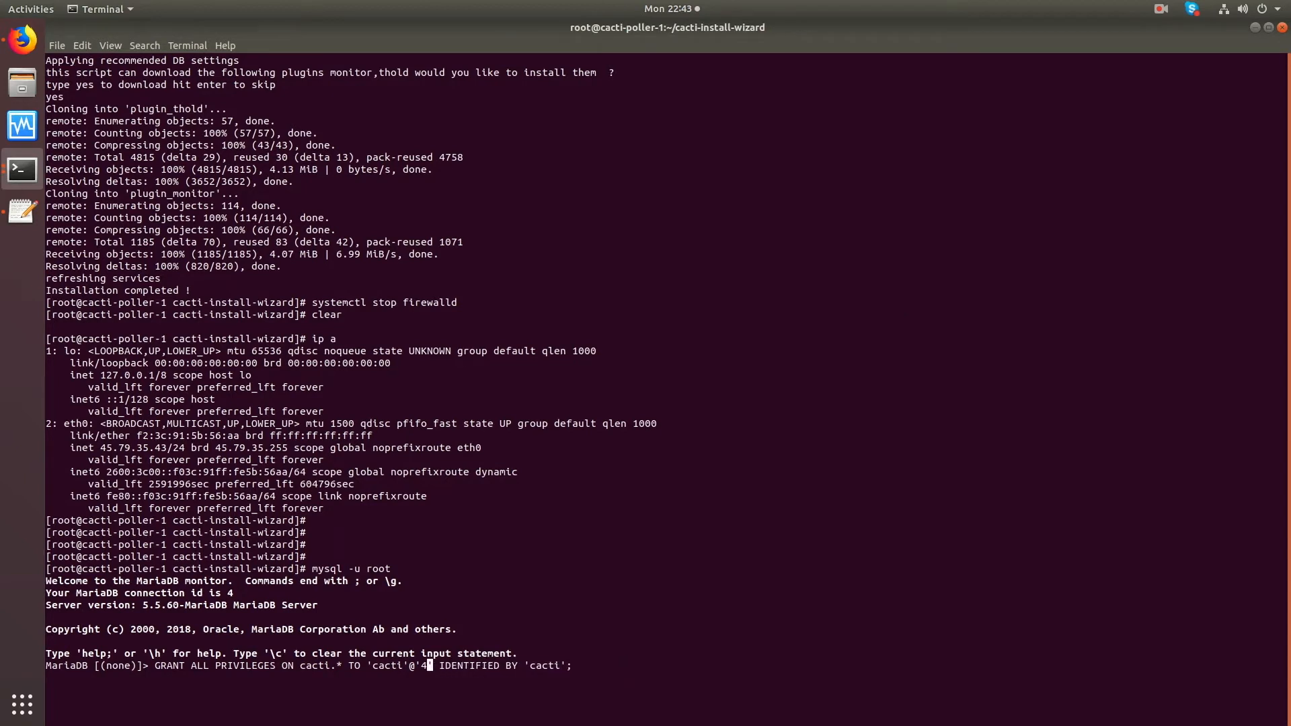
text(5.79.32.19)
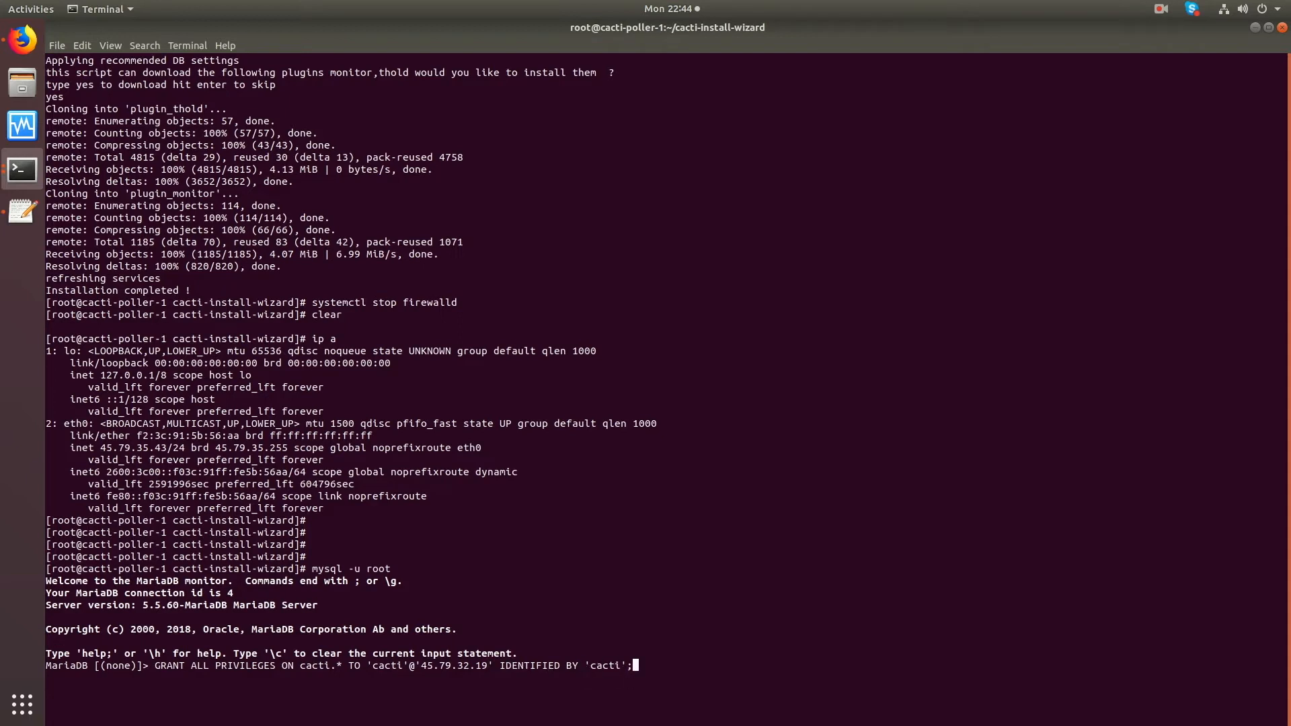
key(Return)
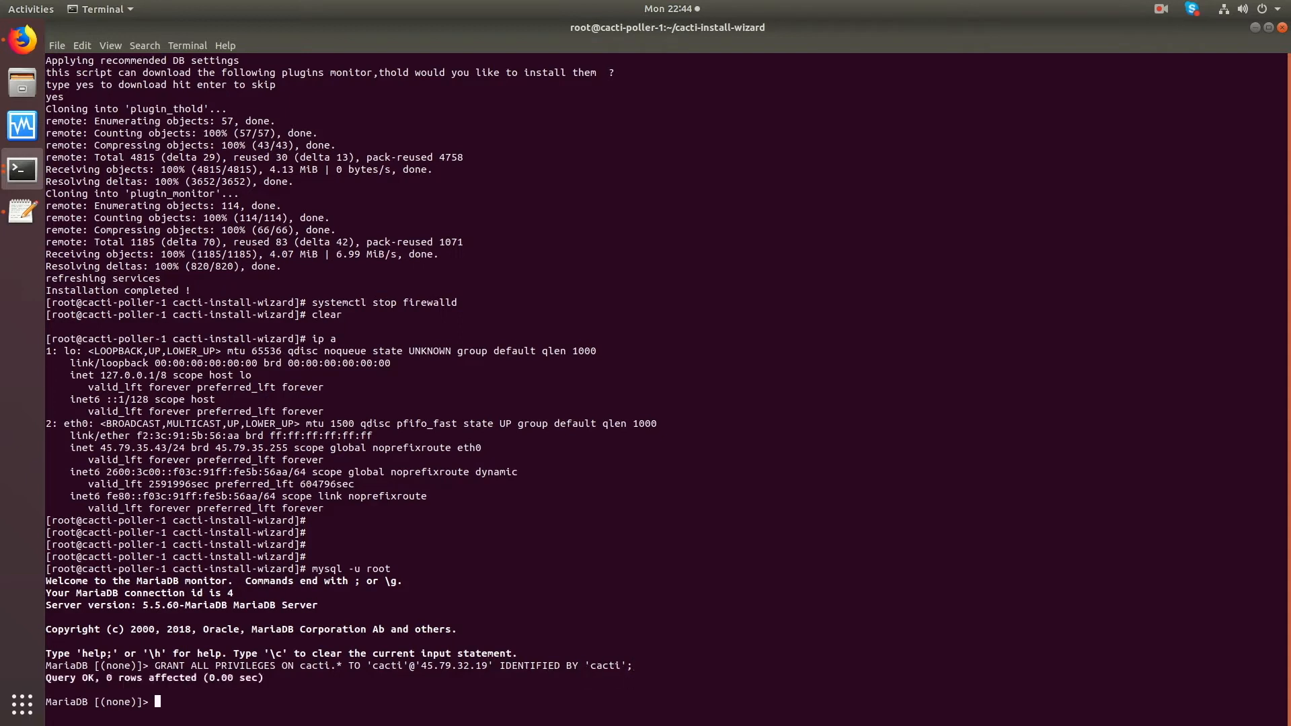
text(exit)
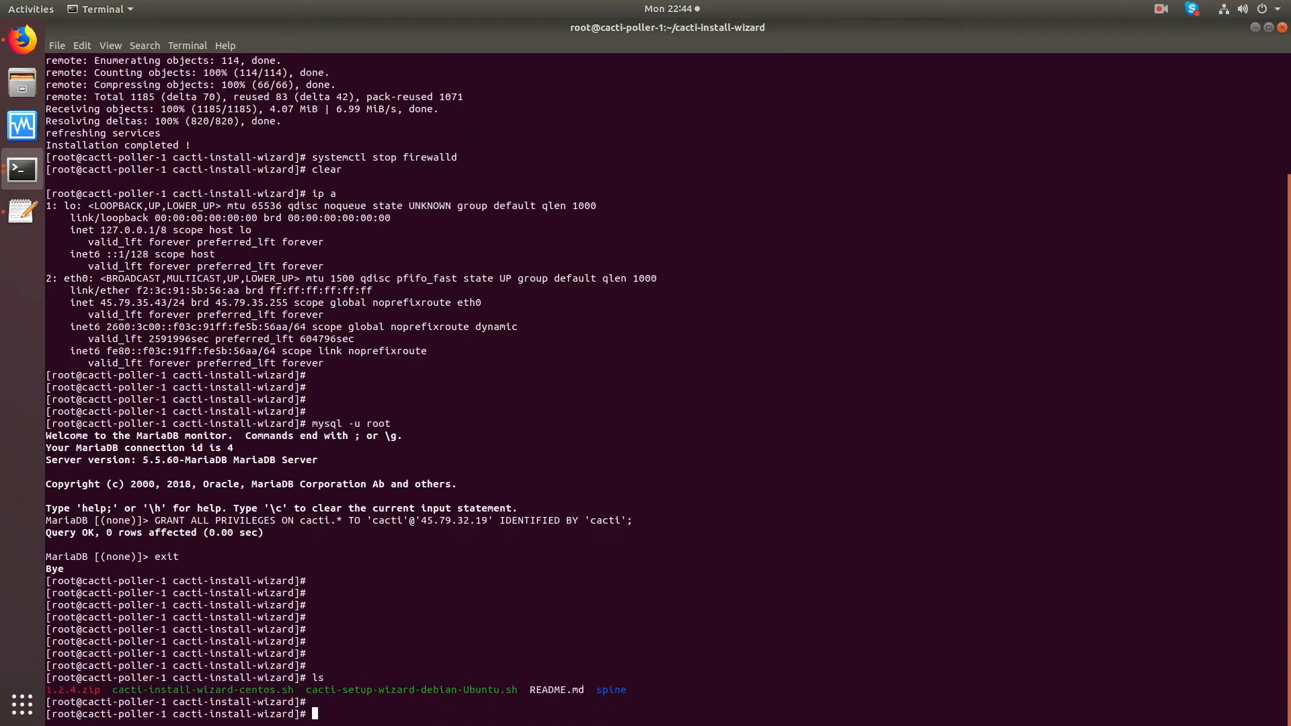
Change to /var/www/html/cacti/include and open config.php in nano
text(cd /va)
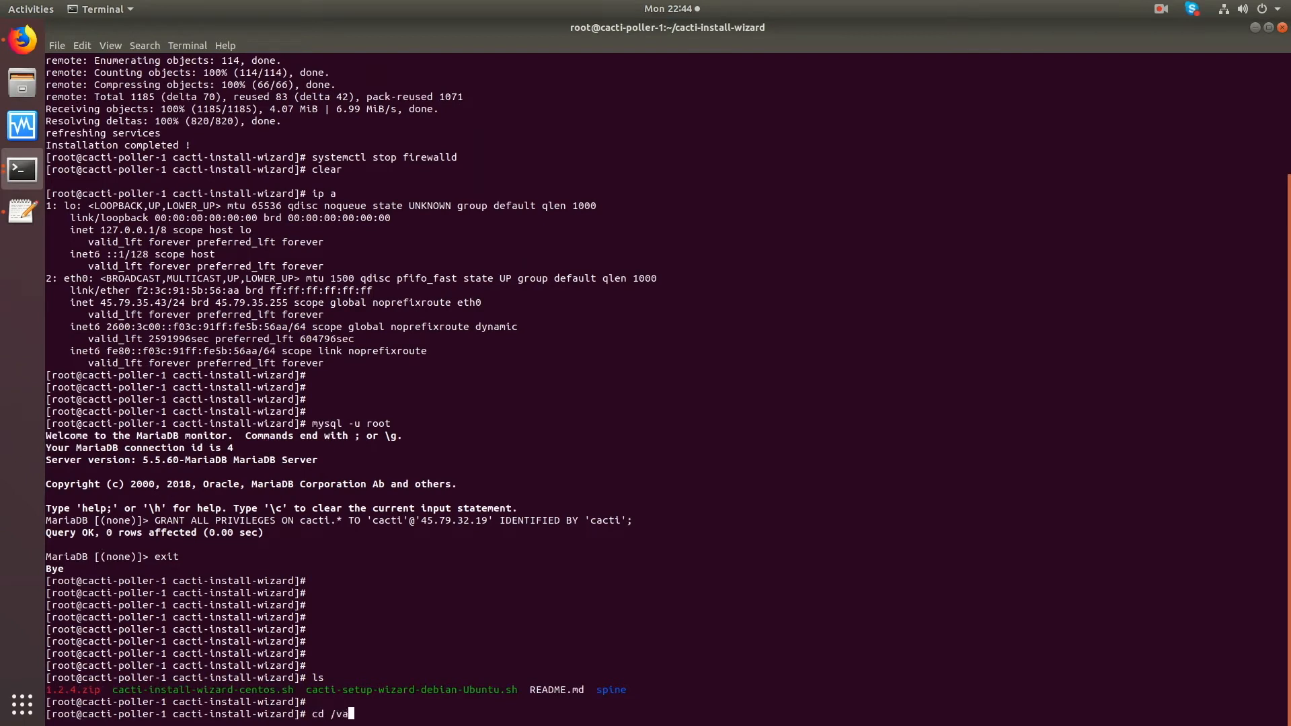
text(r/www/html/)
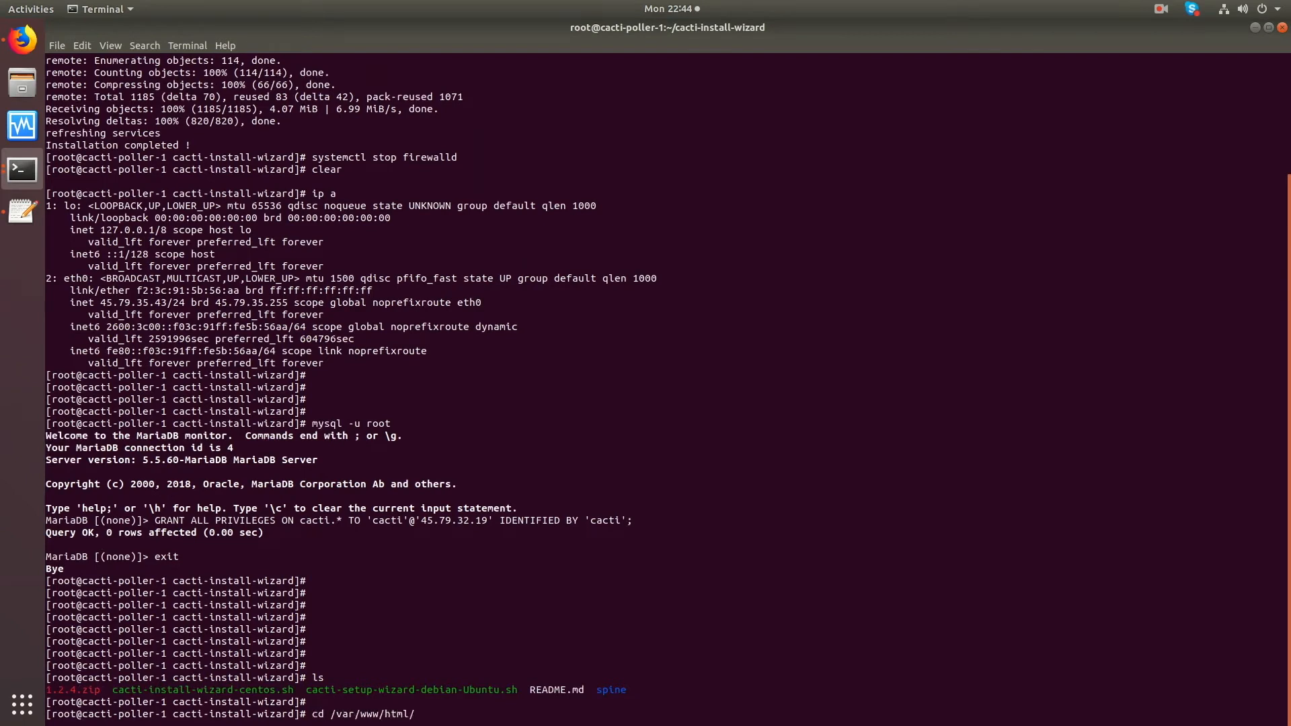
text(cacti/include/)
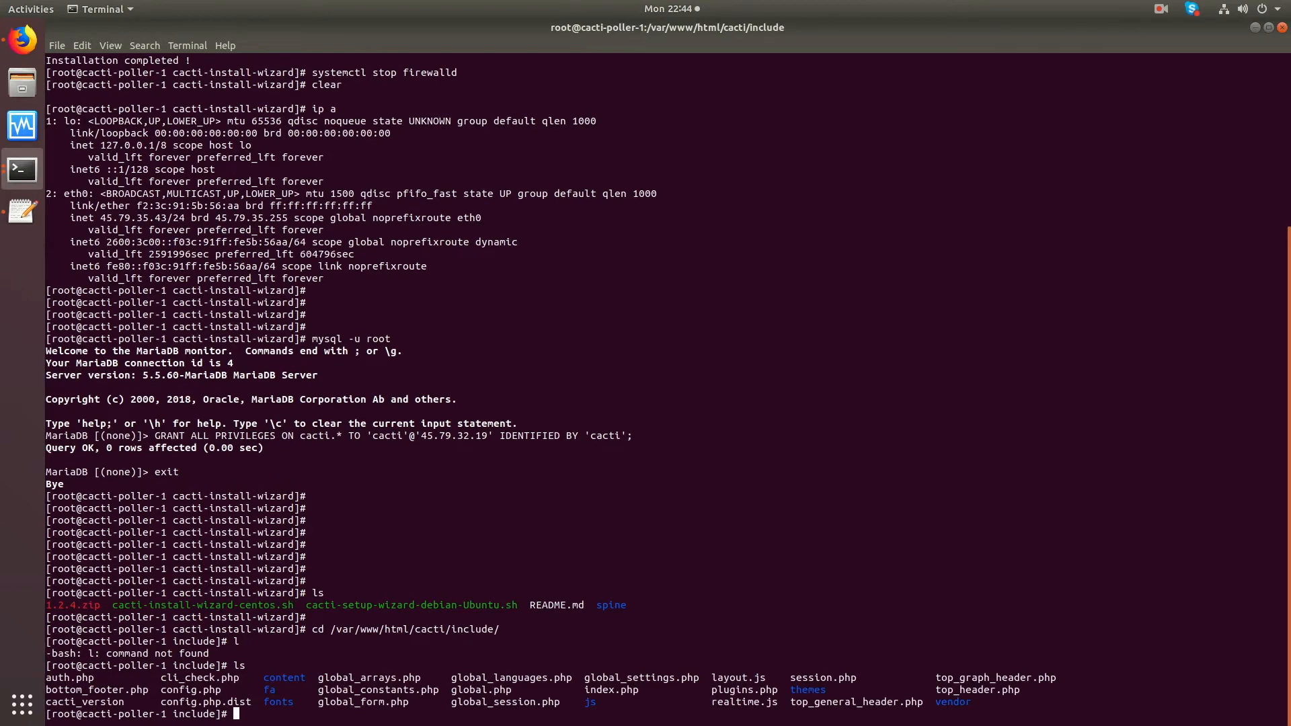
text(nano co)
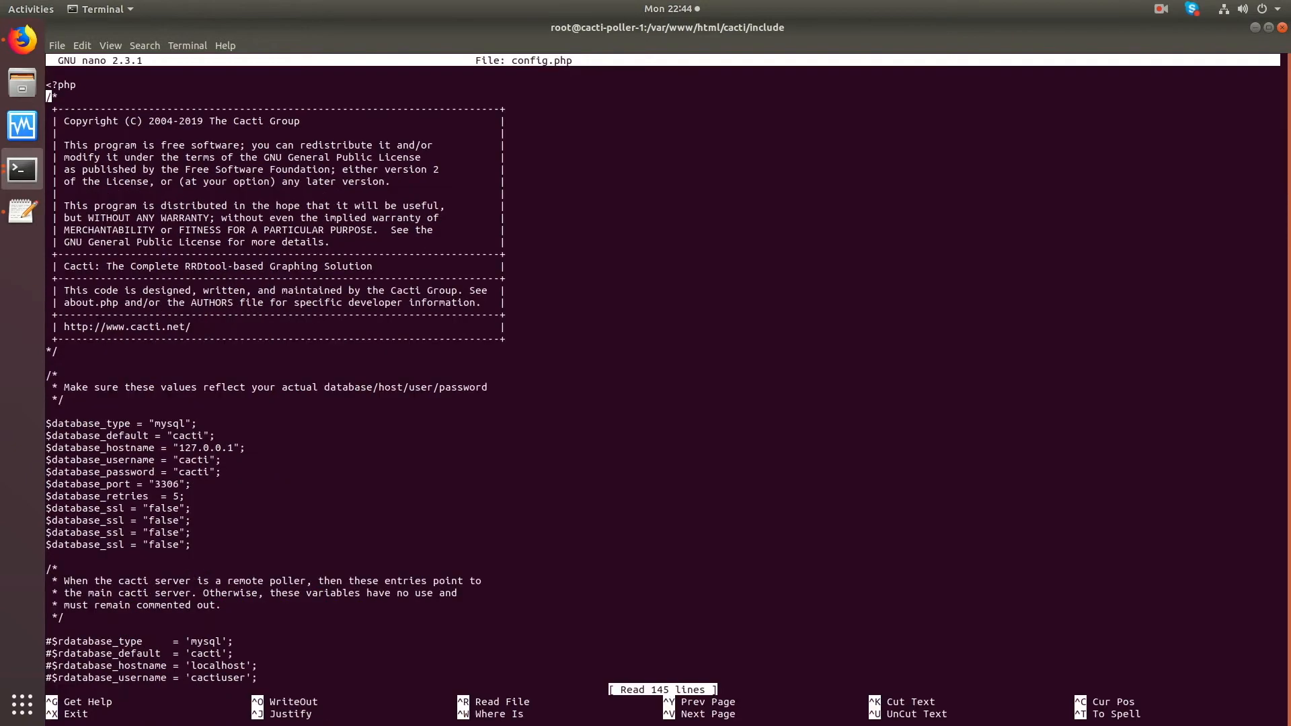
Uncomment config.php's $rdatabase lines, set hostname 45.79.32.19 with cacti credentials, and save
scroll(down, 3)
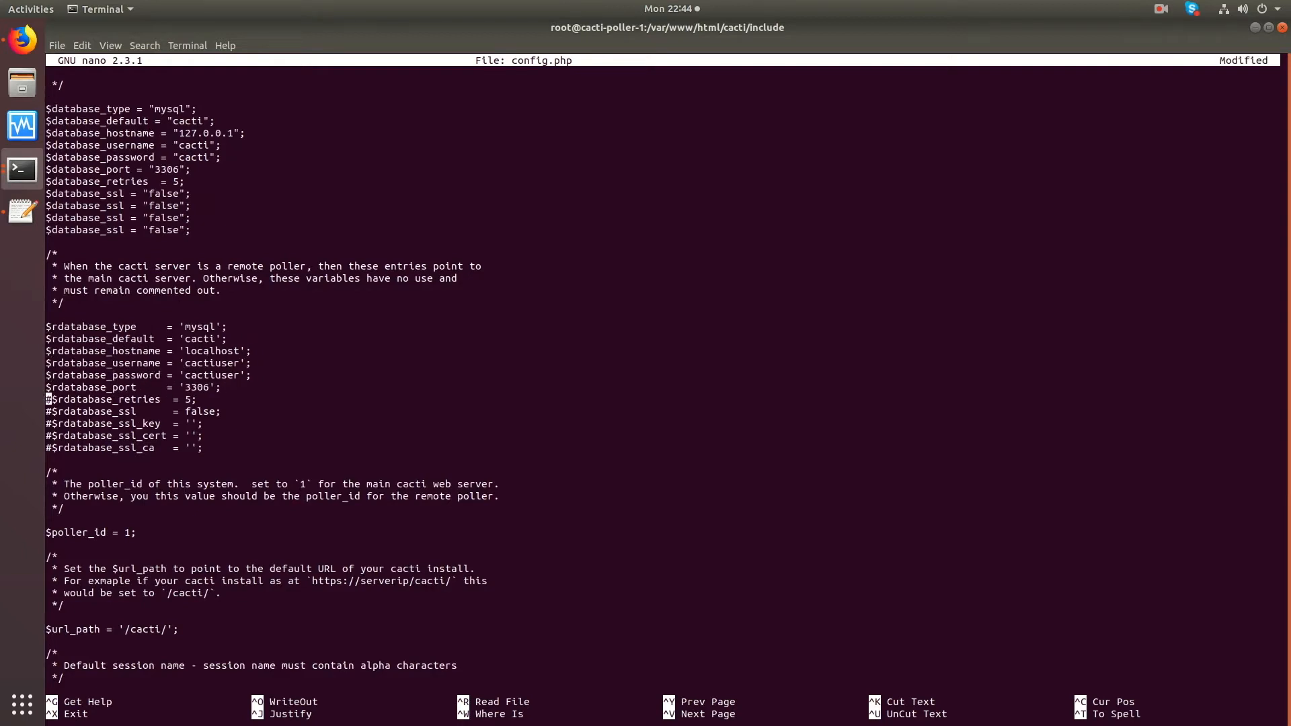
key(BackSpace)
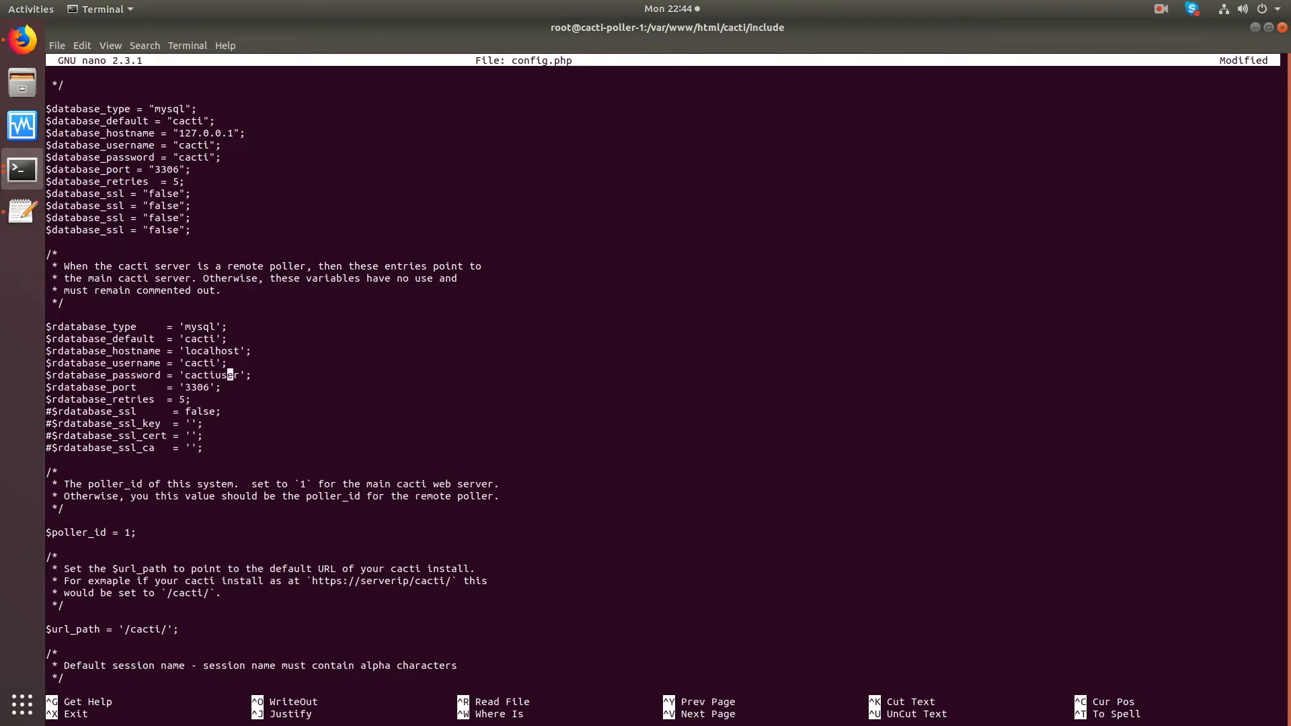
key(BackSpace)
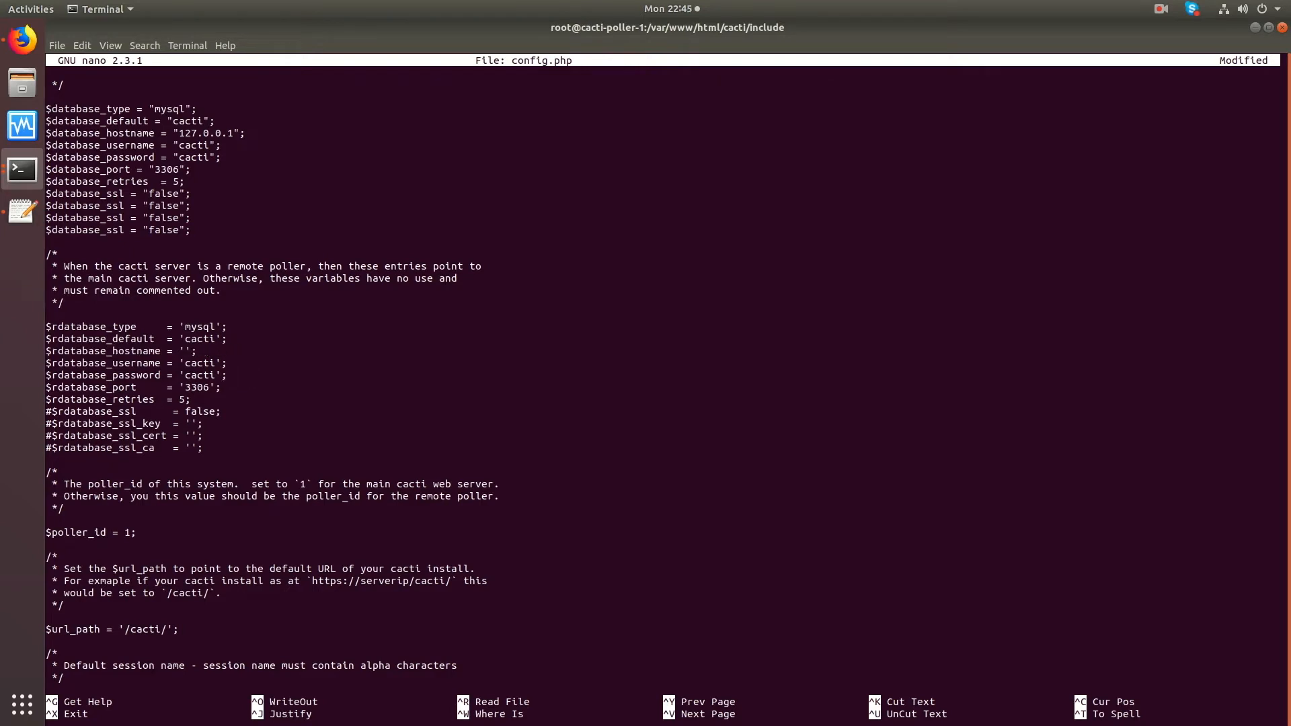
text(45.79.32.19)
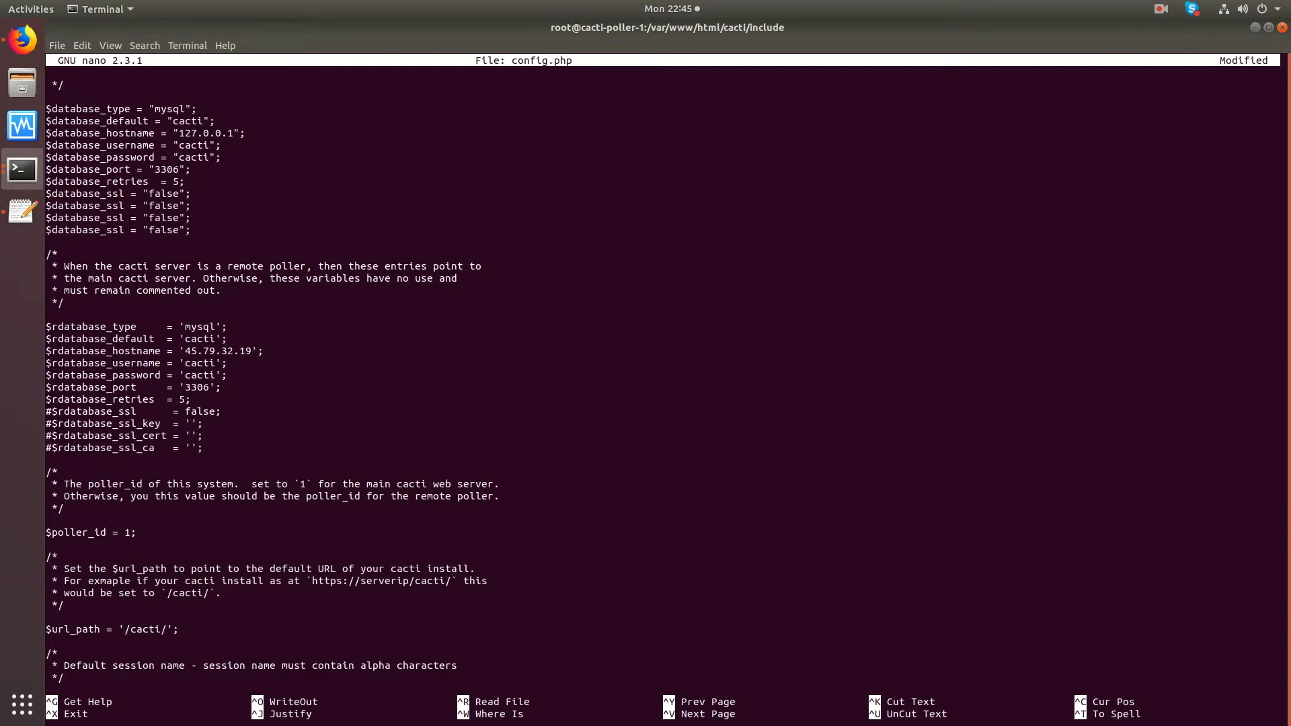
key(ctrl+o)
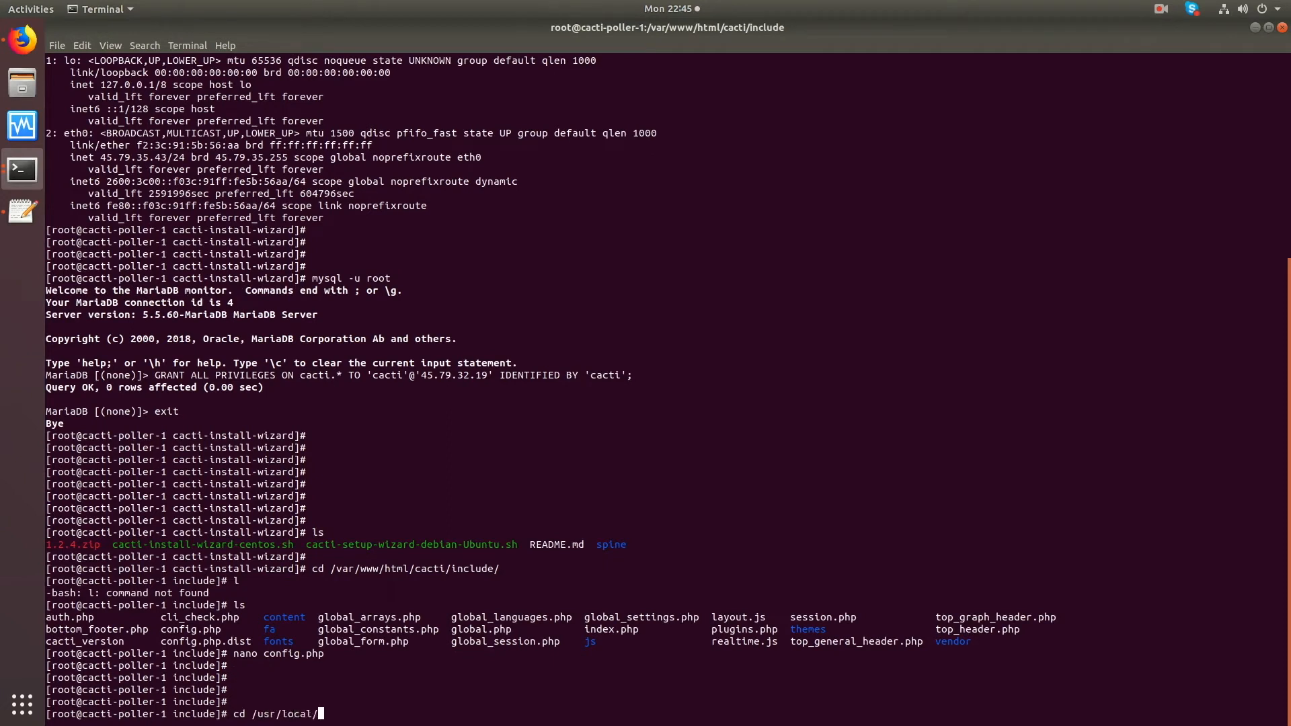
In /usr/local/spine/etc, copy spine.conf.dist to spine.conf
text(spine/etc/)
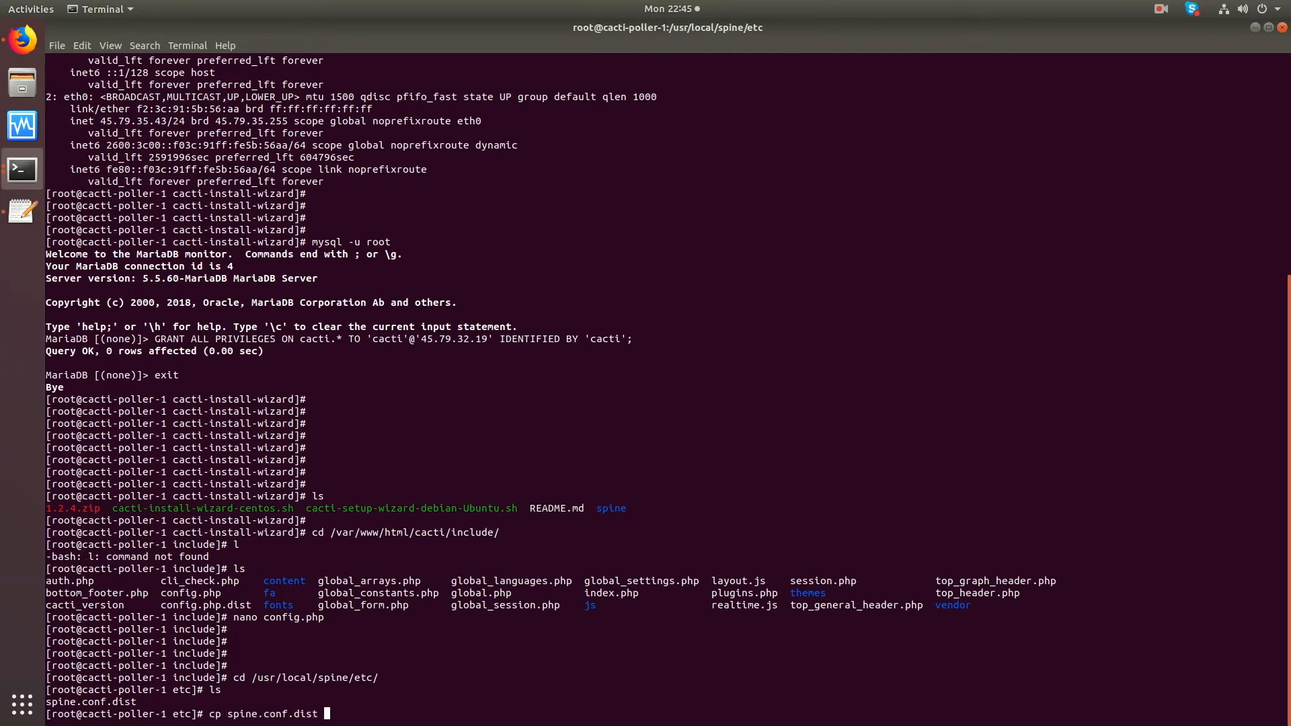
text(spine.conf)
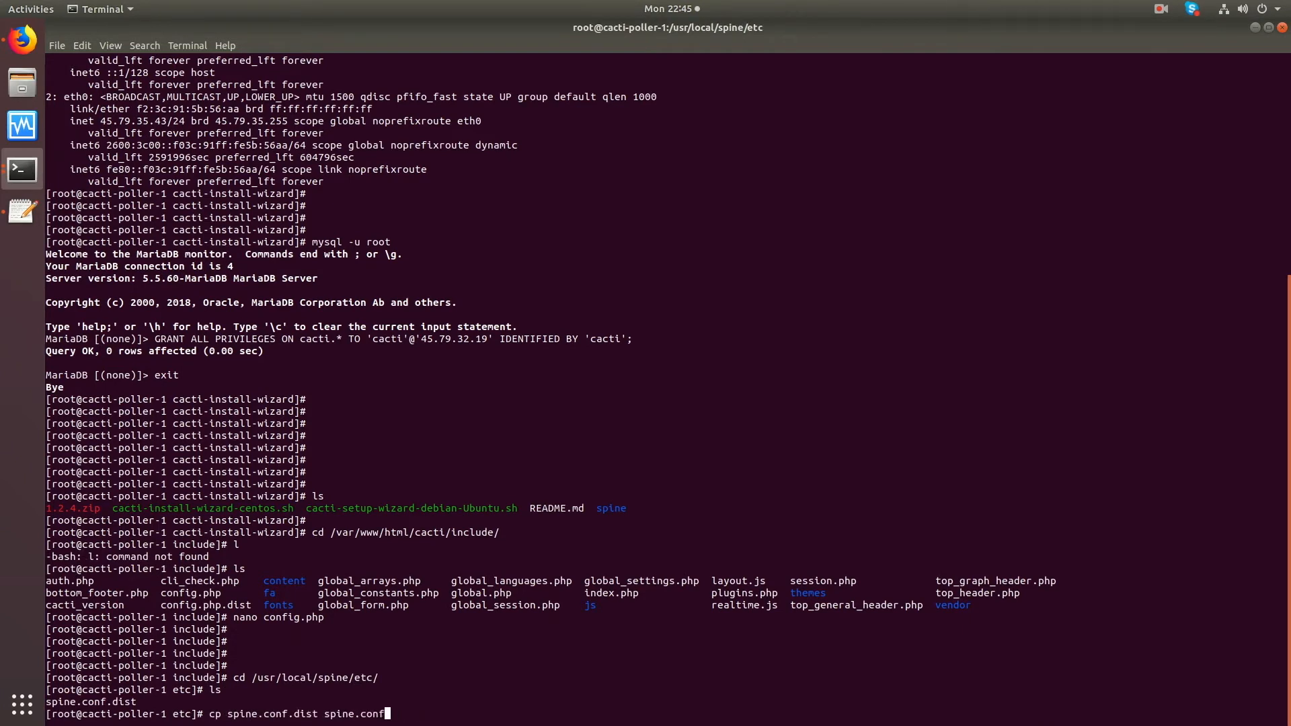
key(Return)
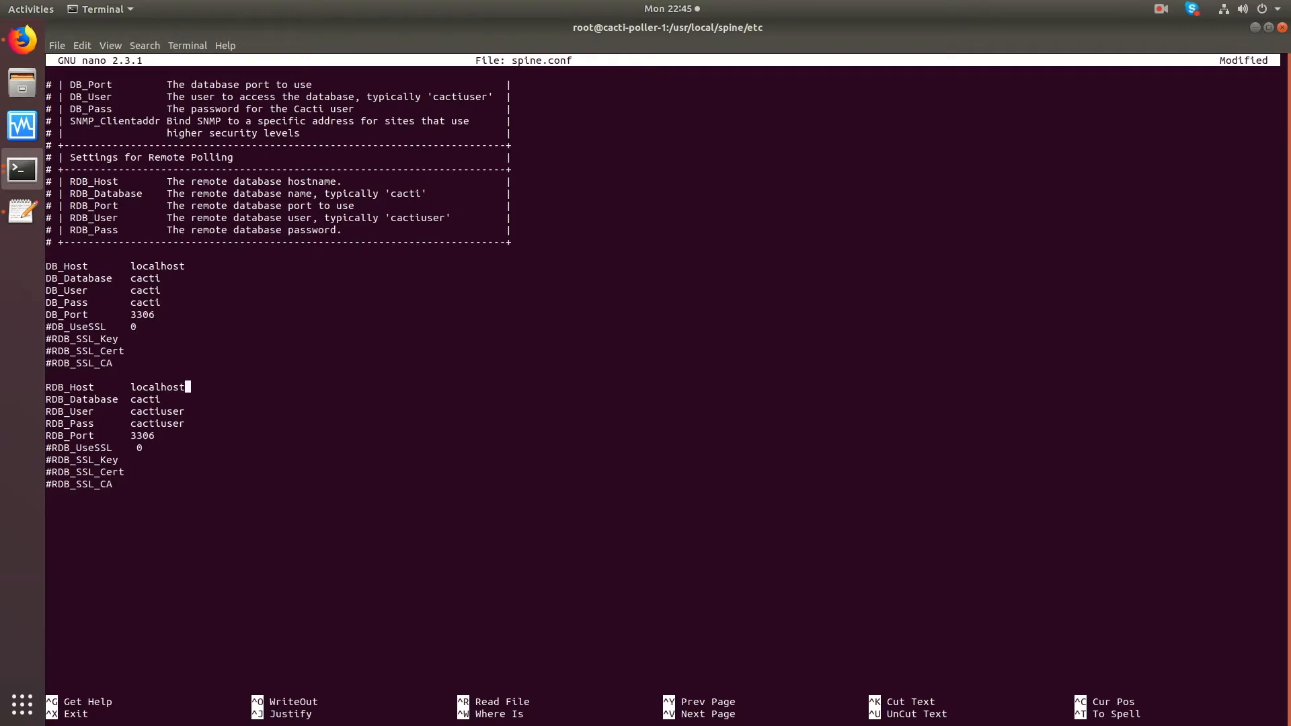
Set spine.conf's RDB_Host to 45.79.32.19 with cacti user and password, and save
text(45.79.32.19)
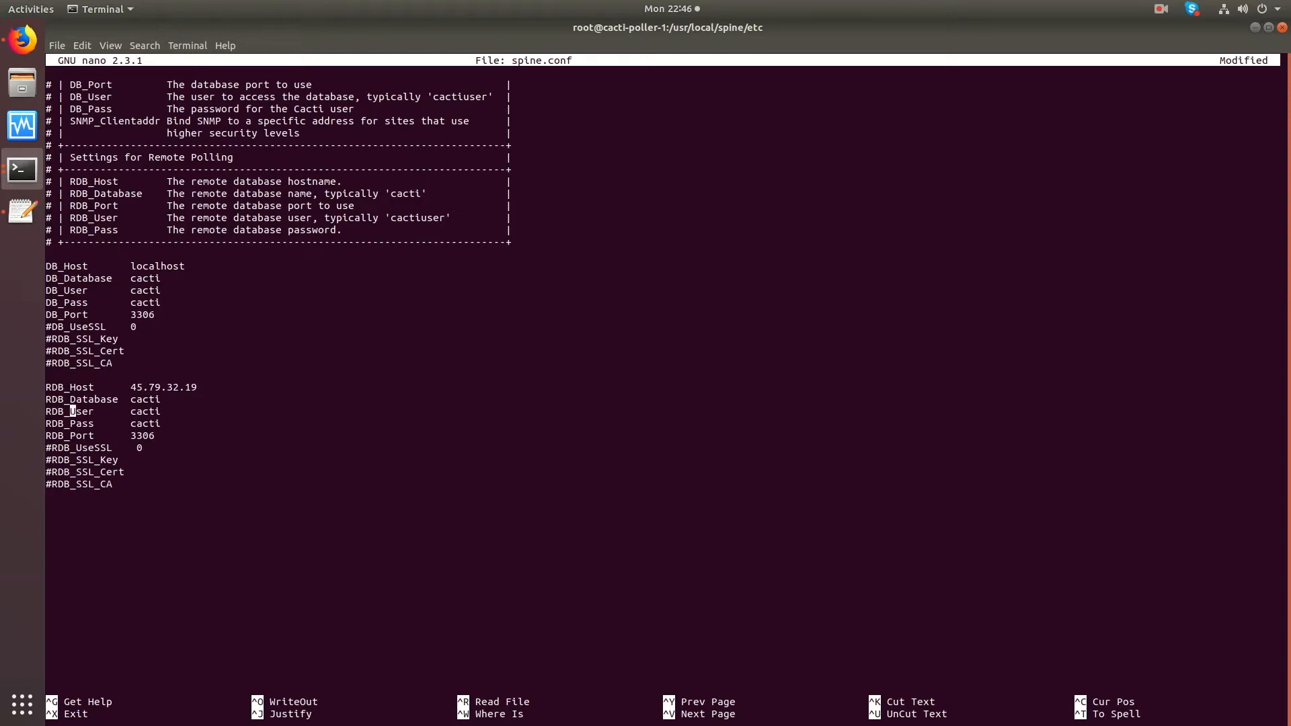
key(ctrl+o)
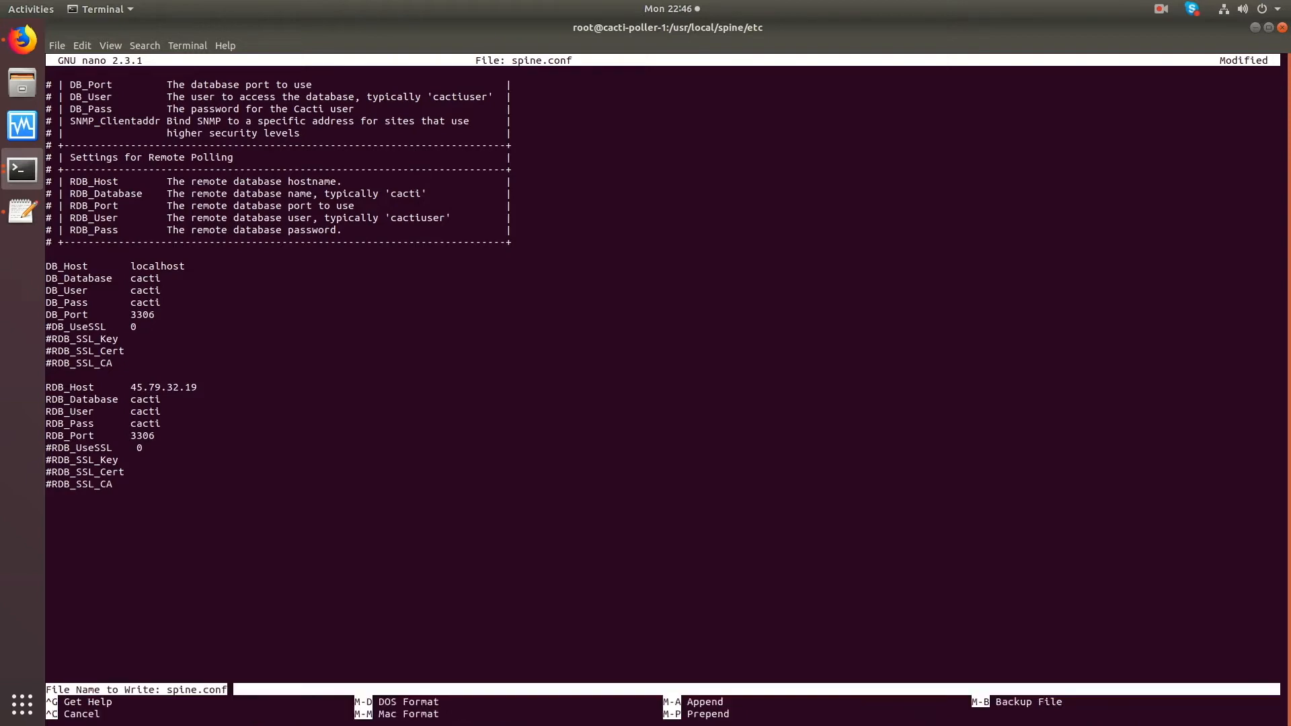
key(Enter)
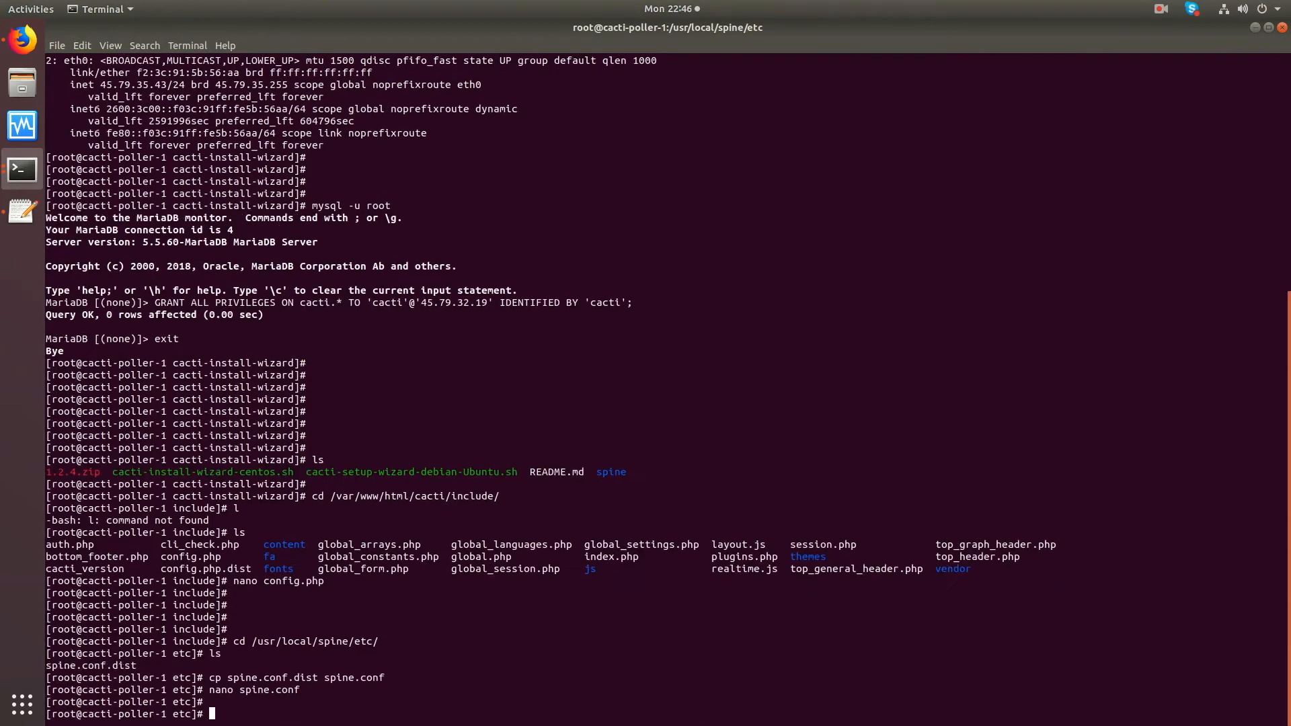
List the poller's network addresses and select its 45.79.35.43 eth0 address
text(ip a)
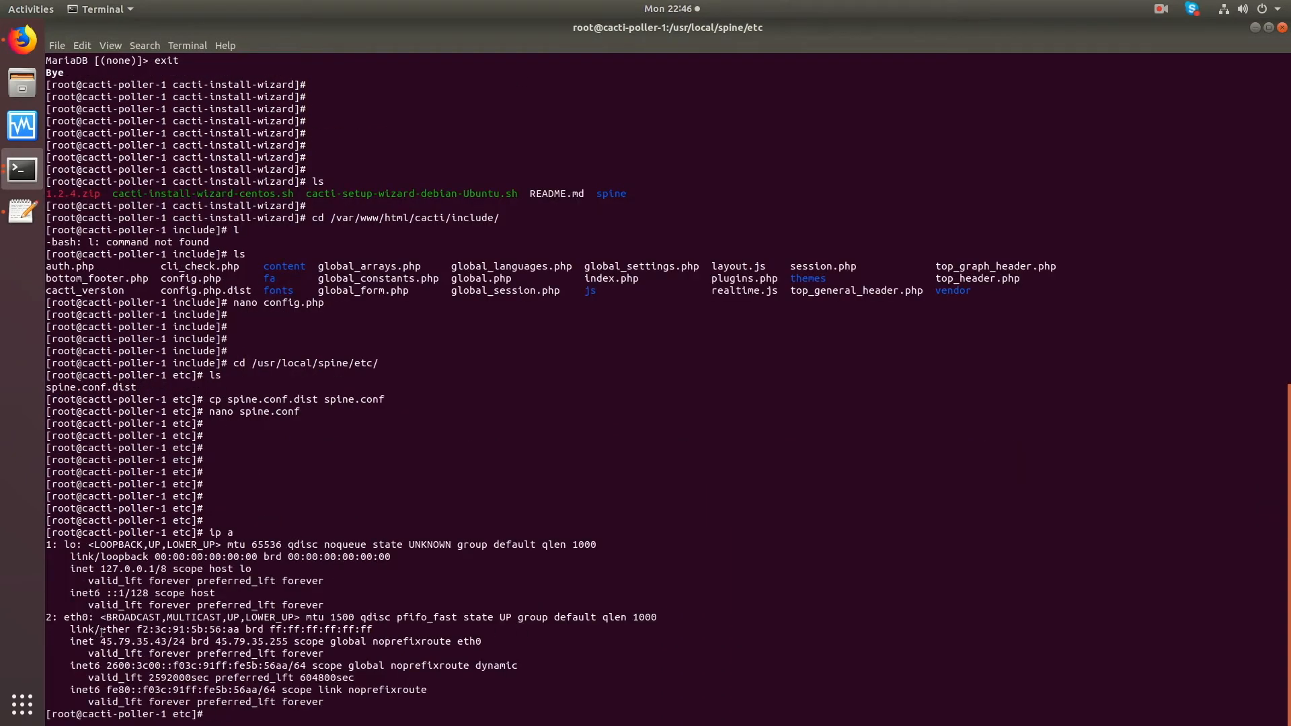
double_click(119, 642)
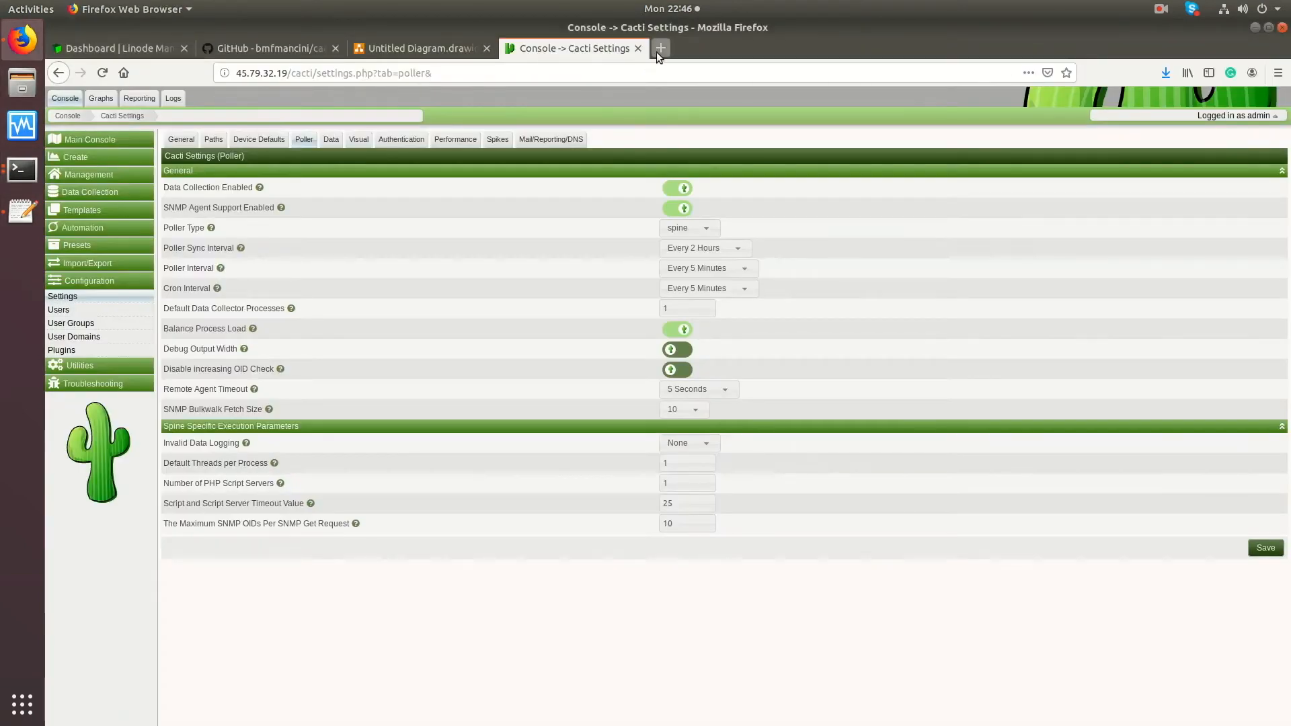
Load the poller's Cacti page at 45.79.35.43/cacti in a new tab
click(660, 48)
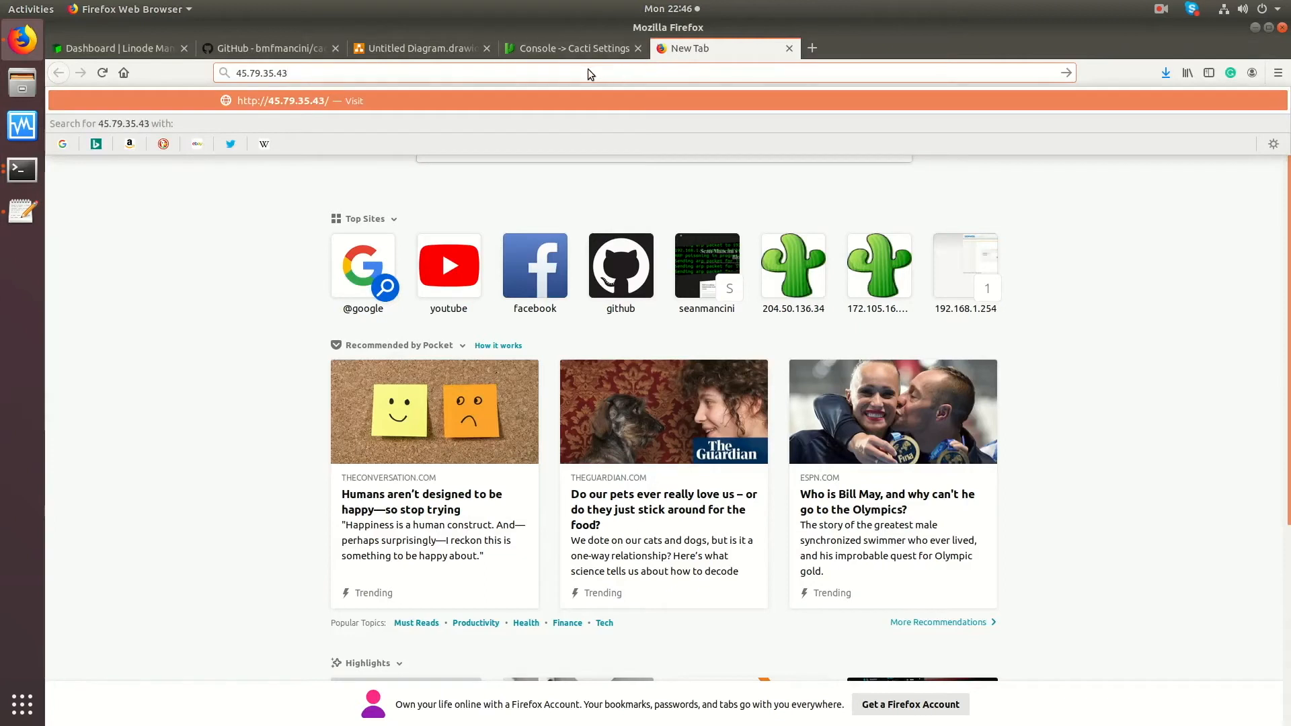
text(/cacti)
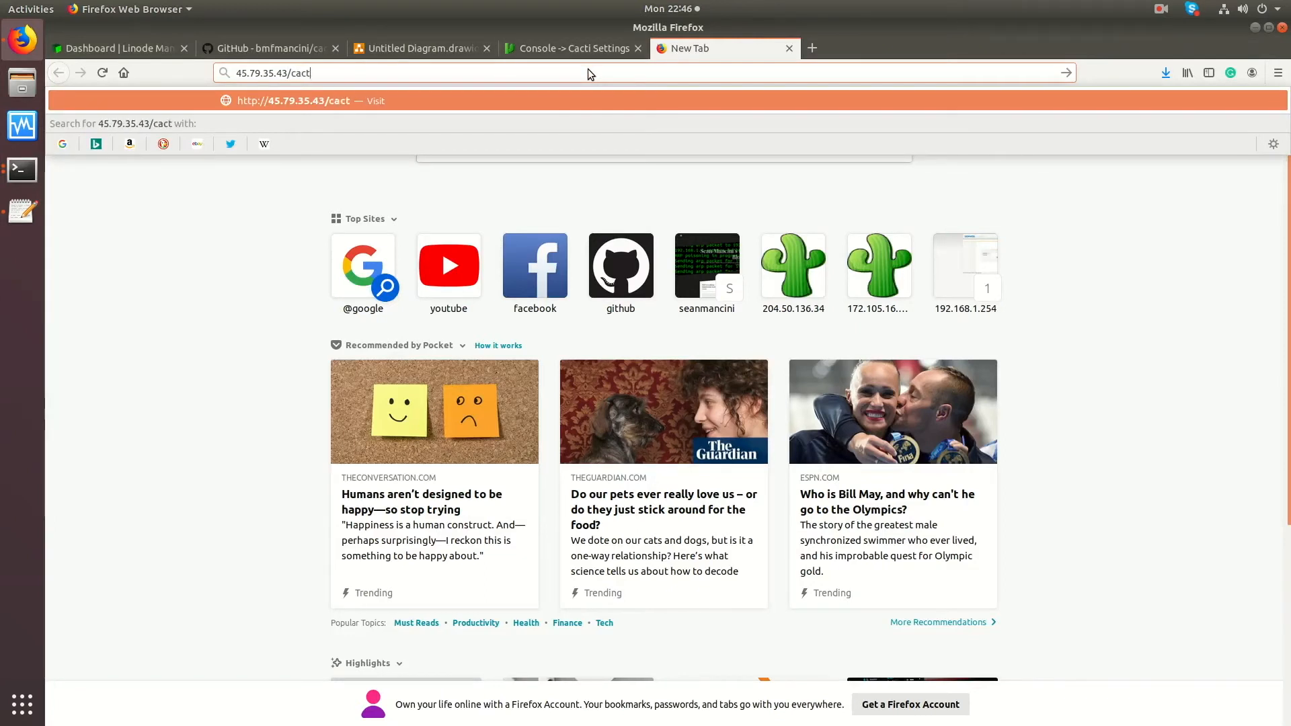
key(Return)
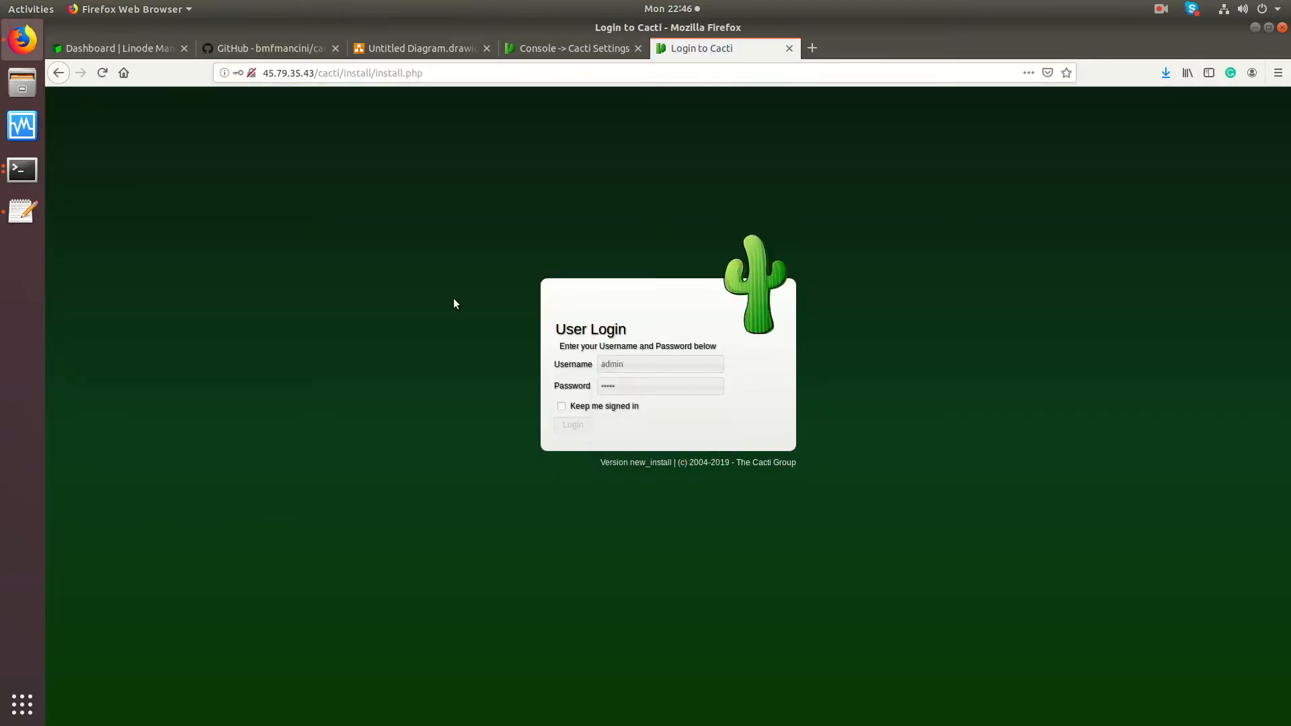
Log in as admin, save a new admin password, and dismiss the confirmation
click(573, 425)
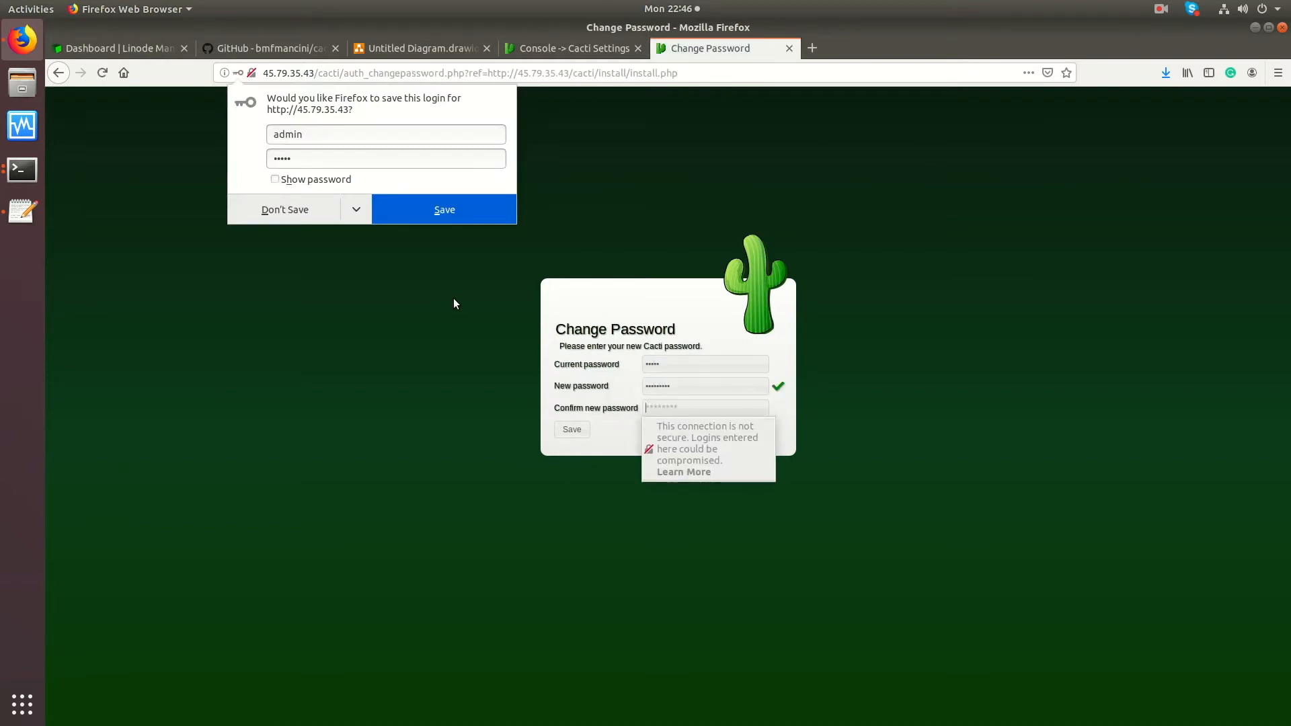
text(••••••••)
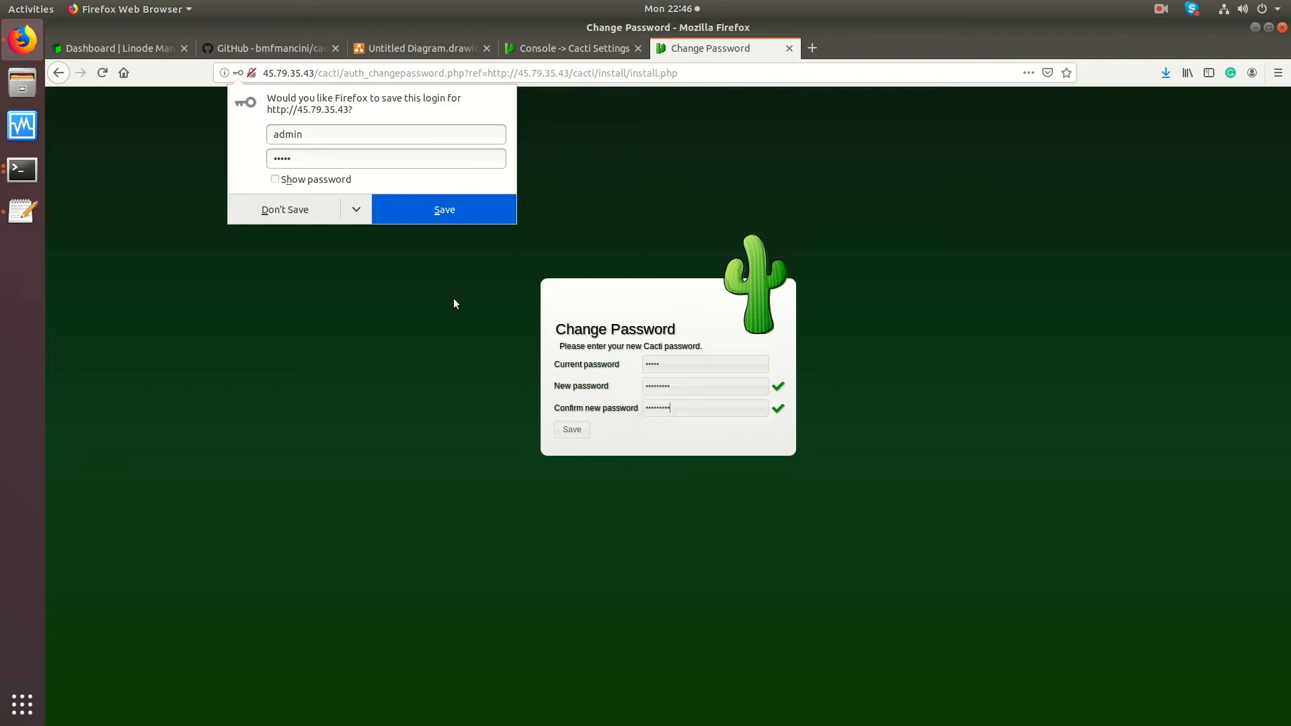
click(571, 429)
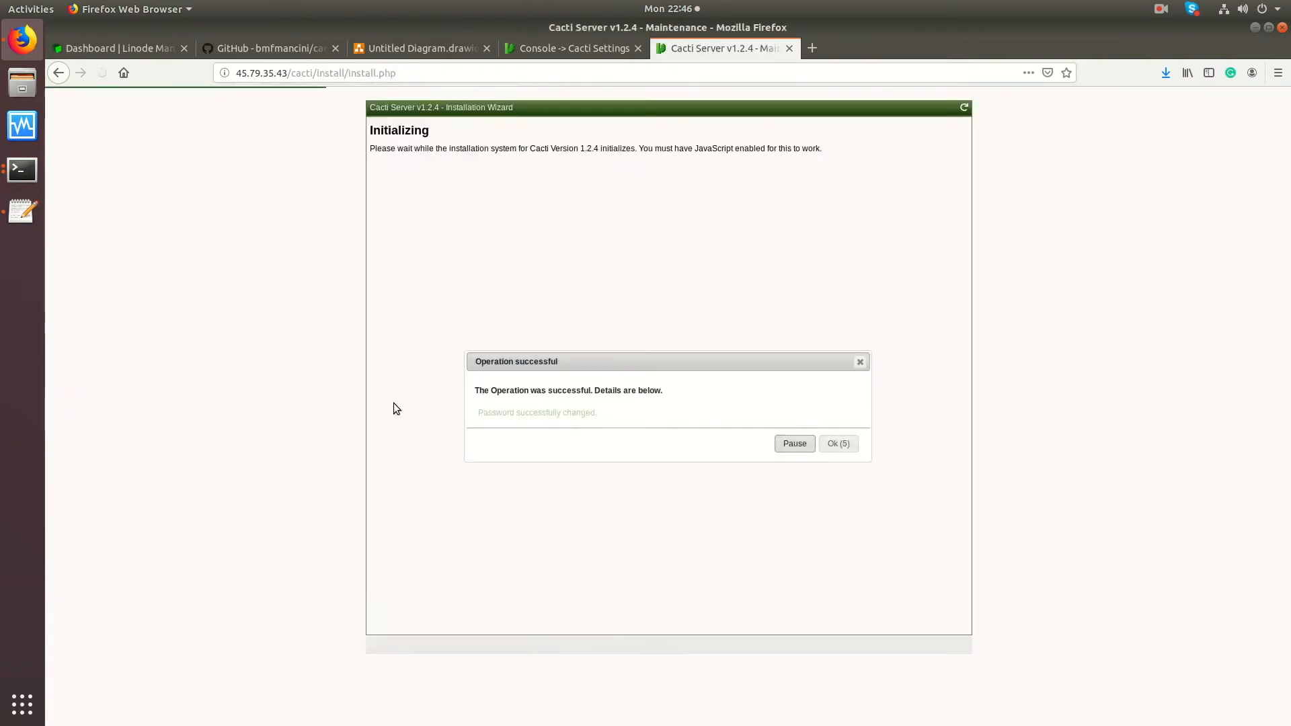
click(838, 443)
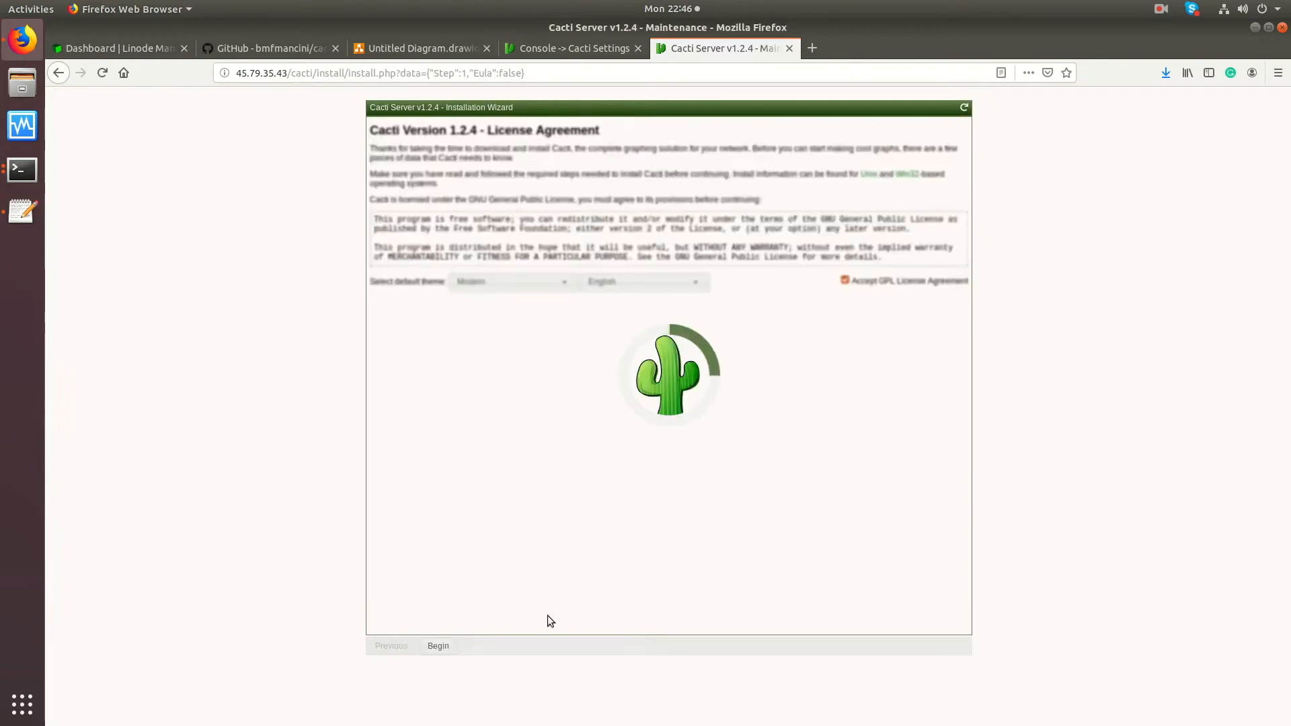
Accept the GPL license, begin, and continue past the Pre-installation Checks page
click(438, 646)
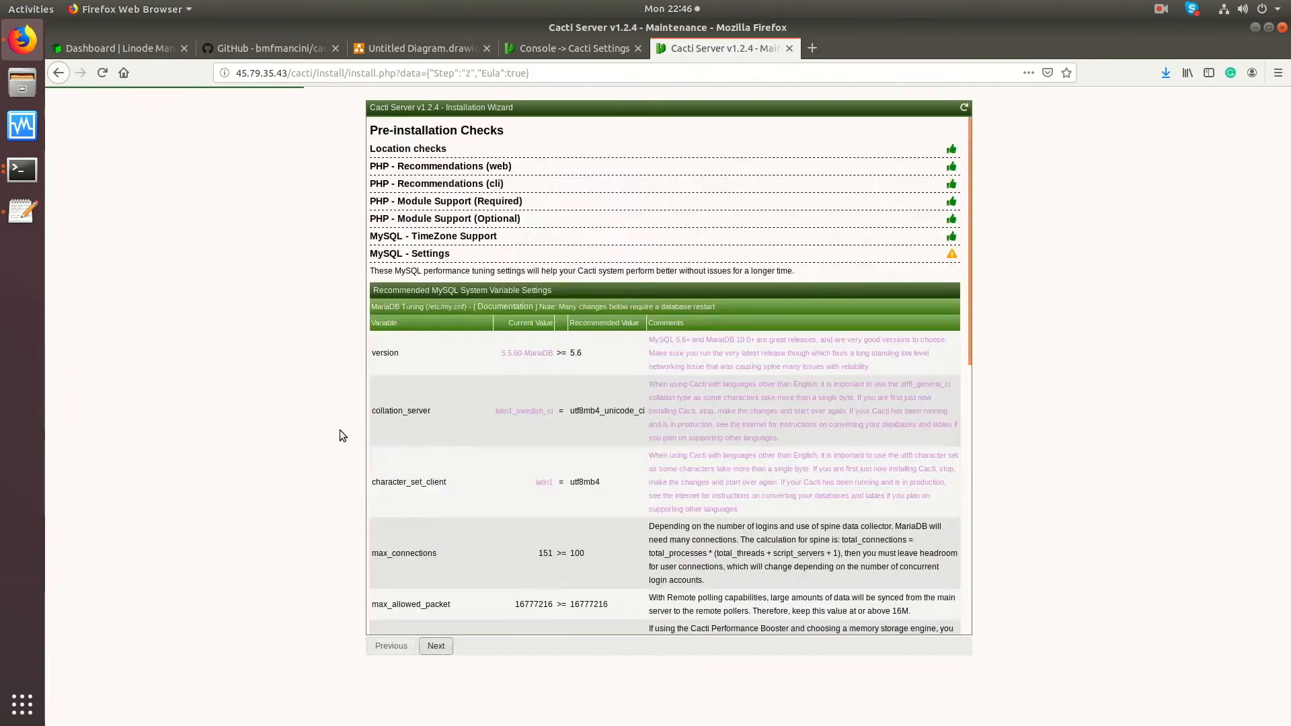
mouse_move(653, 241)
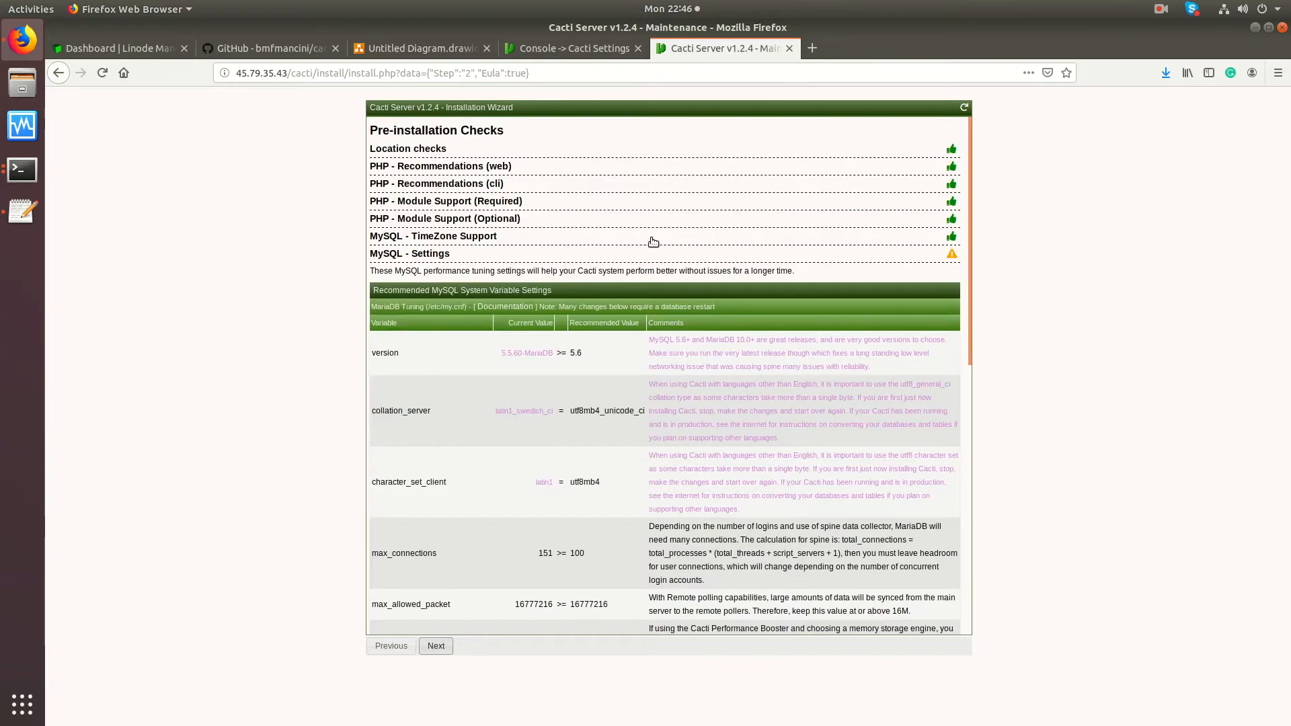
click(435, 647)
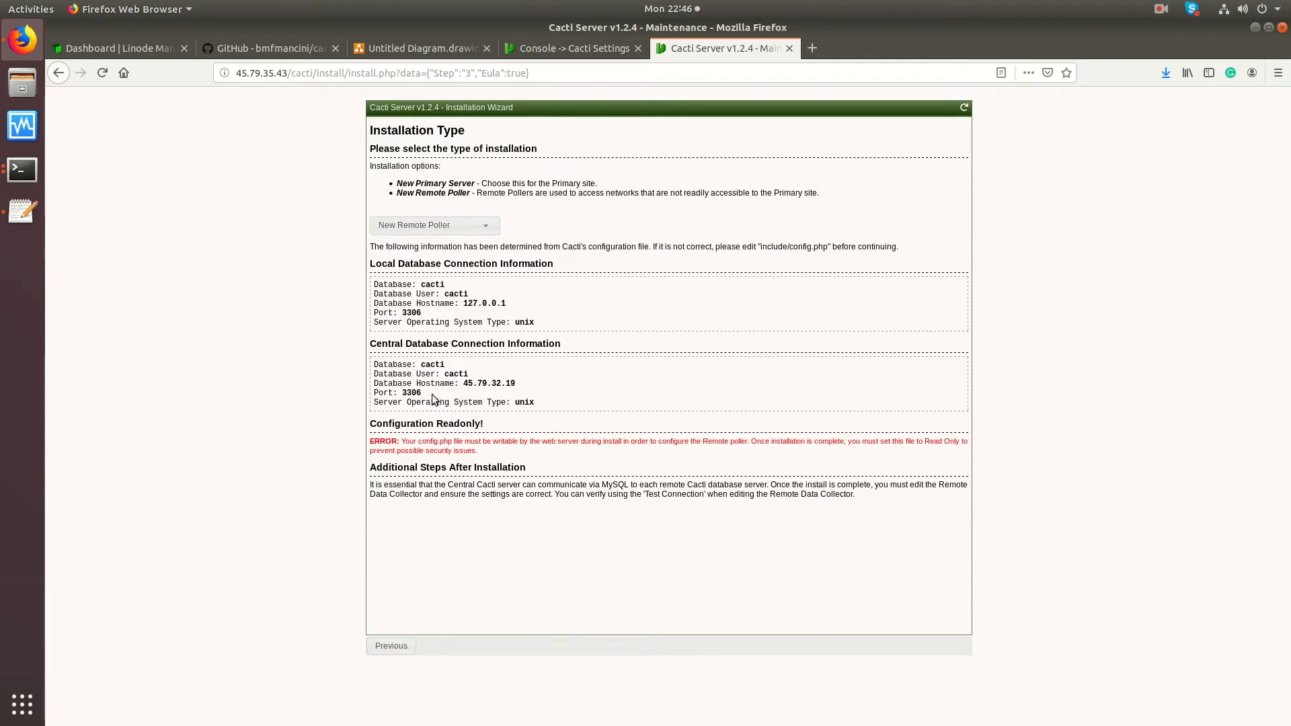
mouse_move(472, 354)
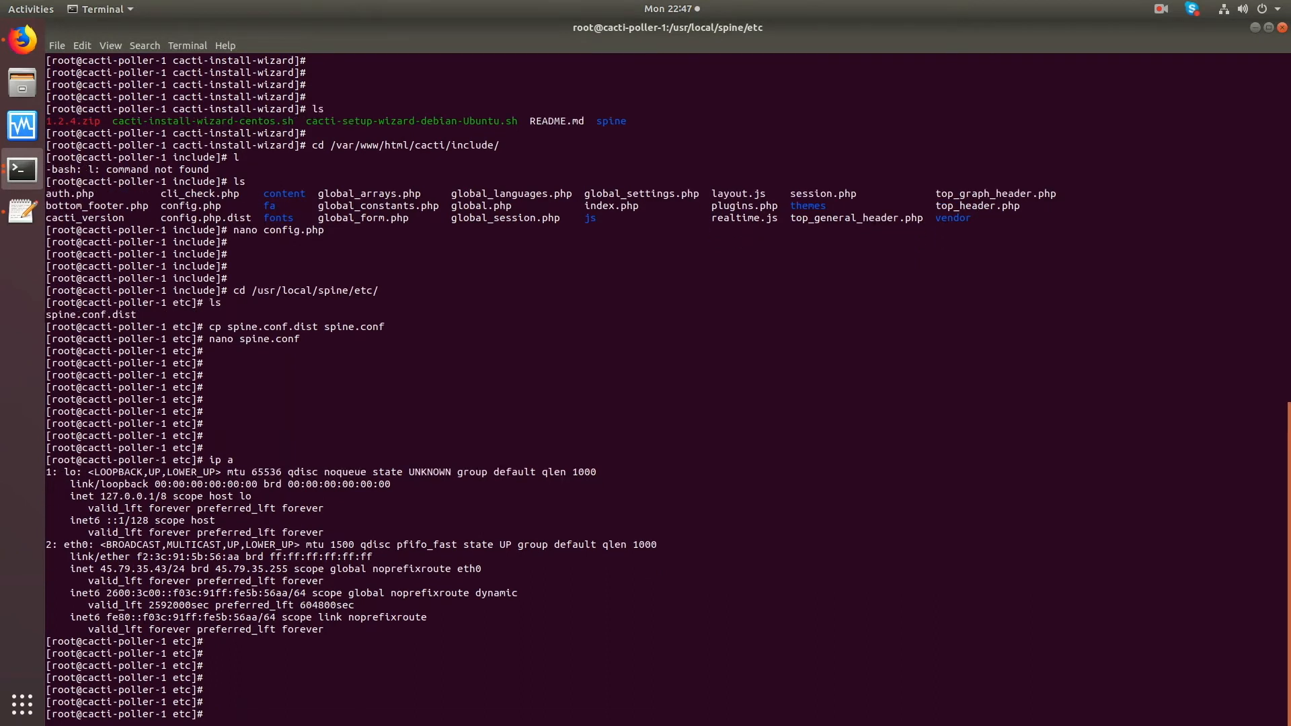
In /var/www/html/cacti/include, chmod config.php to 777
text(cd /var/www/html/ca)
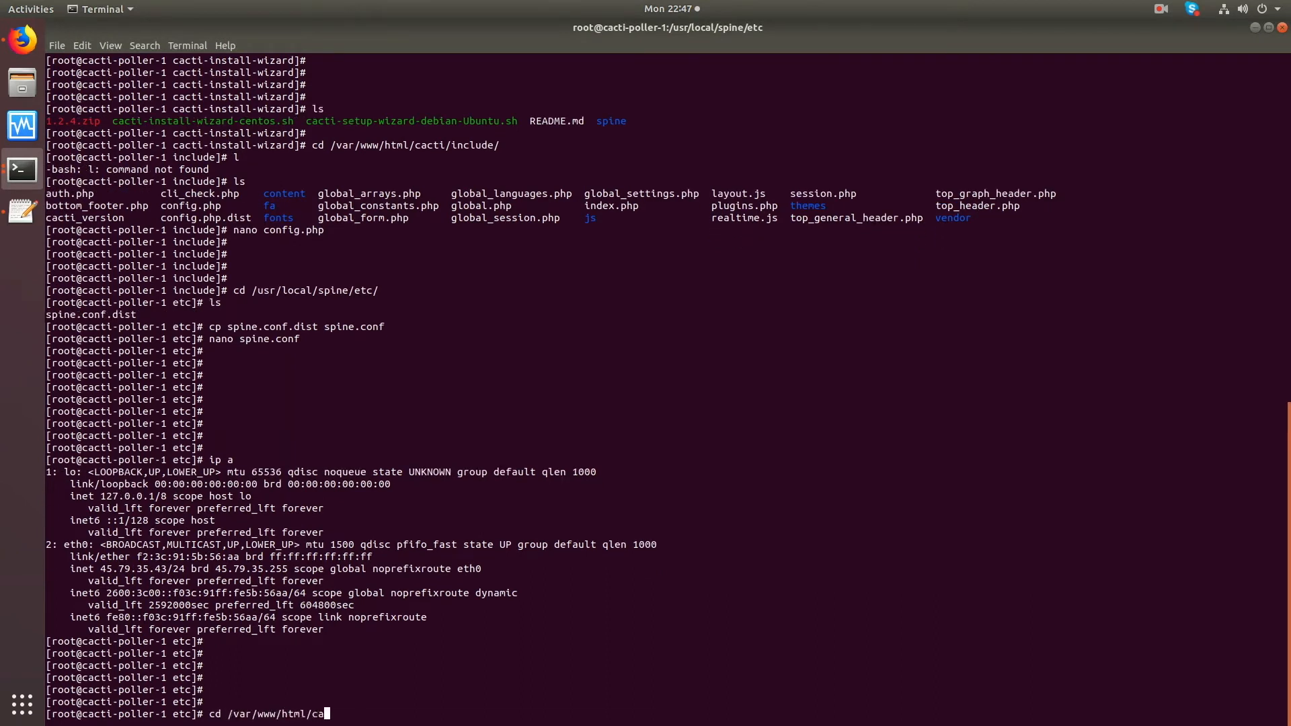
text(cti/include/)
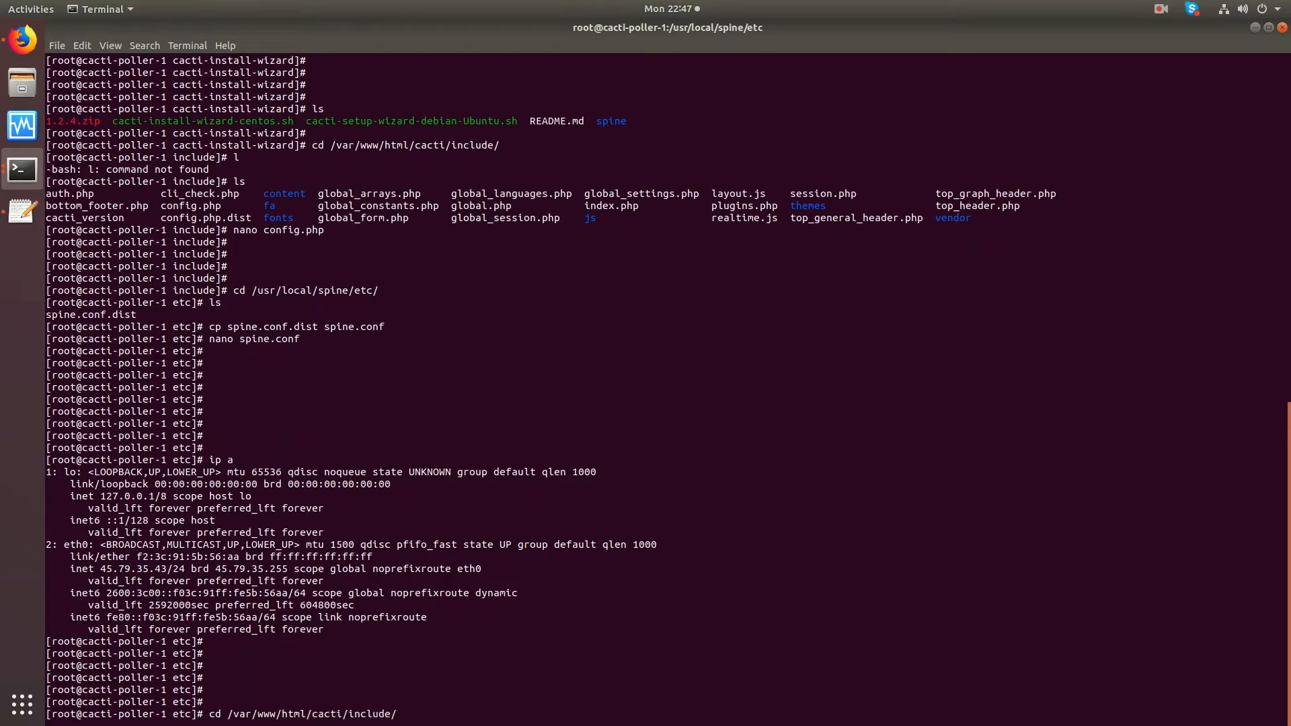
text(chm)
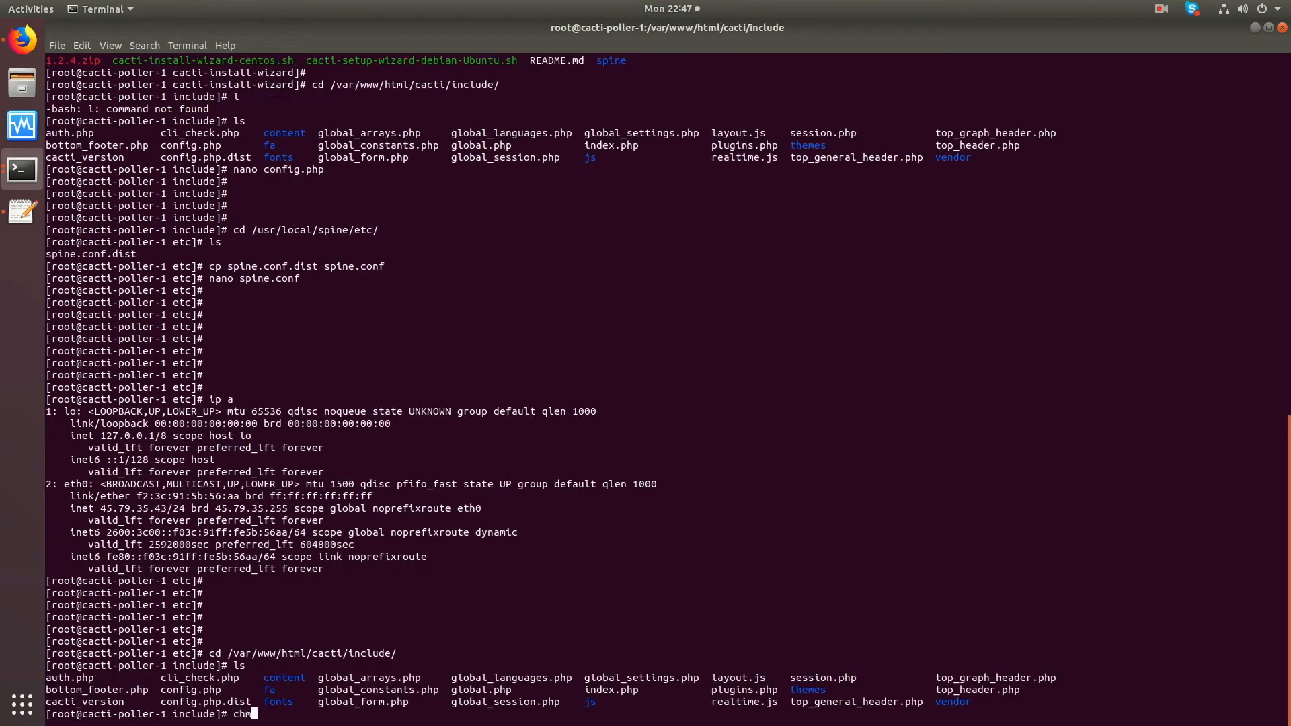
text(od)
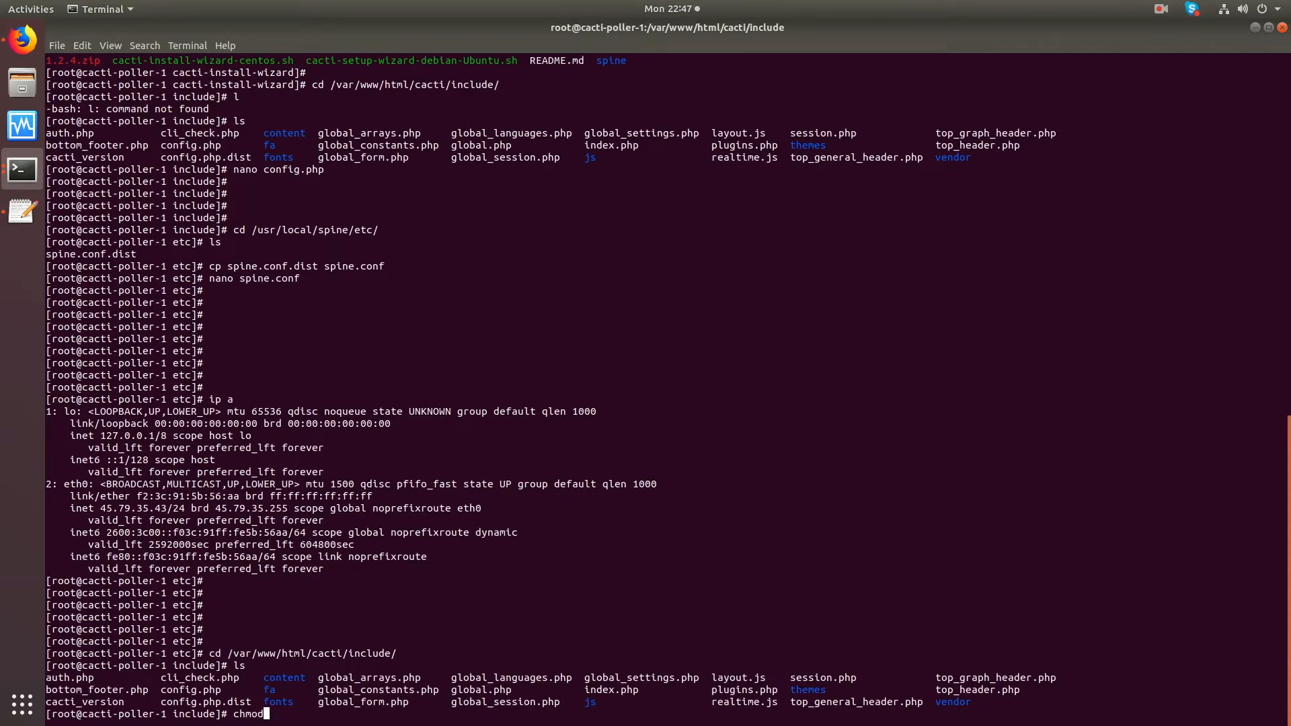
text(77)
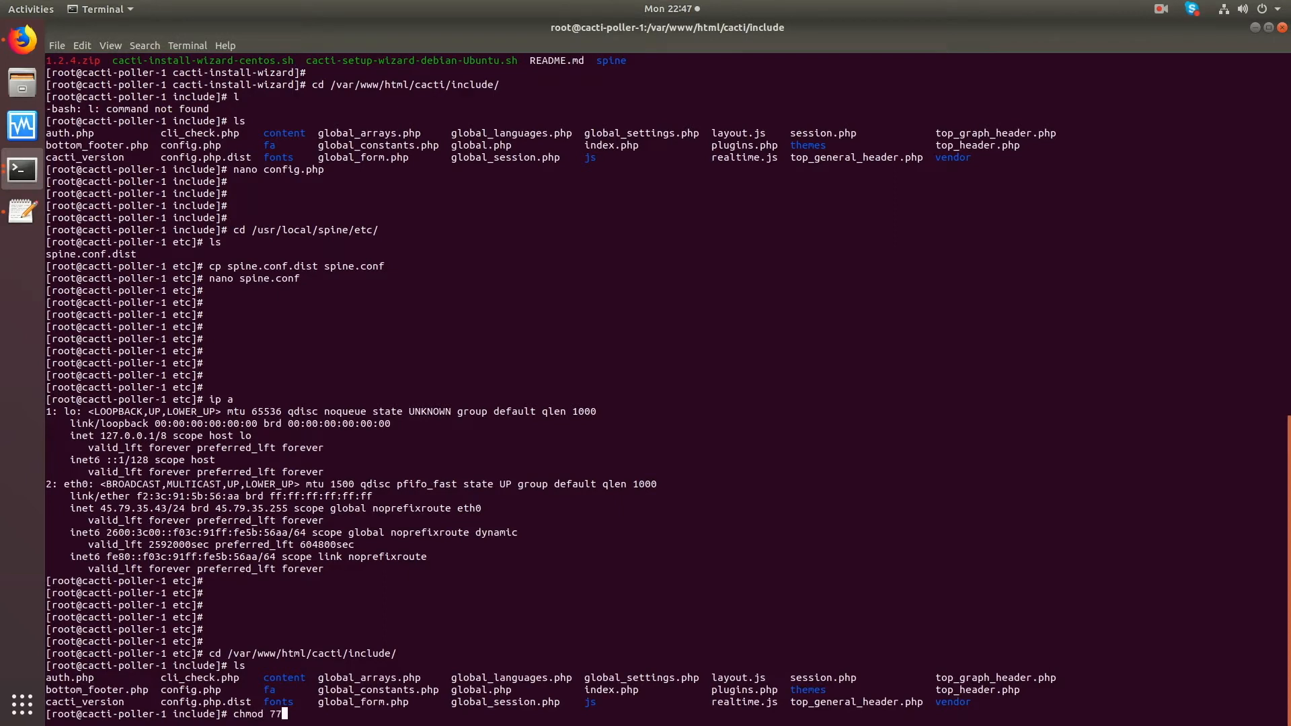
text(7)
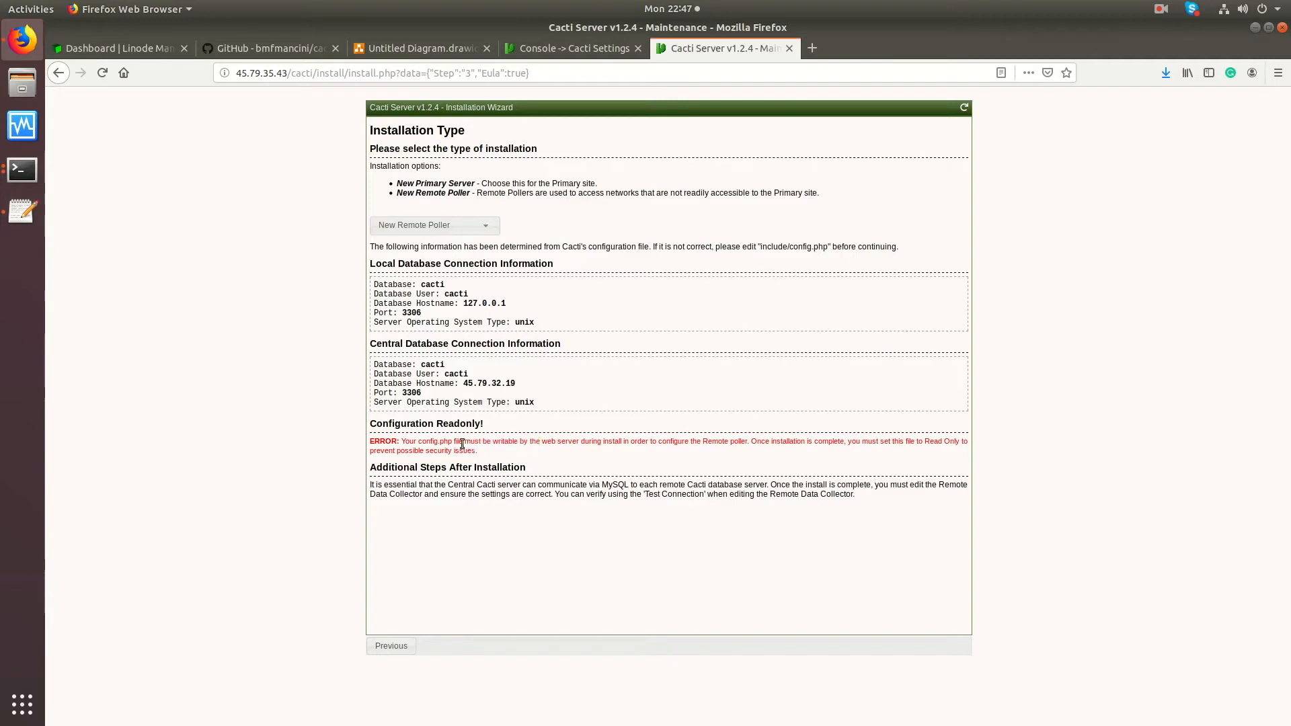
Test the central database connection and advance past the Installation Type step
drag(453, 443, 506, 443)
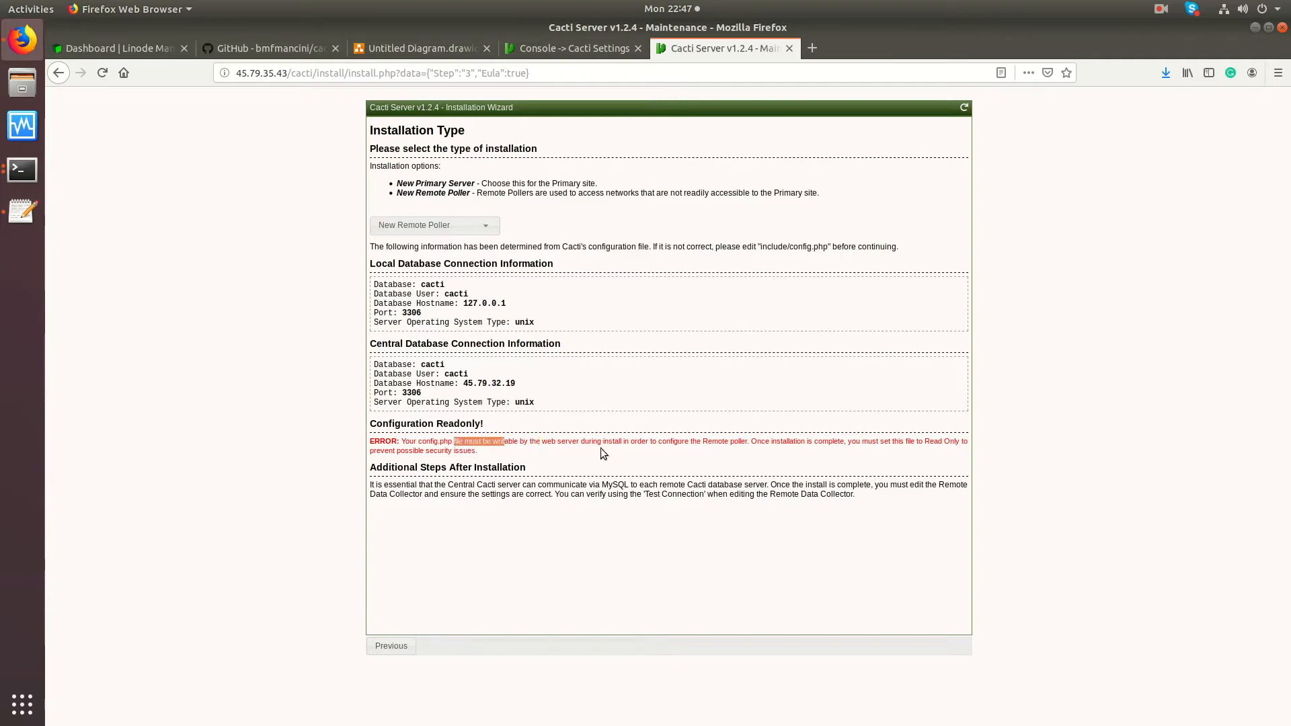
mouse_move(954, 126)
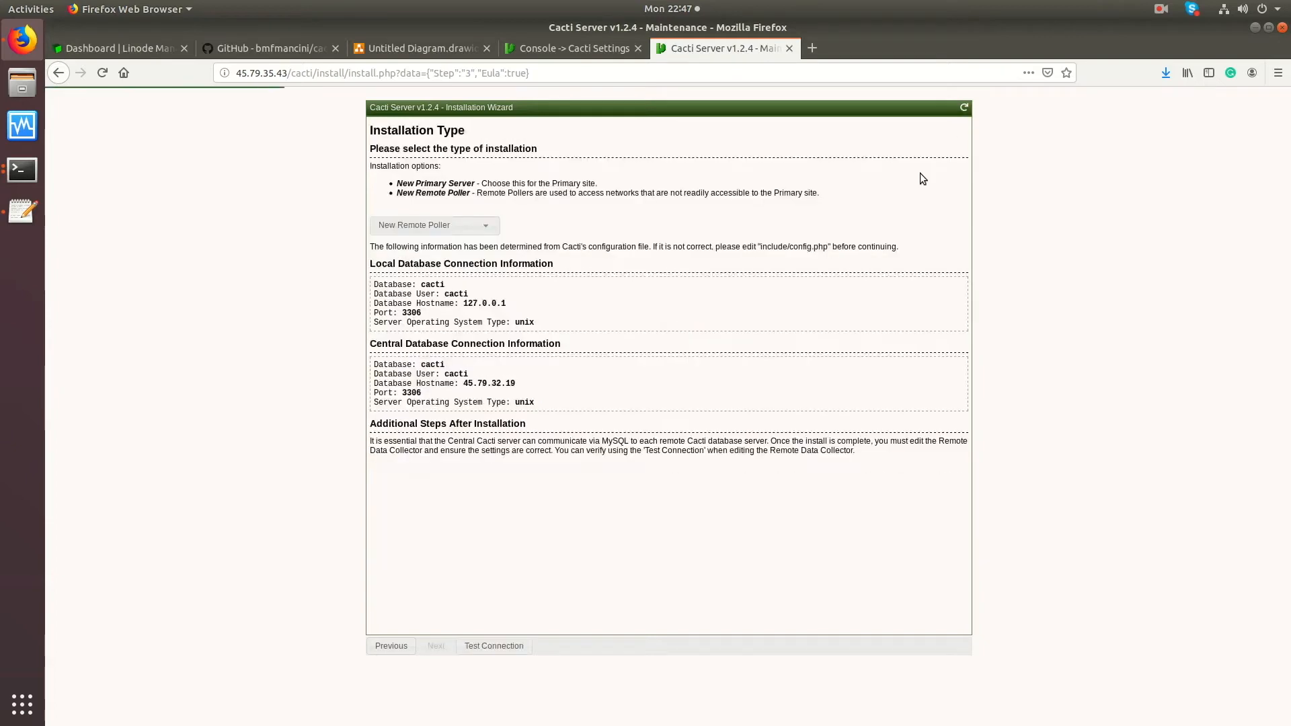
click(494, 647)
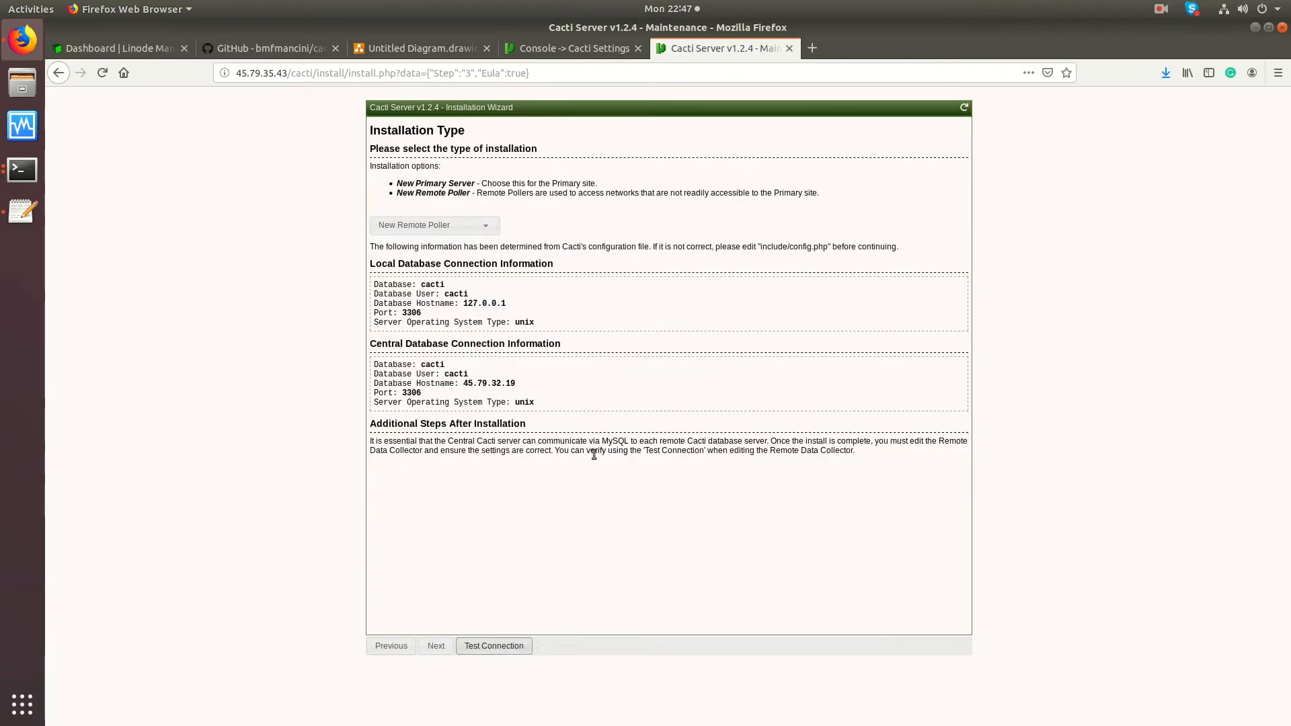
mouse_move(475, 586)
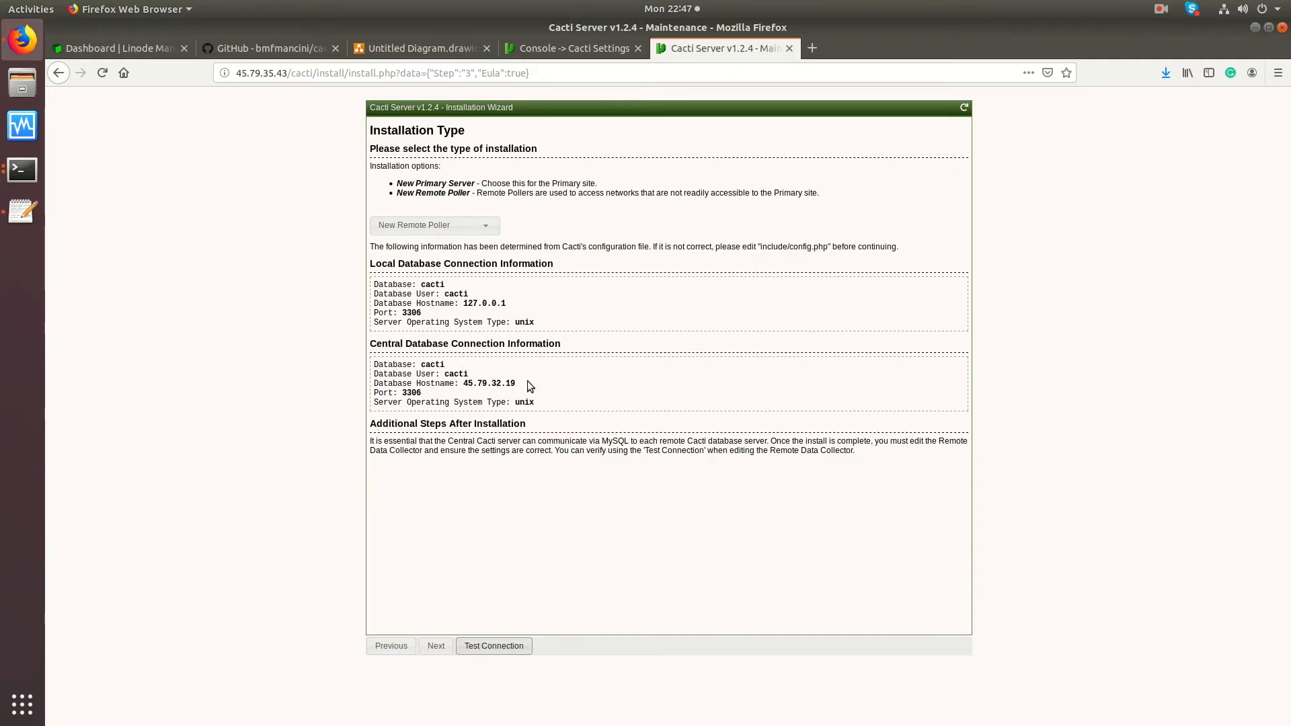
drag(511, 383, 450, 383)
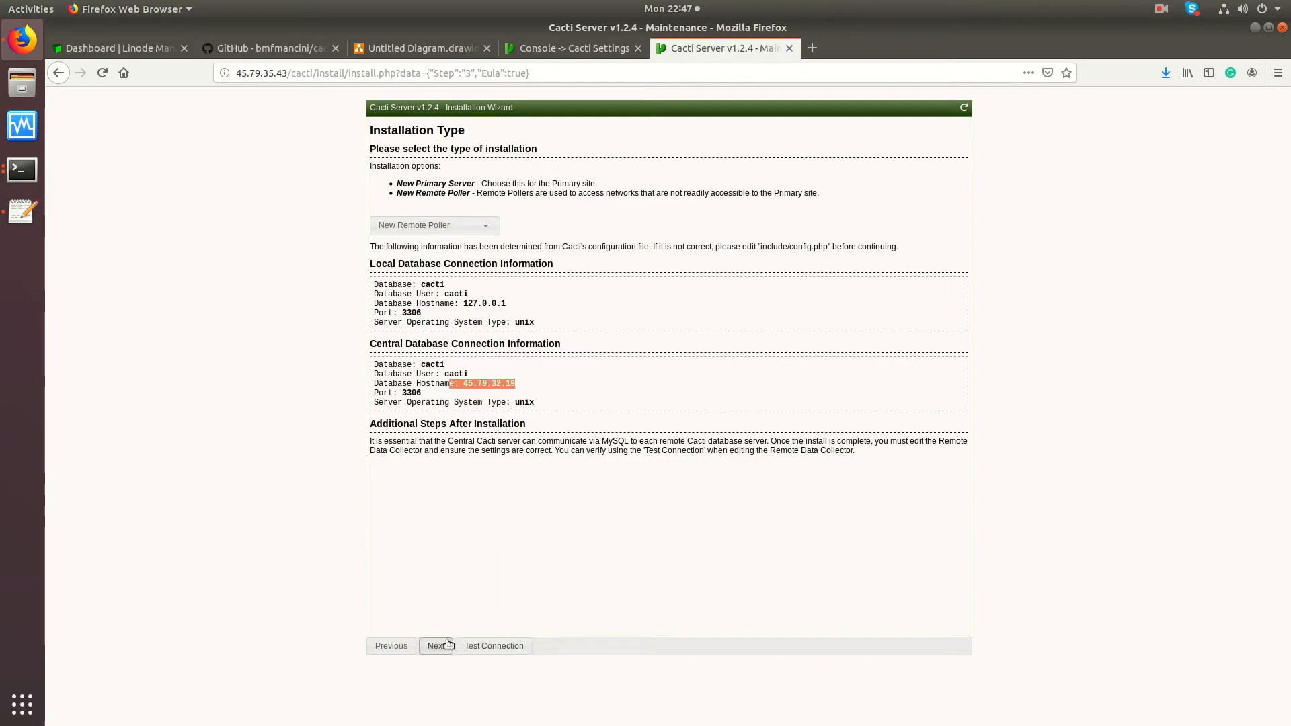
click(436, 646)
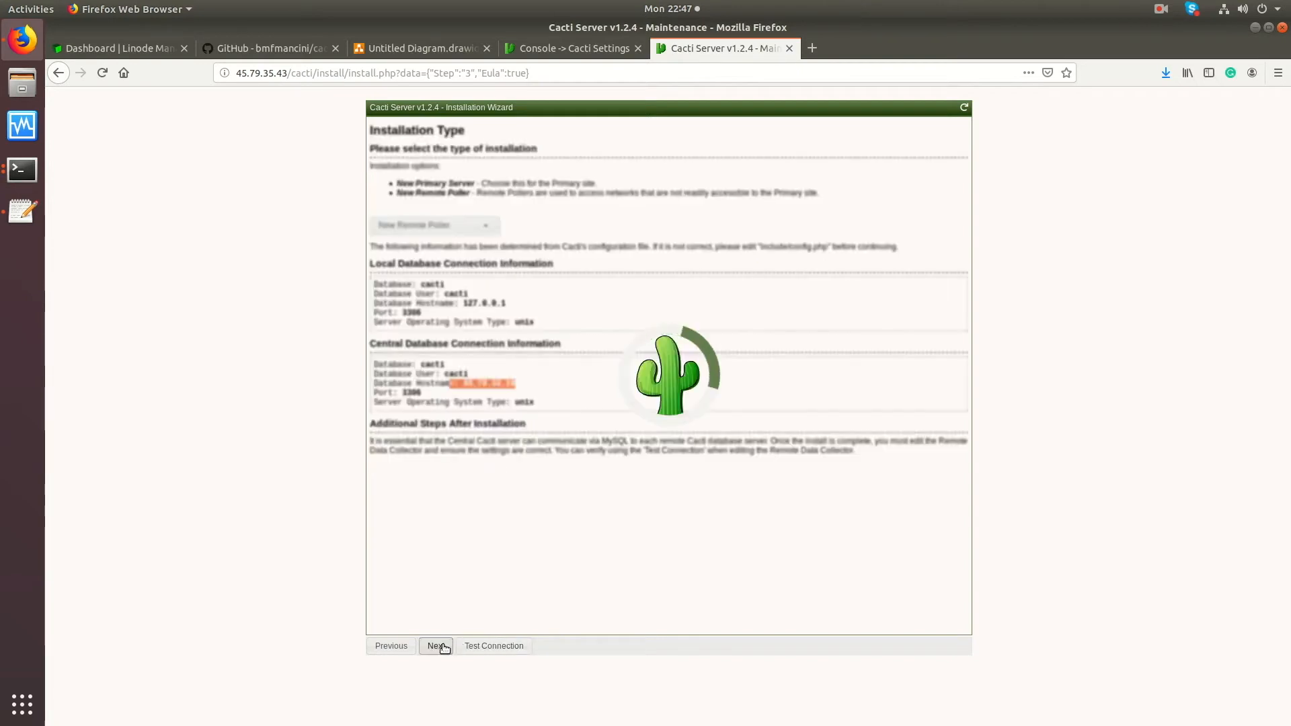
Advance through the directory permission checks and binary location steps
click(436, 647)
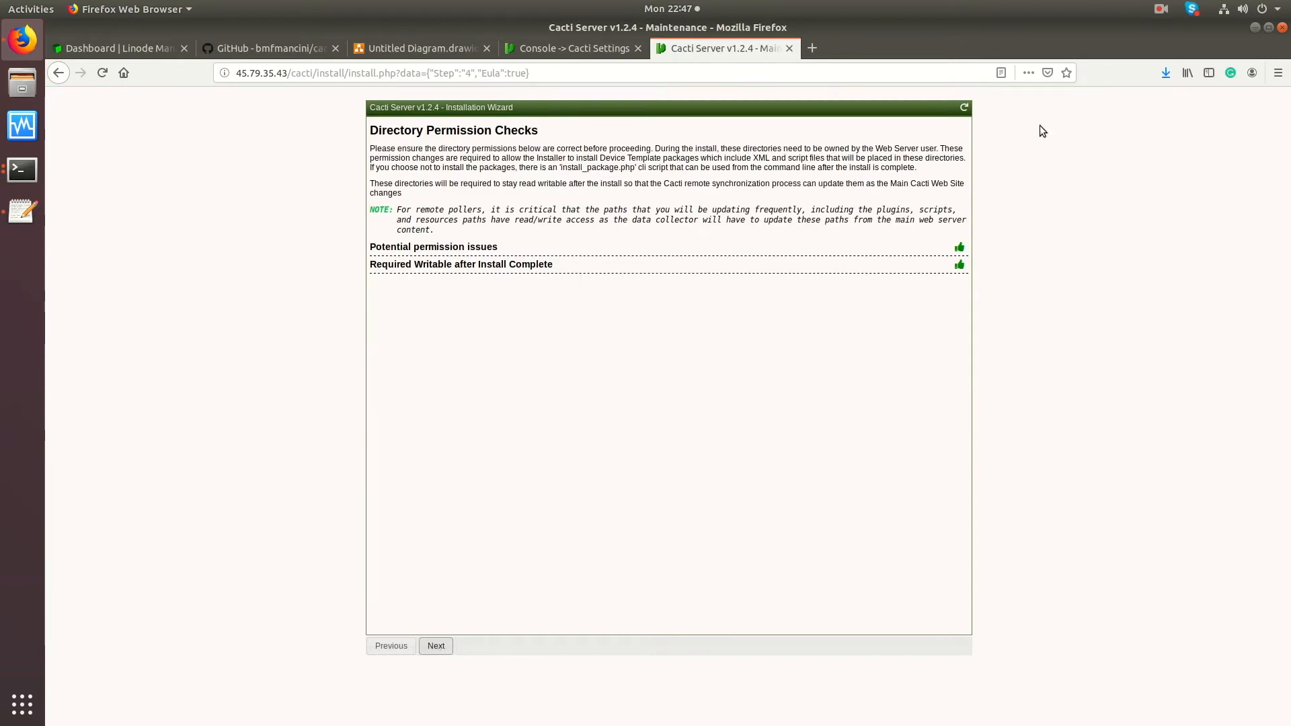
mouse_move(437, 647)
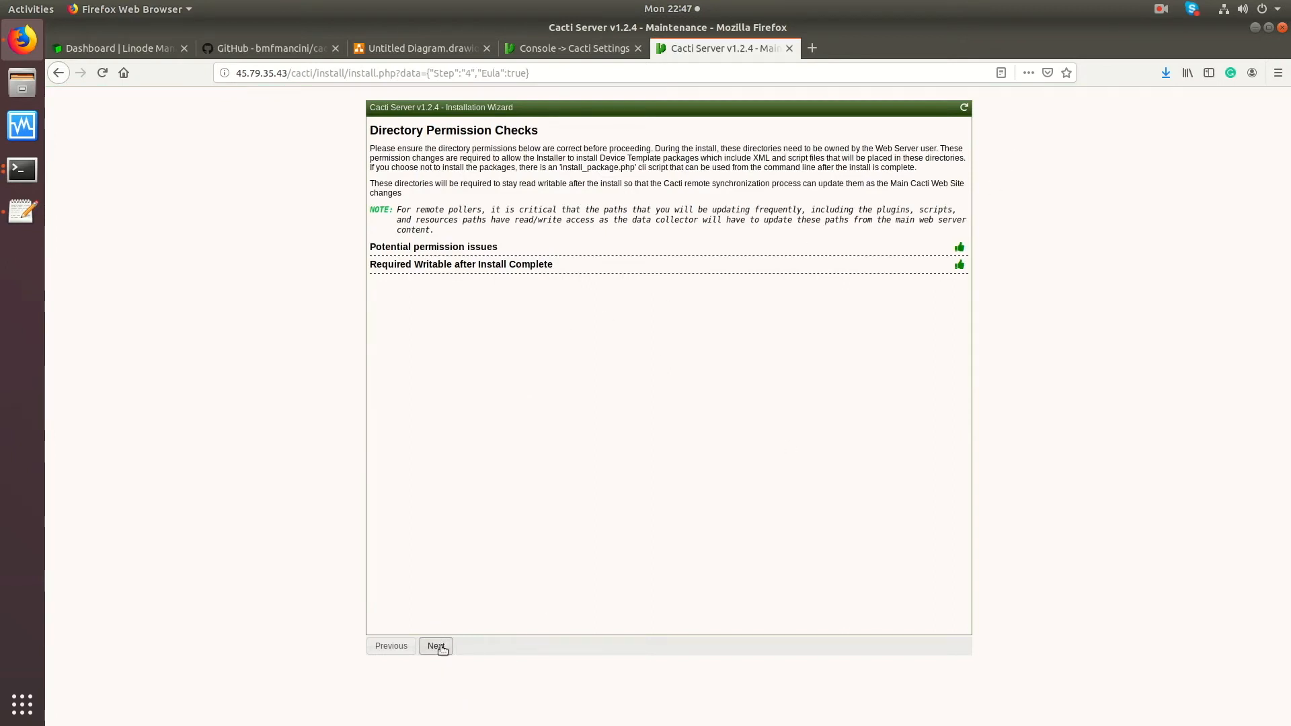
click(436, 647)
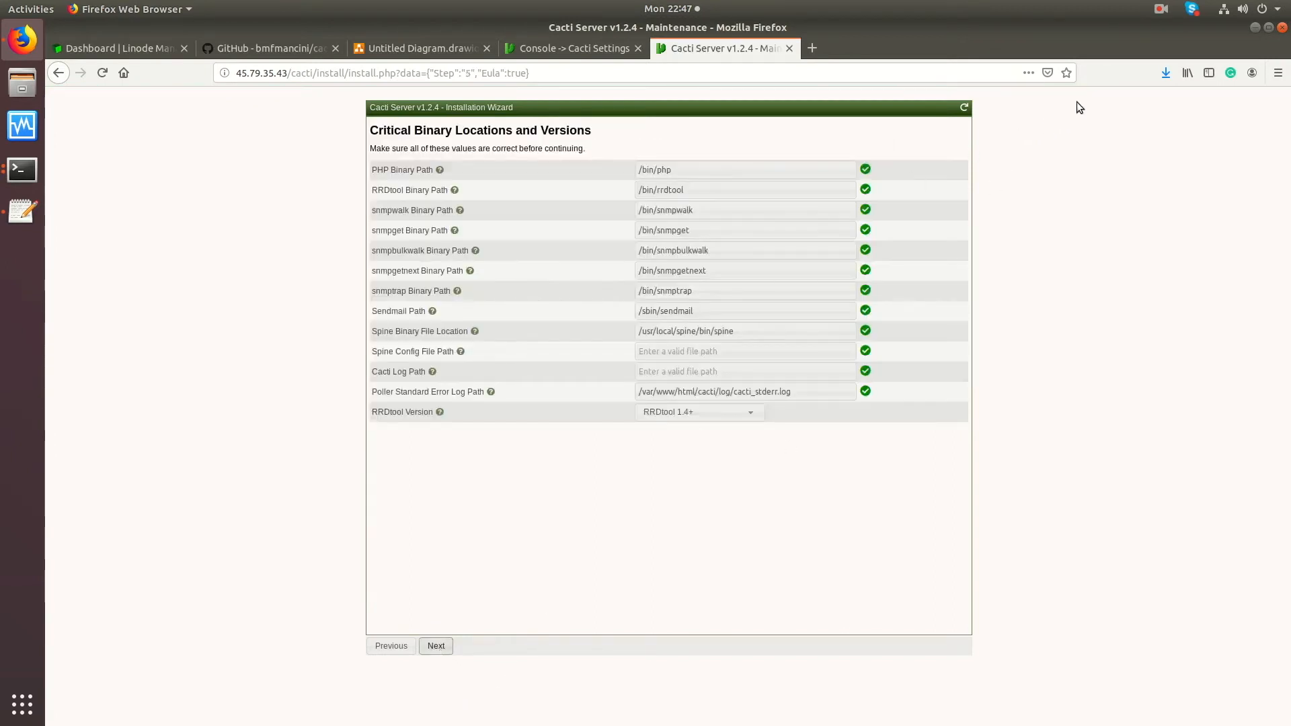
click(1162, 8)
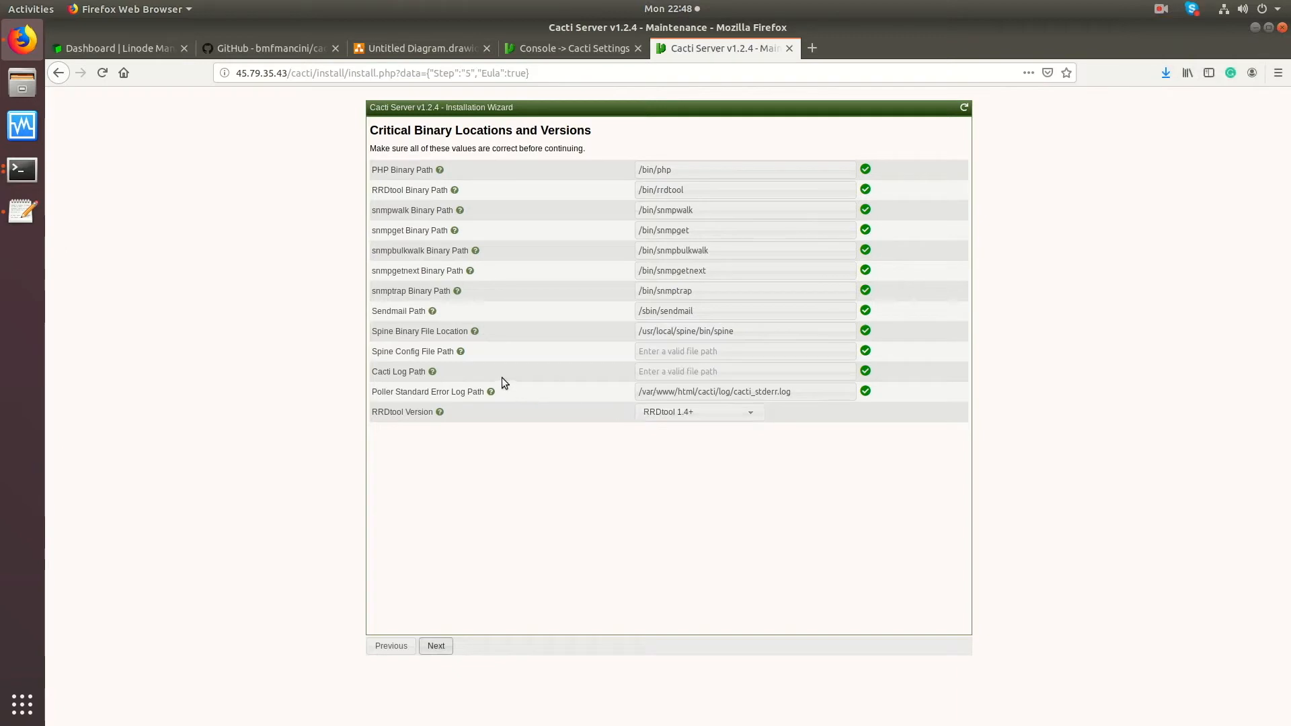
click(435, 646)
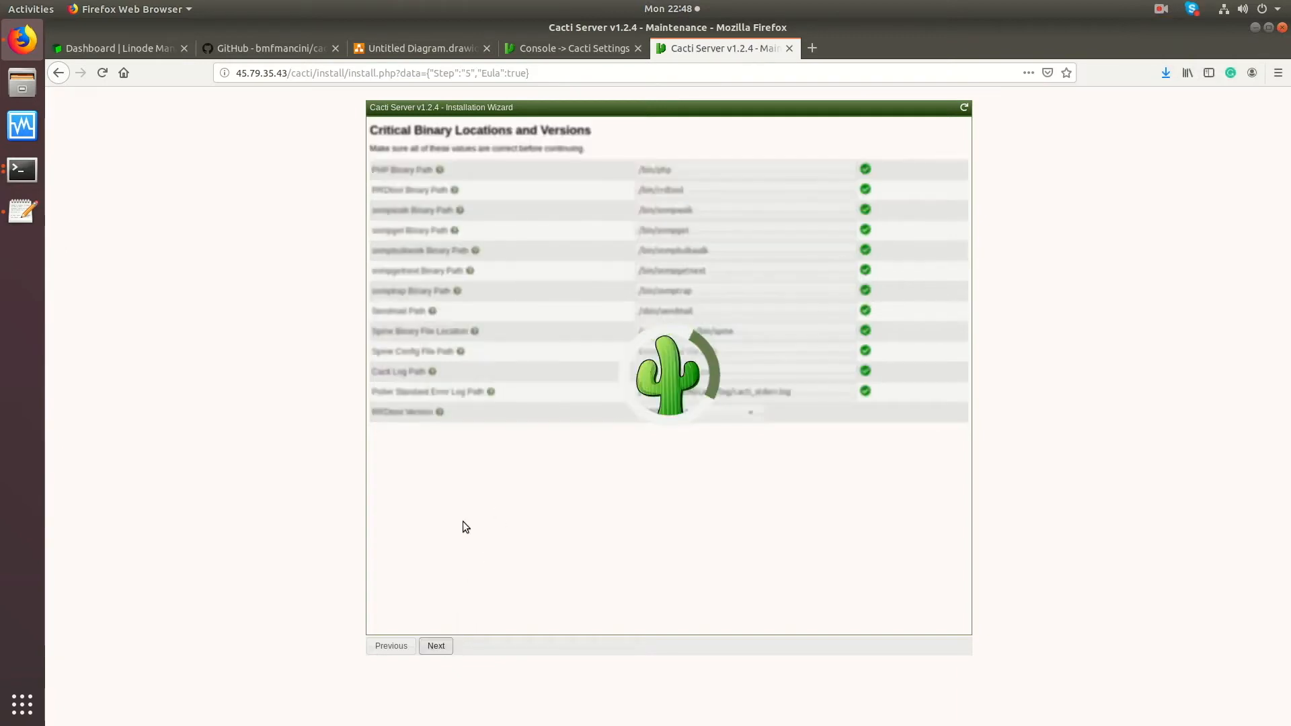
click(436, 646)
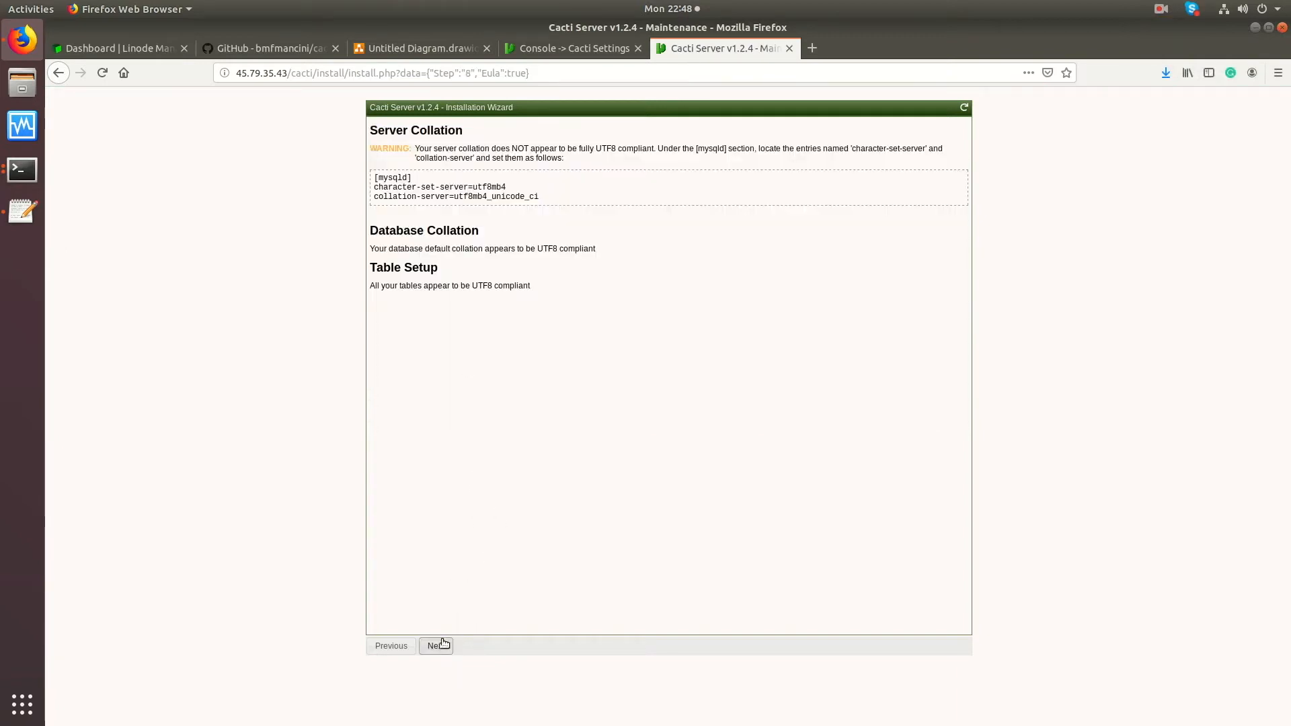
Pass the collation warning, confirm and run the install, then open the console
click(436, 646)
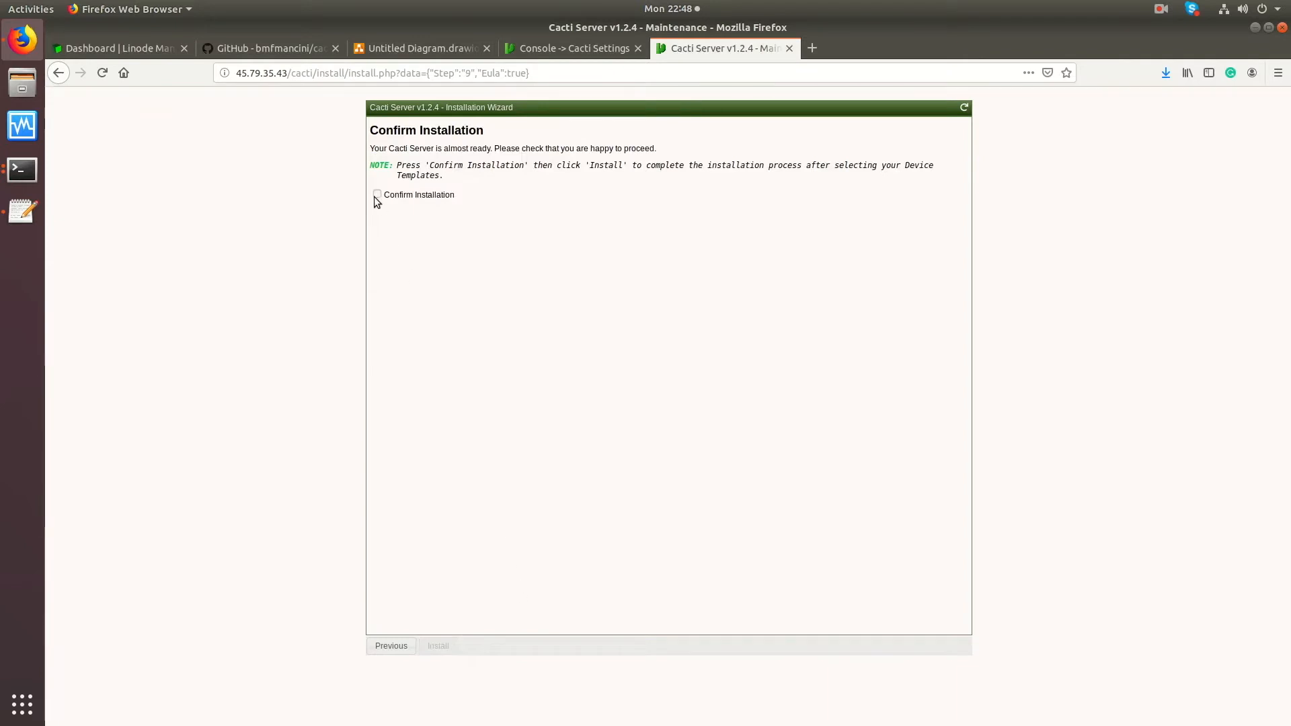
click(376, 195)
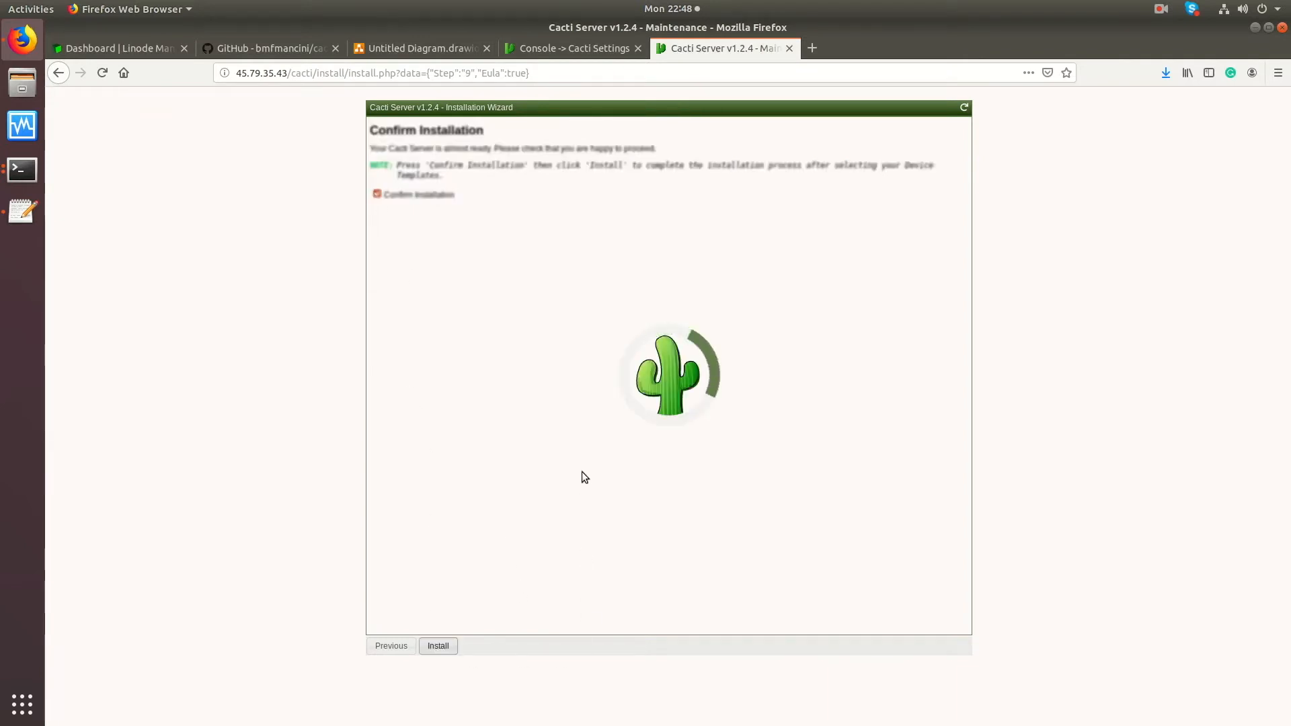
click(438, 647)
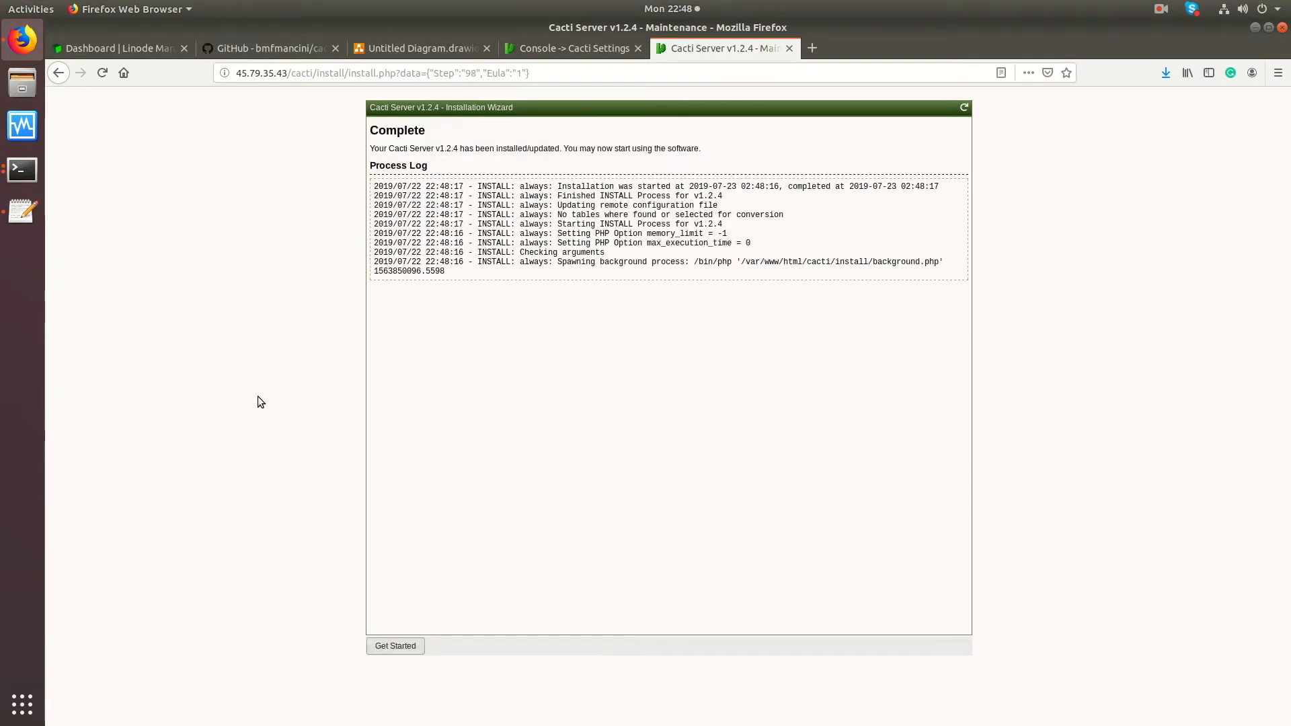
mouse_move(528, 488)
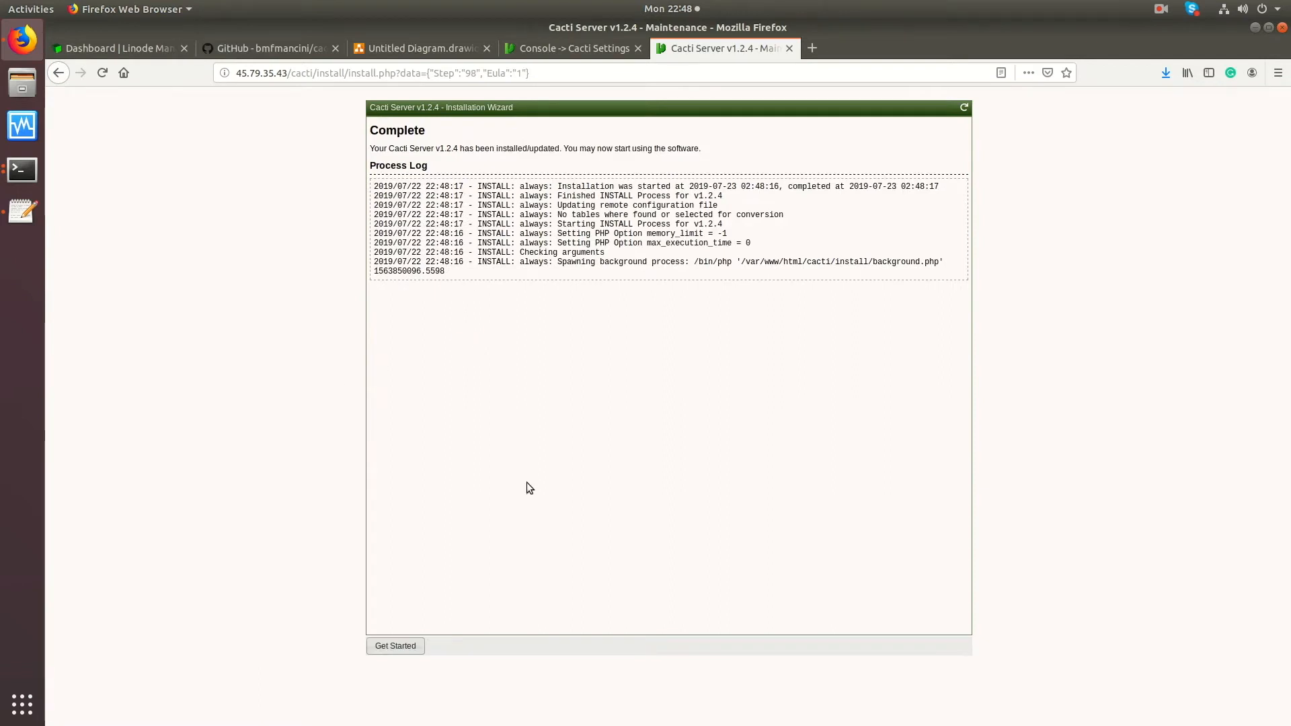
click(395, 647)
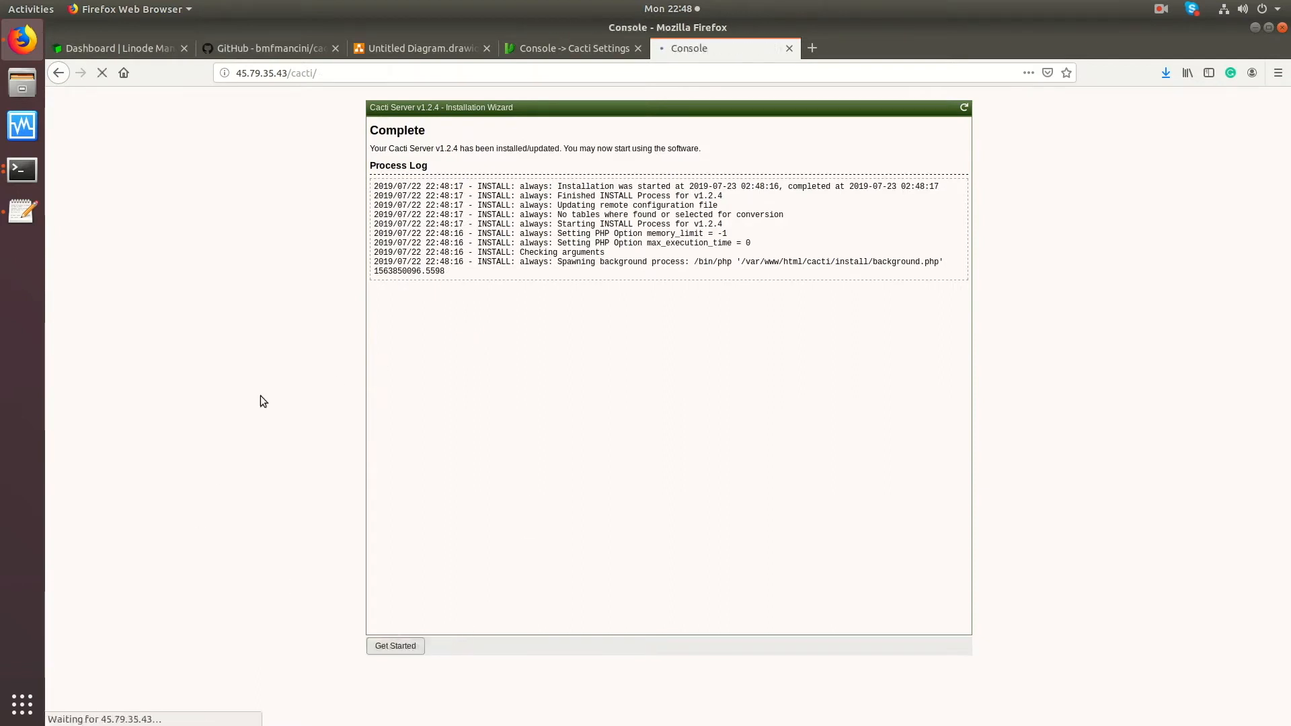
click(395, 646)
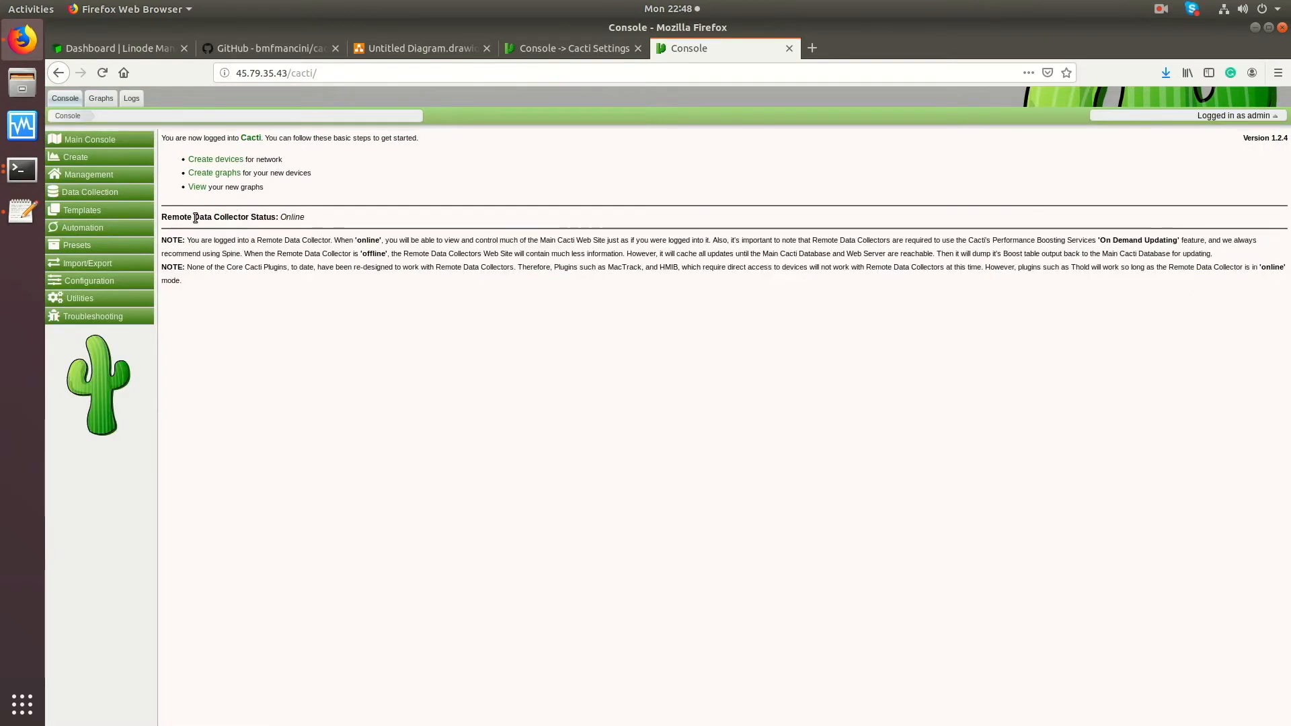
Check the remote collector shows Online, then switch to the main server's console
double_click(216, 217)
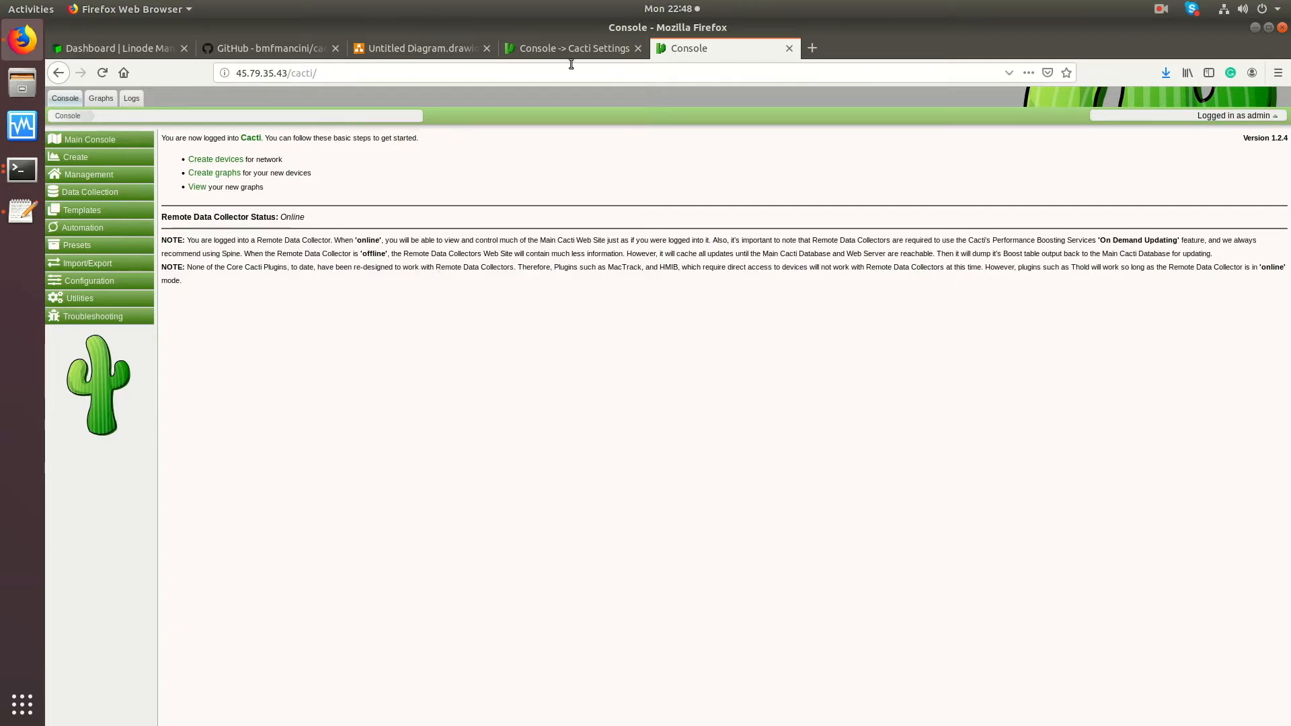
click(570, 49)
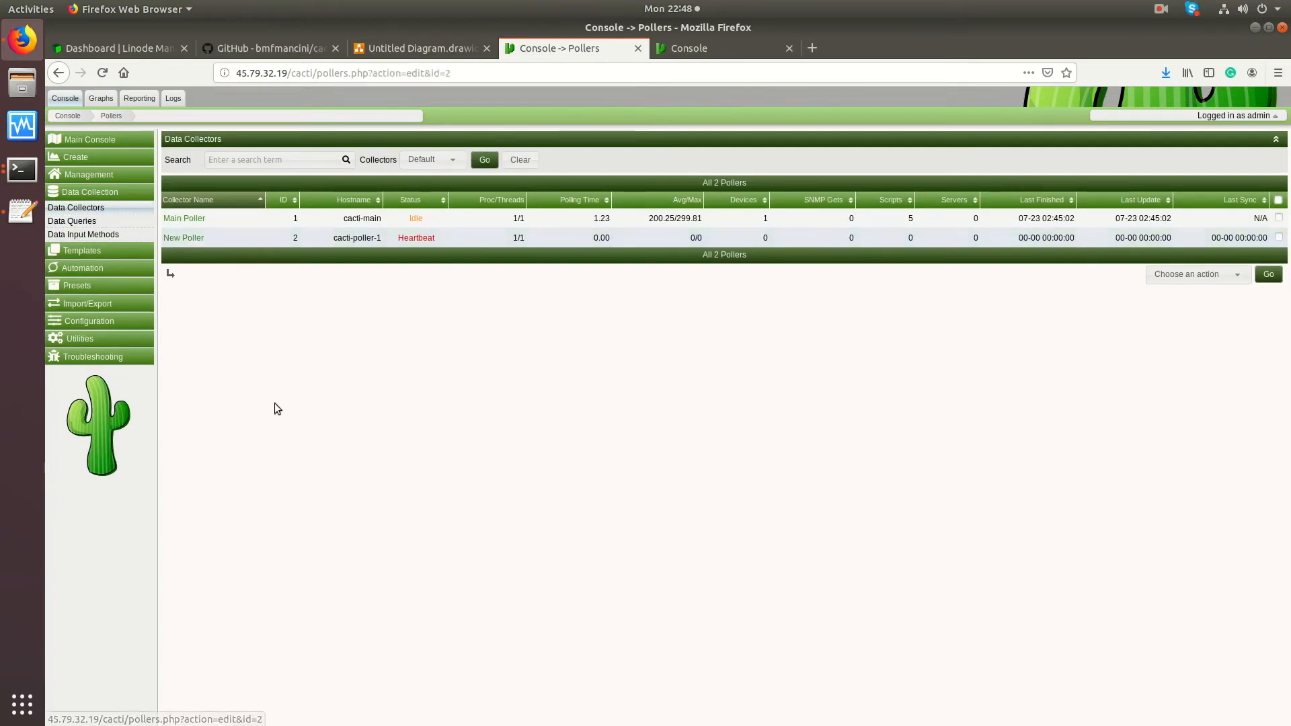
Edit the New Poller and enter the remote server address 45.79.35.43
click(183, 237)
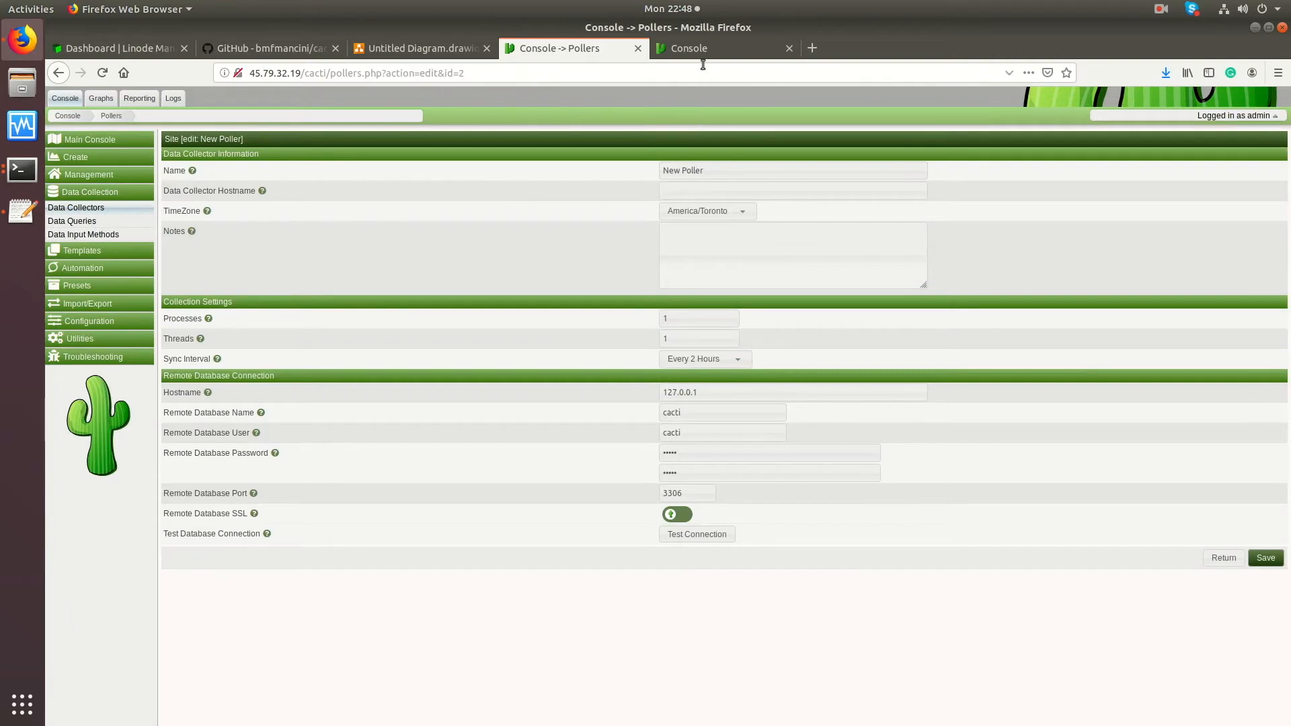
click(720, 48)
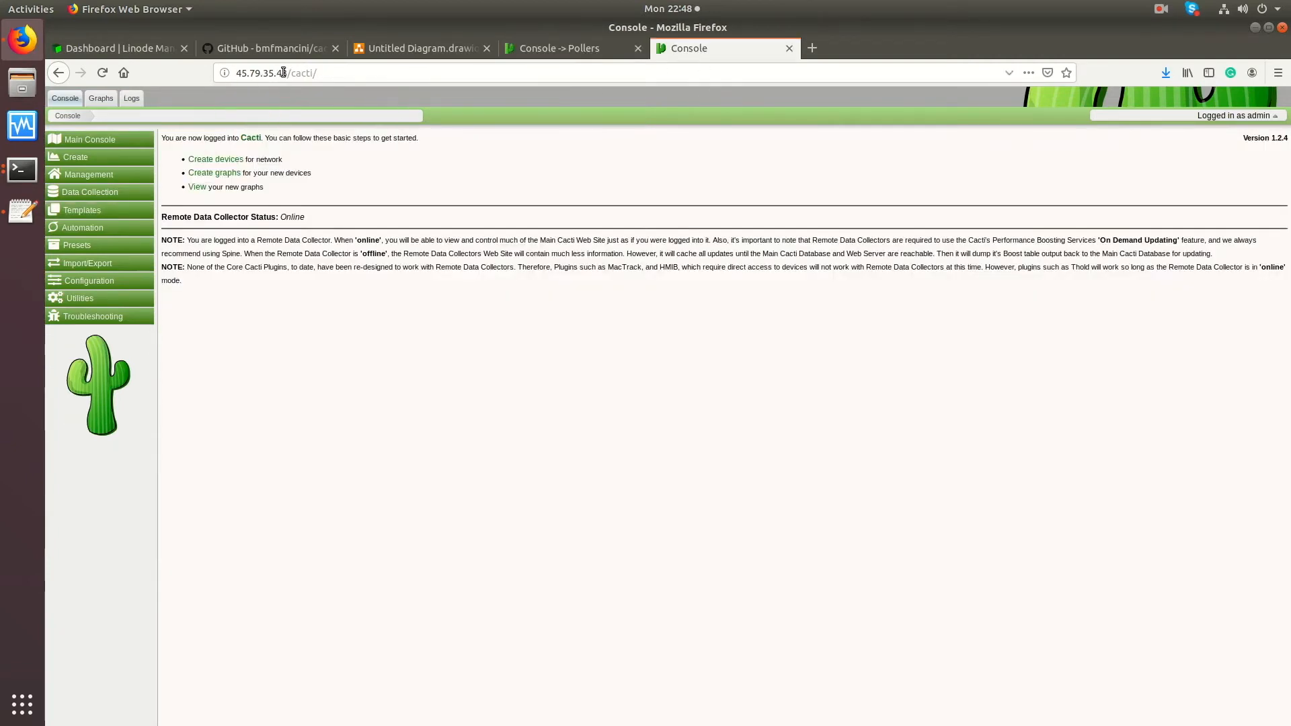
right_click(282, 73)
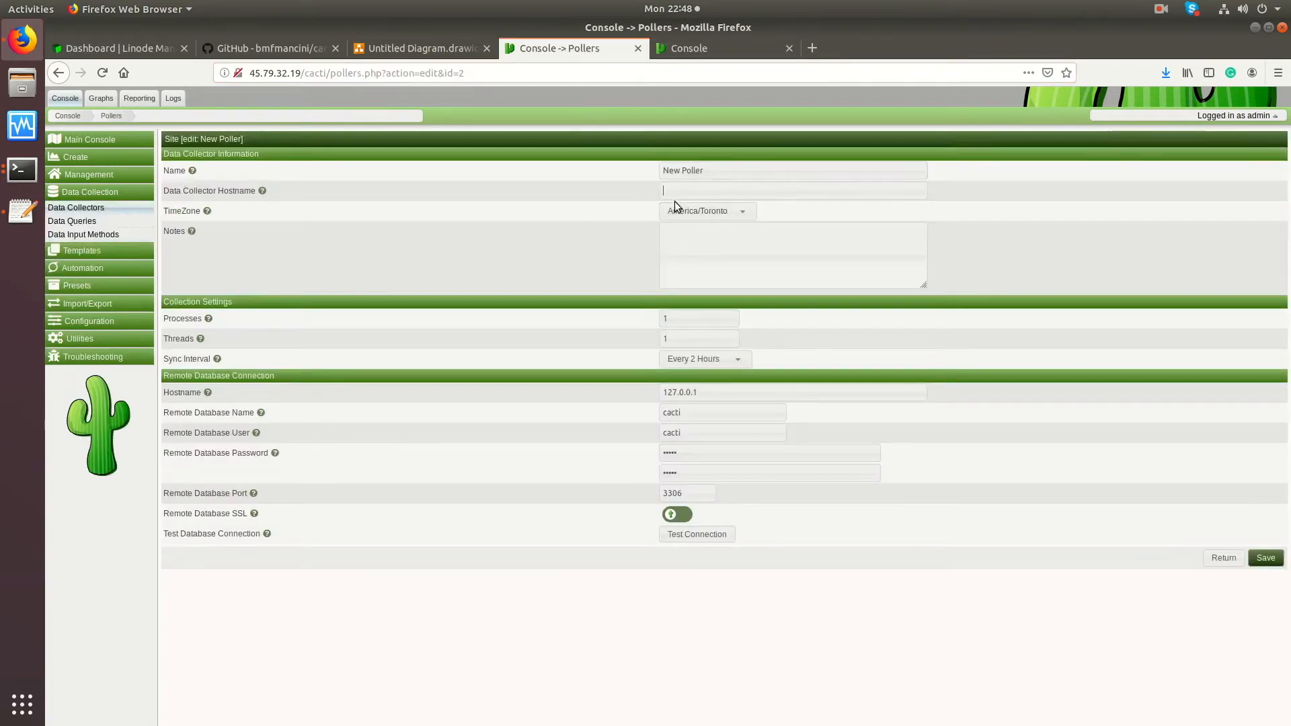
text(http://45.79.35.43)
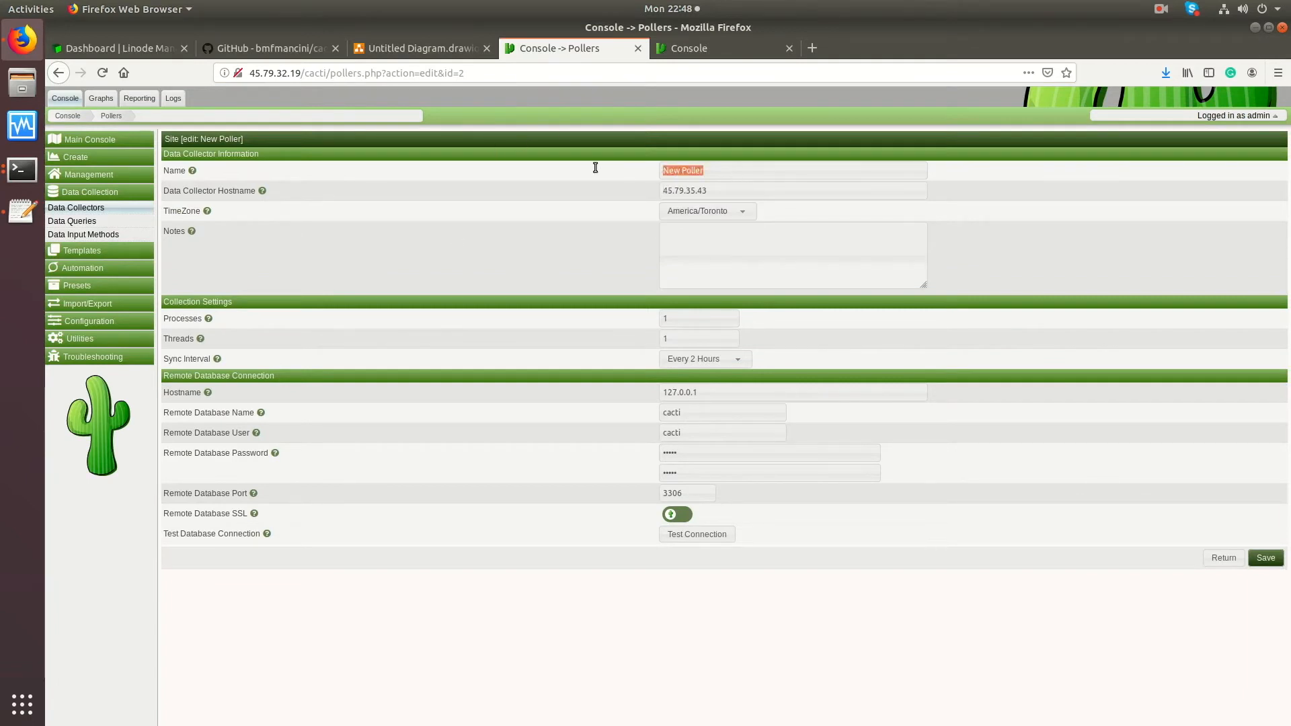
Name it Remote poller 1, note rack 101, and set remote database host 45.79.35.43
text(Remote p)
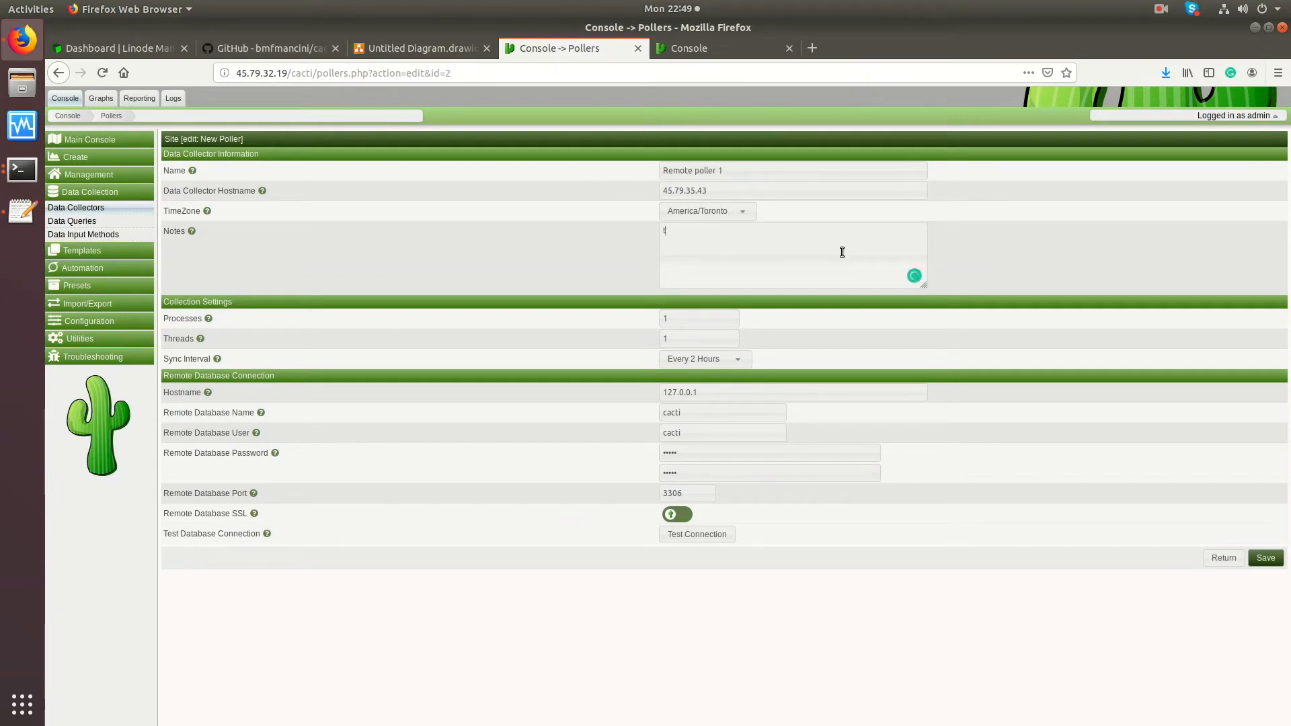
text(his poller is in serve)
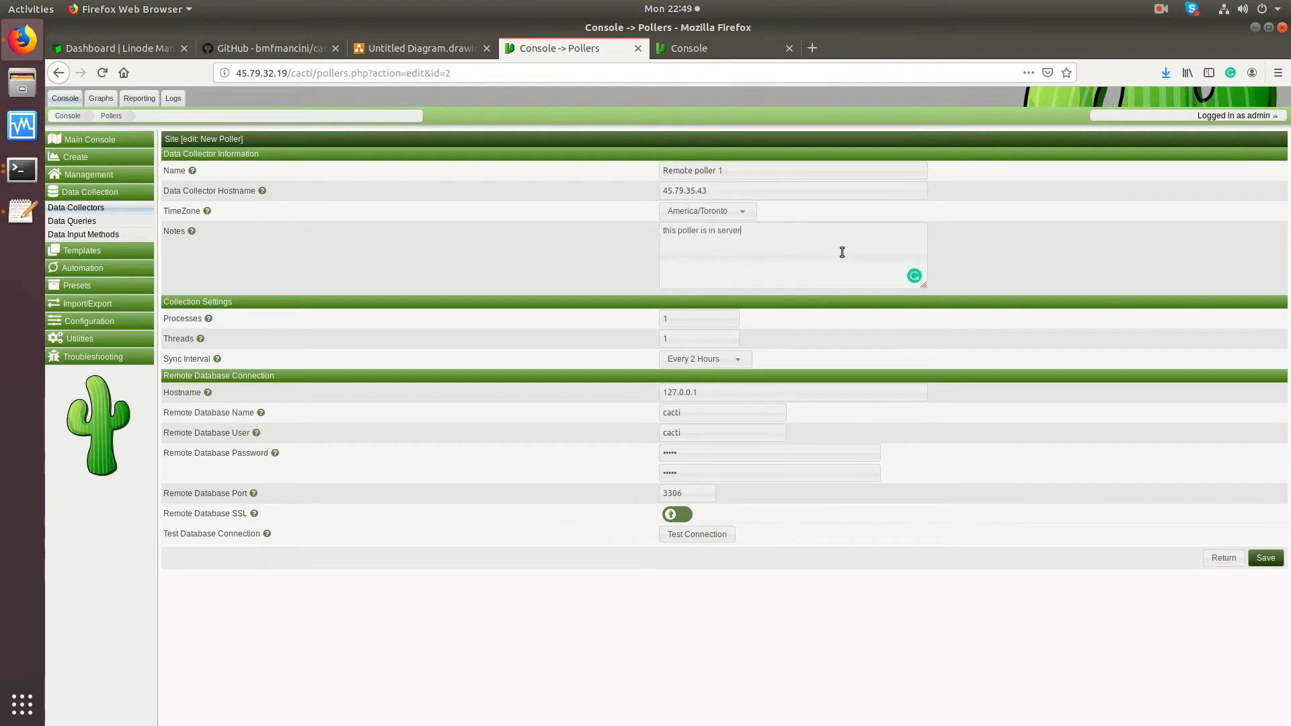
text(rack 1)
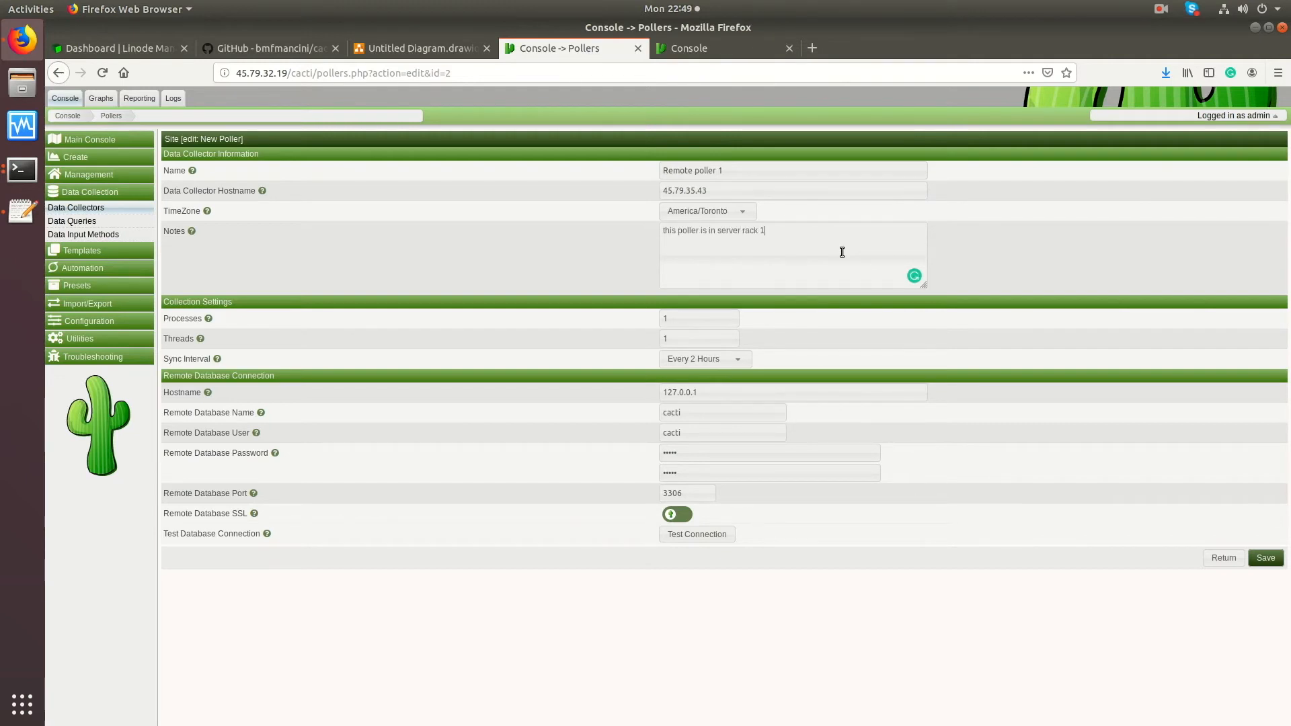
text(01)
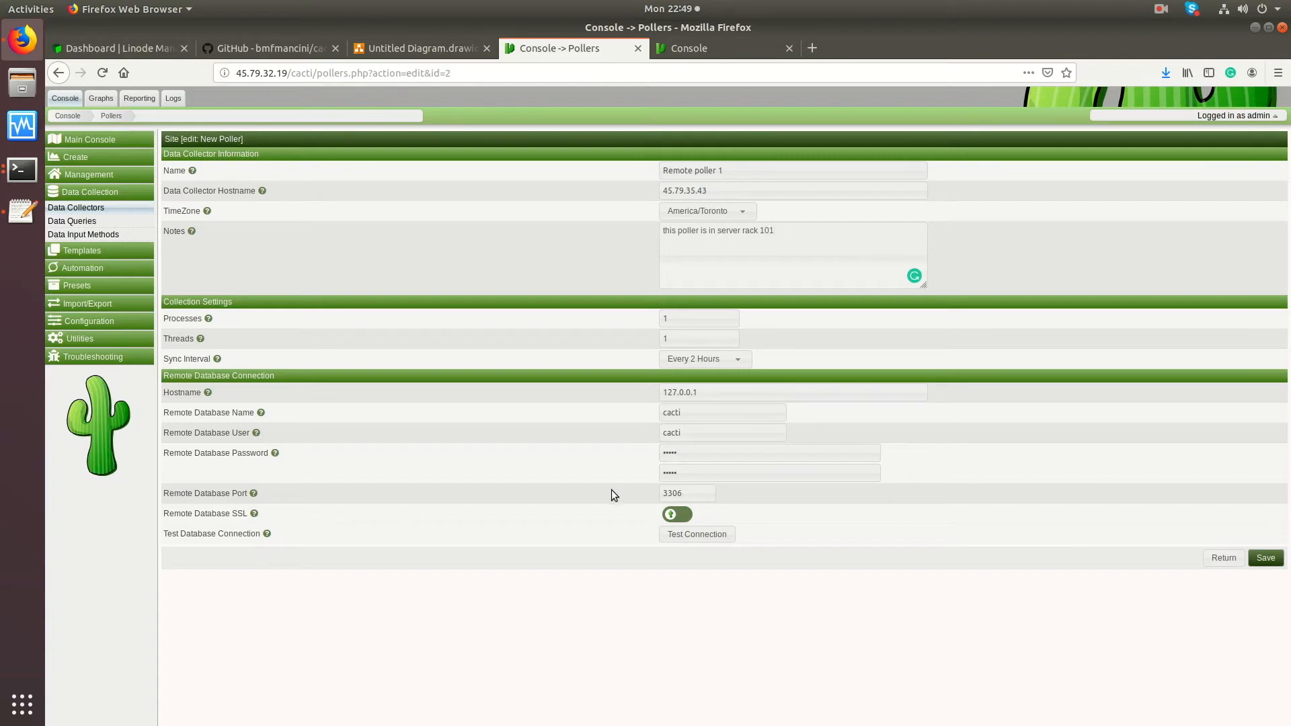
mouse_move(237, 406)
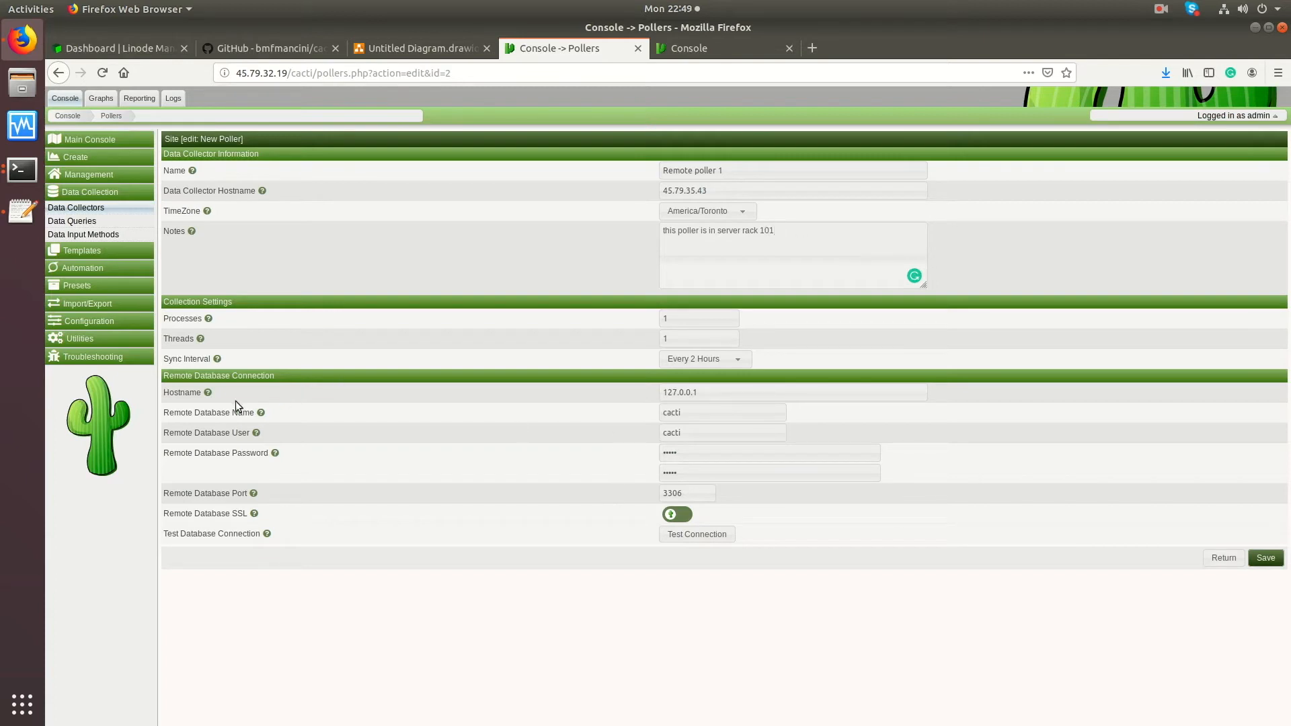
mouse_move(209, 393)
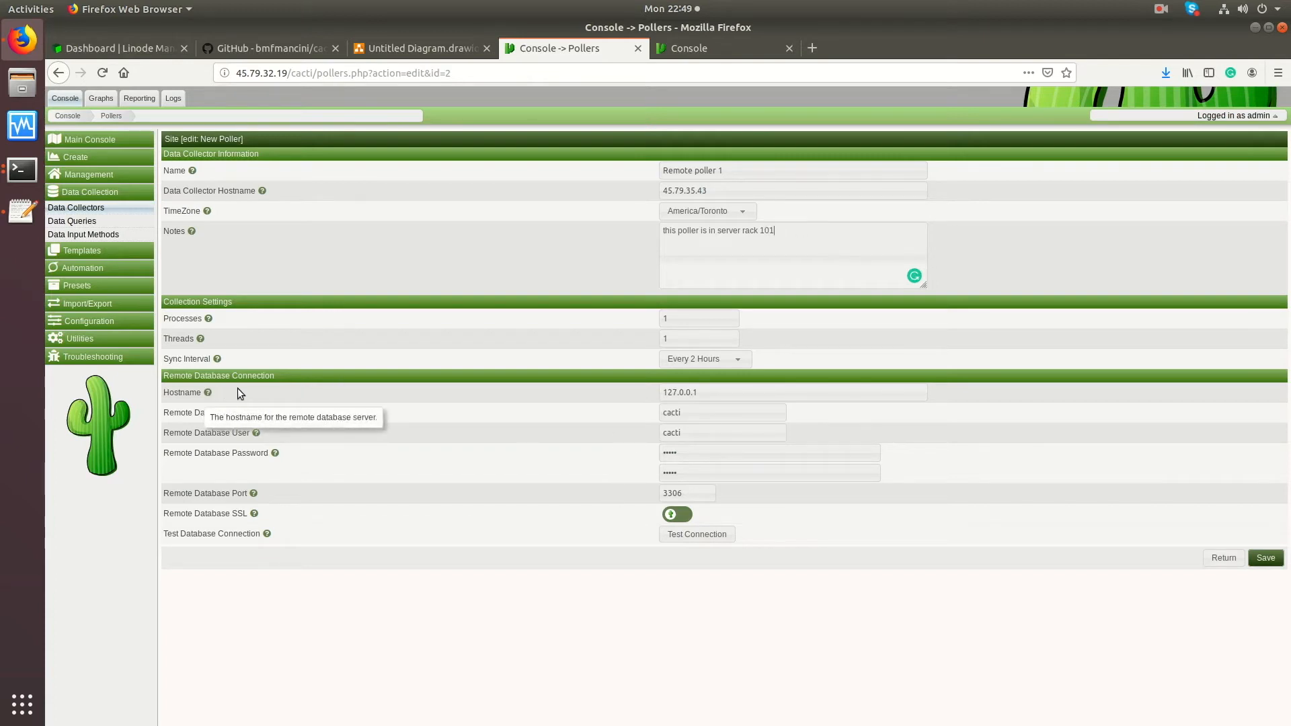
double_click(680, 392)
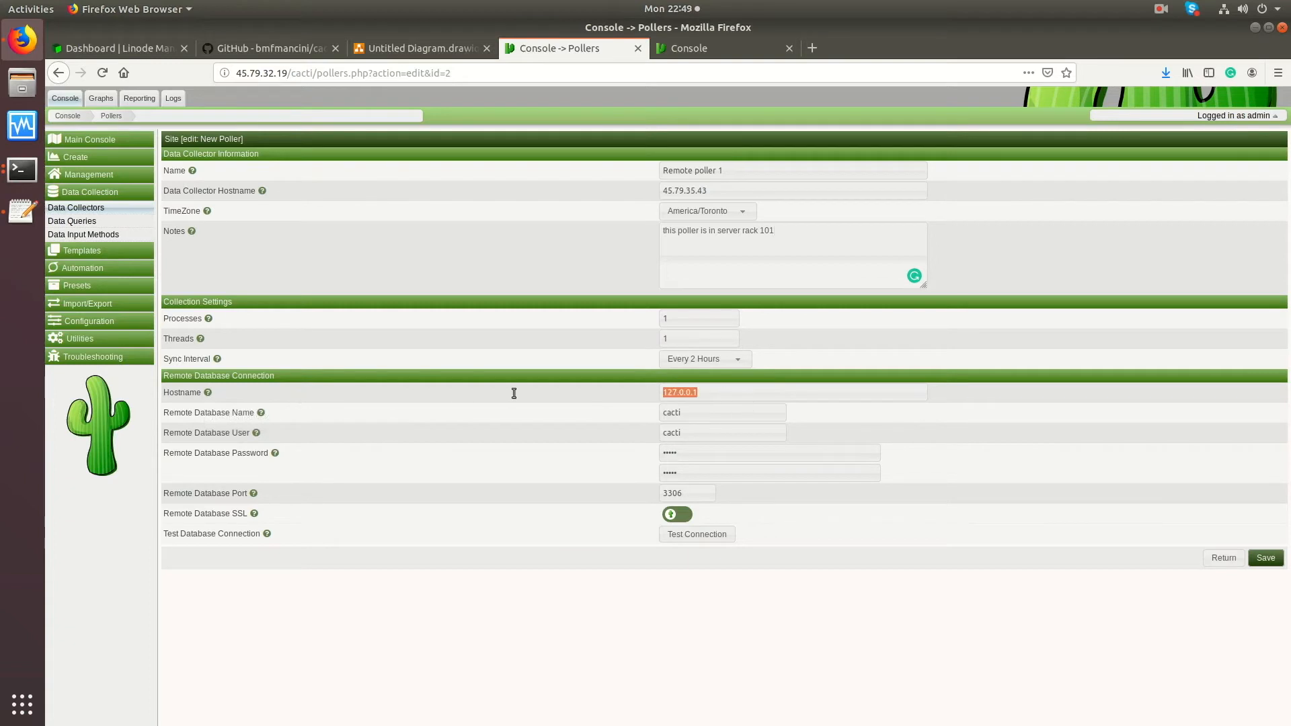
text(http://45.79.35.43)
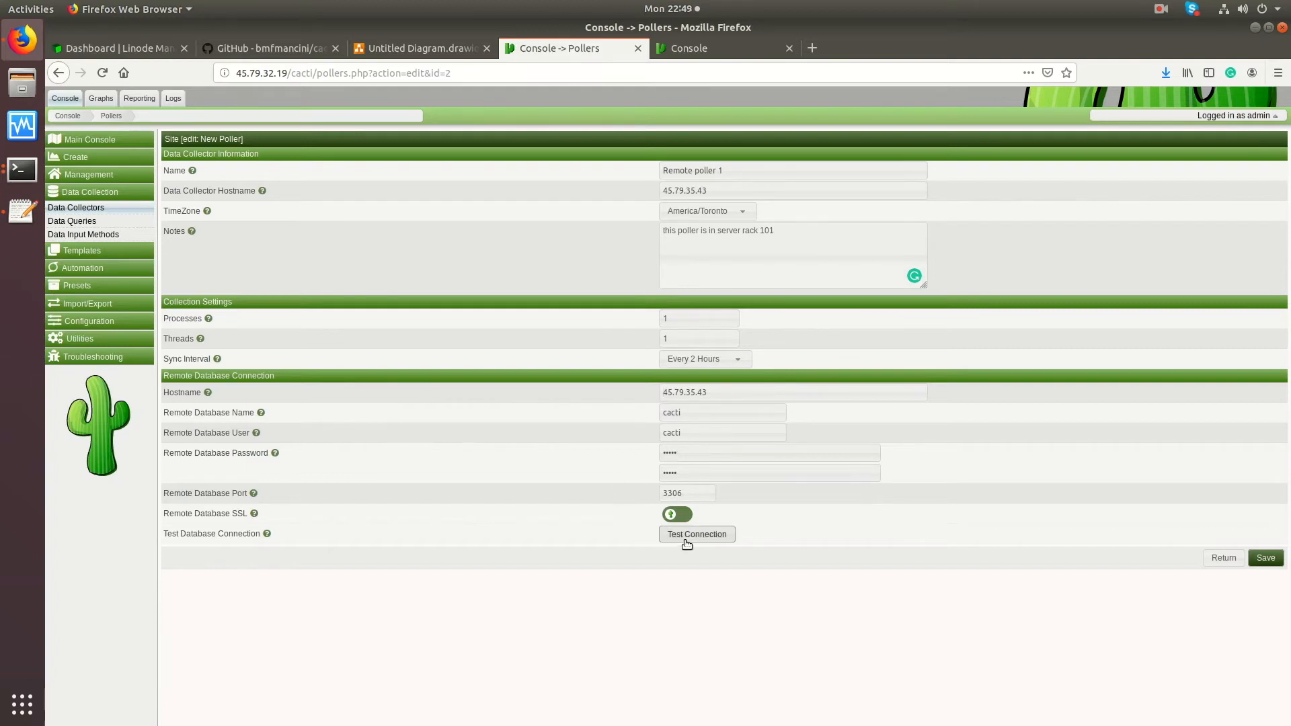
Test the remote database connection and save Remote poller 1's settings
click(697, 534)
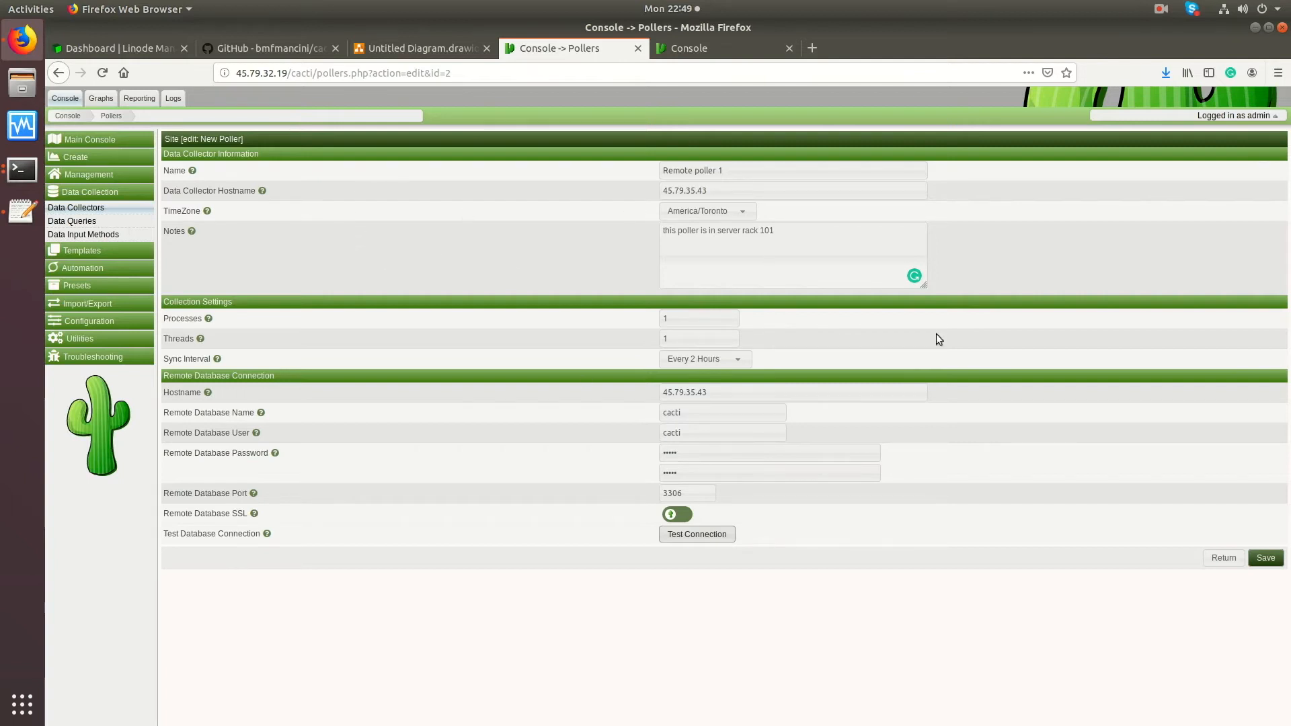
mouse_move(621, 489)
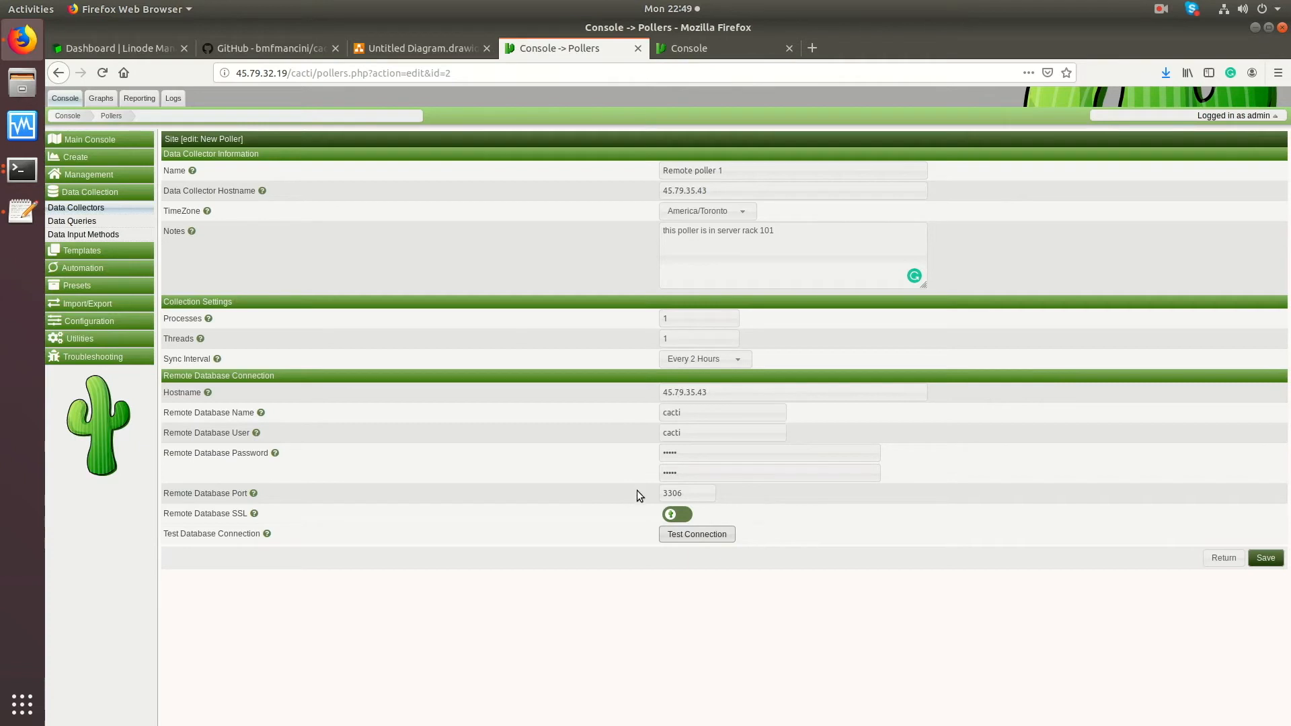
mouse_move(954, 466)
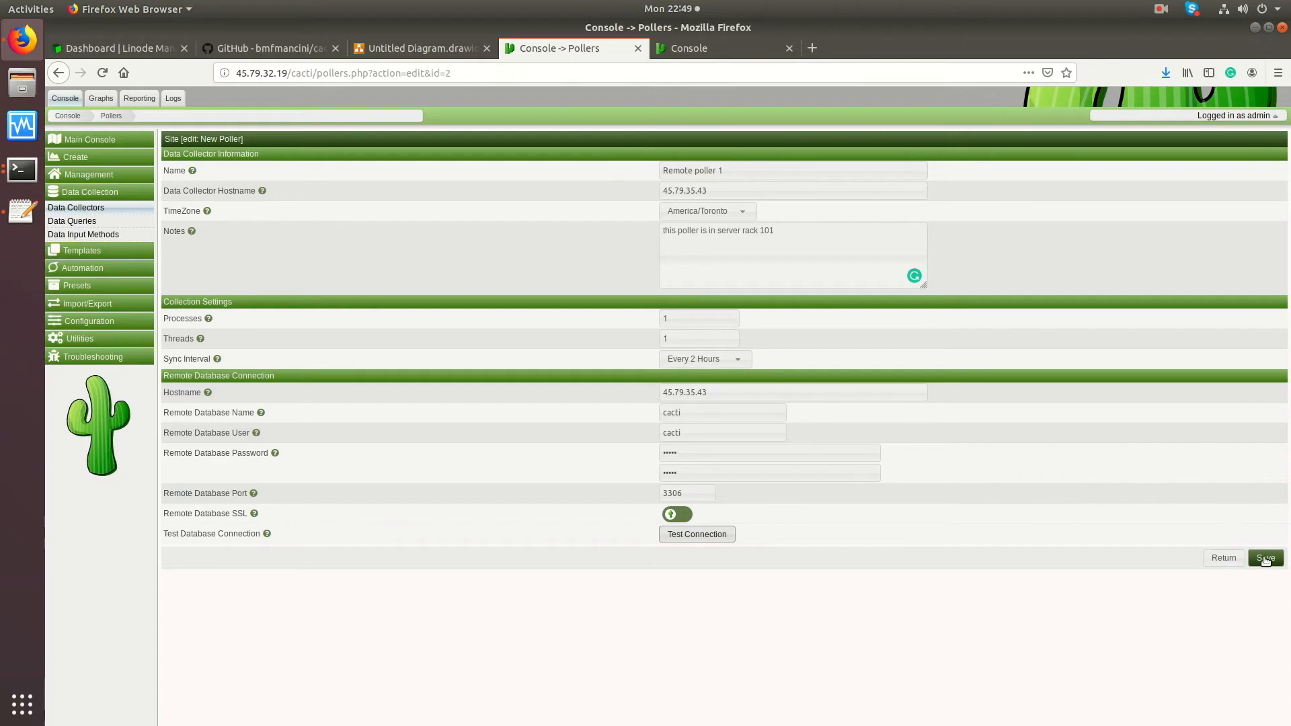
click(1266, 558)
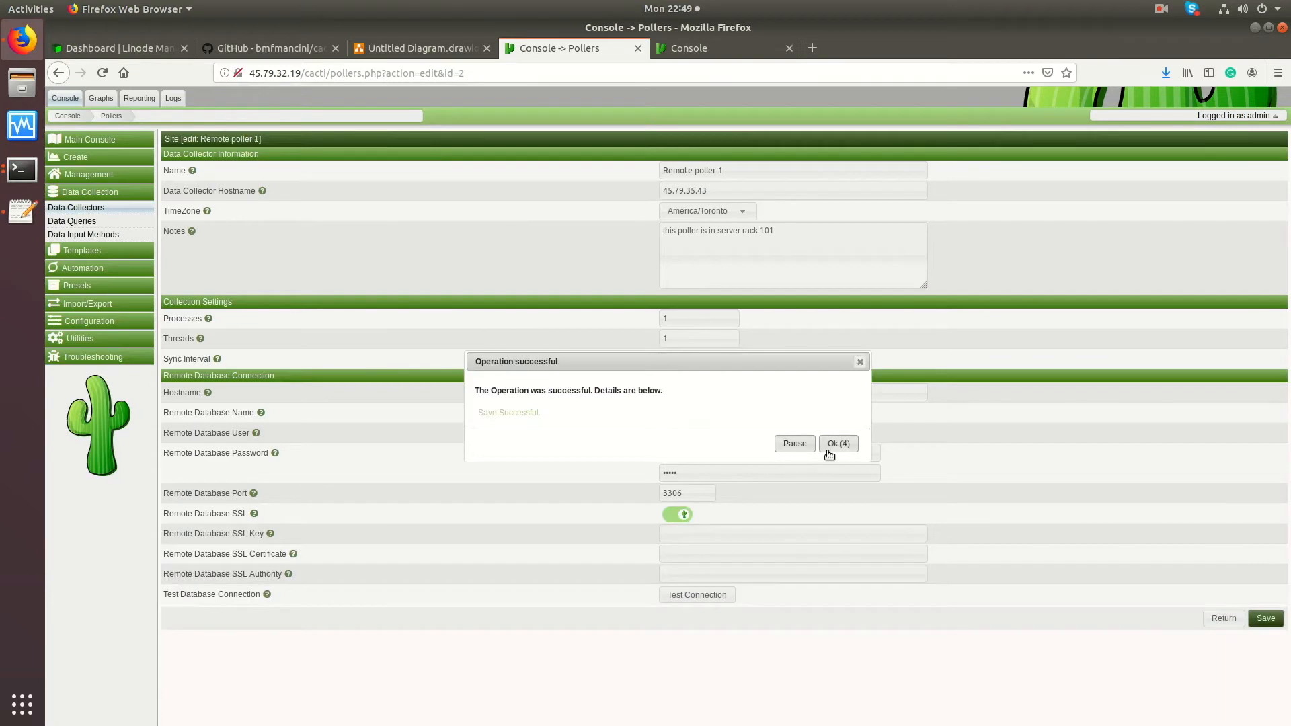
click(838, 444)
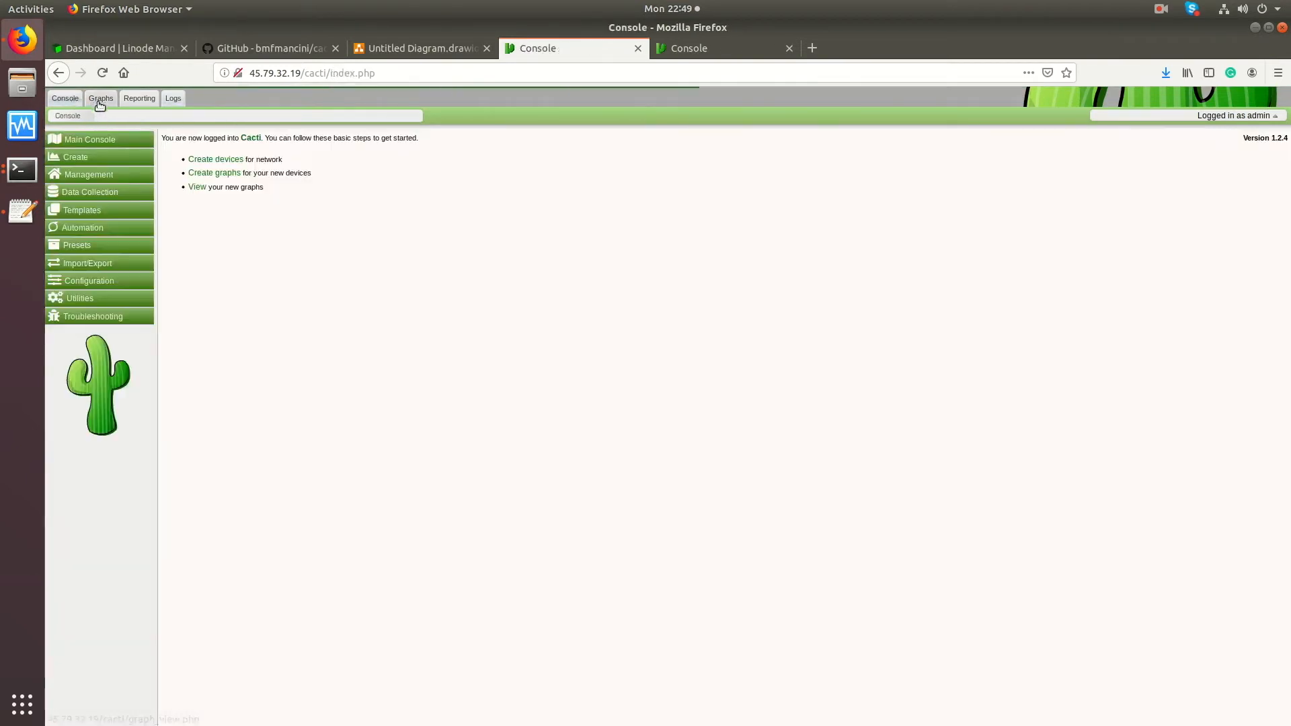
click(90, 192)
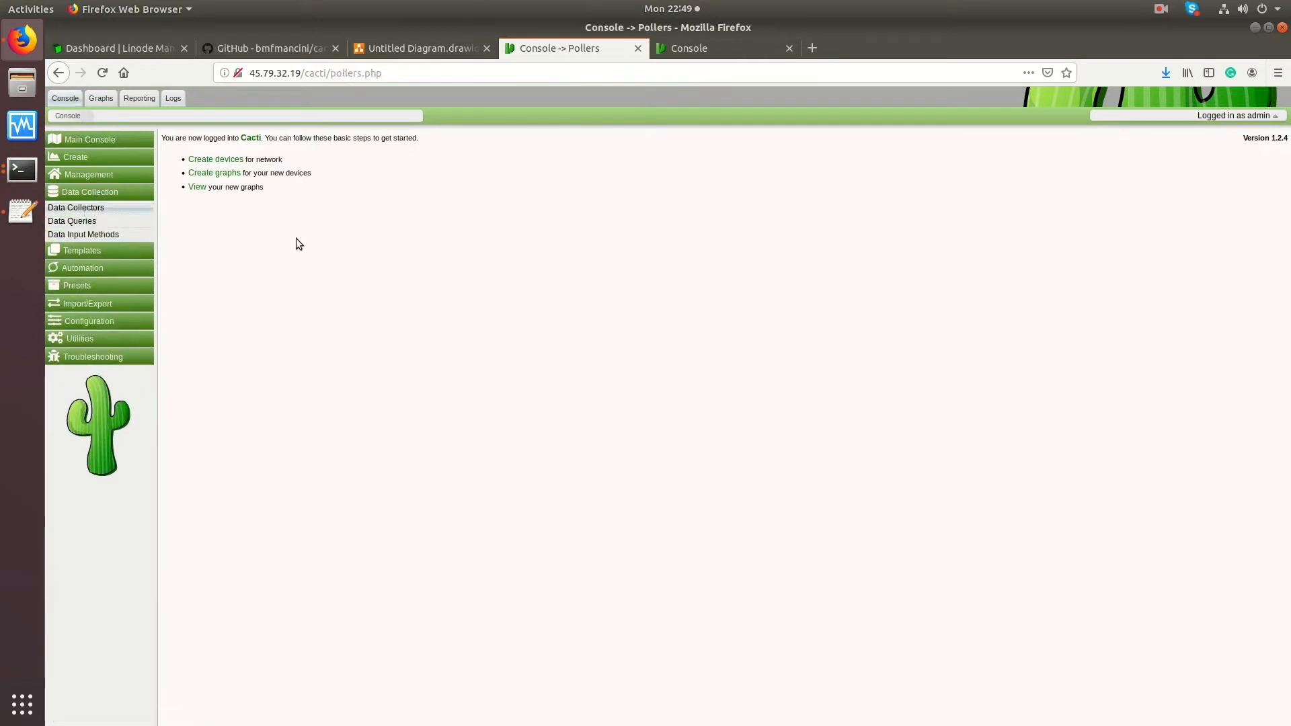
Select all data collectors and run a Full Sync on them
click(76, 207)
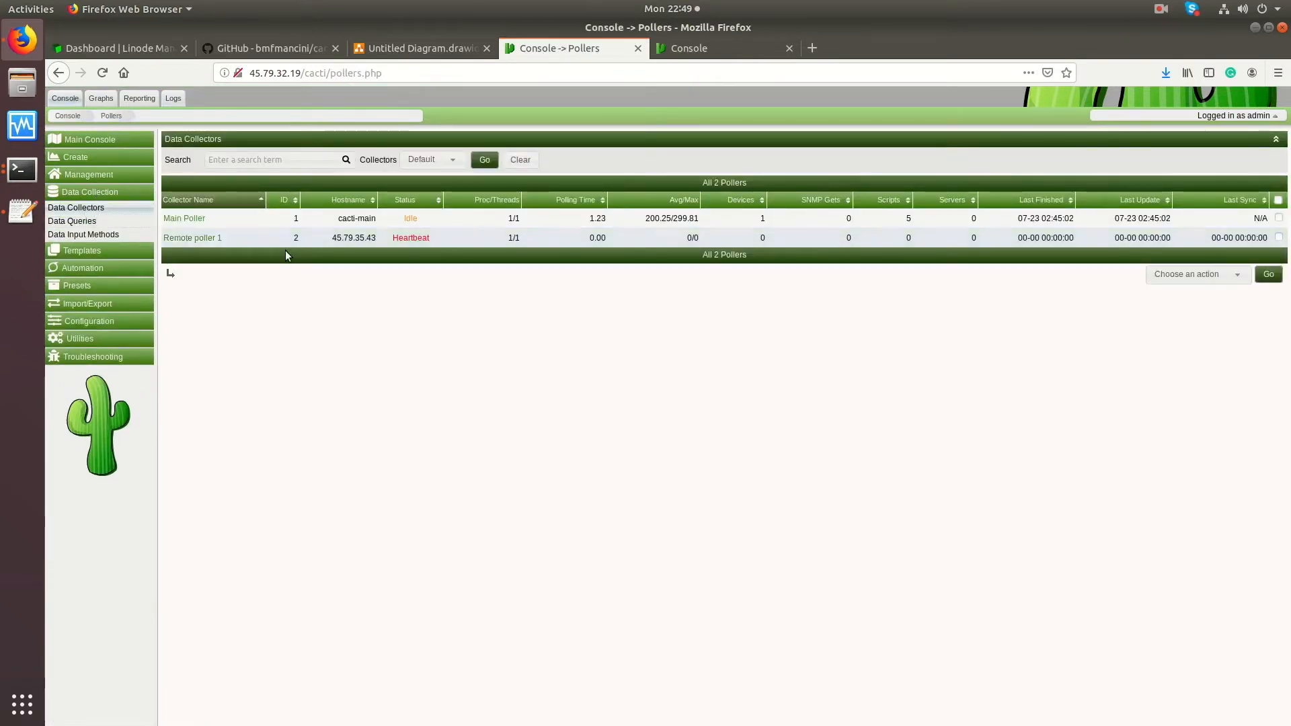
mouse_move(381, 218)
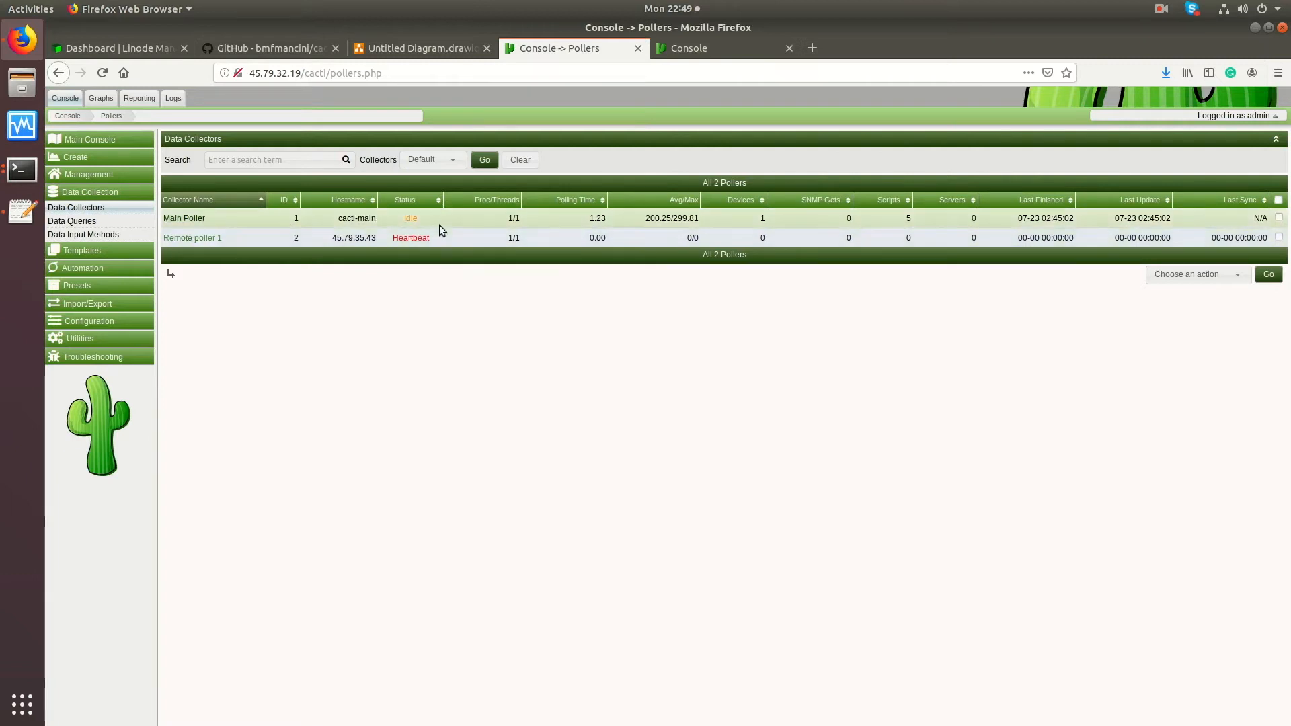
click(1279, 200)
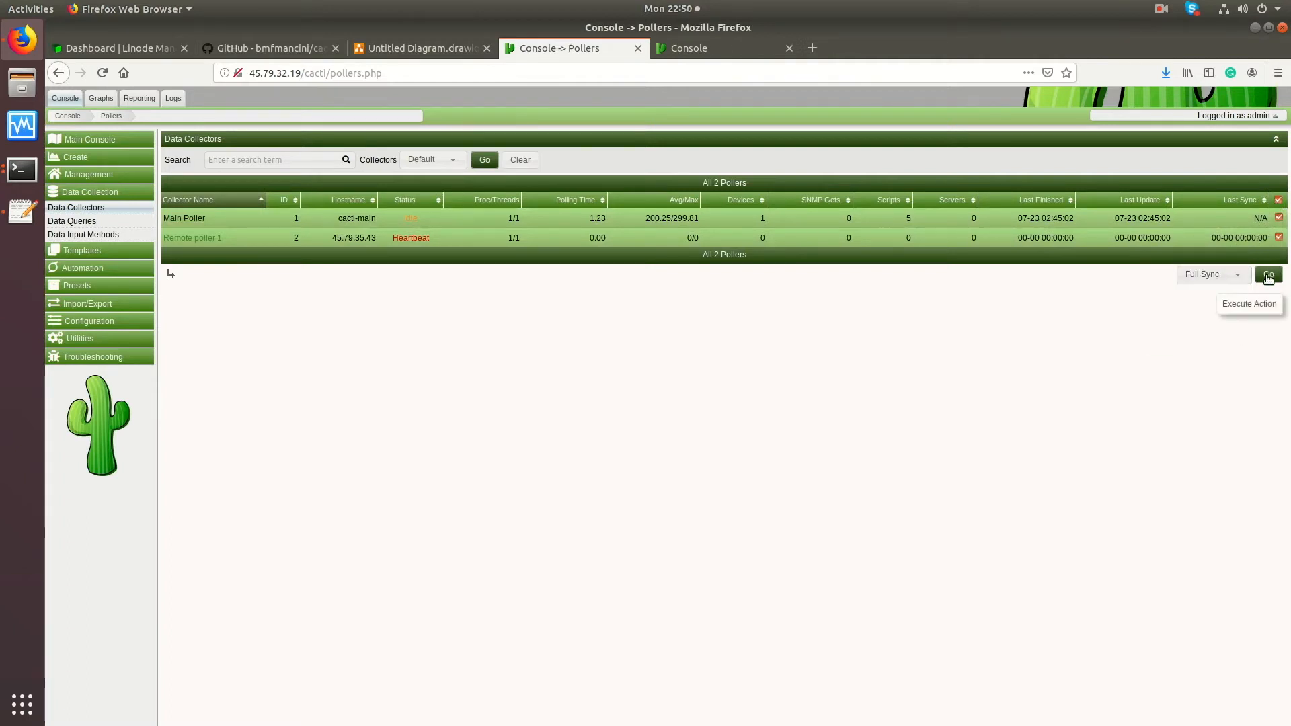
click(1267, 275)
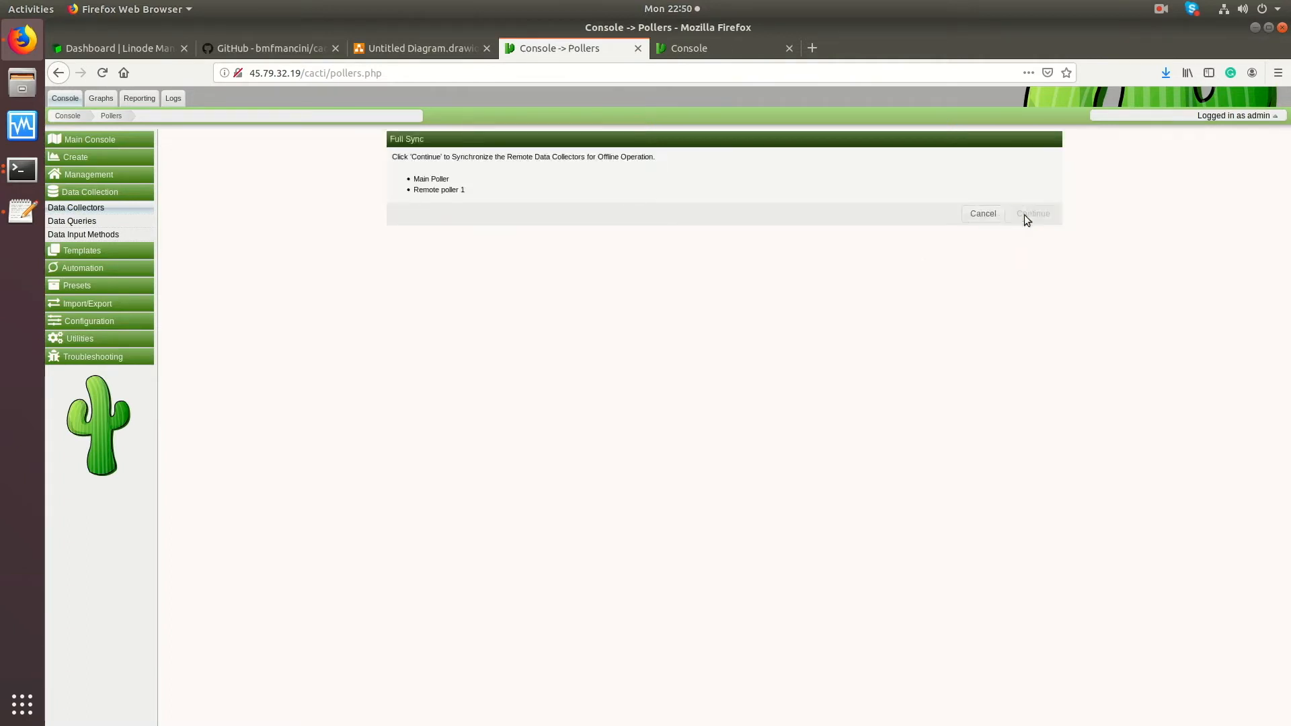
click(1033, 213)
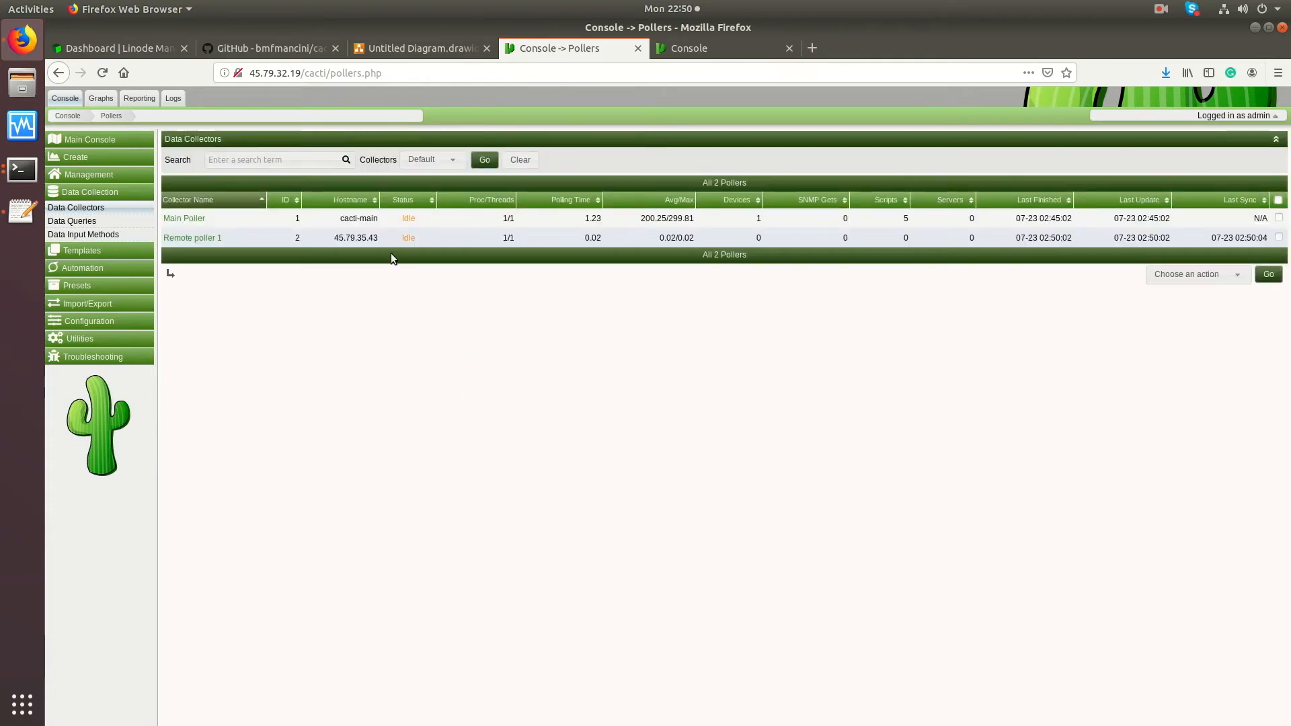
mouse_move(399, 244)
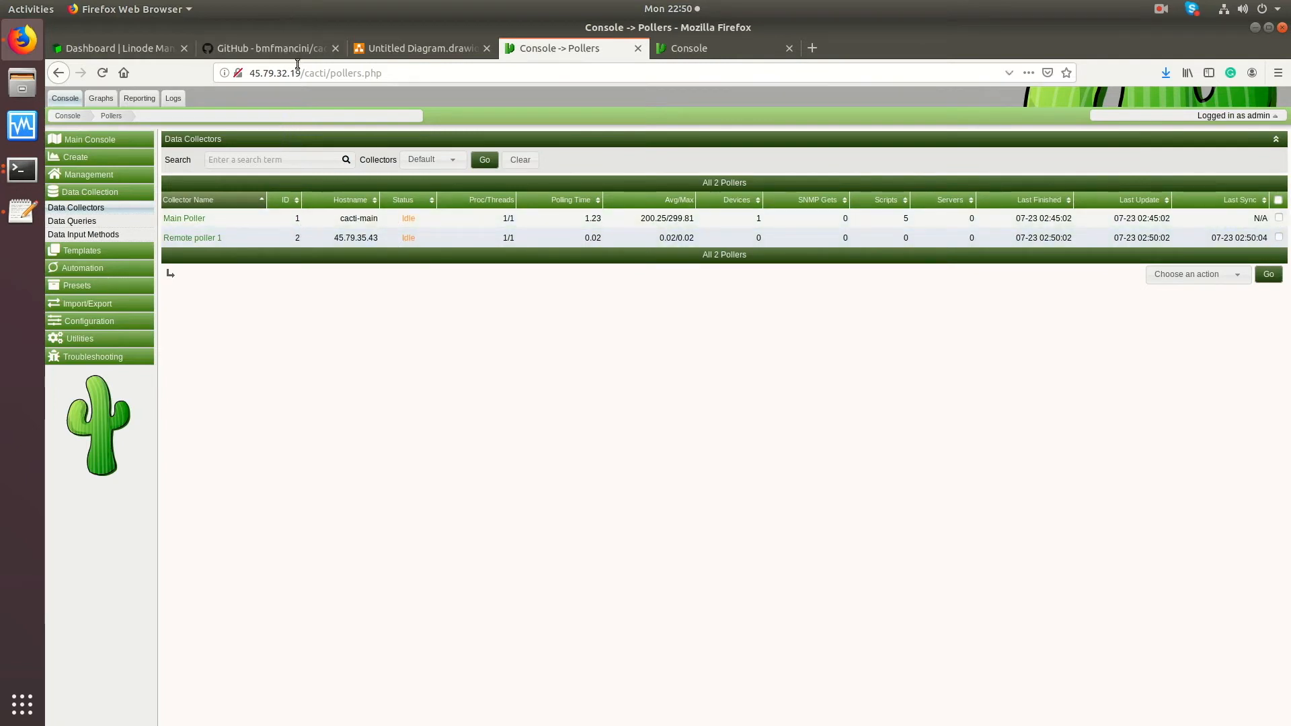
Set the Main Poller's hostname to 45.79.32.19 and save it
right_click(288, 73)
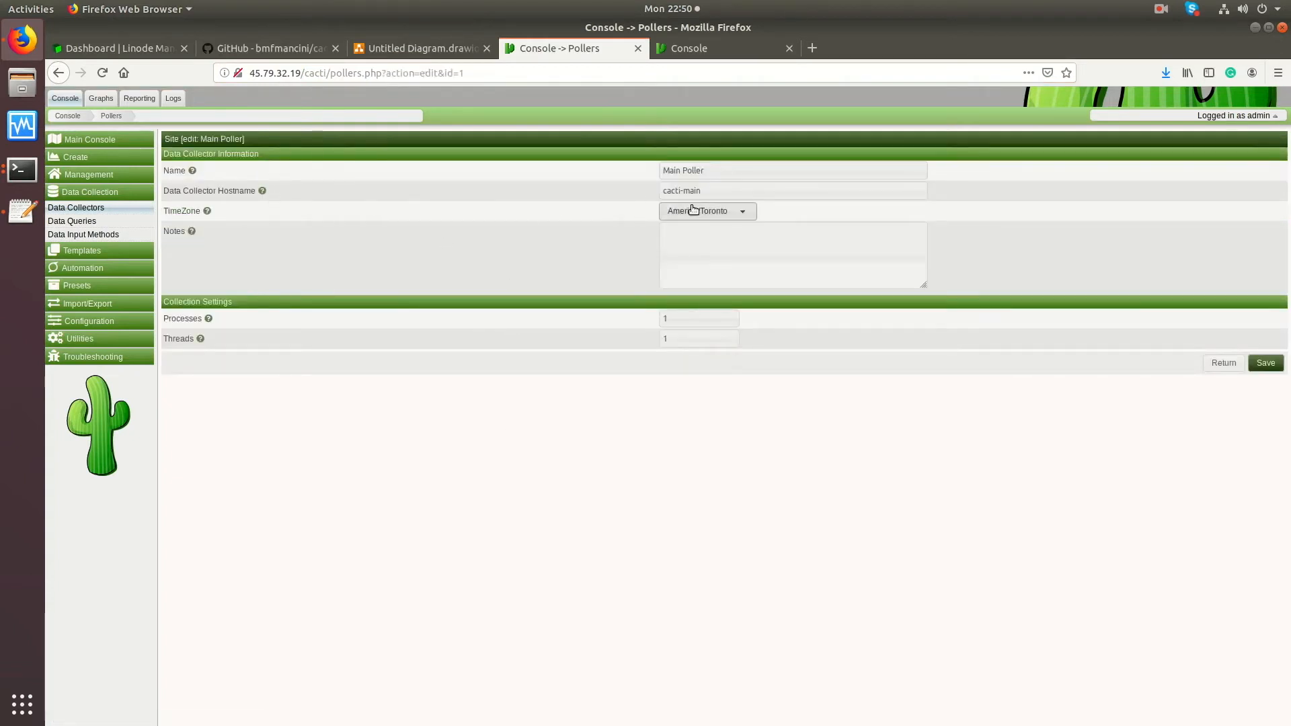
text(http://45.79.32.19)
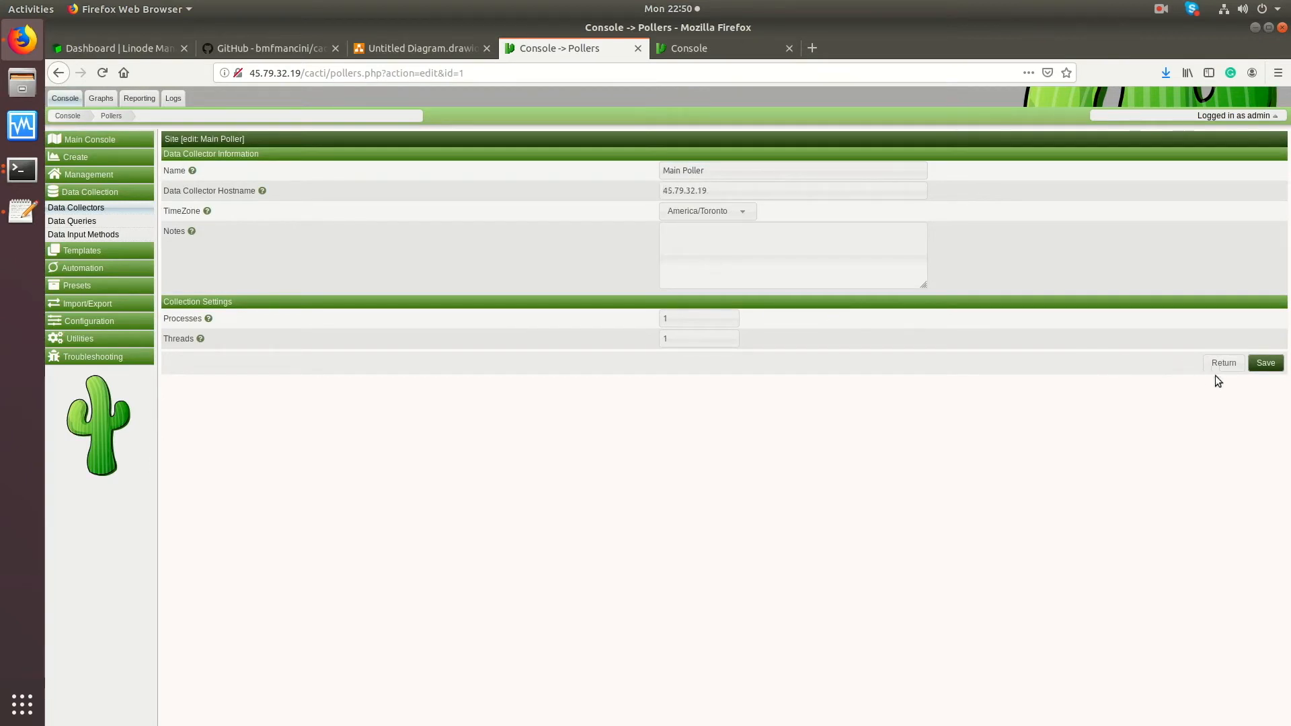
click(1265, 362)
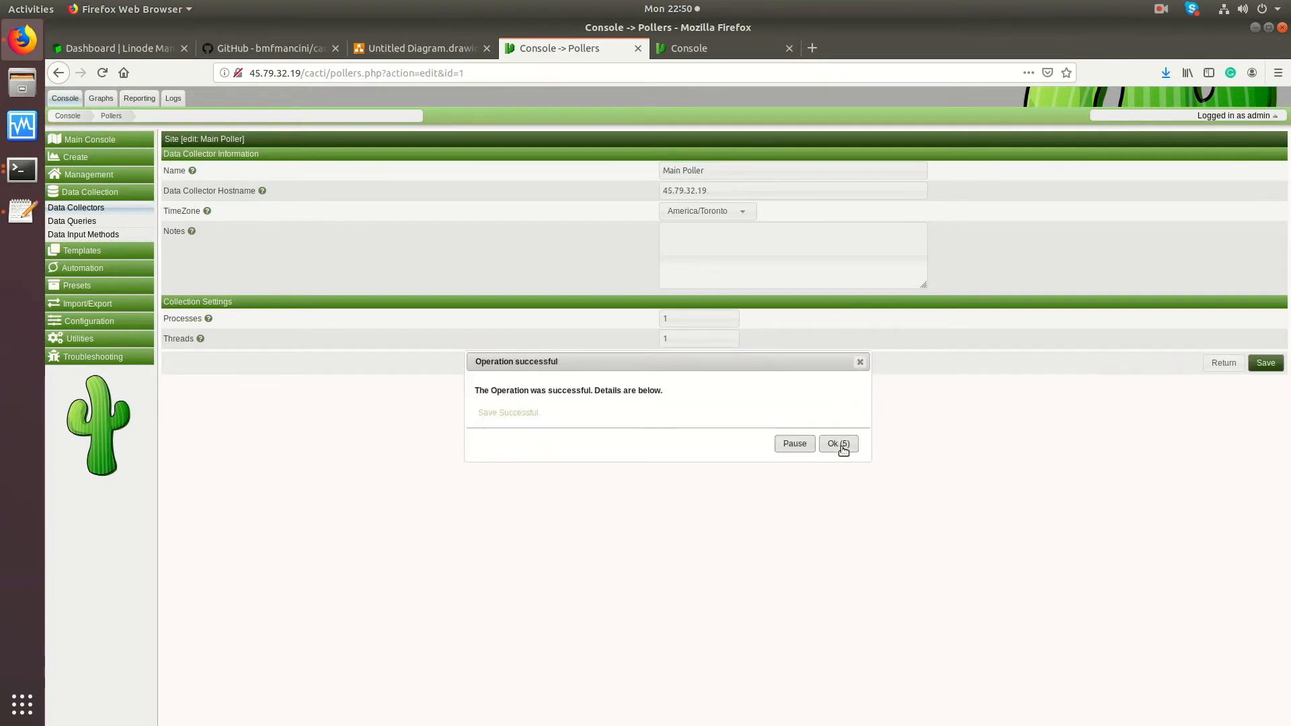
click(838, 444)
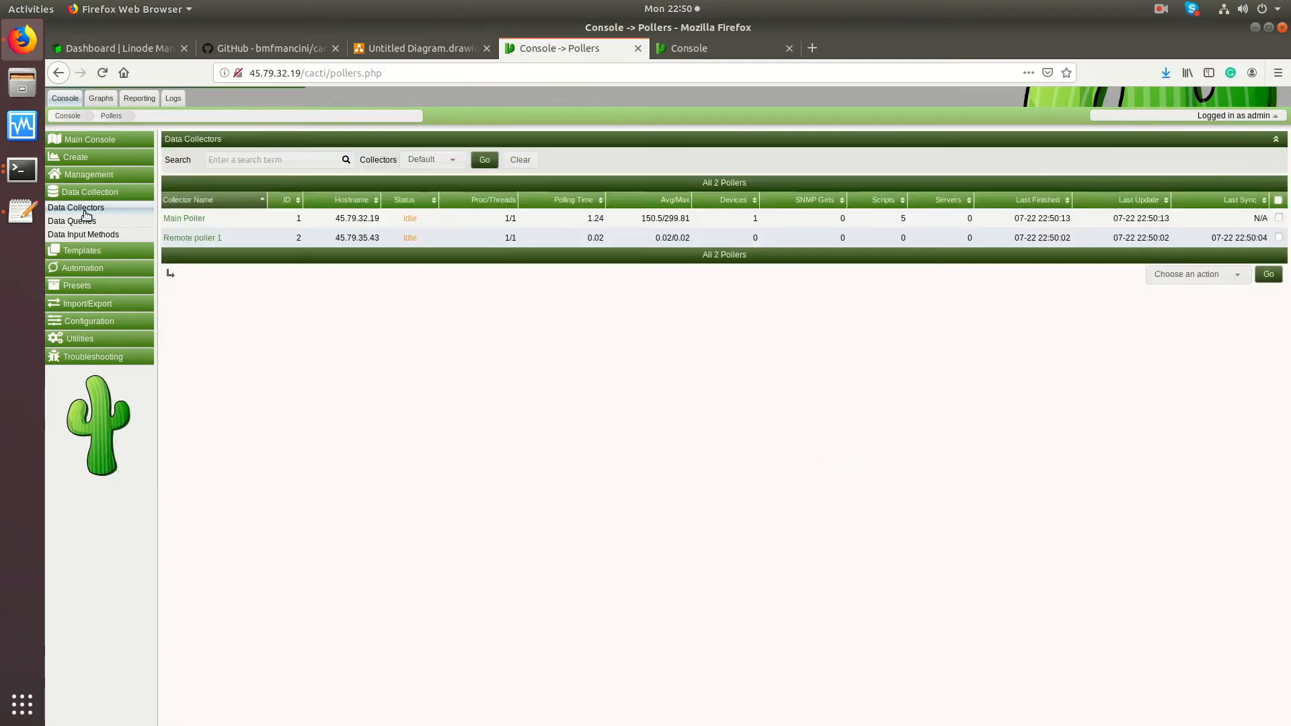
mouse_move(345, 306)
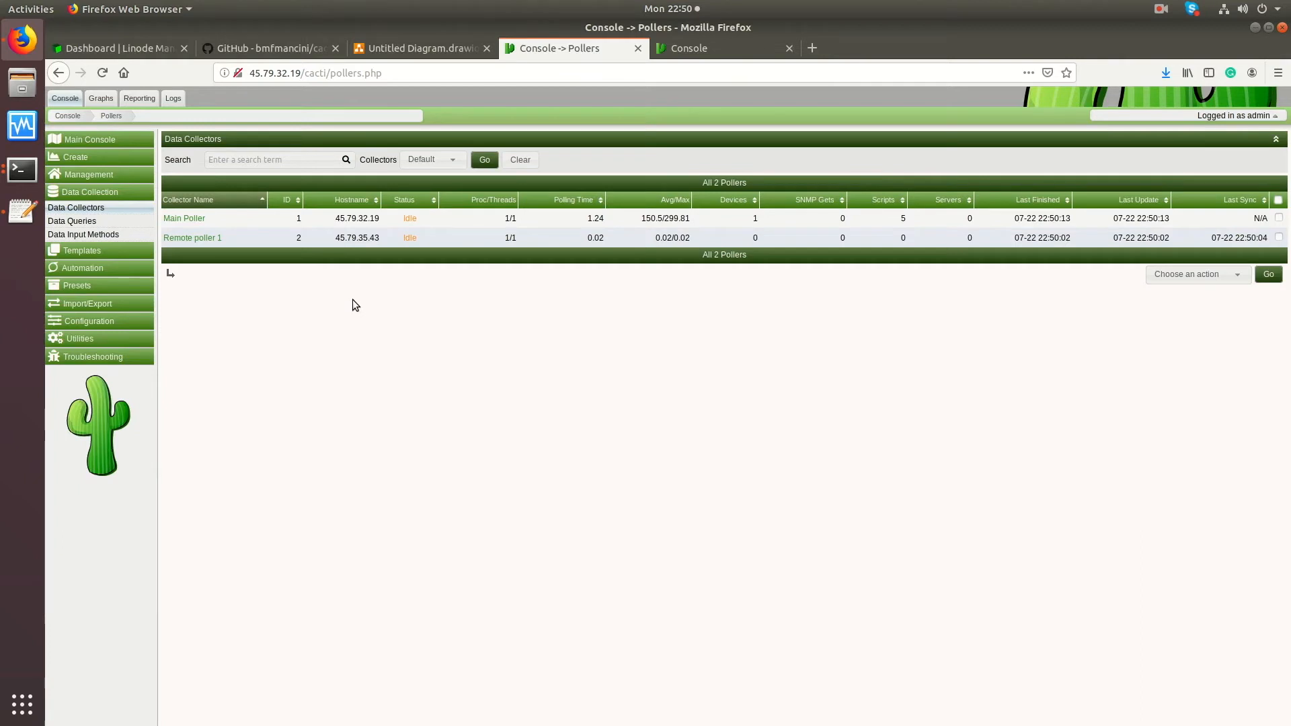
mouse_move(361, 314)
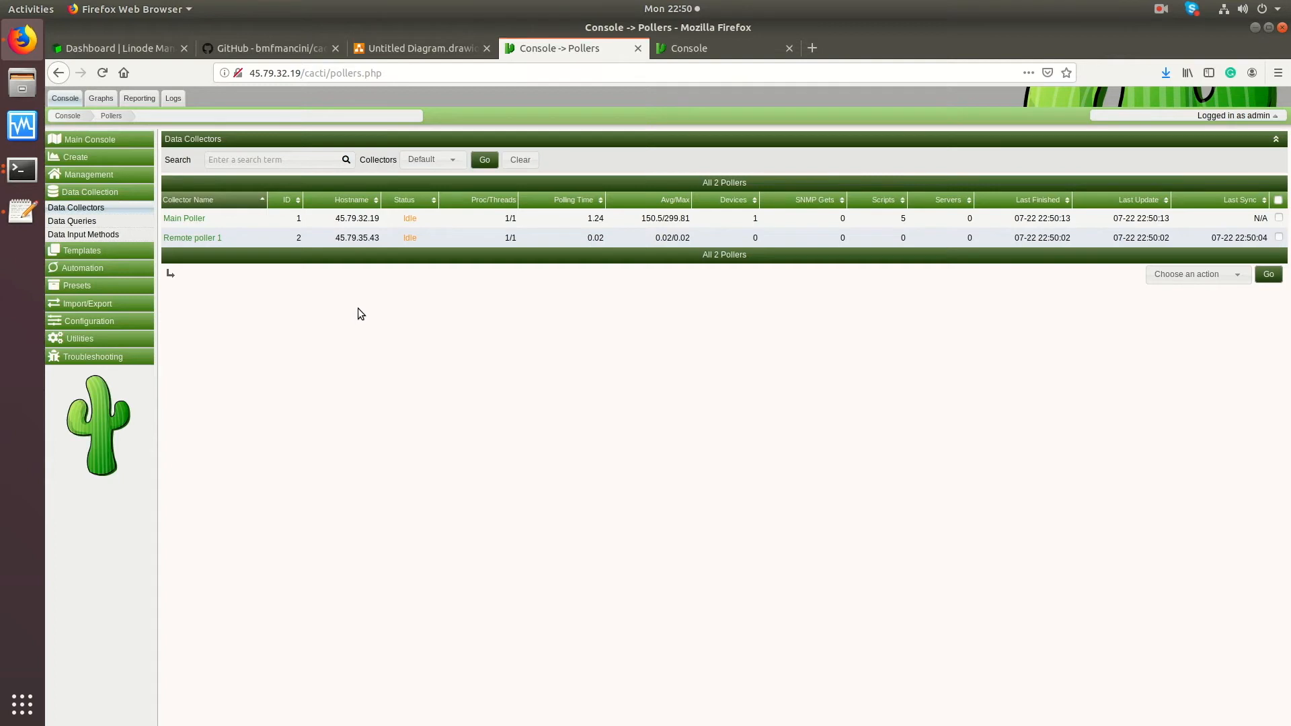
mouse_move(394, 285)
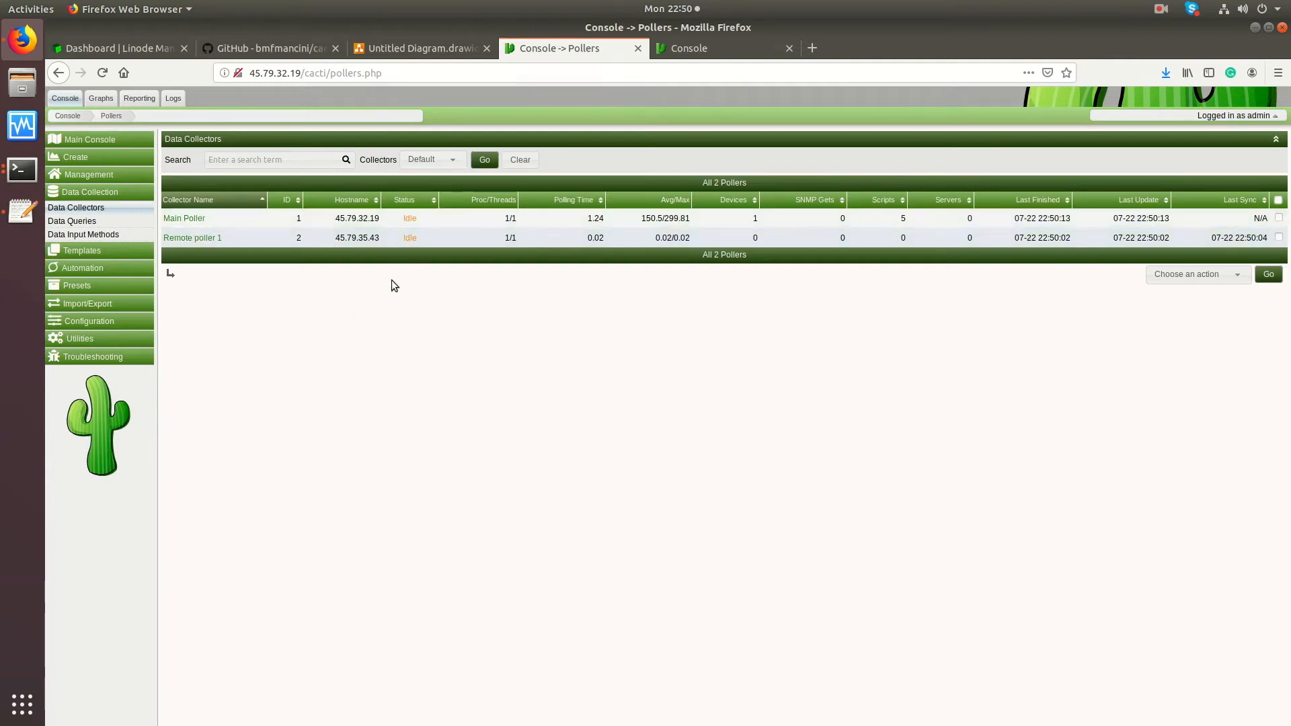
Start a new device named google dns with host 8.8.8.8
click(88, 175)
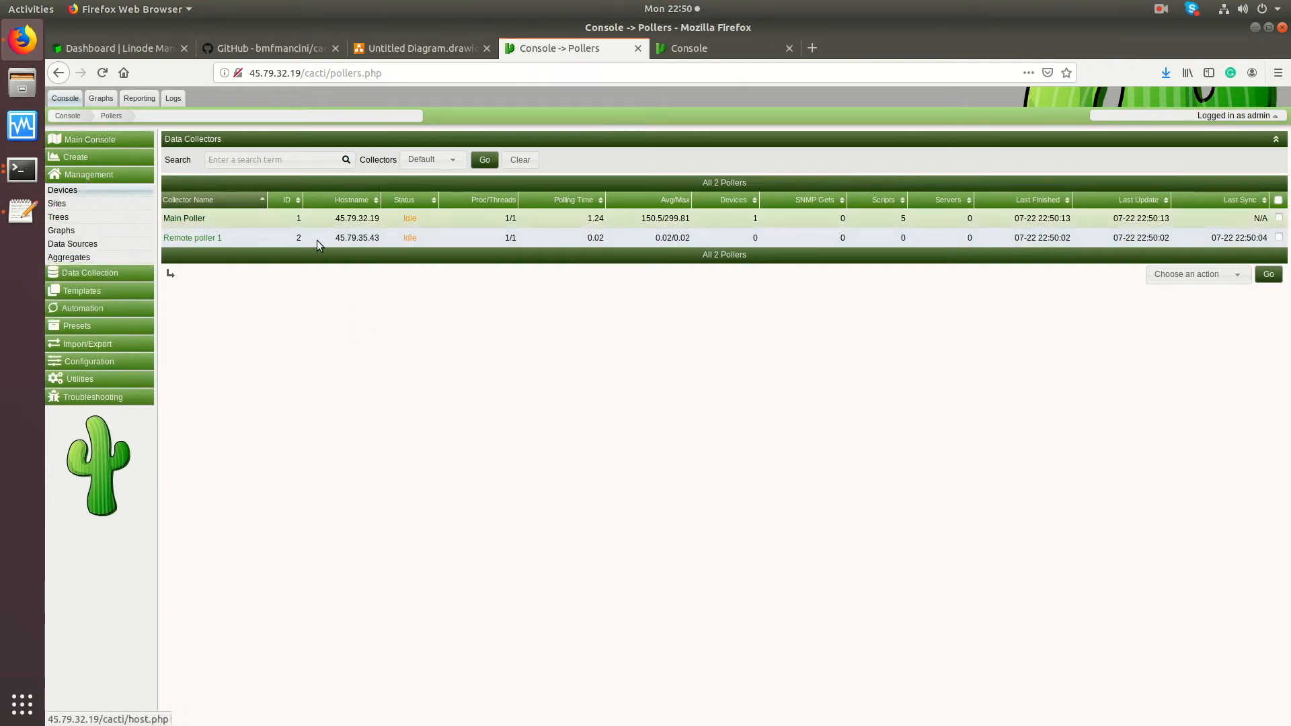
click(61, 190)
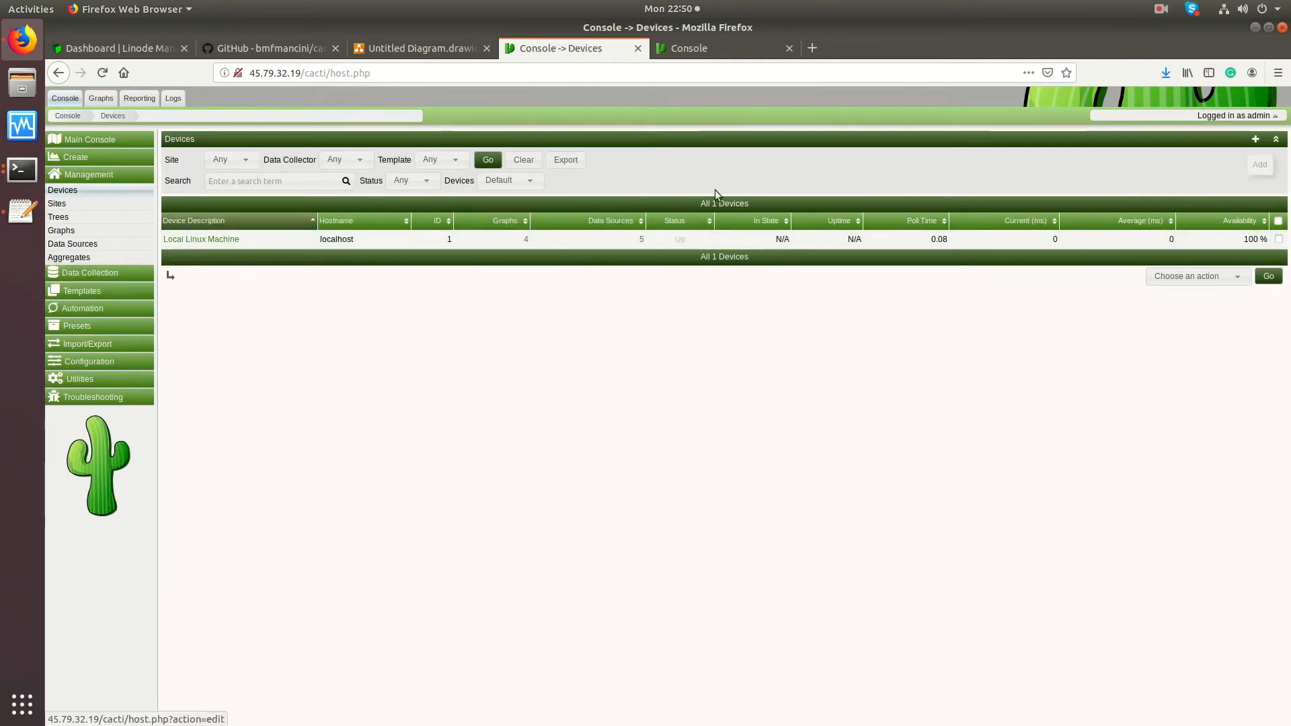
click(1259, 164)
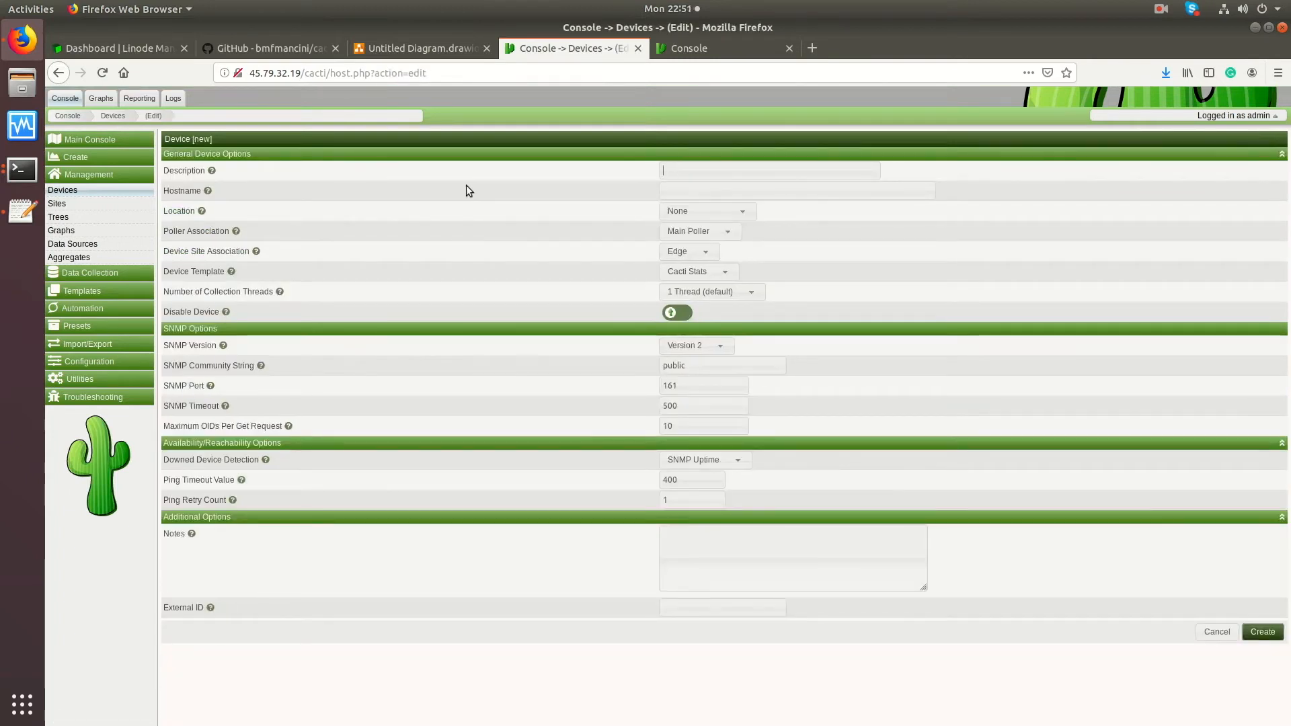
text(google dn)
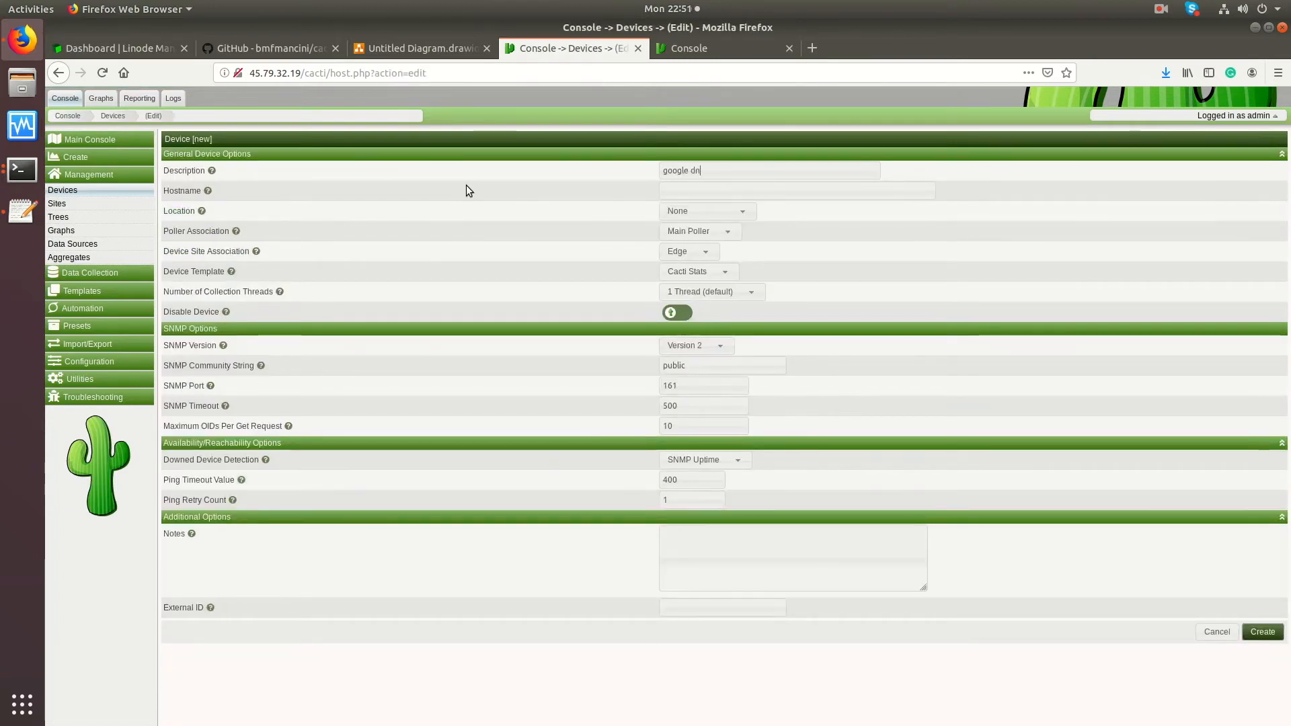
text(8.8.8.8)
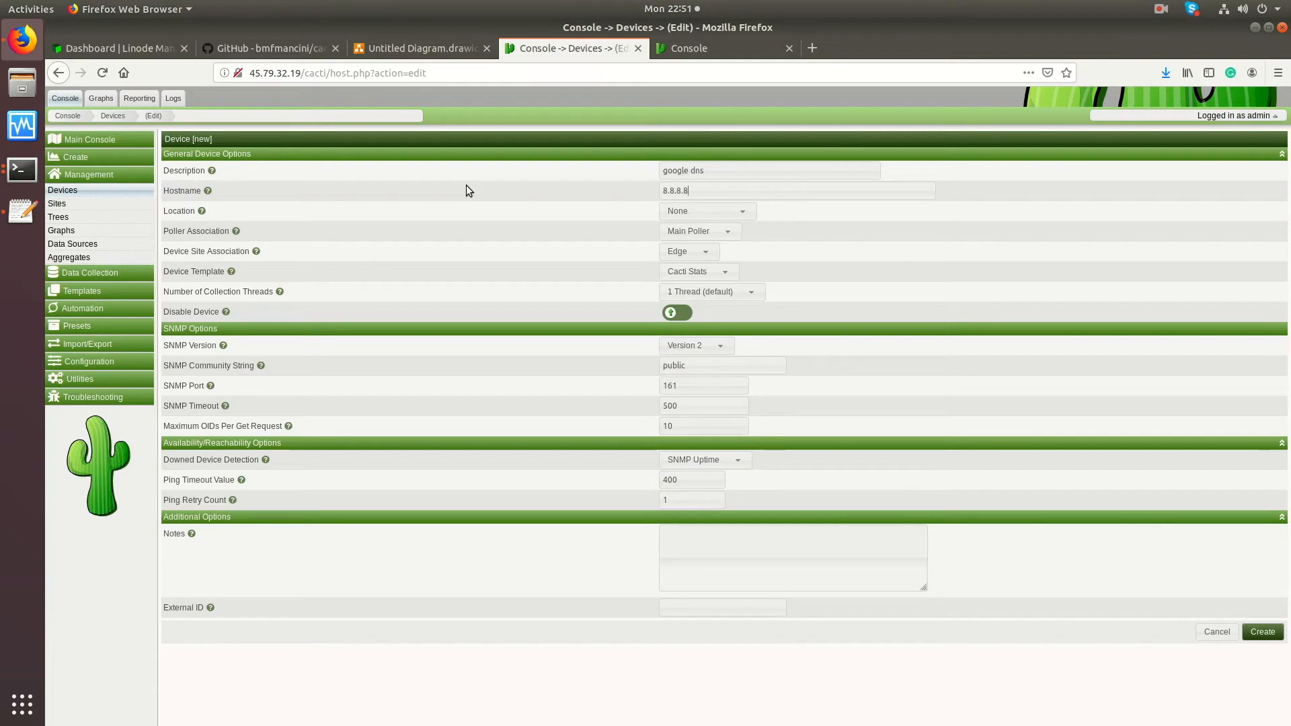
mouse_move(538, 243)
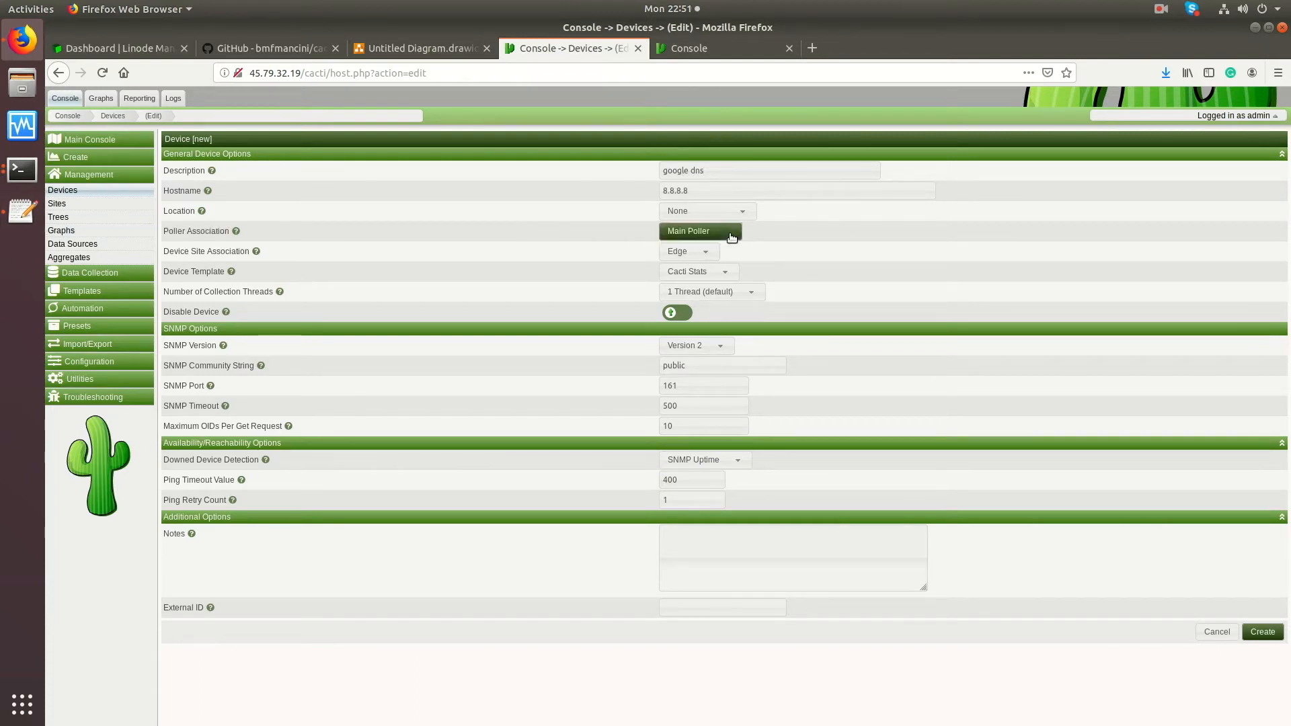
Assign it to the Main Poller, set SNMP to Not In Use, and create it
click(700, 231)
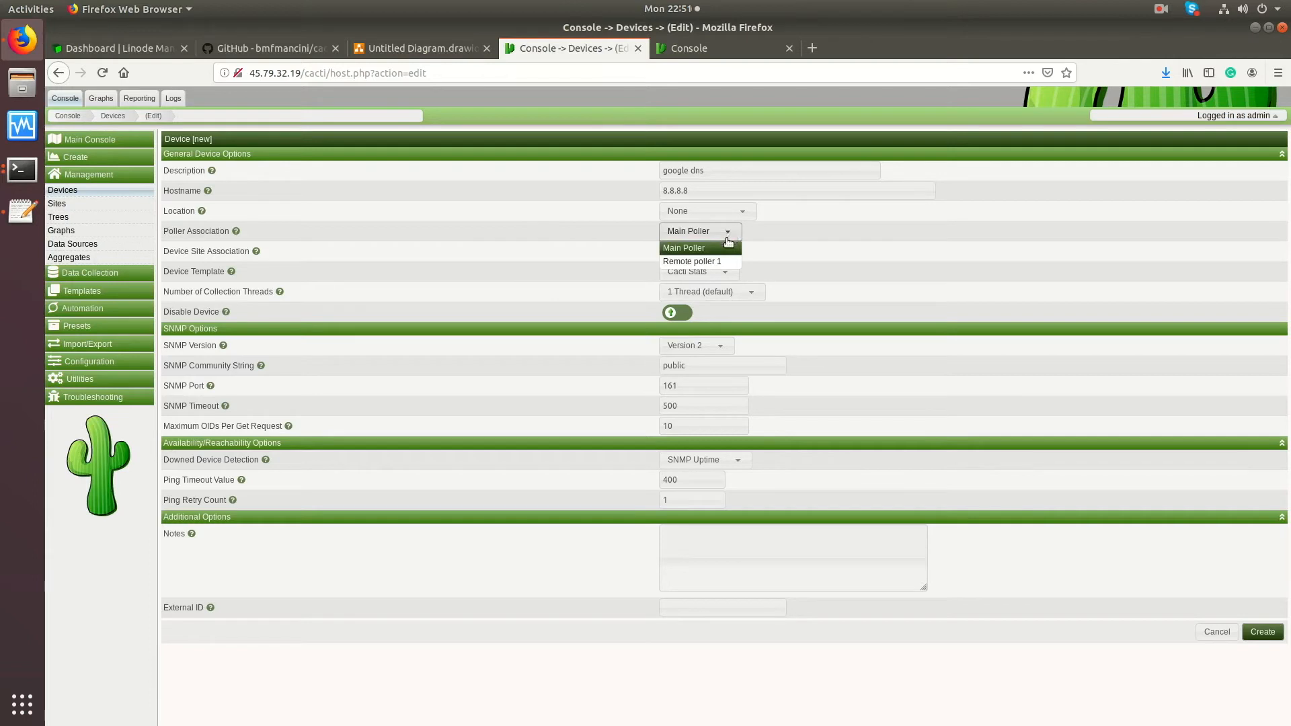
click(684, 247)
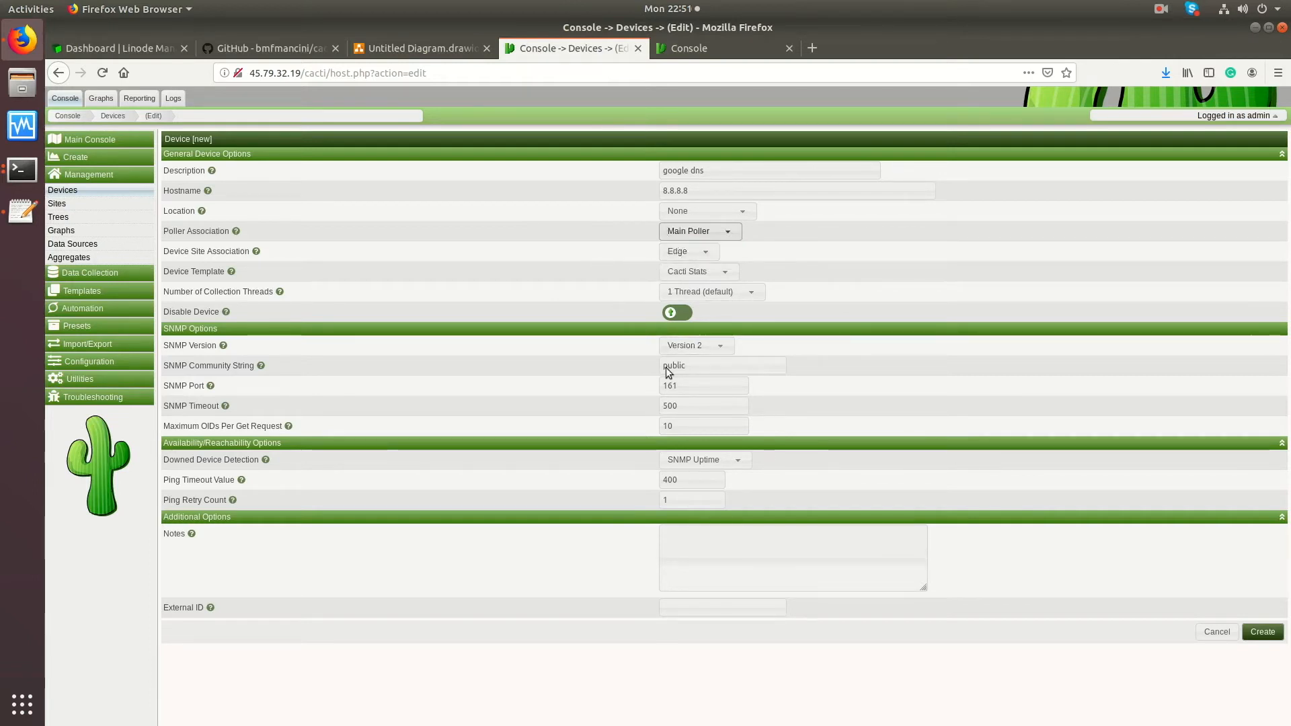
click(697, 346)
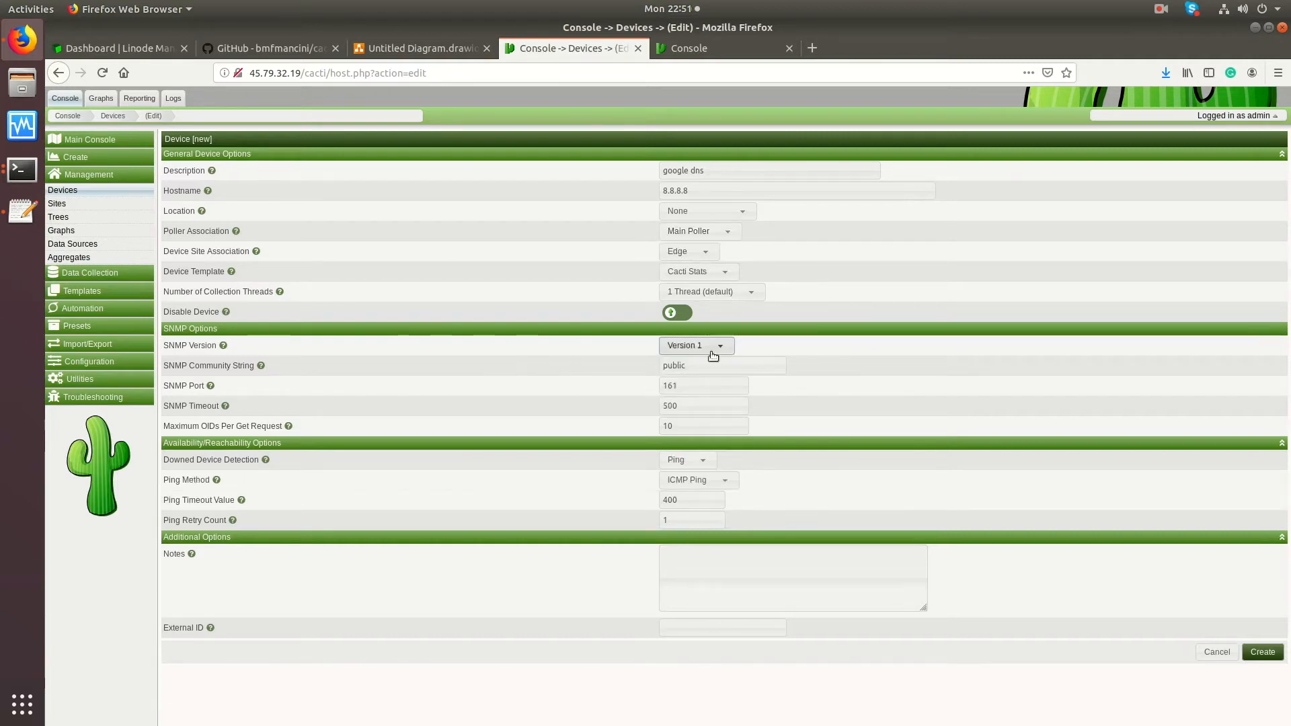
click(697, 346)
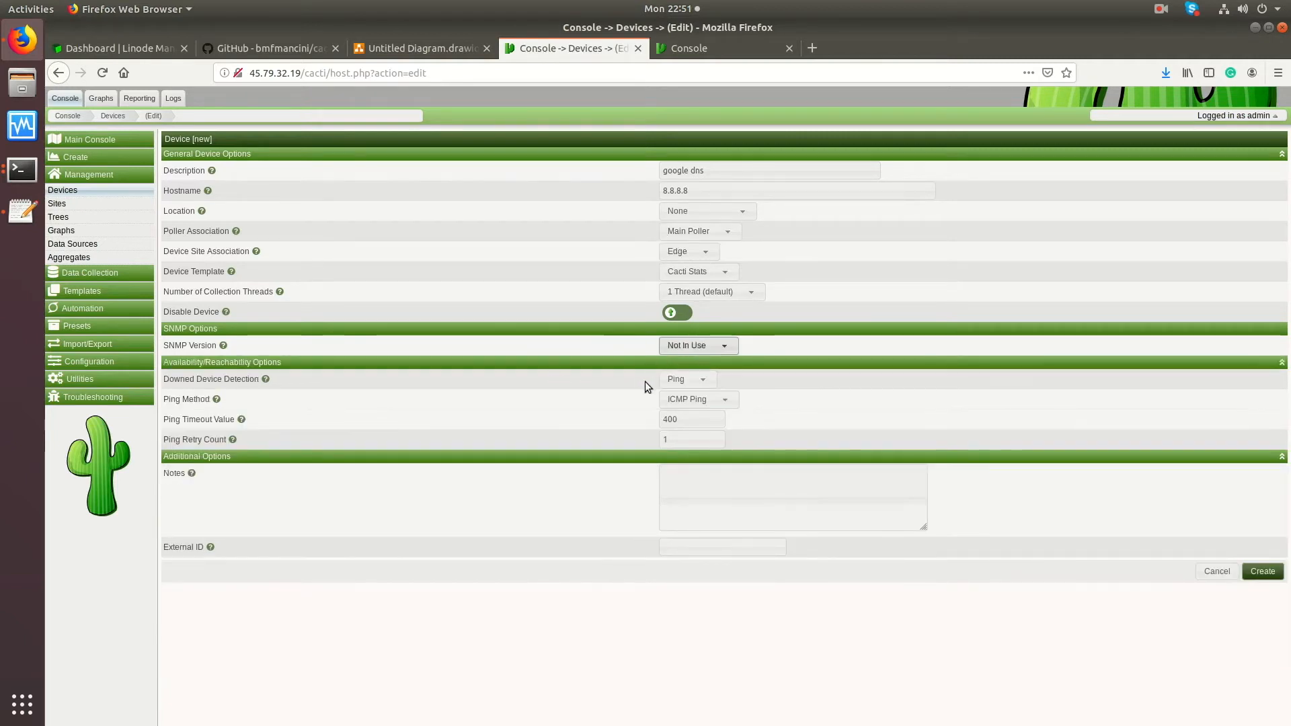
mouse_move(631, 421)
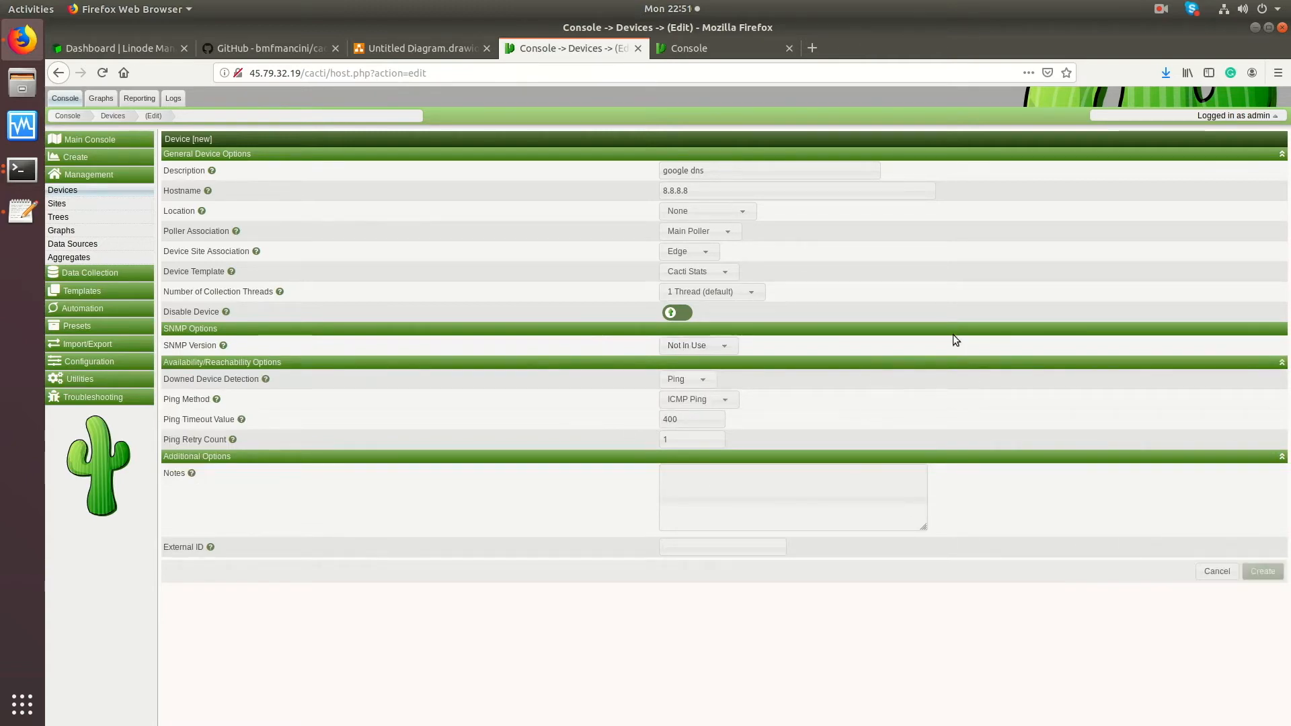
click(1264, 571)
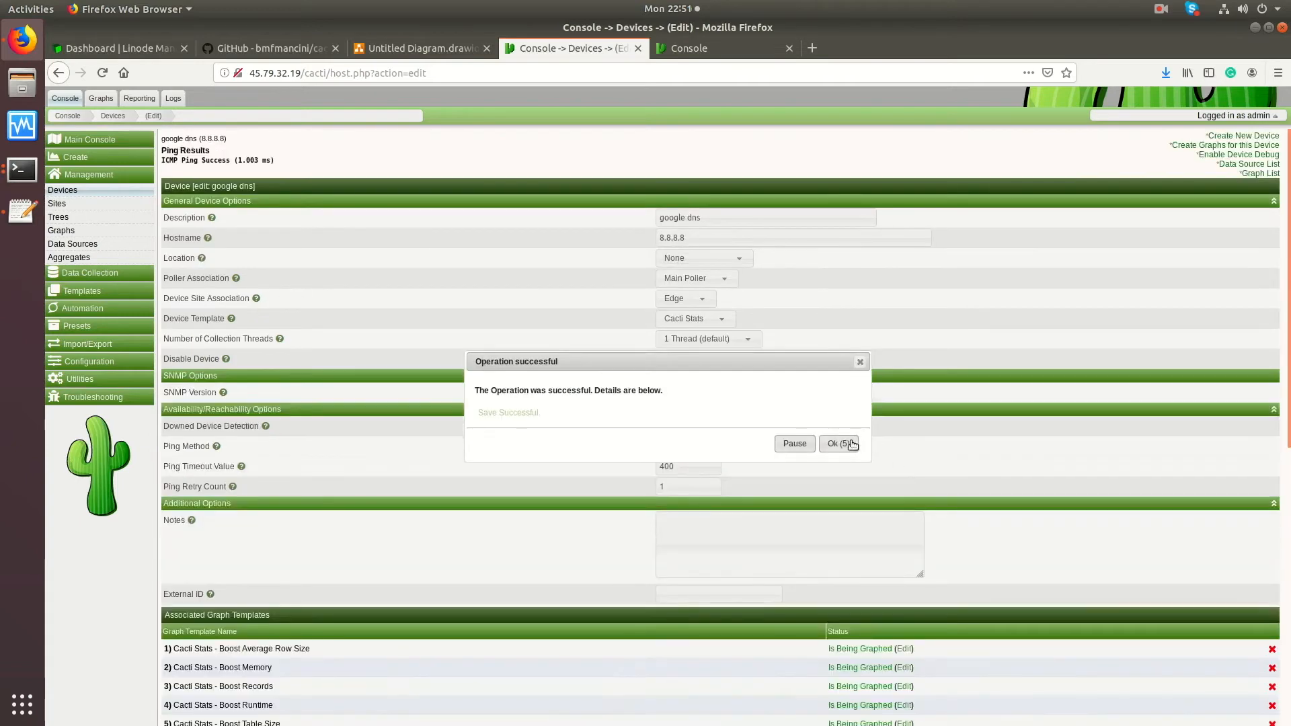
click(837, 444)
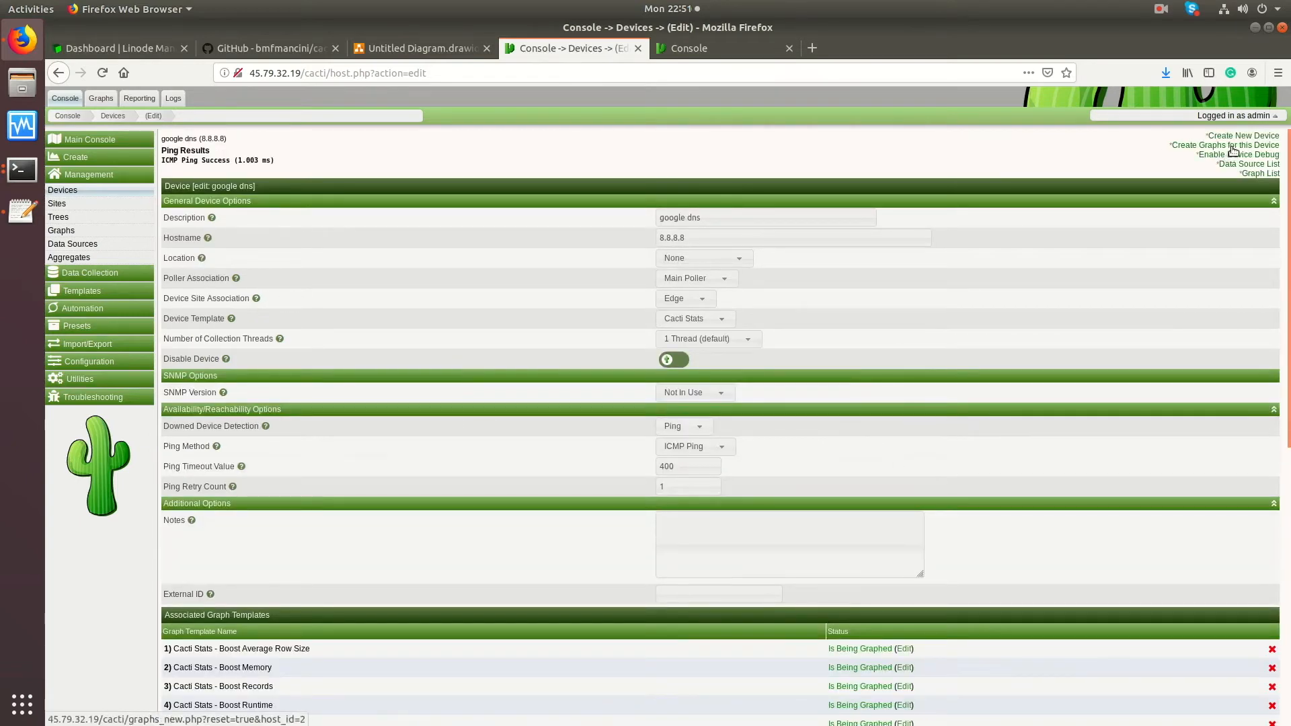
Open Create Graphs for google dns and browse its graph templates and data queries
click(1224, 145)
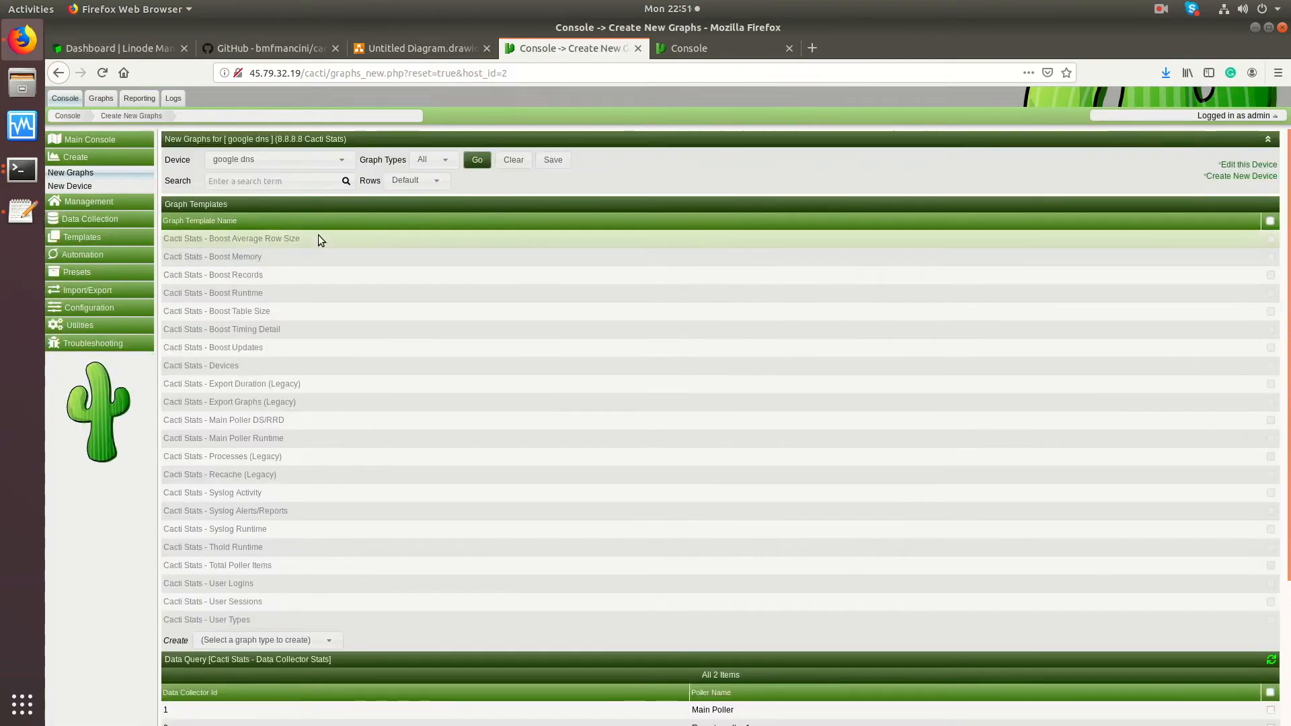
scroll(down, 3)
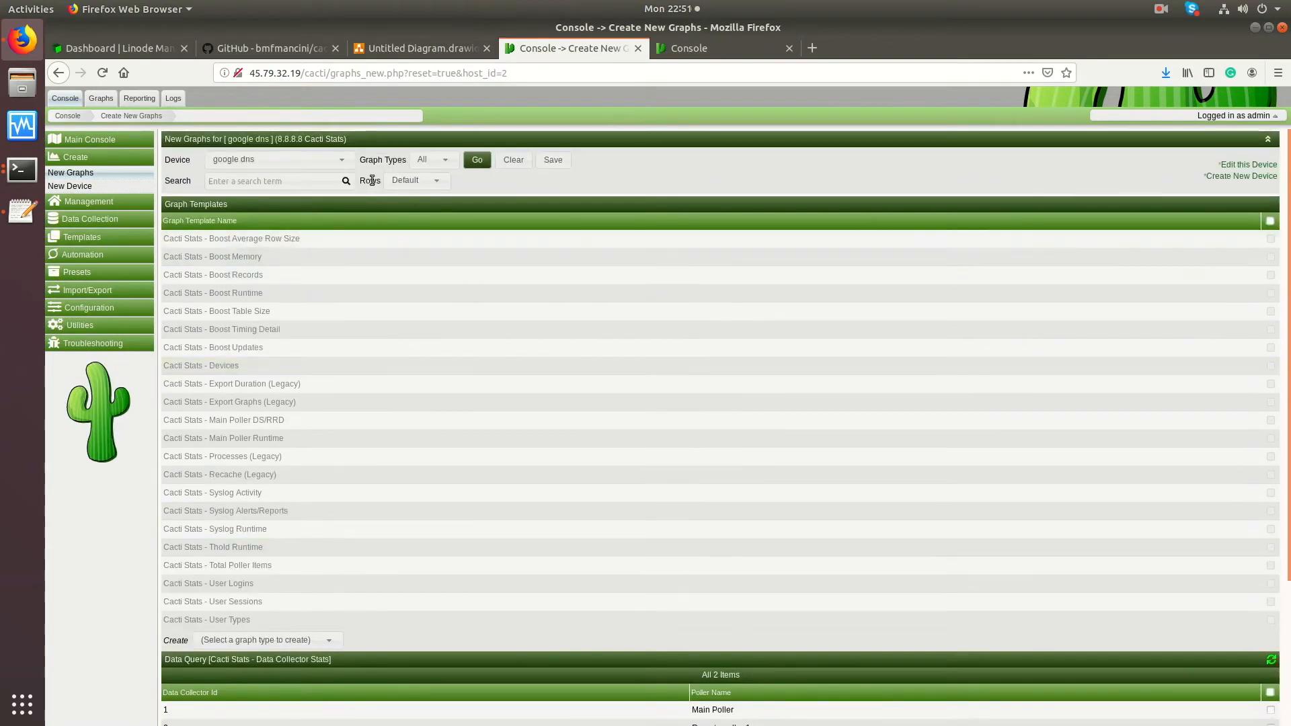
mouse_move(545, 285)
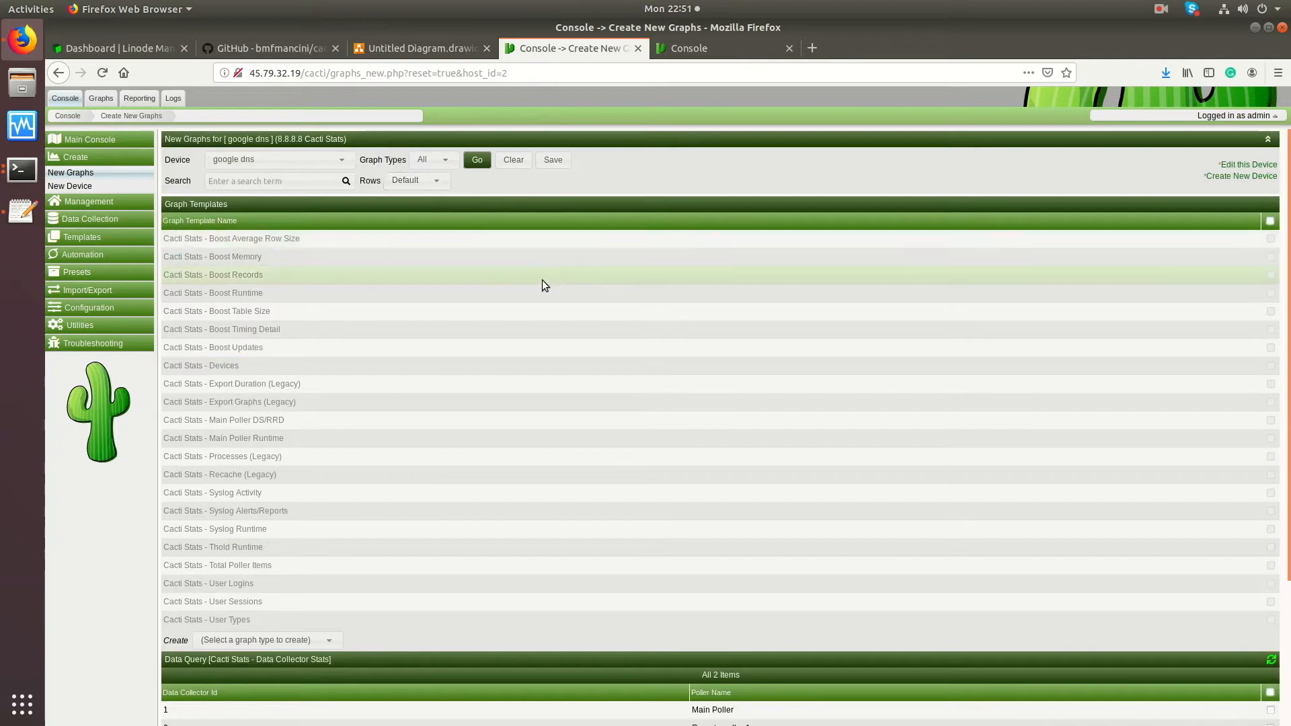
scroll(down, 3)
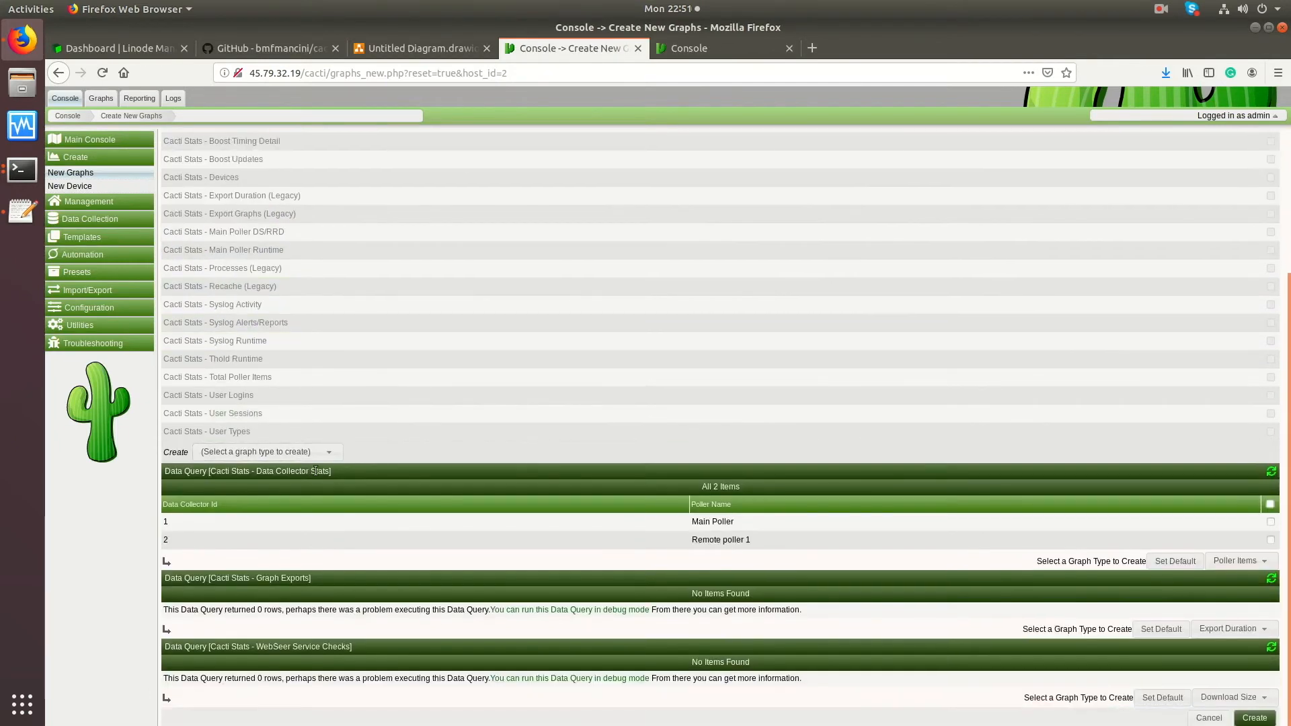
mouse_move(535, 505)
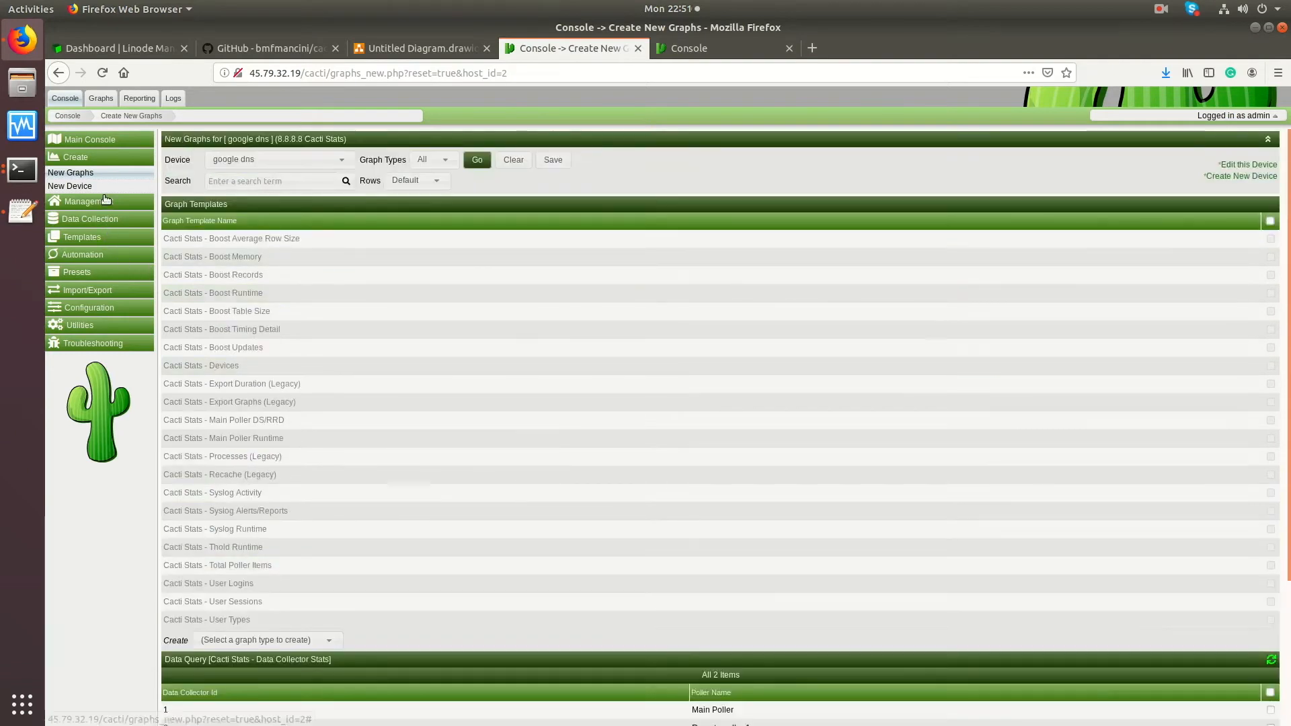
click(90, 192)
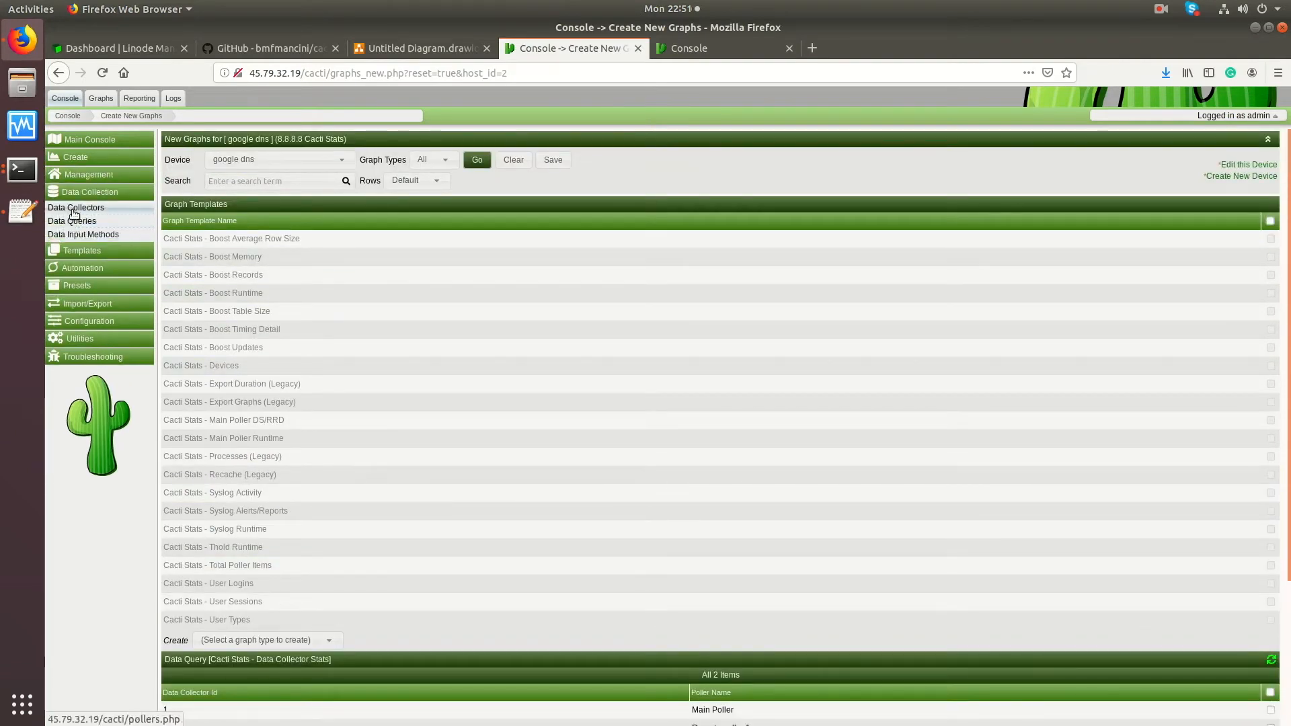
Change the google dns device template from Cacti Stats to None and reopen its graph-creation page
click(72, 174)
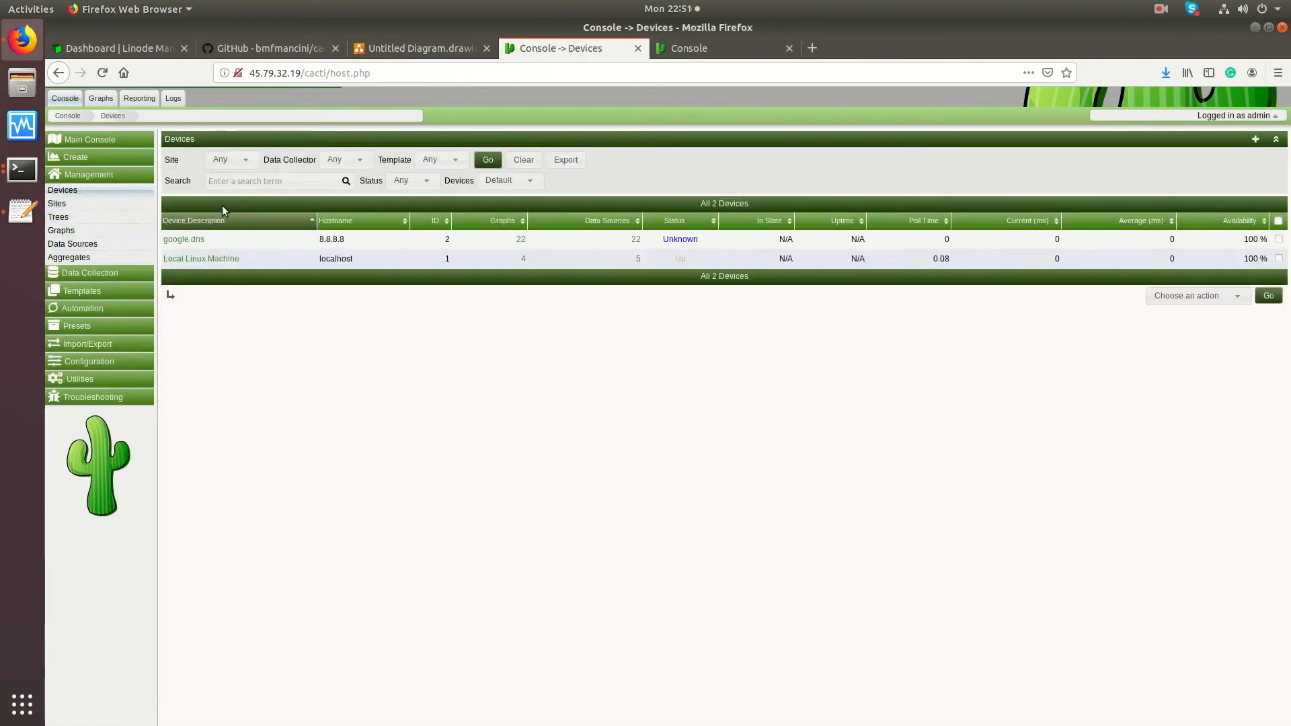
click(183, 239)
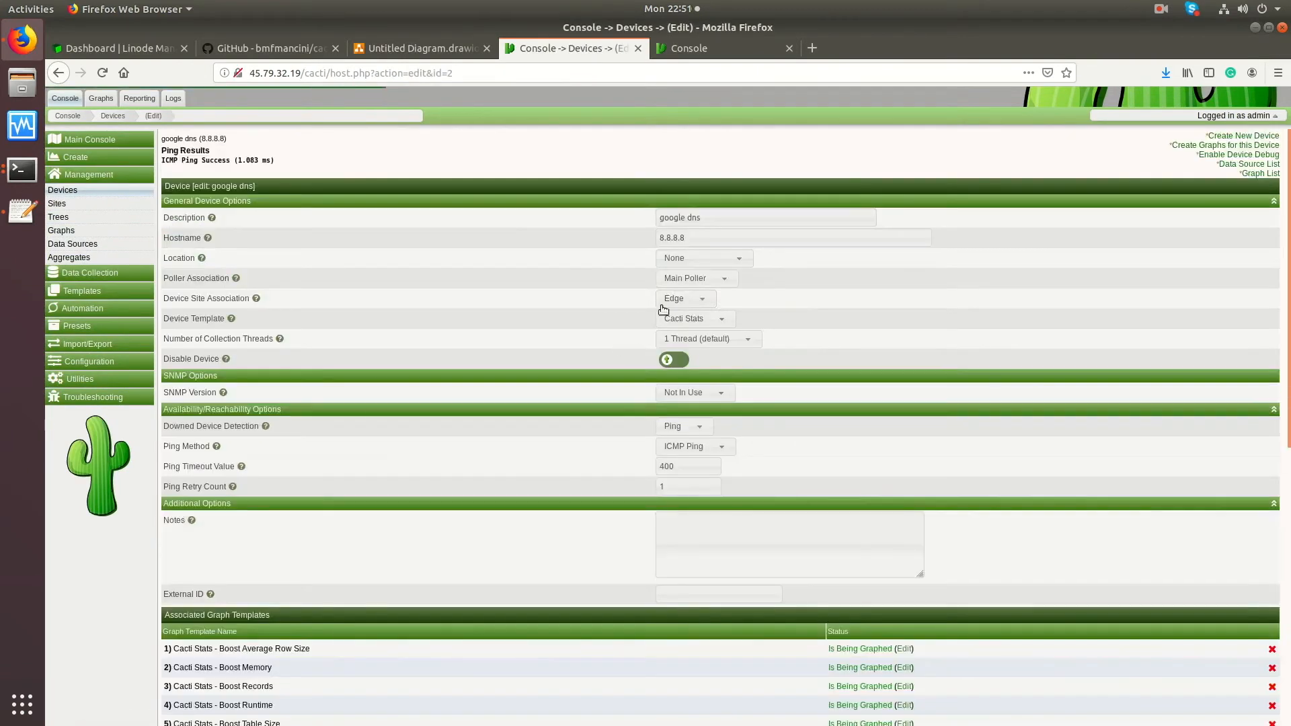
click(695, 319)
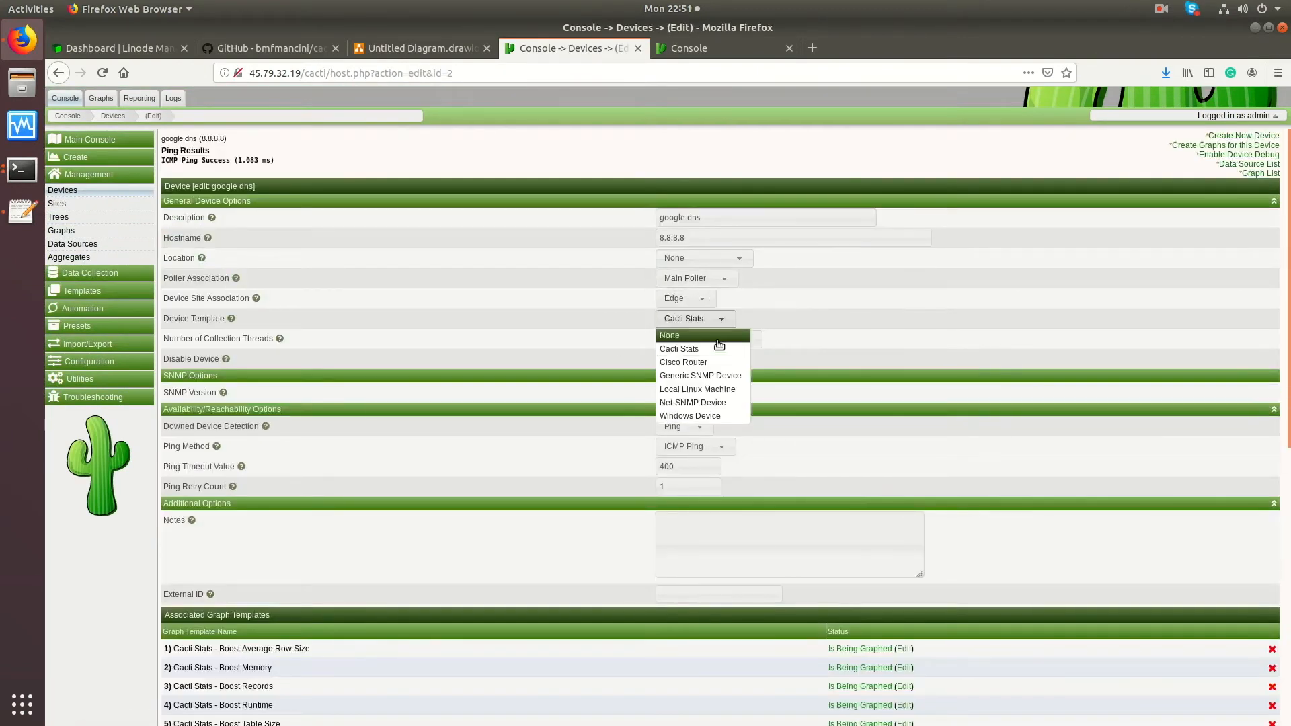
click(679, 349)
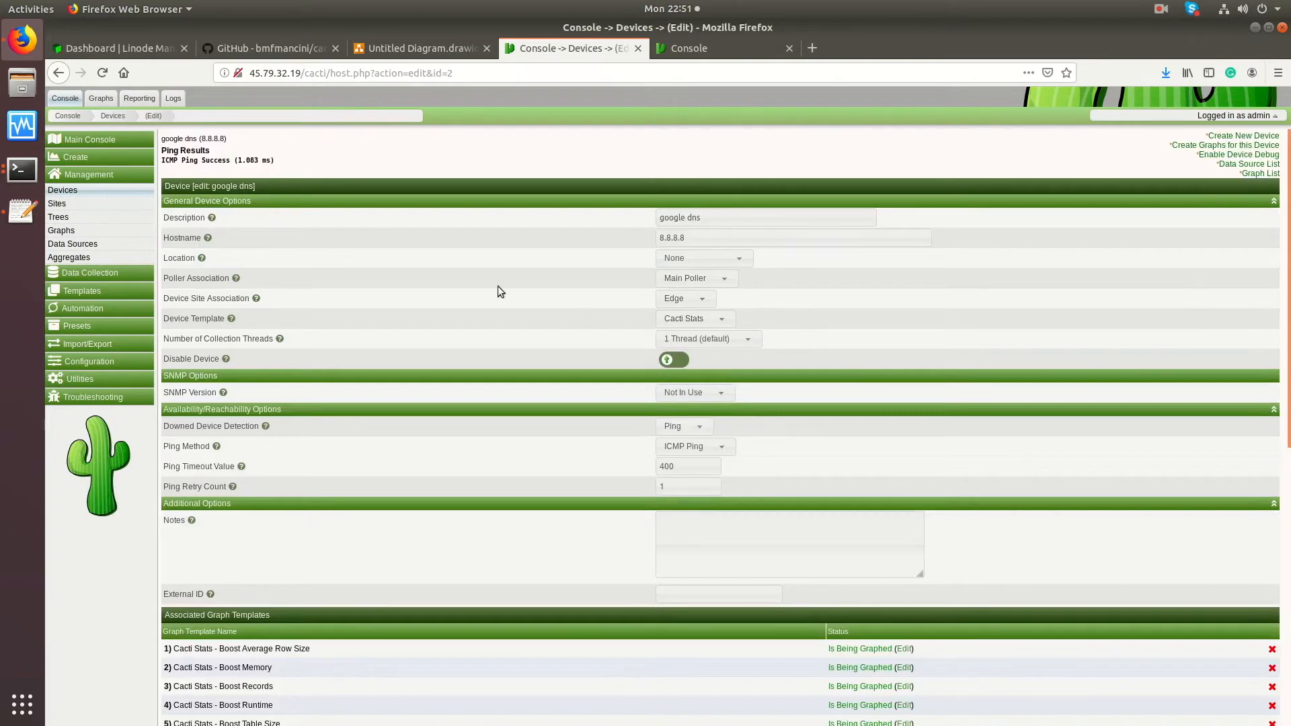
scroll(down, 3)
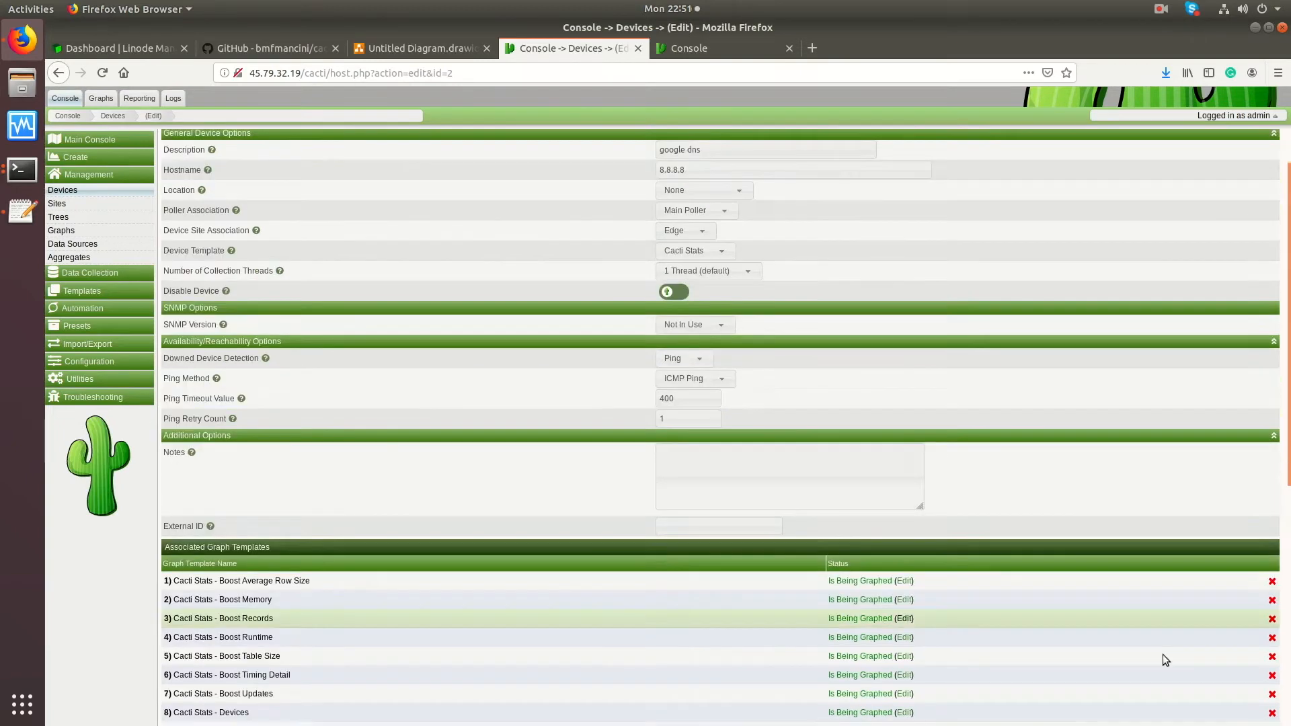
scroll(down, 3)
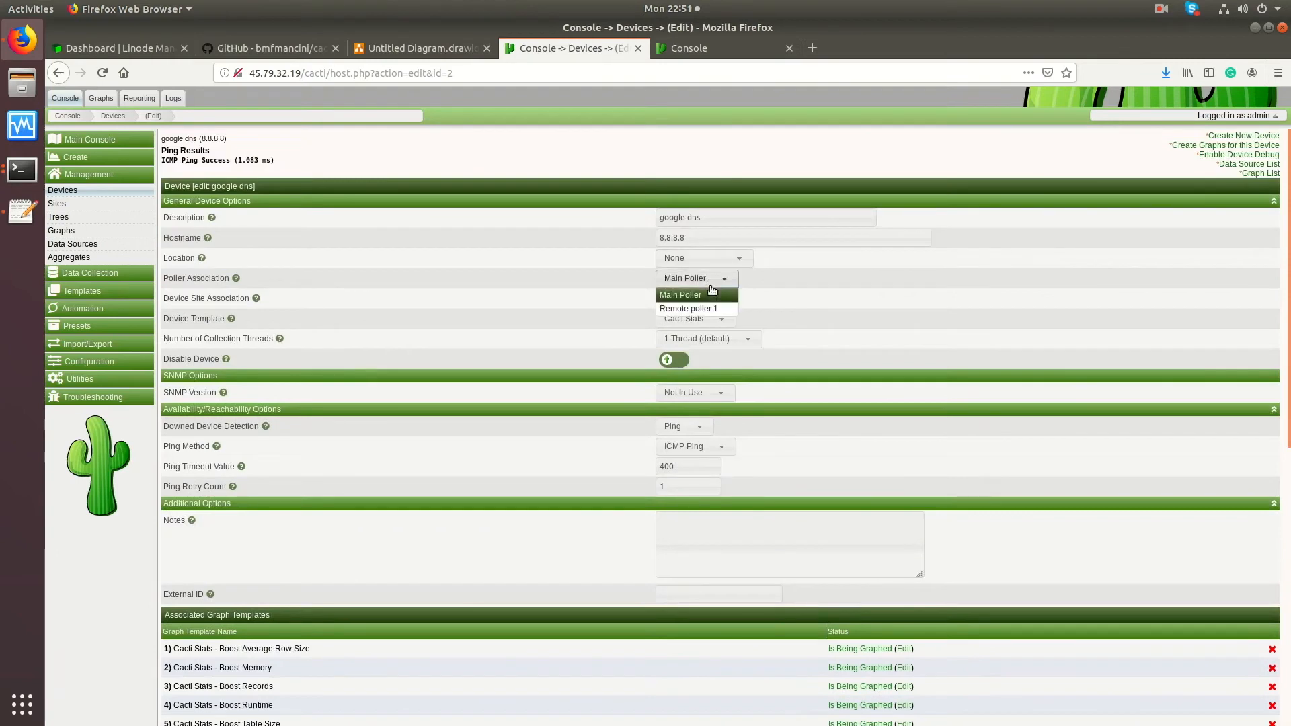
click(708, 339)
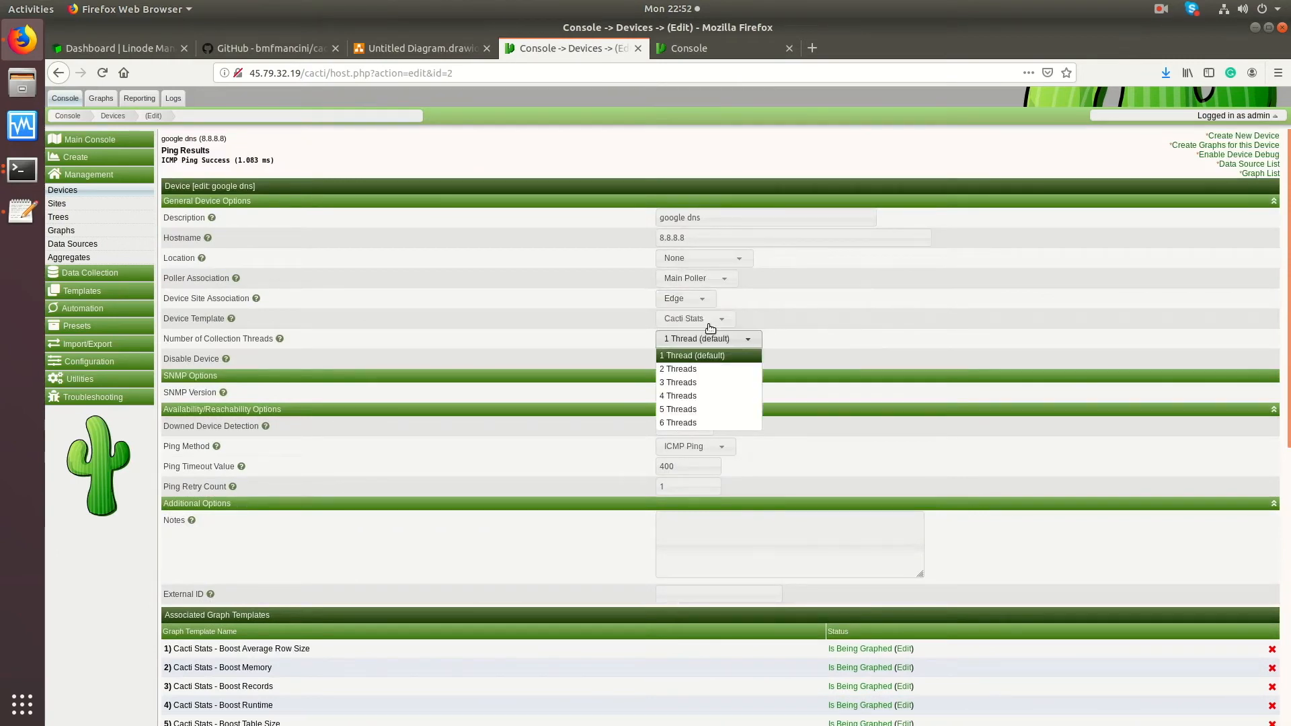
click(696, 319)
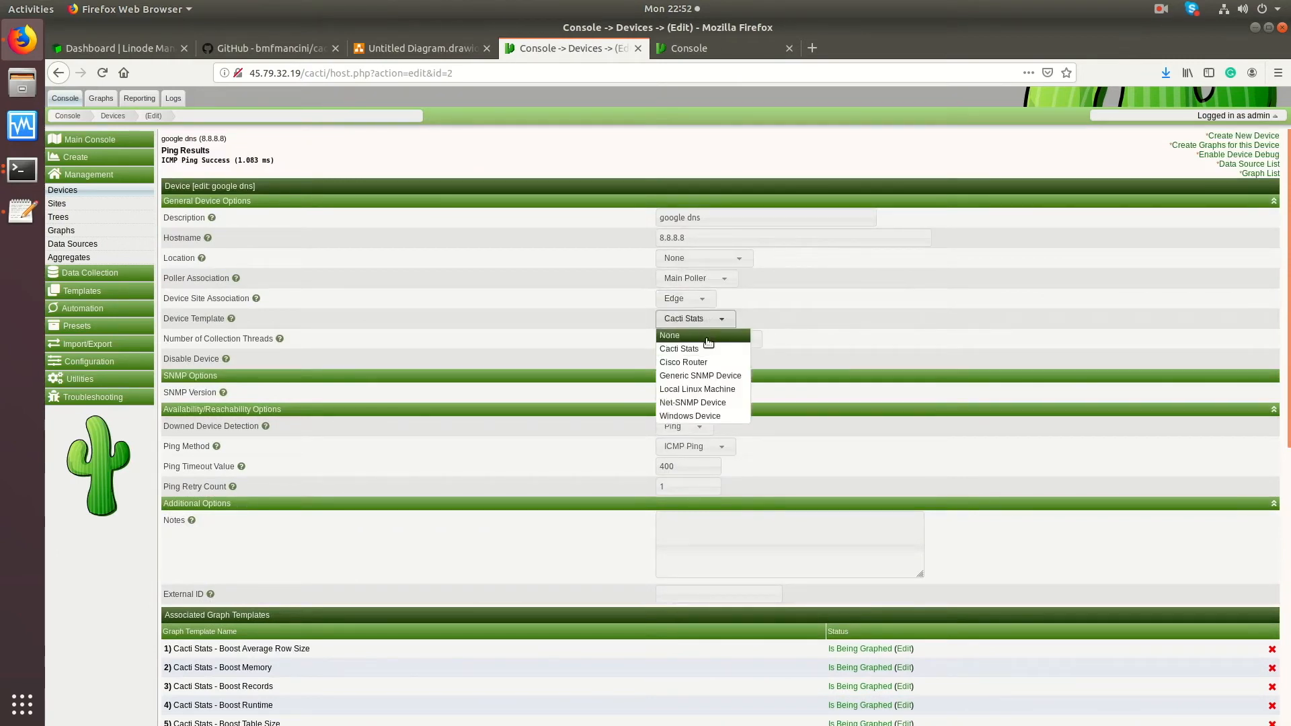
scroll(down, 3)
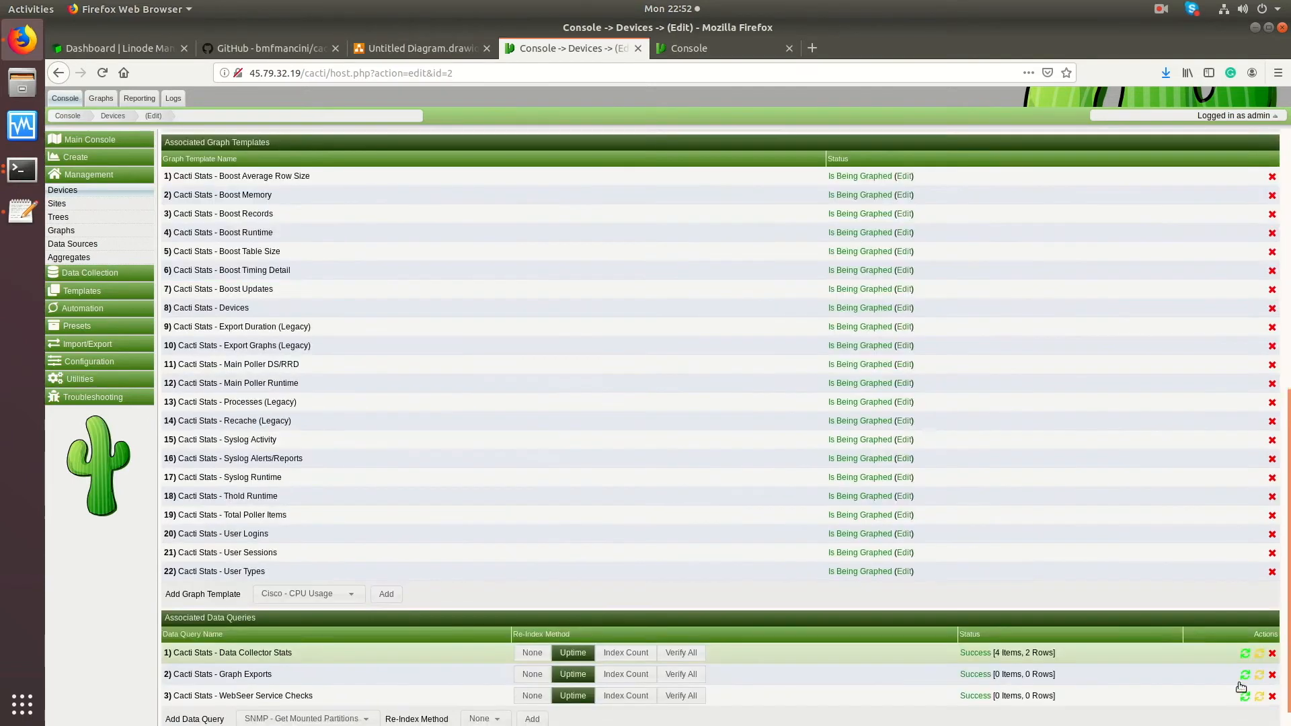
scroll(down, 3)
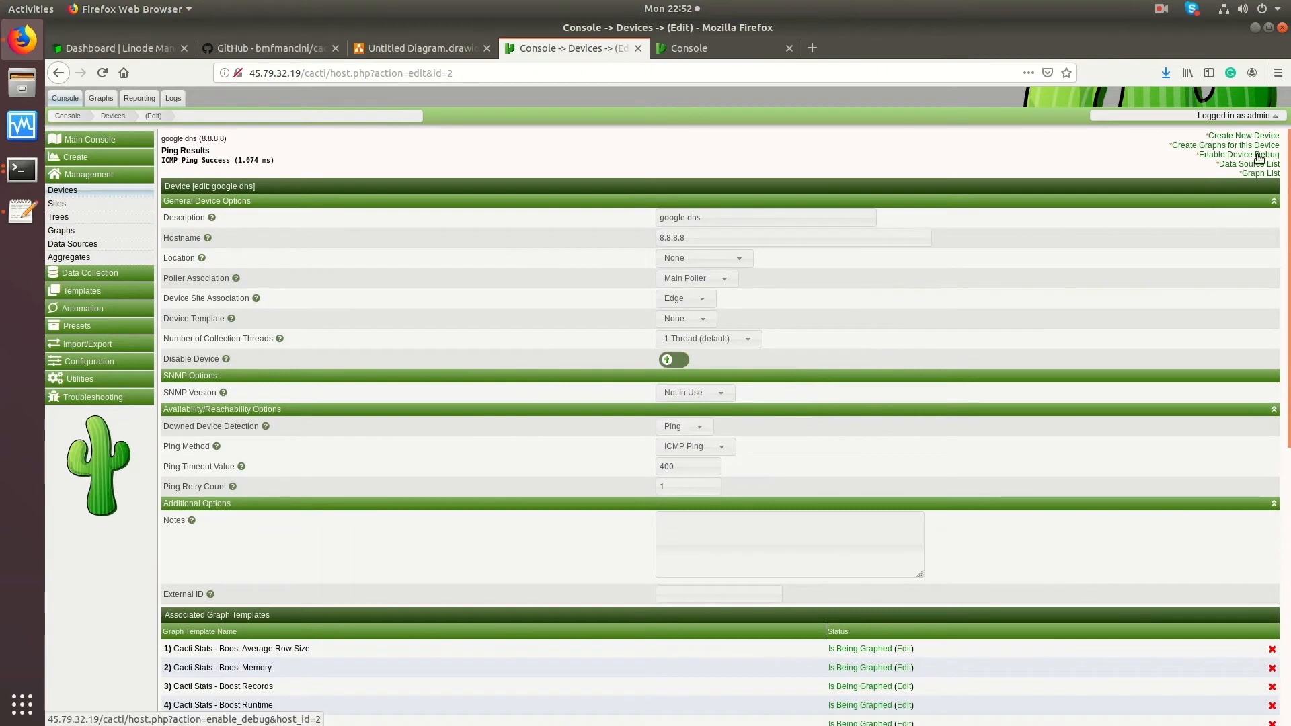
click(1225, 145)
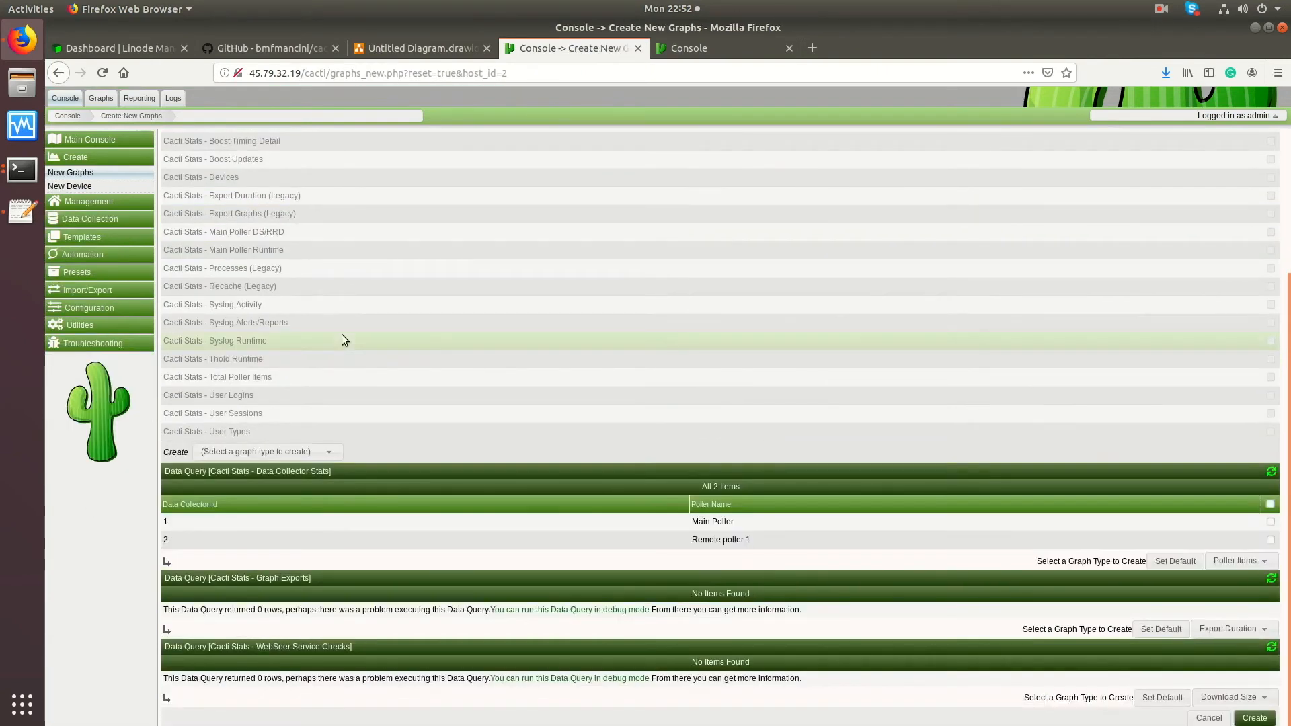
mouse_move(219, 265)
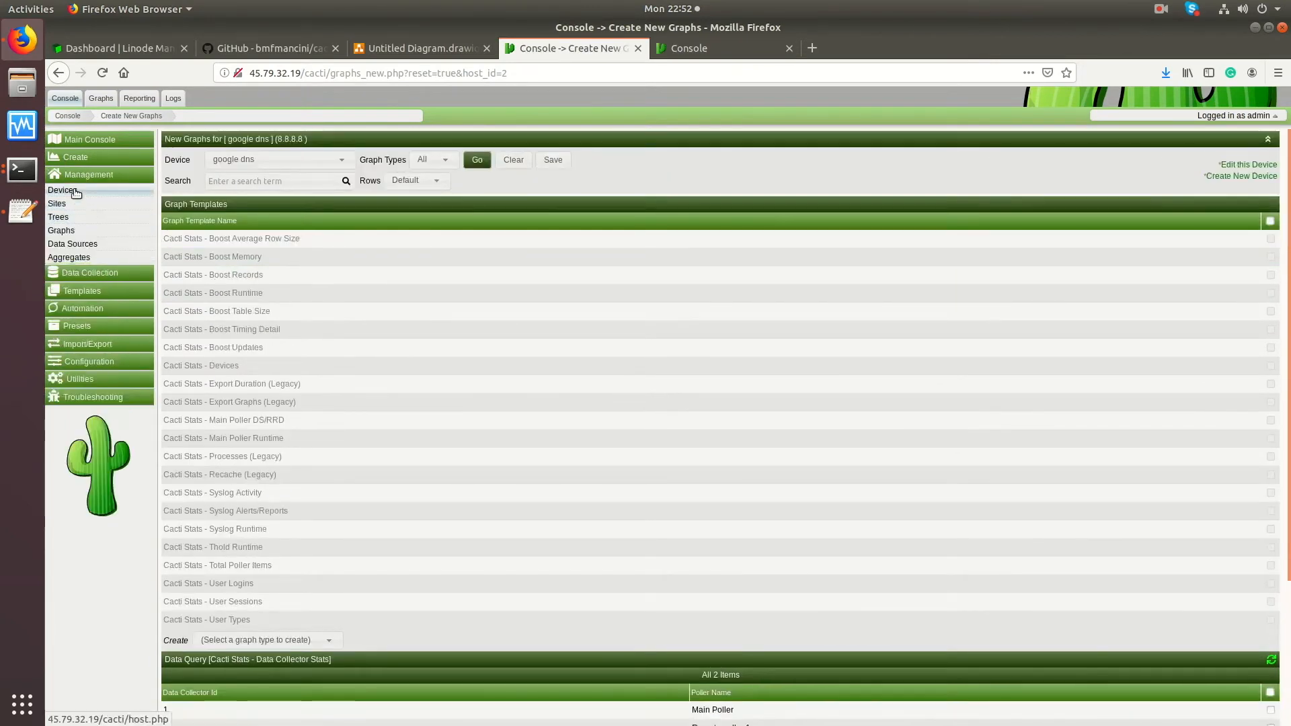
Delete the existing google dns device along with its graphs
click(62, 190)
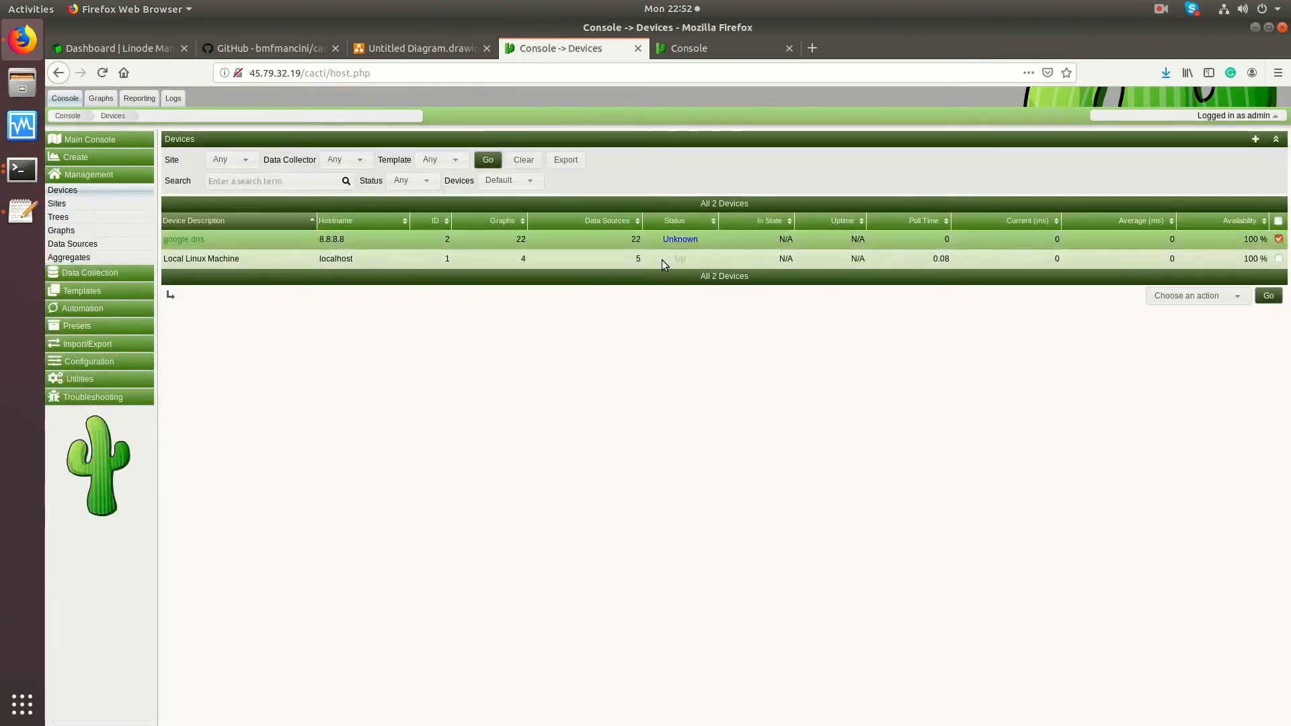
click(1199, 296)
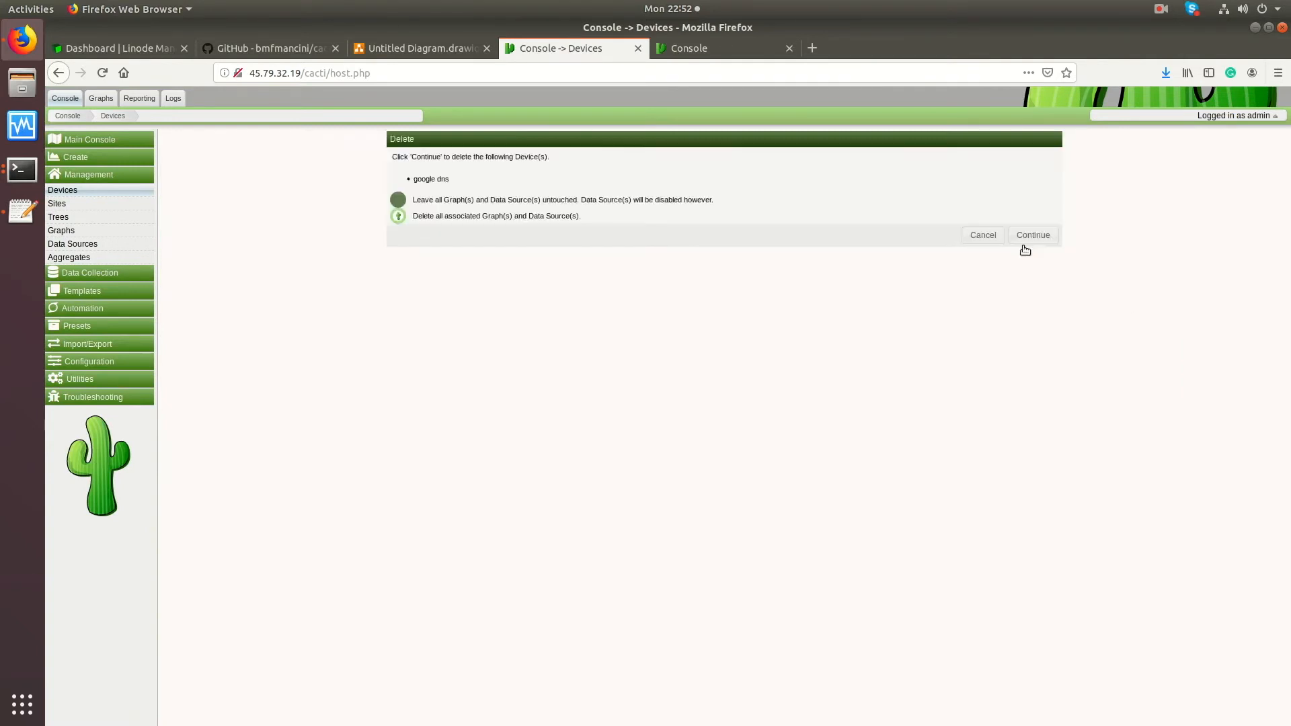
click(1033, 235)
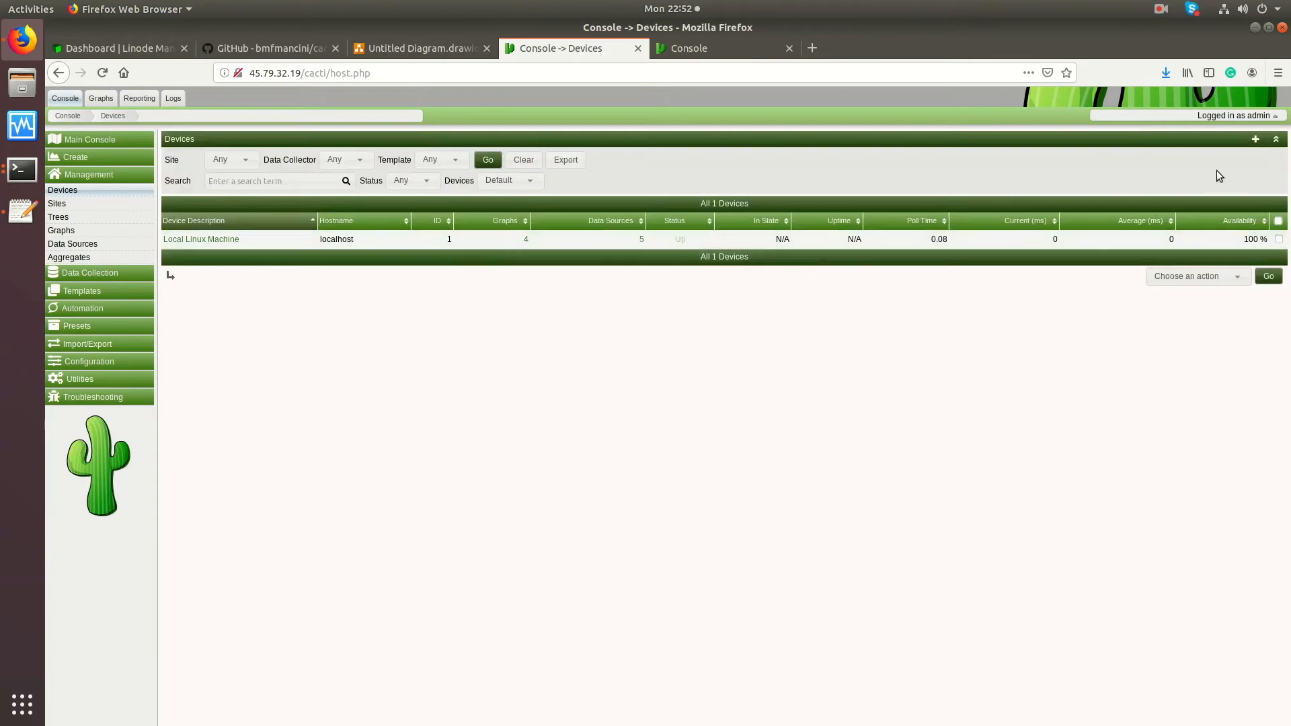
Add a new device named 'google dns' with hostname 8.8.8.8 and save it
click(1256, 139)
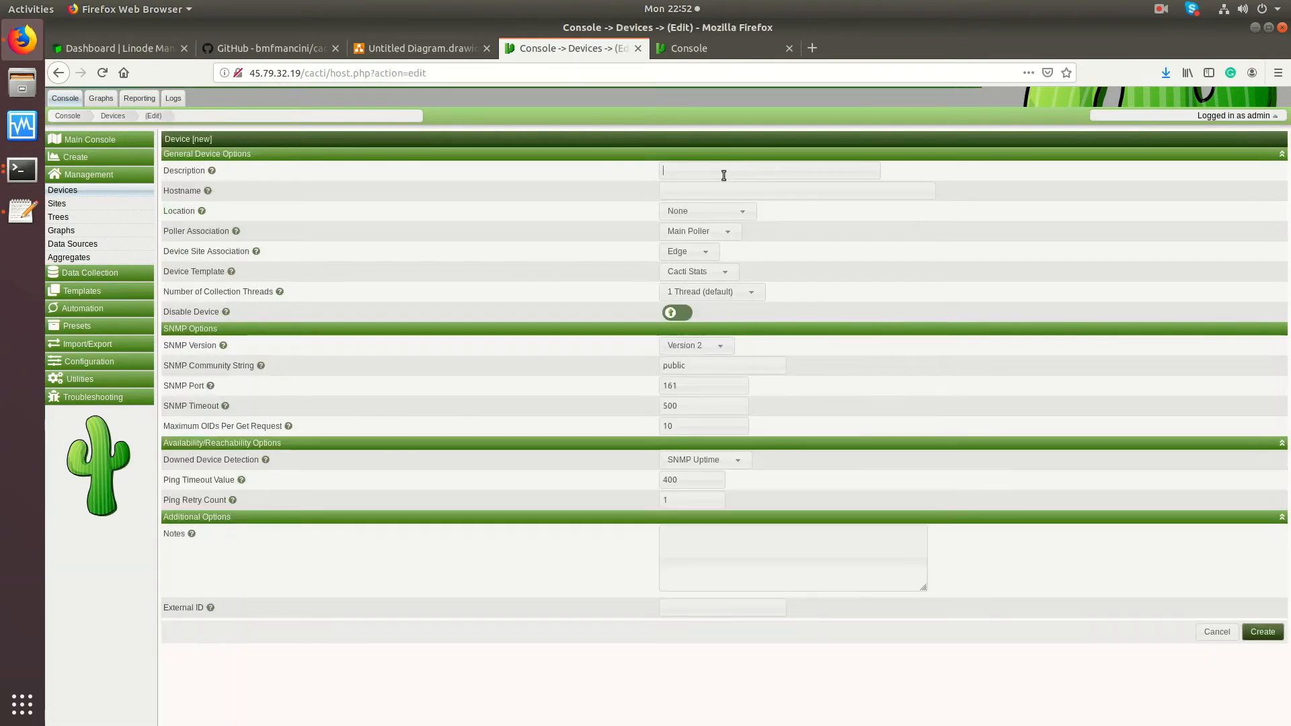
text(google dns)
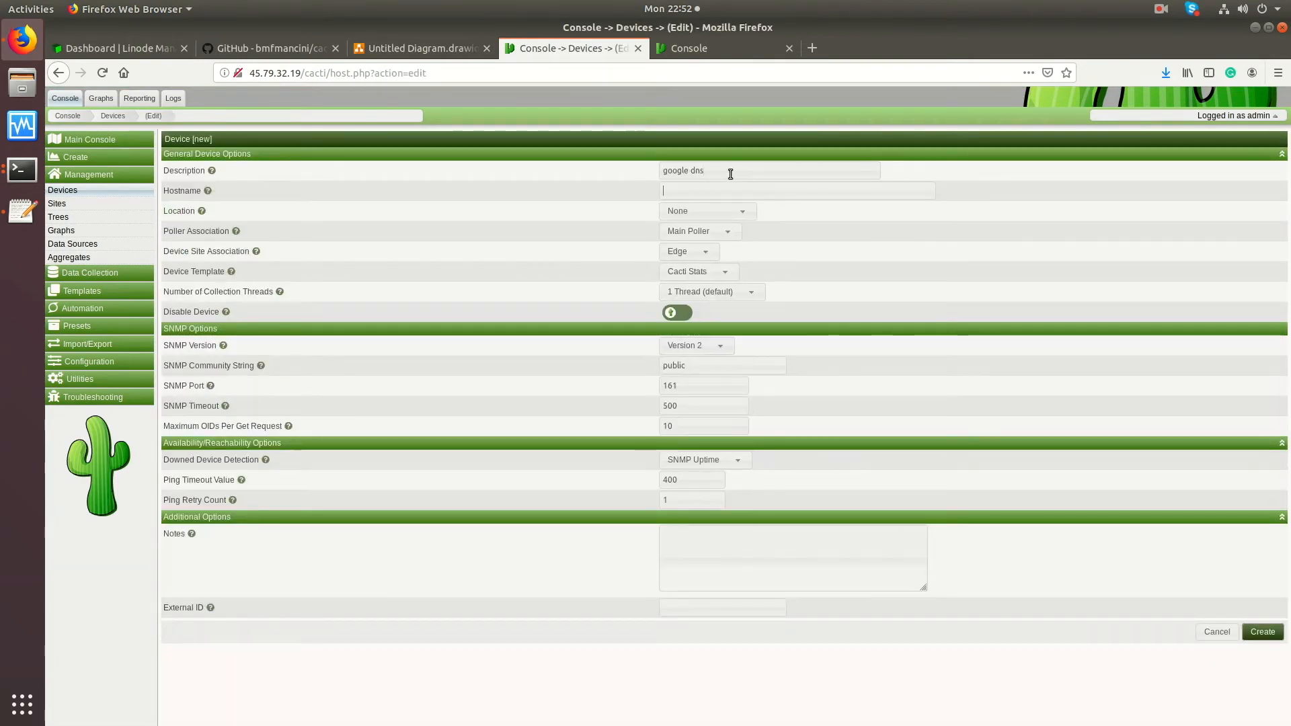
text(8.8.8.8)
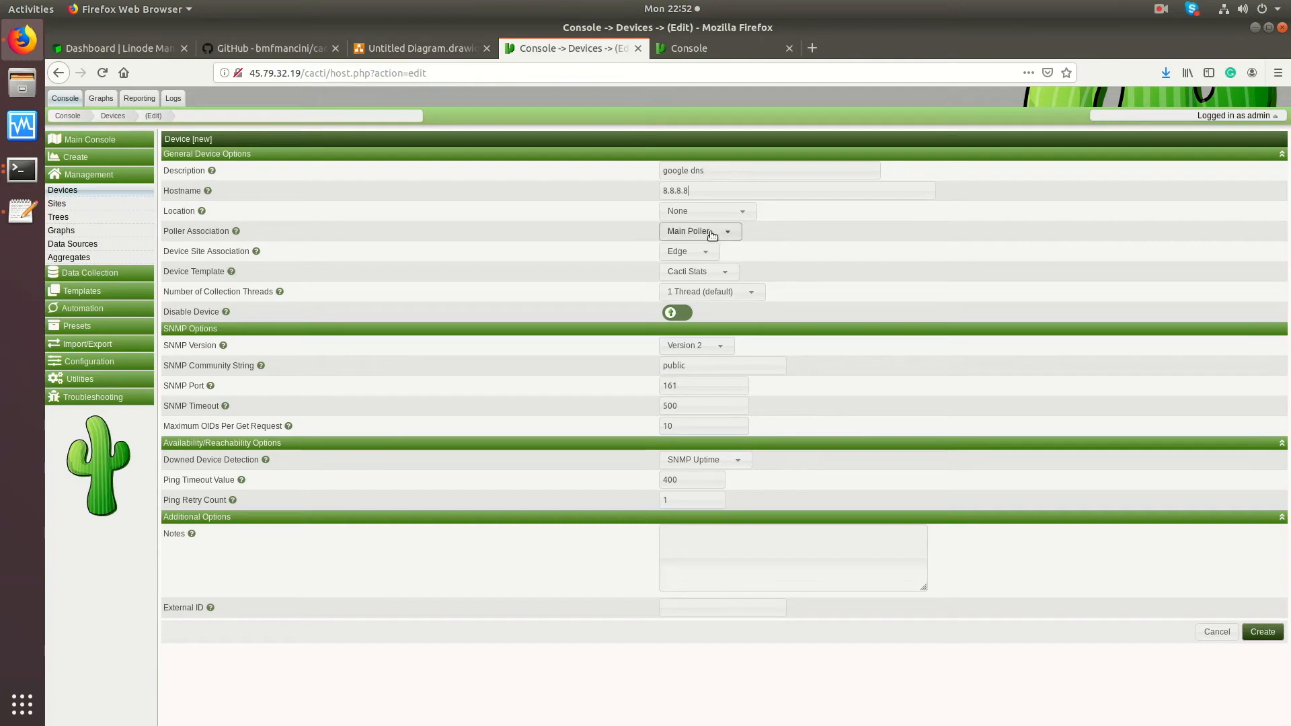
click(699, 272)
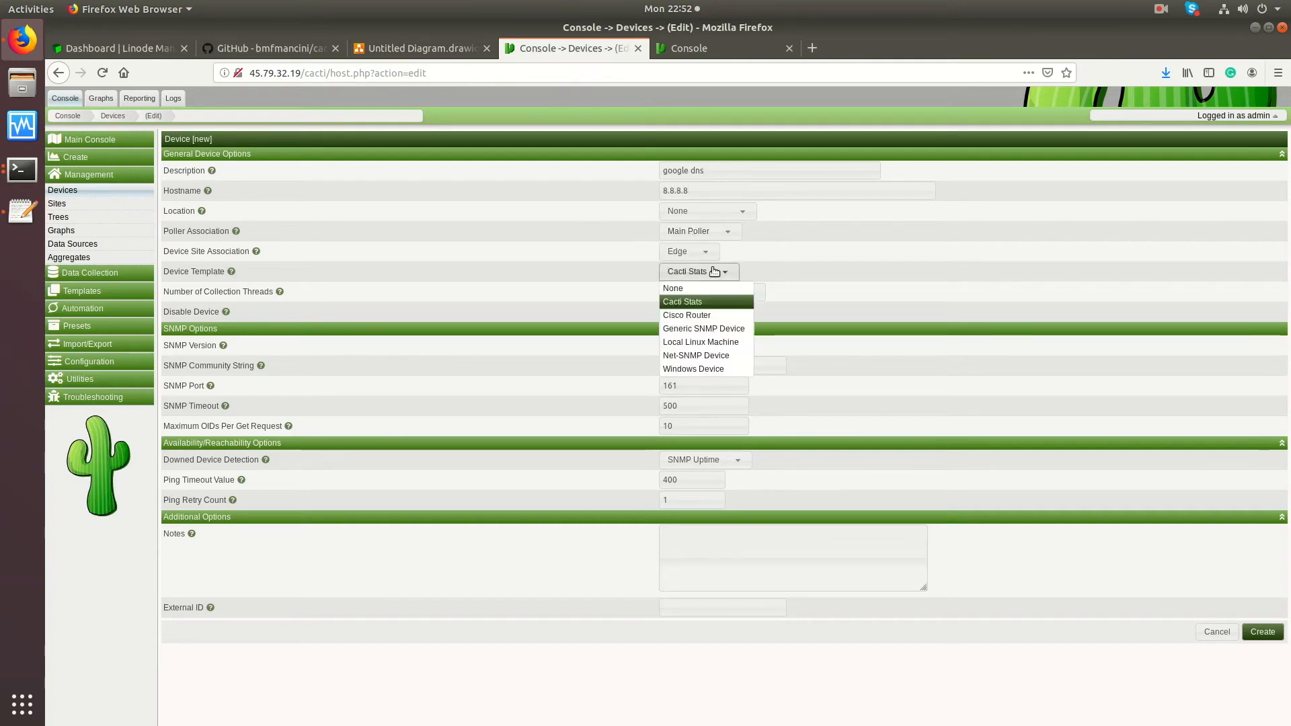
click(672, 288)
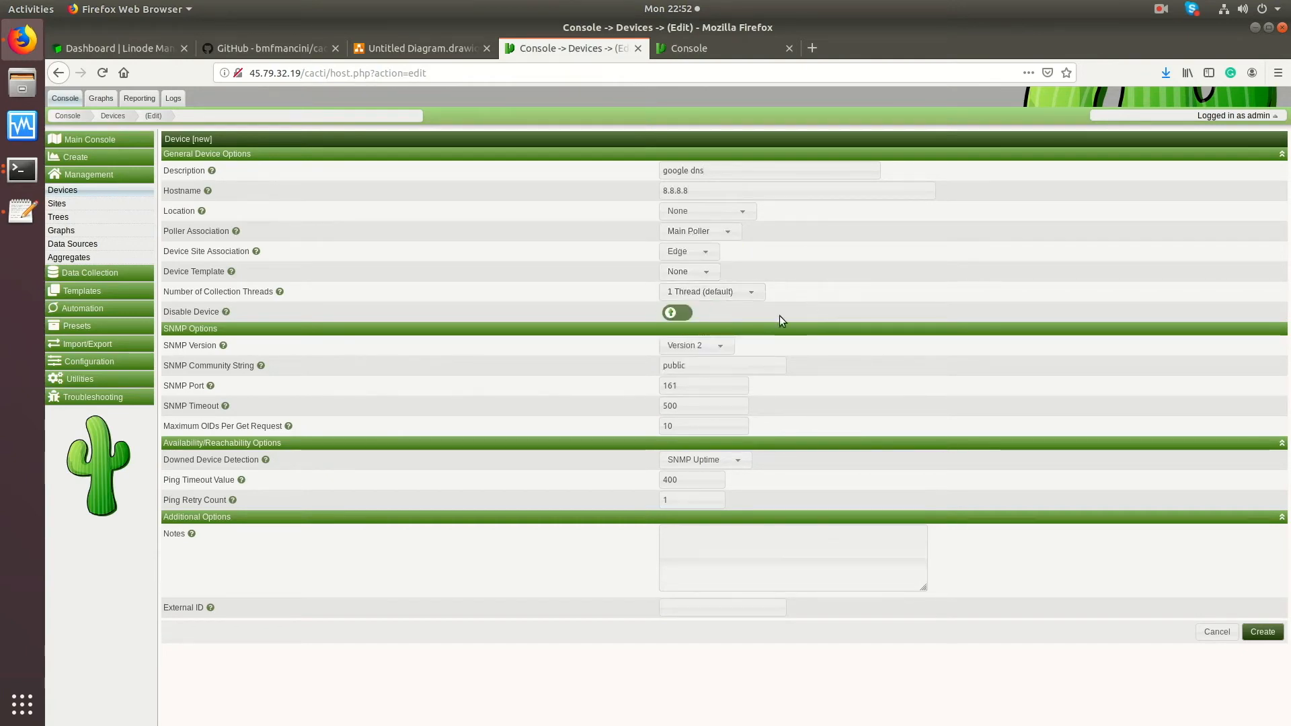
click(696, 345)
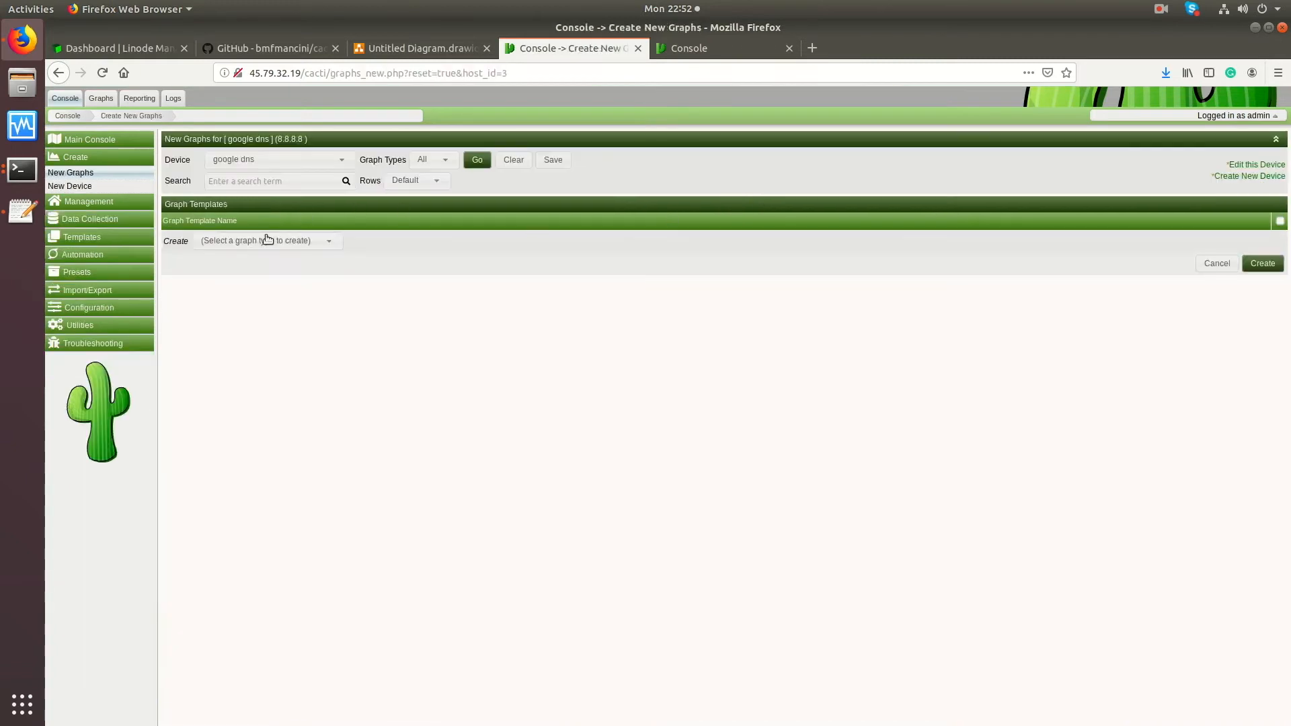
Choose the Unix - Ping Latency graph template for google dns and create it
click(268, 241)
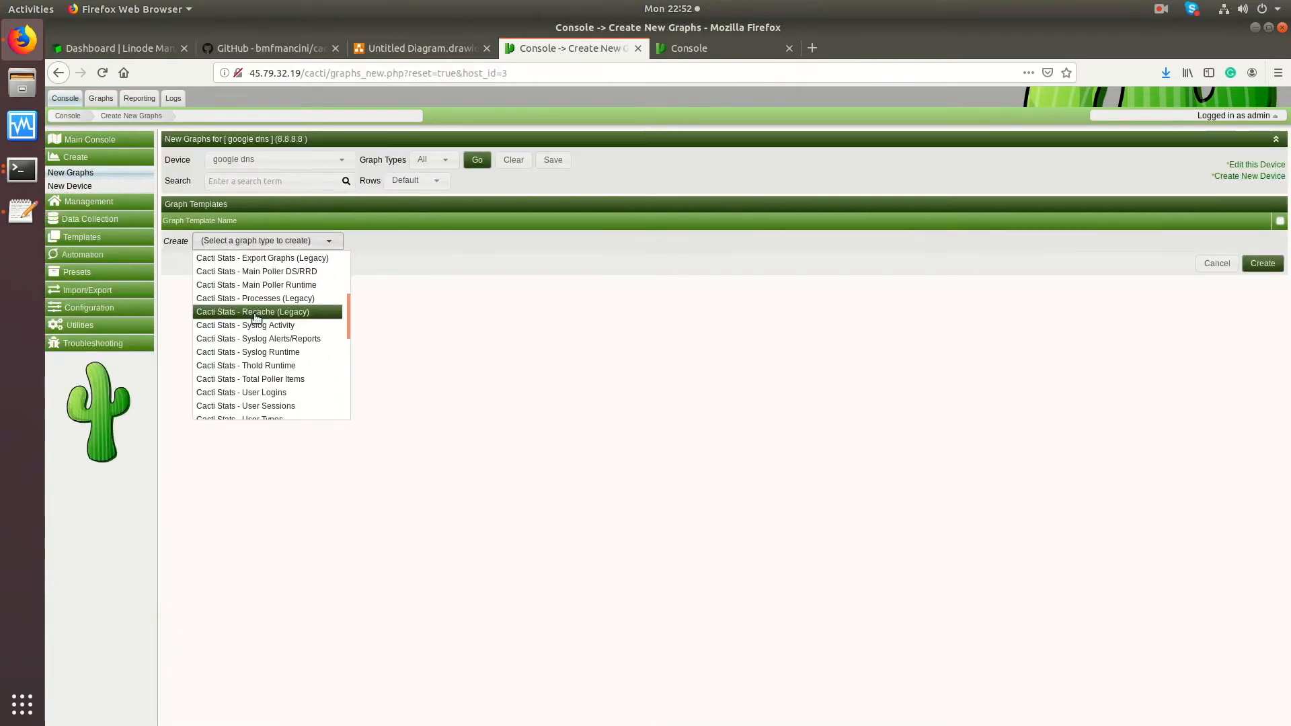
scroll(down, 3)
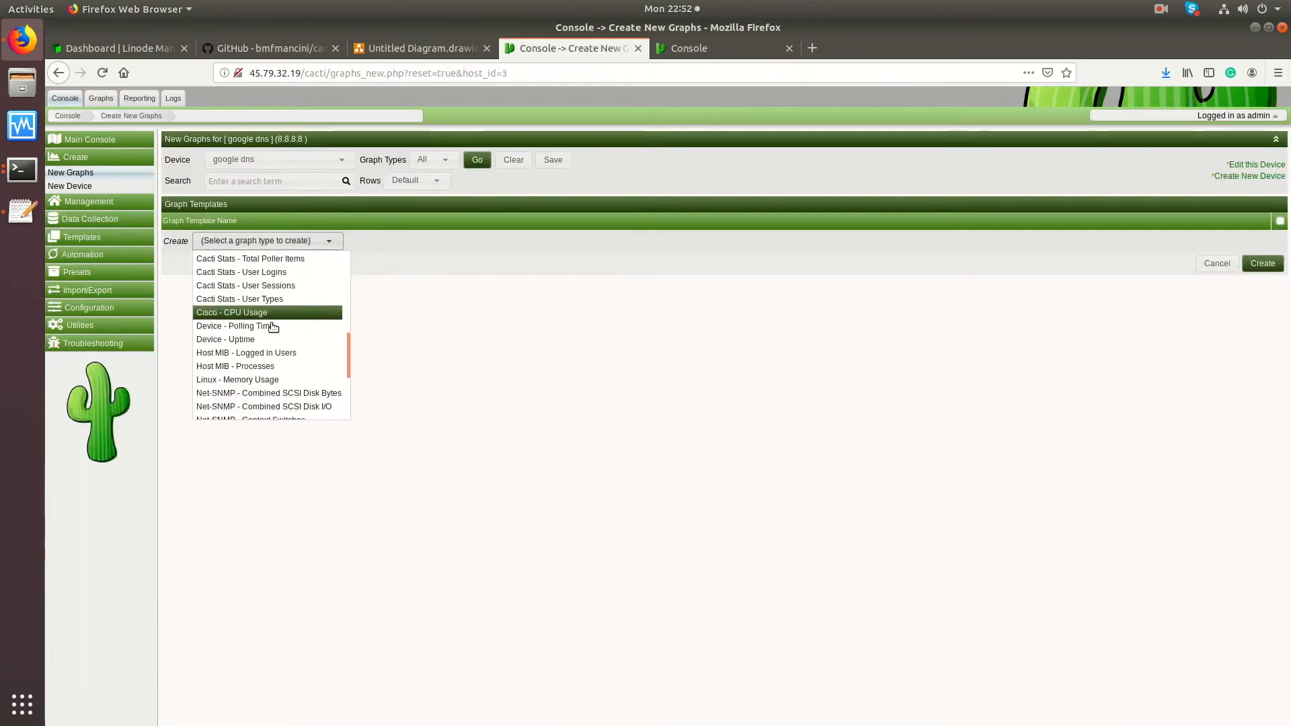
scroll(down, 3)
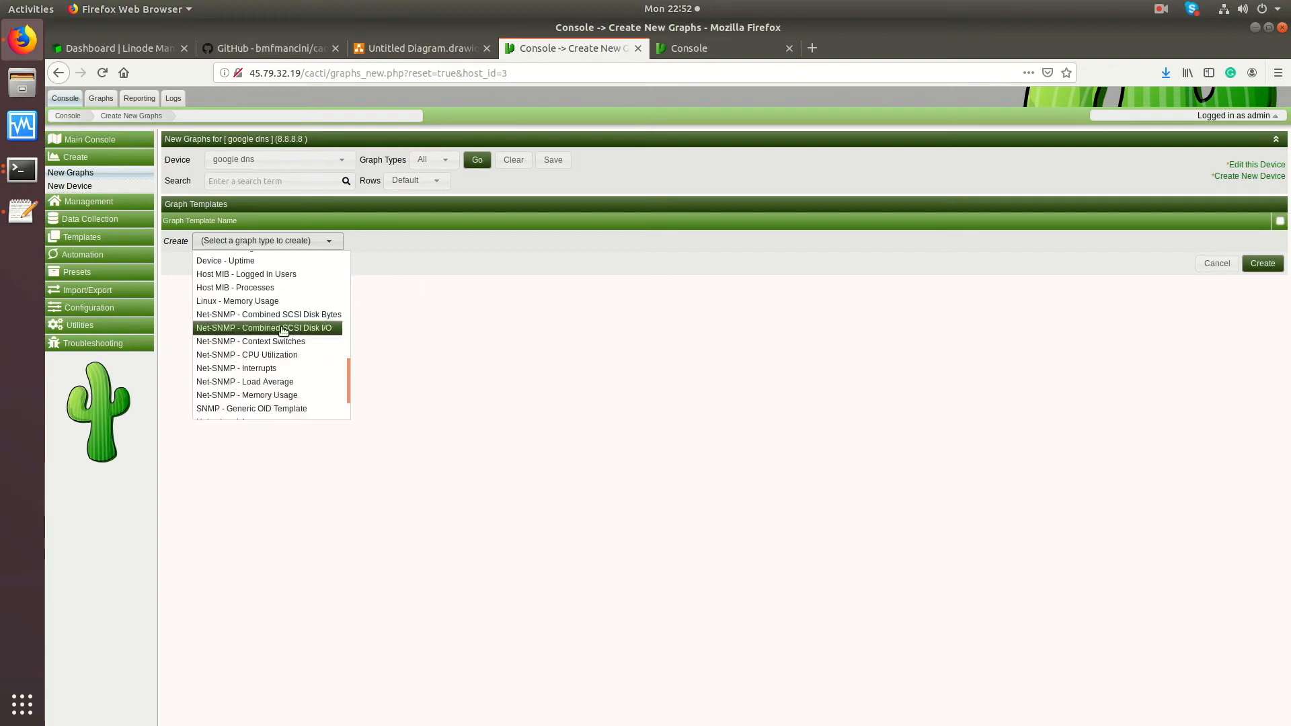
scroll(down, 3)
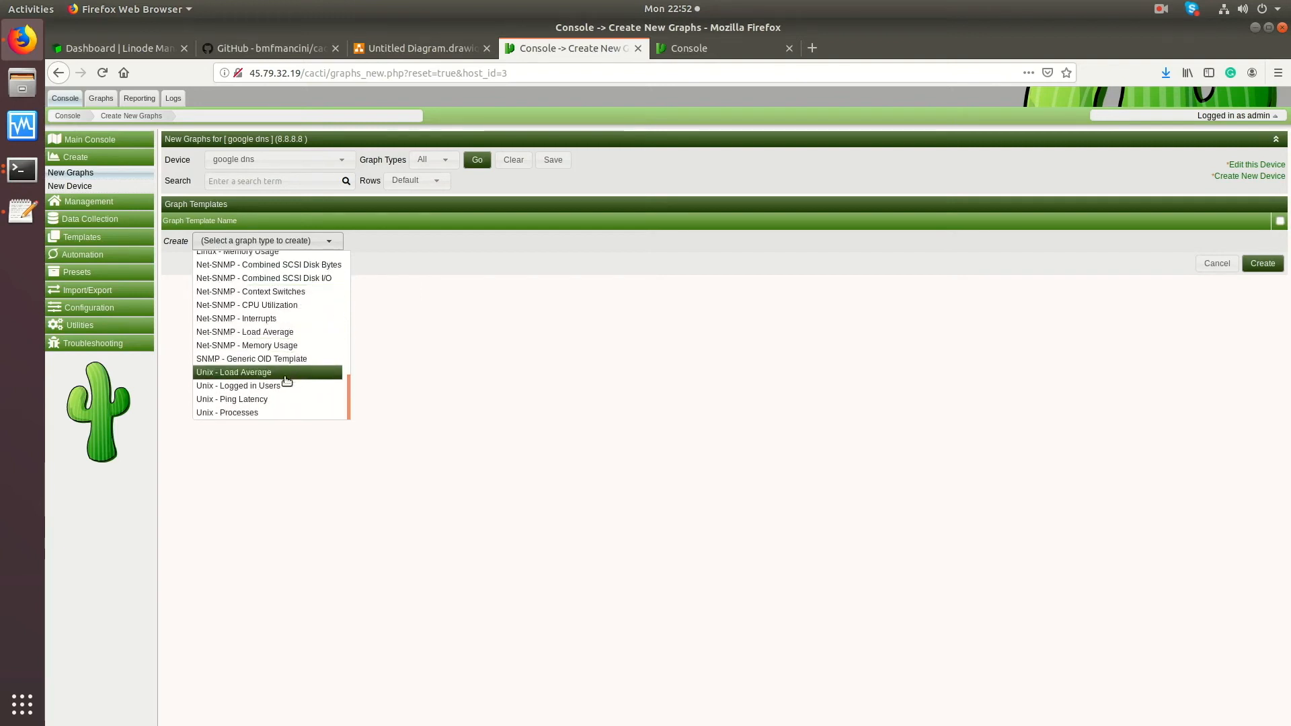
click(231, 399)
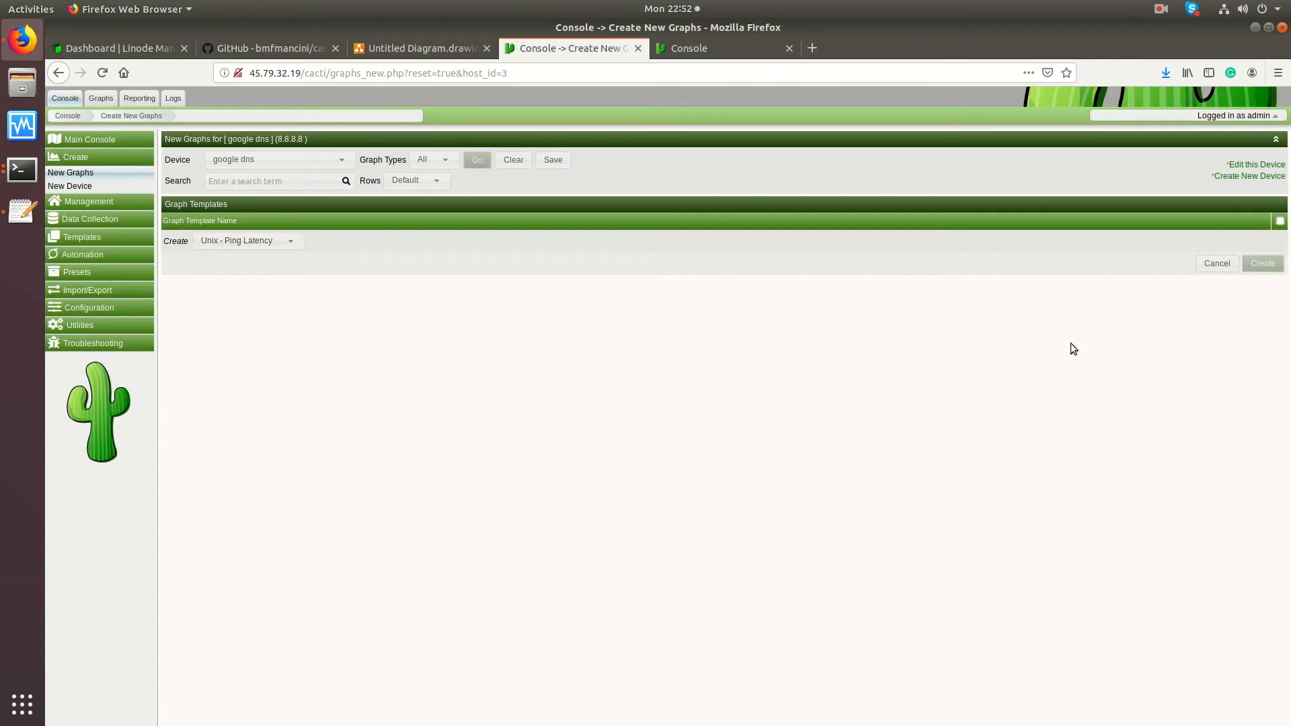
click(1263, 263)
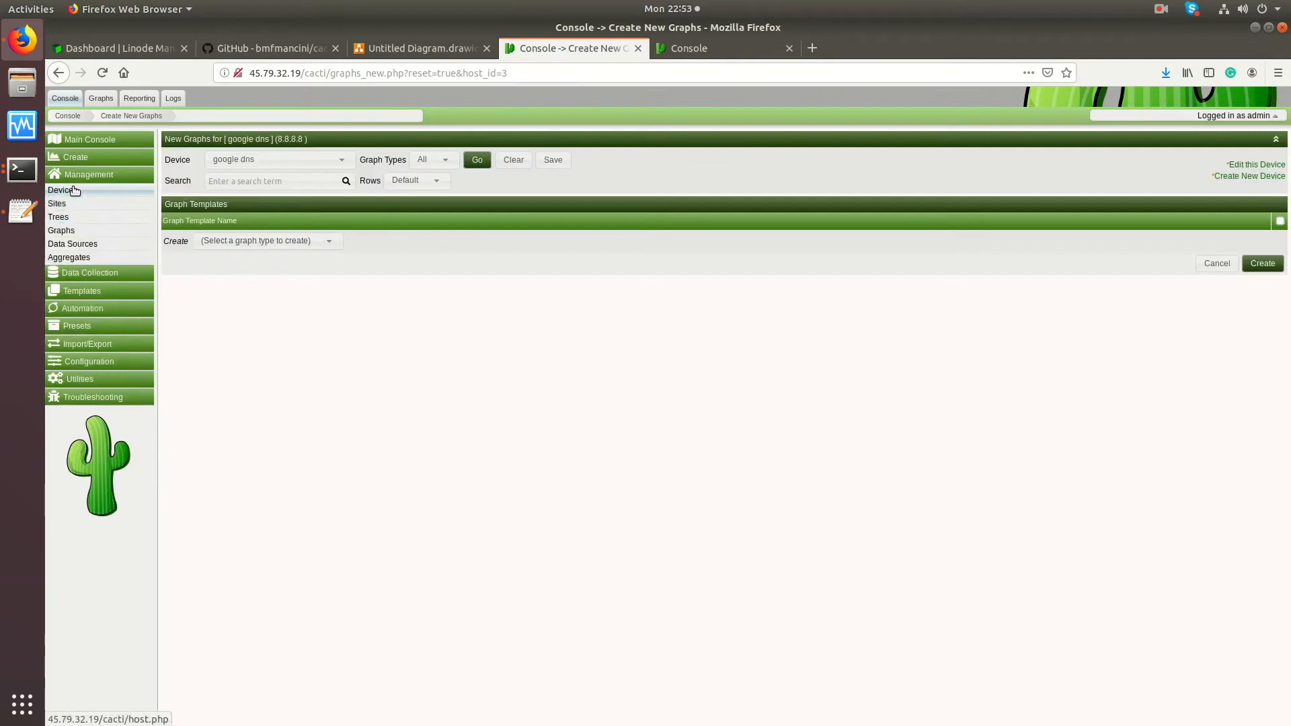
Place the google dns device on the Default Tree
click(62, 189)
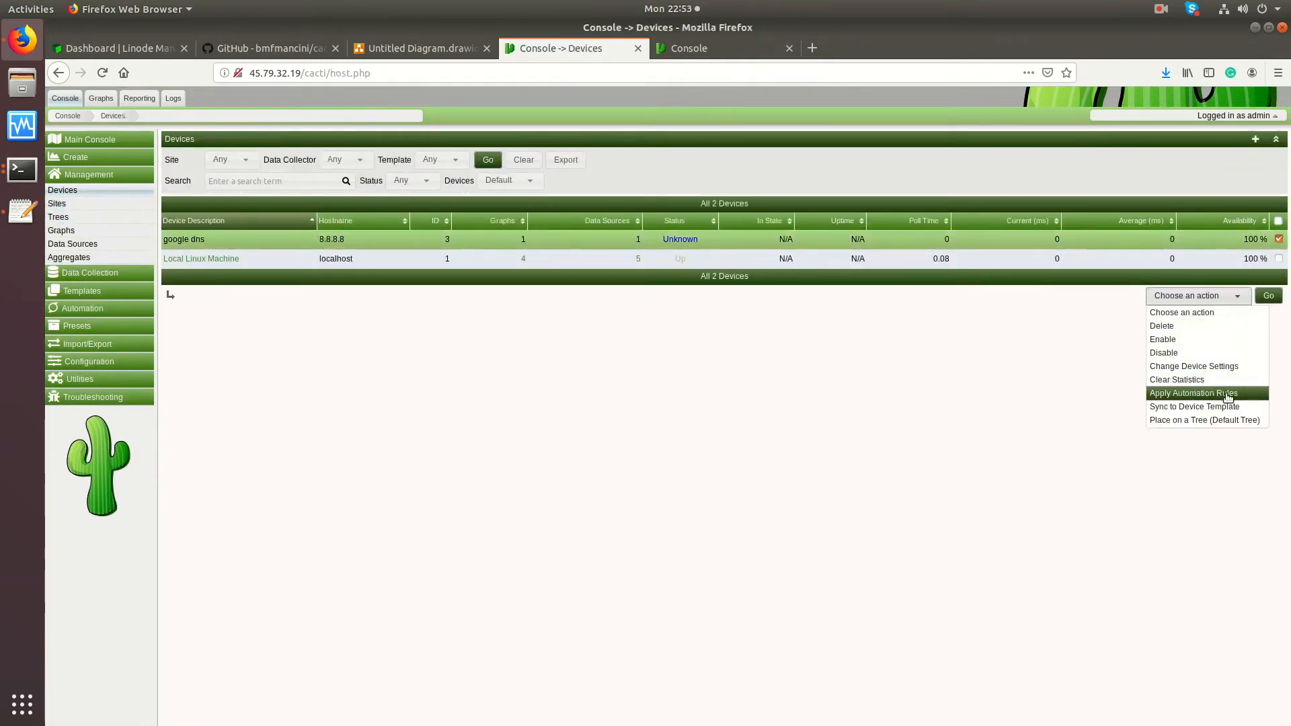
click(1205, 419)
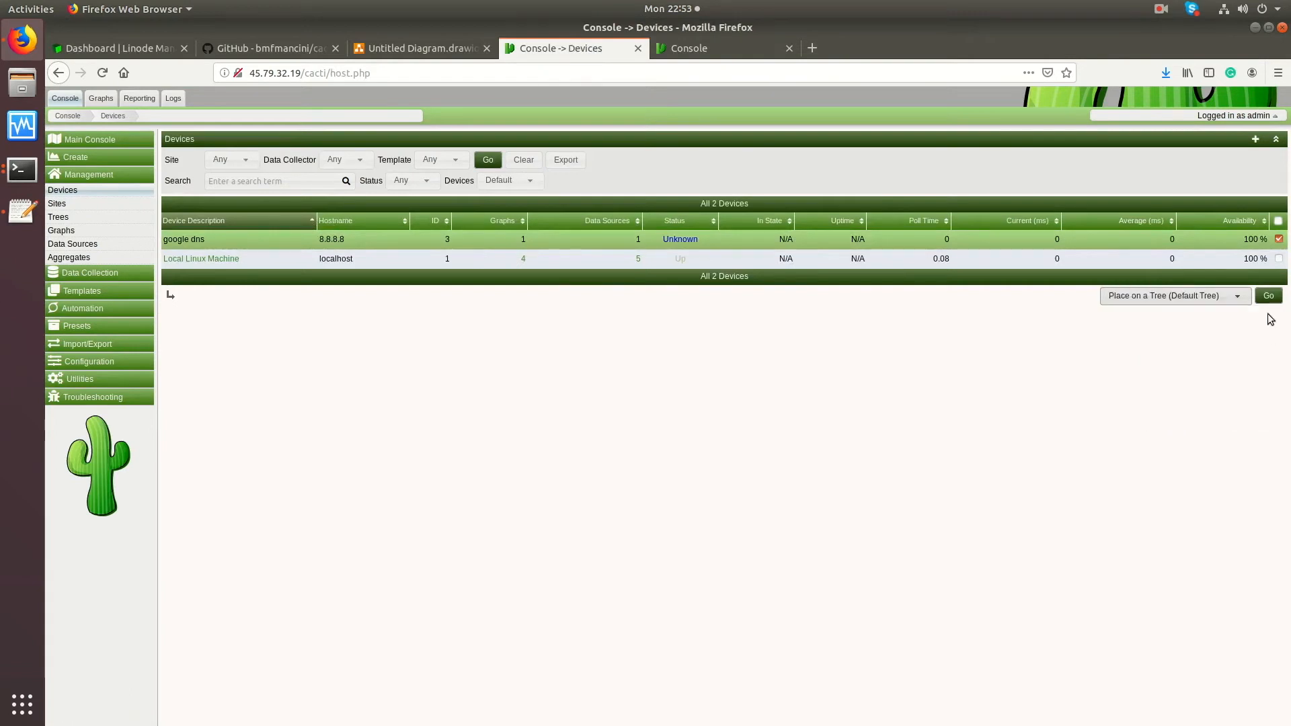
click(1269, 296)
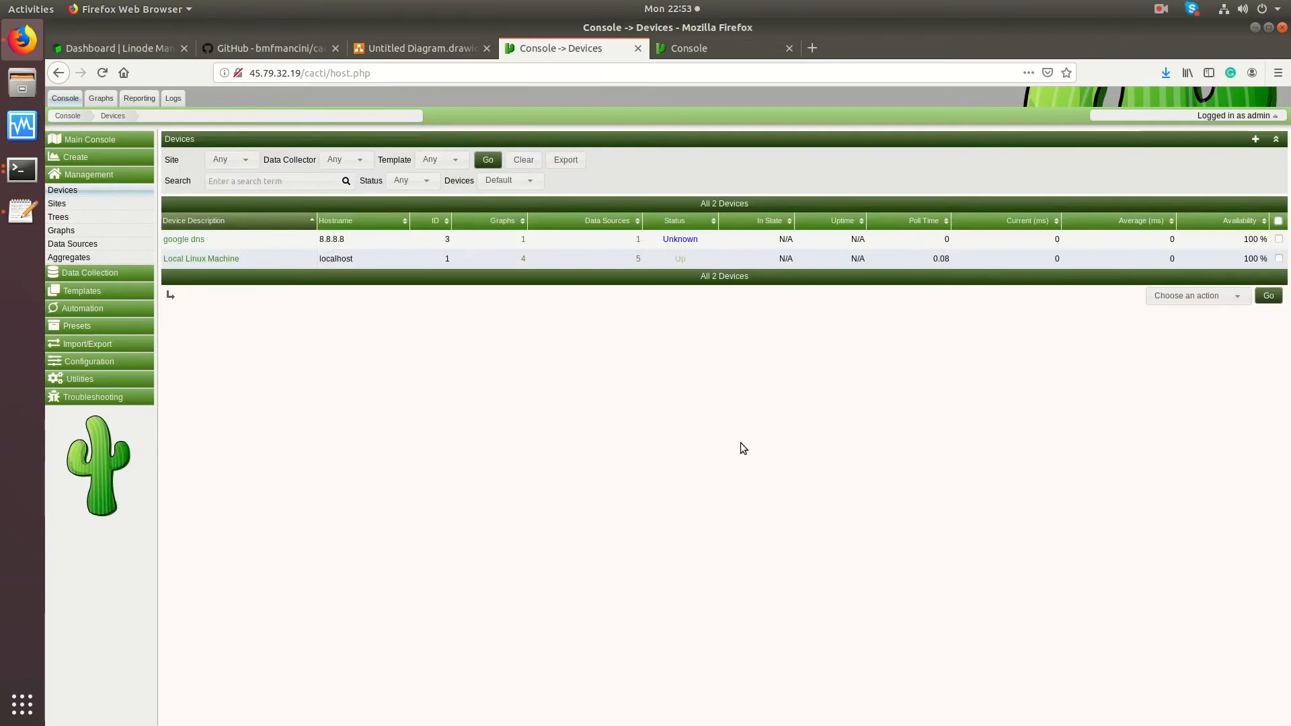
View google dns in the graph tree, then return to the console home
click(100, 98)
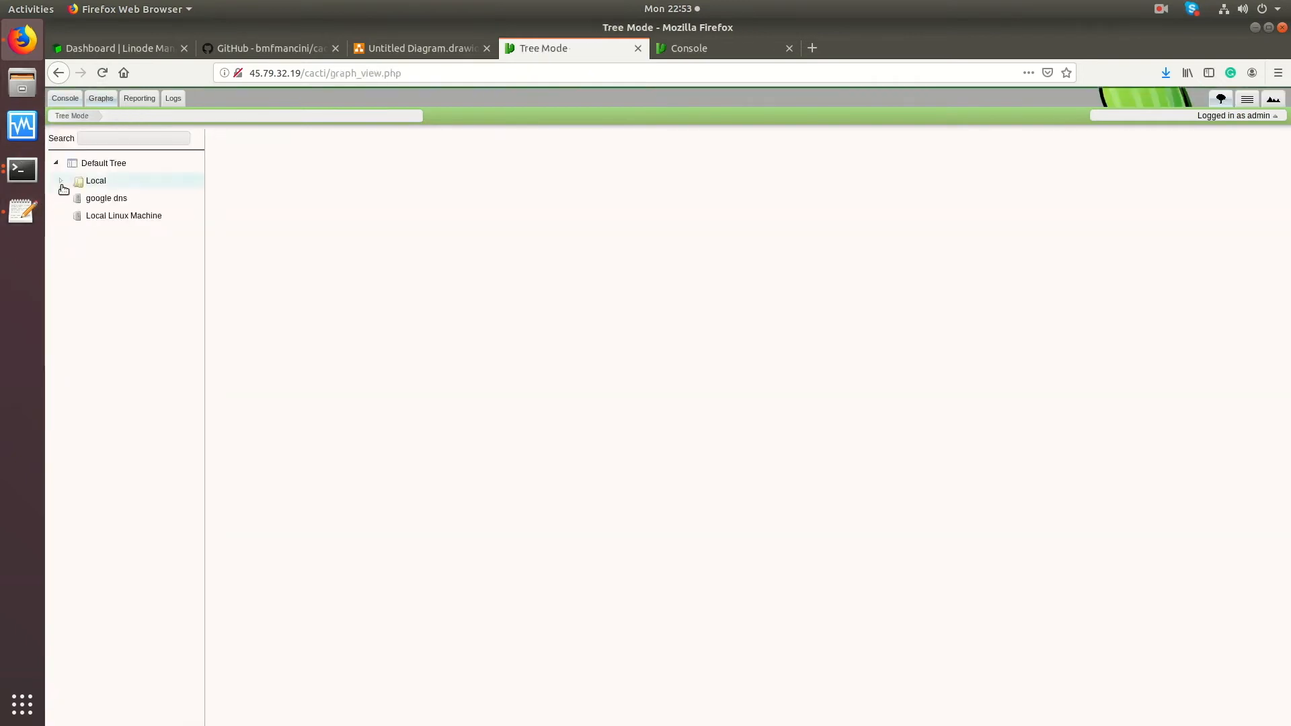
click(106, 197)
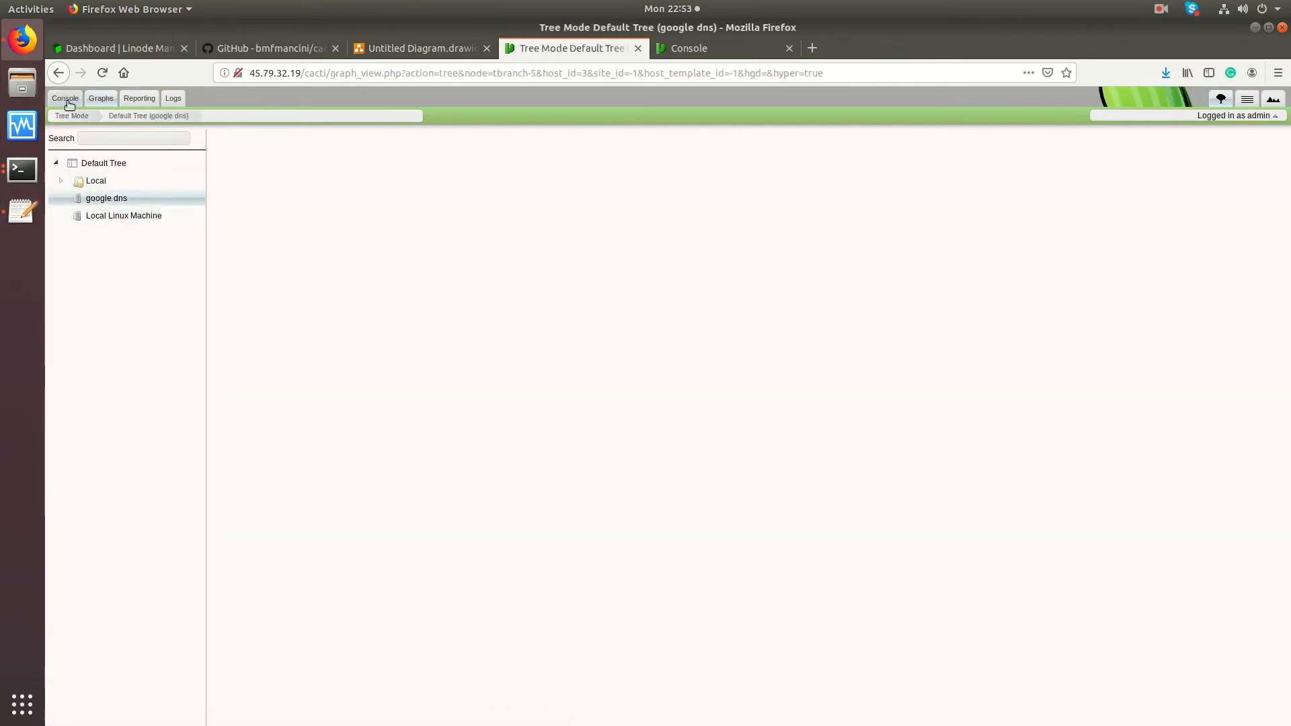
click(106, 198)
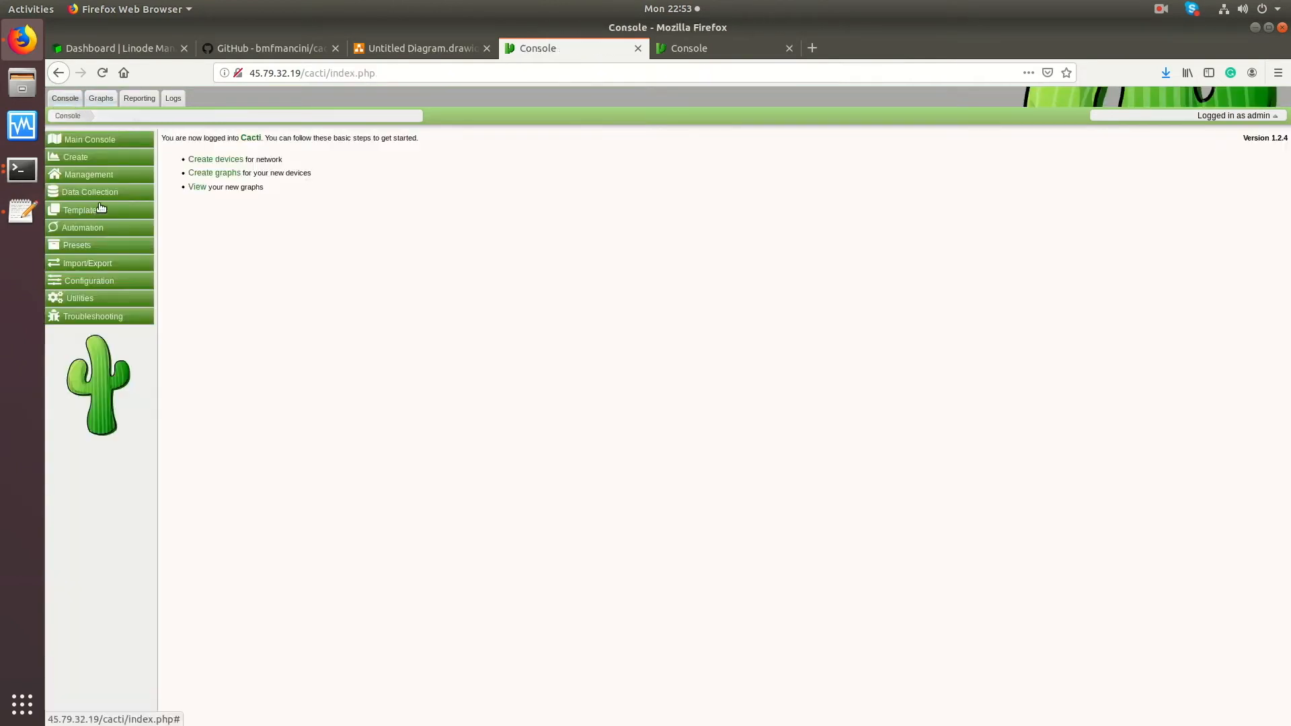
Create a new device described as 'level 3 dns' with hostname 4.2.2.2
click(50, 189)
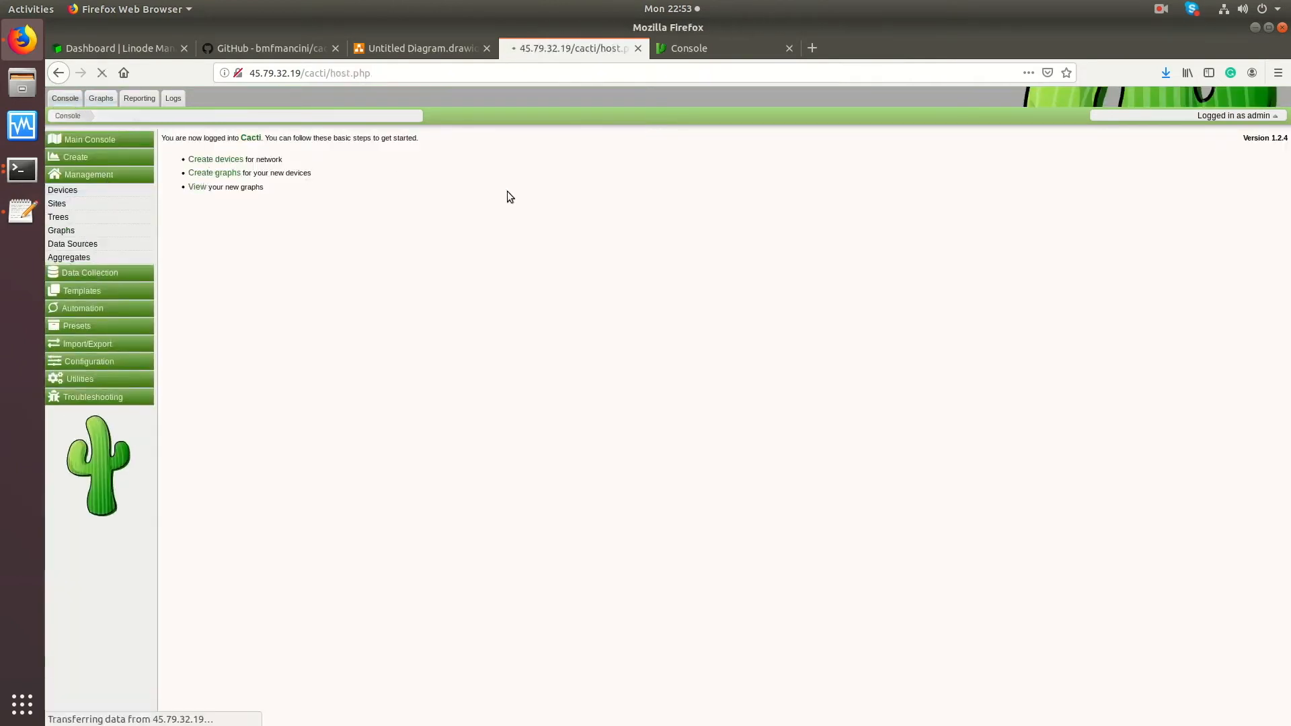
click(68, 190)
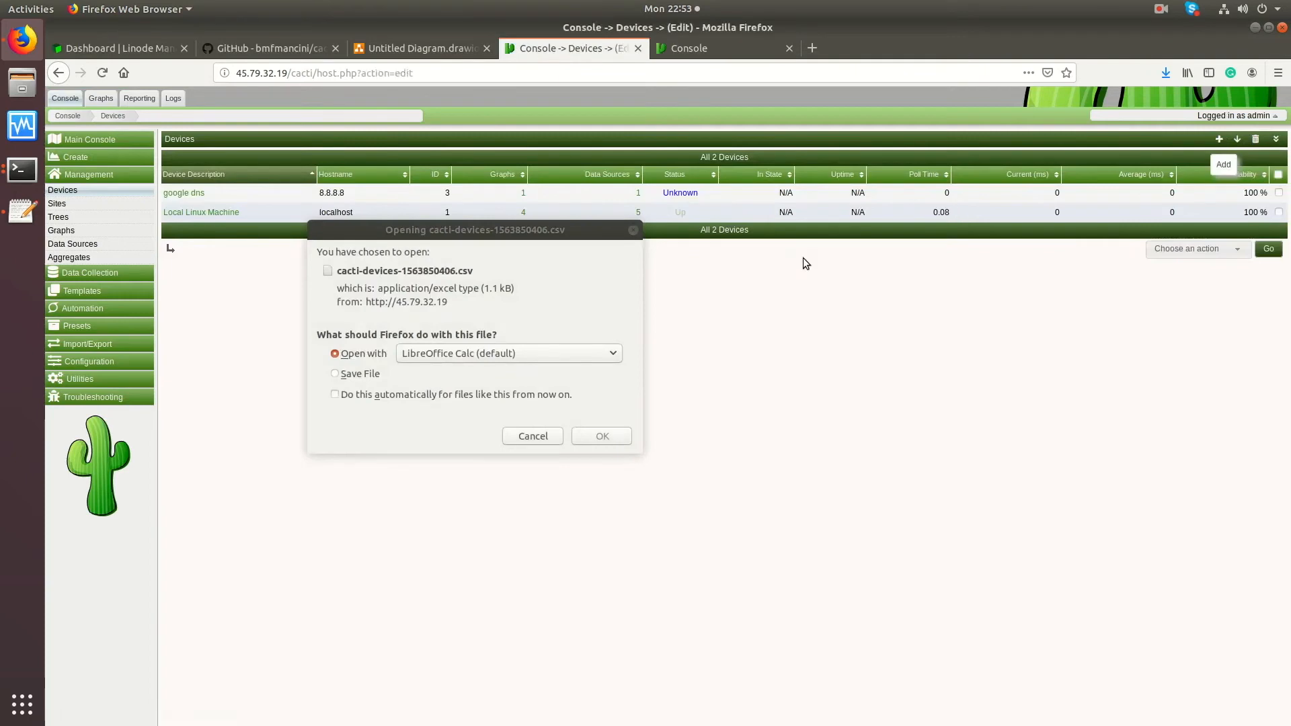
click(533, 436)
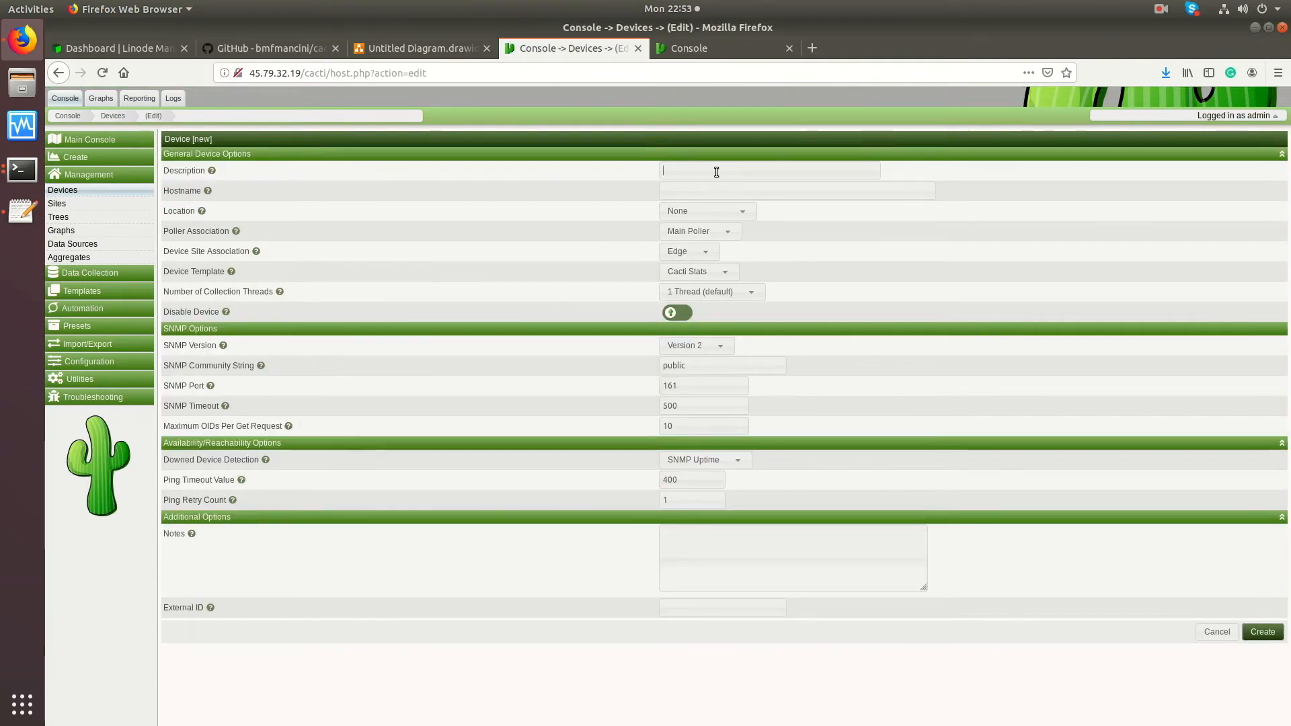
text(level)
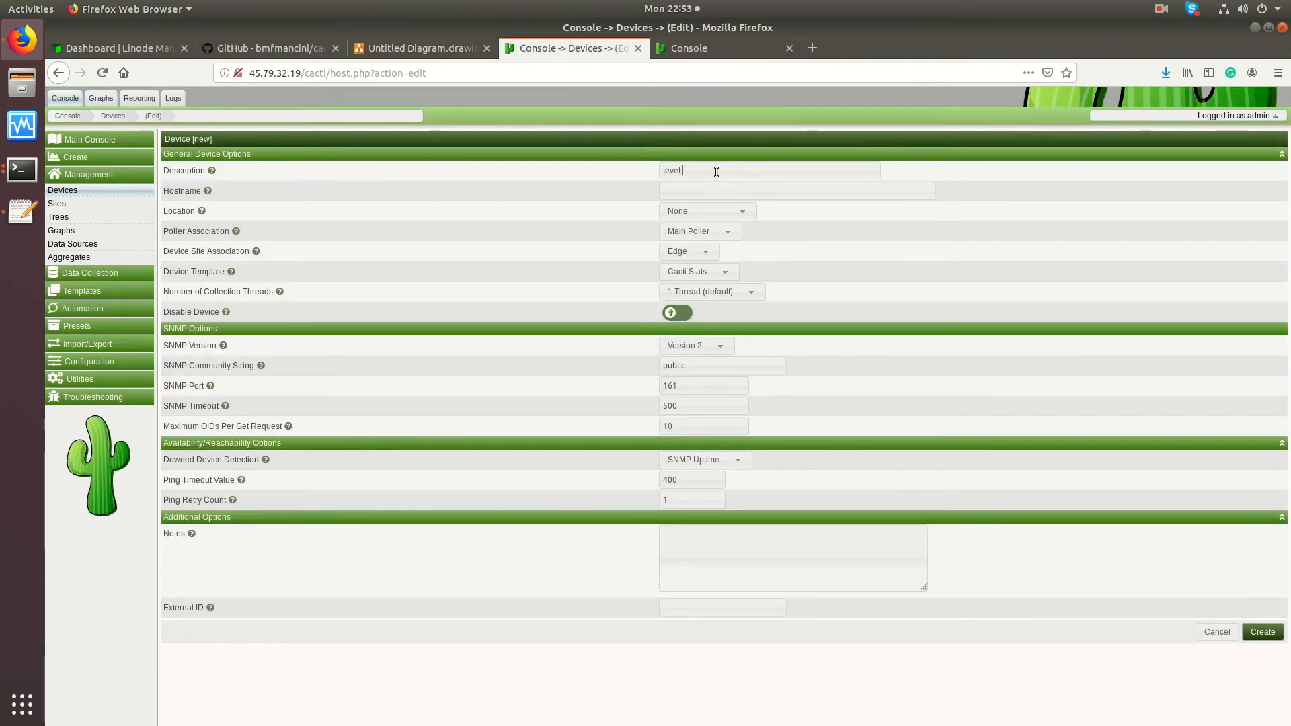
text(3)
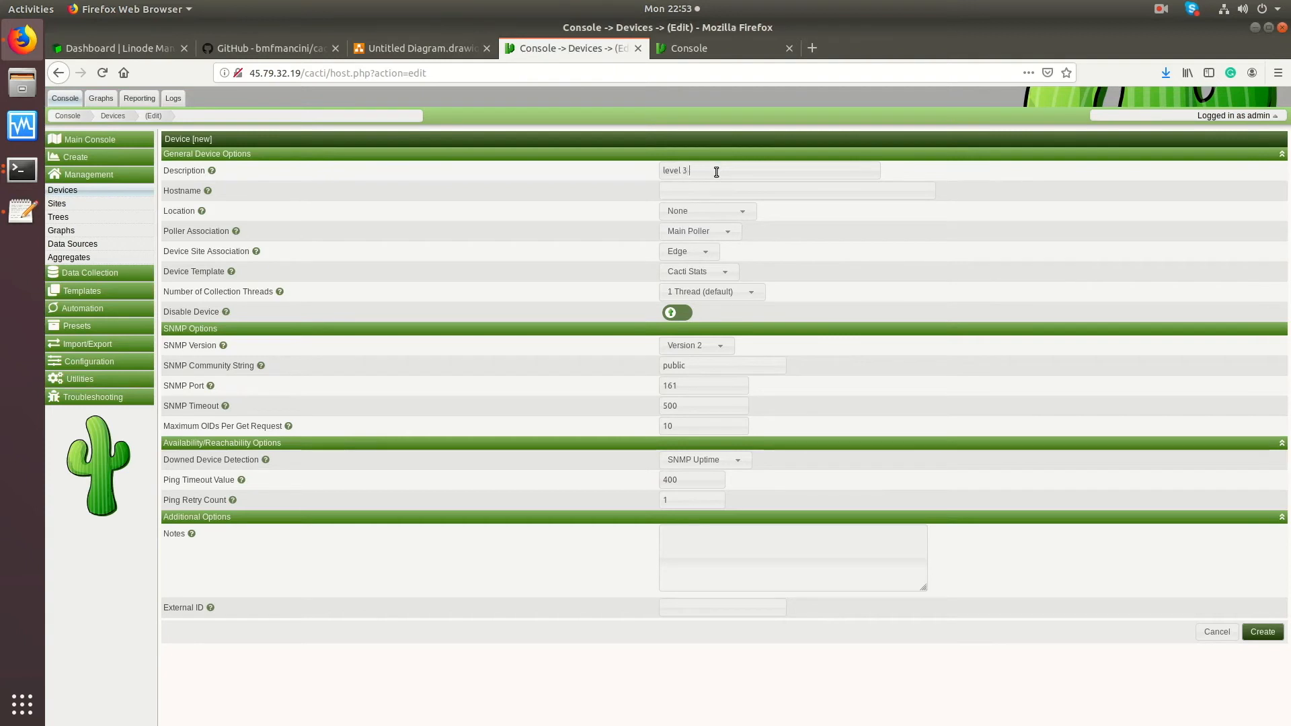
text(4.2)
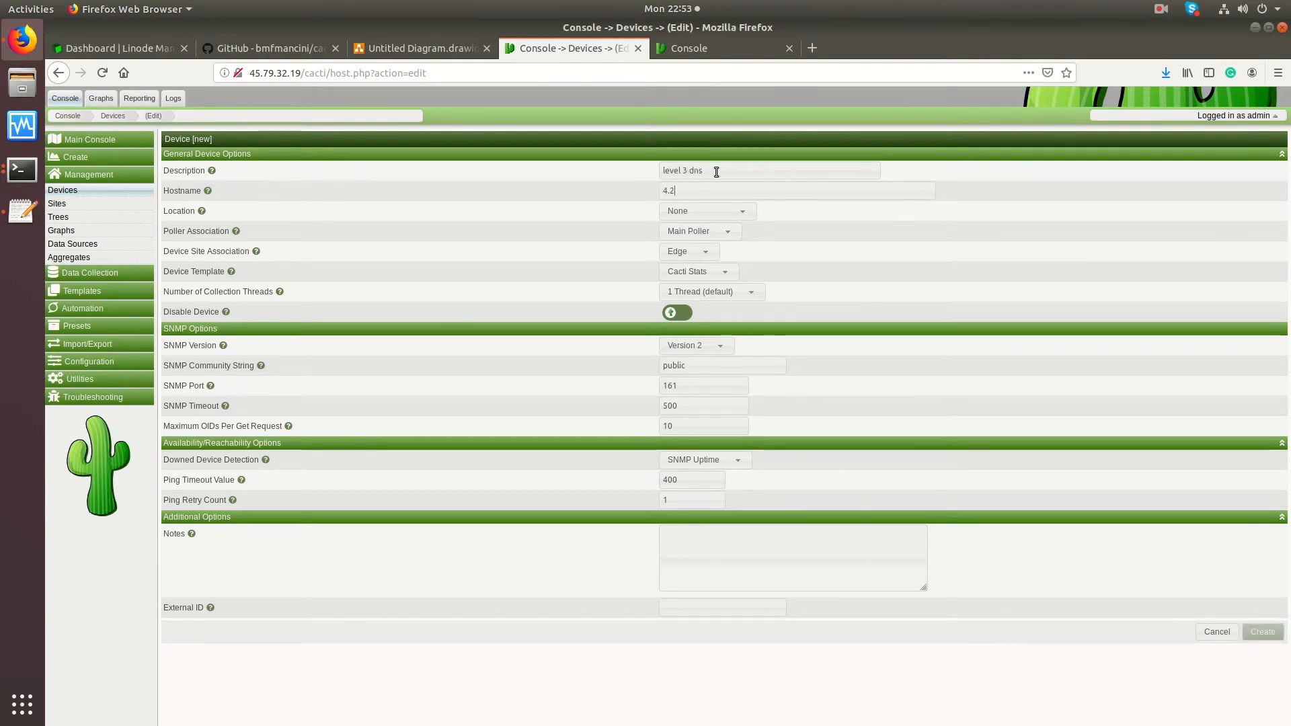
click(1263, 631)
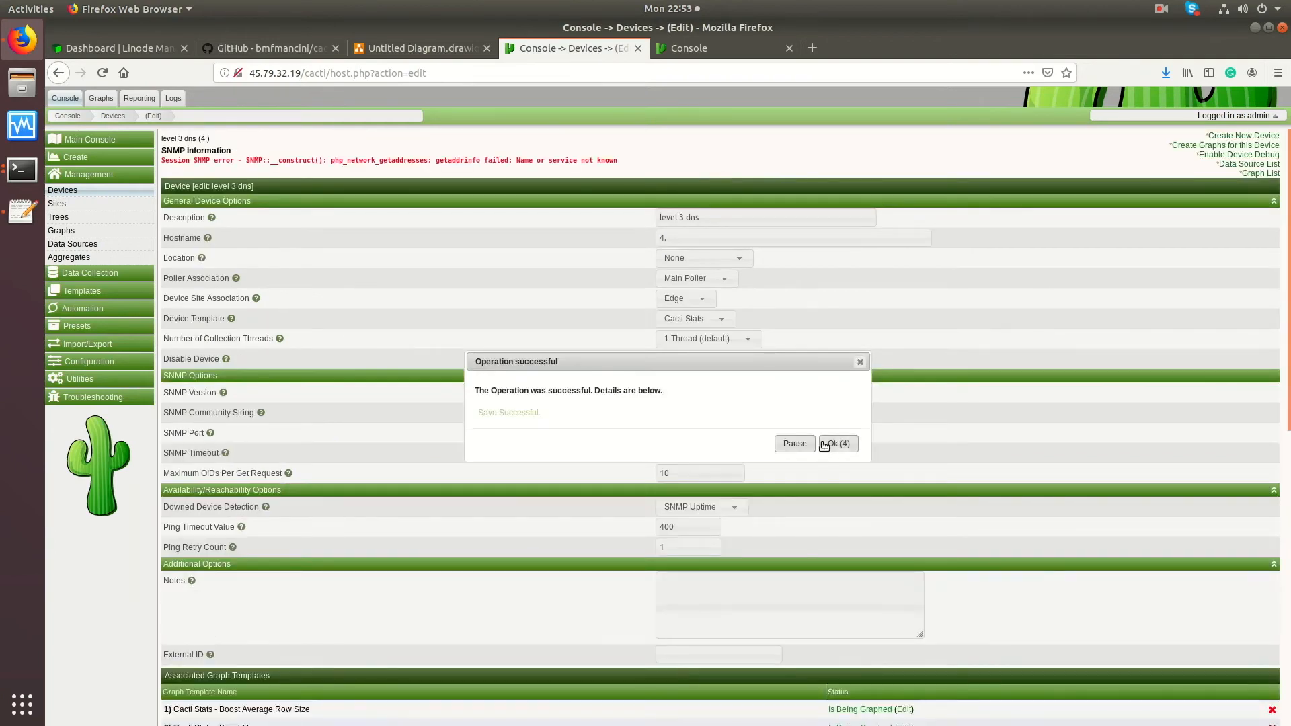
click(838, 444)
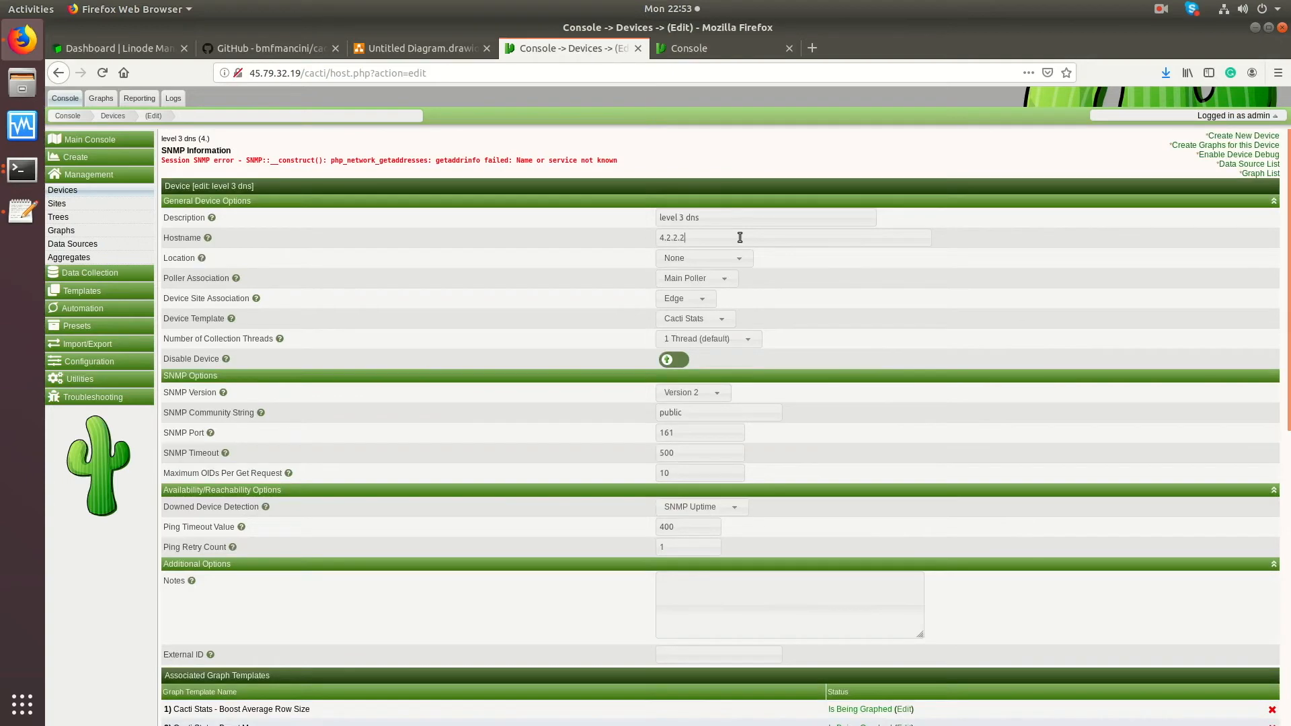
Set the level 3 dns SNMP Version to Not In Use and poller to Remote poller 1, then save
scroll(down, 3)
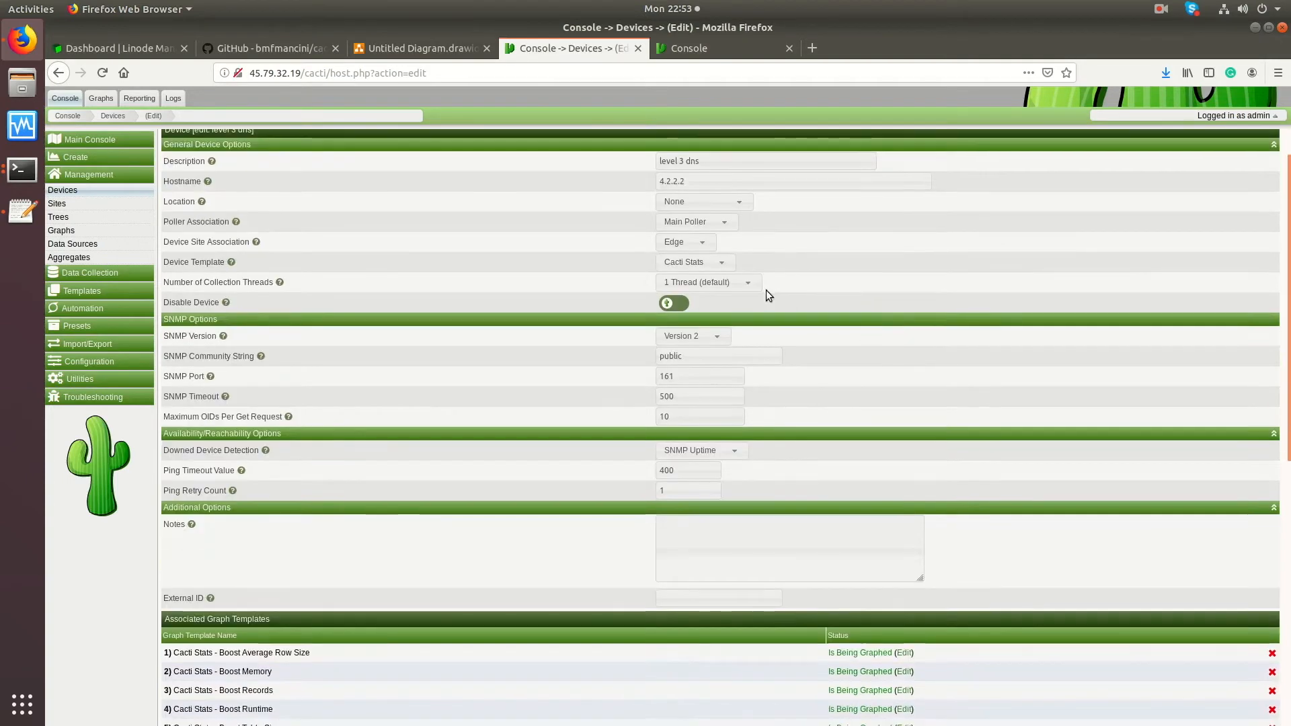
click(693, 336)
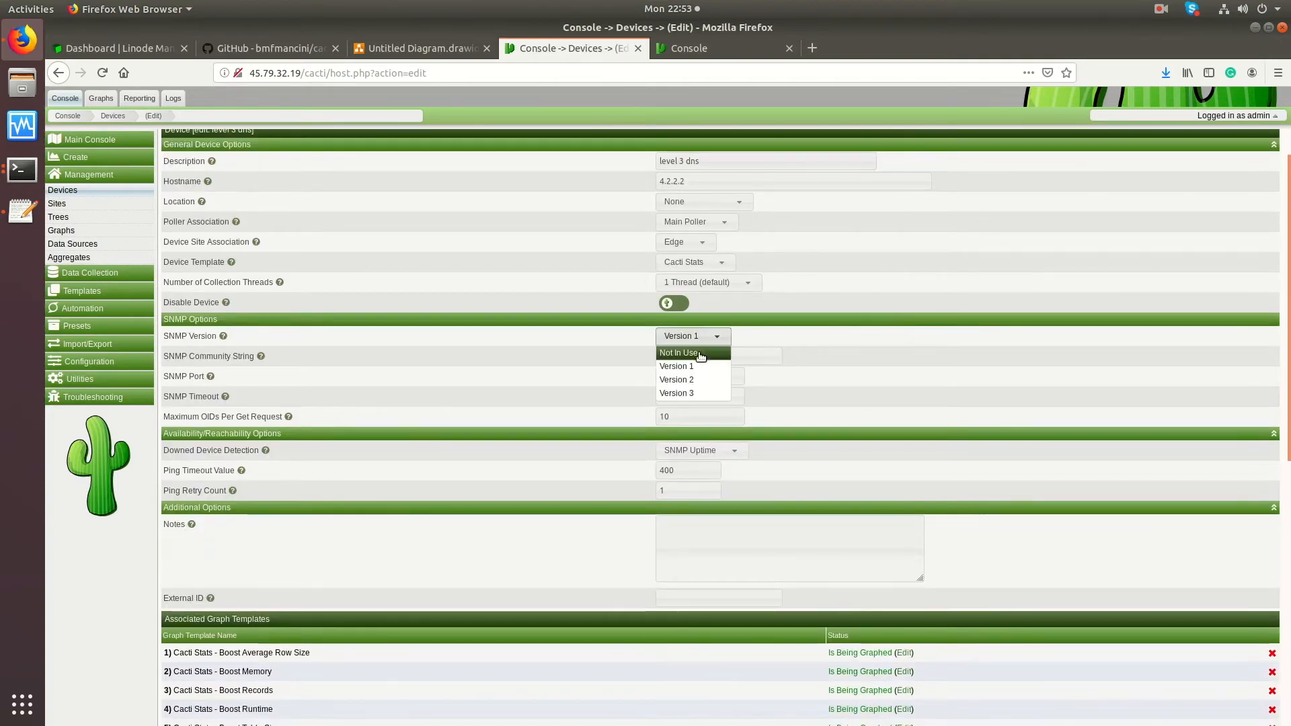
click(679, 352)
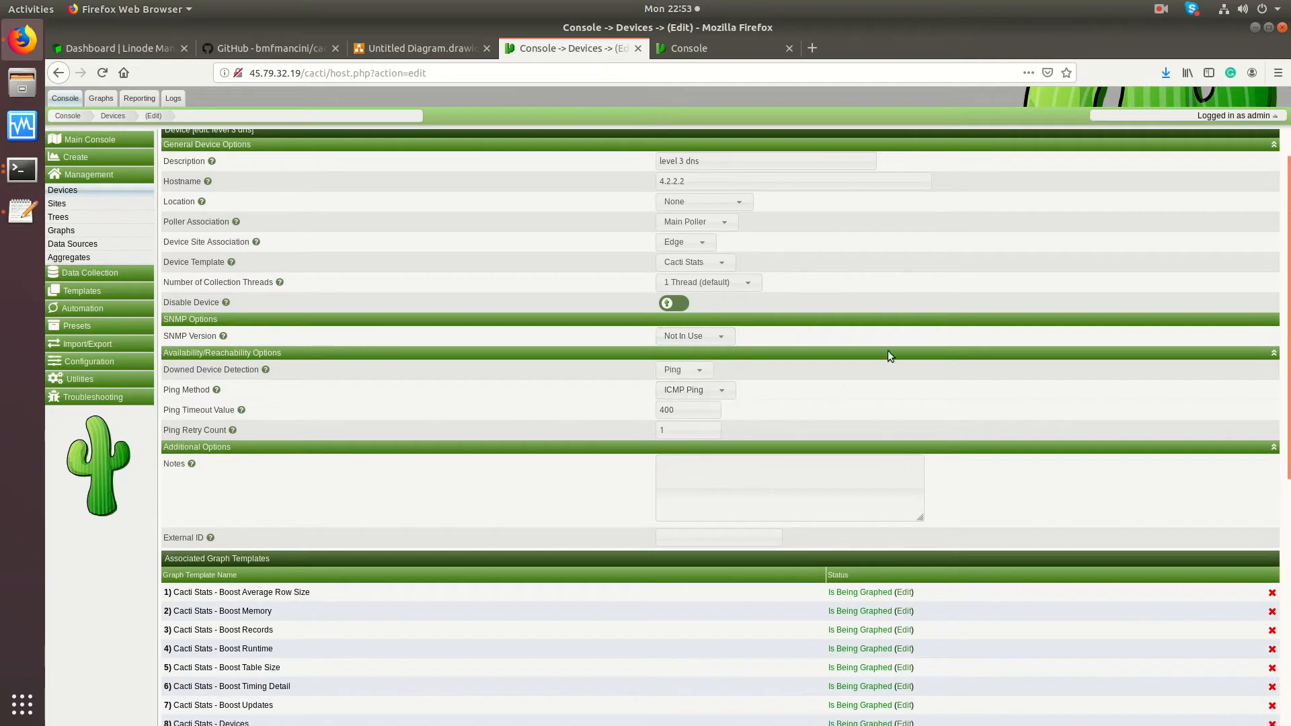
click(696, 222)
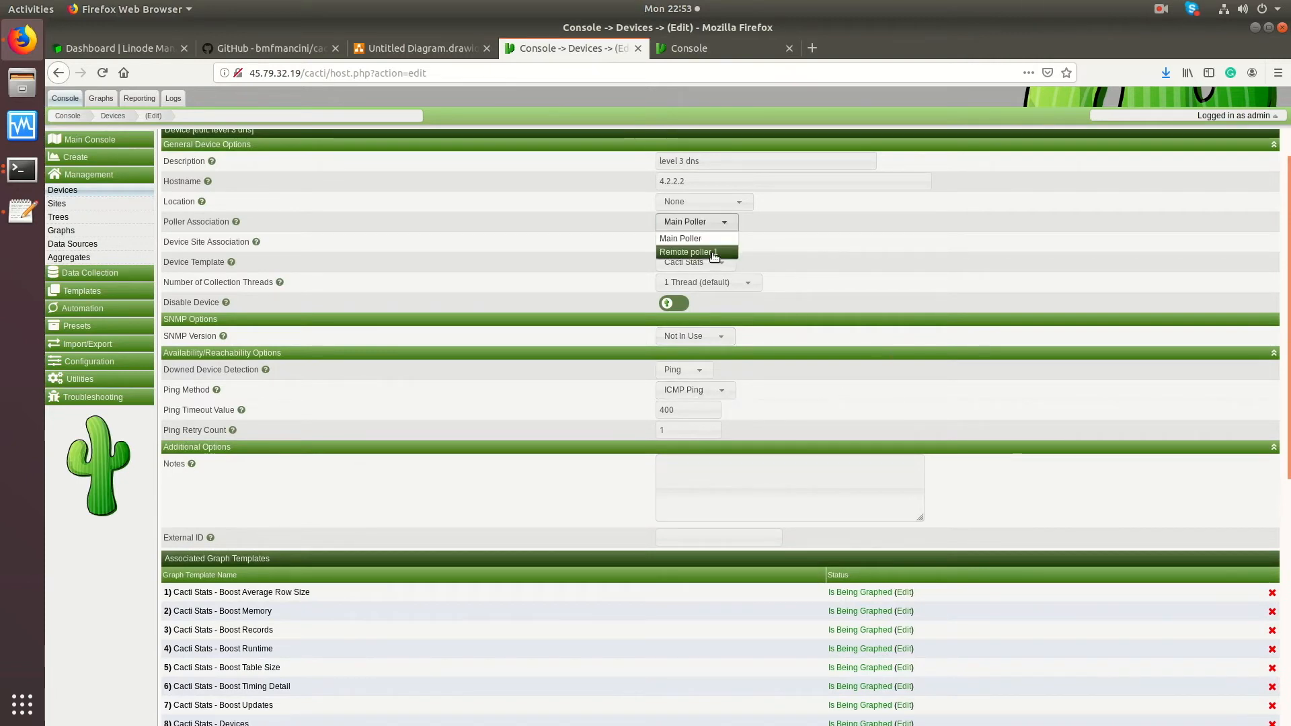
click(695, 263)
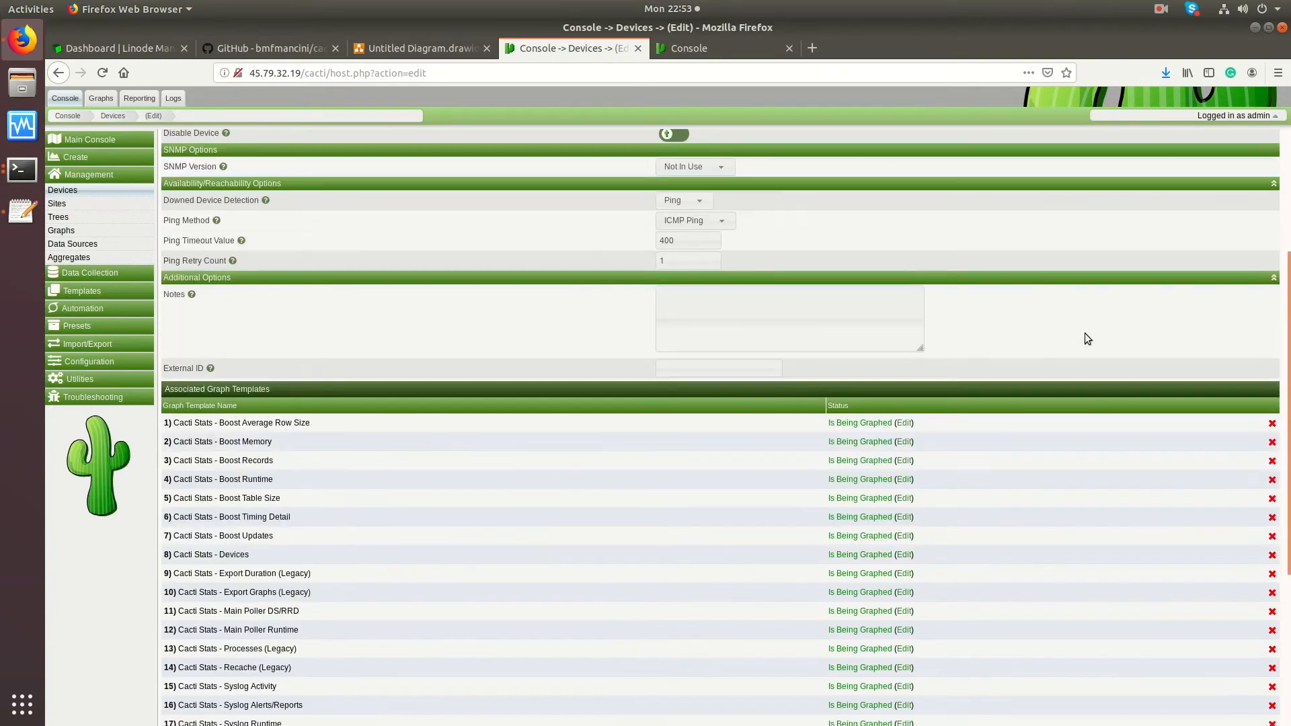
scroll(down, 3)
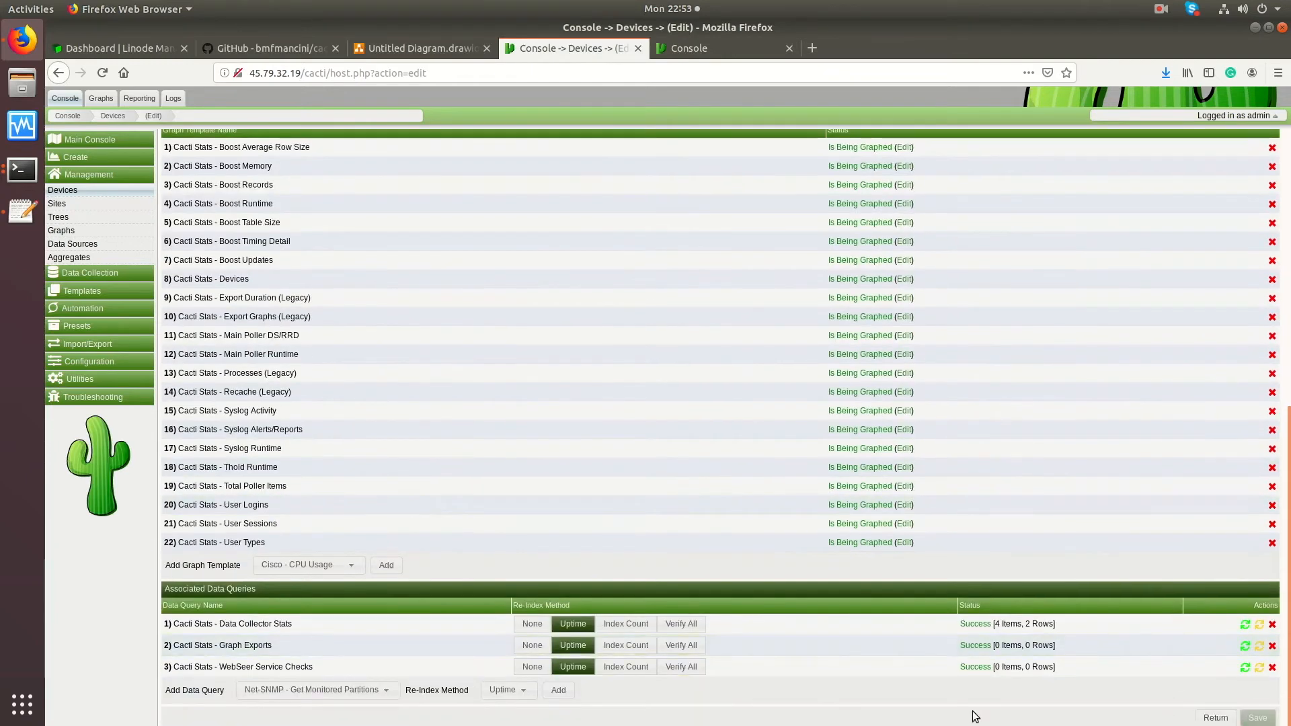
click(1258, 717)
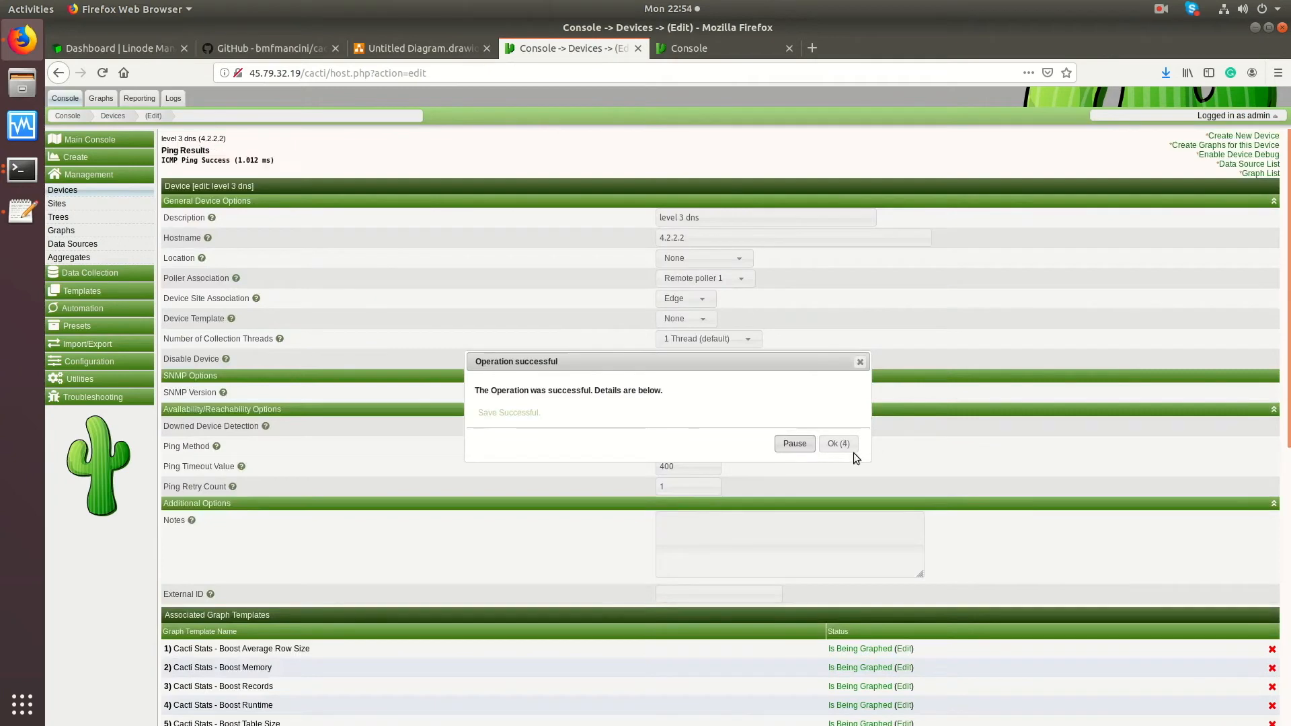
click(838, 444)
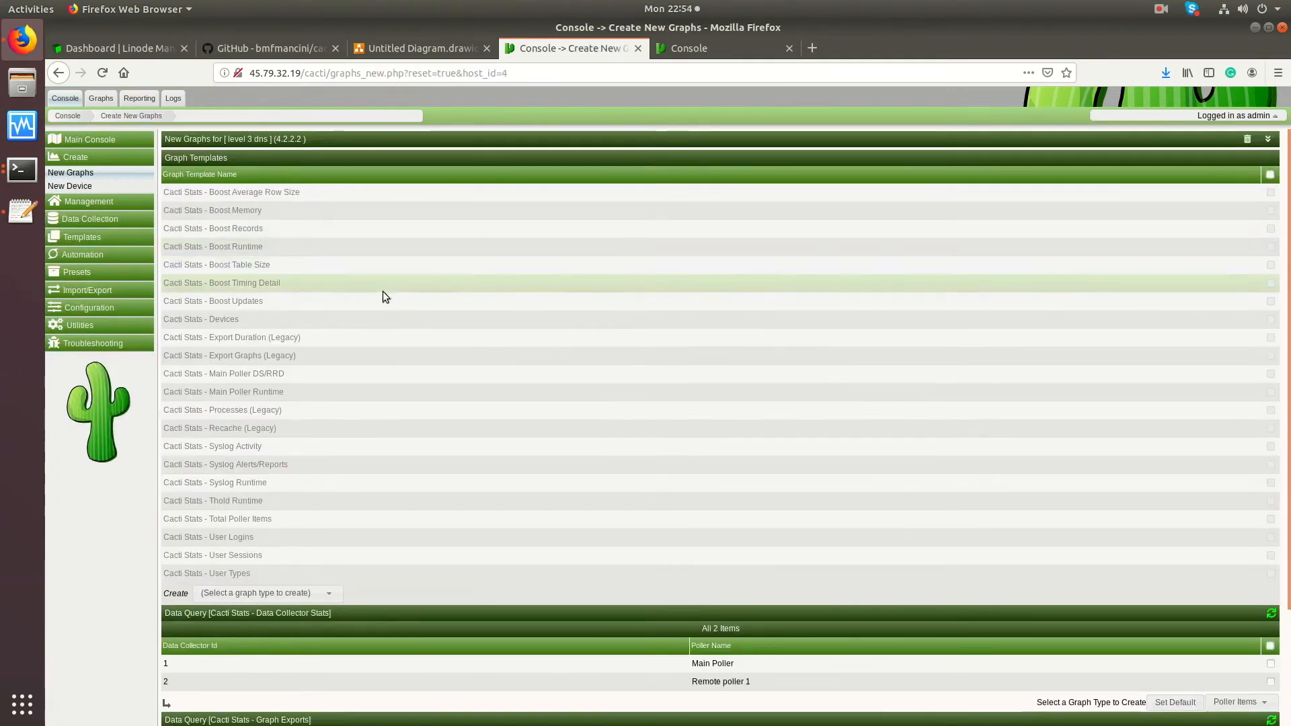
Choose Unix - Ping Latency from the graph types and create it for level 3 dns
scroll(down, 3)
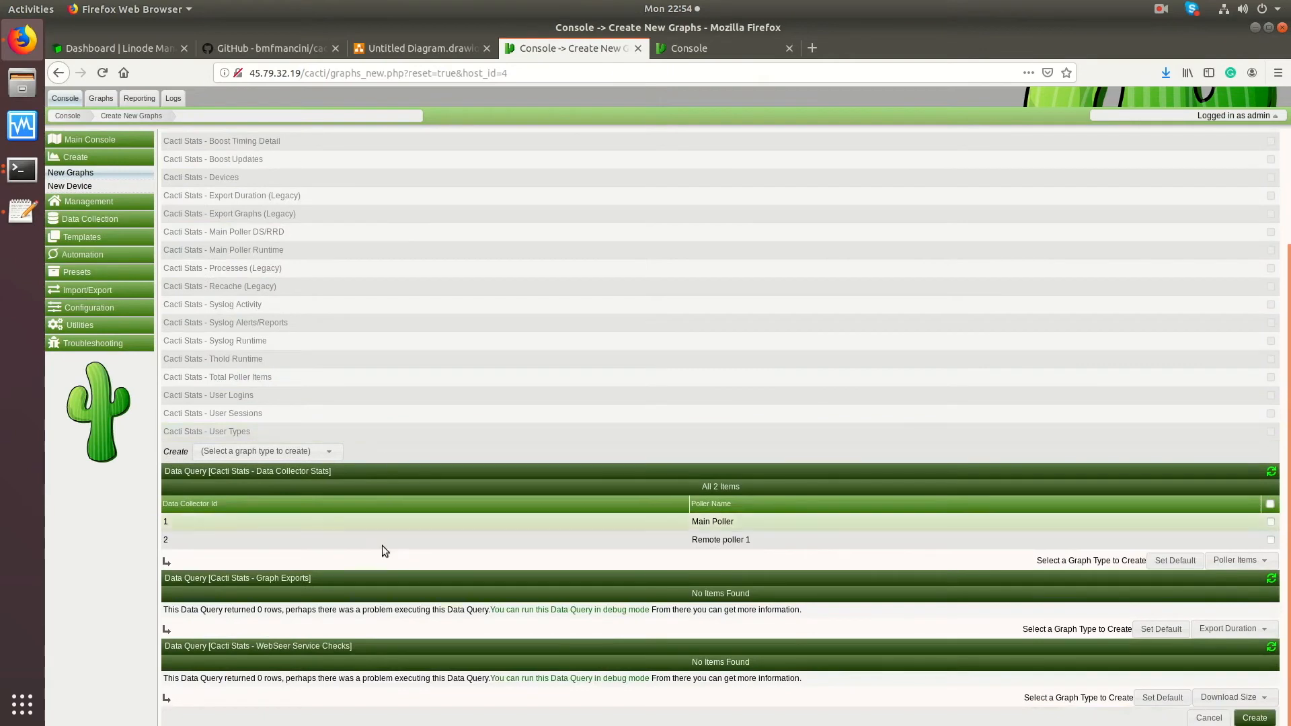
click(267, 452)
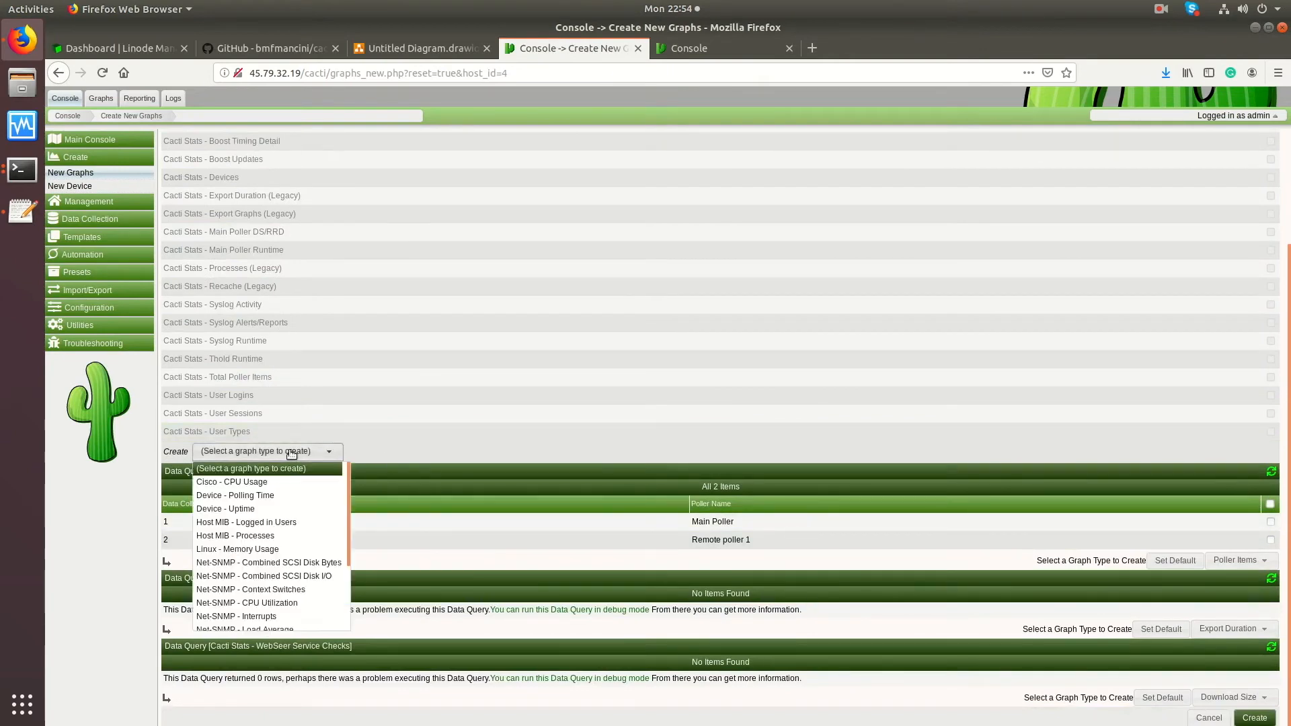
scroll(down, 3)
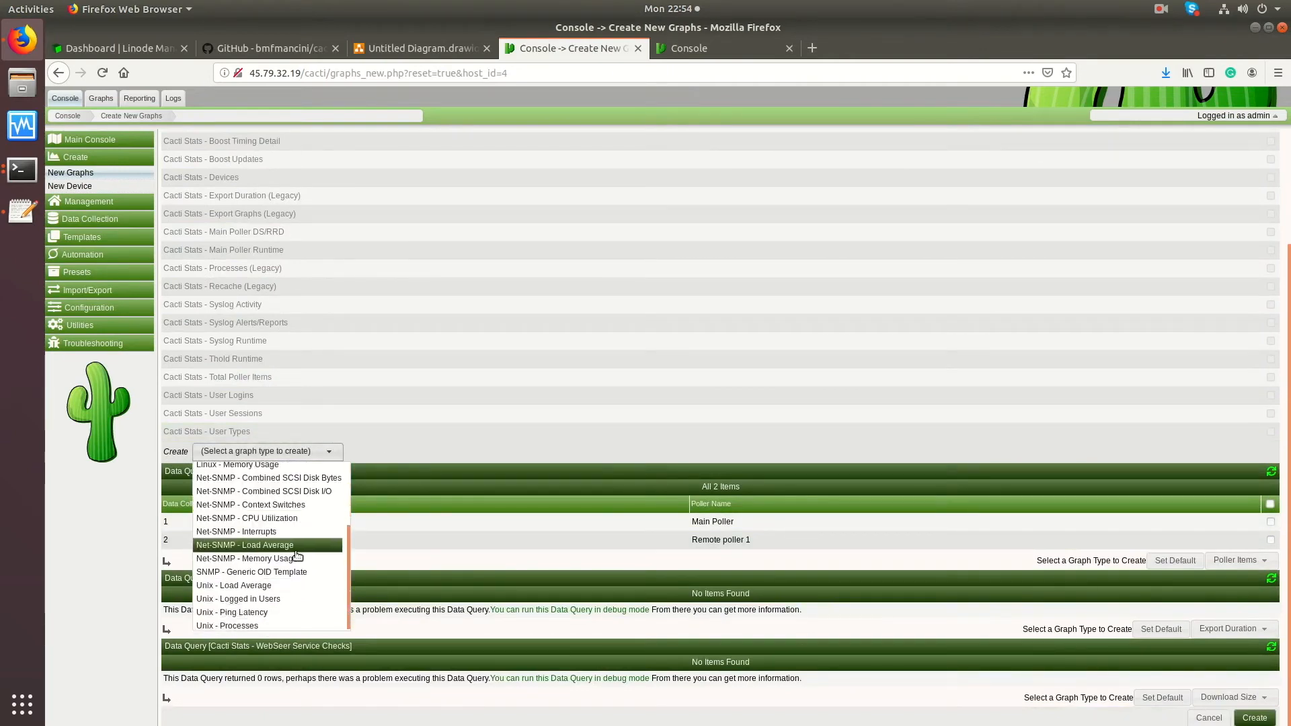
click(231, 612)
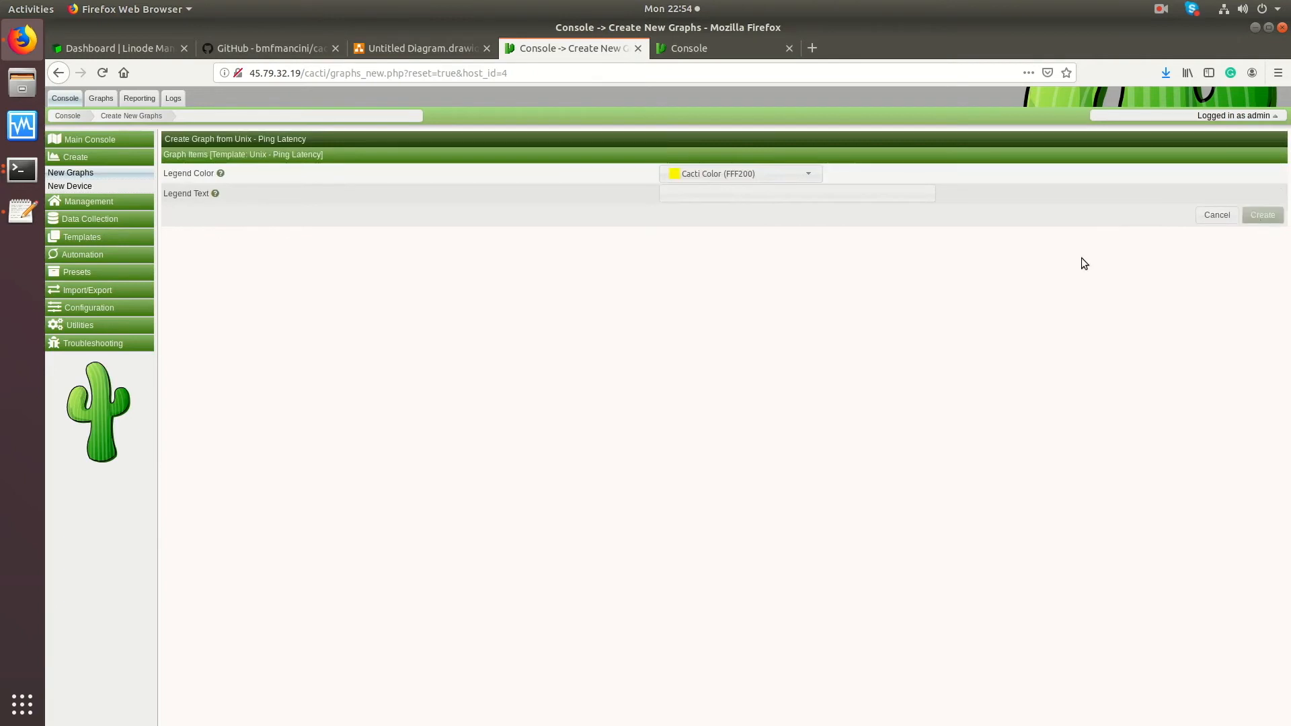
click(1217, 215)
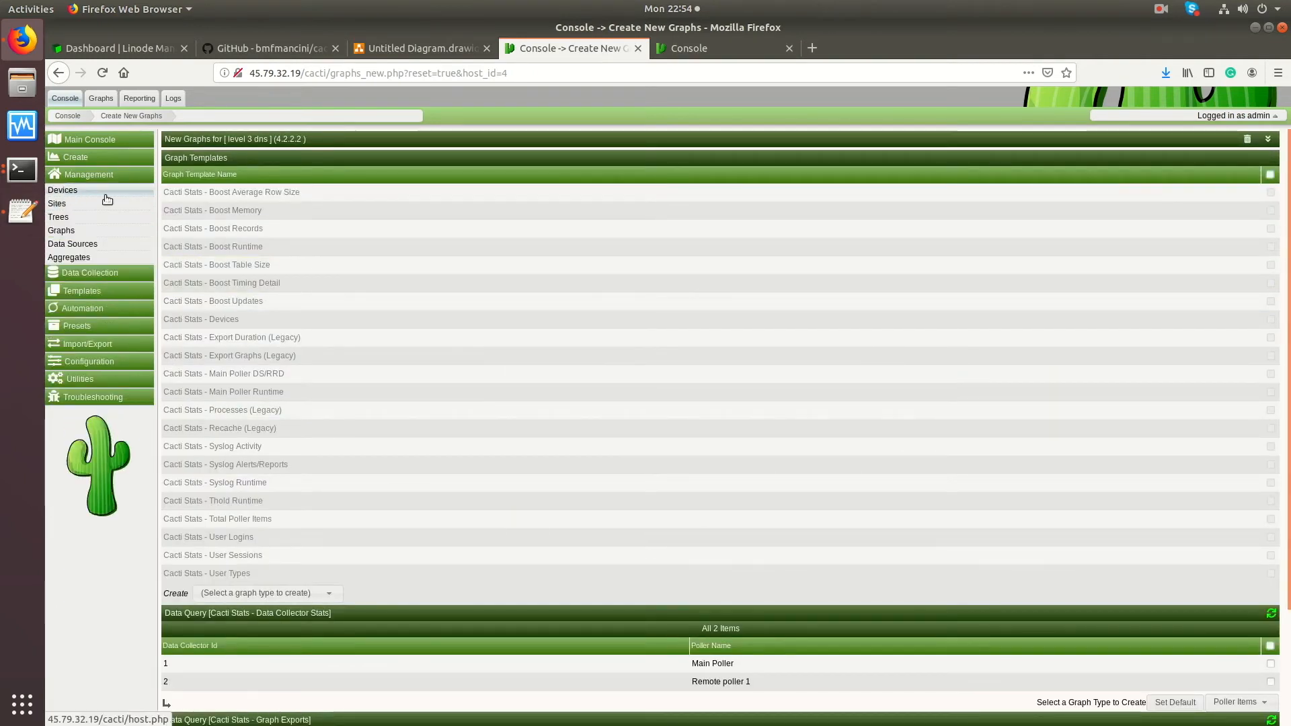
Tick level 3 dns in the Devices list and run 'Place on a Tree (Default Tree)'
click(62, 189)
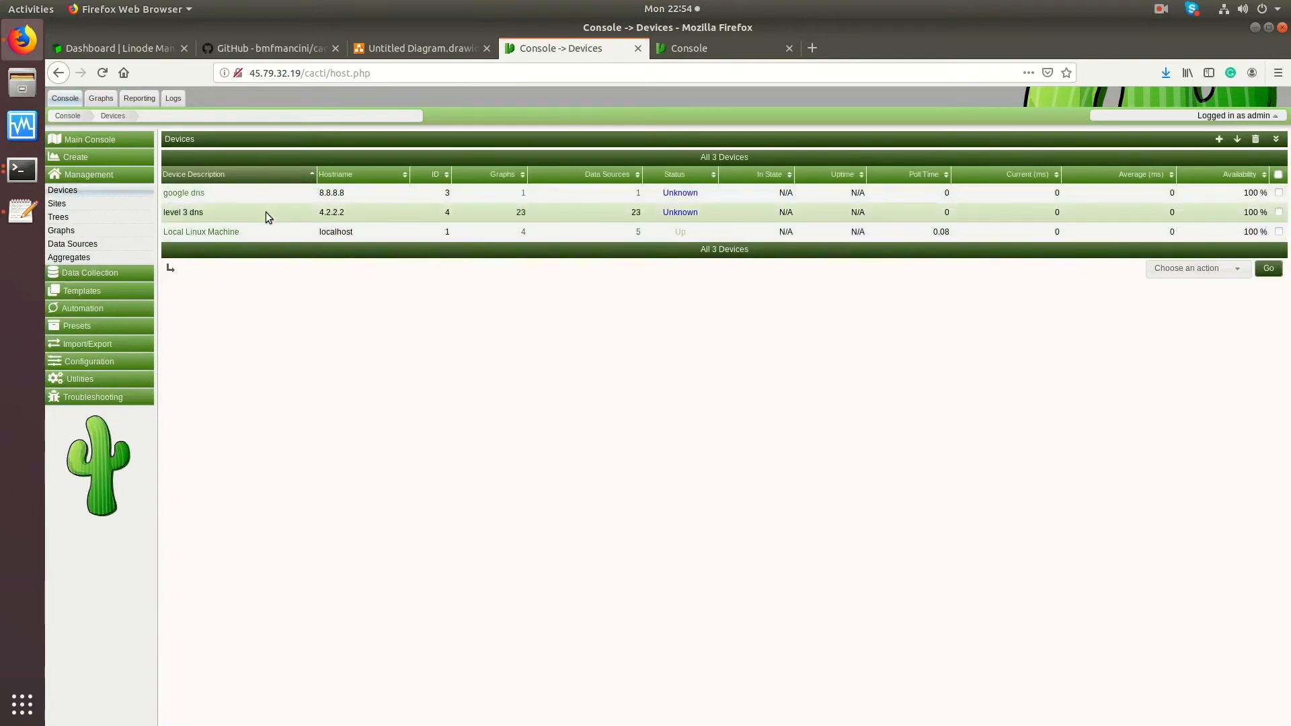
click(1199, 268)
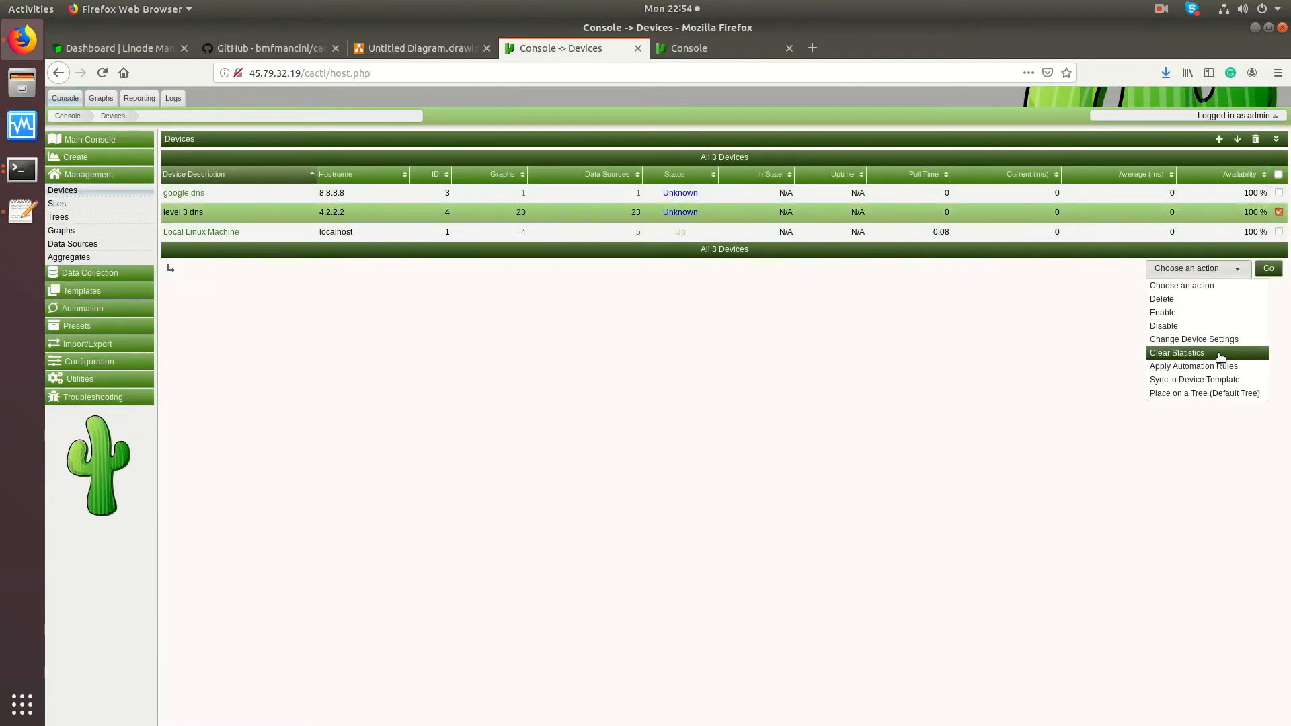
mouse_move(1233, 356)
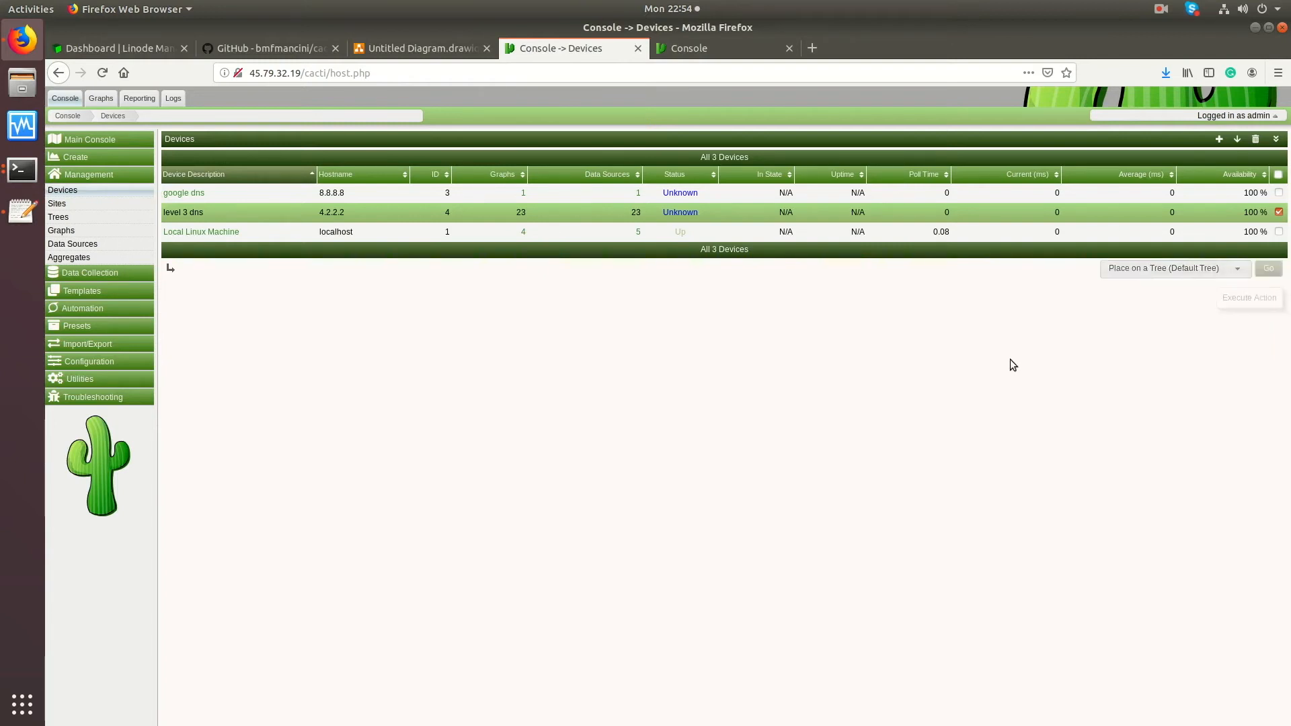
click(1269, 268)
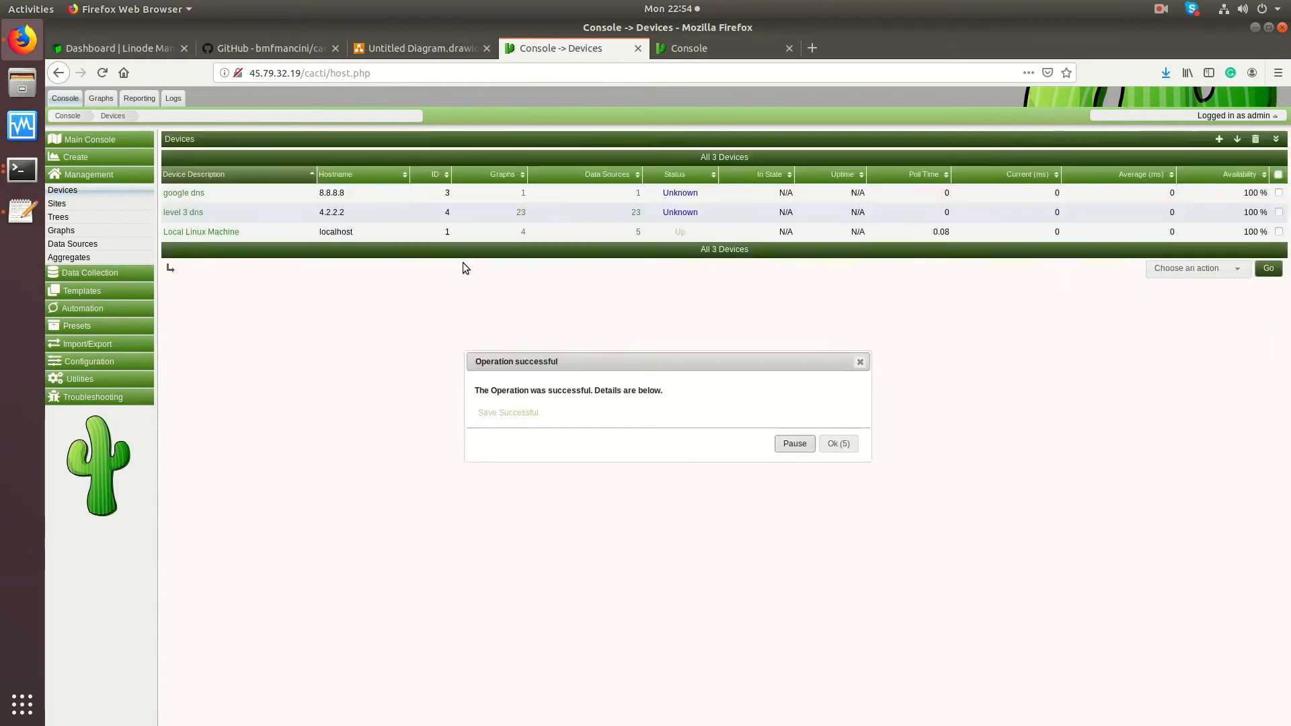
click(838, 443)
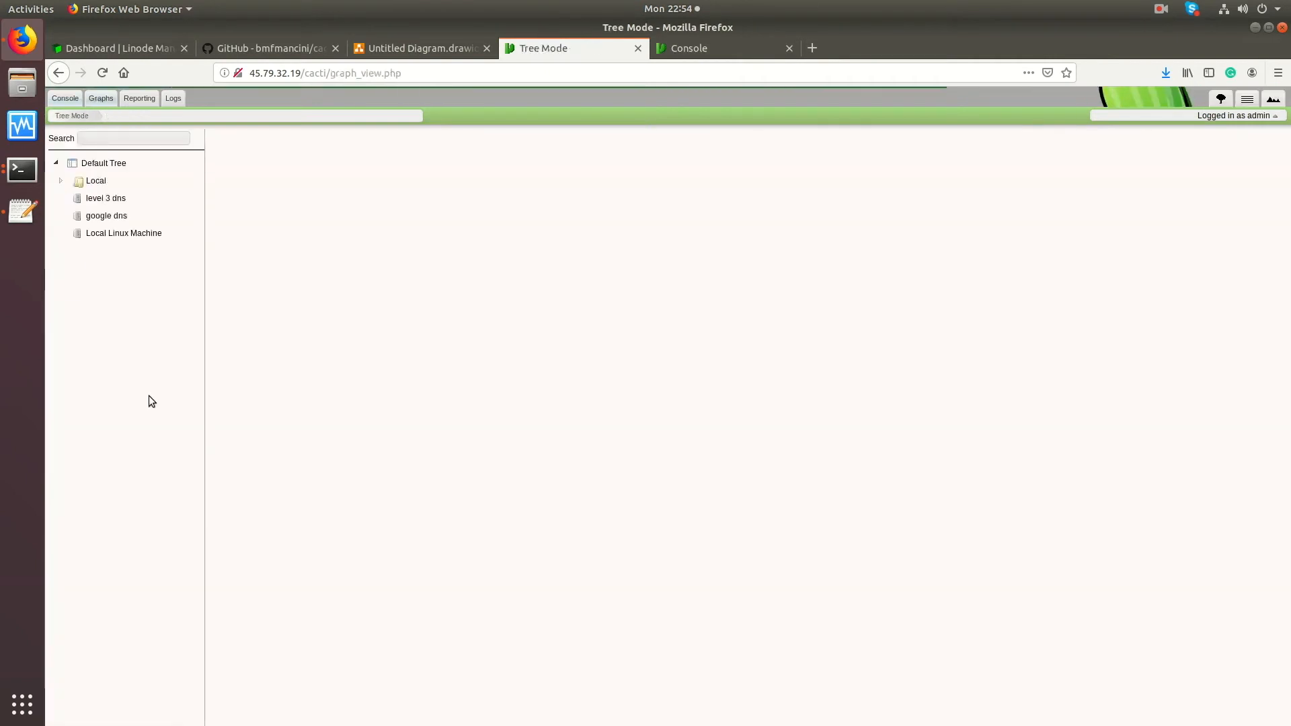
Switch between the google dns and level 3 dns graphs in the tree and scroll through them
click(106, 216)
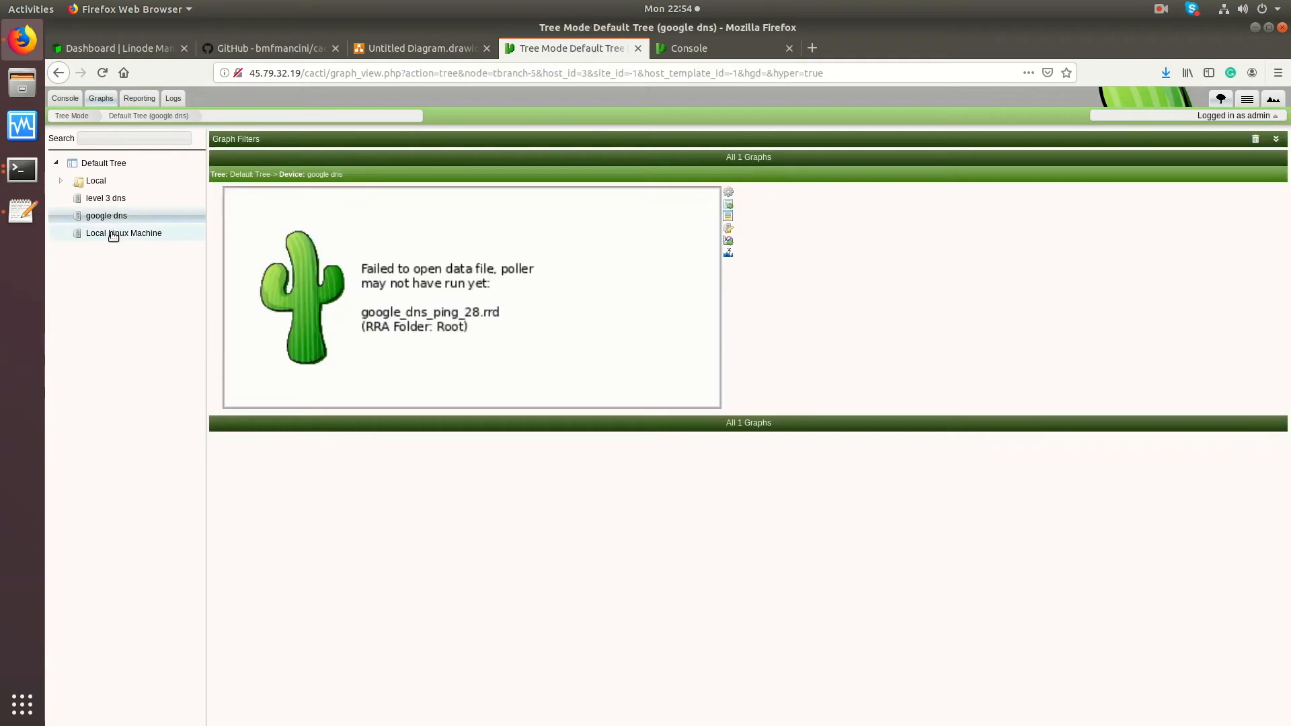
click(106, 198)
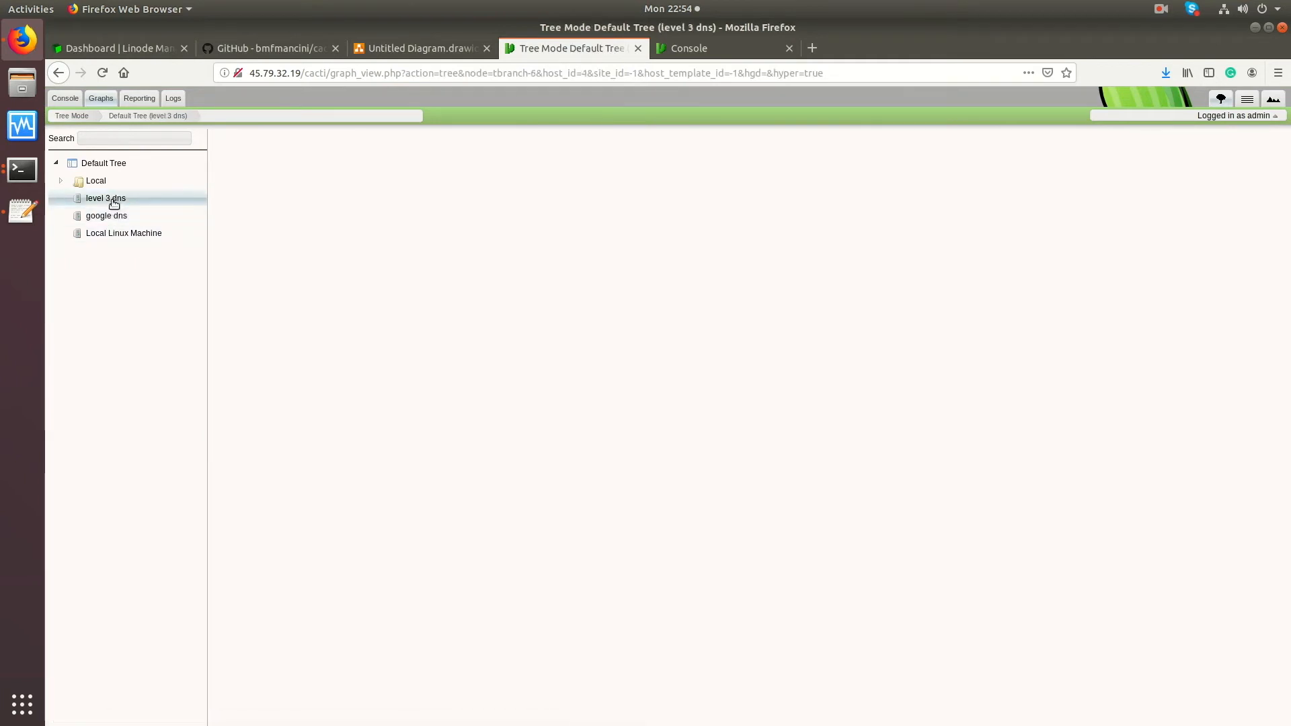
click(105, 197)
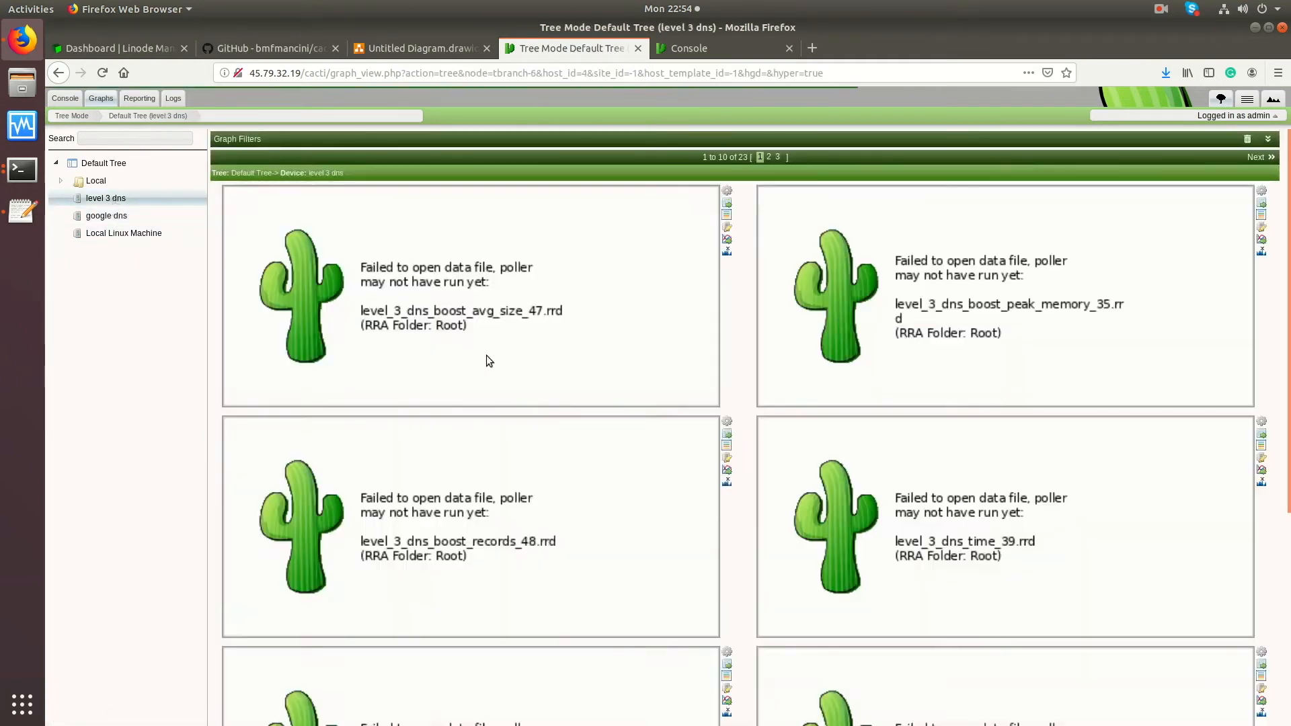
click(106, 215)
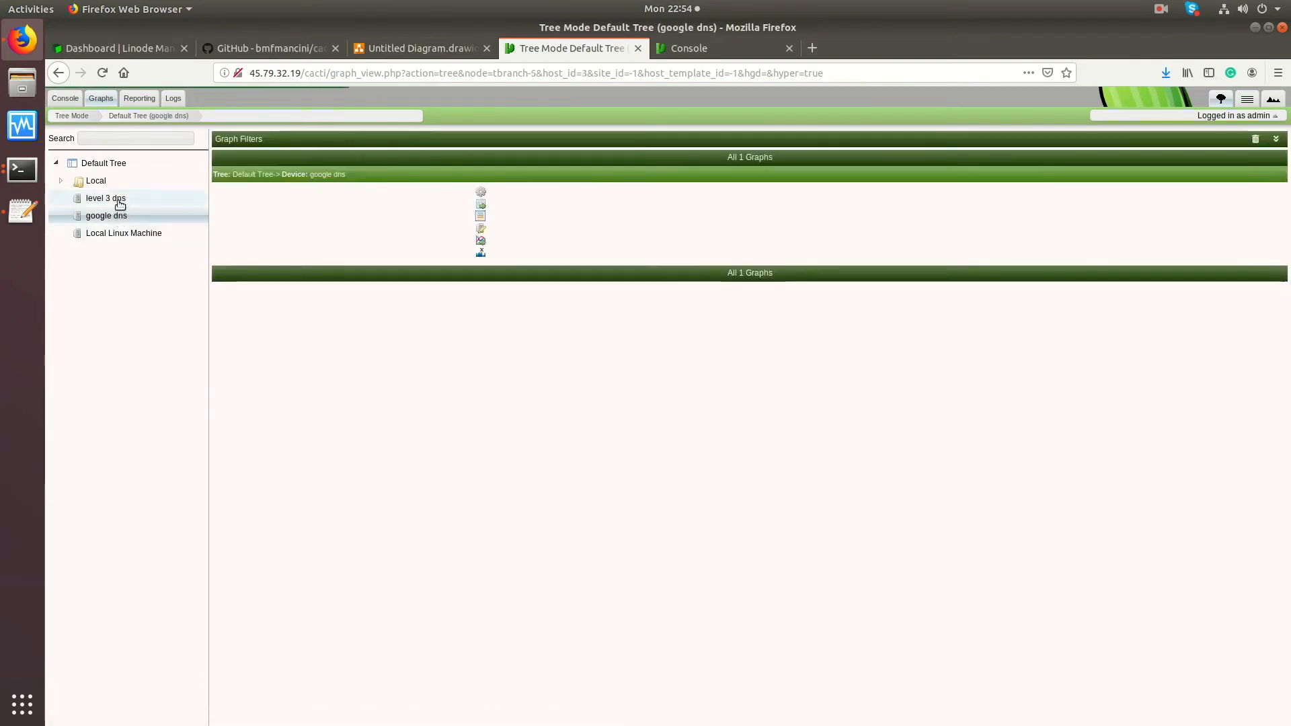
click(105, 198)
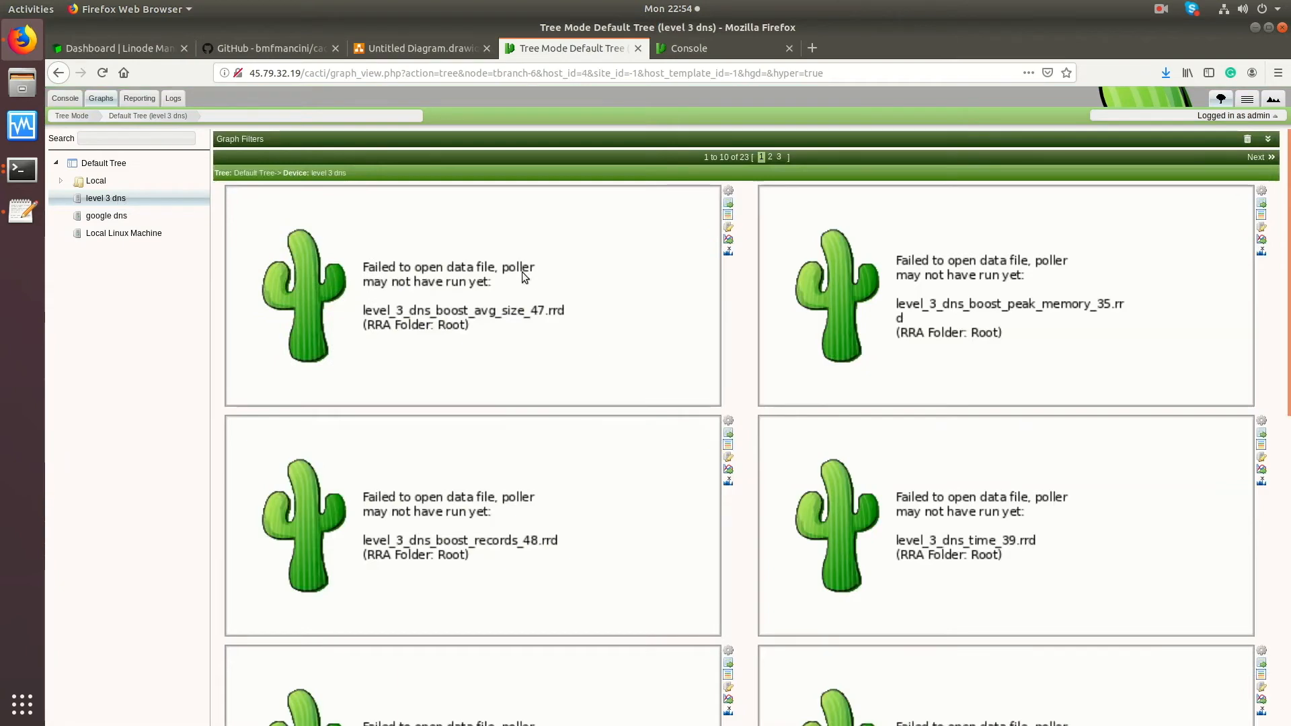
scroll(down, 3)
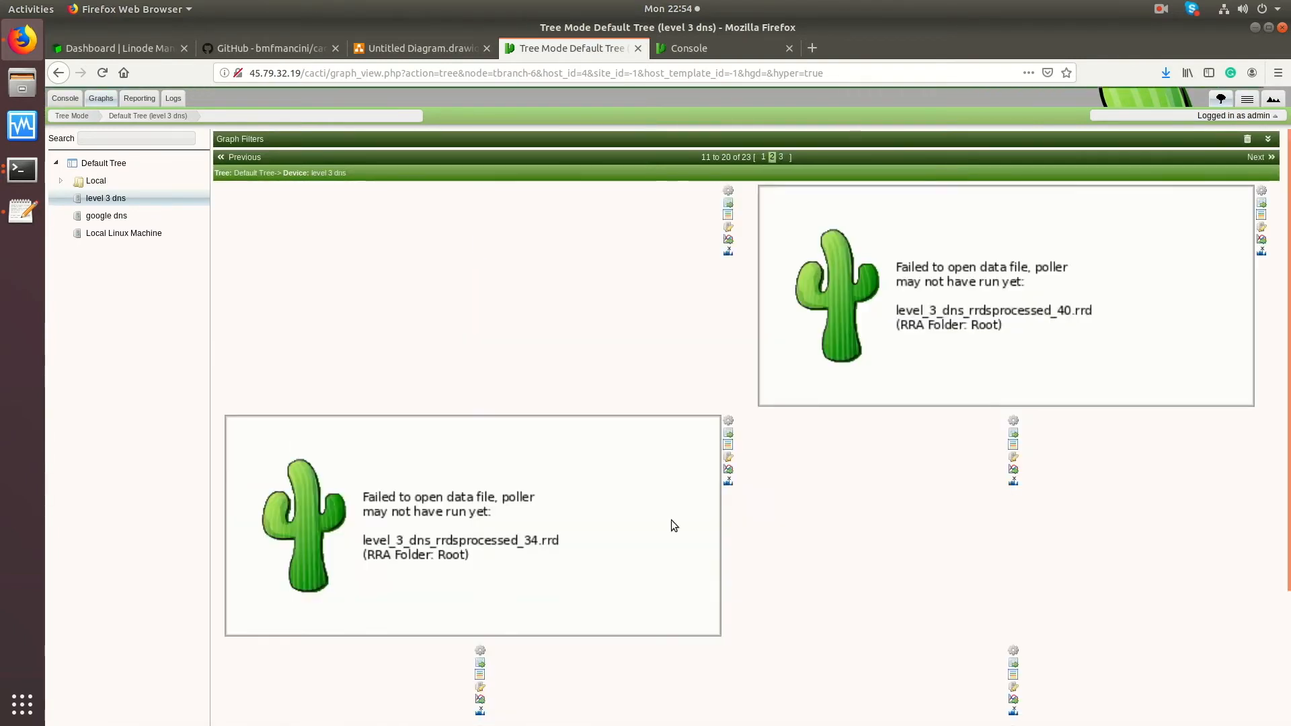
scroll(down, 3)
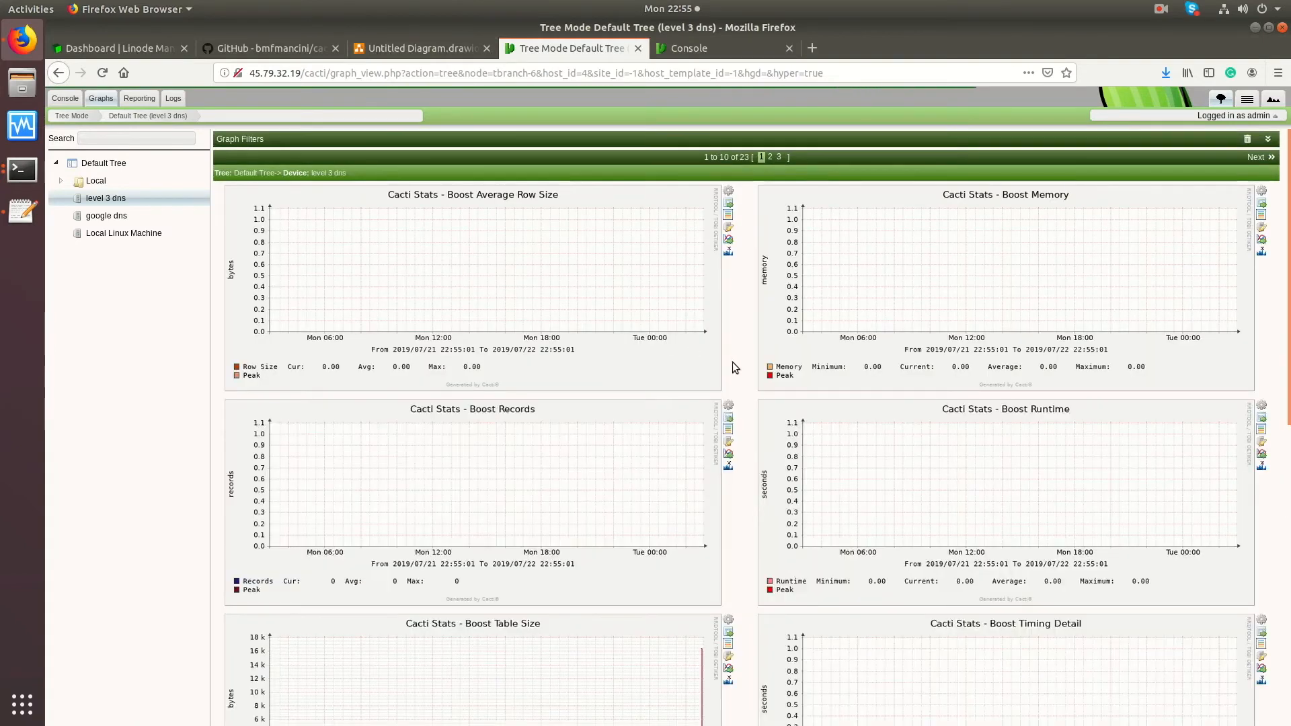
Scroll through the level 3 dns graphs, then show the google dns Ping Latency graph
scroll(down, 3)
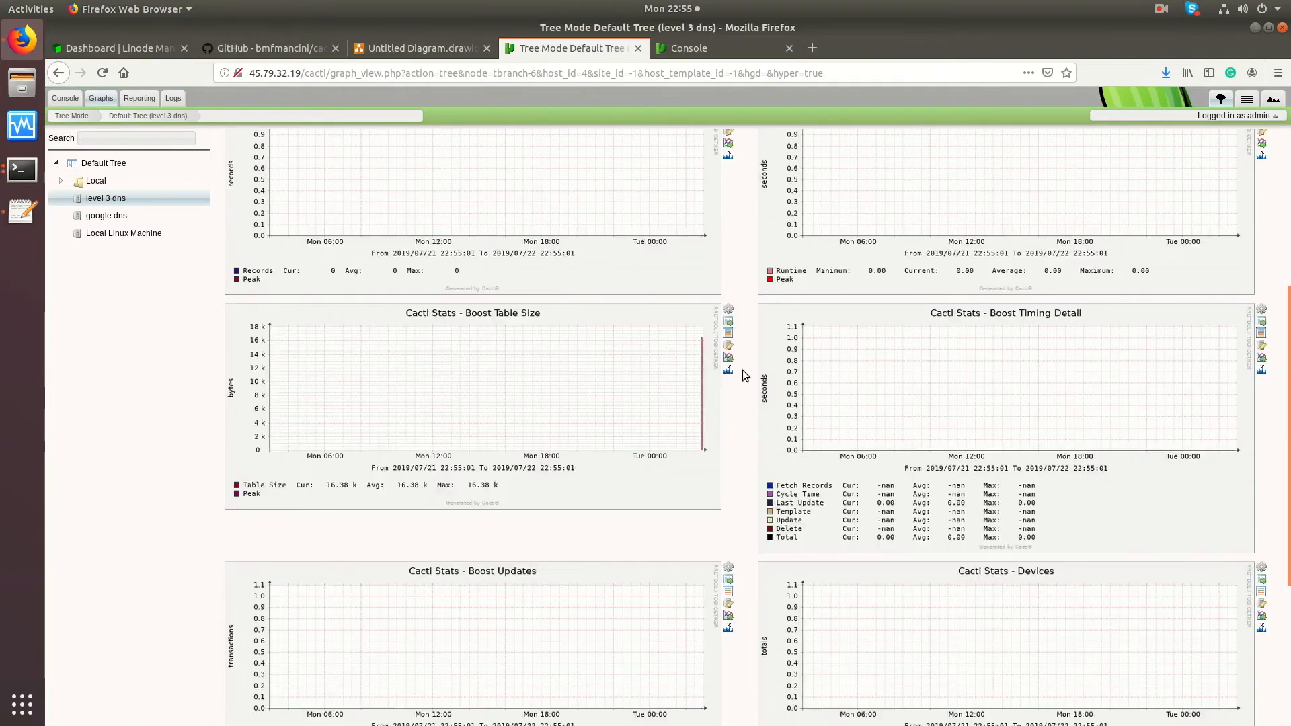
scroll(down, 3)
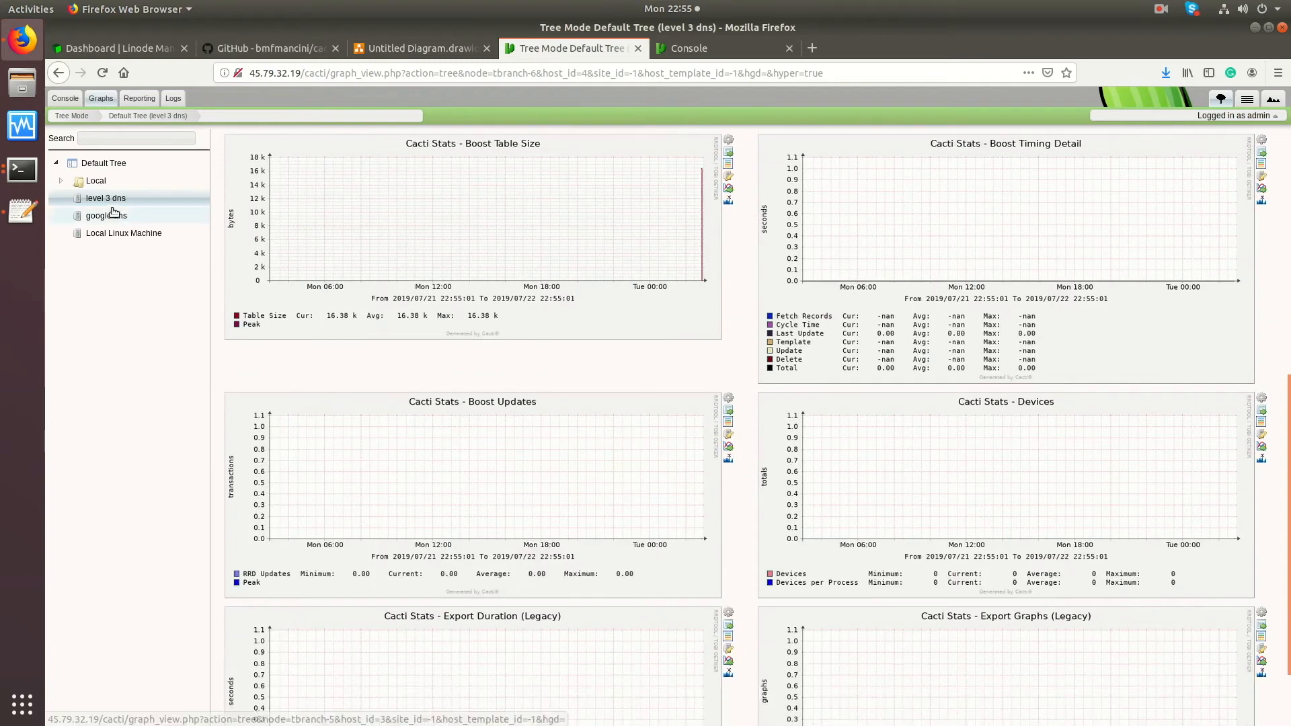
click(105, 215)
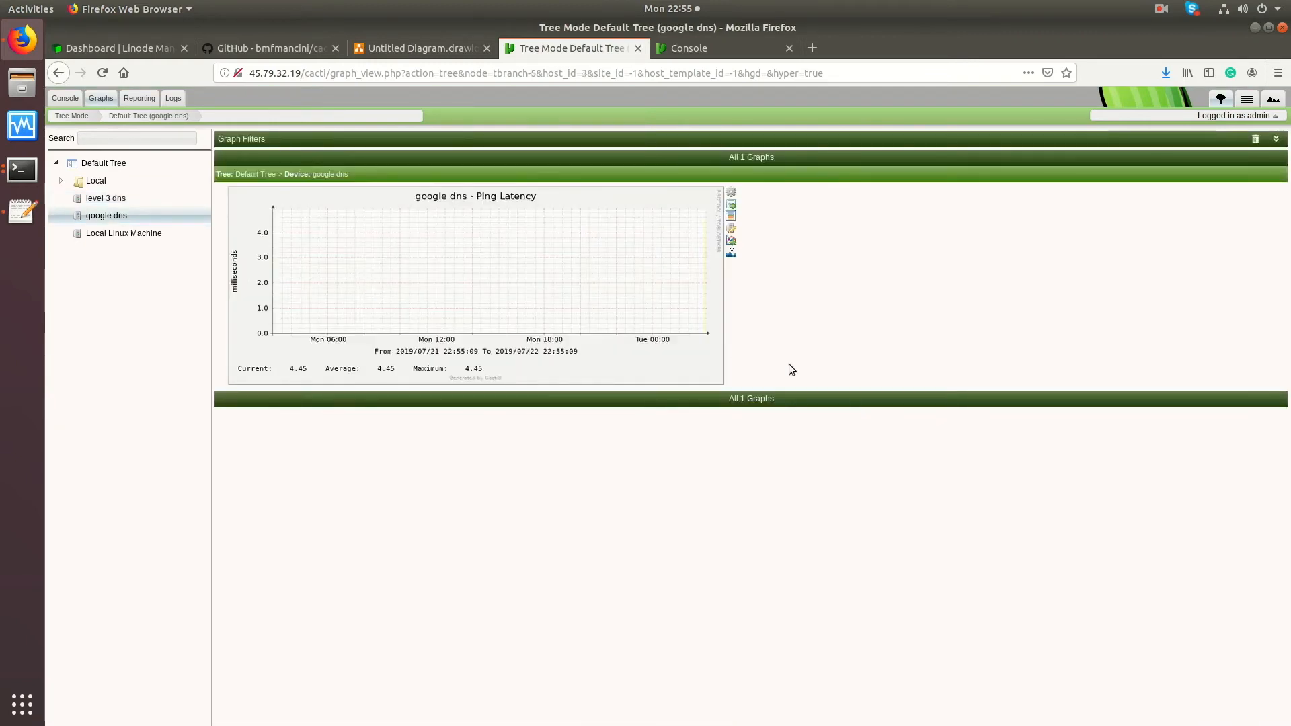
mouse_move(722, 402)
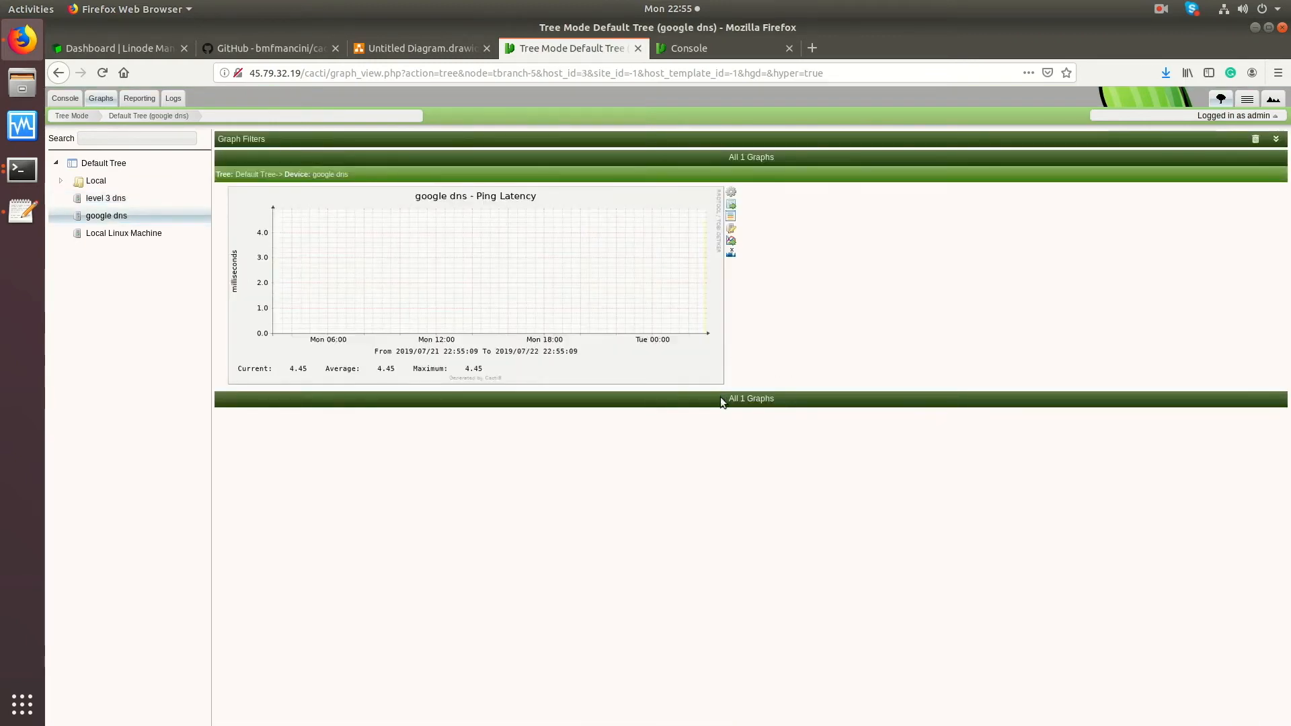
mouse_move(731, 277)
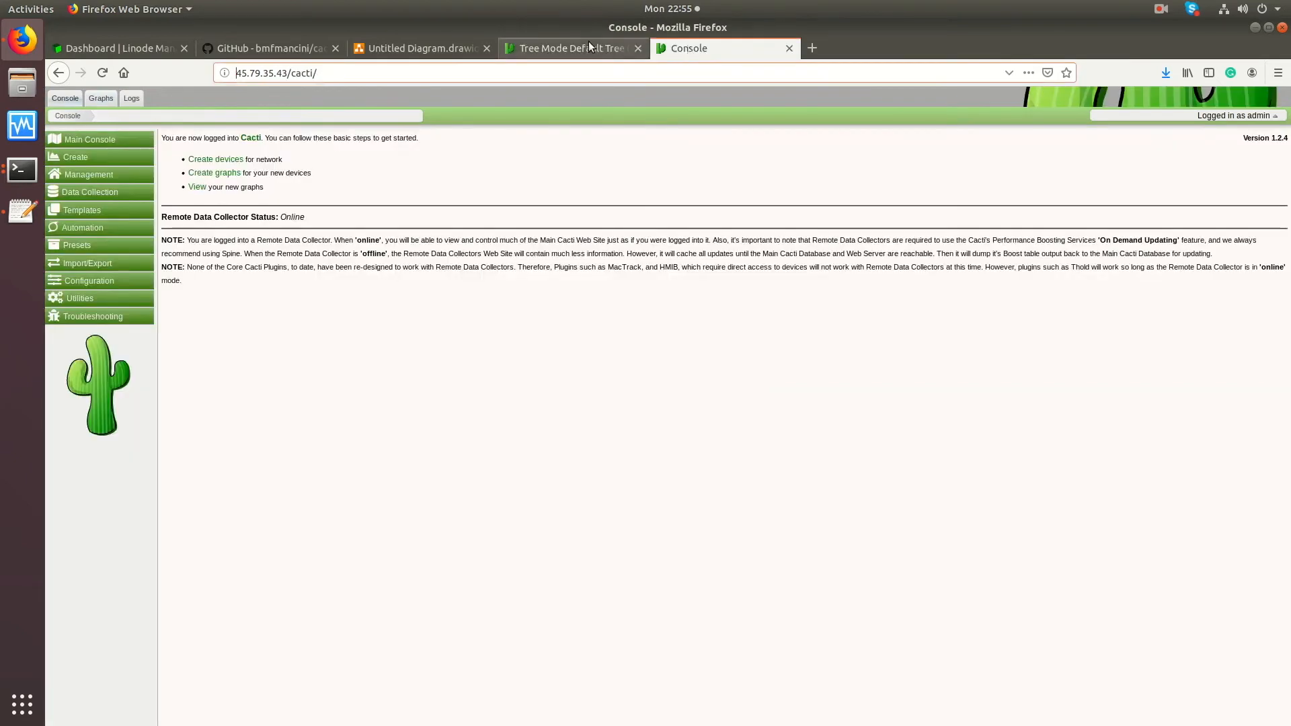
Inspect the remote collector's address, then open the main server's Devices list
click(572, 48)
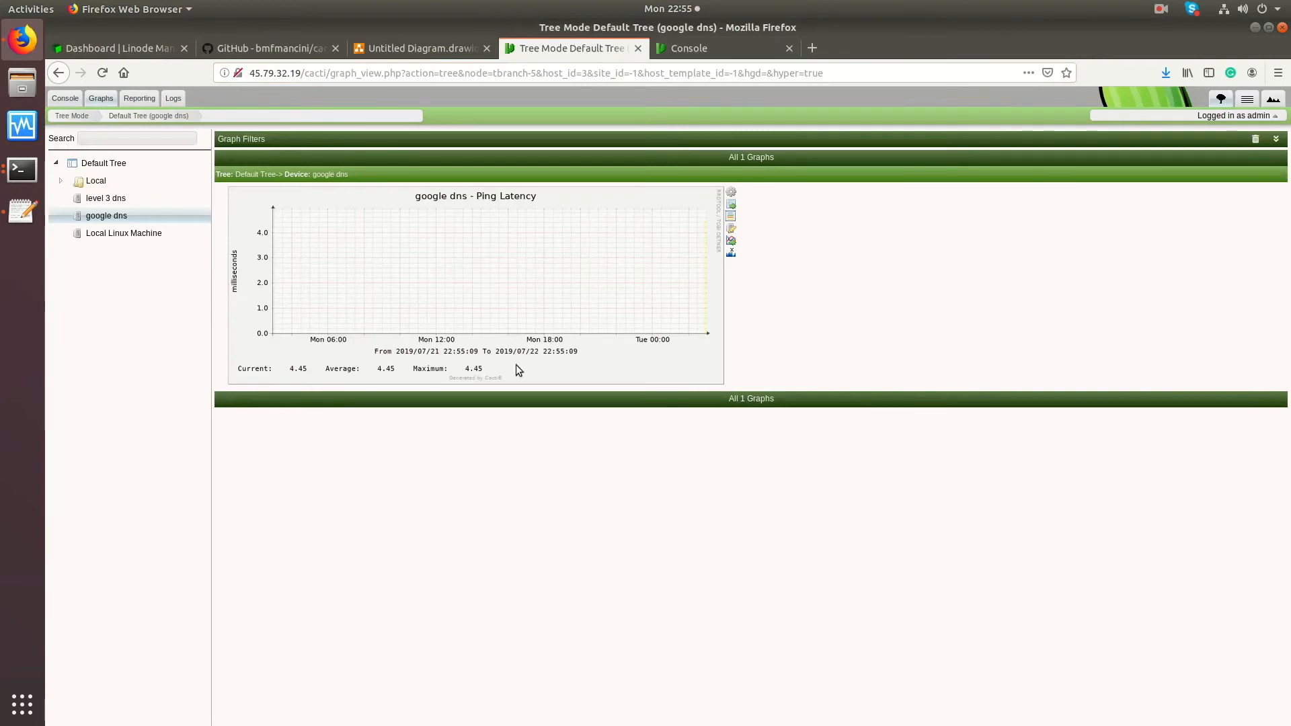
mouse_move(106, 265)
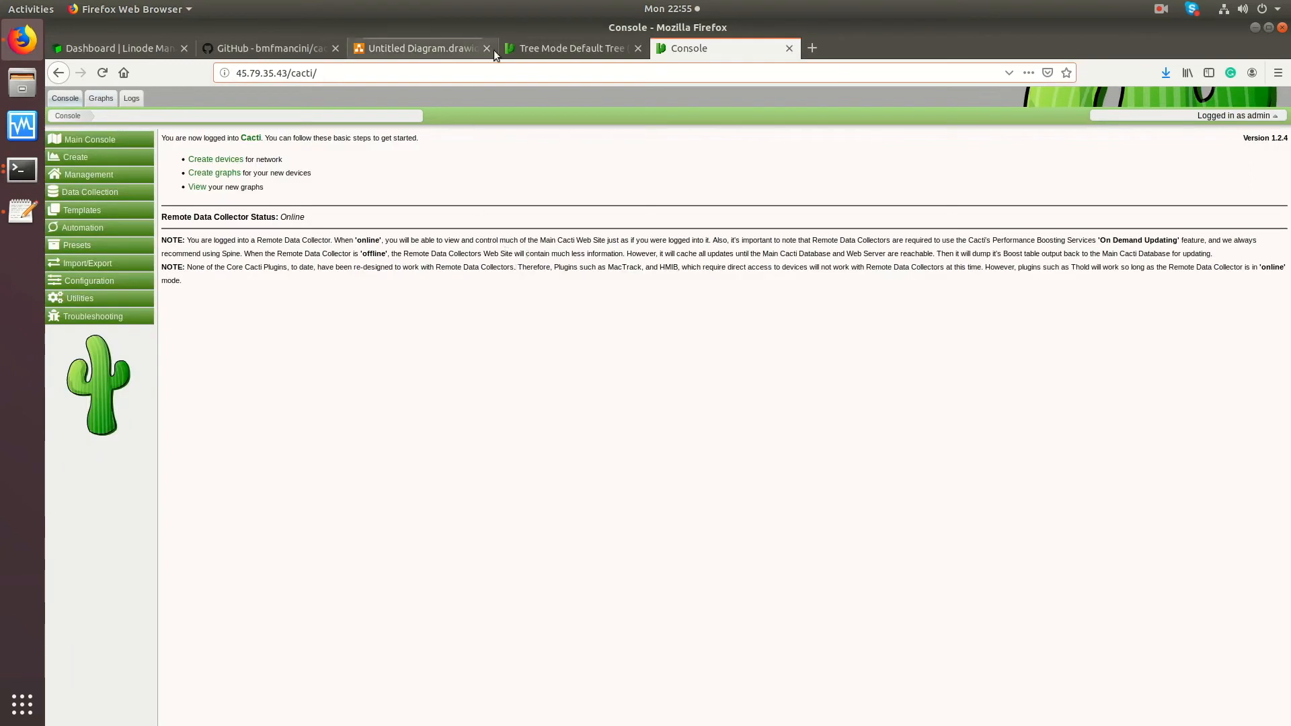
double_click(254, 72)
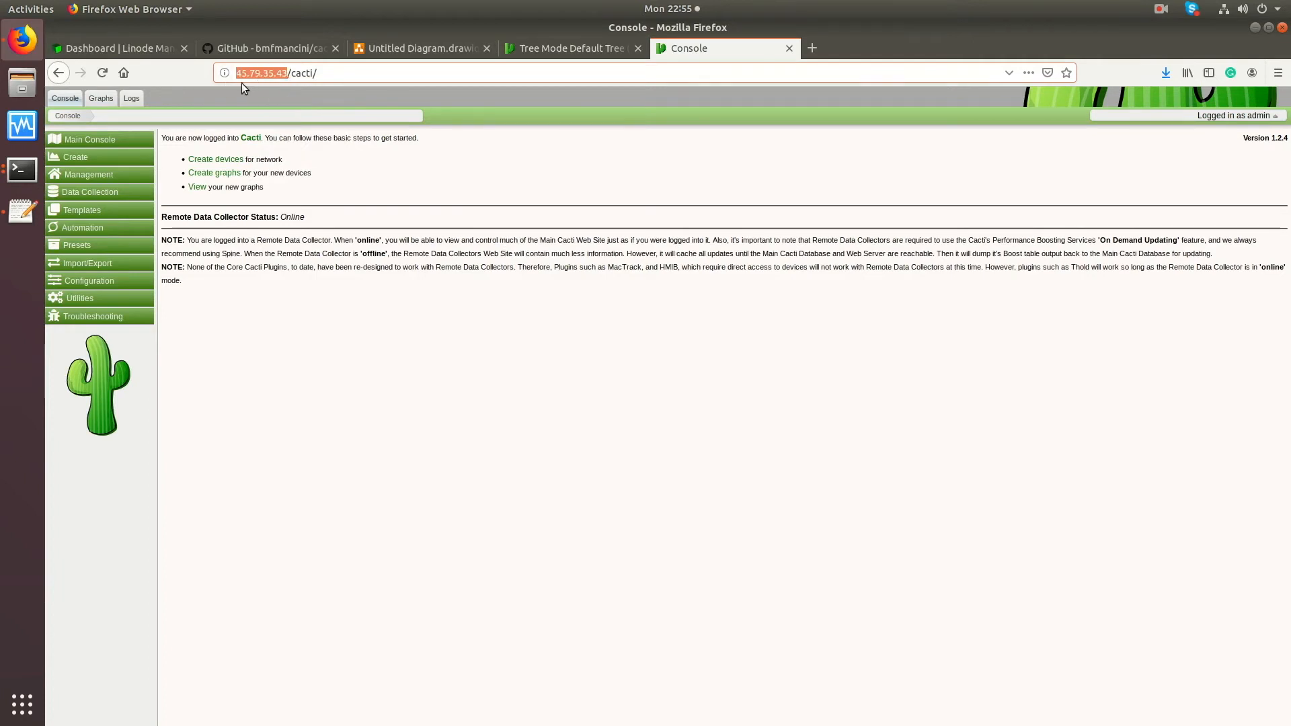
mouse_move(329, 159)
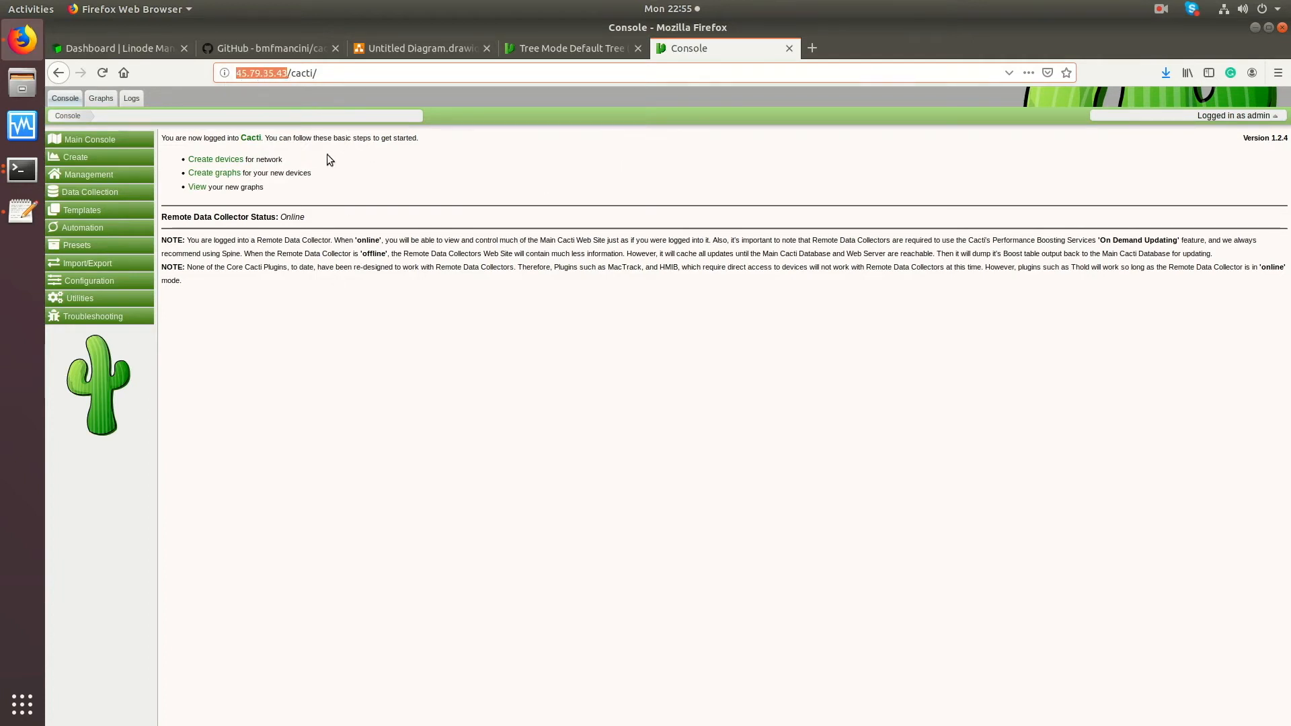
mouse_move(305, 62)
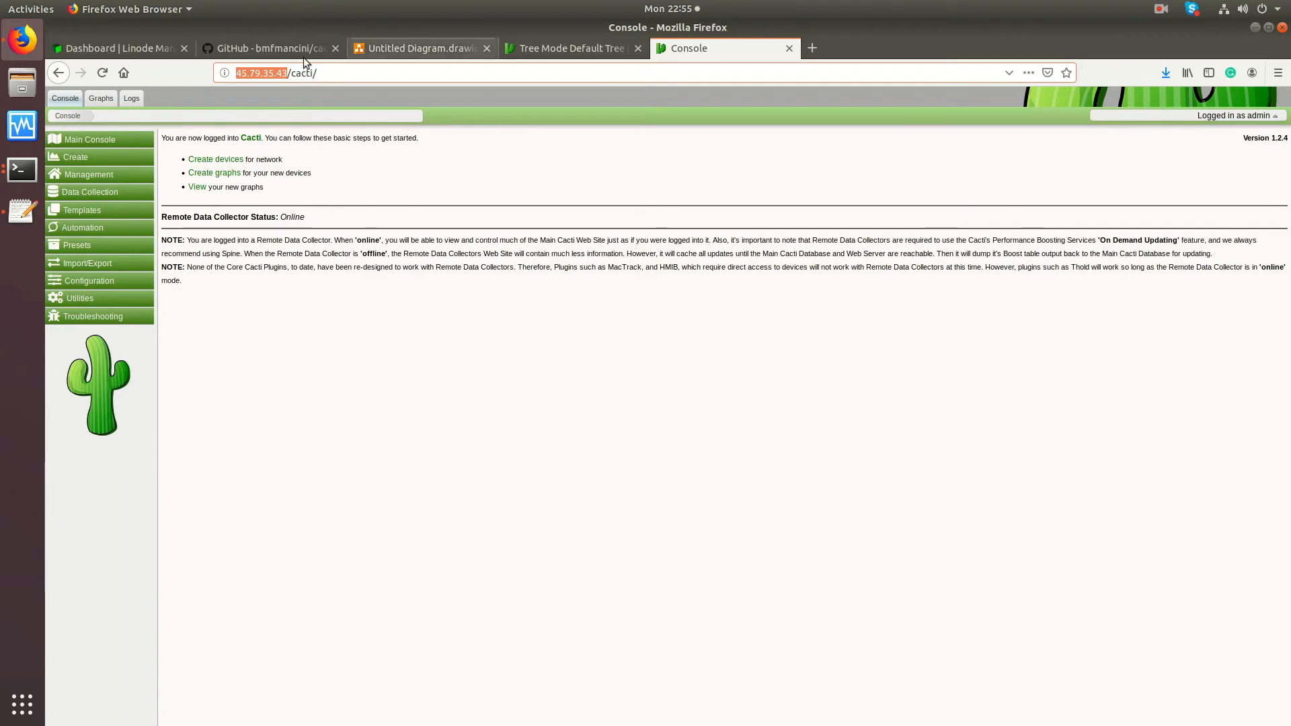
mouse_move(586, 48)
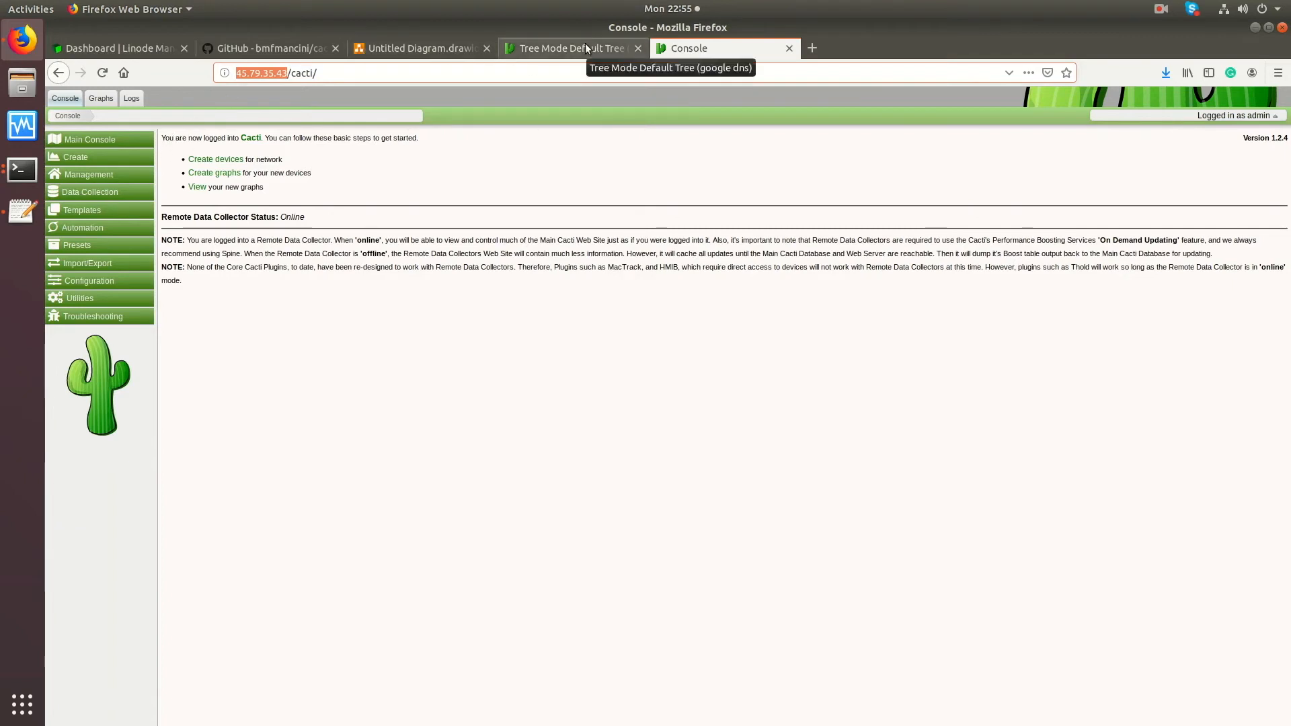
click(571, 48)
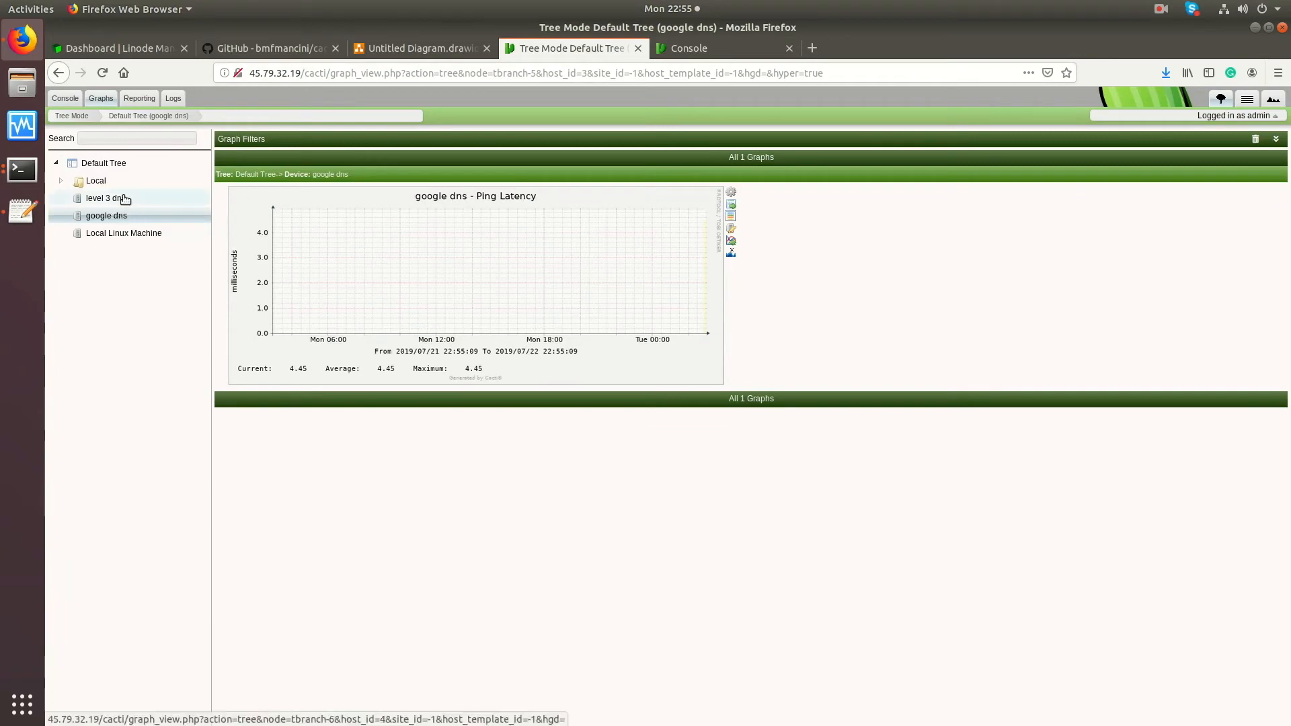
click(100, 199)
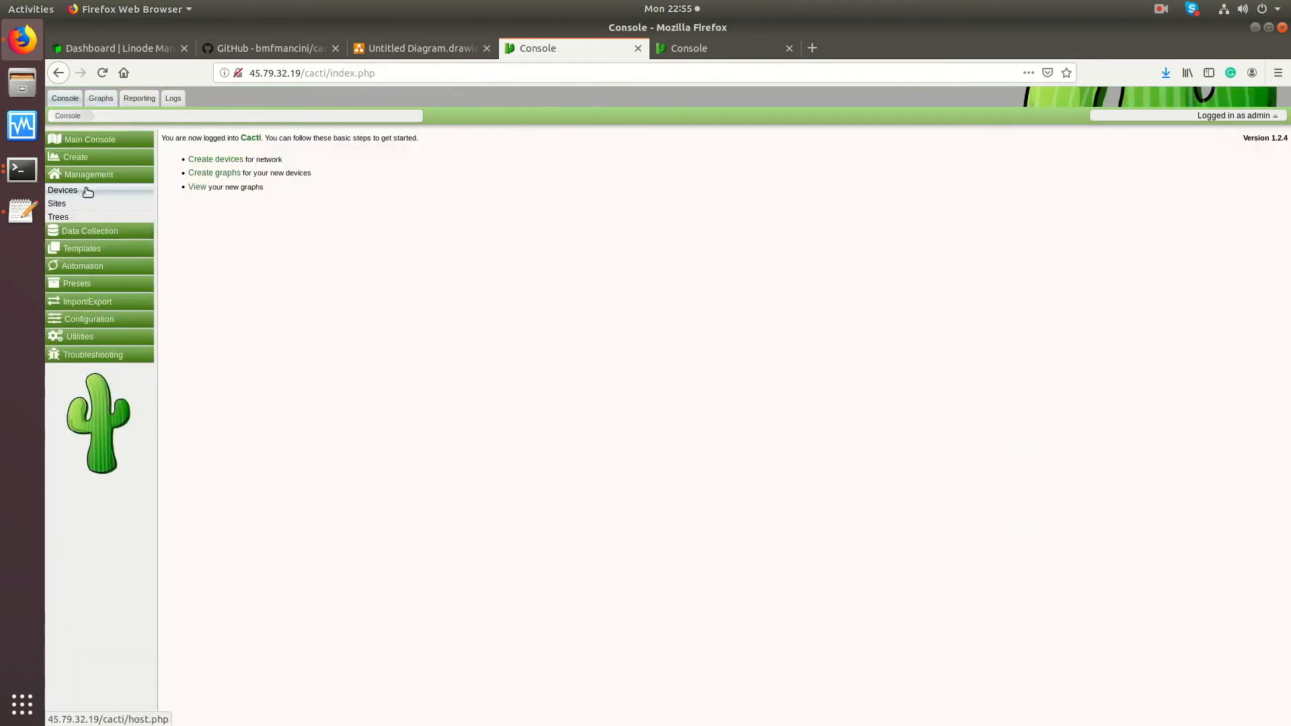
click(62, 190)
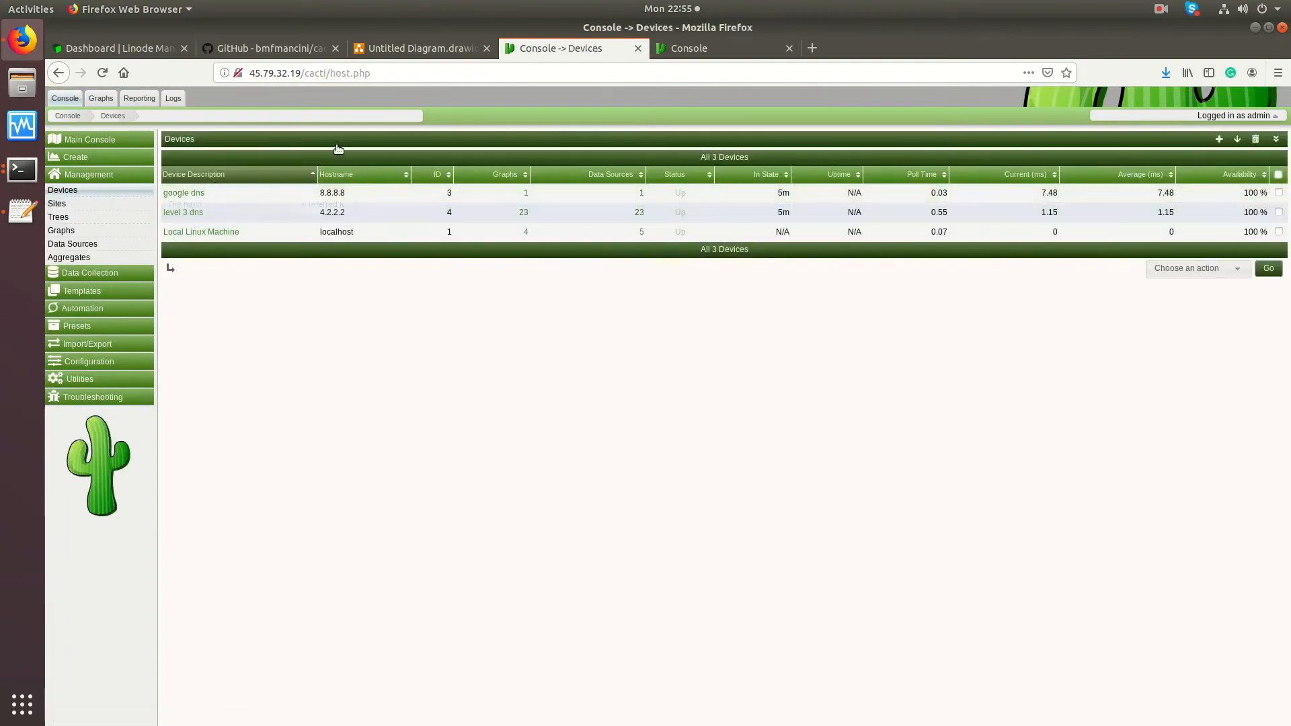
Filter the Devices list to the Remote poller 1 data collector, showing level 3 dns
click(428, 180)
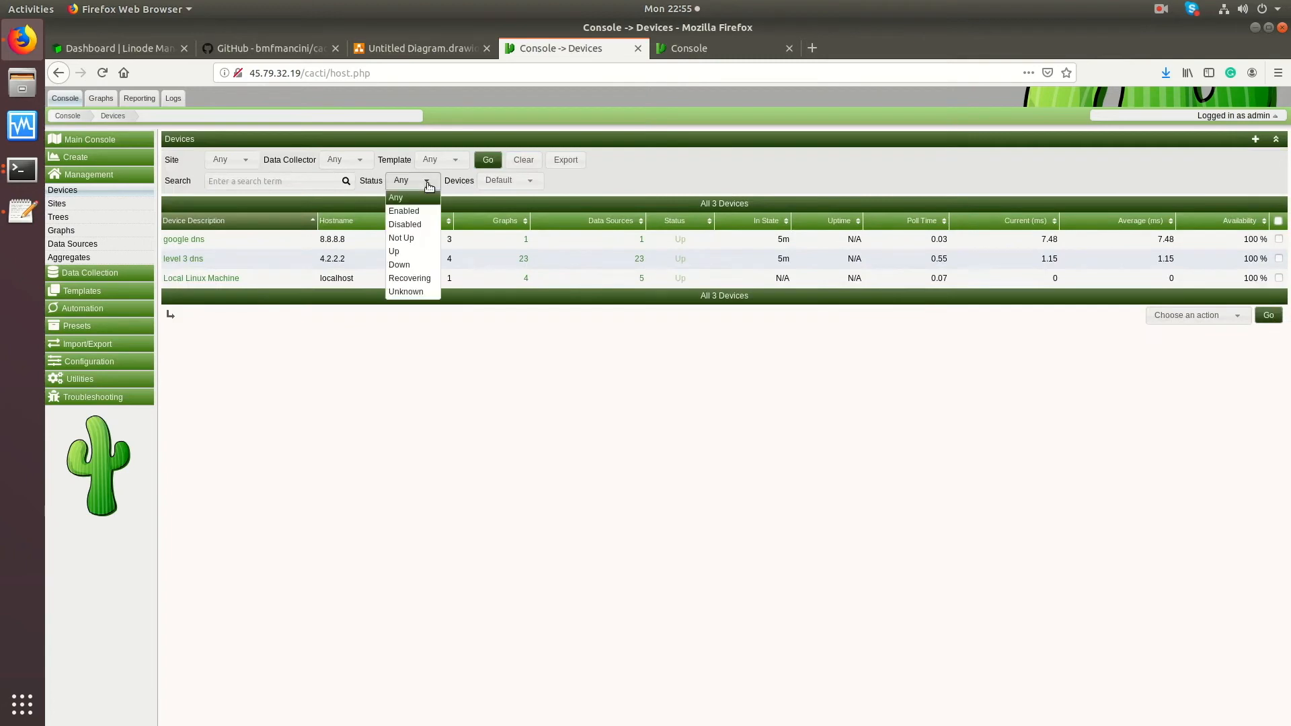
click(396, 197)
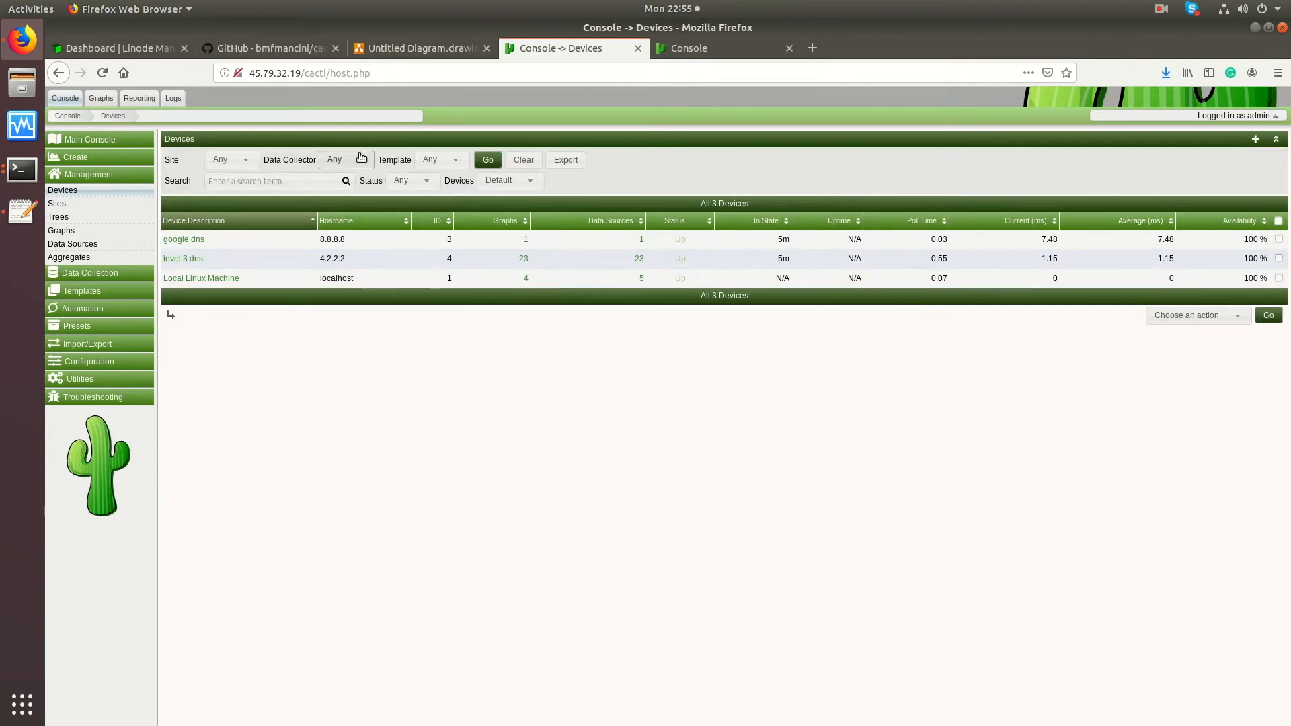
click(347, 159)
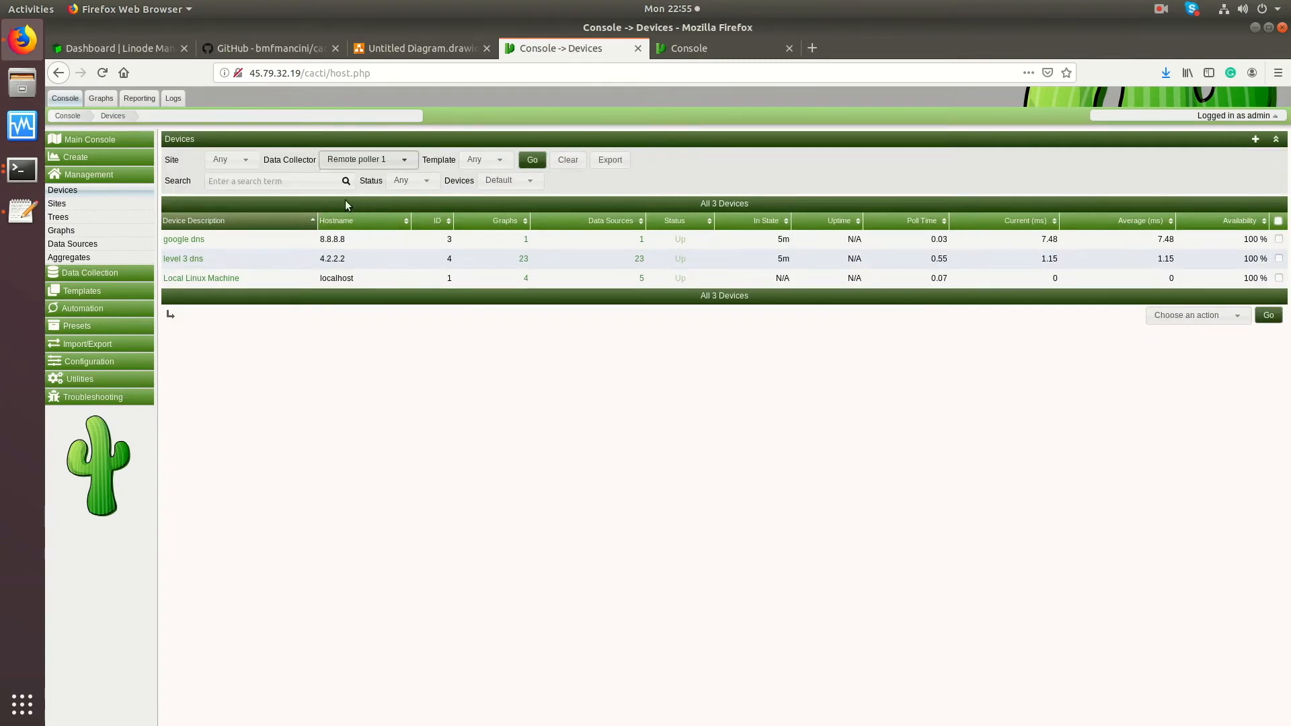
click(532, 159)
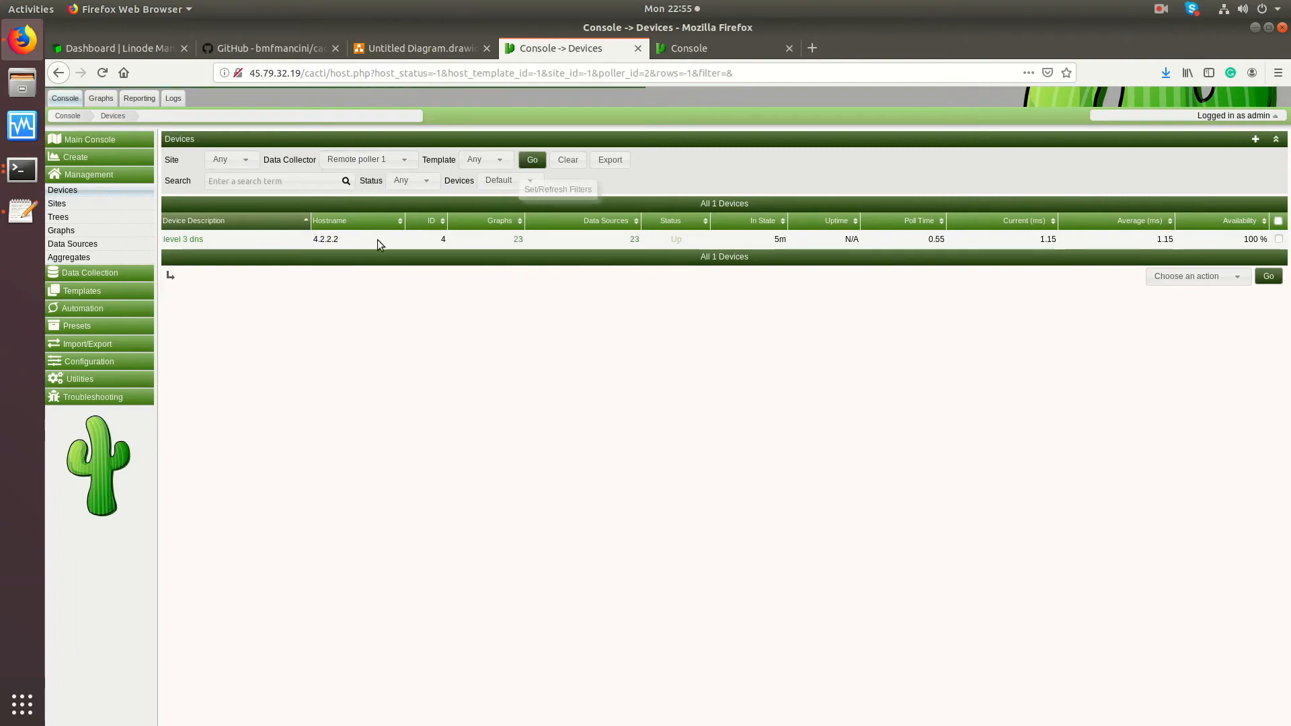
mouse_move(348, 240)
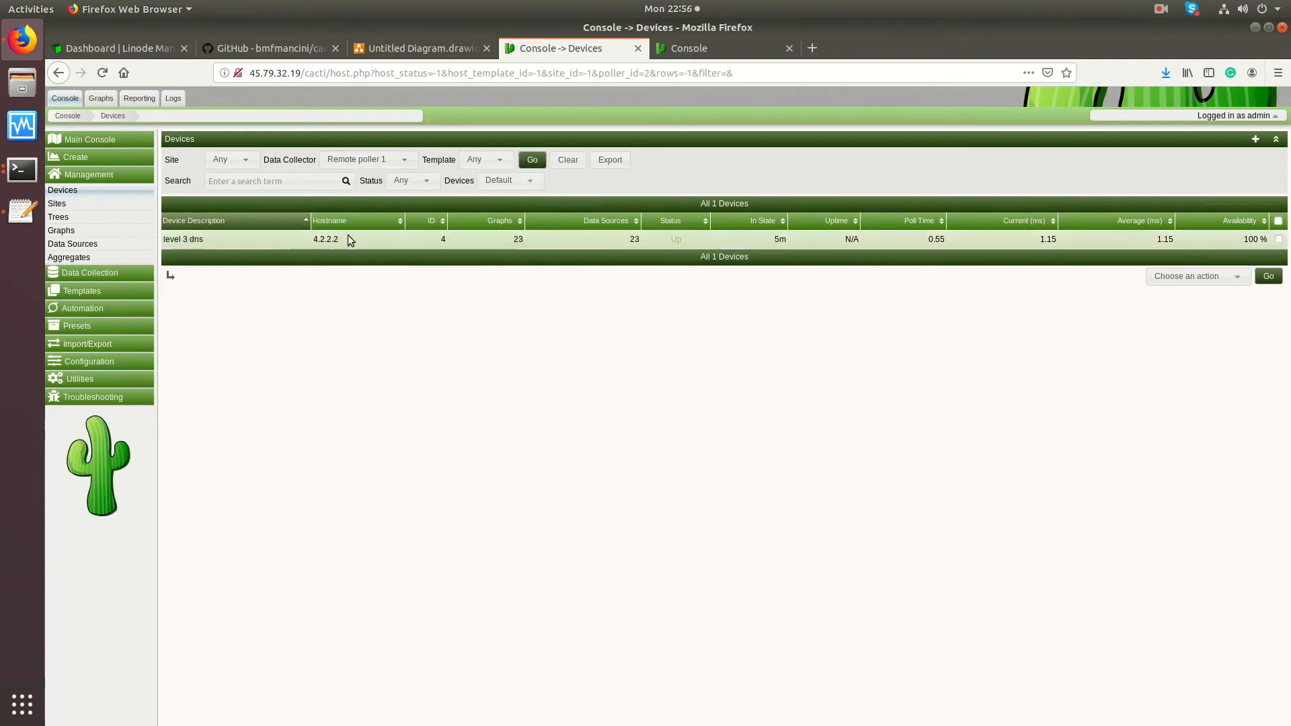
mouse_move(341, 252)
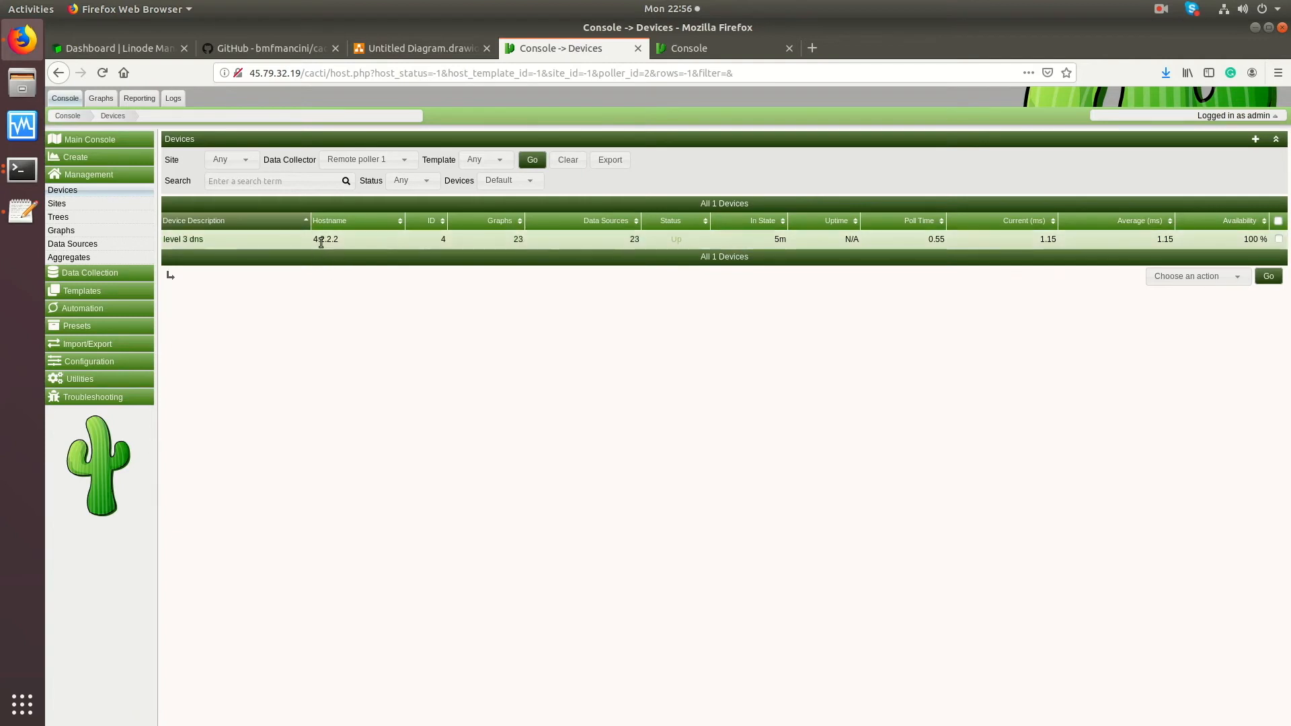
mouse_move(317, 238)
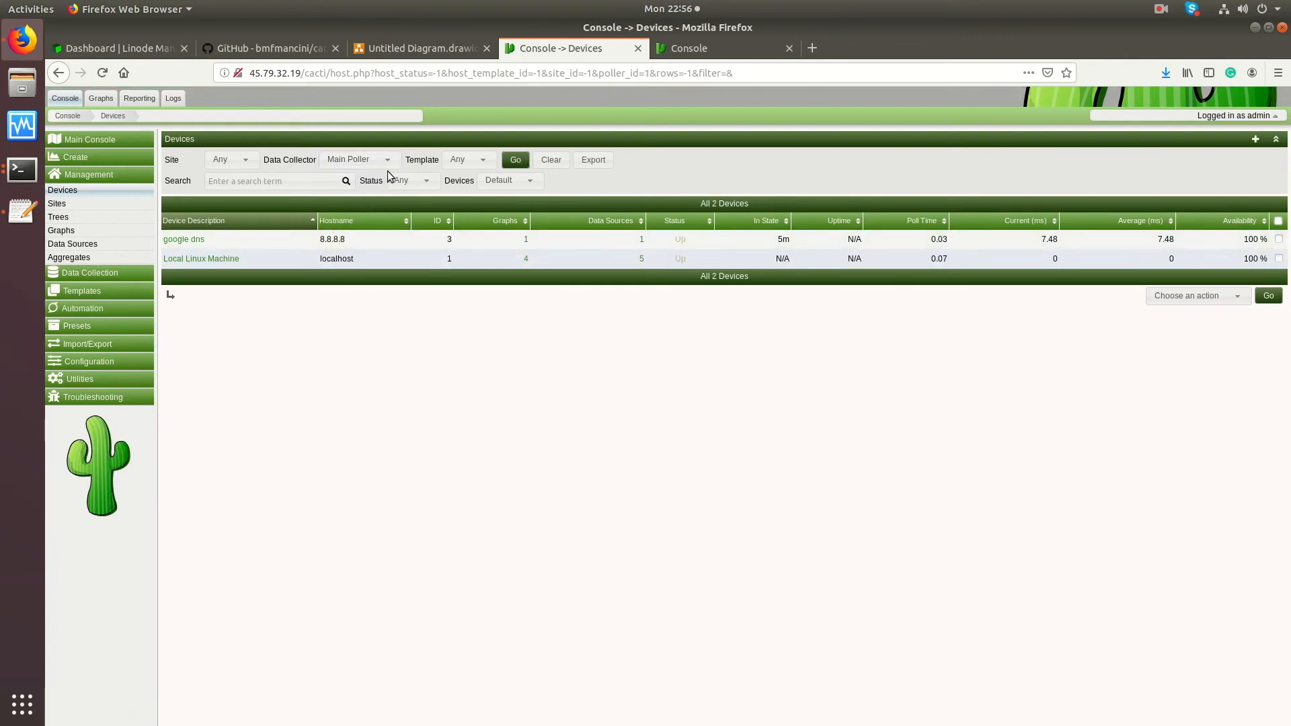
mouse_move(561, 365)
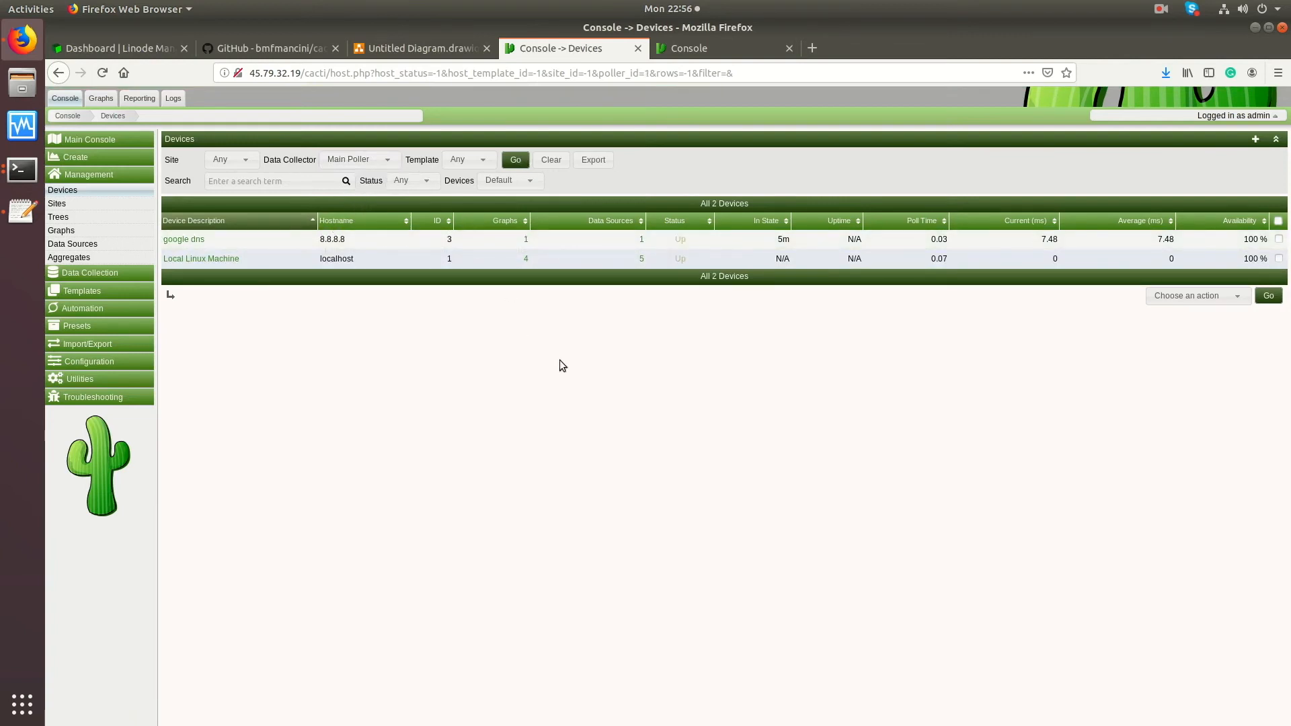
mouse_move(245, 252)
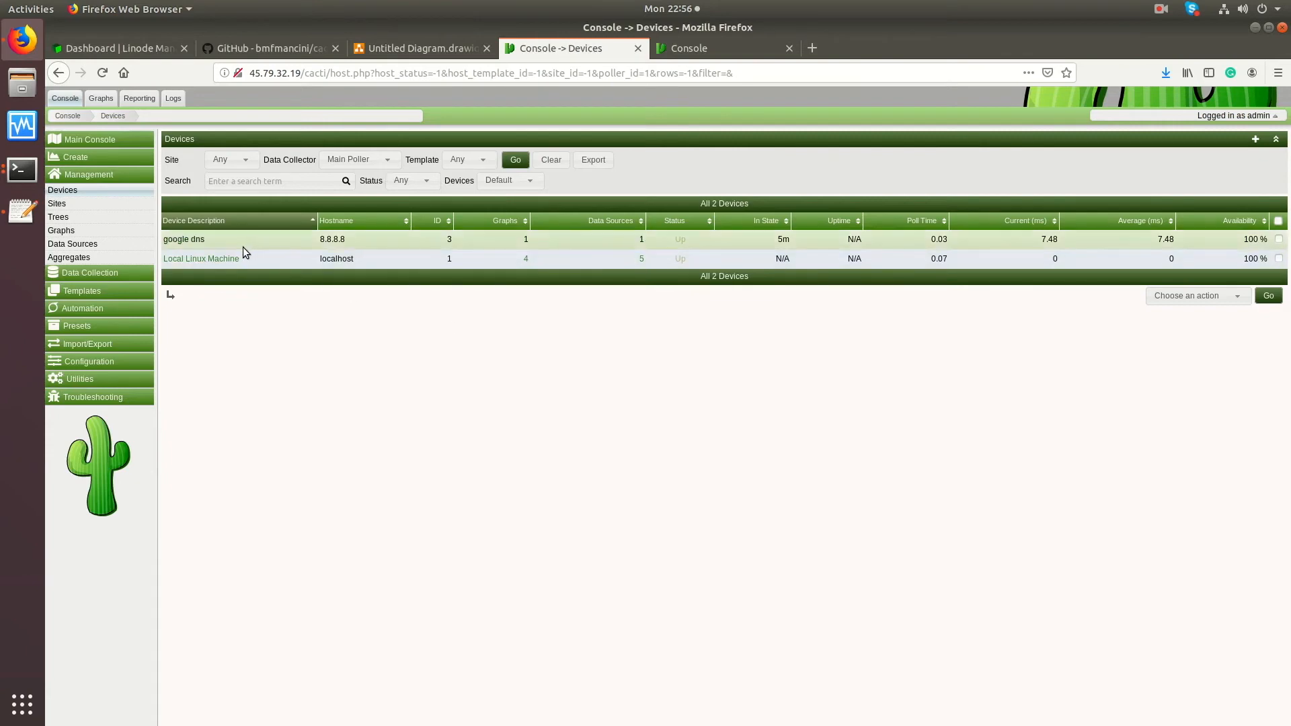
Move google dns (8.8.8.8) to Remote poller 1, save, and highlight its ping time
click(183, 239)
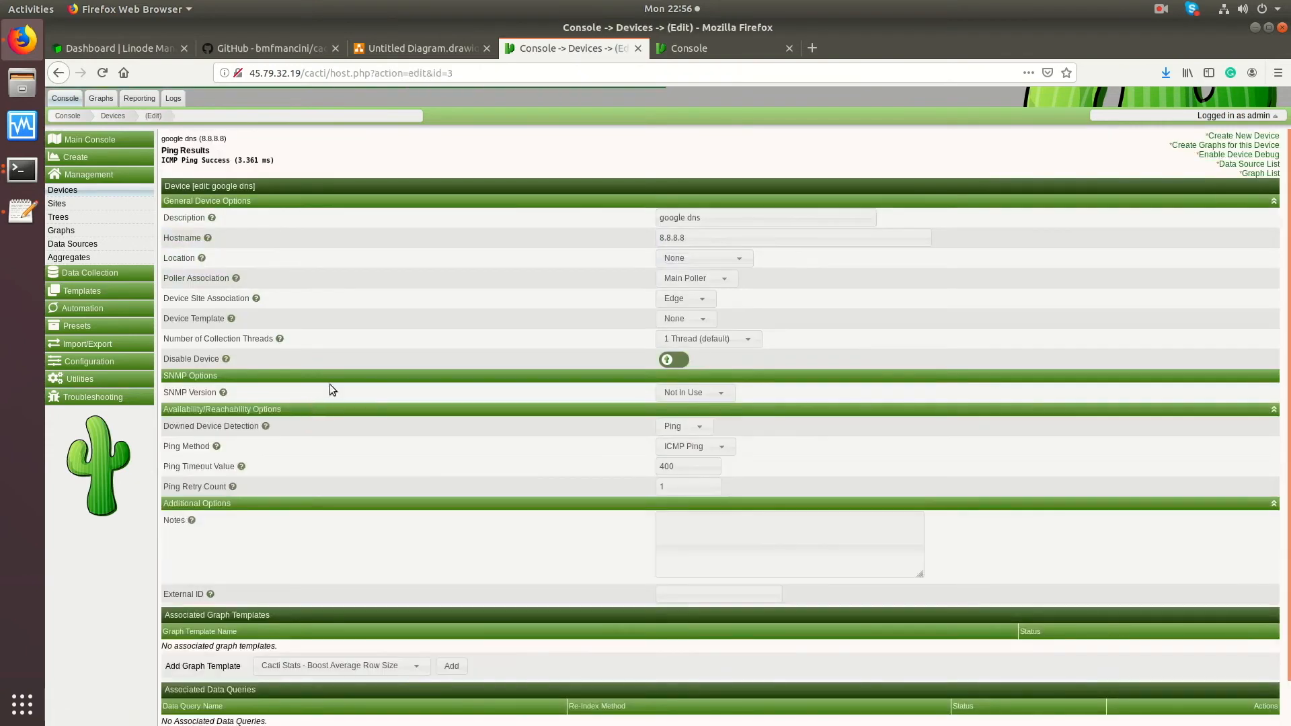
mouse_move(756, 277)
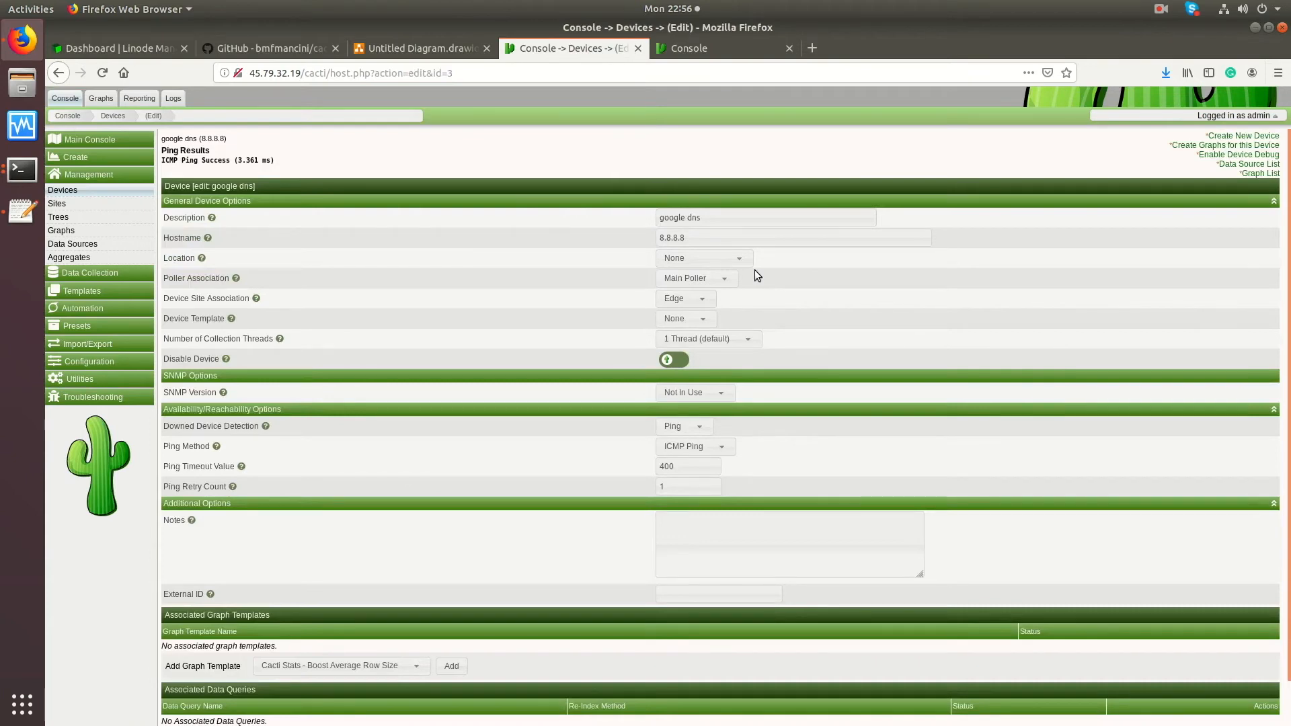
mouse_move(523, 323)
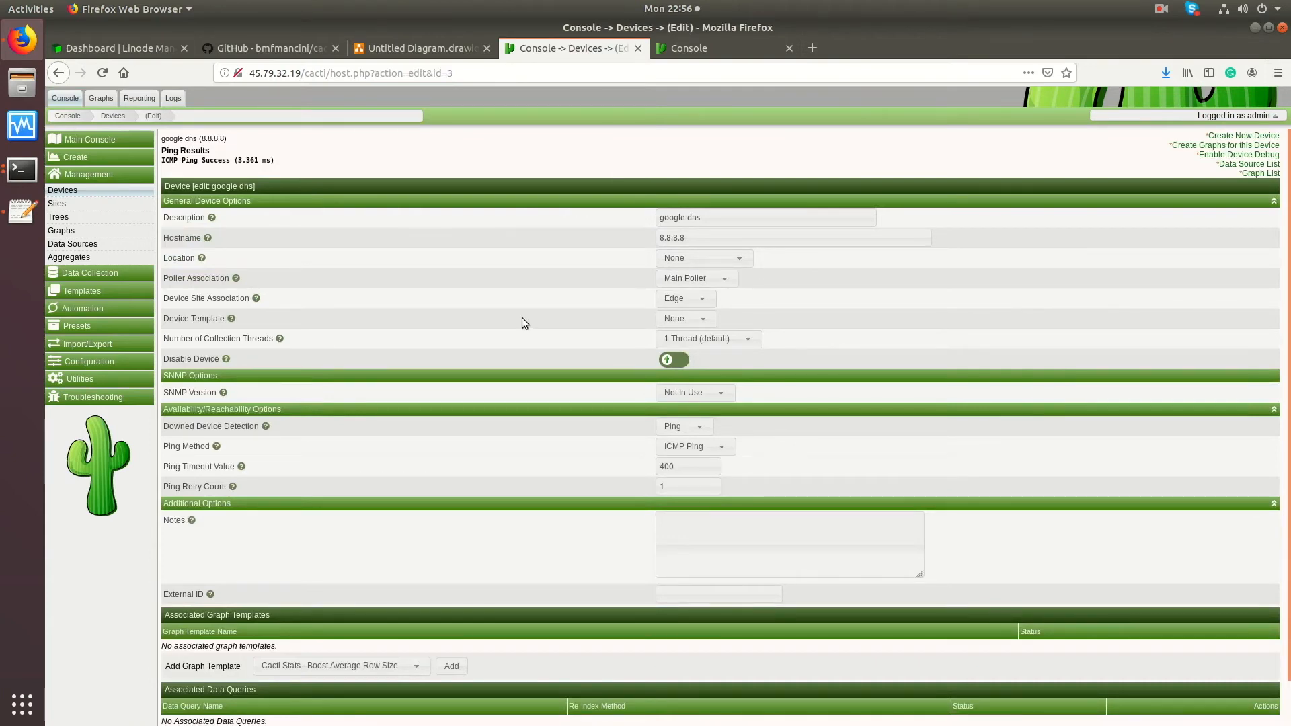
mouse_move(780, 303)
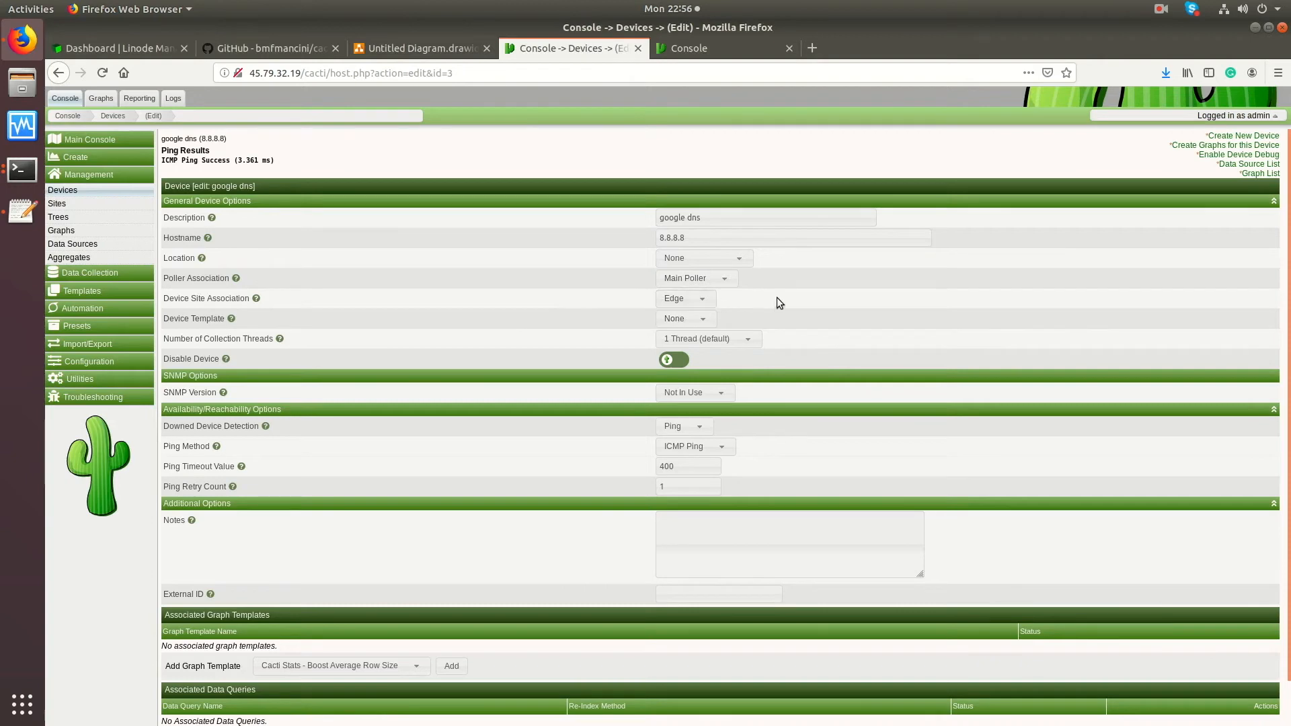
click(697, 278)
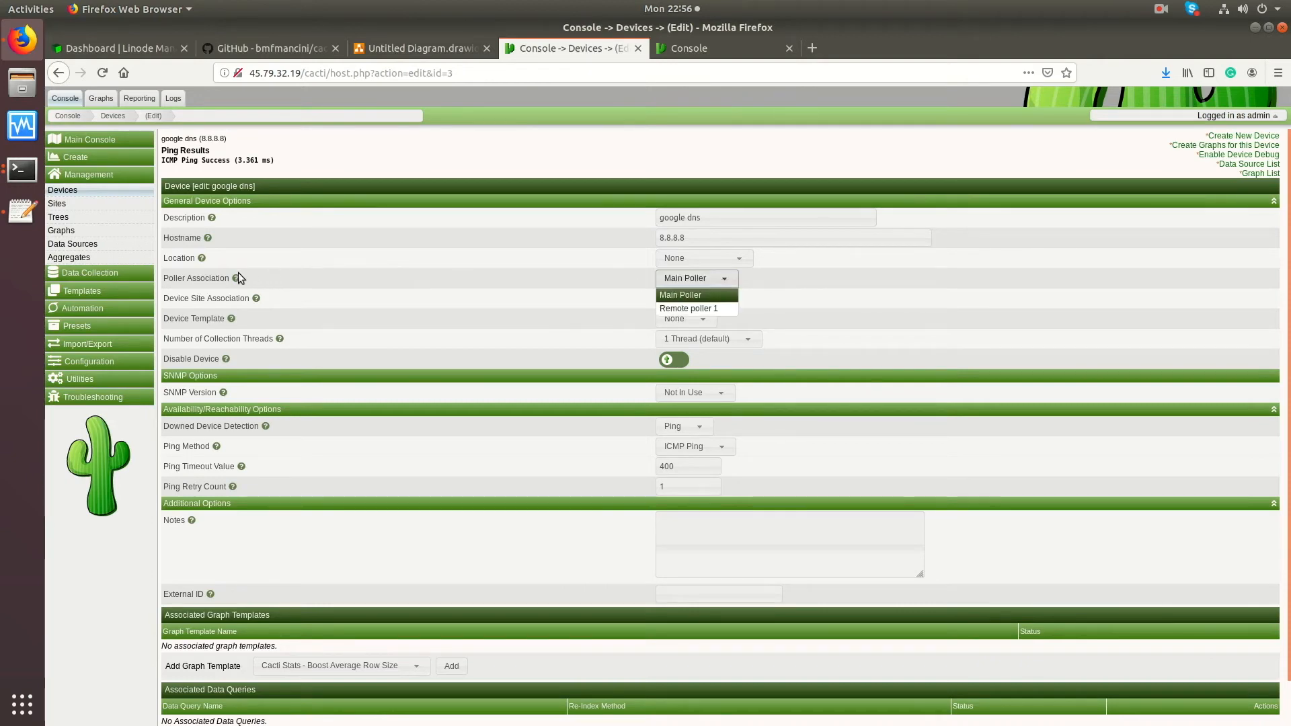
click(689, 308)
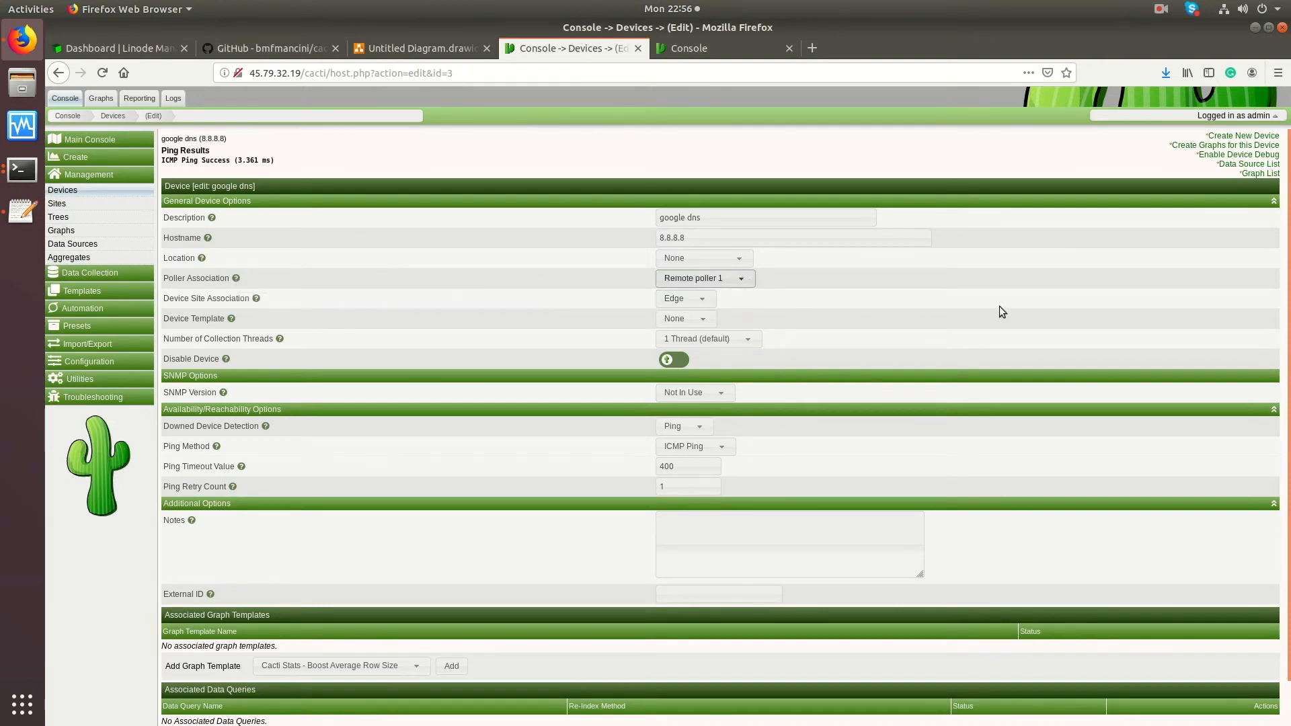
mouse_move(1066, 481)
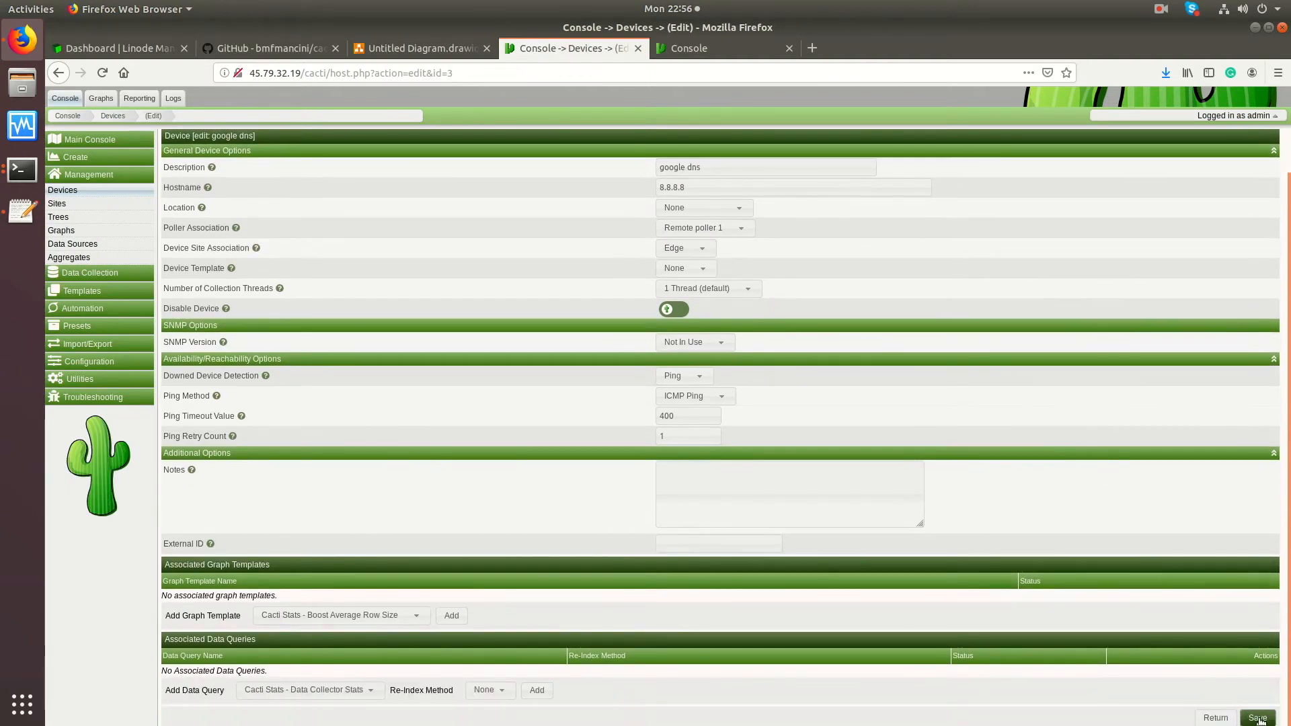
click(1258, 718)
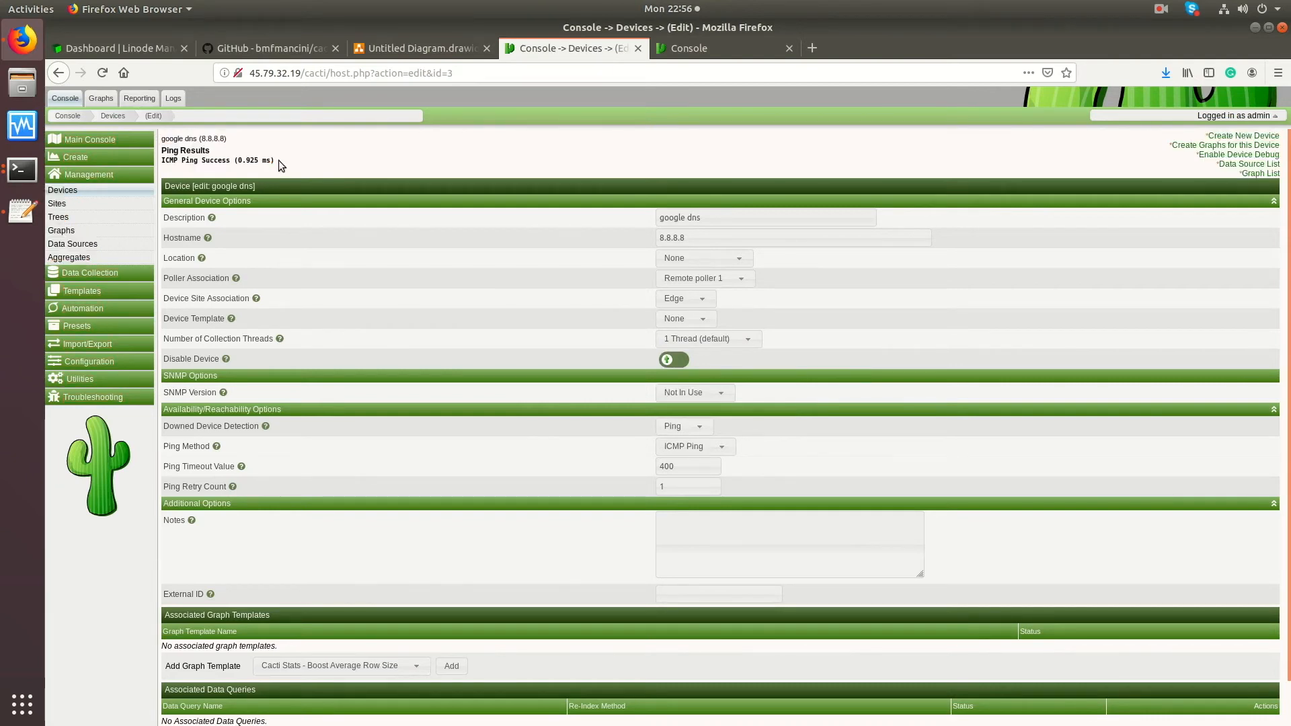
mouse_move(701, 278)
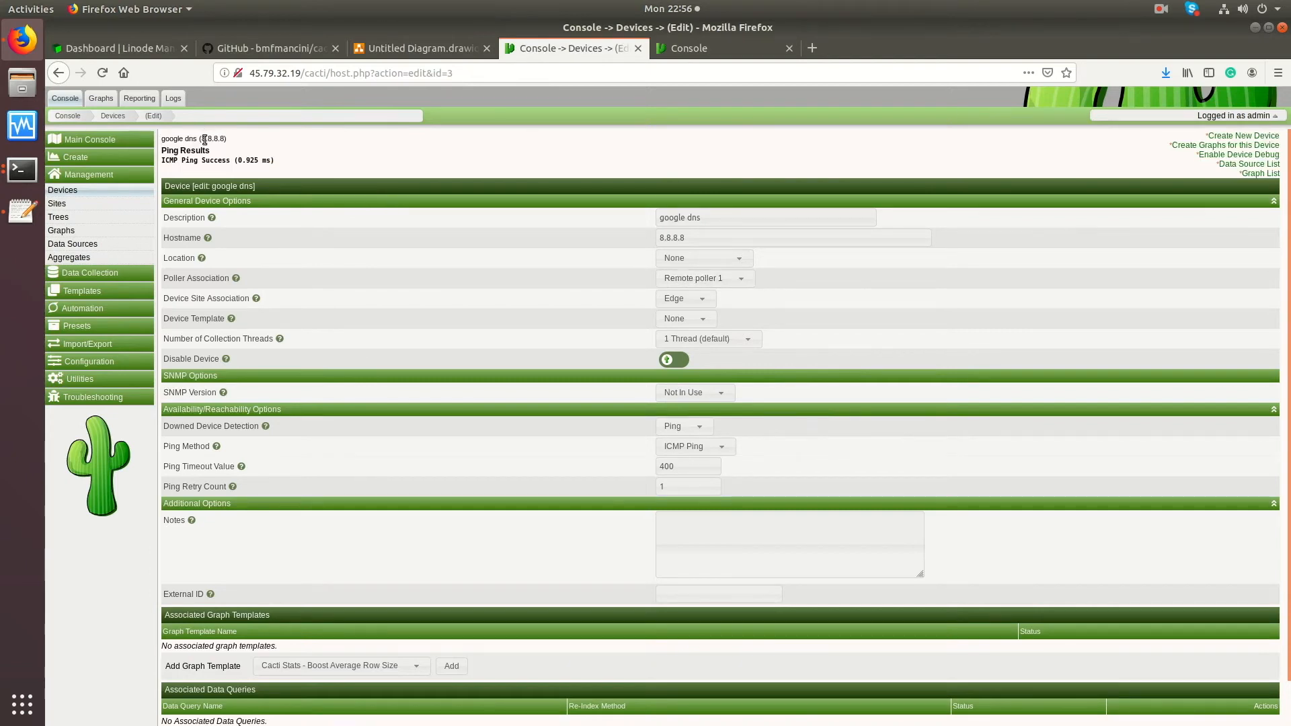
double_click(251, 160)
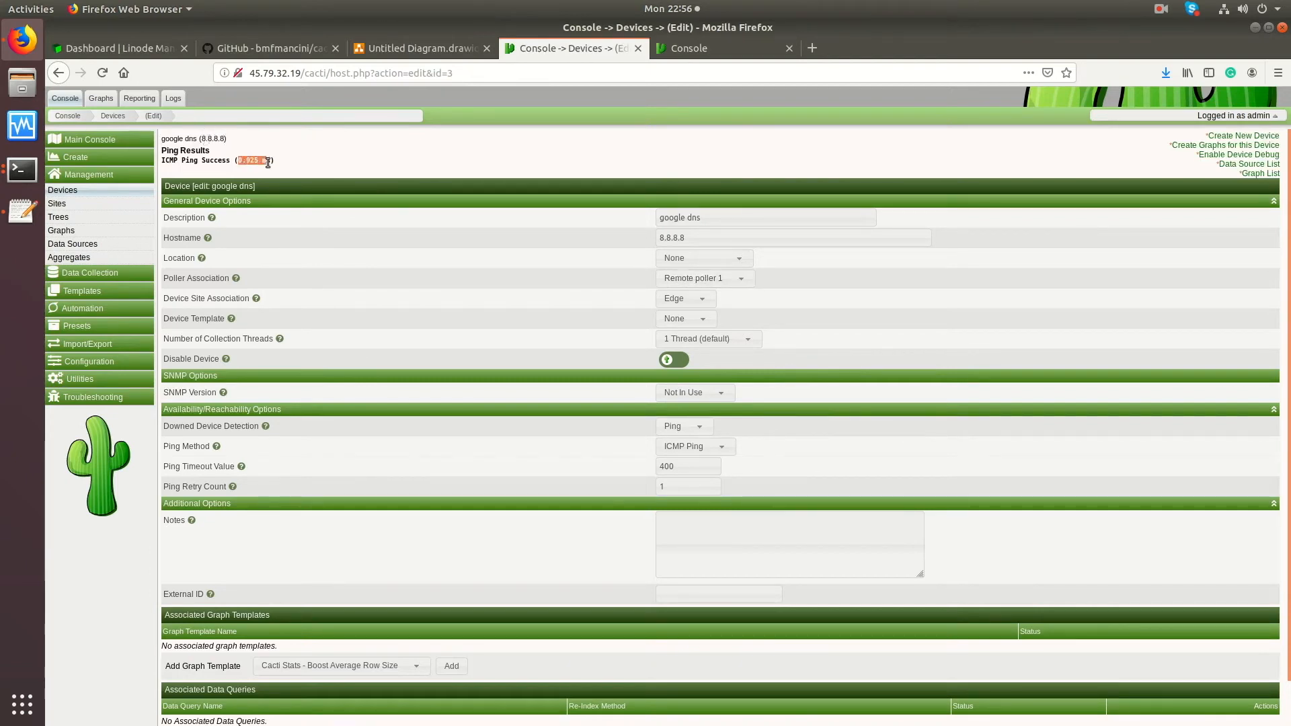
mouse_move(311, 174)
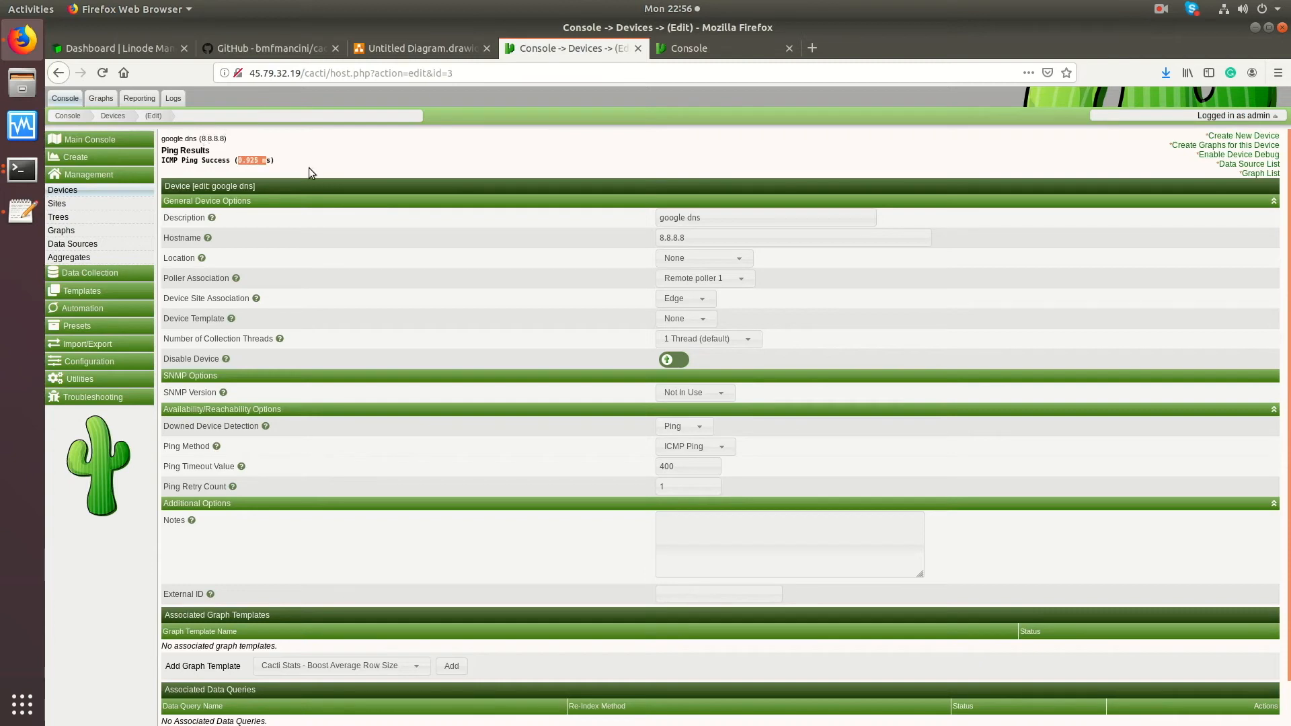
Reassign google dns back to Main Poller and save it
click(705, 278)
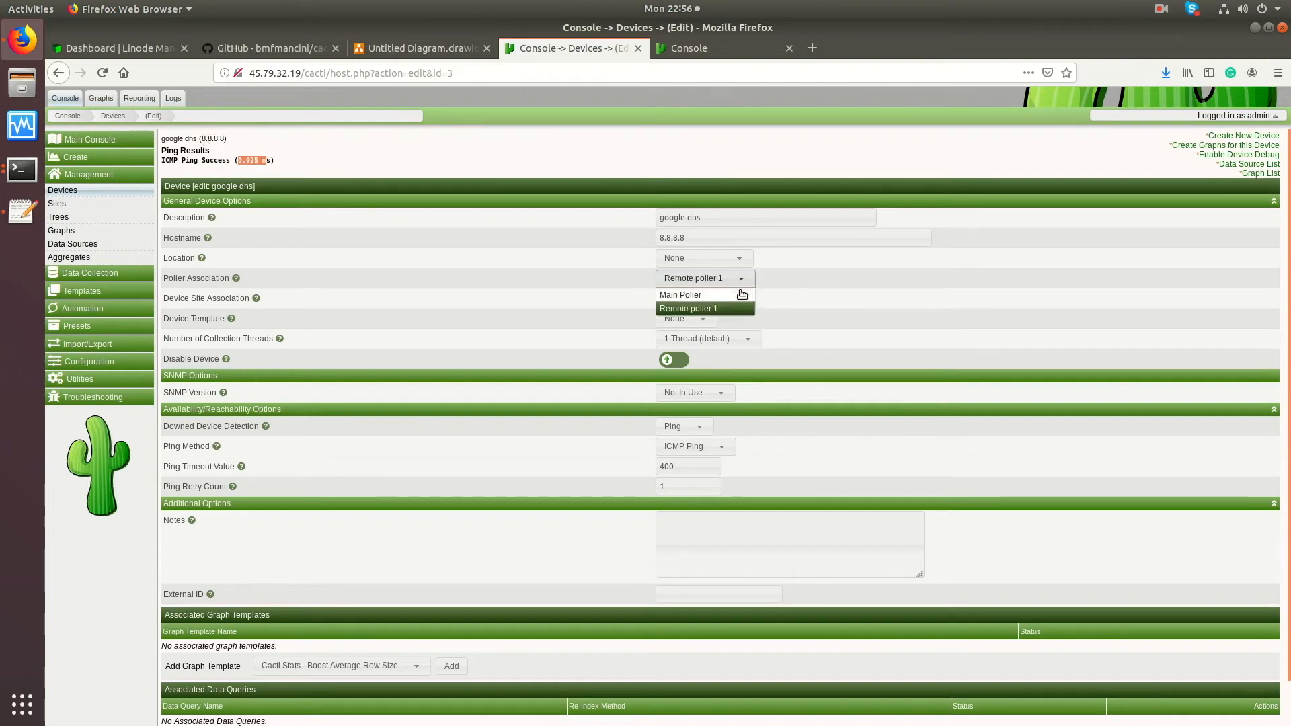
click(680, 294)
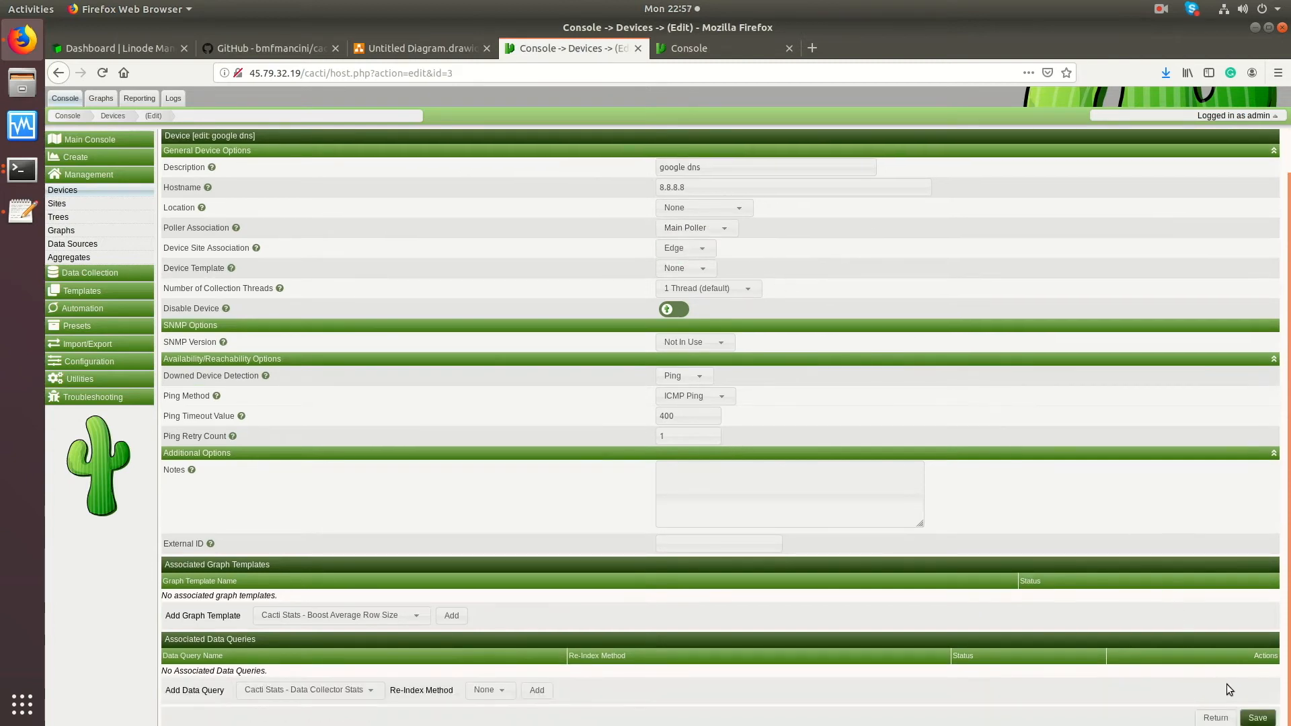
click(1258, 718)
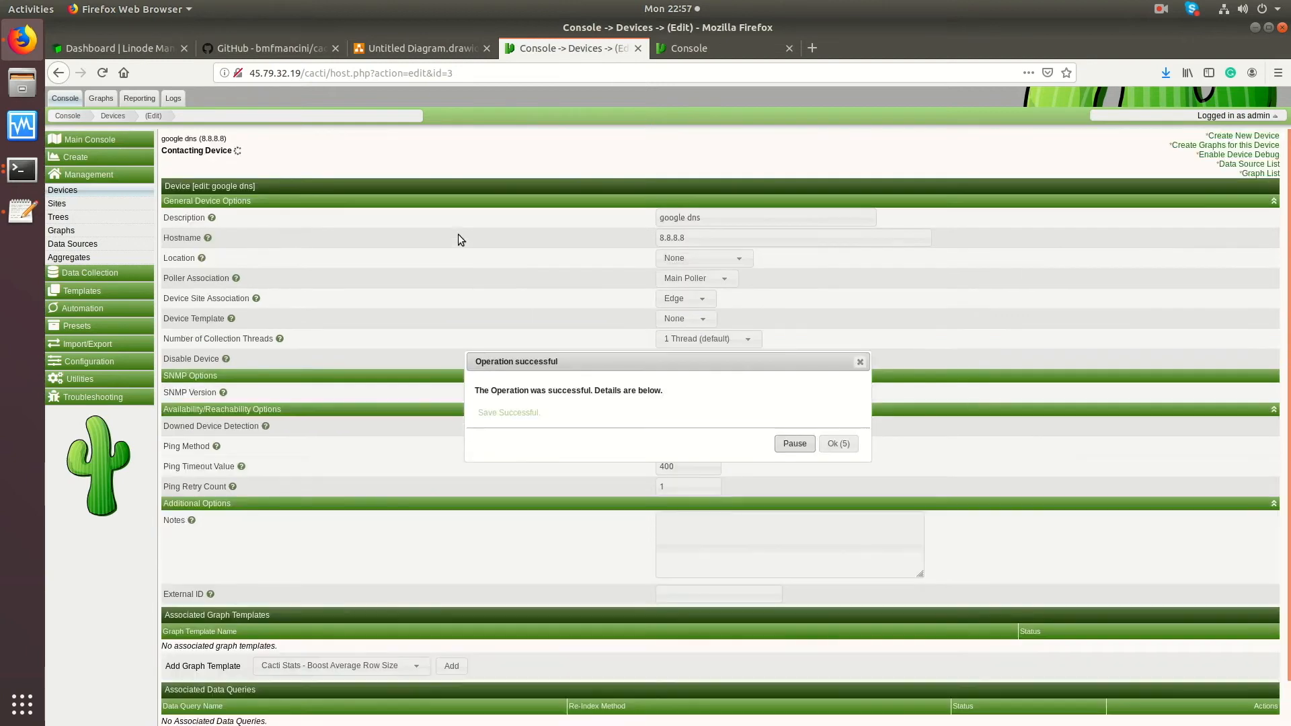
Dismiss the save notice and open Configuration Settings to view the Poller settings
click(839, 443)
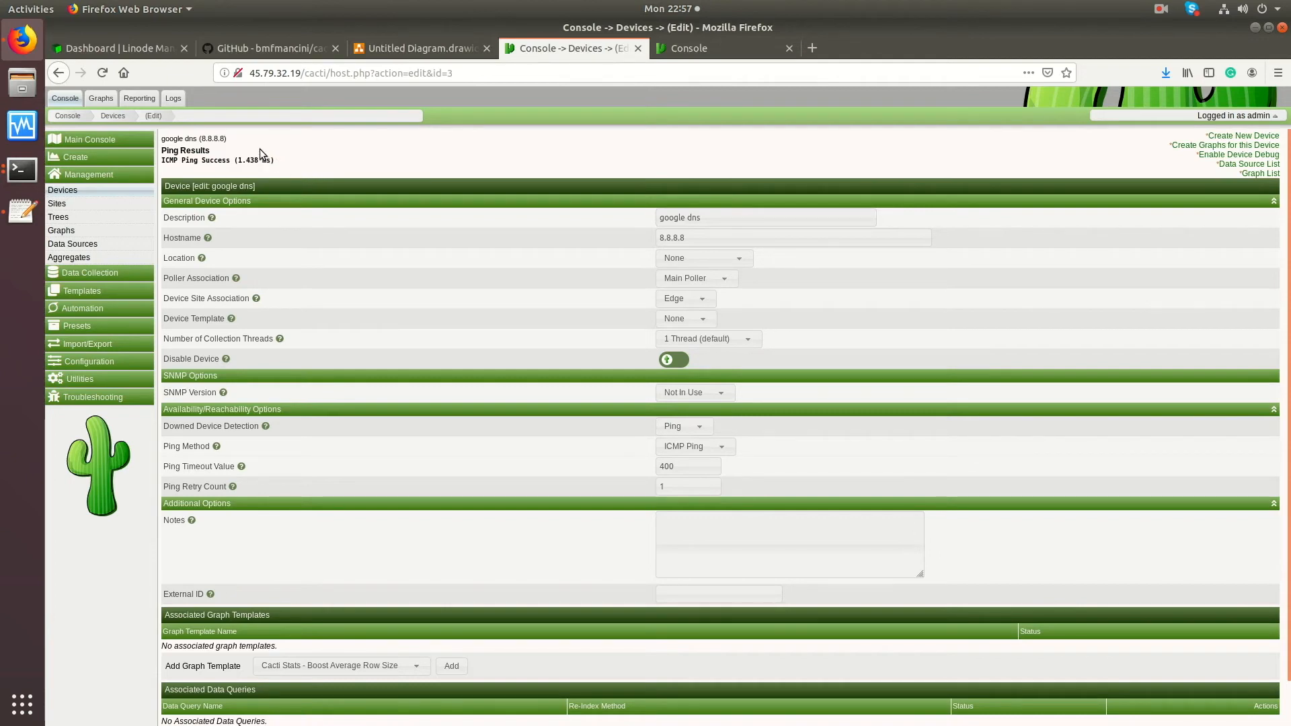
mouse_move(256, 186)
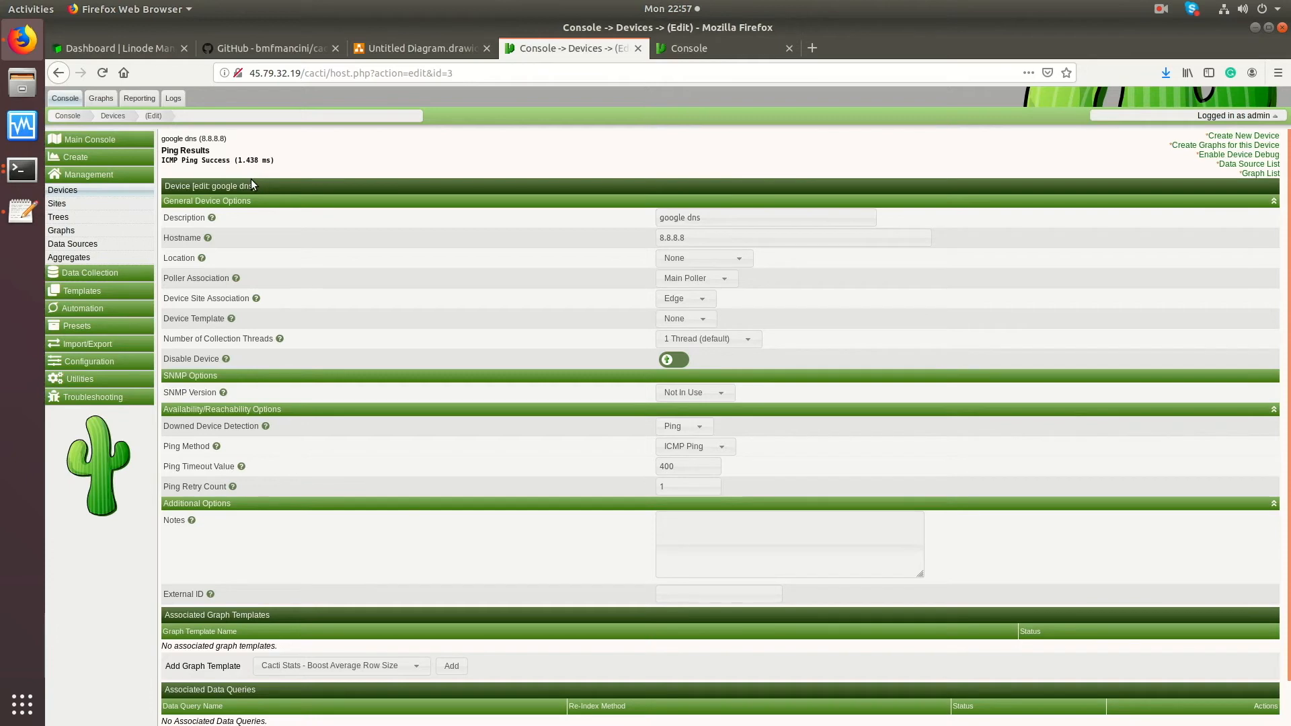
mouse_move(265, 173)
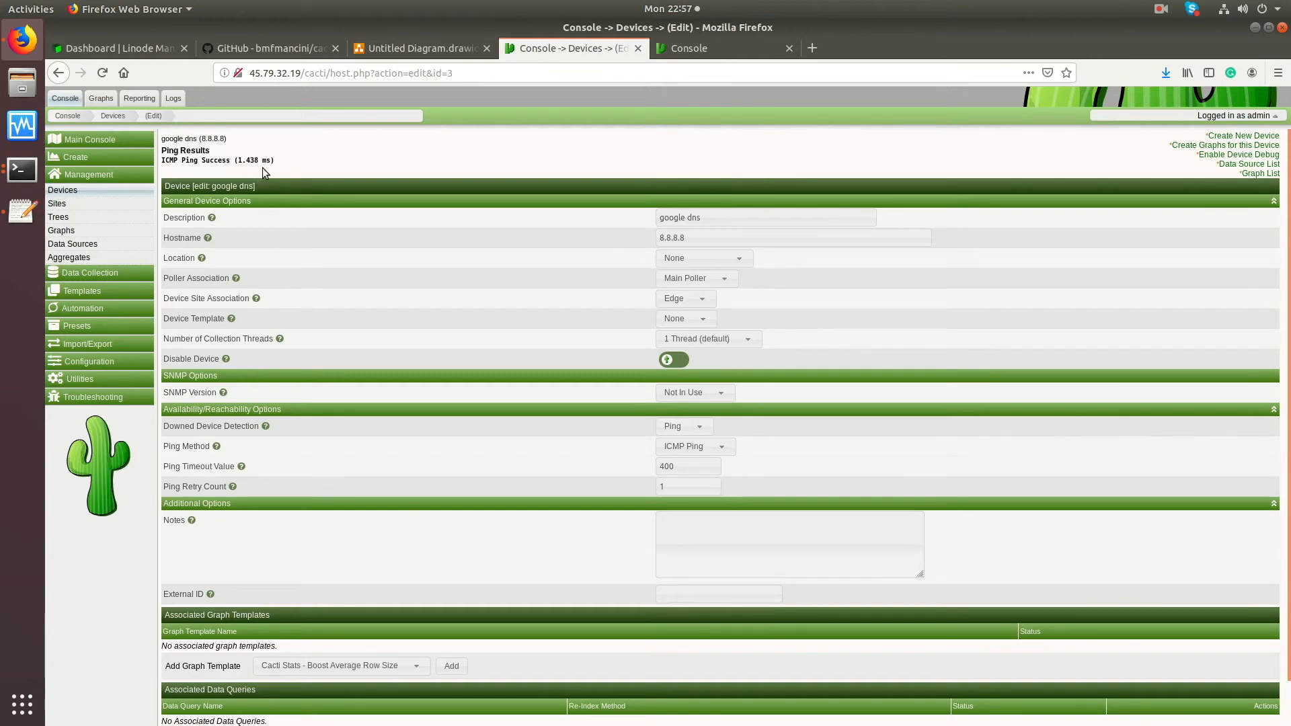
mouse_move(314, 161)
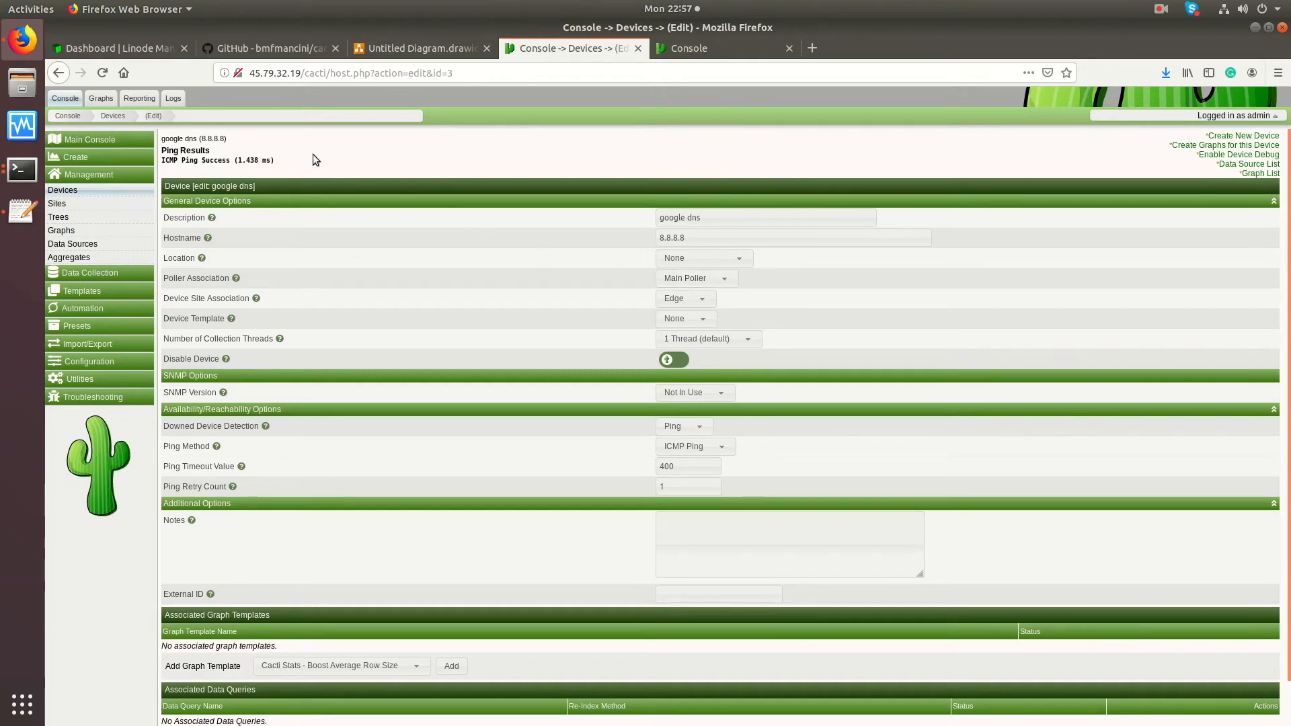
mouse_move(738, 283)
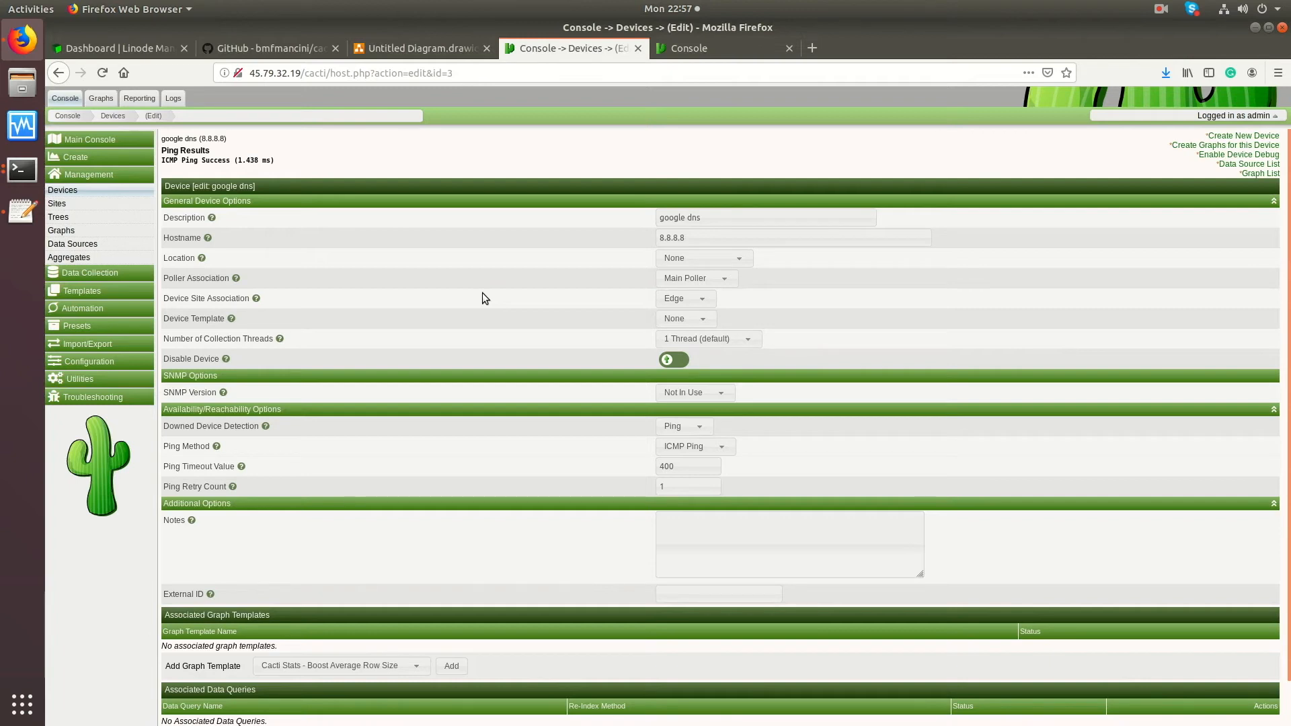
mouse_move(320, 234)
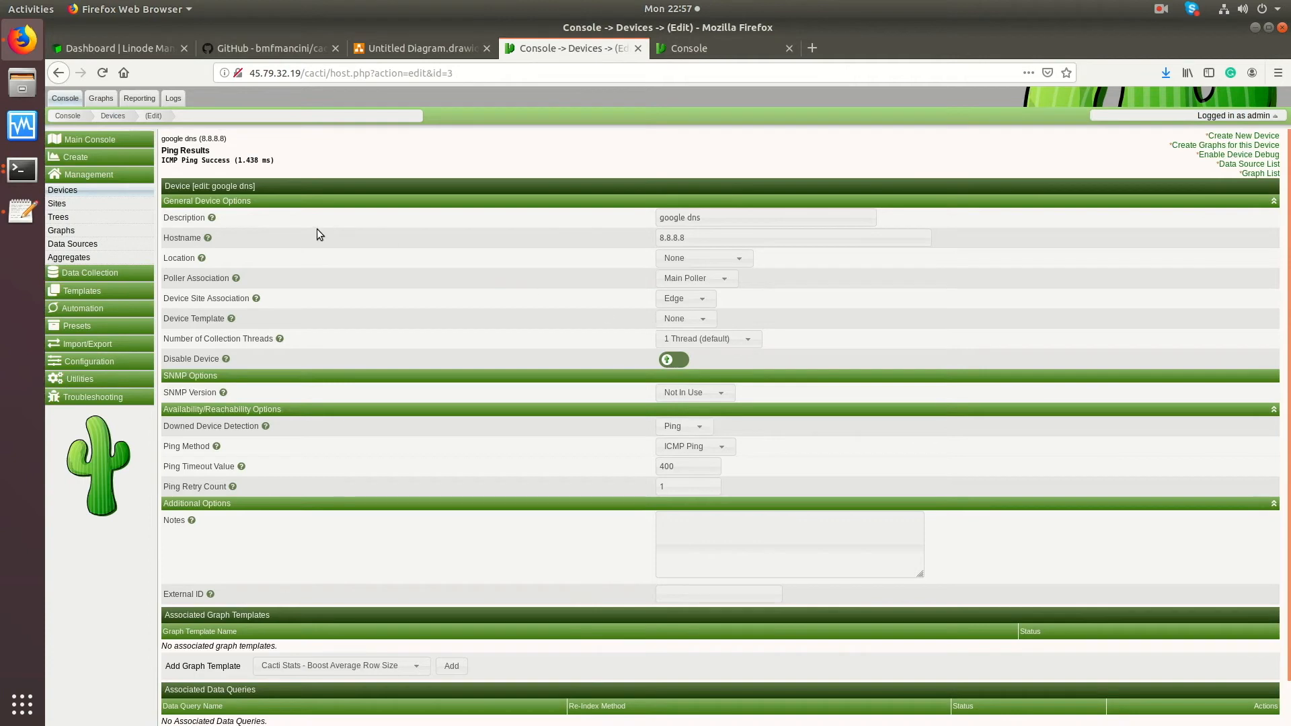
mouse_move(365, 229)
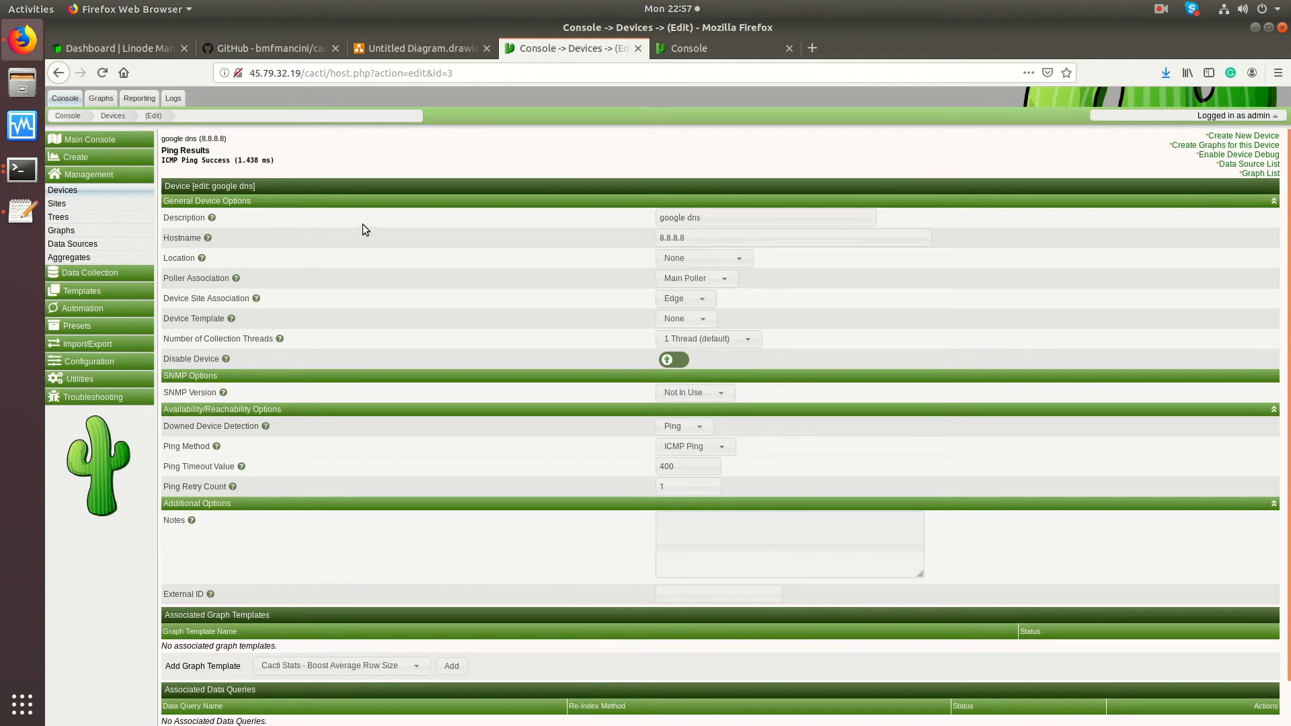
mouse_move(370, 186)
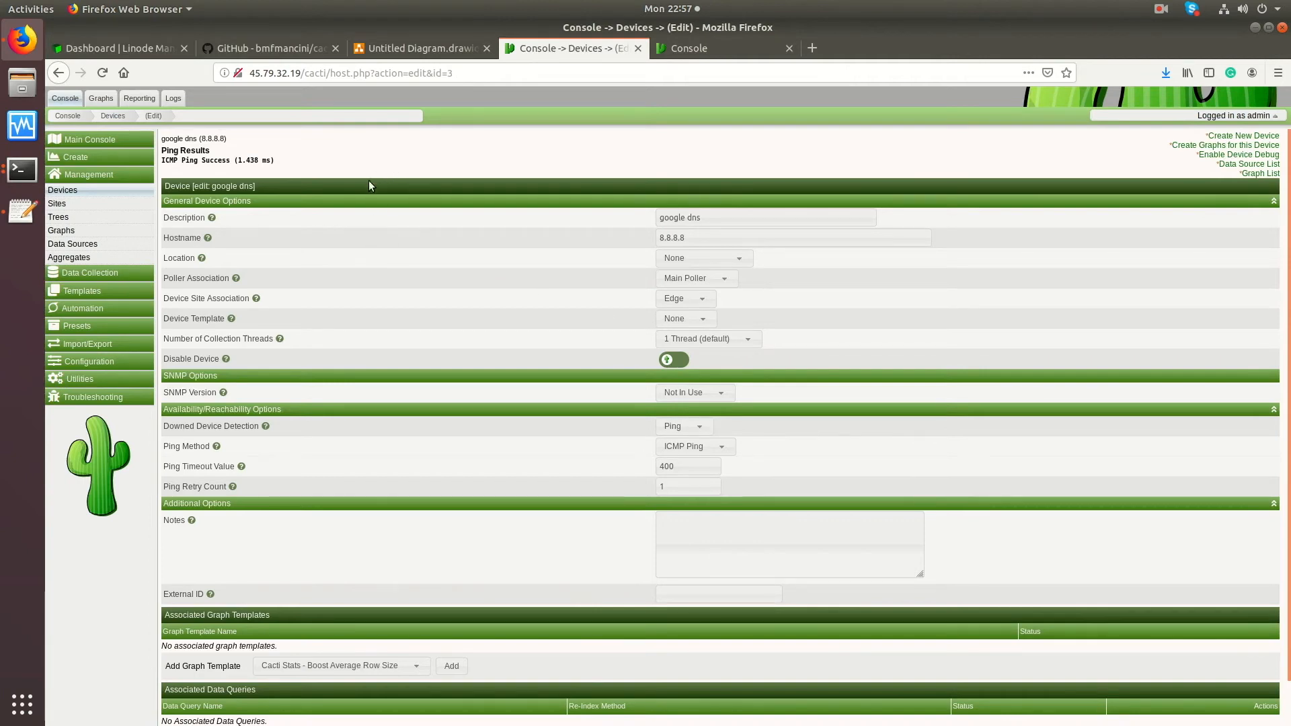
click(89, 281)
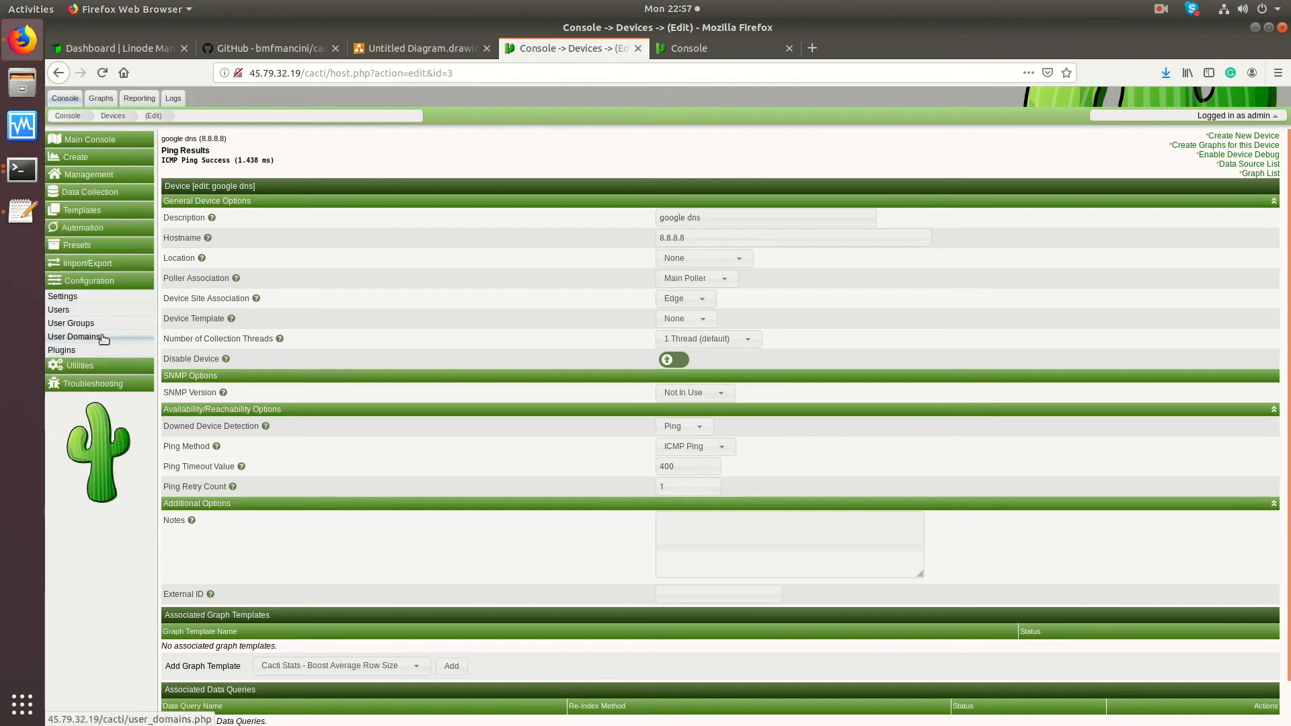
click(62, 296)
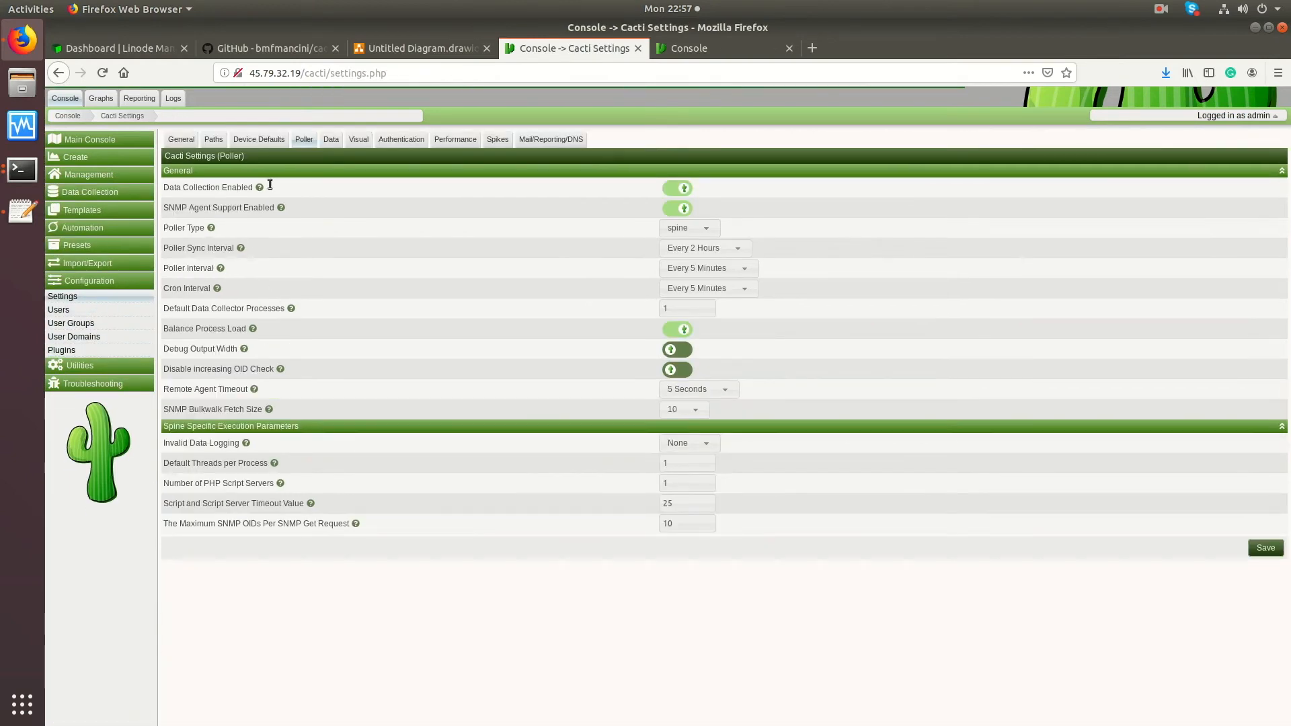
mouse_move(344, 156)
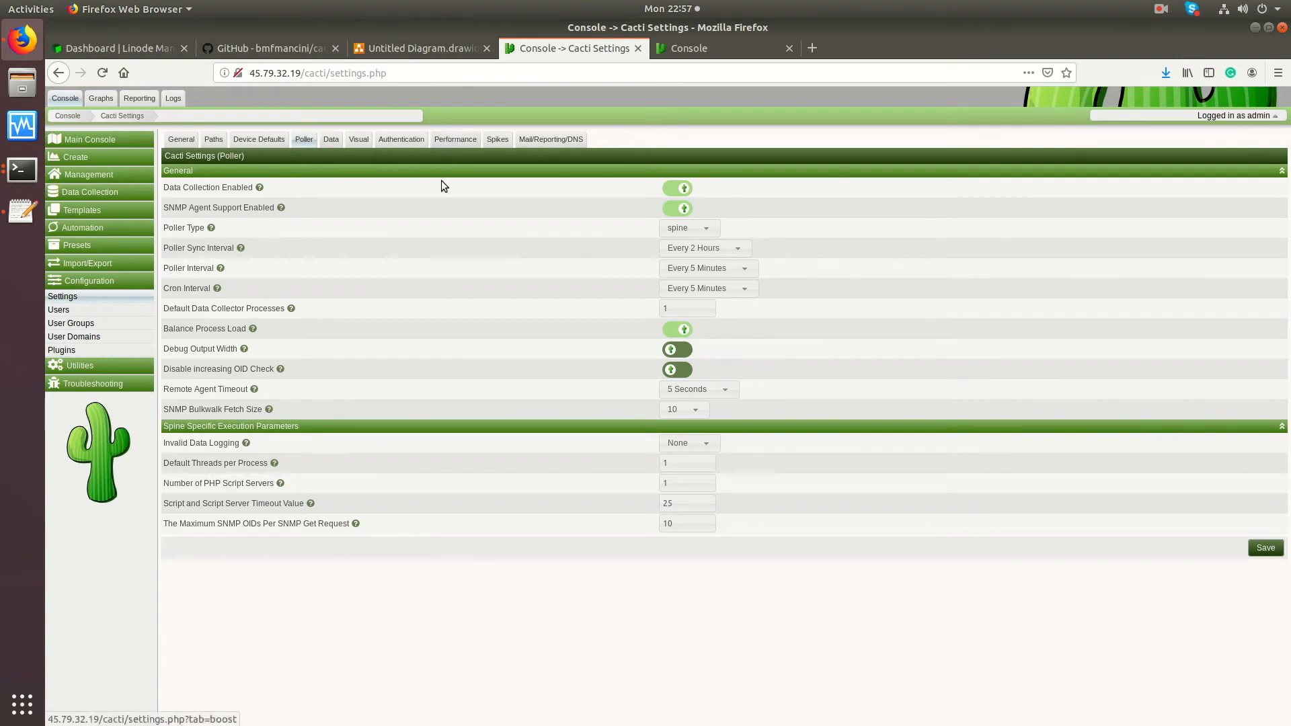
View the Performance settings: on-demand RRD updating enabled, boost updates hourly
click(455, 139)
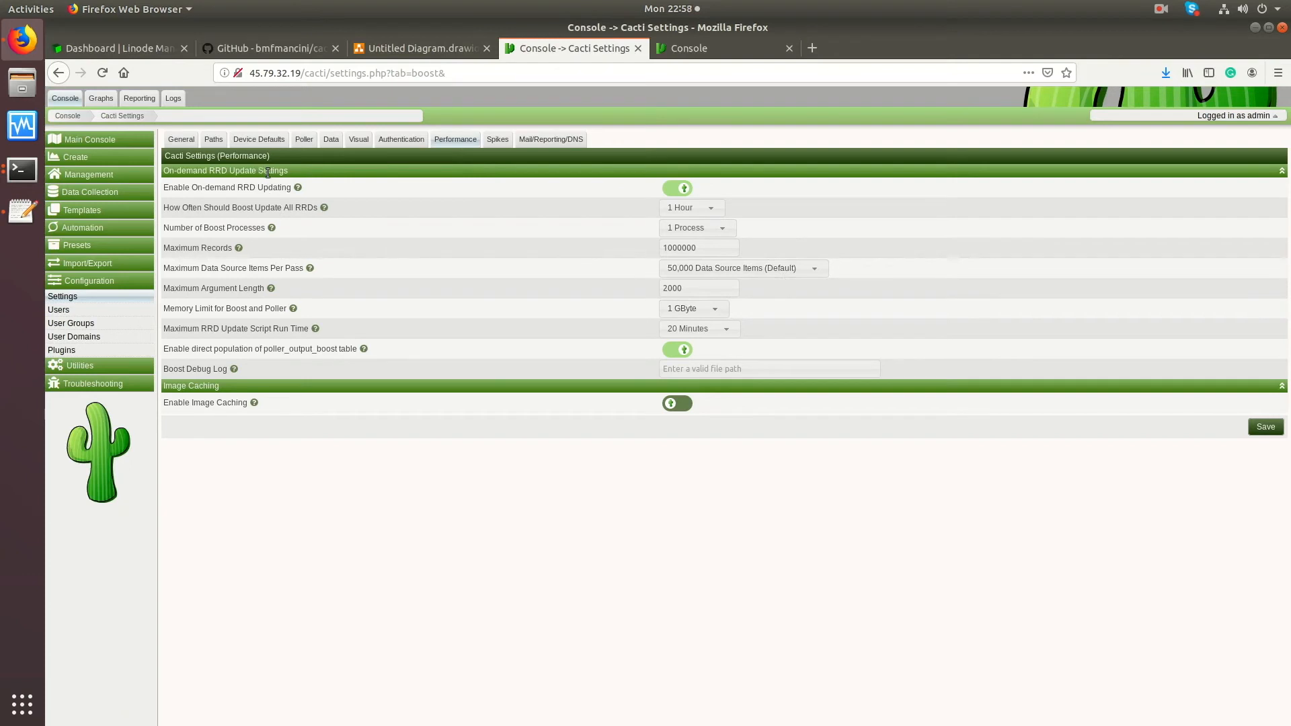
mouse_move(227, 181)
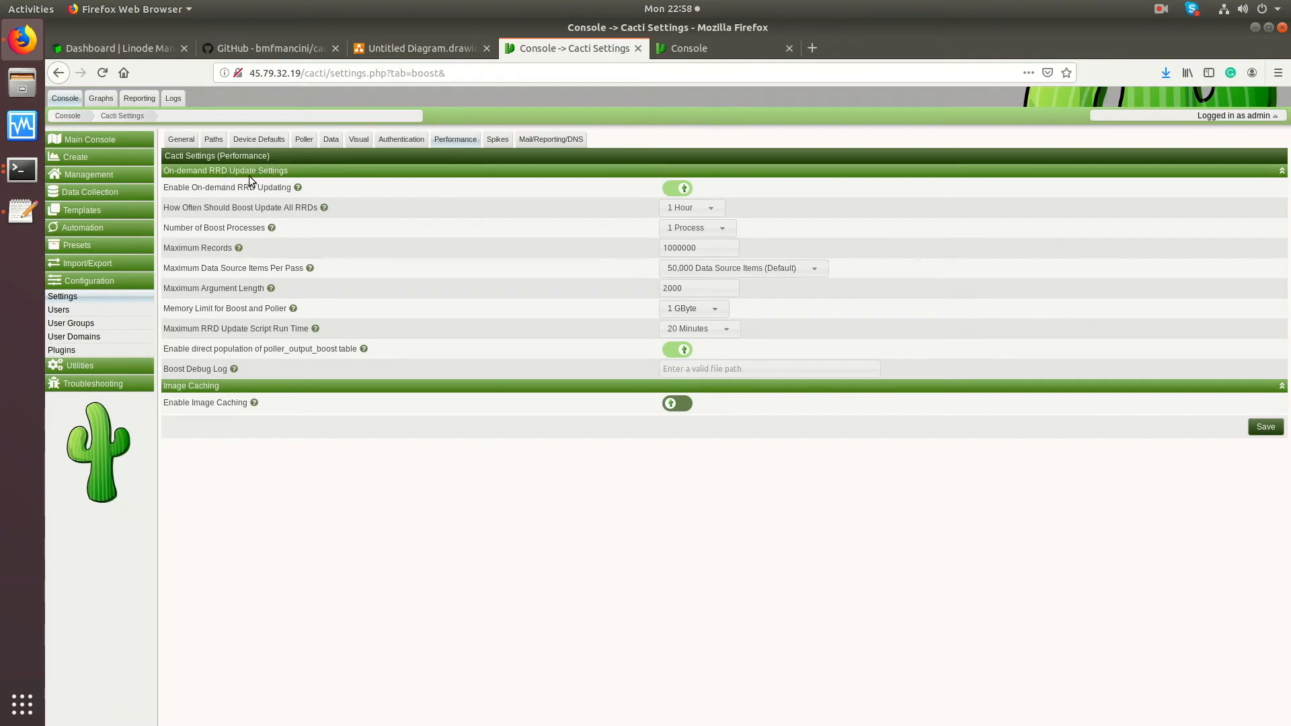
mouse_move(513, 275)
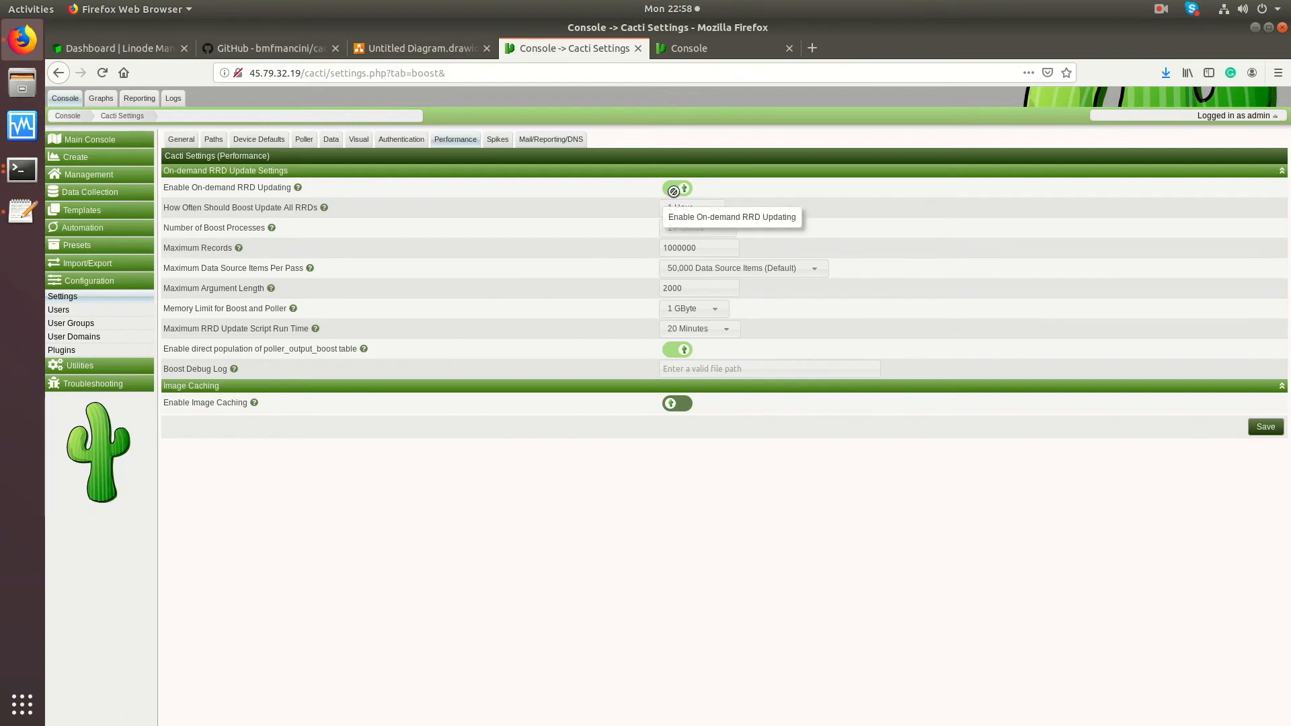
click(677, 189)
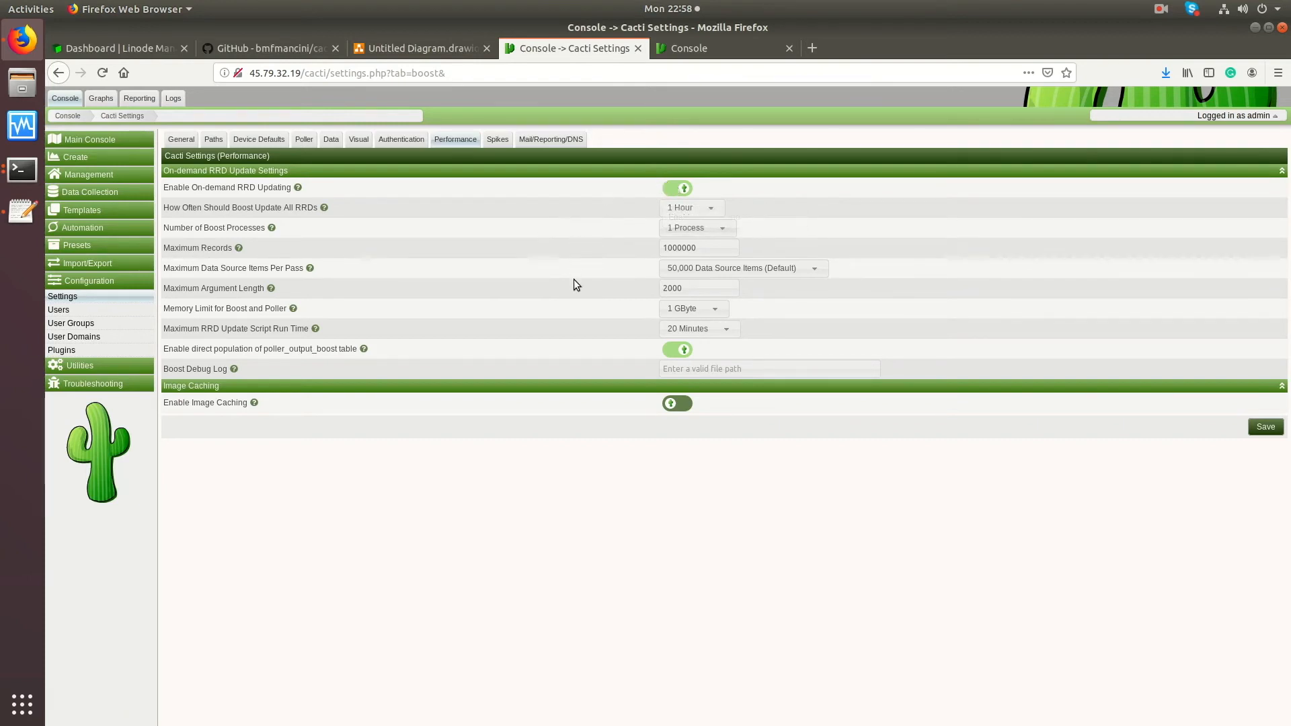
mouse_move(694, 192)
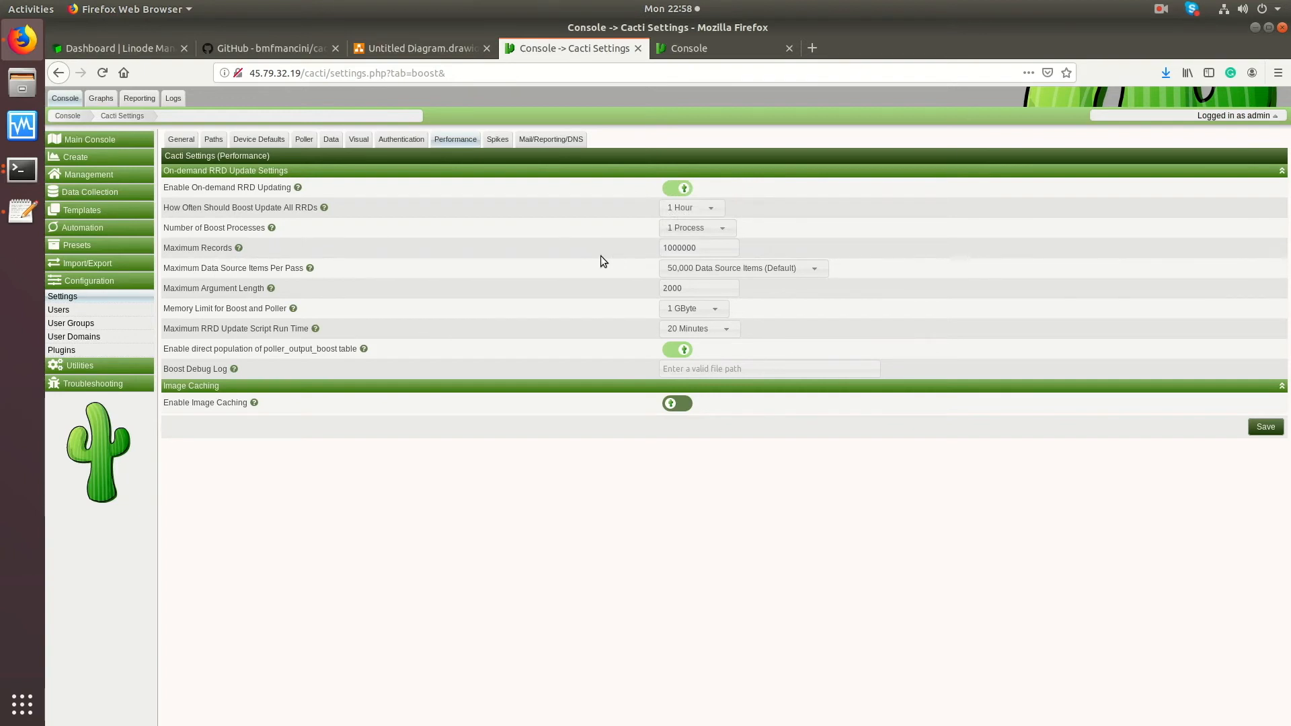
mouse_move(685, 207)
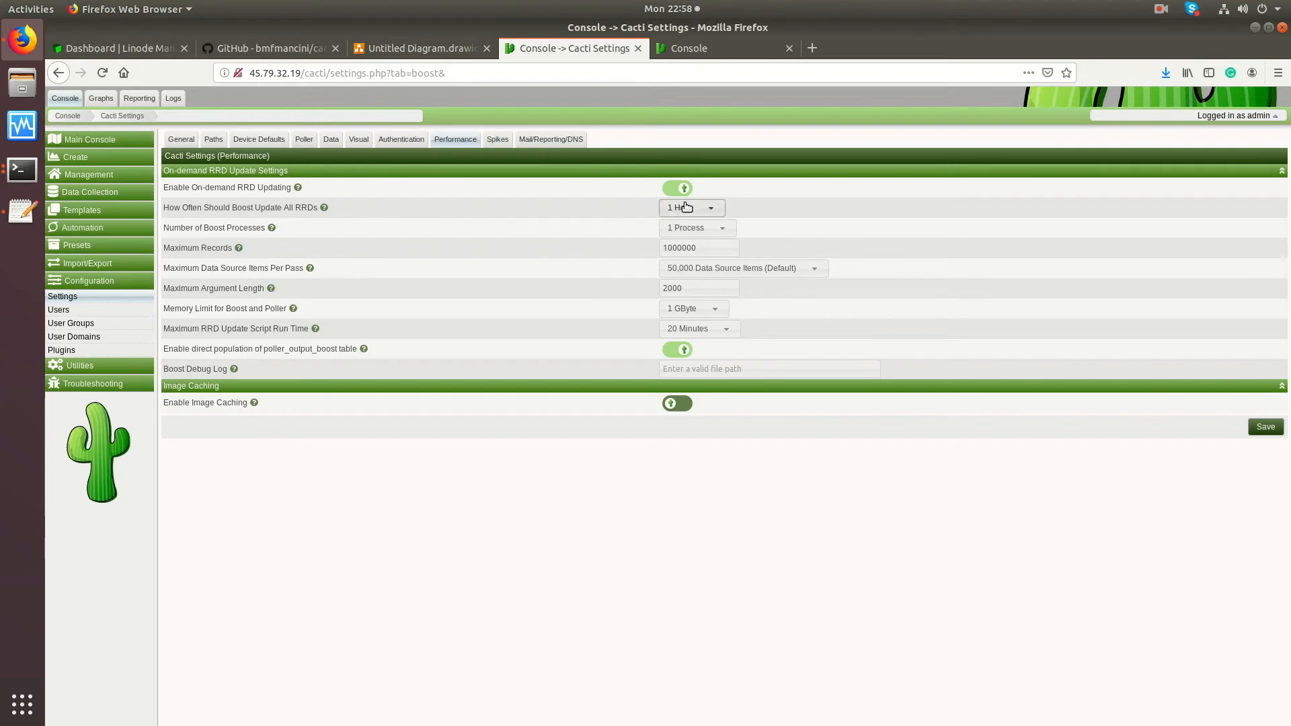
mouse_move(342, 216)
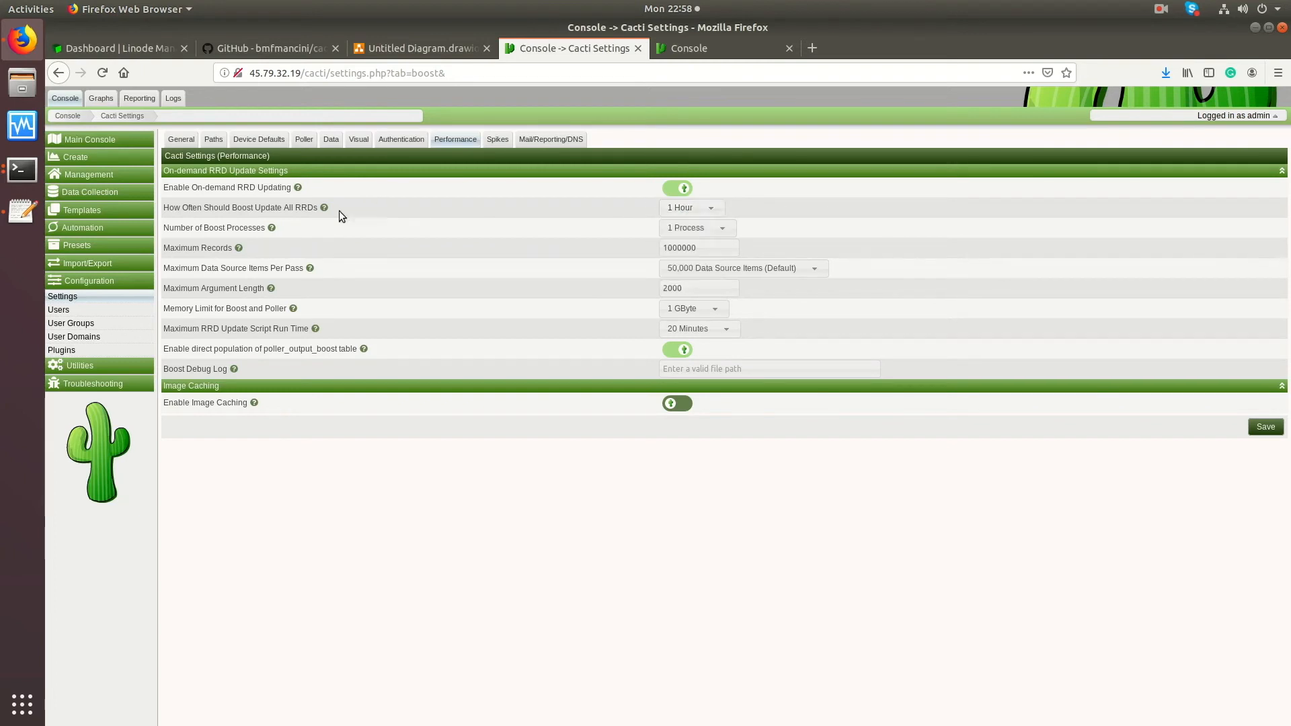
mouse_move(682, 215)
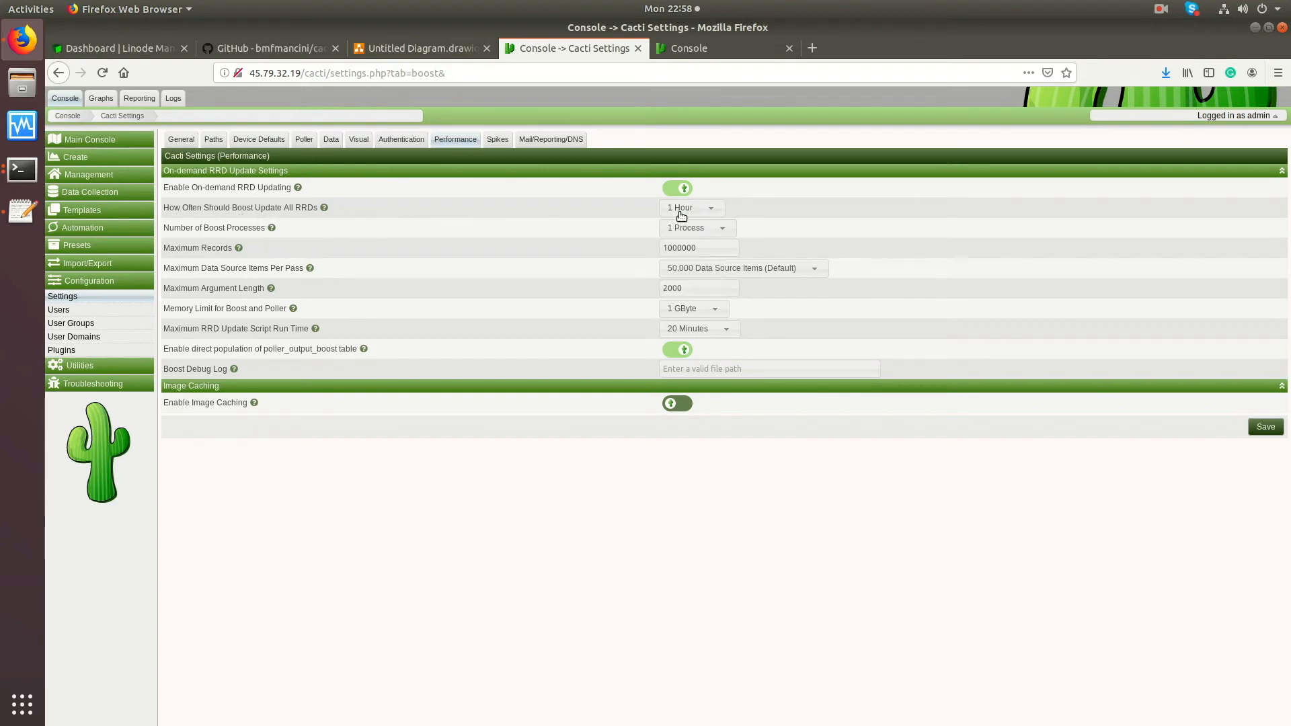
click(691, 207)
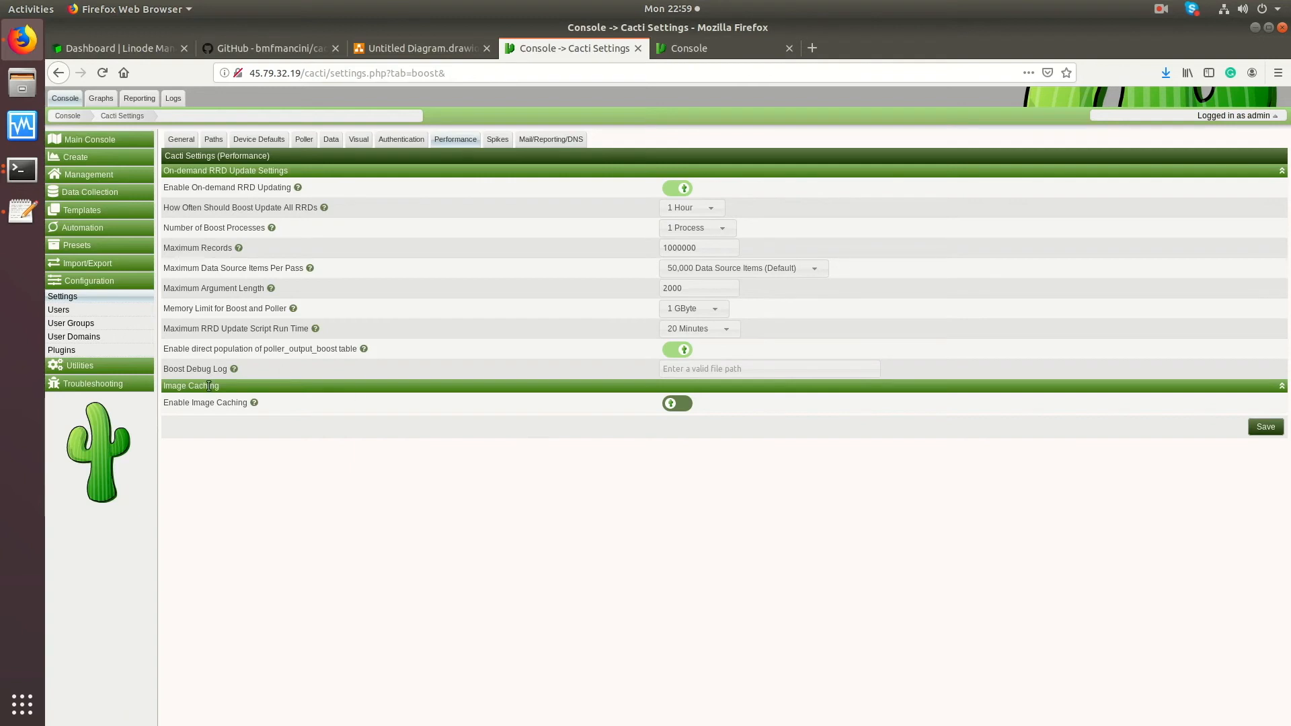
mouse_move(186, 112)
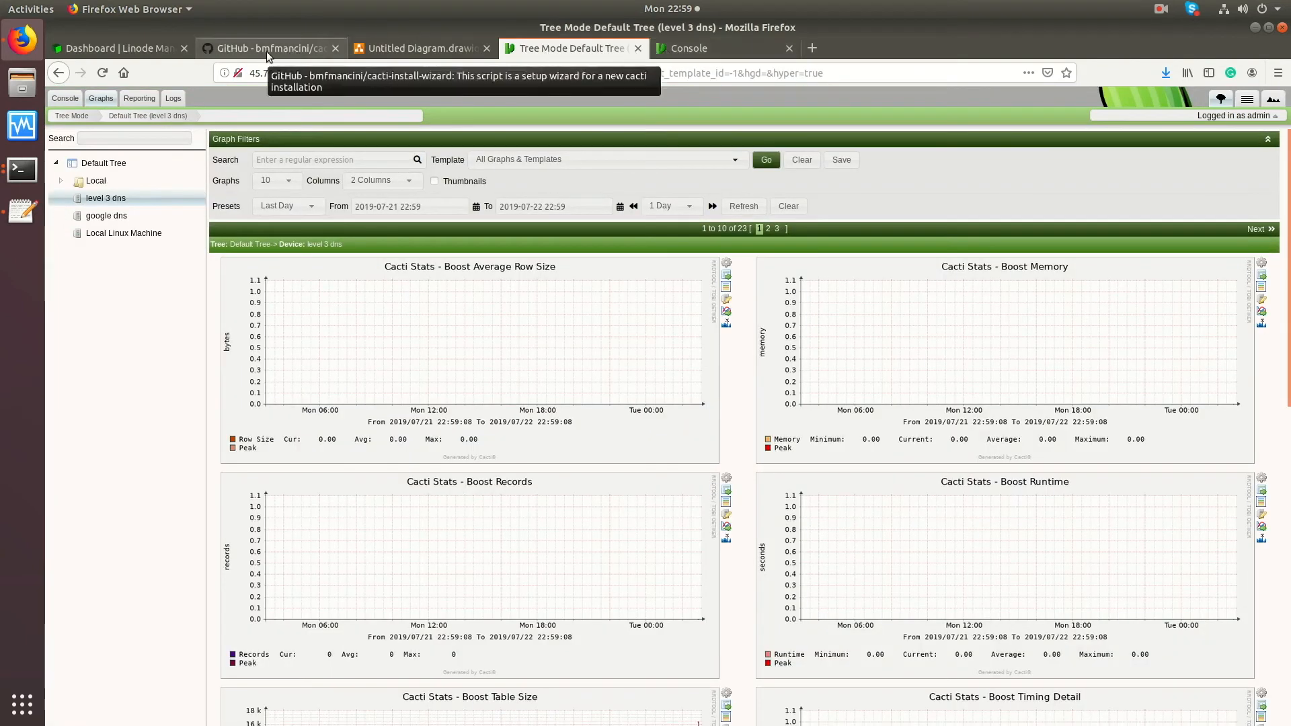
Open cacti-poller-2 in Linode Manager and copy its IP address 45.79.36.164
click(114, 48)
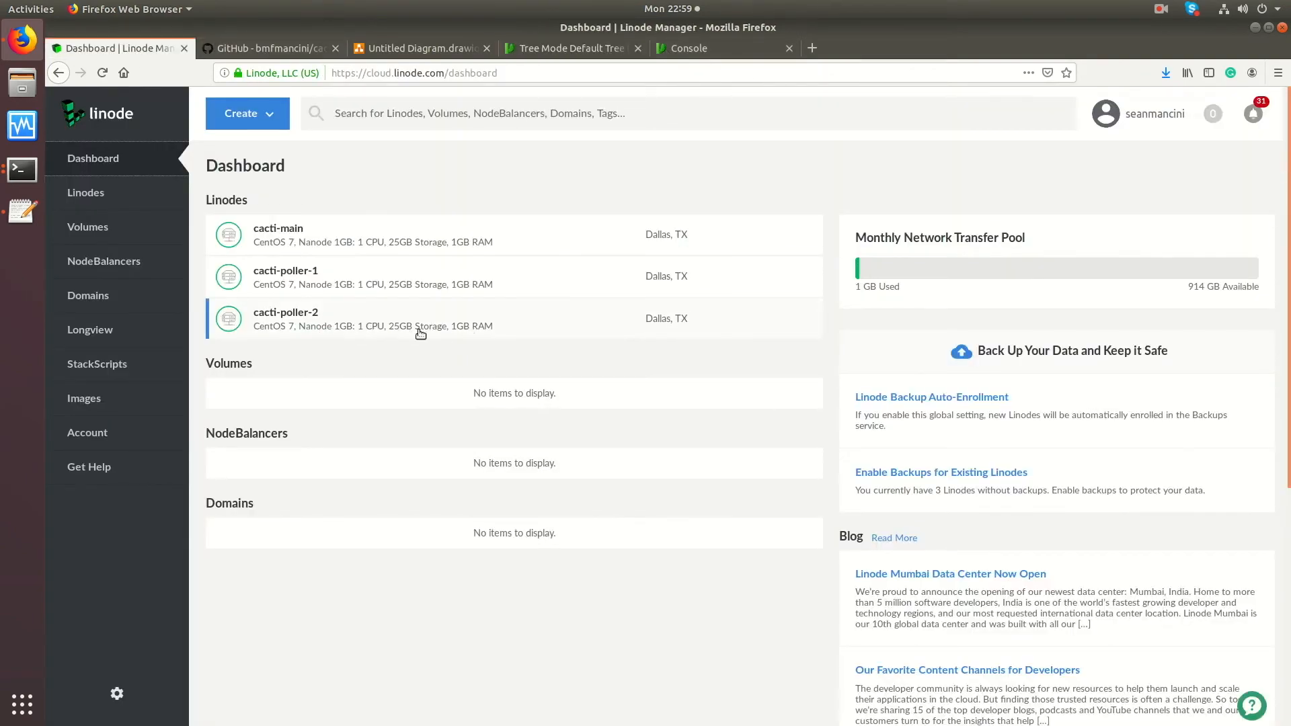
click(286, 312)
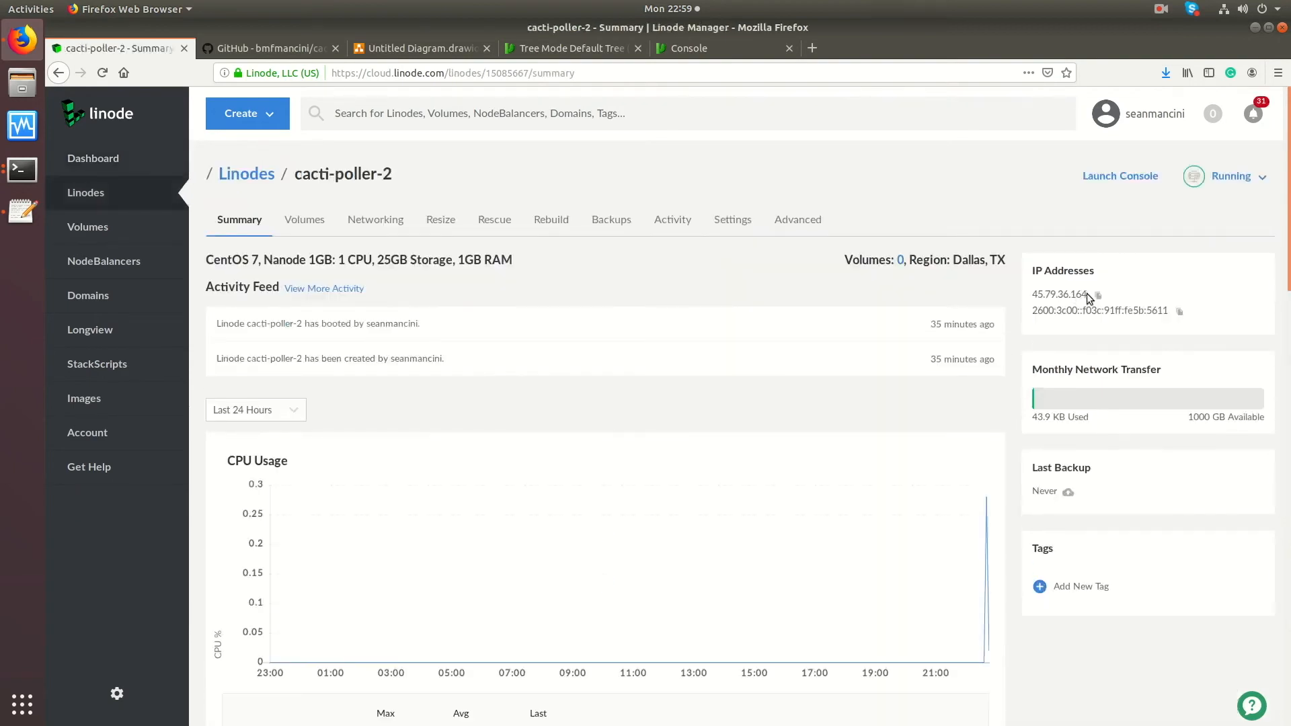
right_click(1059, 294)
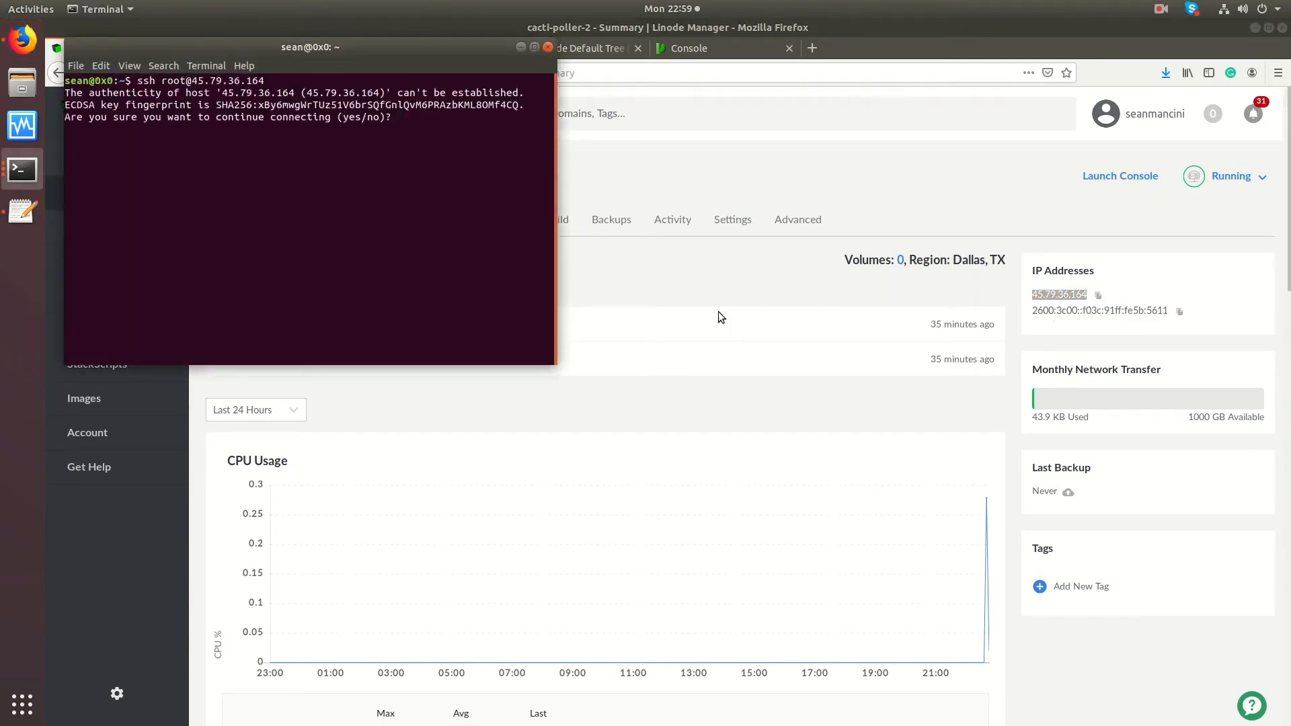
Accept the SSH host key for 45.79.36.164 and run yum install git
text(yes)
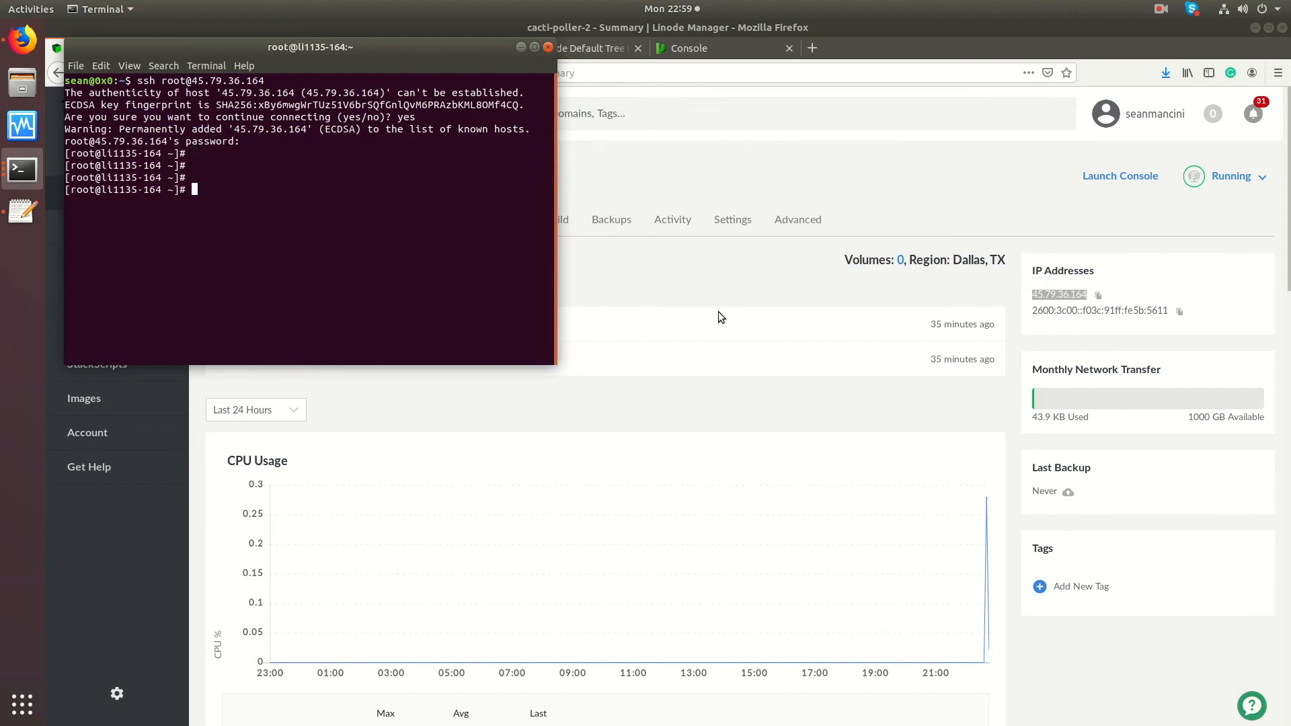
text(yum inst)
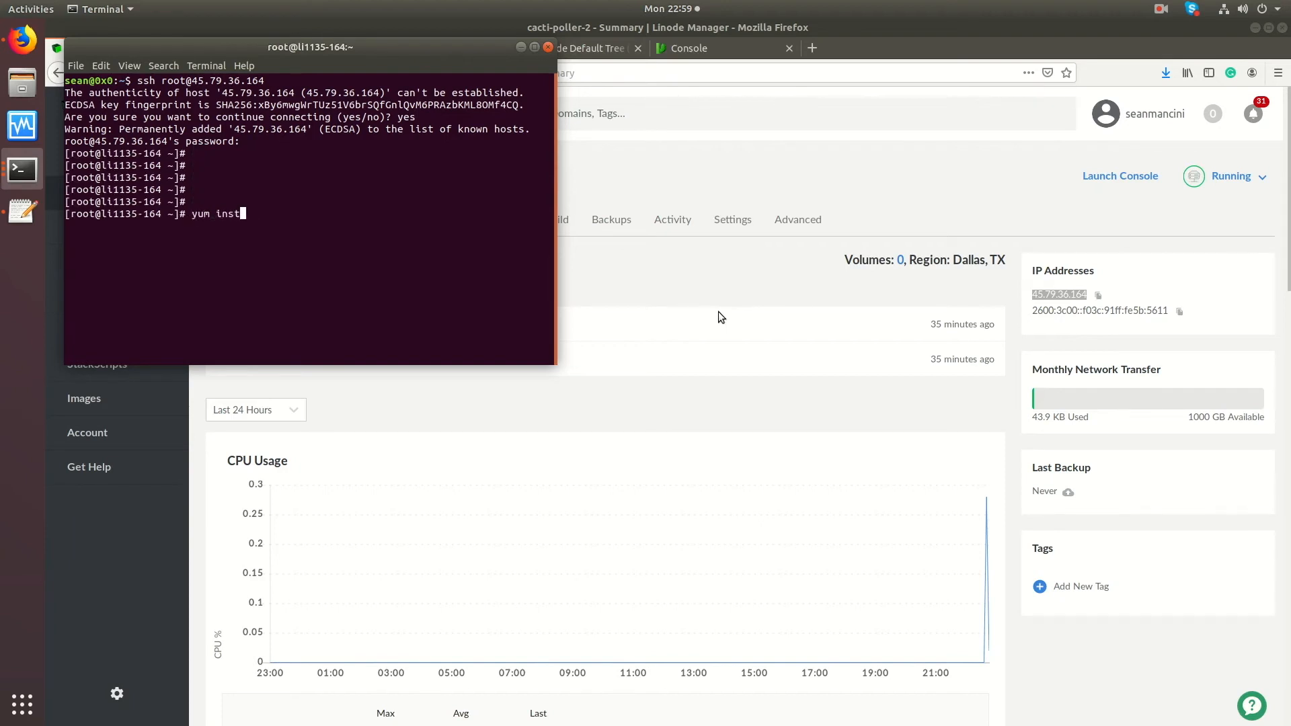
text(all git)
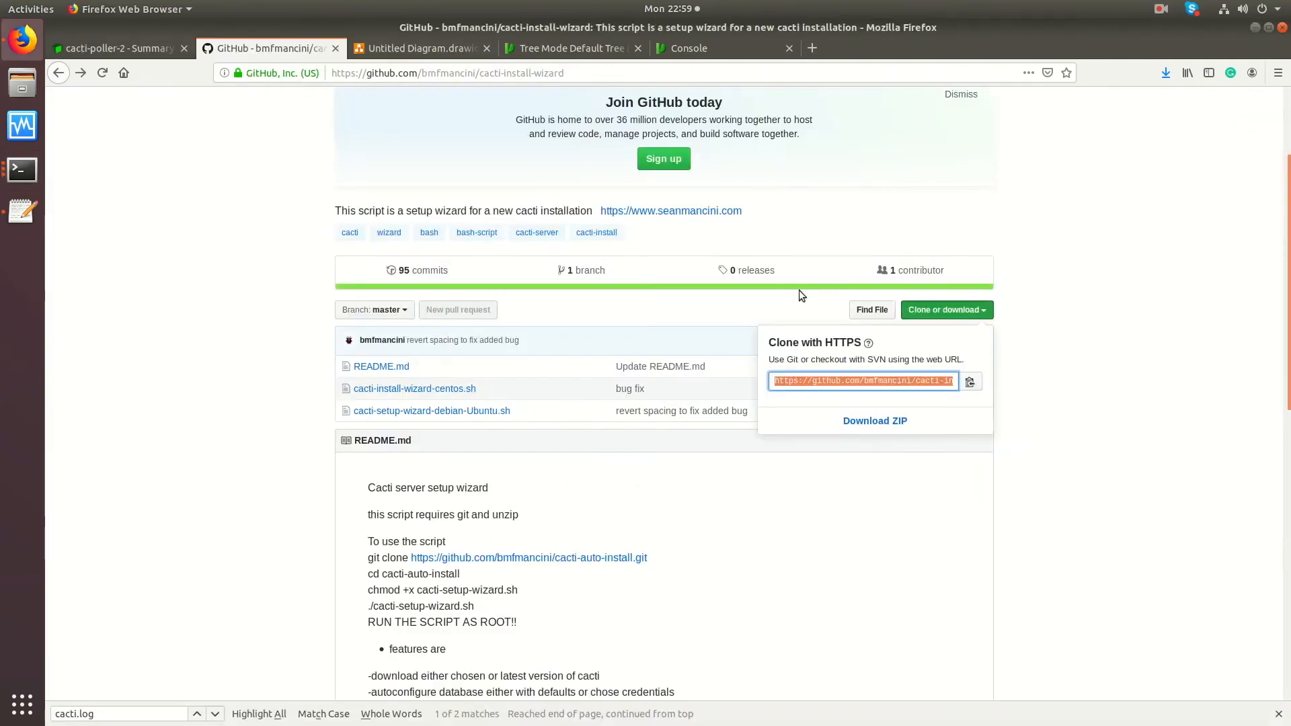
Copy the HTTPS clone URL of the cacti-install-wizard repository
right_click(864, 382)
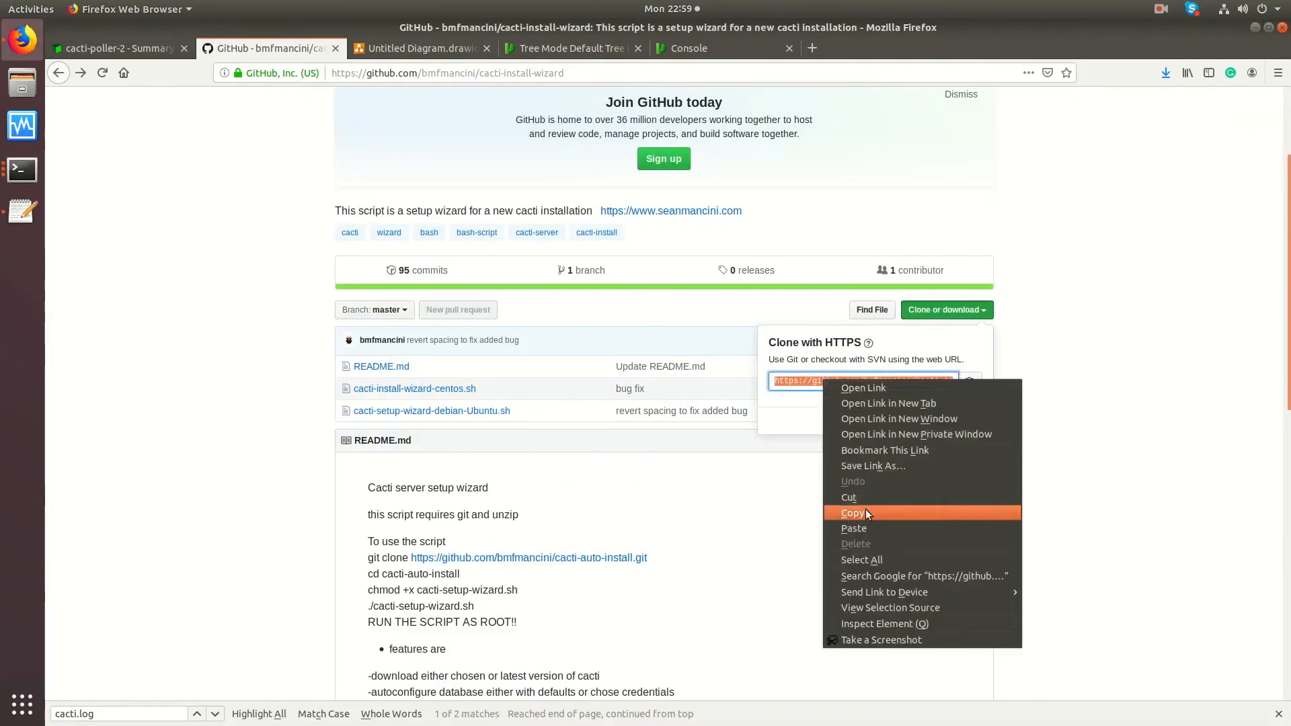
click(849, 513)
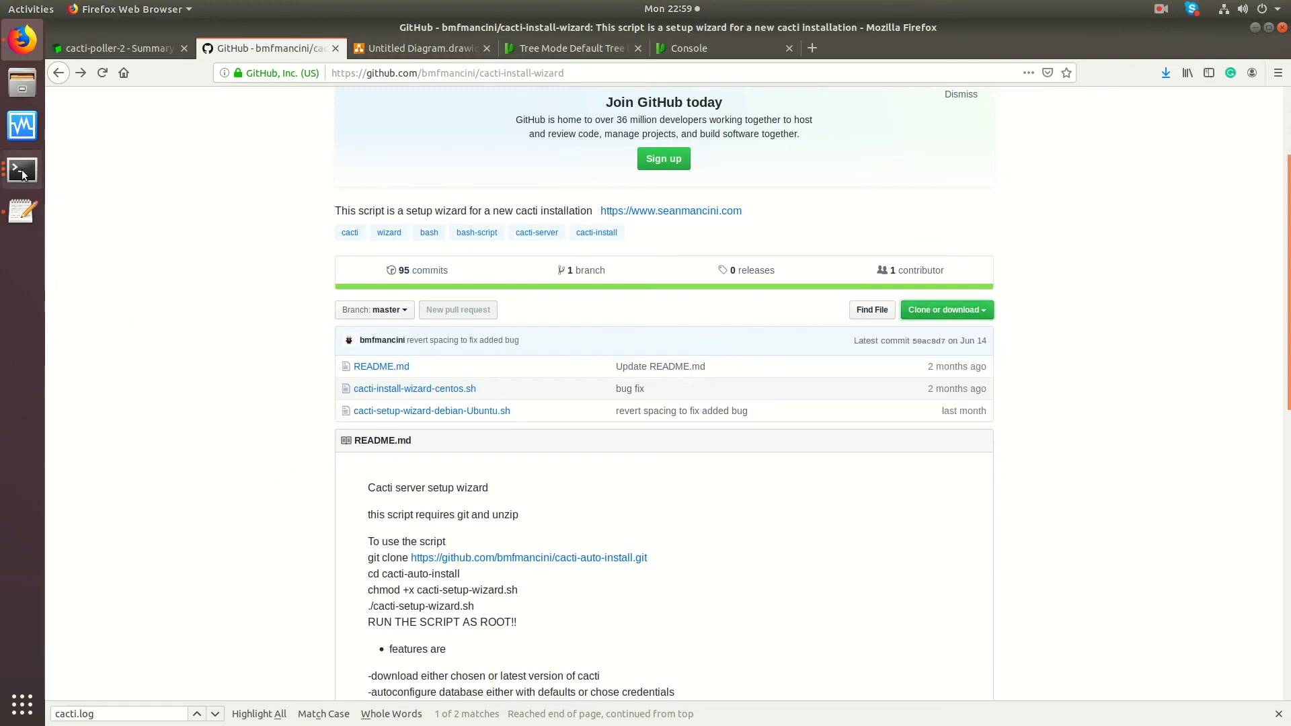
Clone the cacti-install-wizard repository using the pasted GitHub URL
click(21, 169)
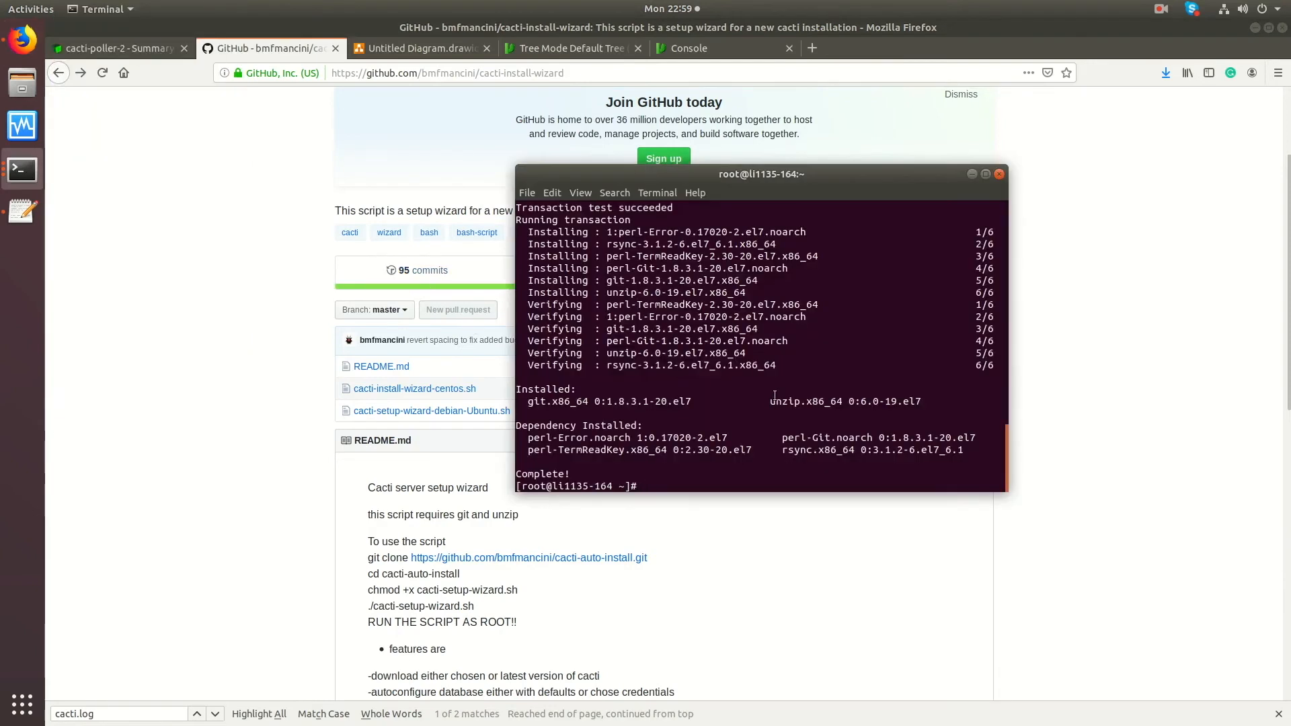
text(git)
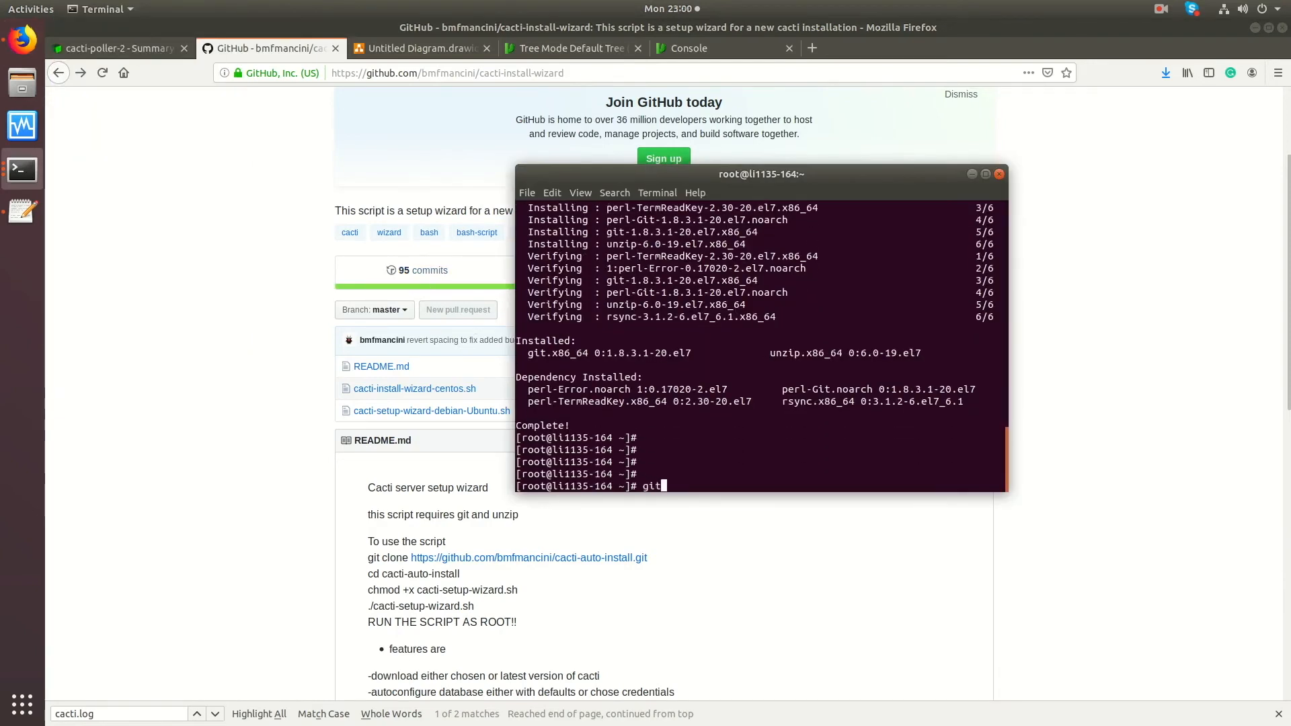
text(clone 45.79.36.164)
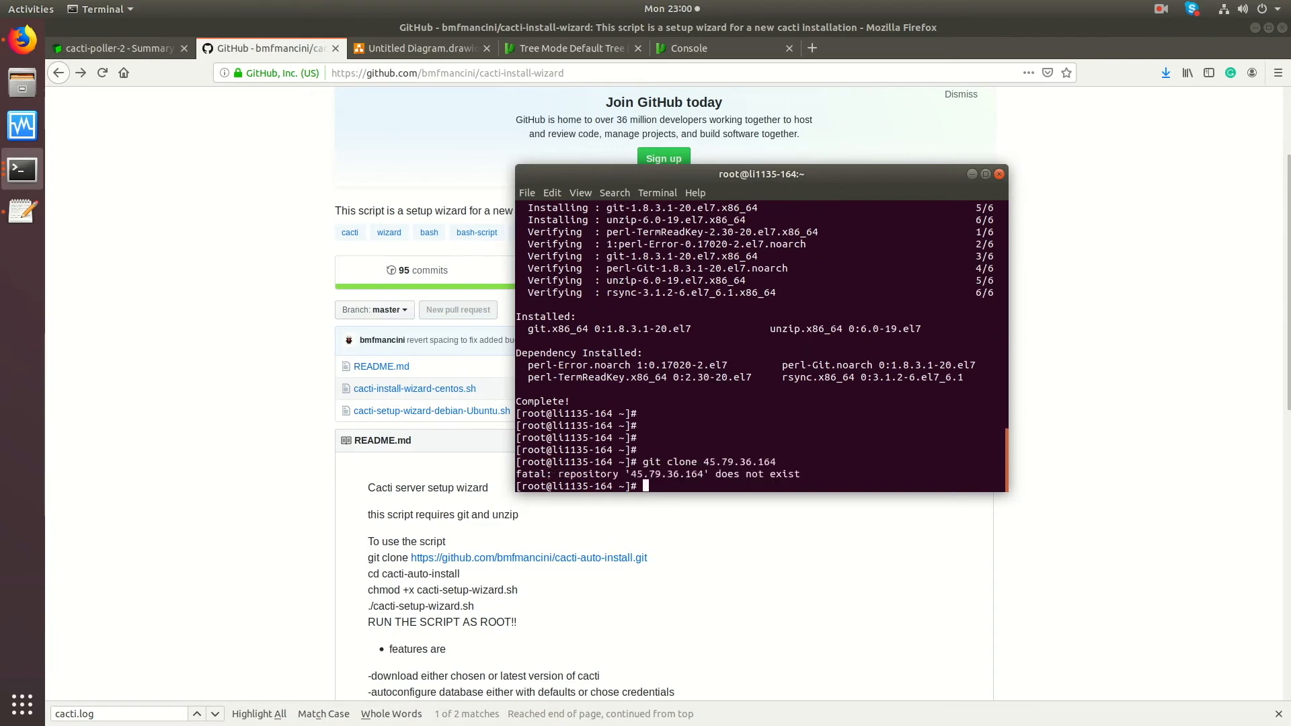
text(git clone 45.79.36.16)
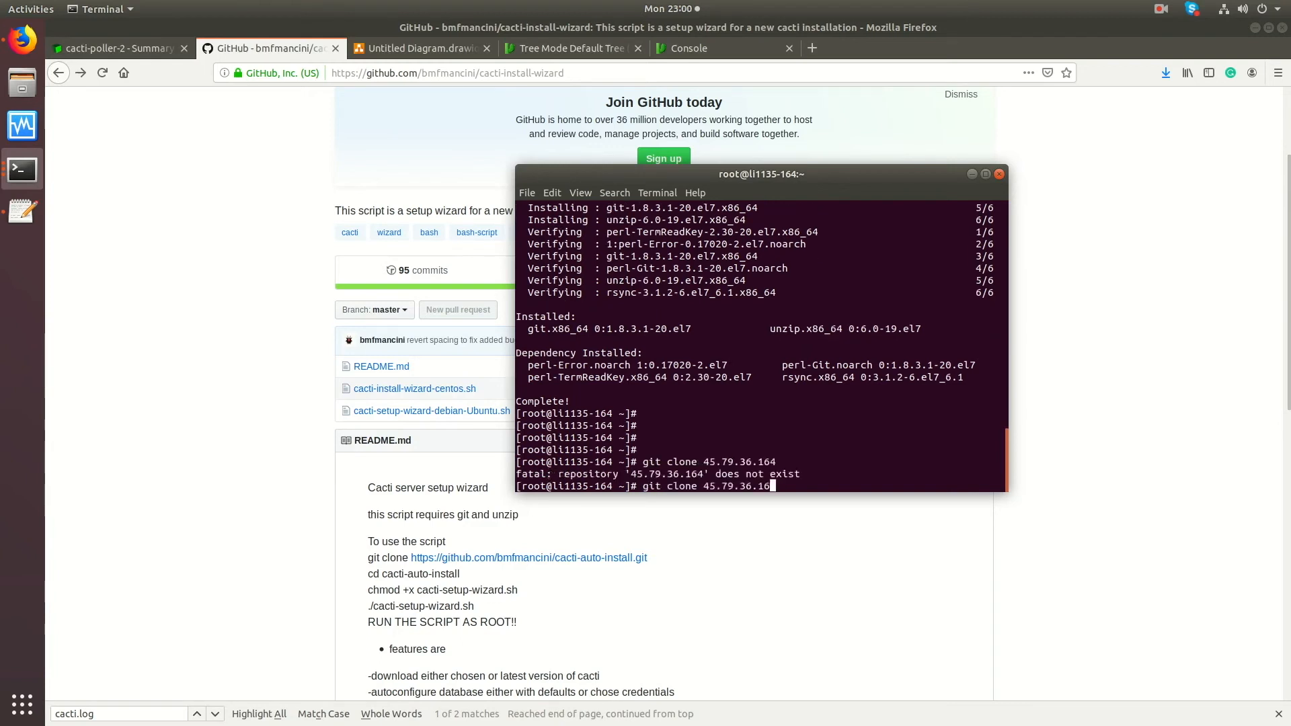
right_click(697, 414)
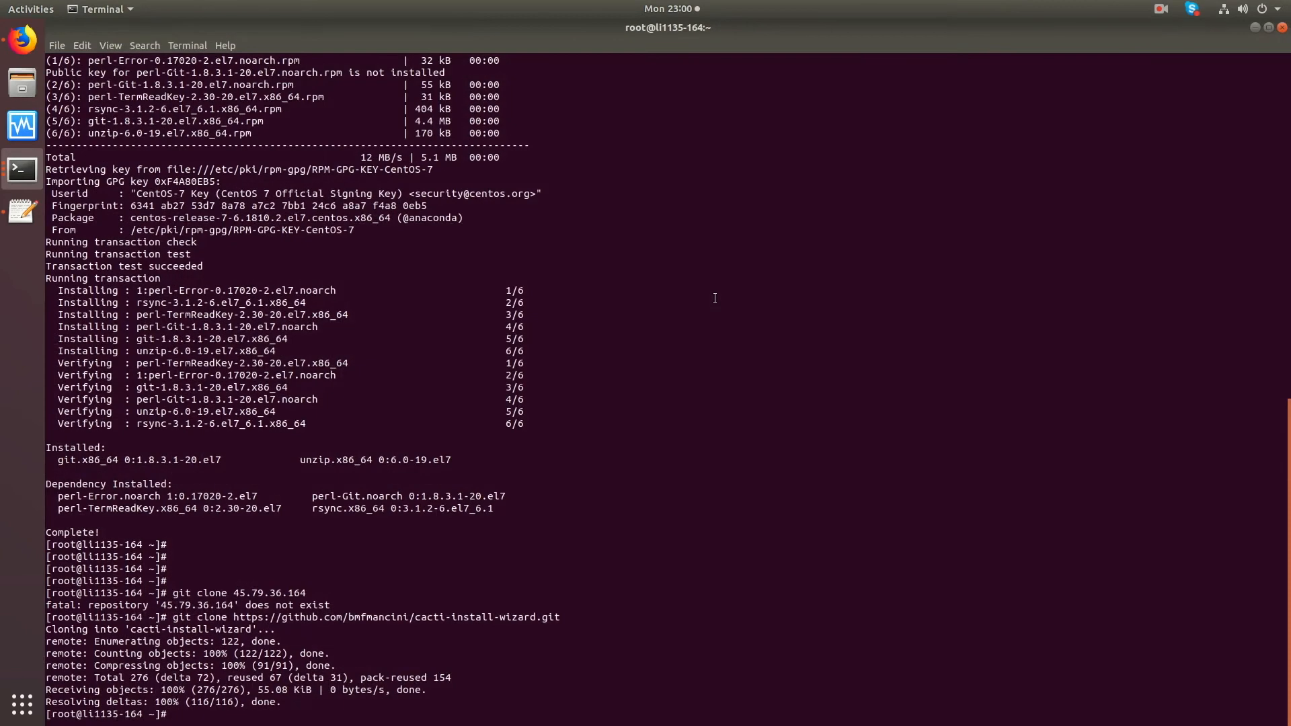
Run cacti-install-wizard-centos.sh and choose Cacti release 1.2.4
text(cd cacti-install-wizard/)
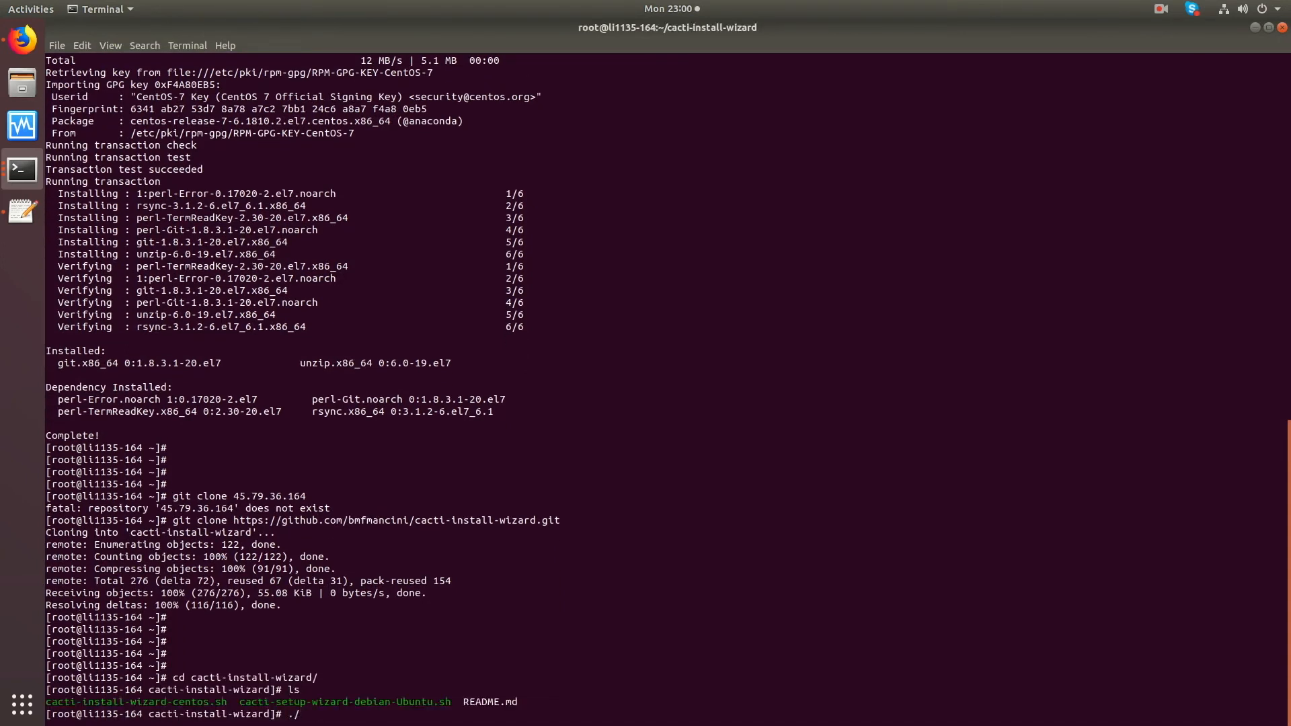
text(cacti-install-wizard-centos.sh)
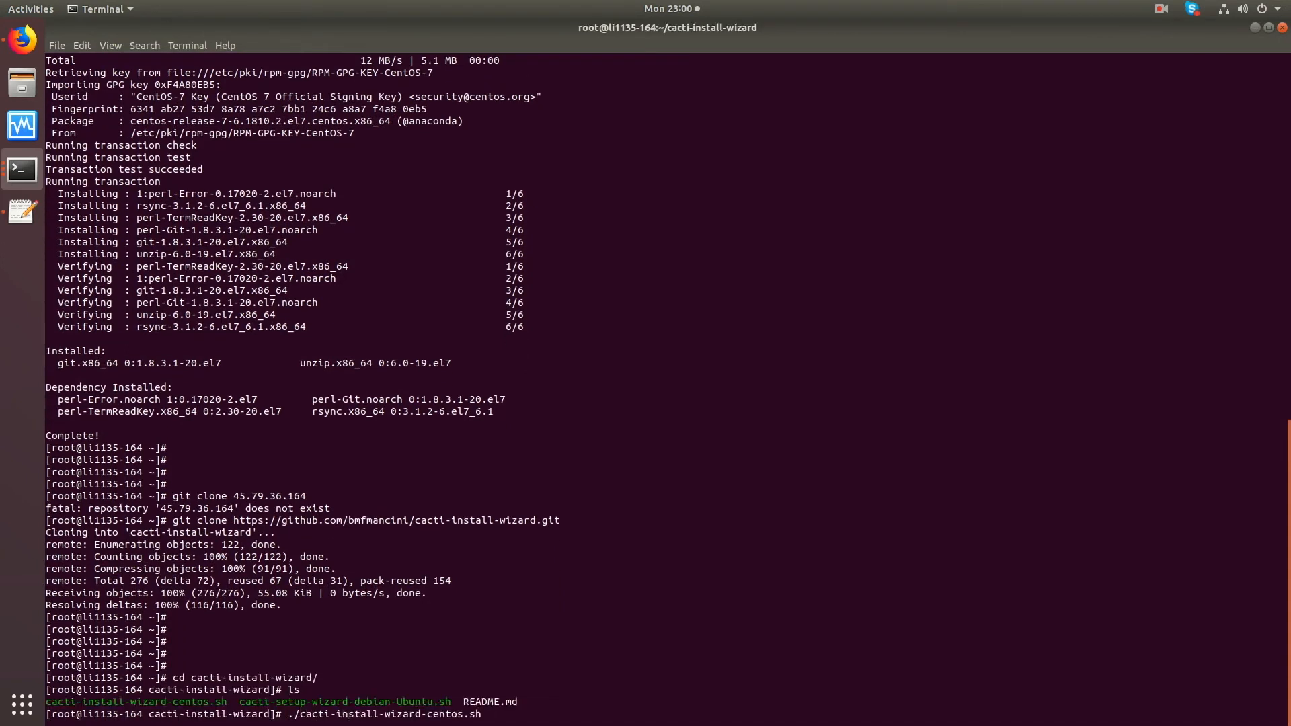
key(Return)
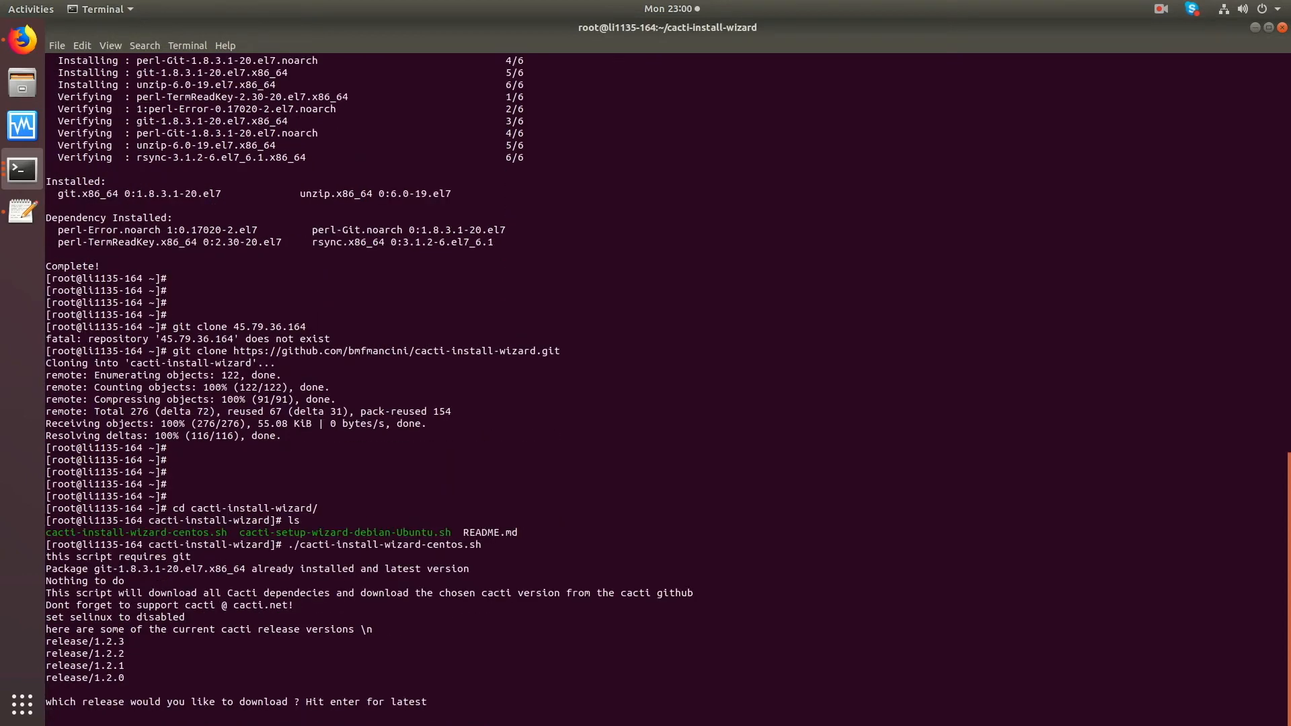
text(1.2.4)
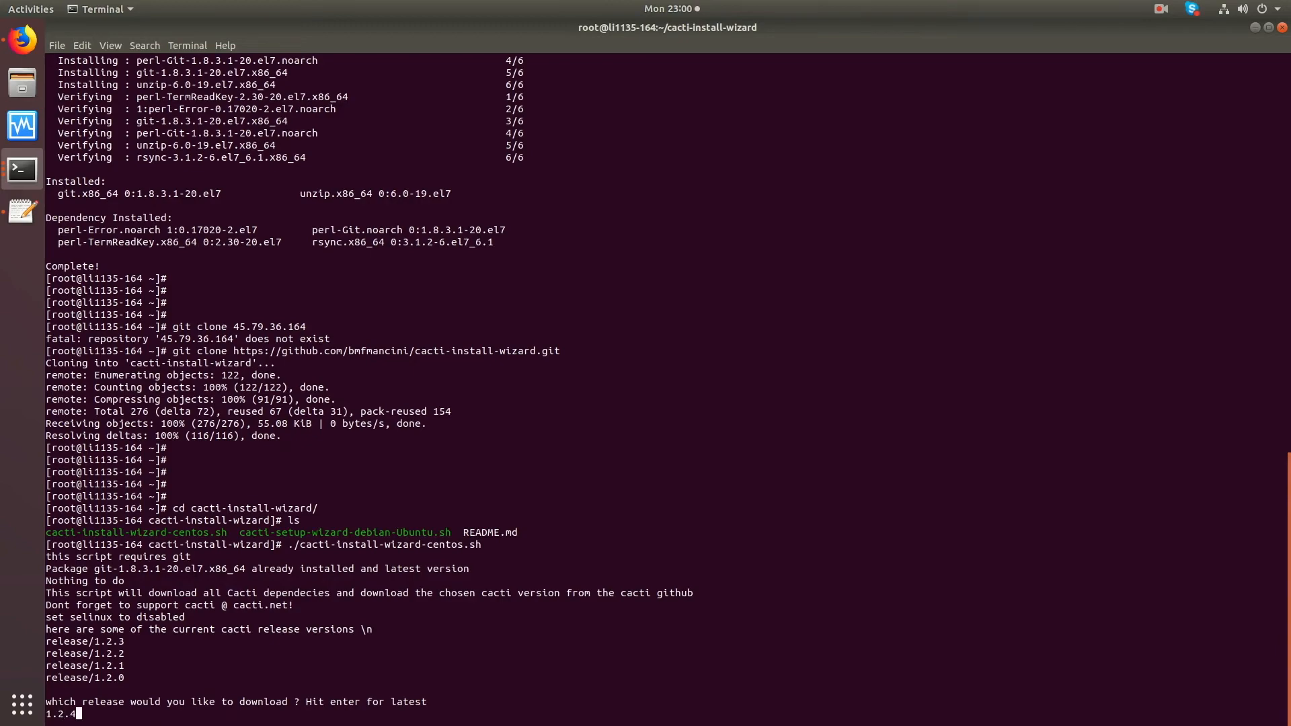
key(Return)
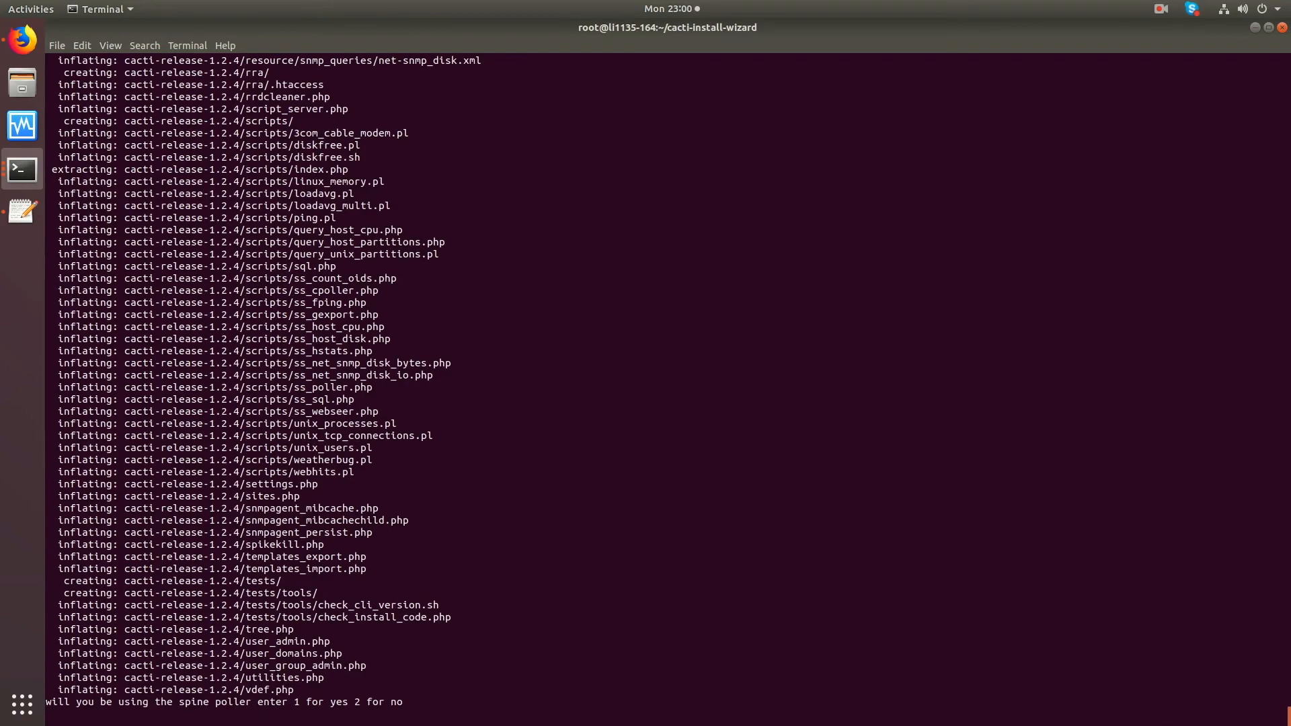
Answer 1 to the installer and follow the PHP and web package installation
text(1)
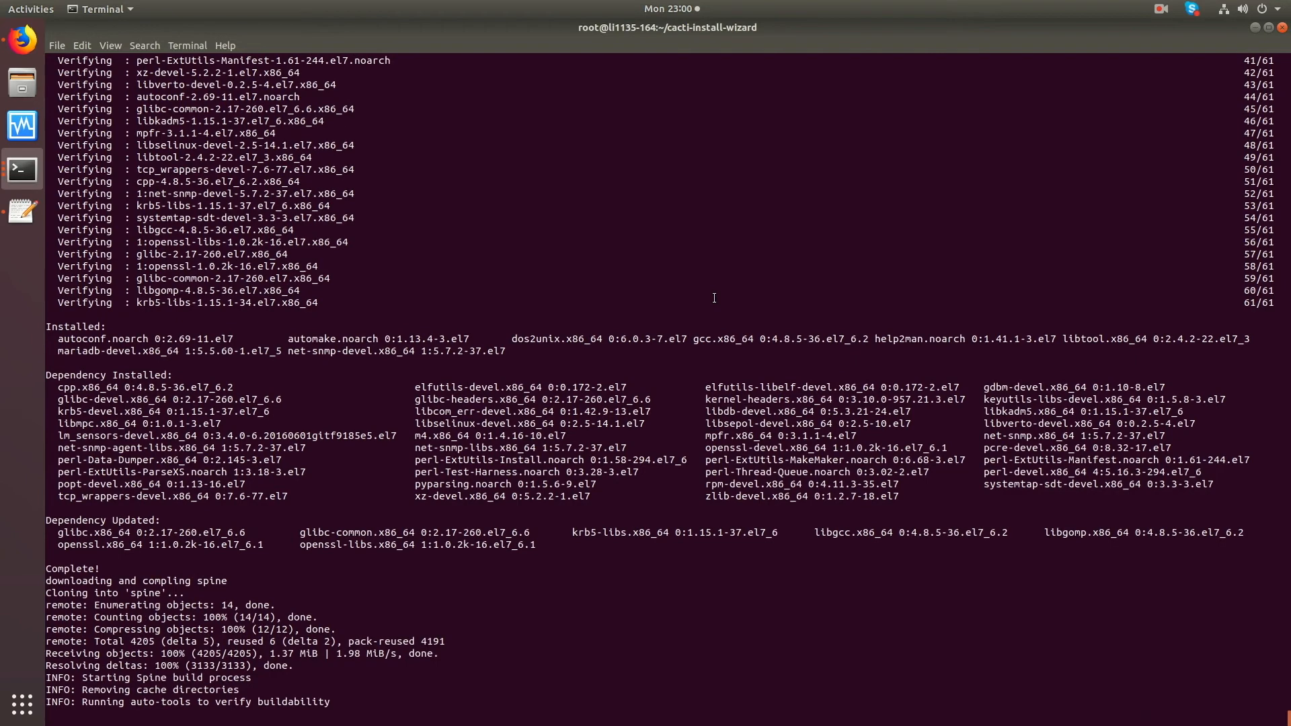
scroll(down, 3)
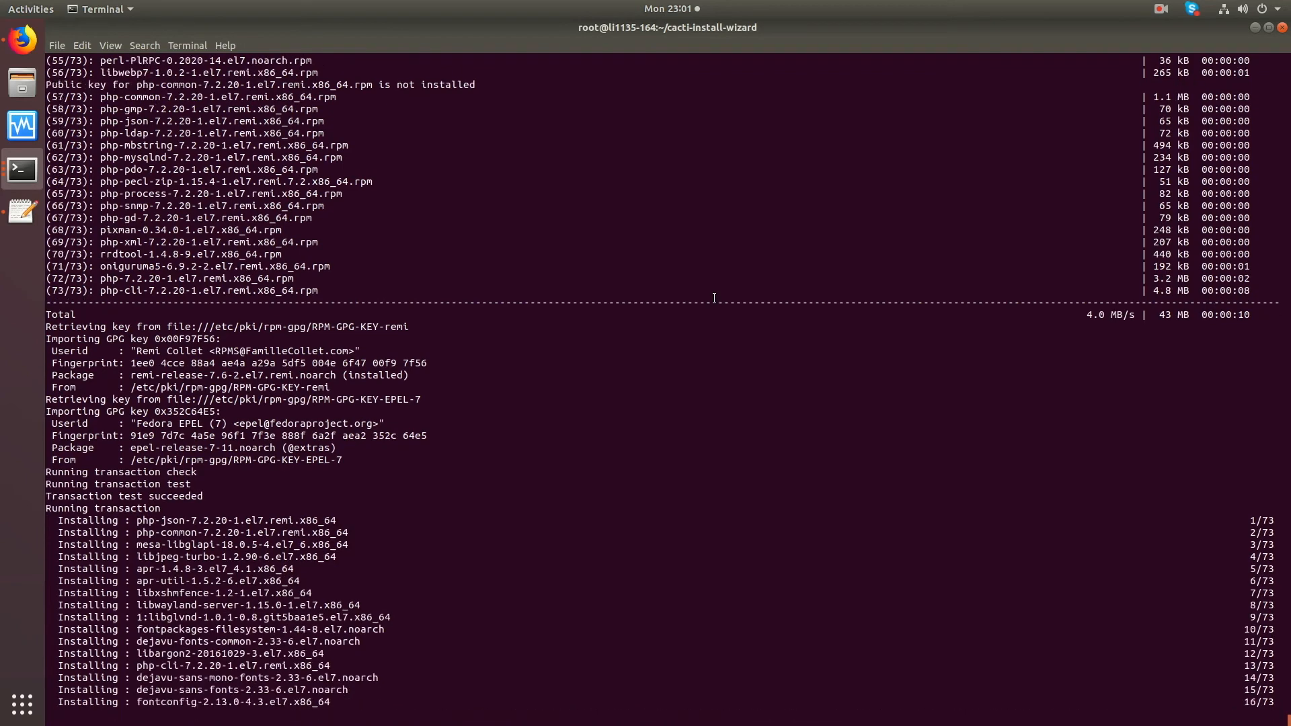
scroll(down, 3)
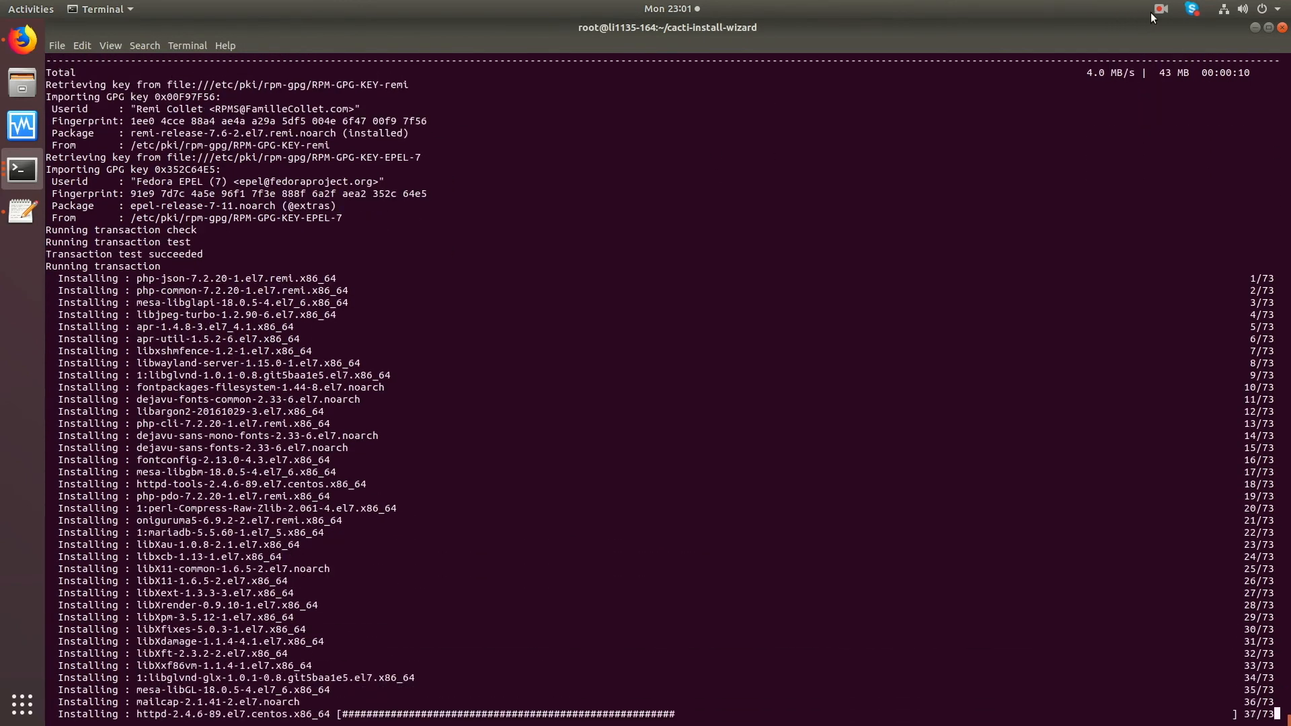
click(1161, 8)
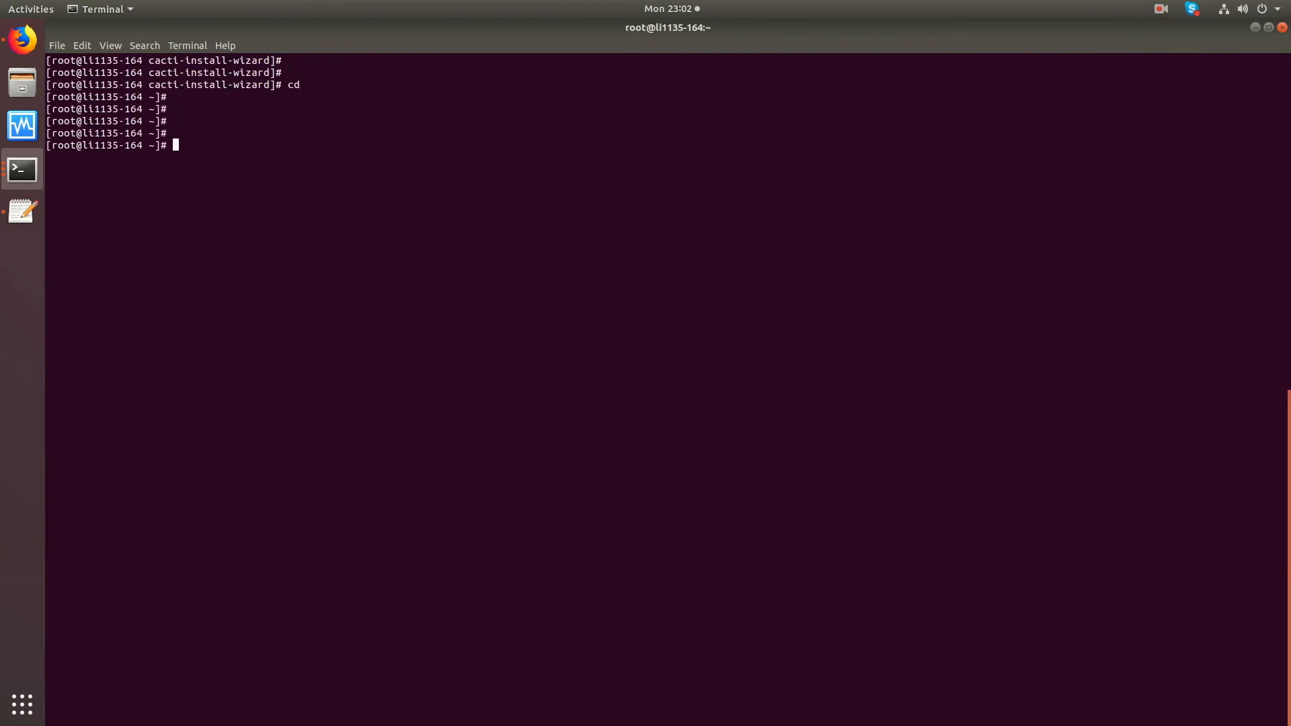
Set the hostname to cacti-poller-2 and exit the SSH session
text(hostname cac)
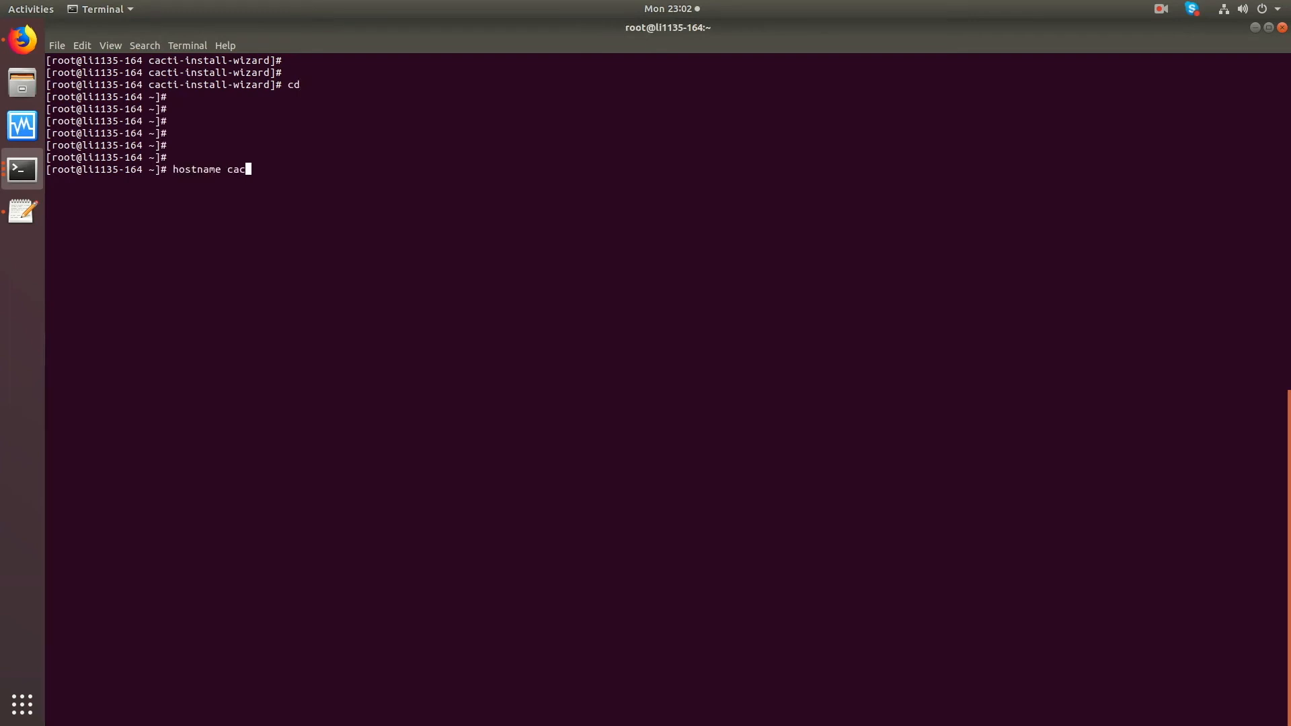
text(ti-r)
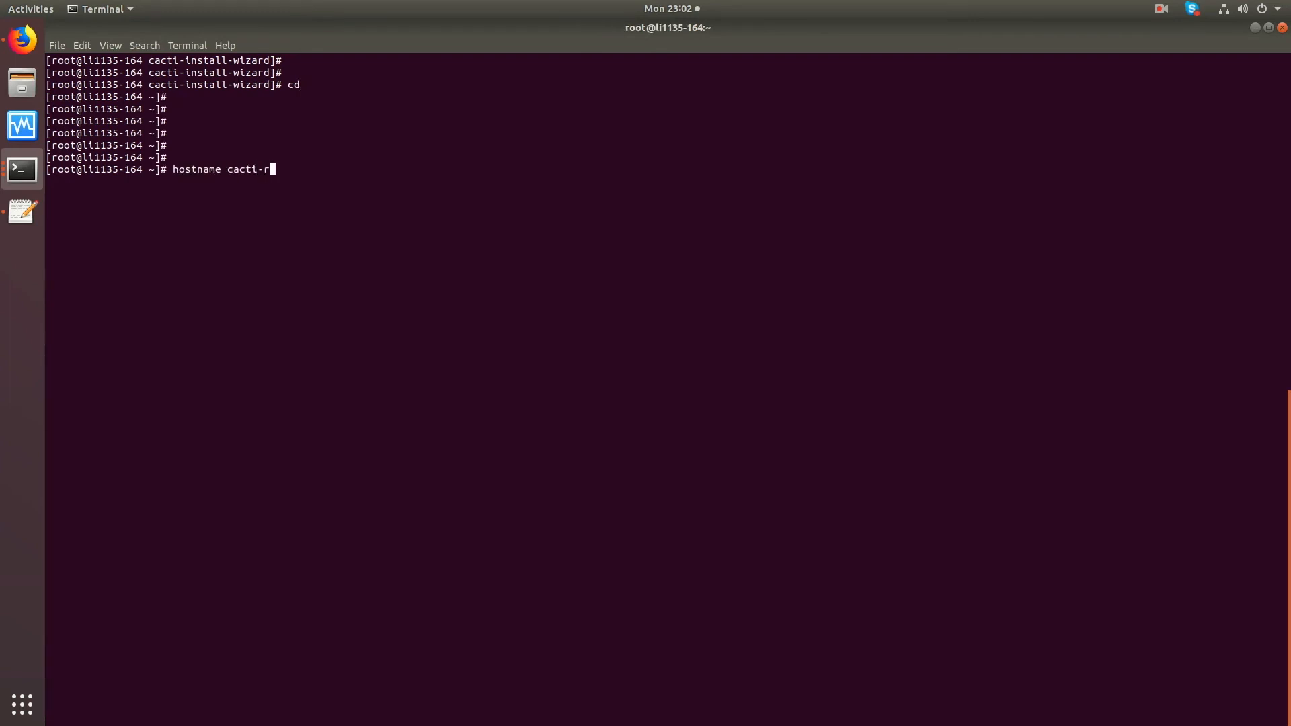
text(oller-2)
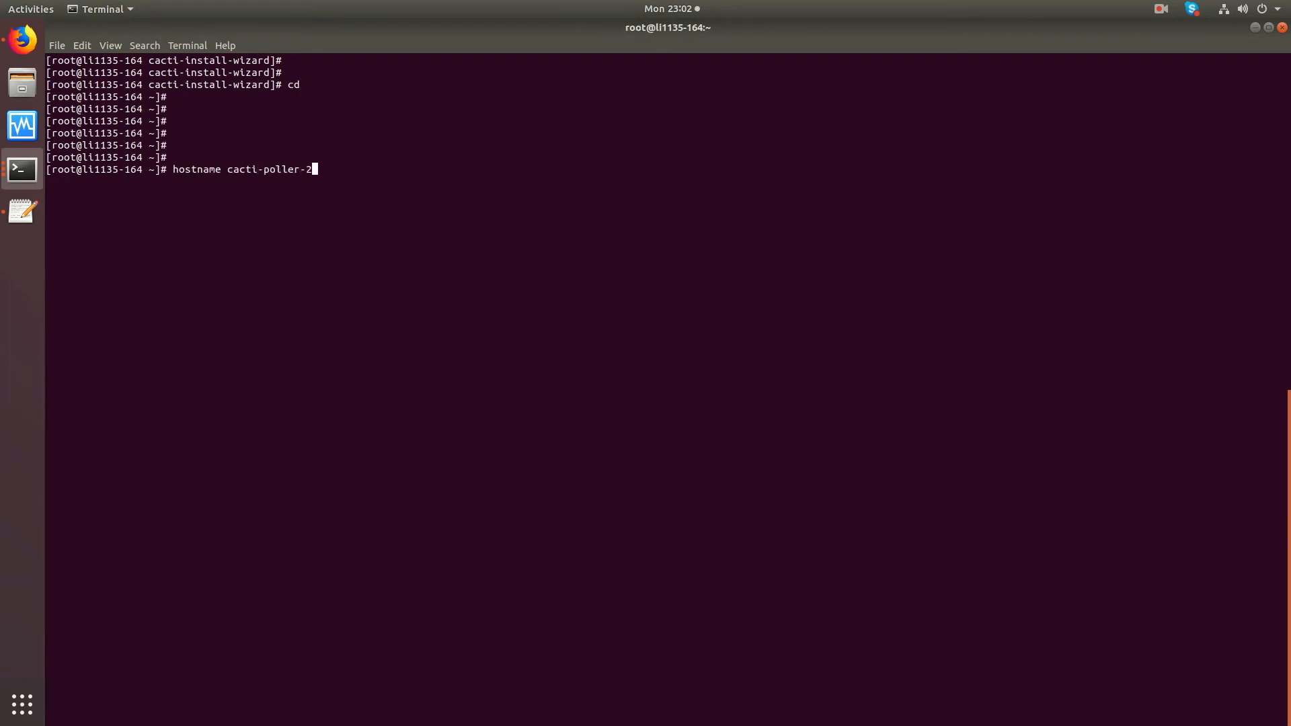
text(exit)
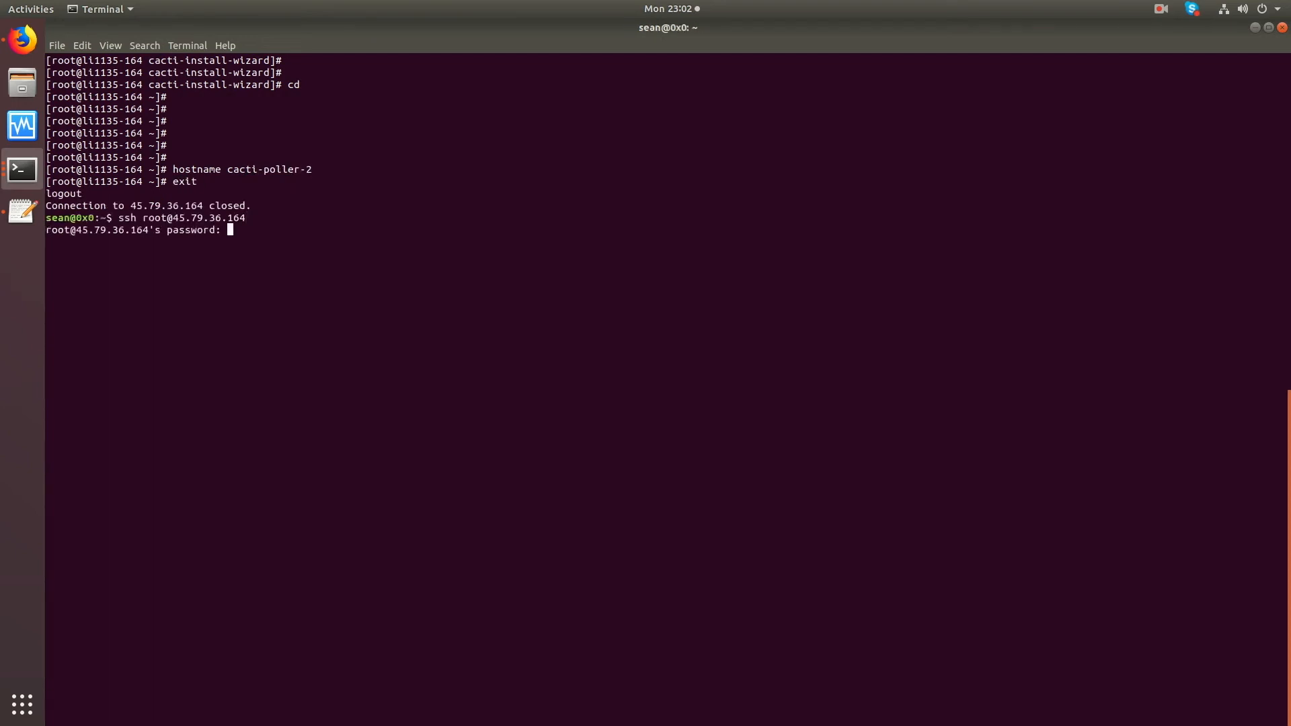
Log back in as root, clear the screen, and list the home directory
key(Return)
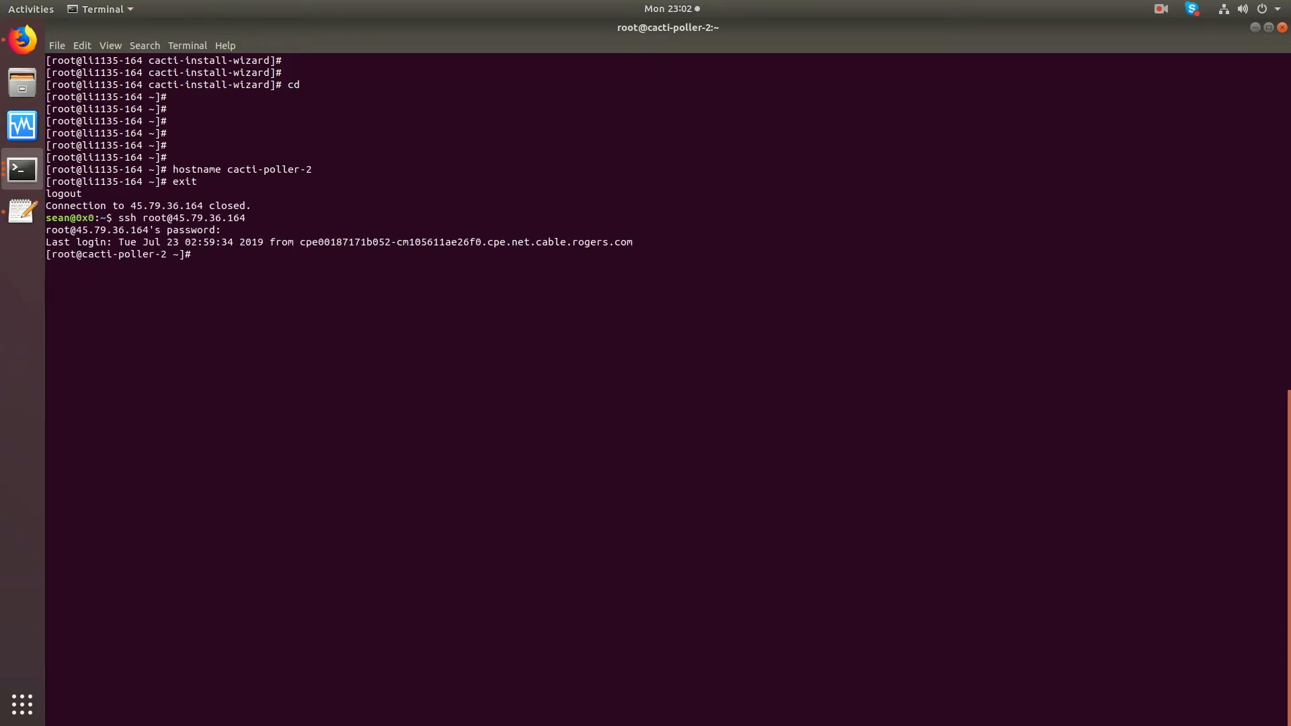
text(clear)
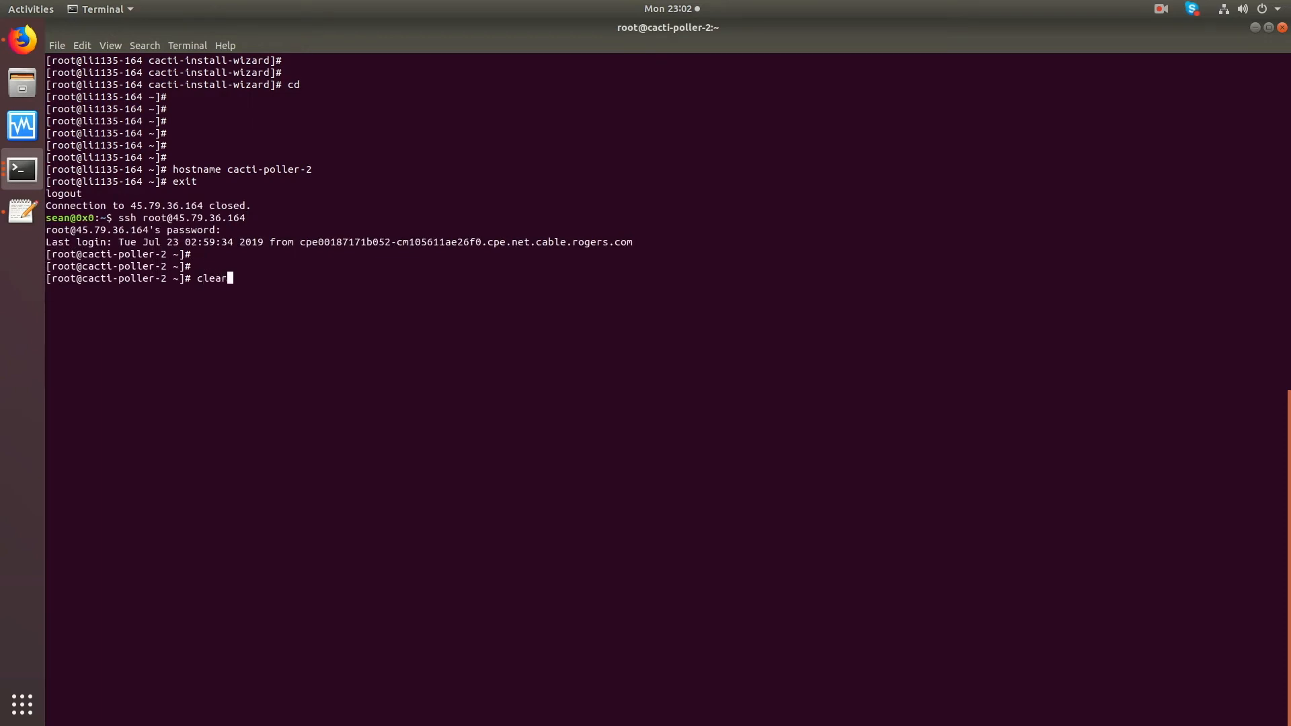
key(Return)
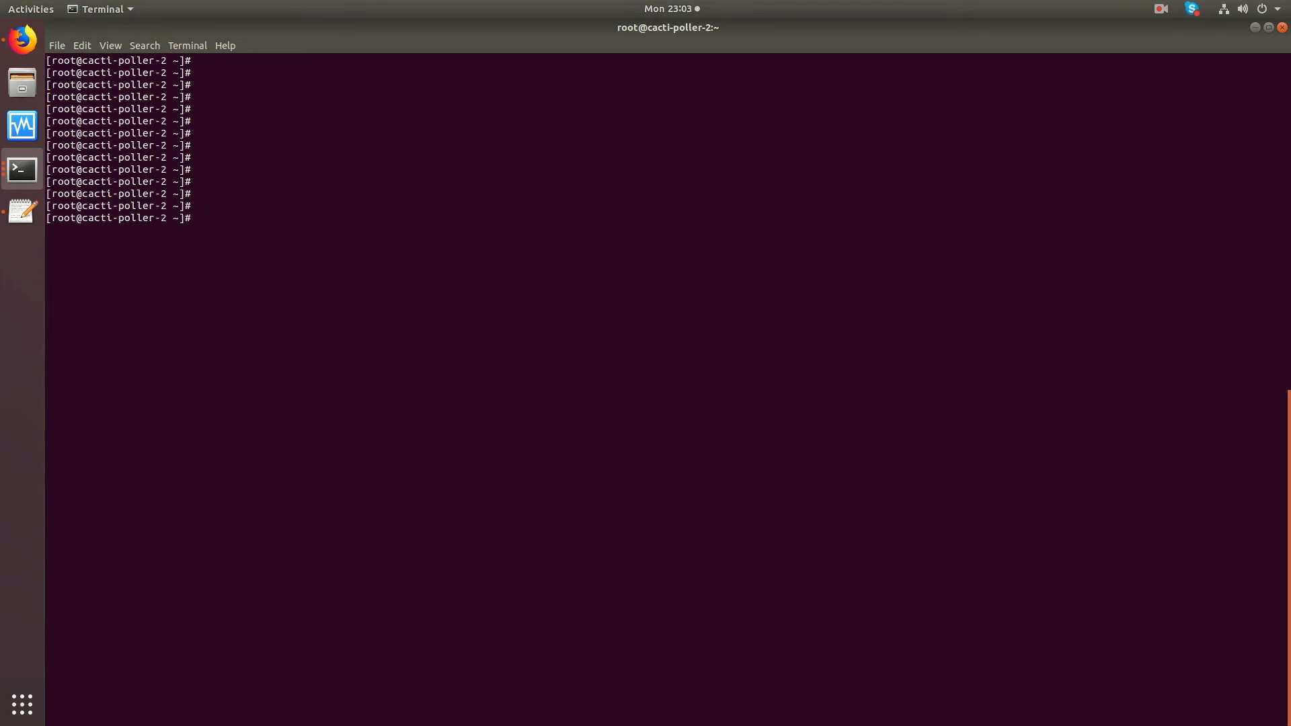
text(ls)
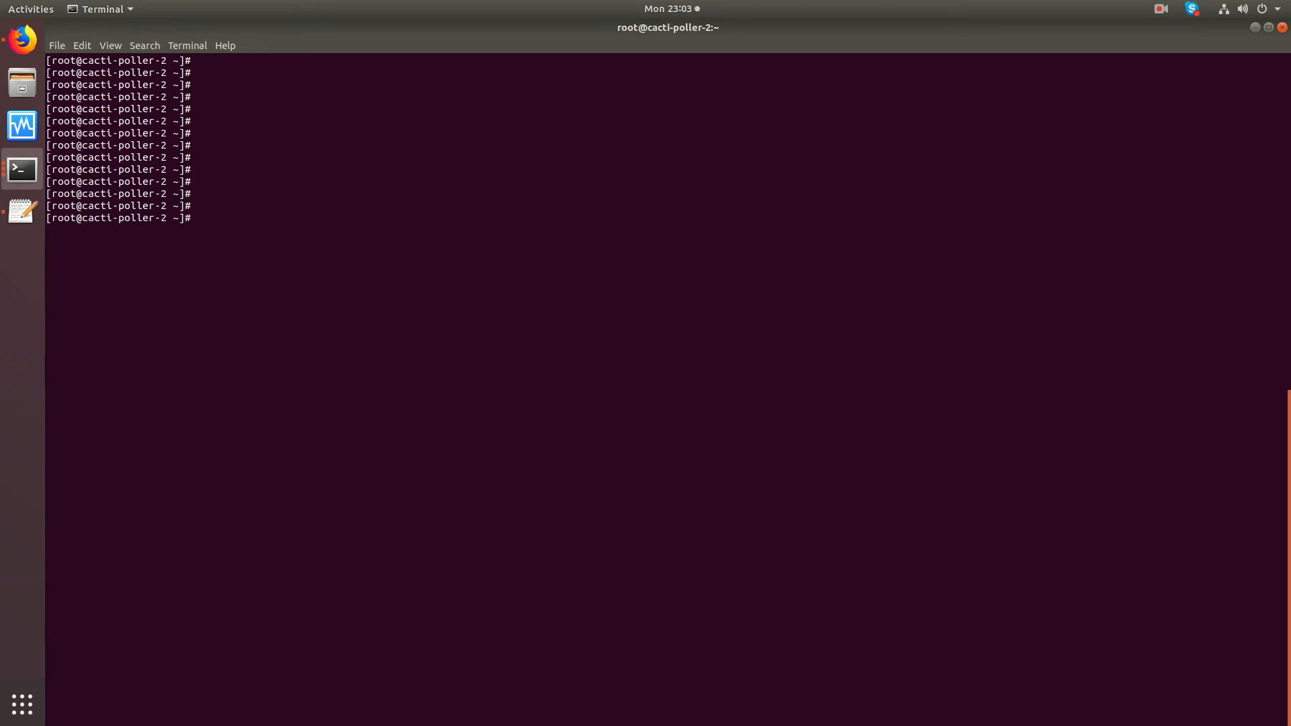
Uncomment the $rdatabase lines in the Cacti include folder's config.php, setting hostname 45.79.32.19, and save
text(cd)
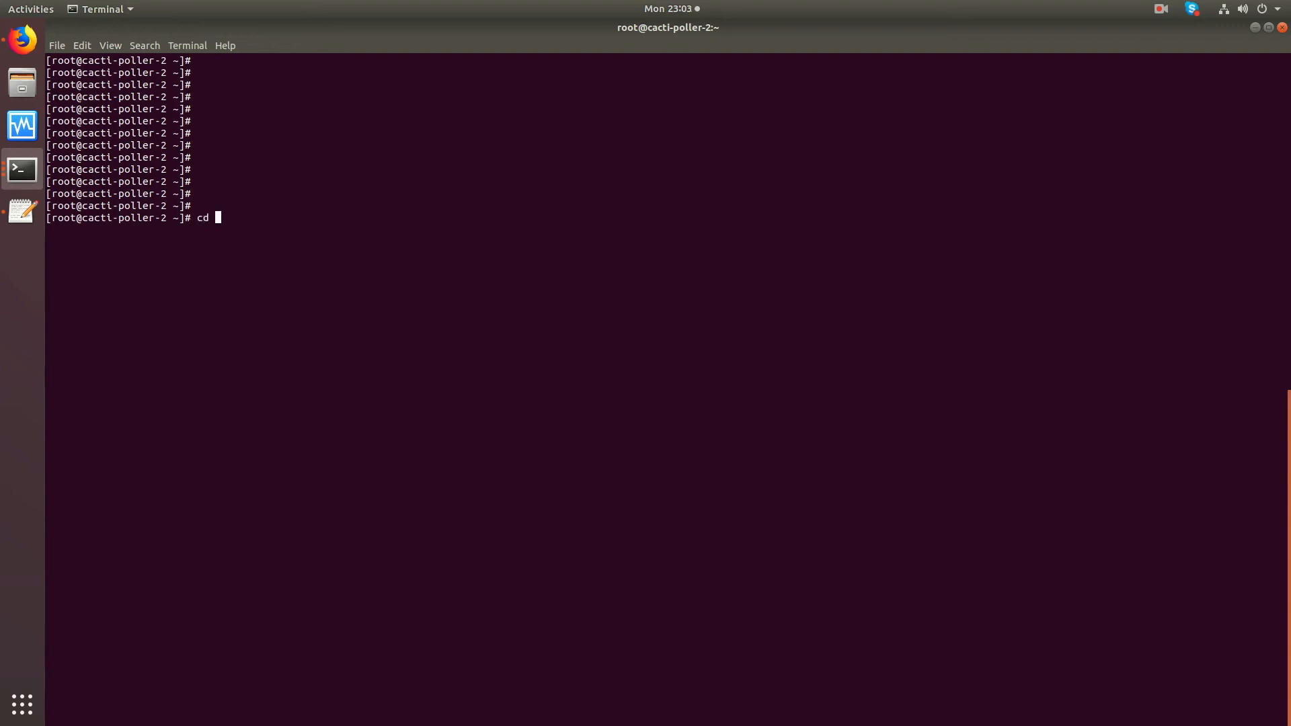
text(/var/www/html/)
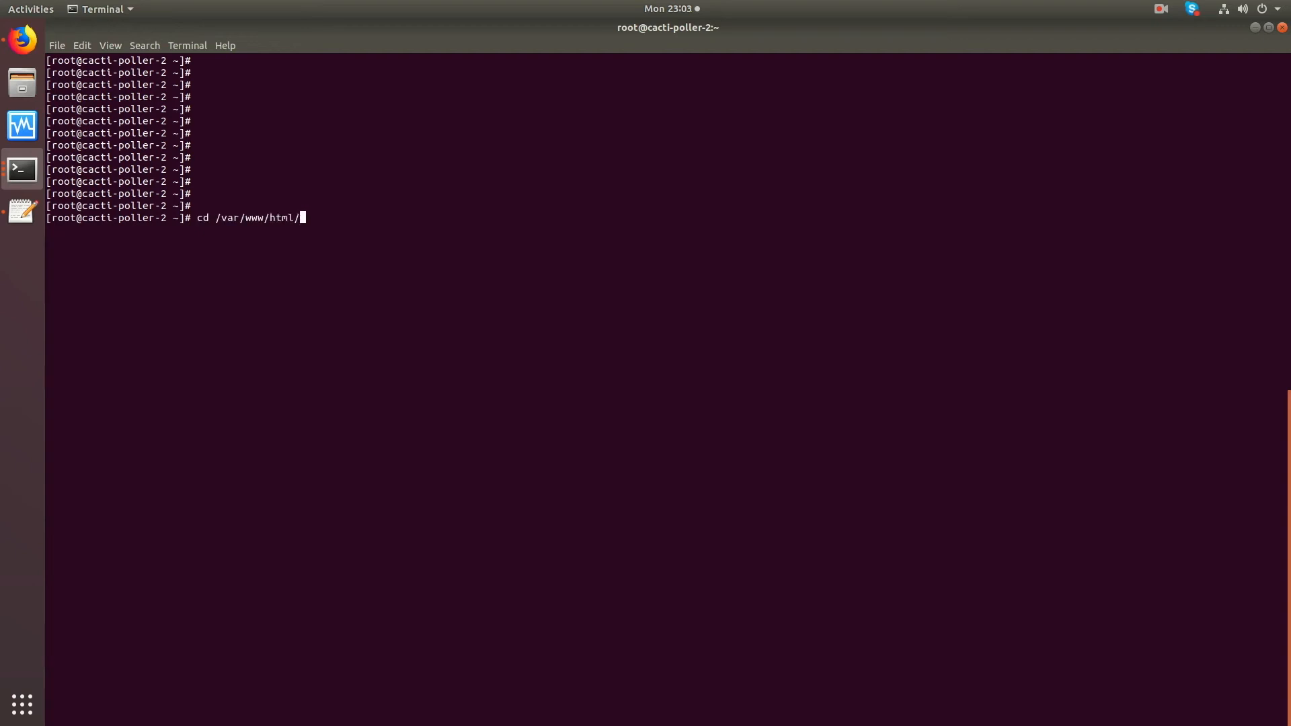
text(cacti/include/)
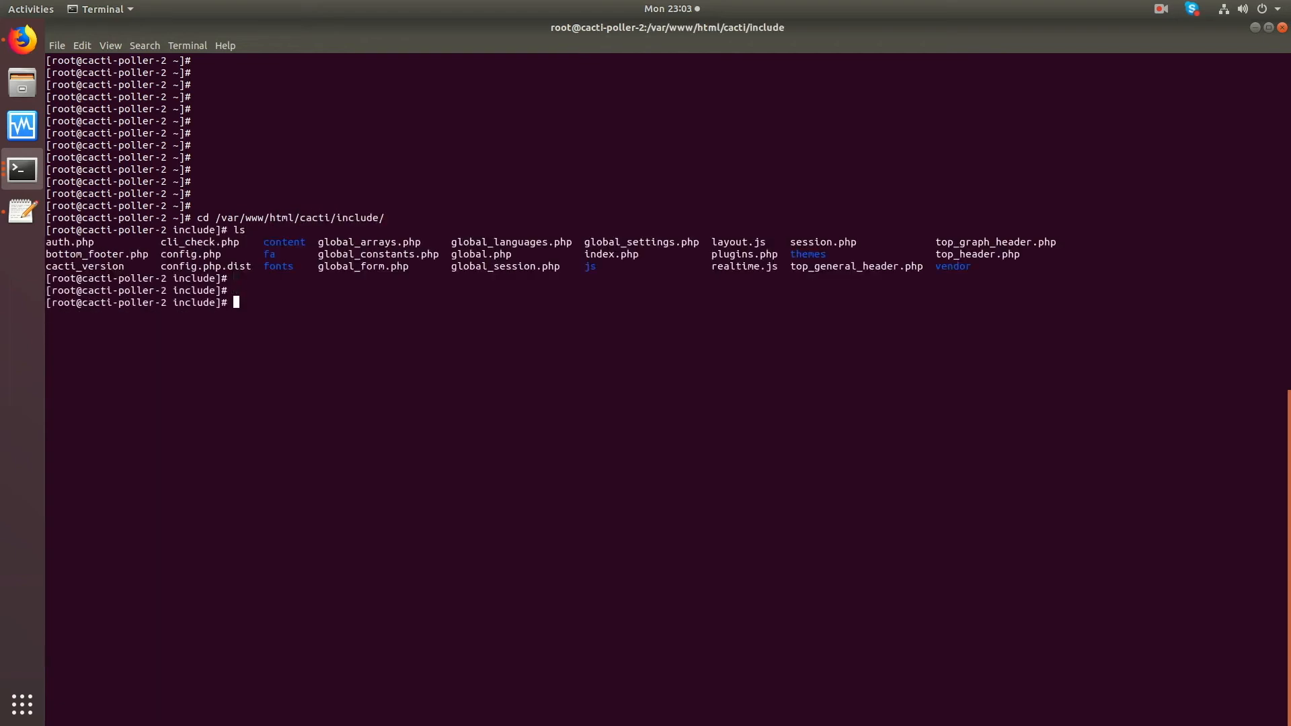
text(nano config.php)
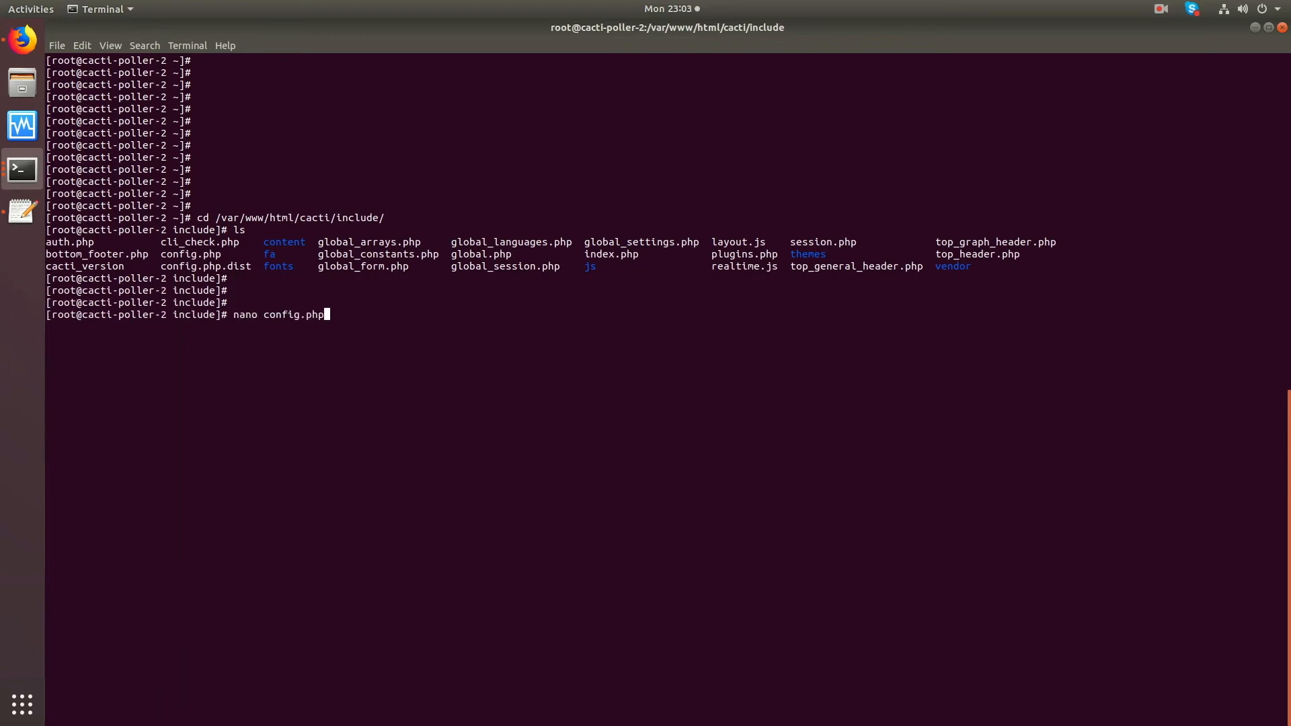
key(Return)
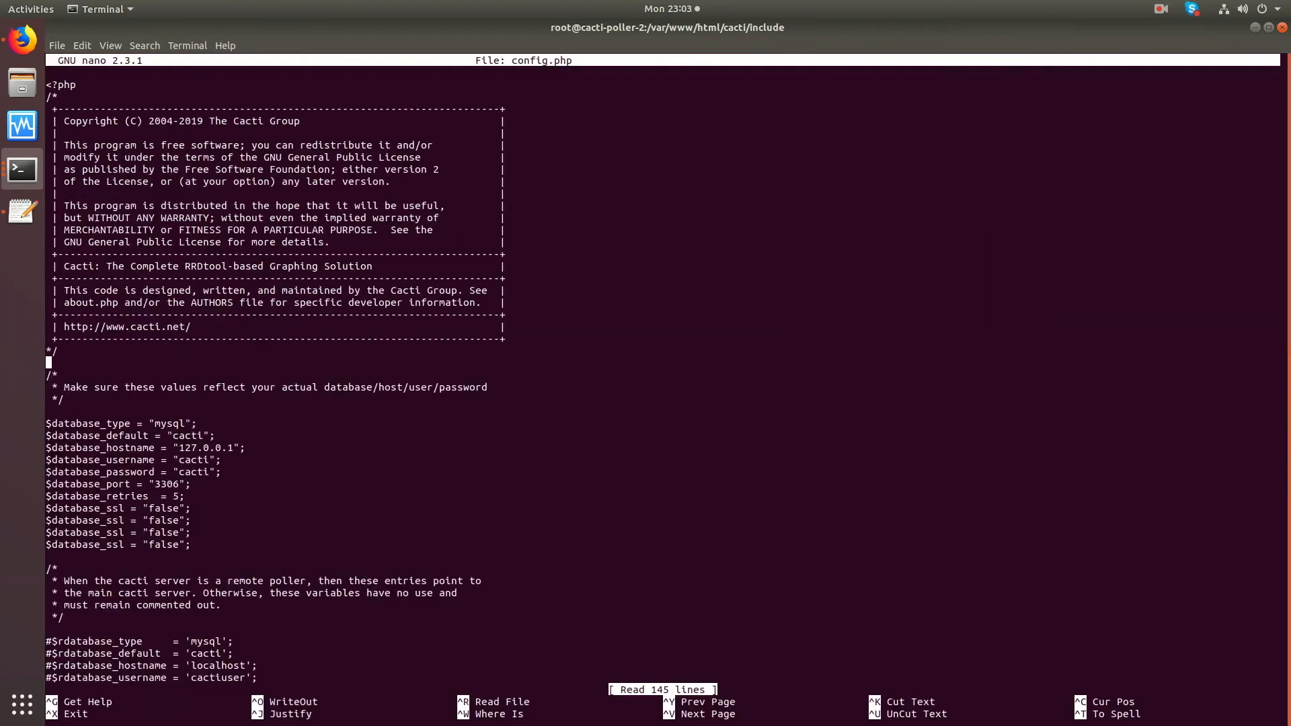
scroll(down, 3)
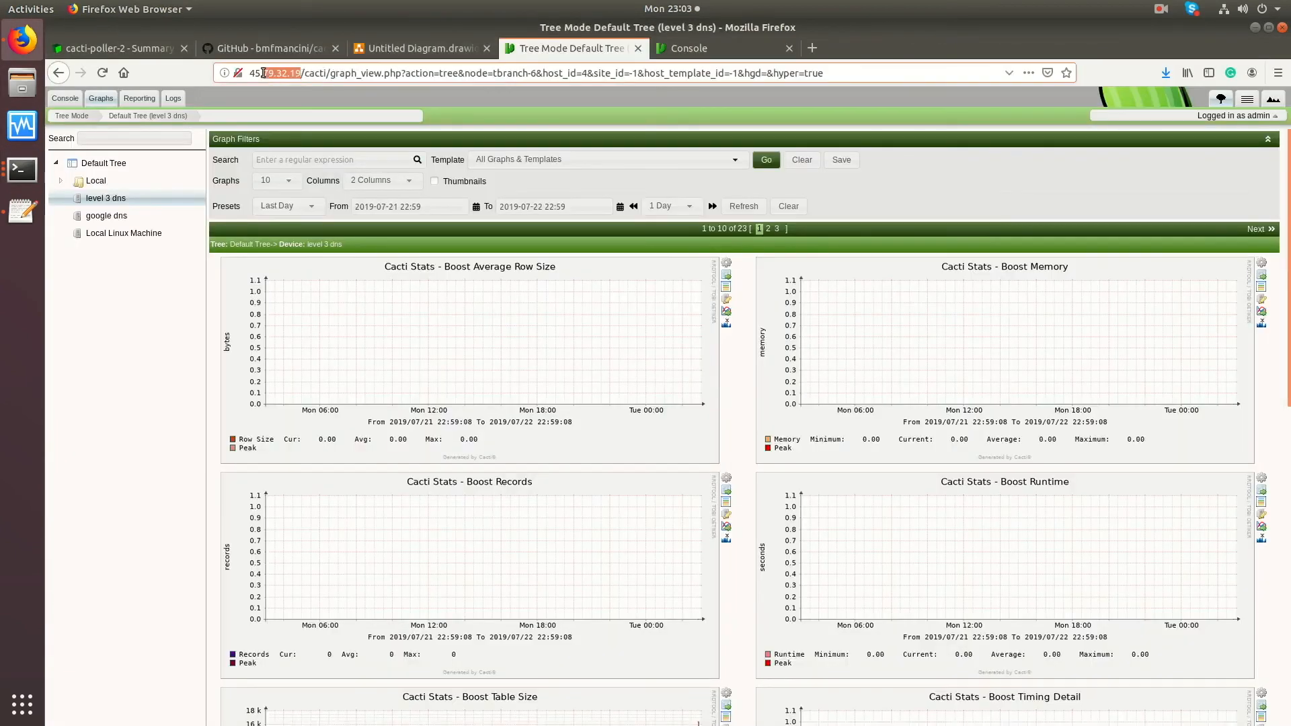
right_click(268, 72)
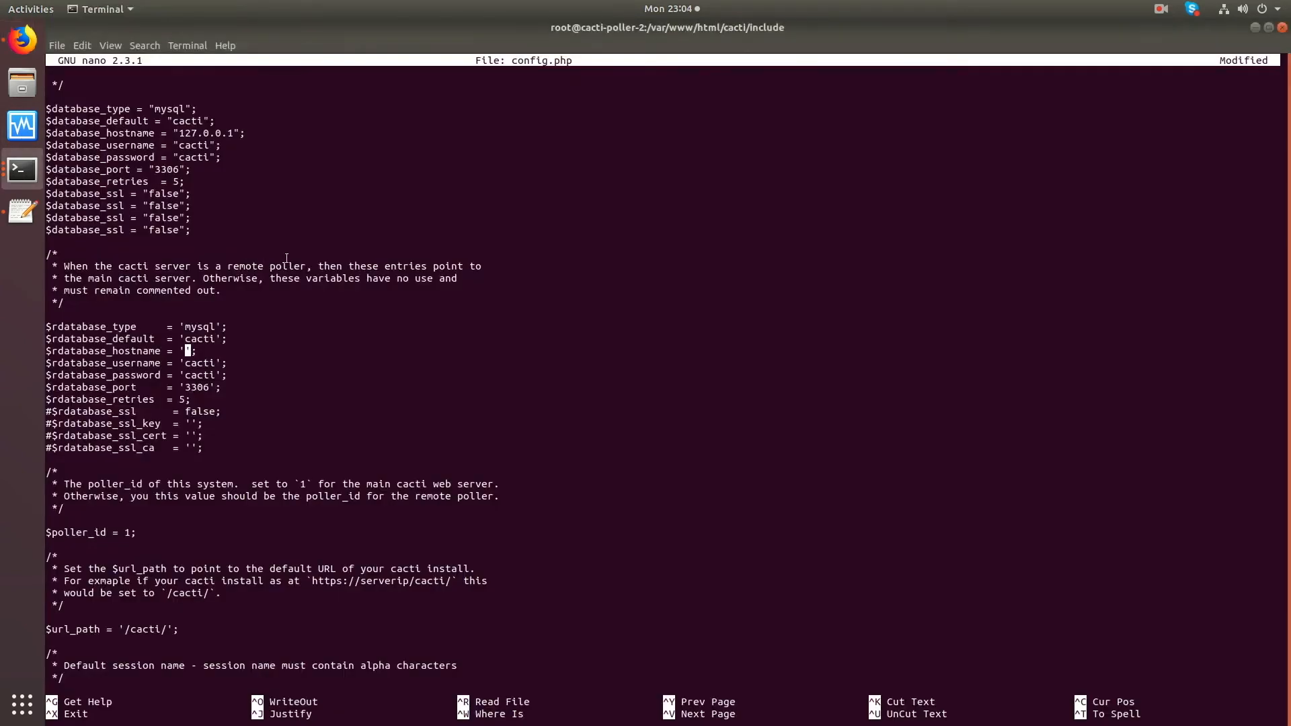
text(http://45.79.32.19)
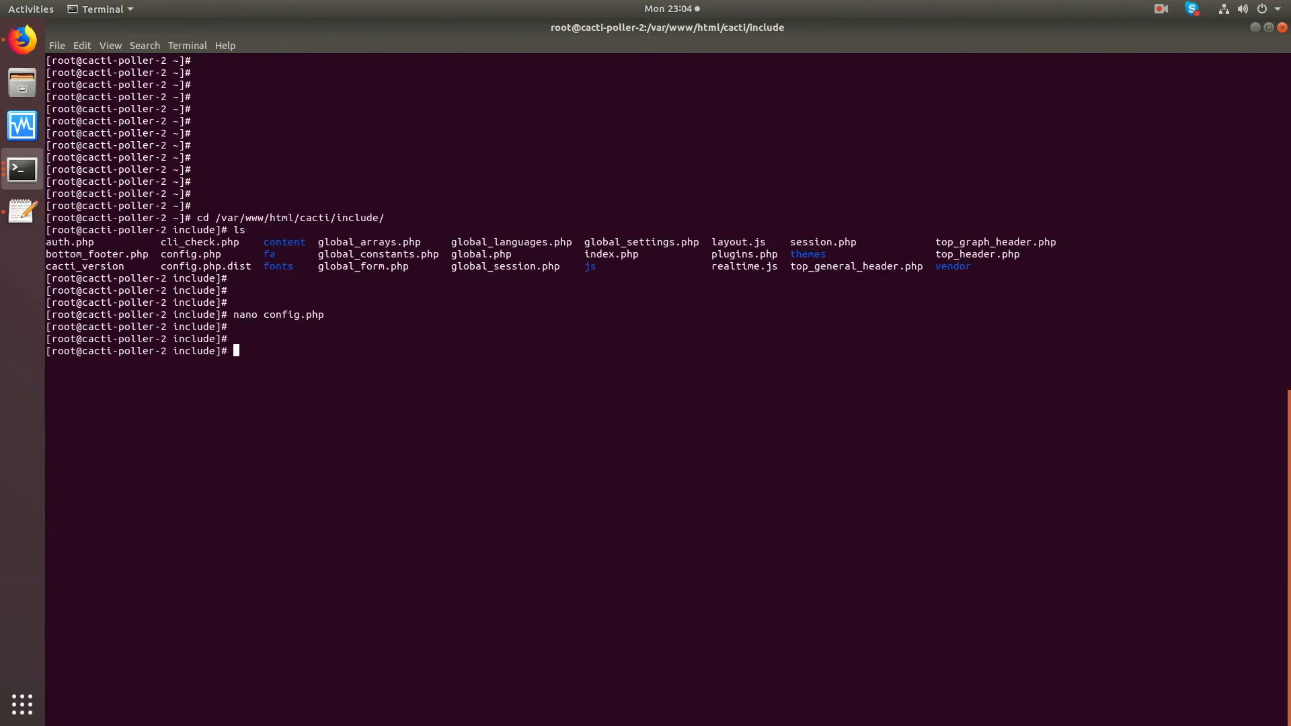
text(cd /usr/l)
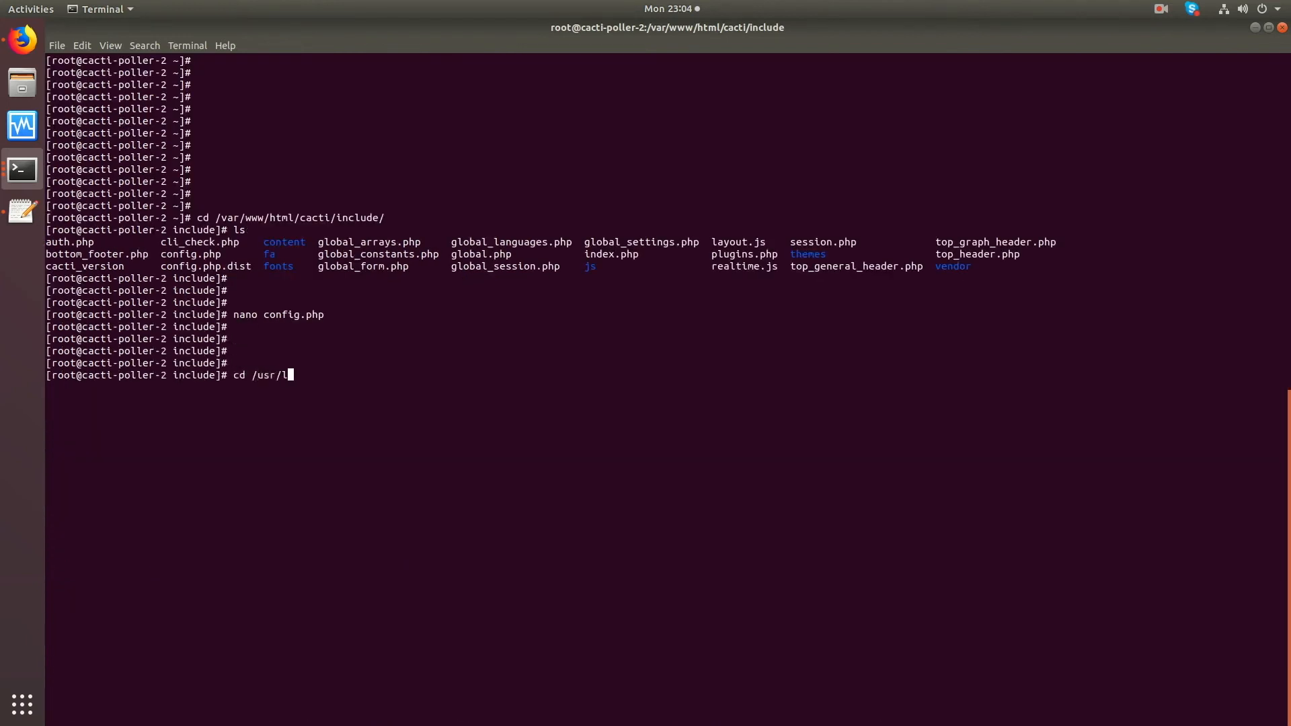
text(ocal/spine/etc/)
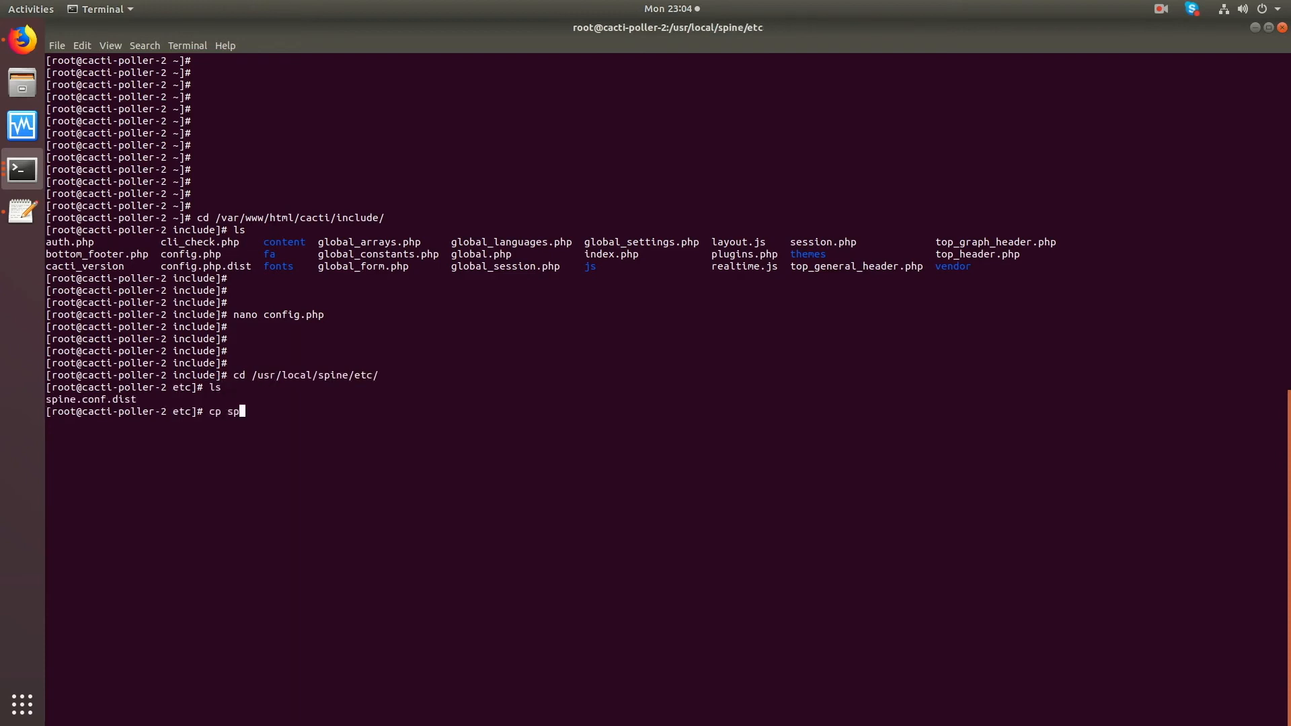
text(ine.conf.dist spine.conf)
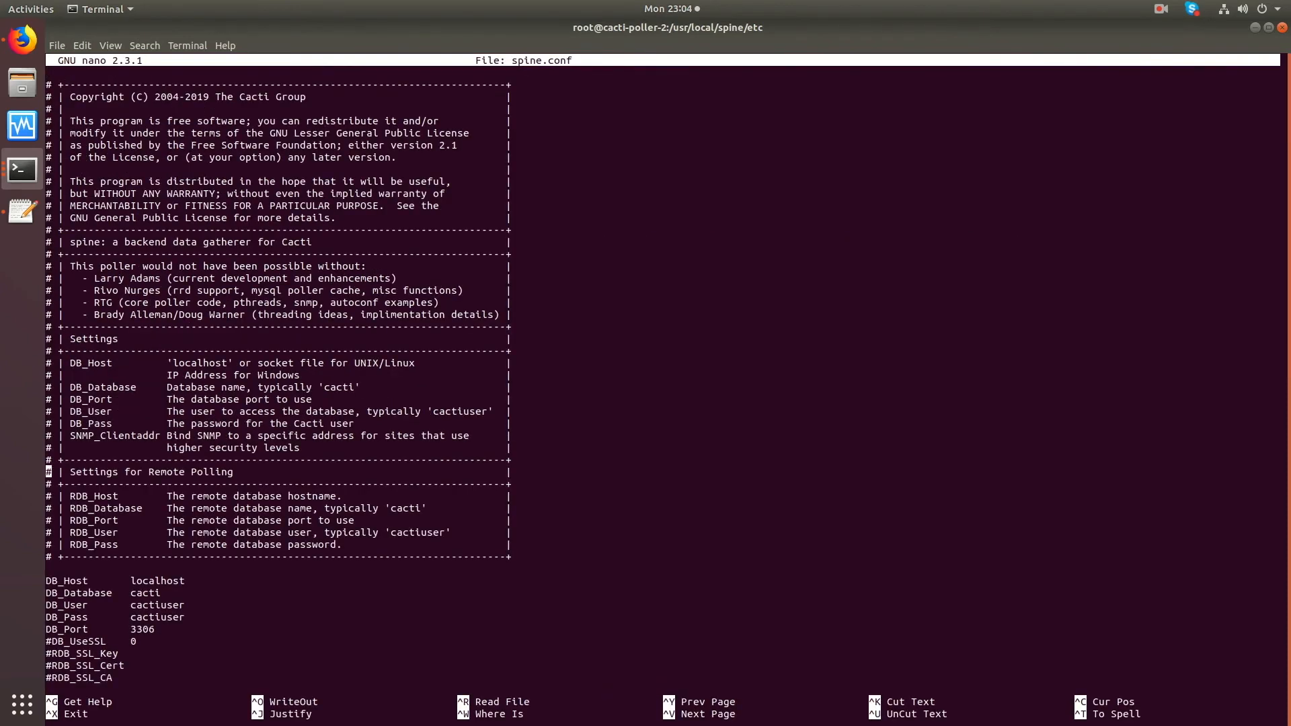
scroll(down, 3)
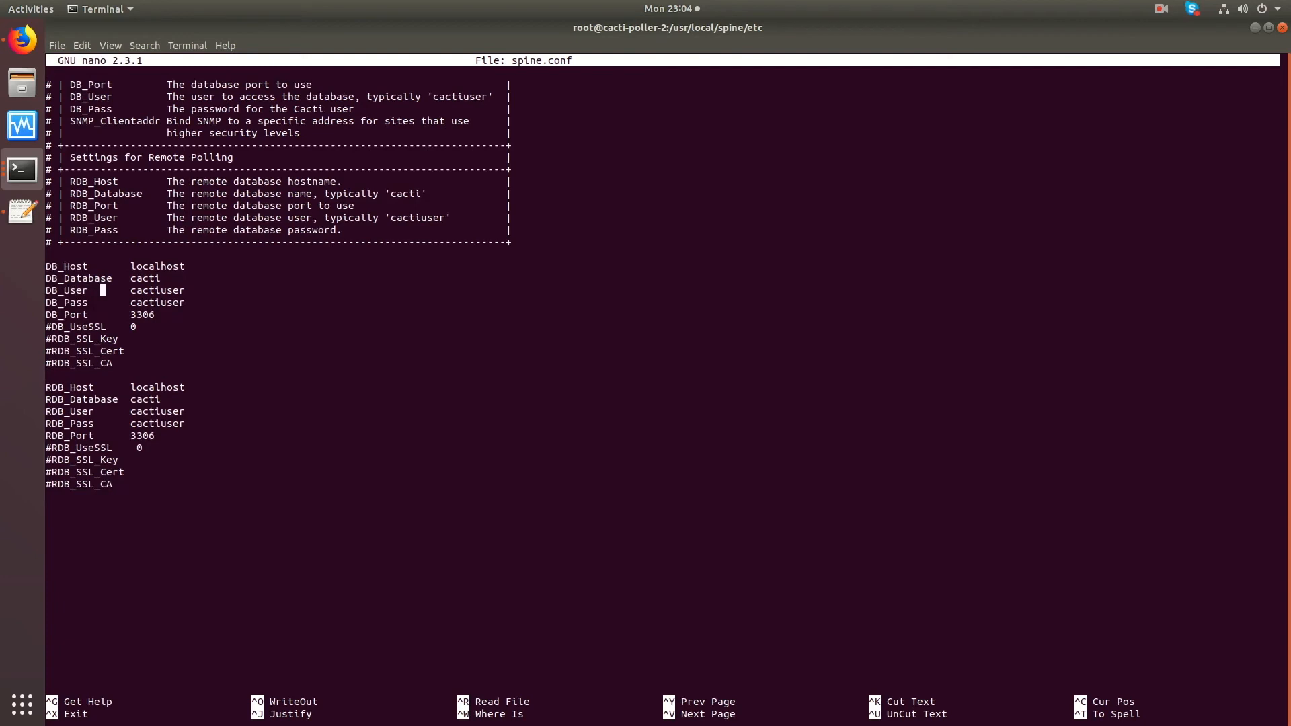
text(cacti)
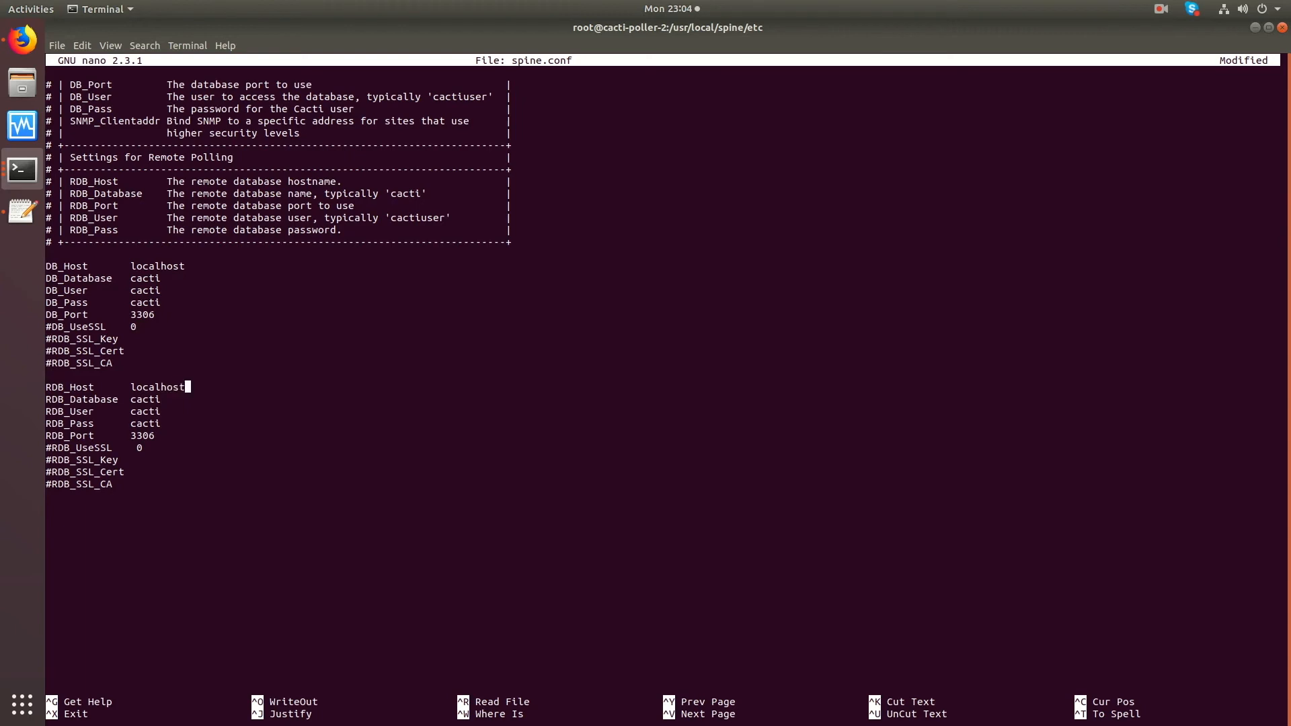
key(Backspace)
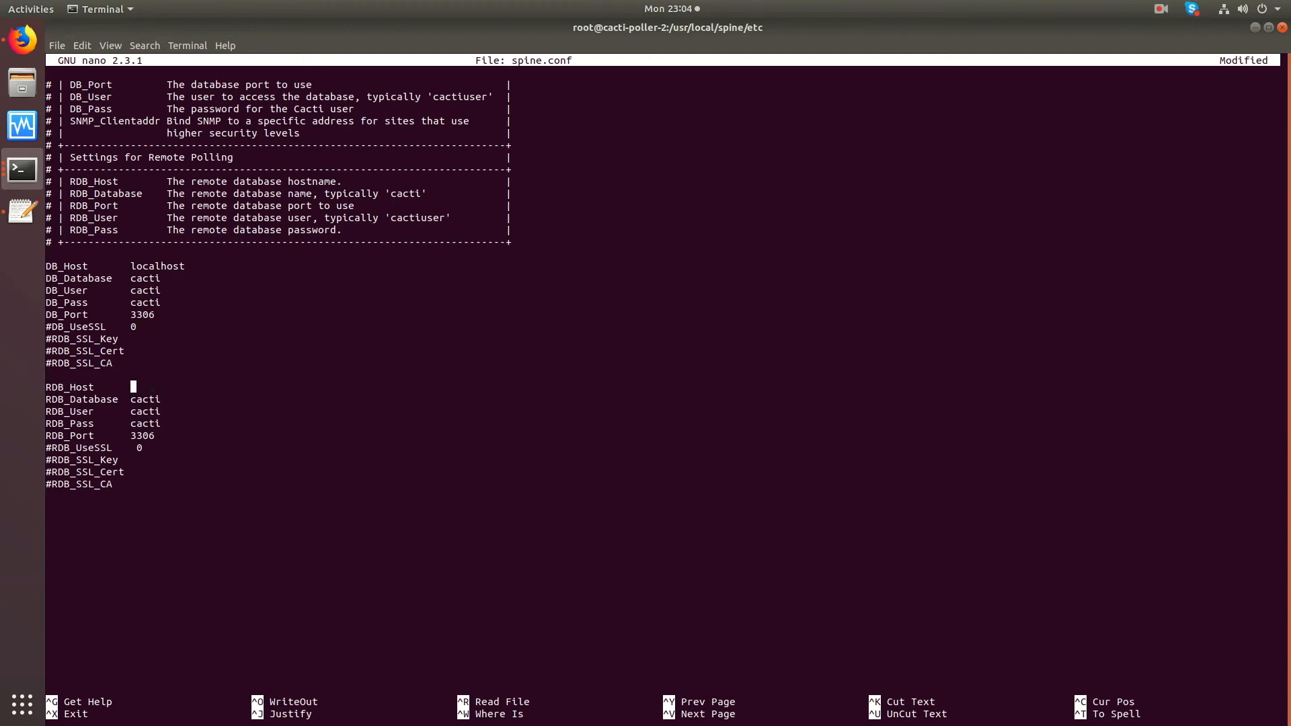
text(http://45.79.32.19)
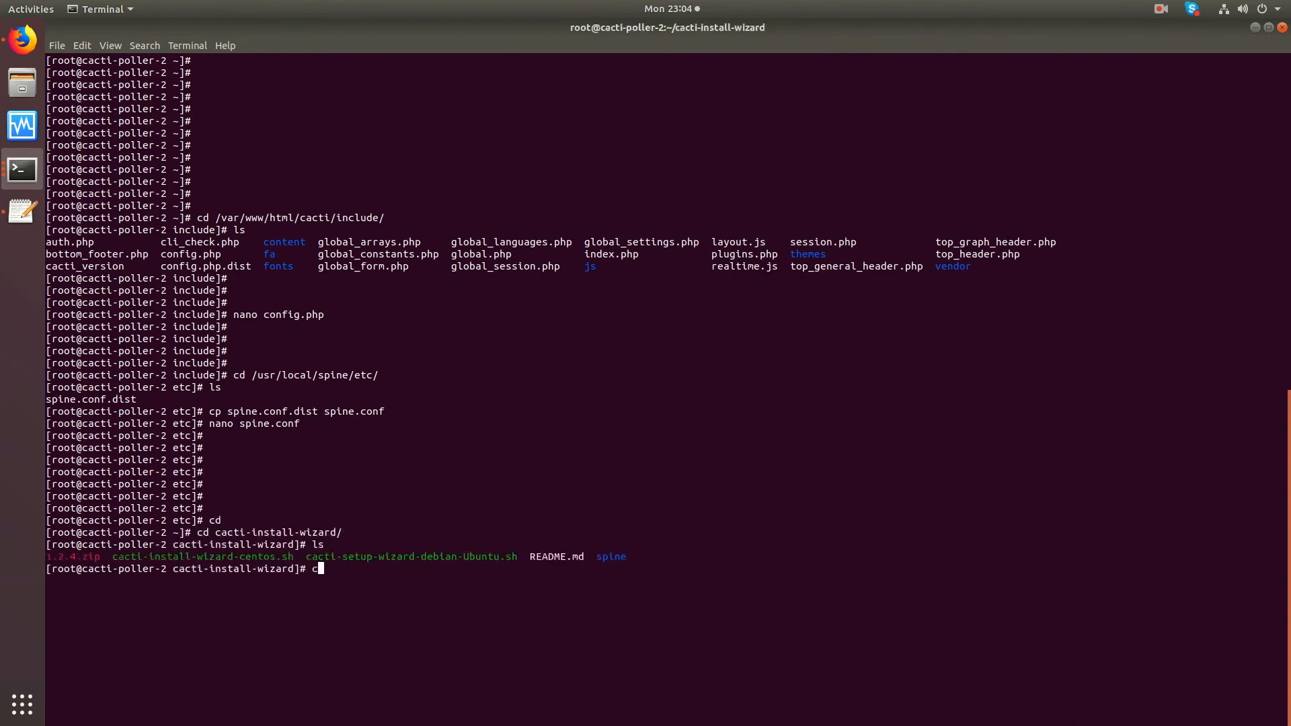
Page through cacti-install-wizard-centos.sh to find the database grant statement
text(at cacti-)
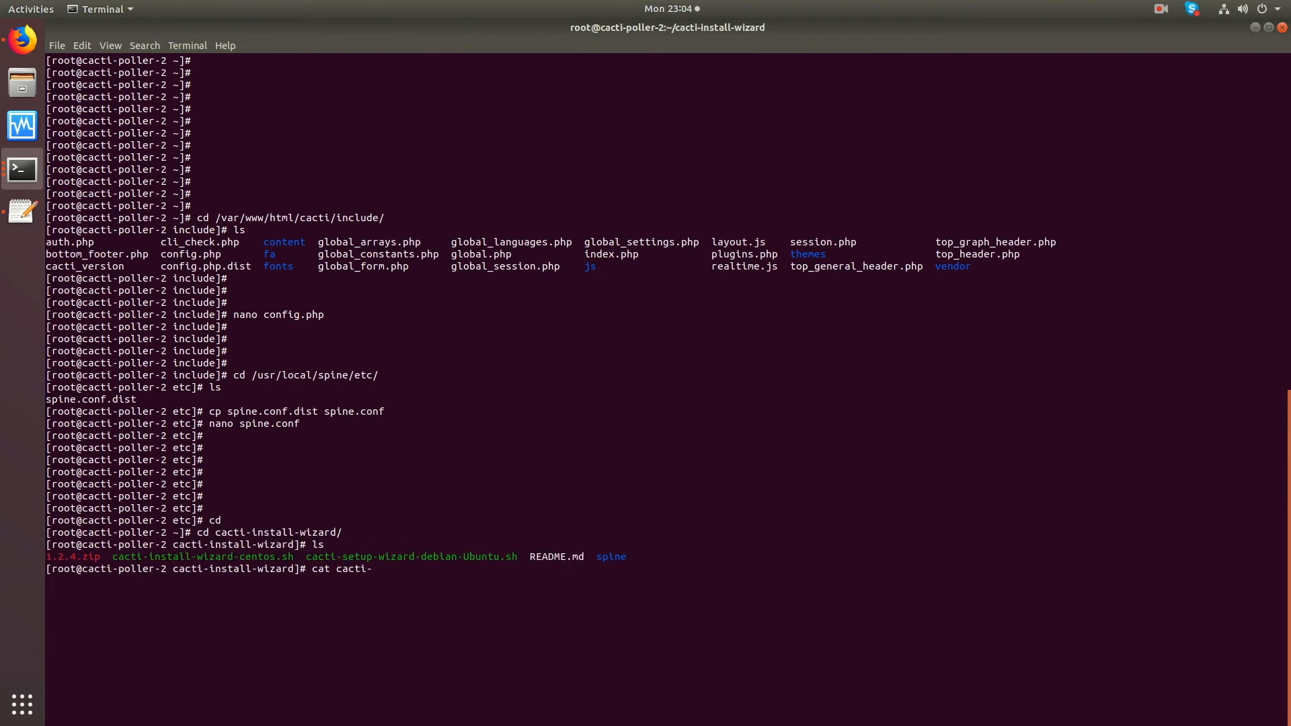
text(i)
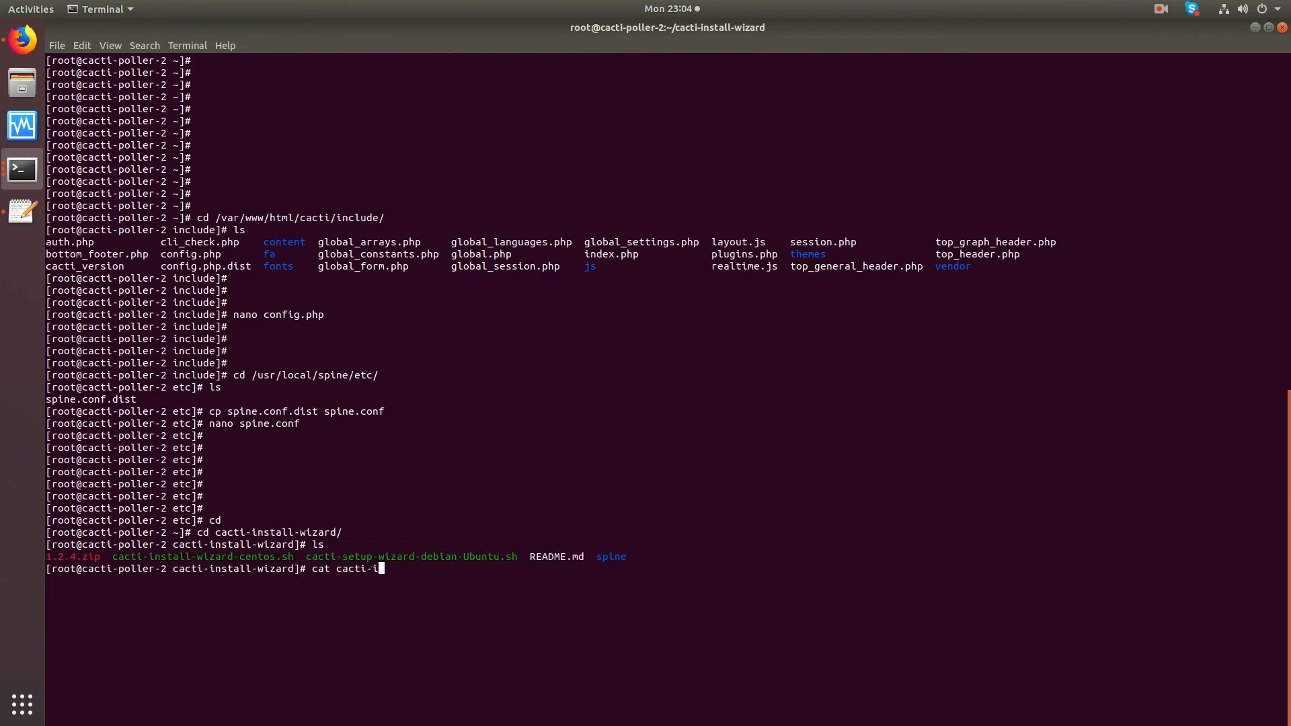
text(nstall-wizard-centos.sh |)
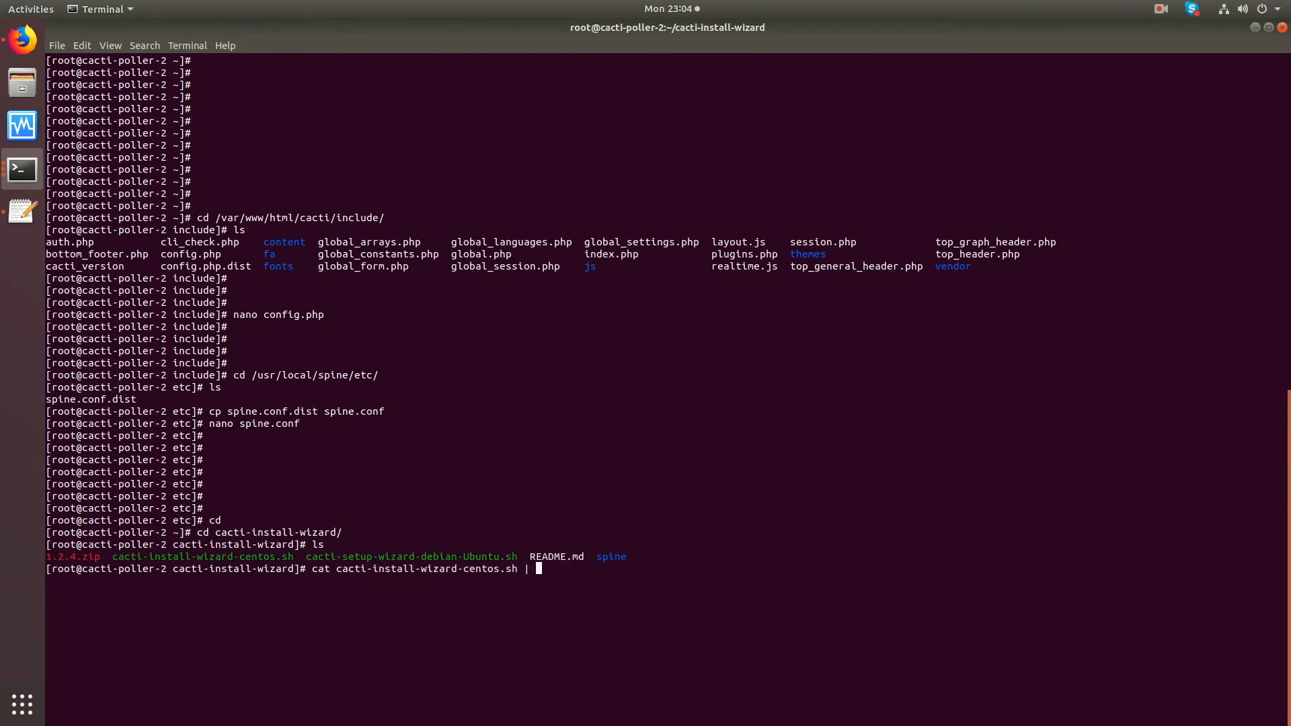
key(Return)
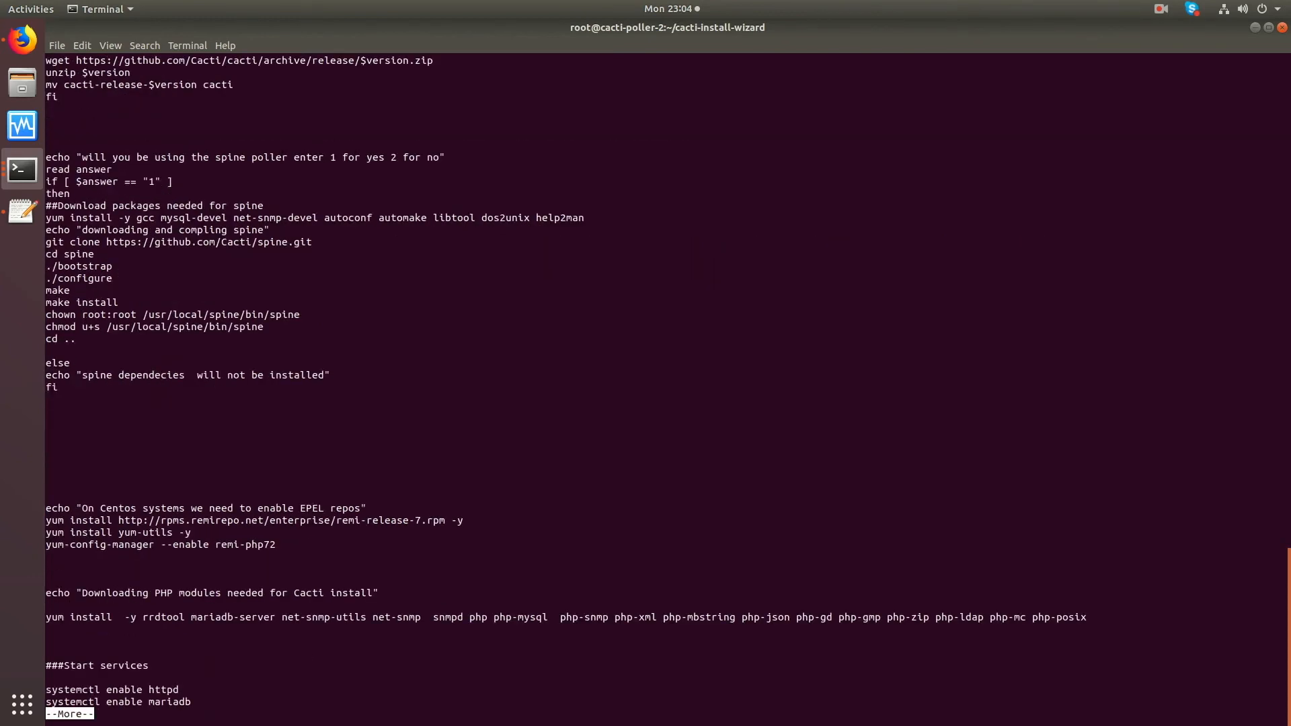
key(space)
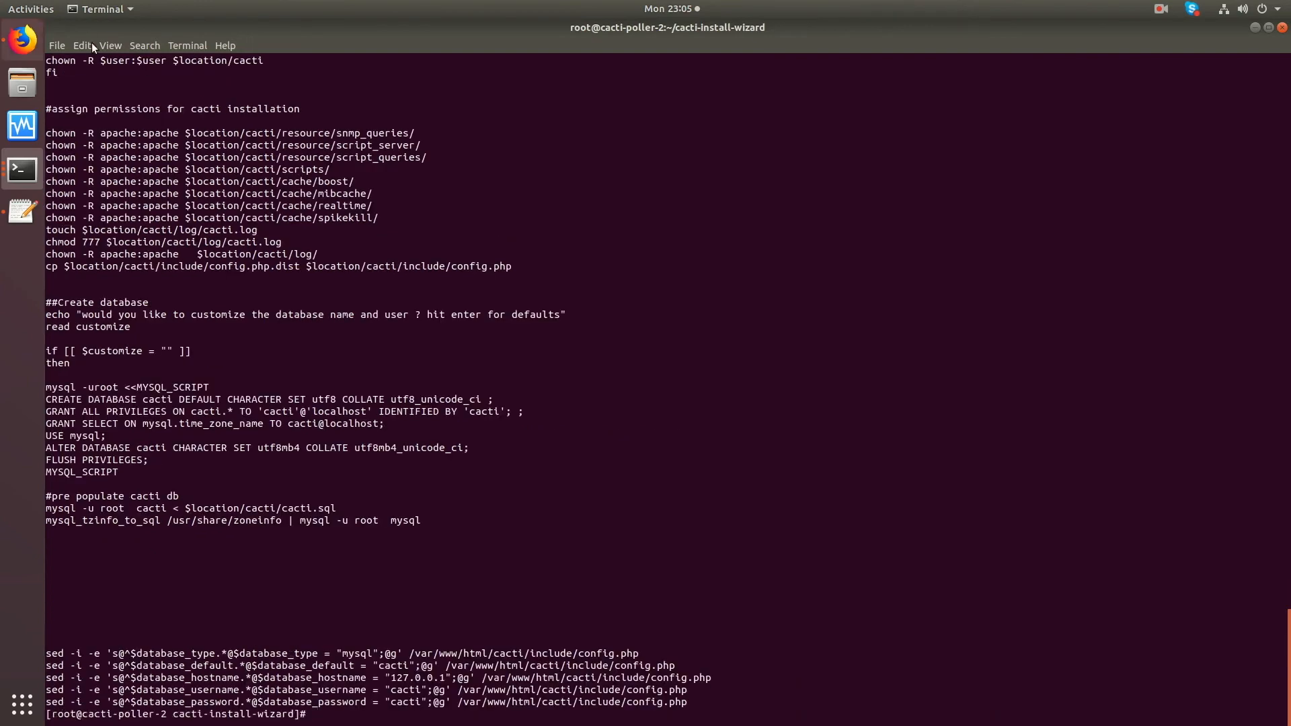
In MariaDB, grant cacti all privileges on cacti.* from 45.79.32.19, then exit
text(mysql -u root)
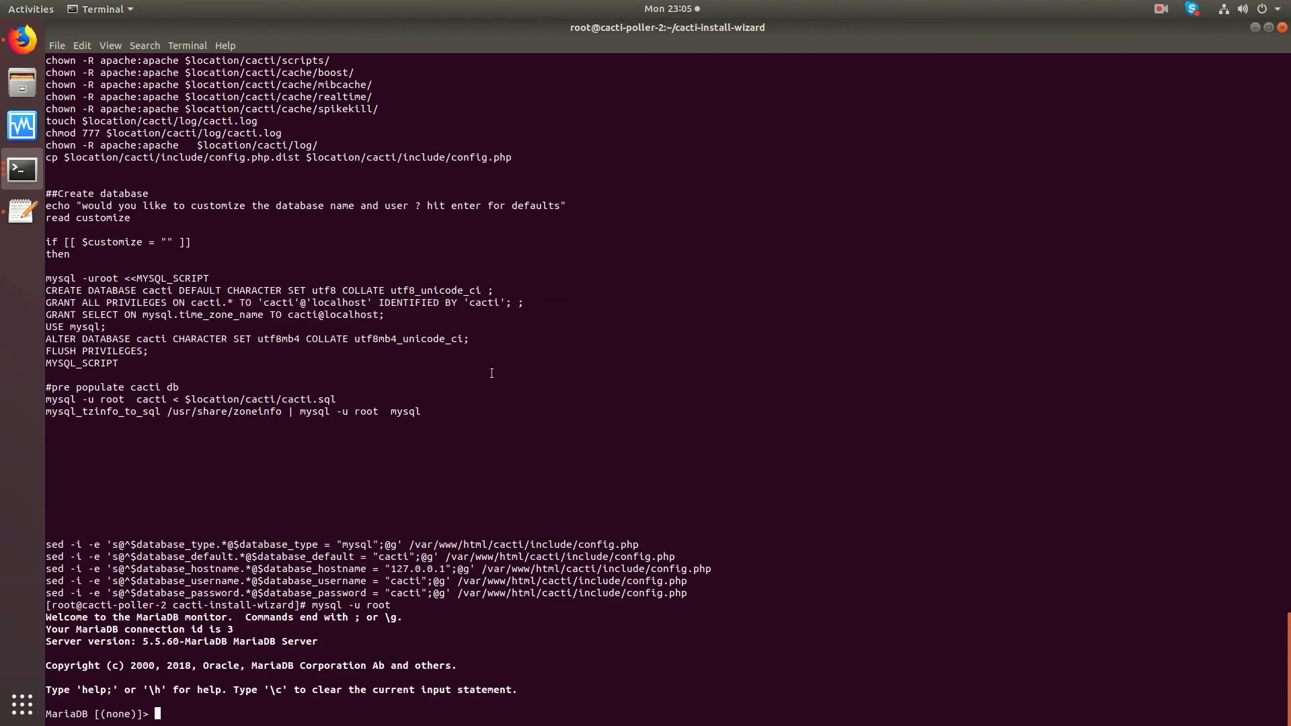
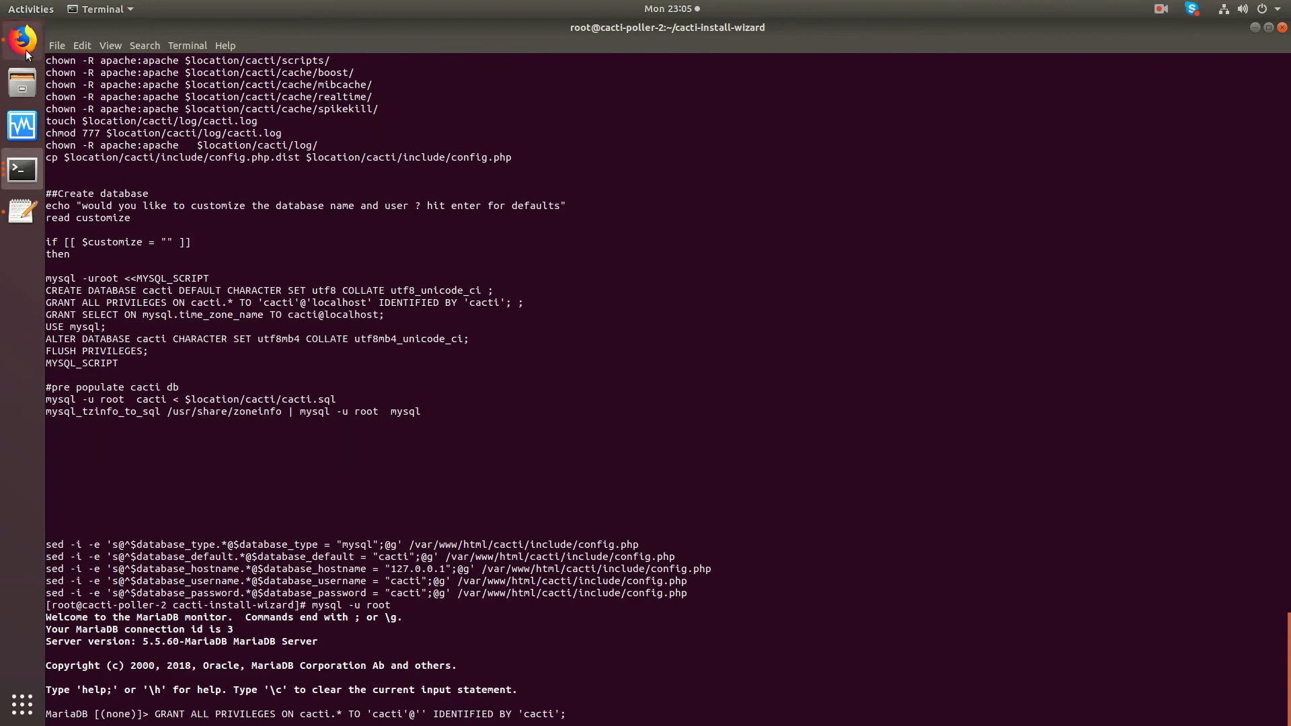
click(23, 42)
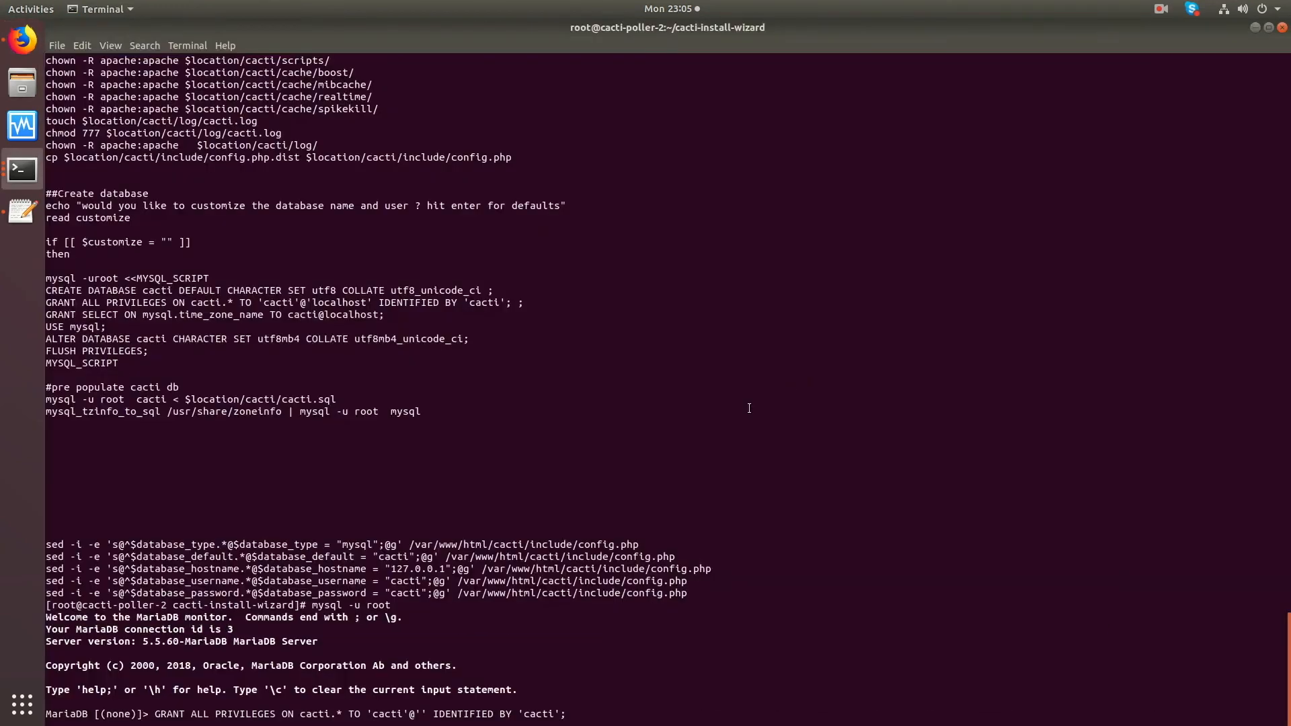
text(http://45.79.32.19)
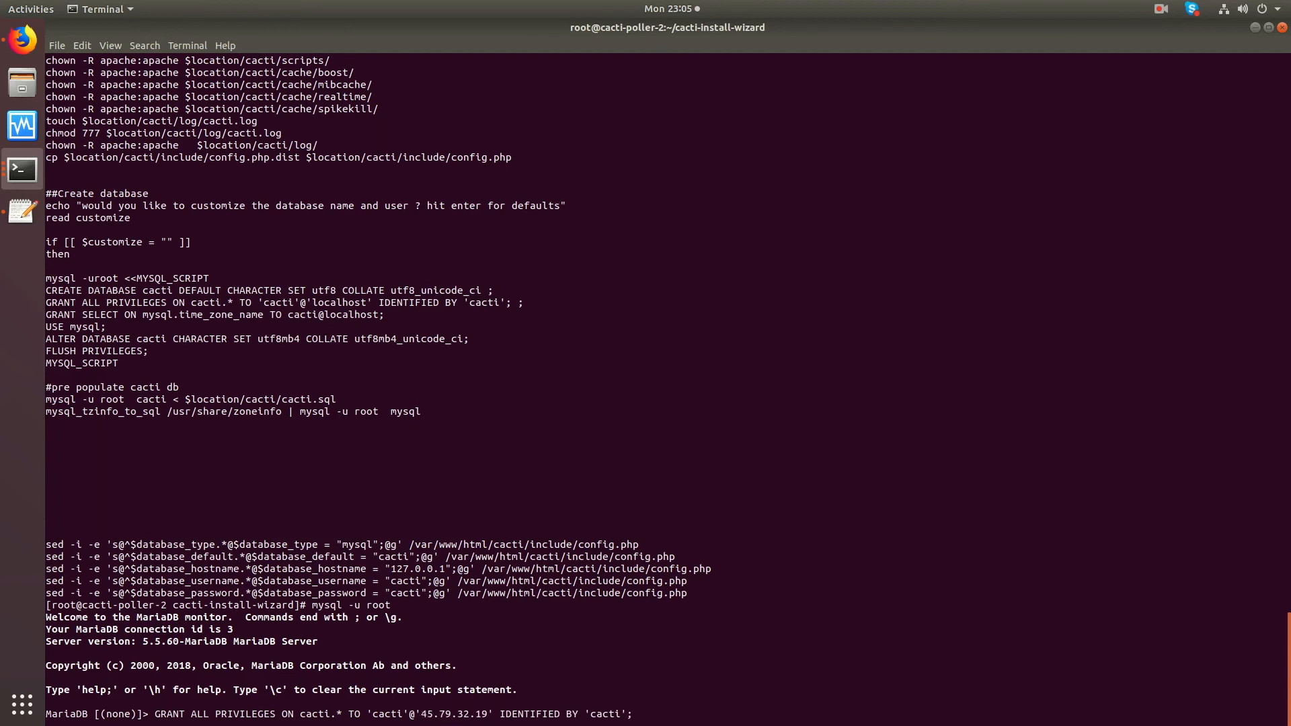
key(Return)
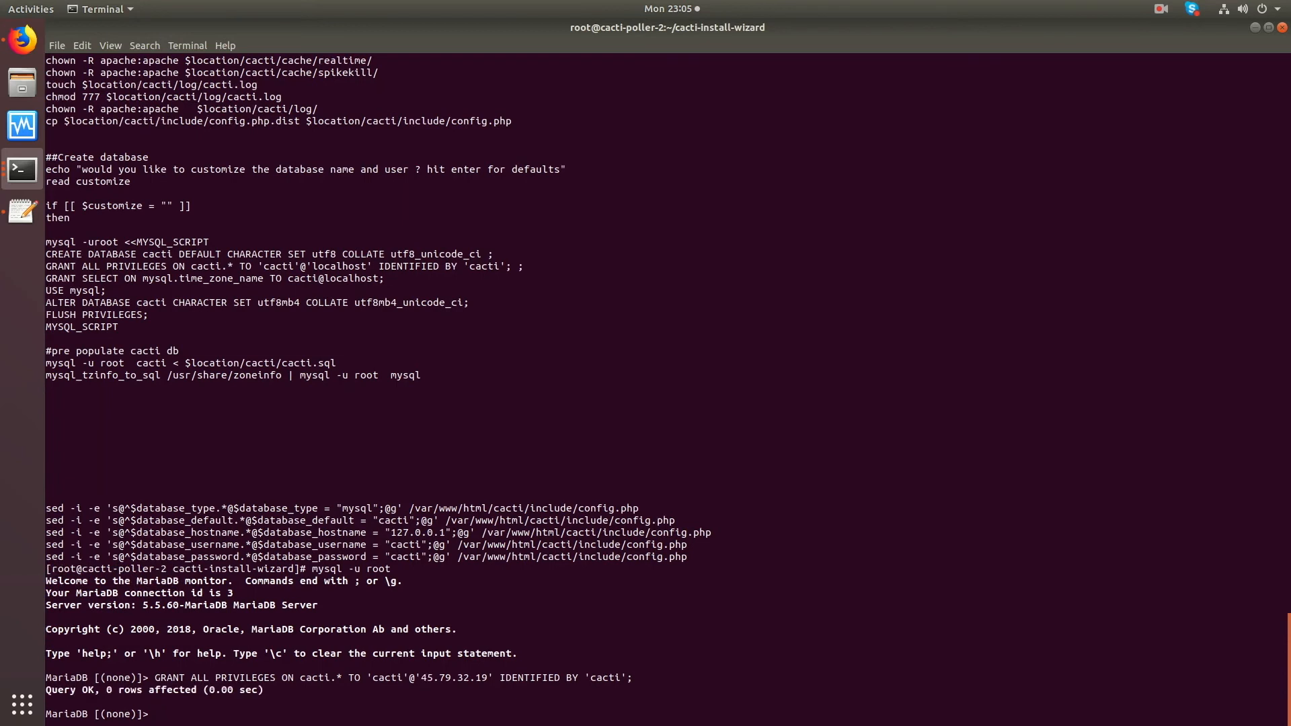
text(exit)
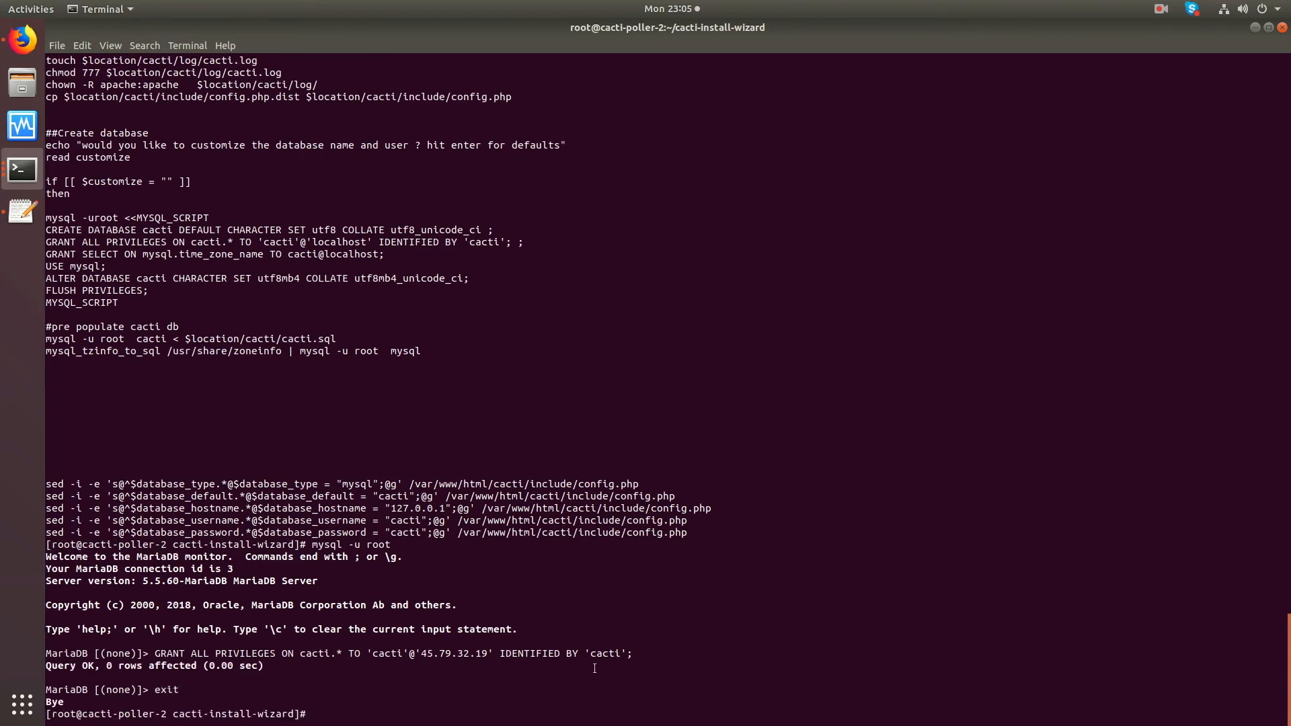
text(i)
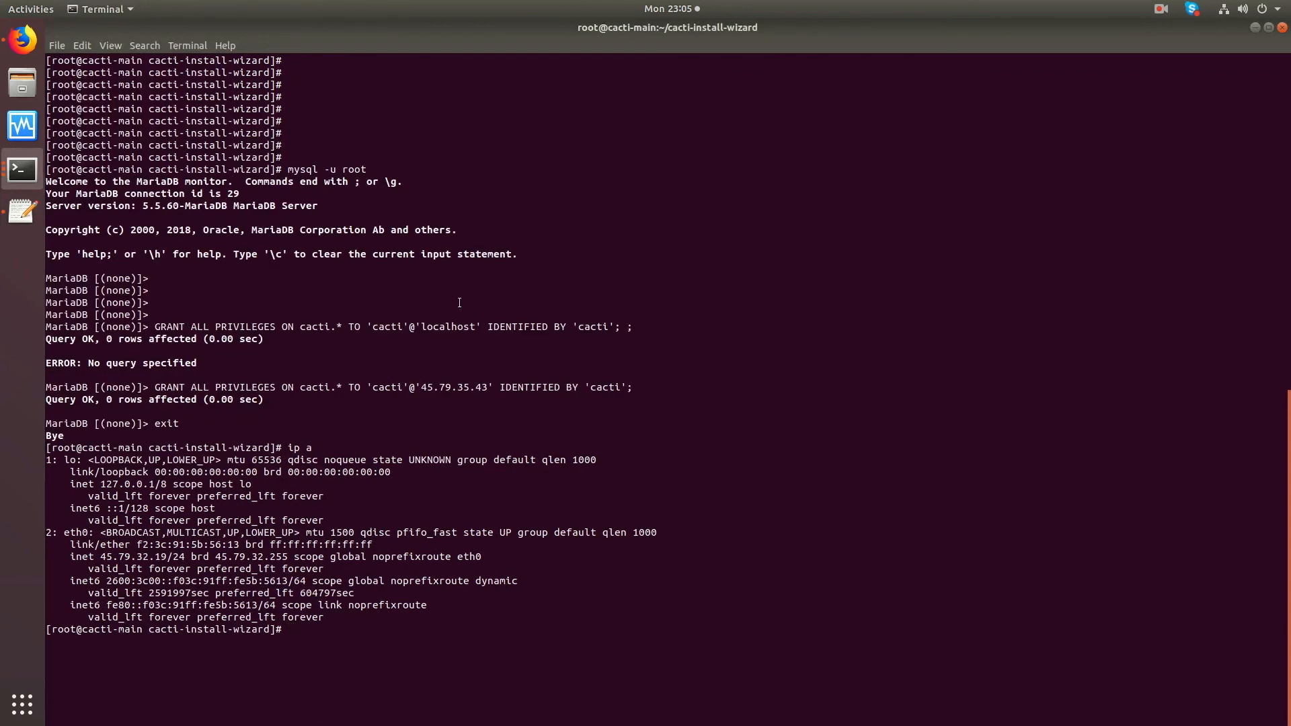
On cacti-main, grant cacti access from 45.79.32.19, then select poller-2's address 45.79.36.164
text(mysql -u root)
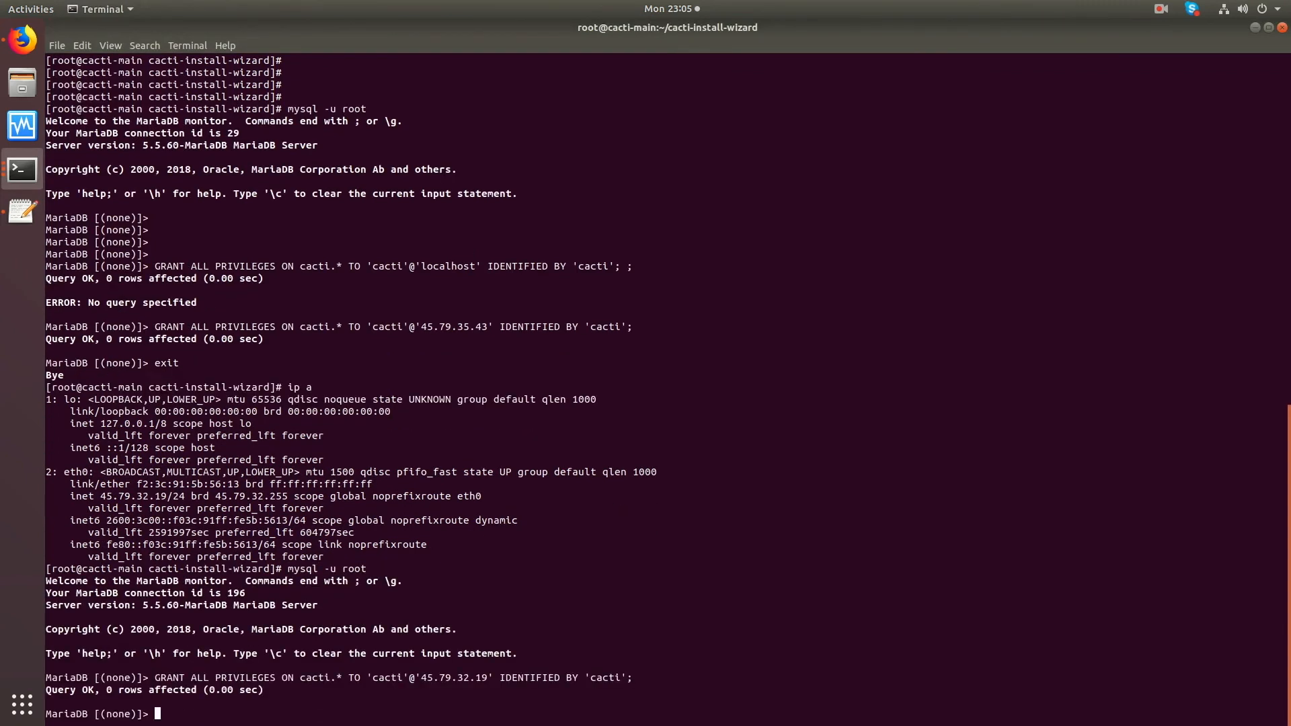
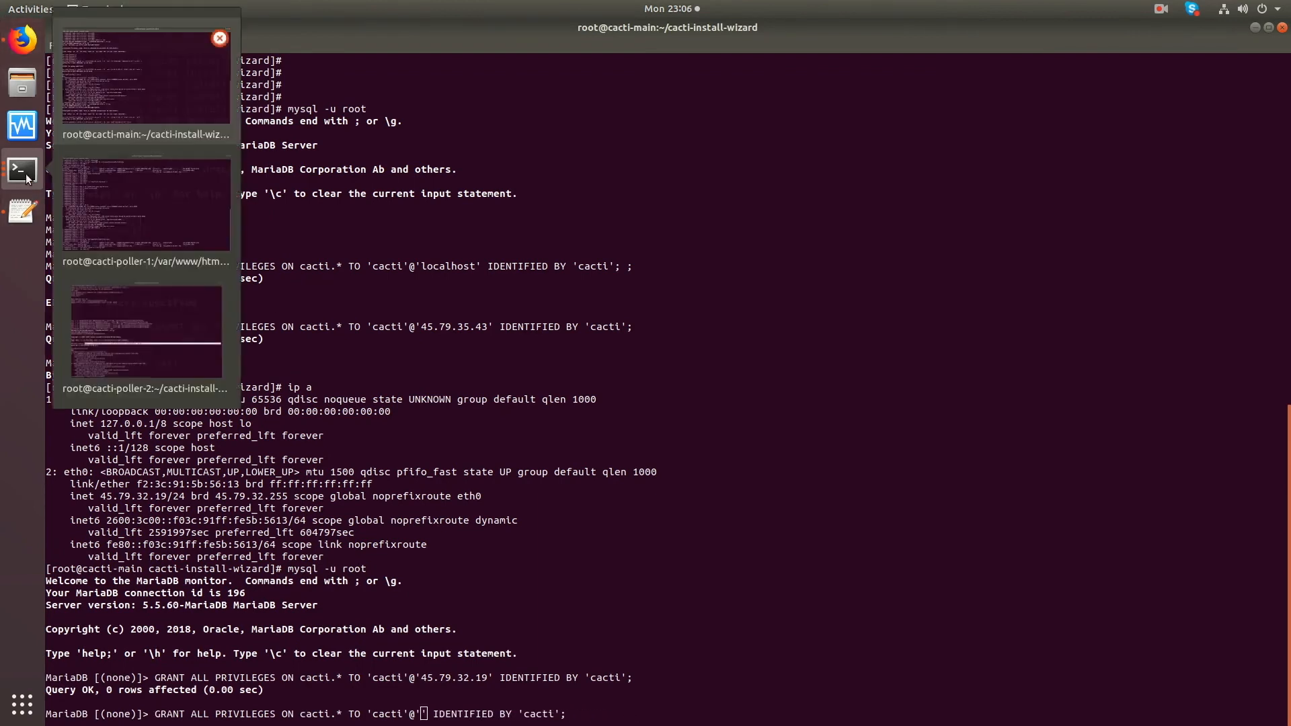
mouse_move(118, 310)
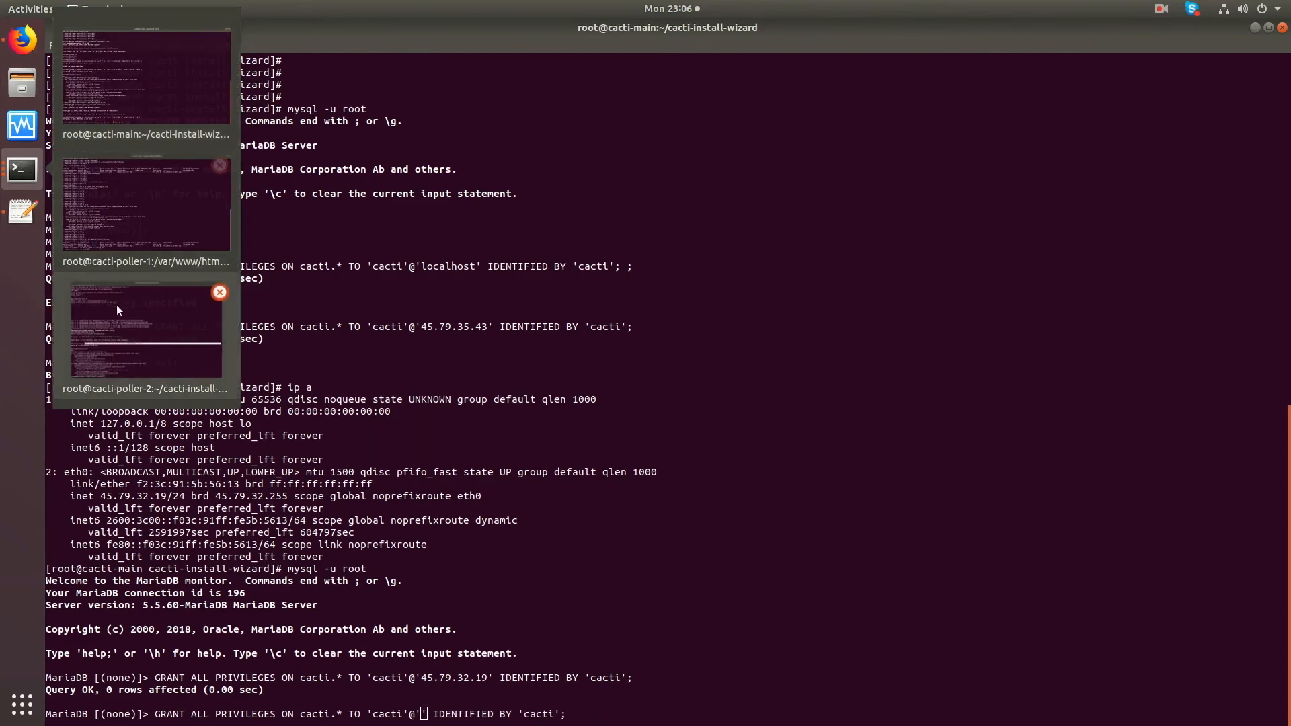
click(146, 331)
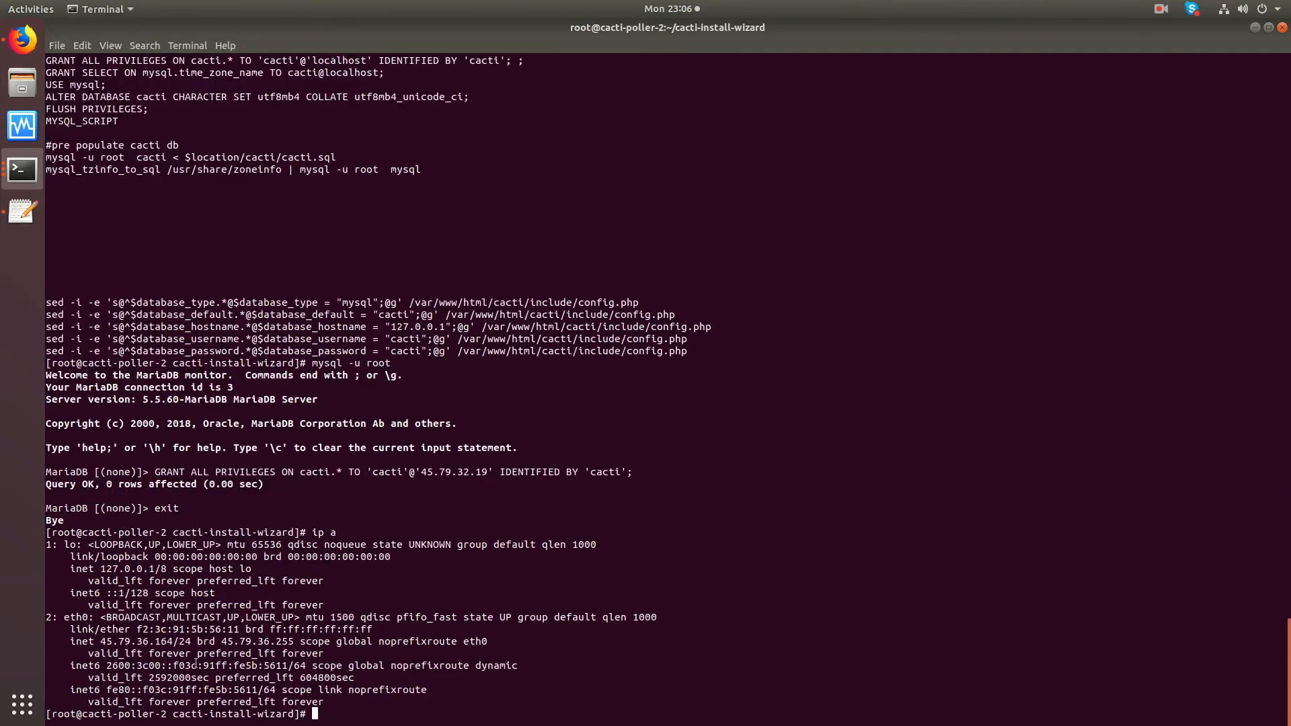
double_click(124, 642)
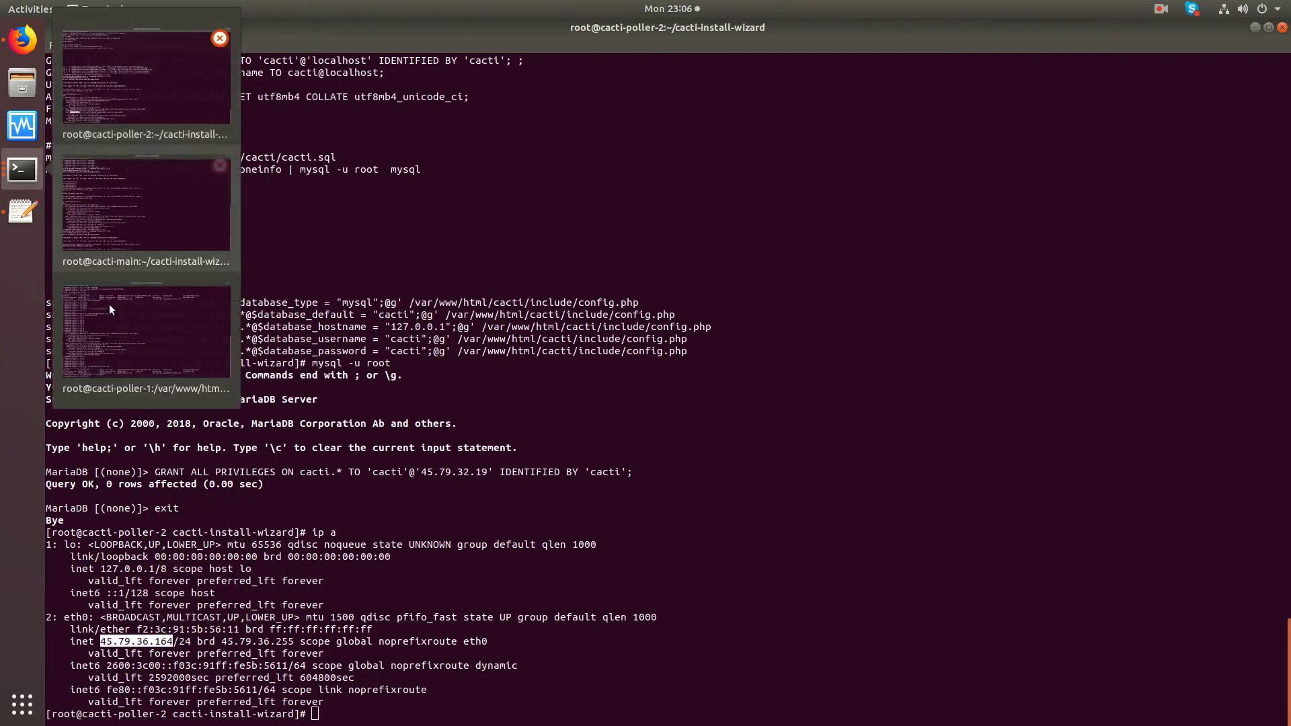
mouse_move(169, 204)
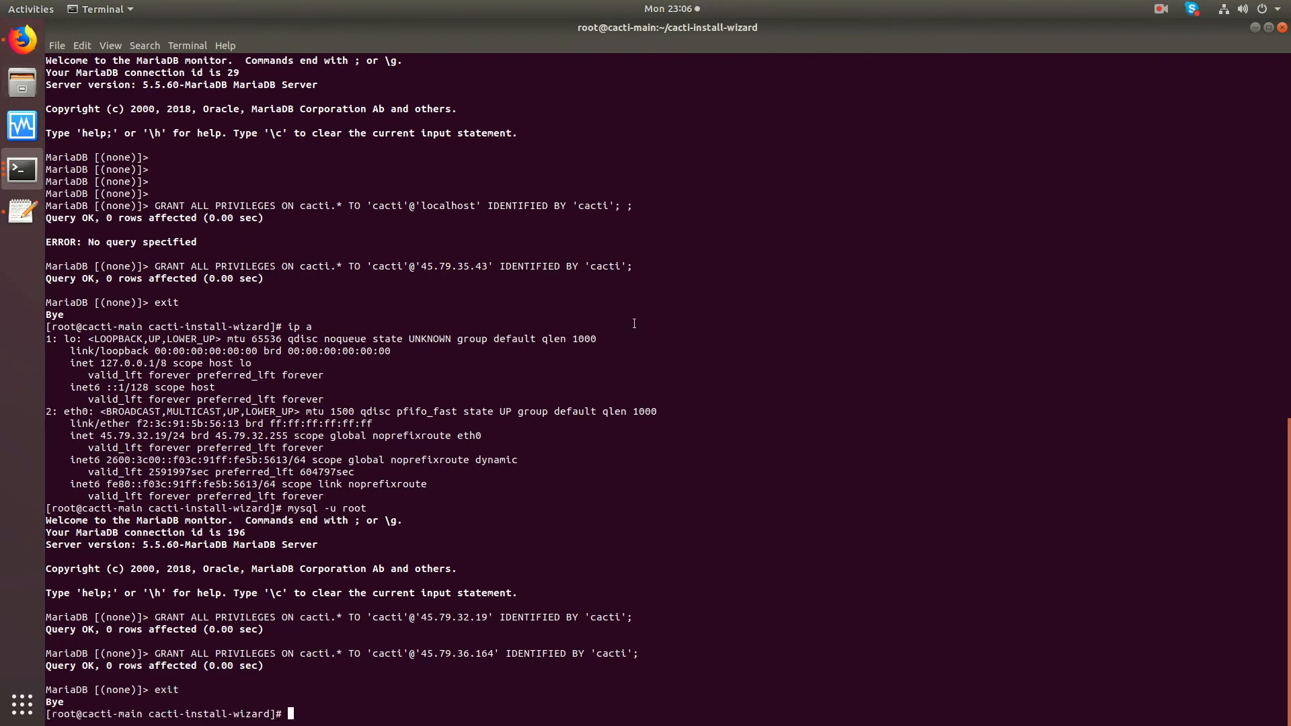
mouse_move(37, 22)
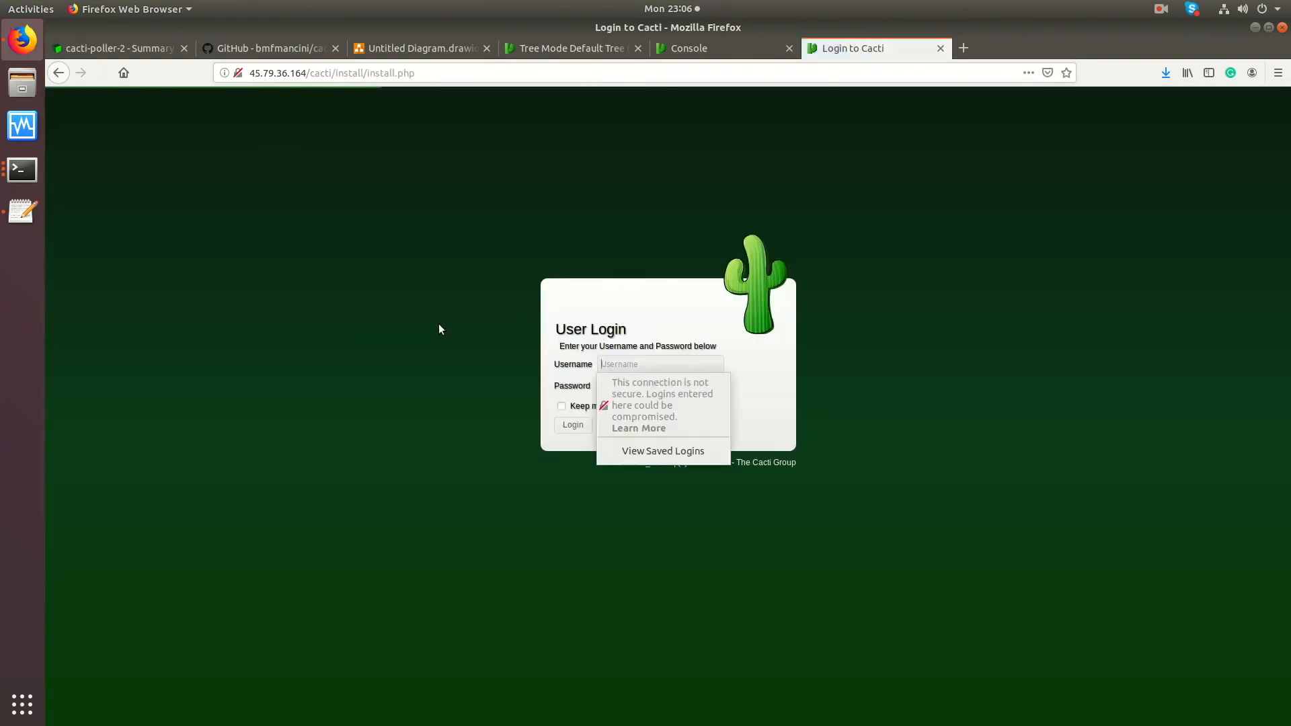
Log in as admin at 45.79.36.164/cacti, save a new password, and pass license and pre-installation checks
text(admin)
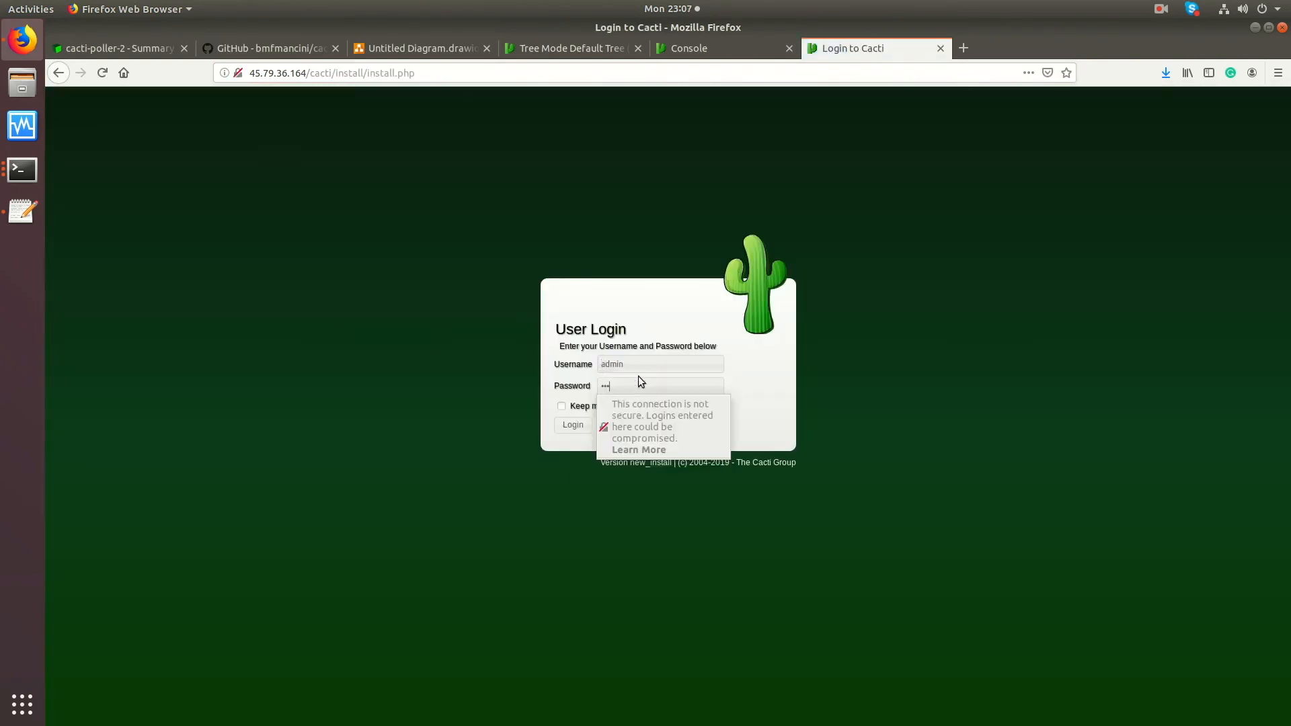
click(573, 425)
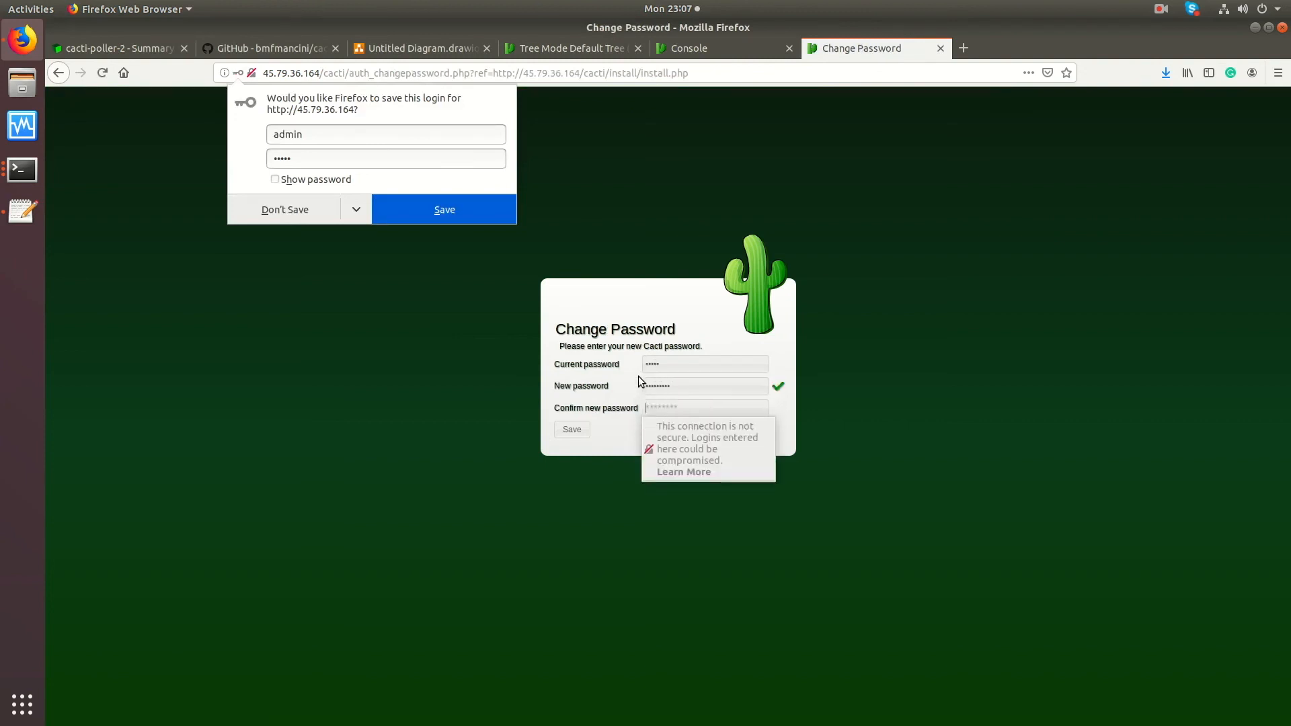
click(572, 430)
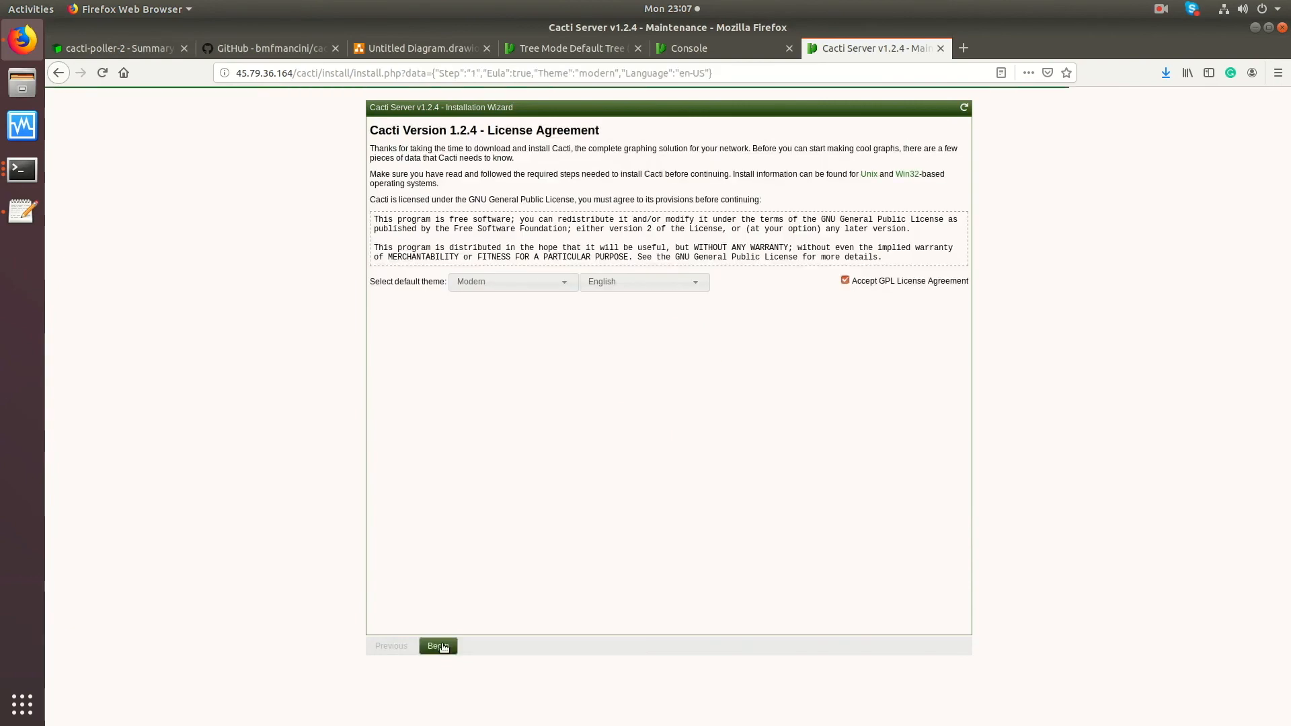
click(438, 647)
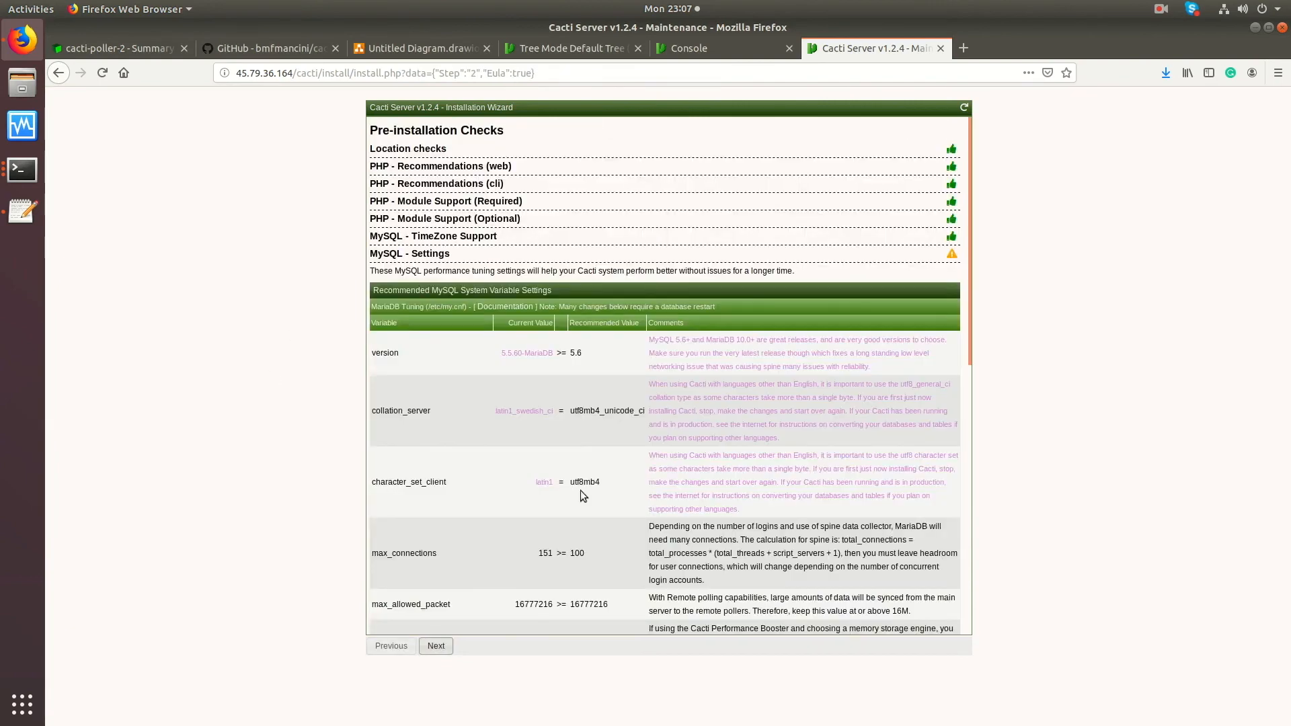
click(436, 646)
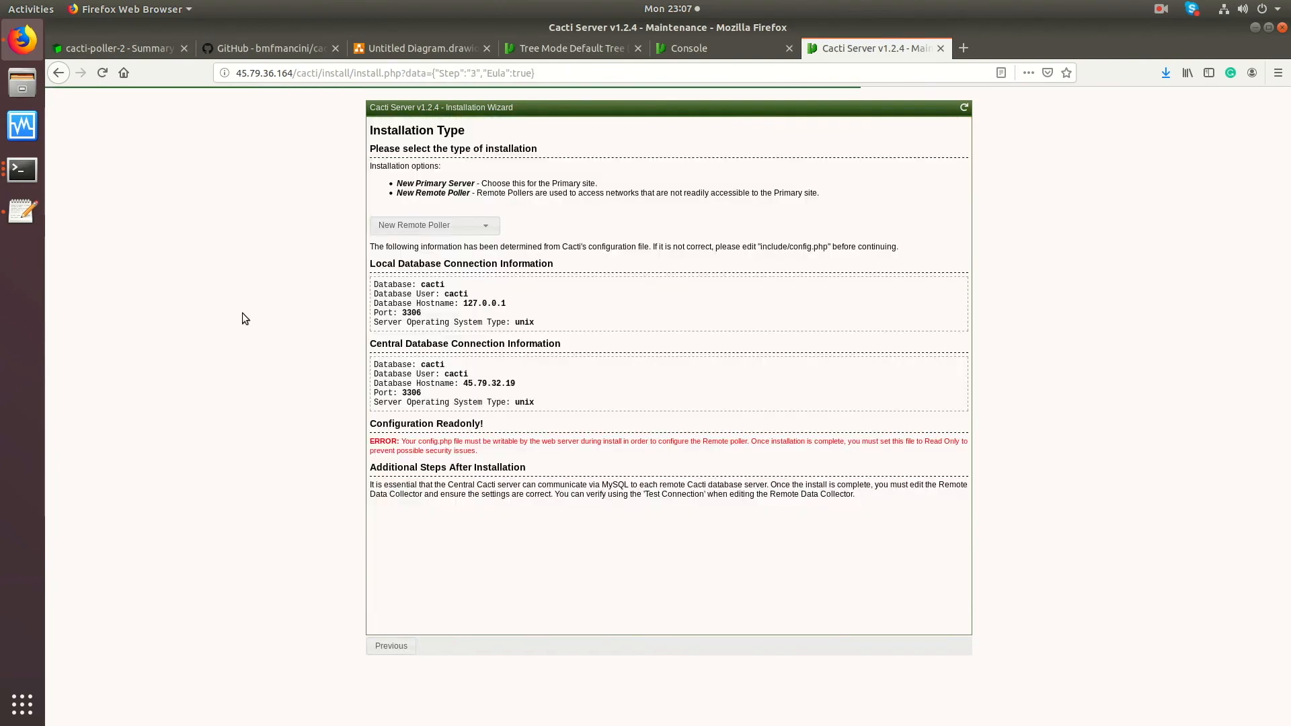
mouse_move(442, 491)
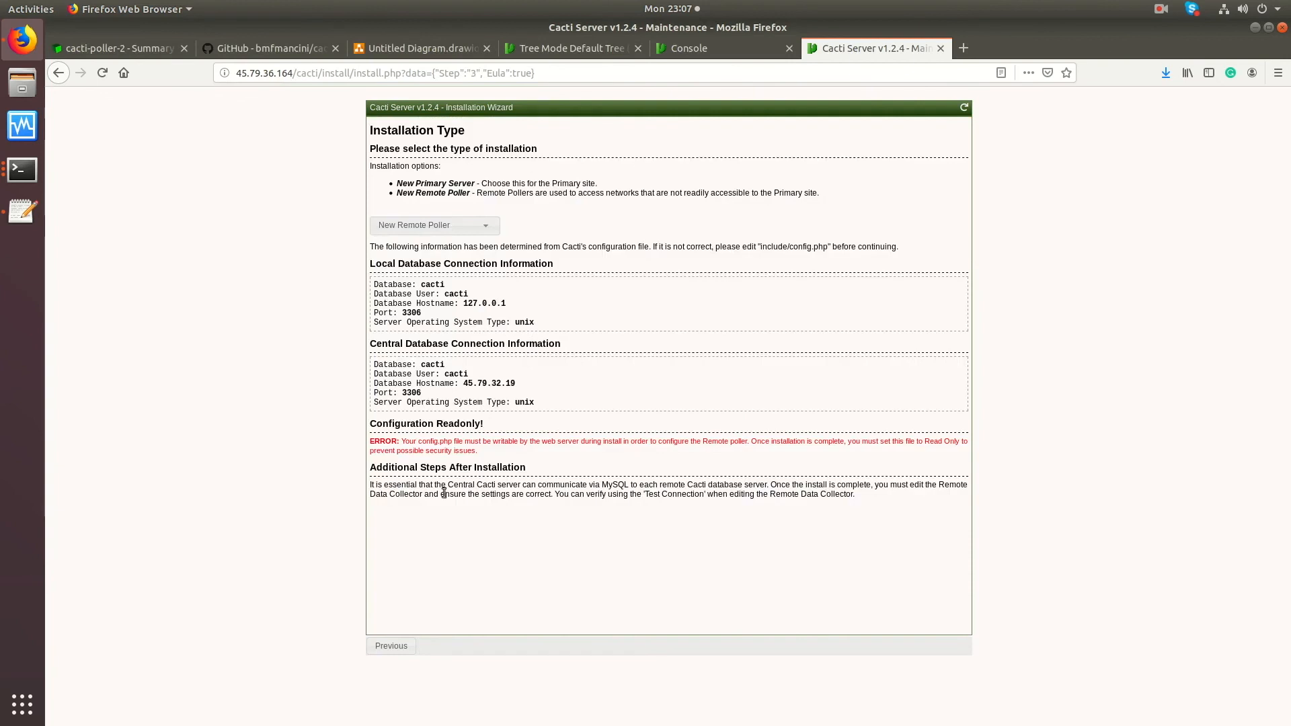
mouse_move(149, 181)
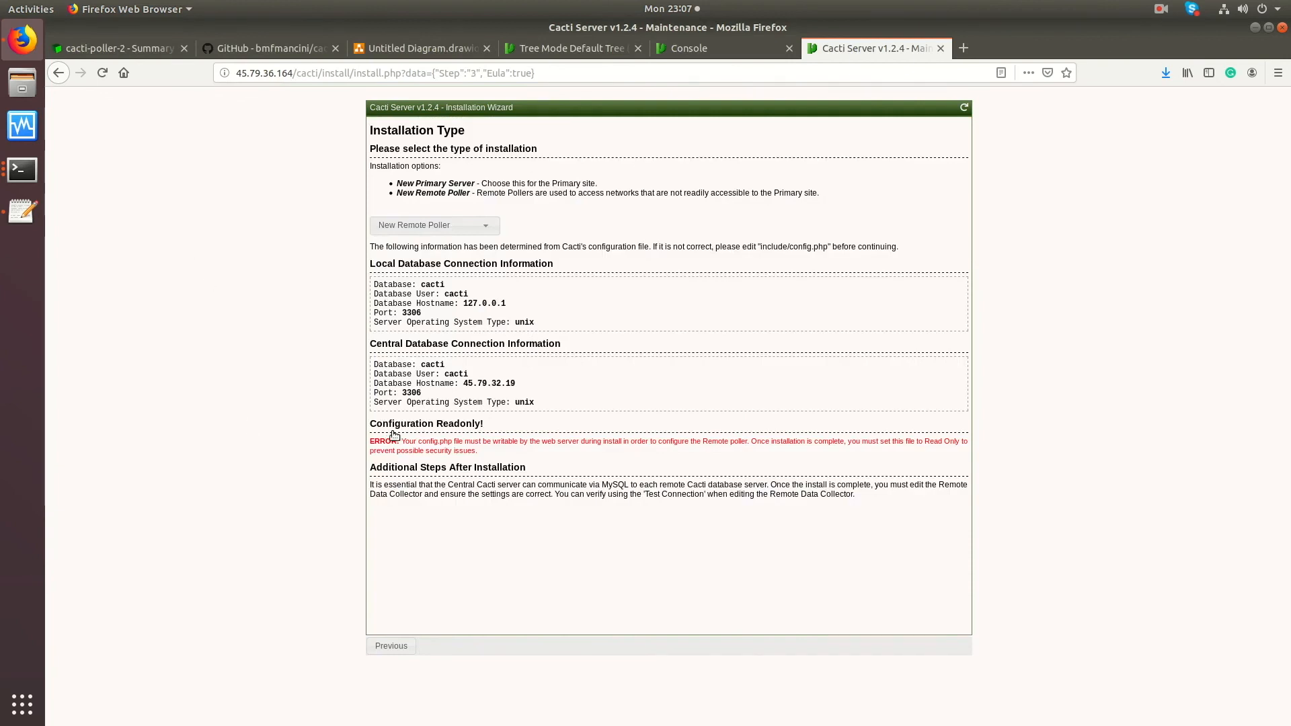
mouse_move(451, 442)
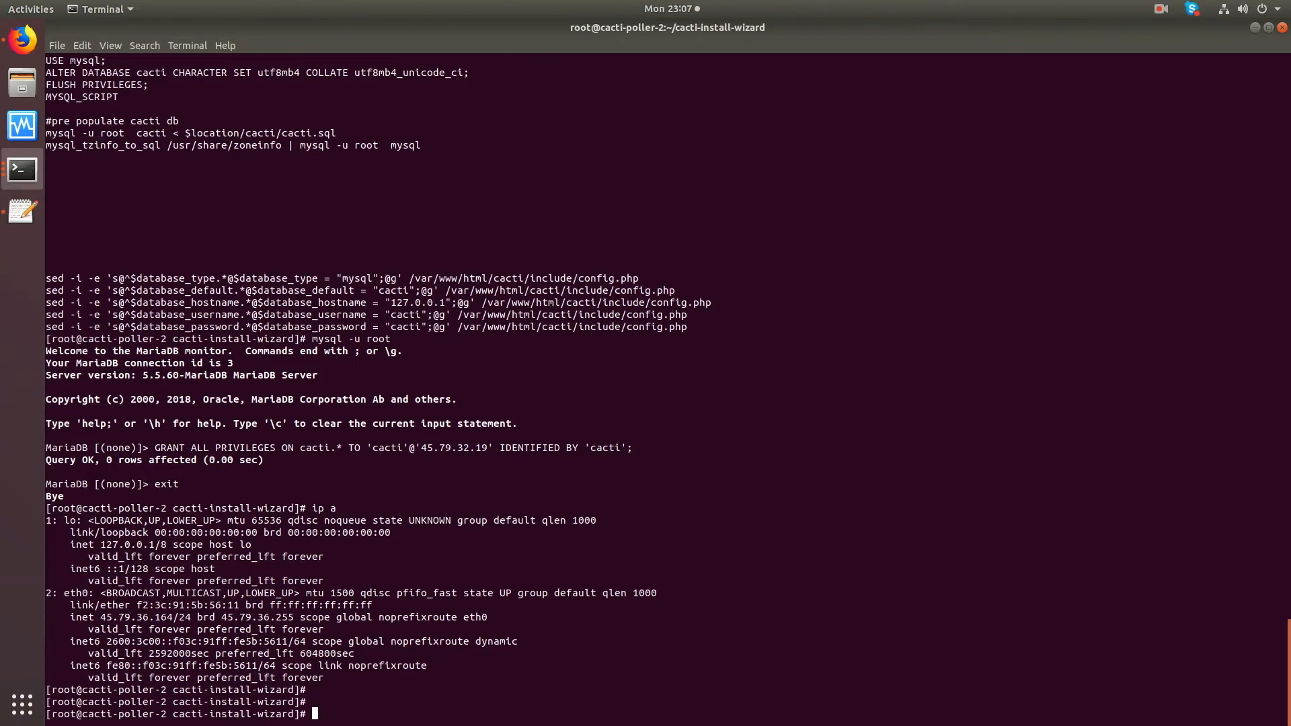
List the Cacti include folder and change config.php's owner to apache:apache
text(cd /var/www/html/cacti/include/)
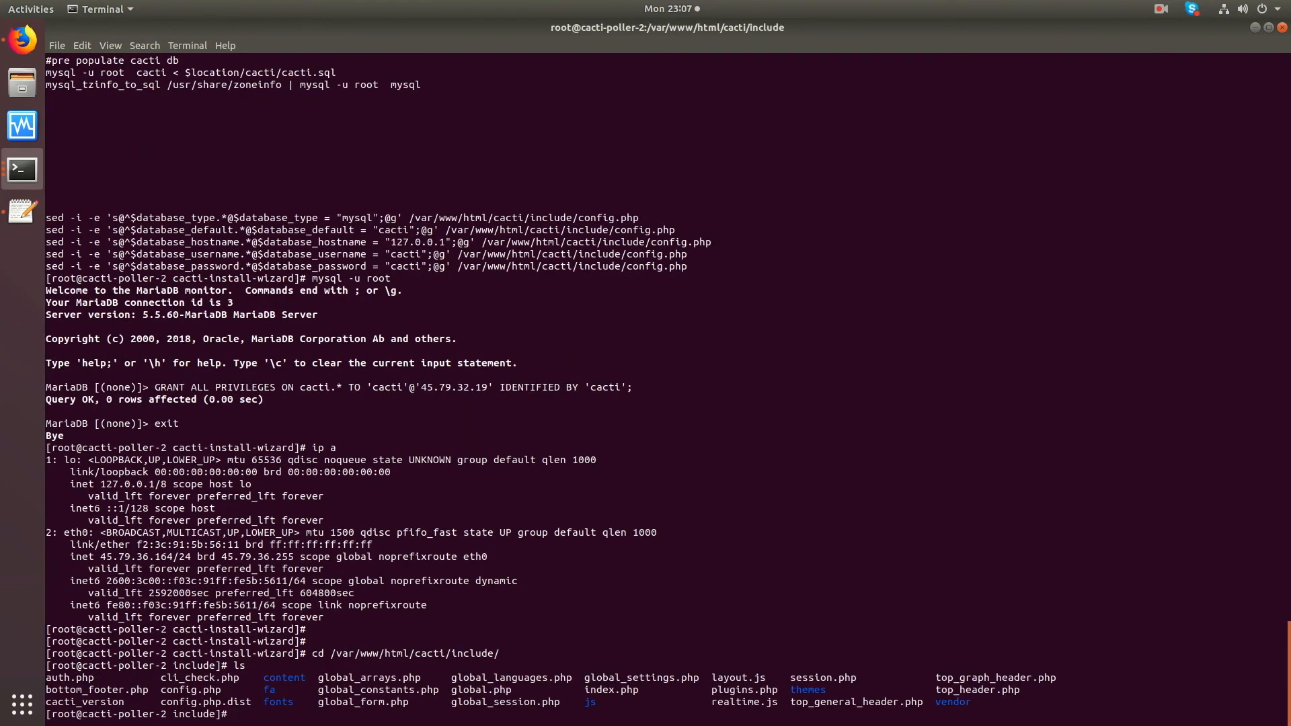
text(ll)
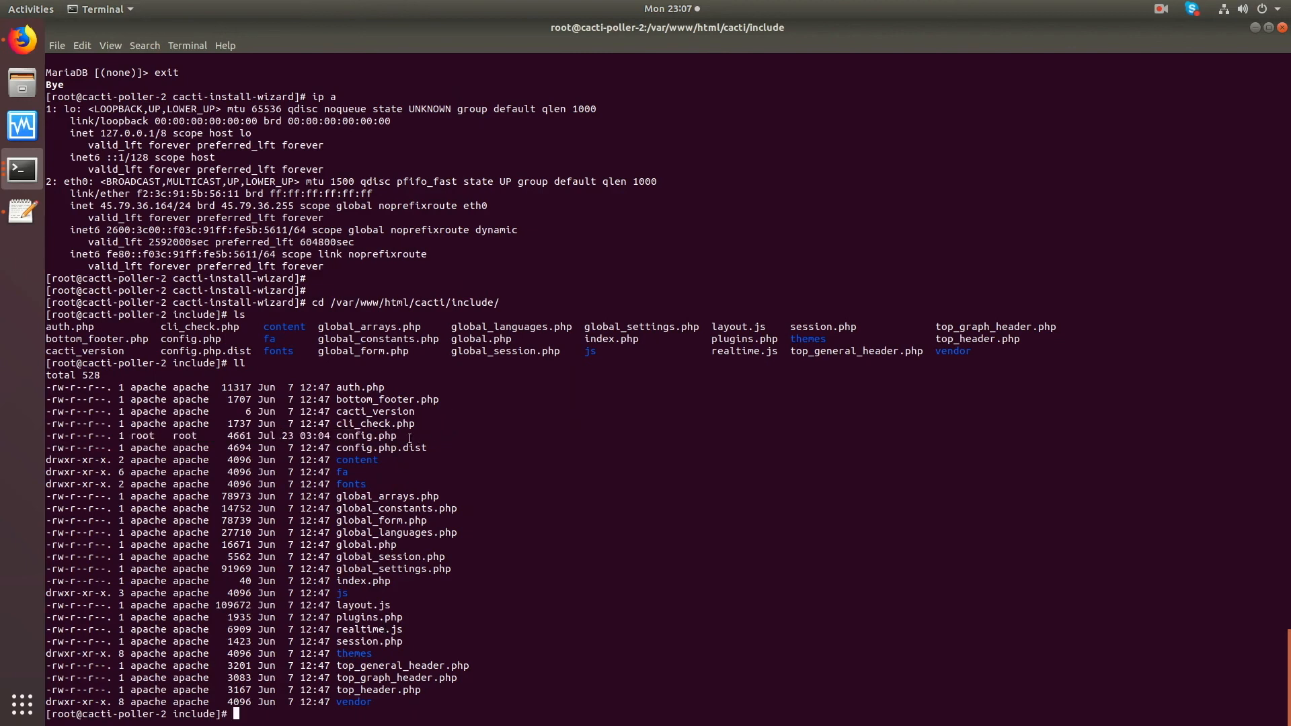
double_click(366, 436)
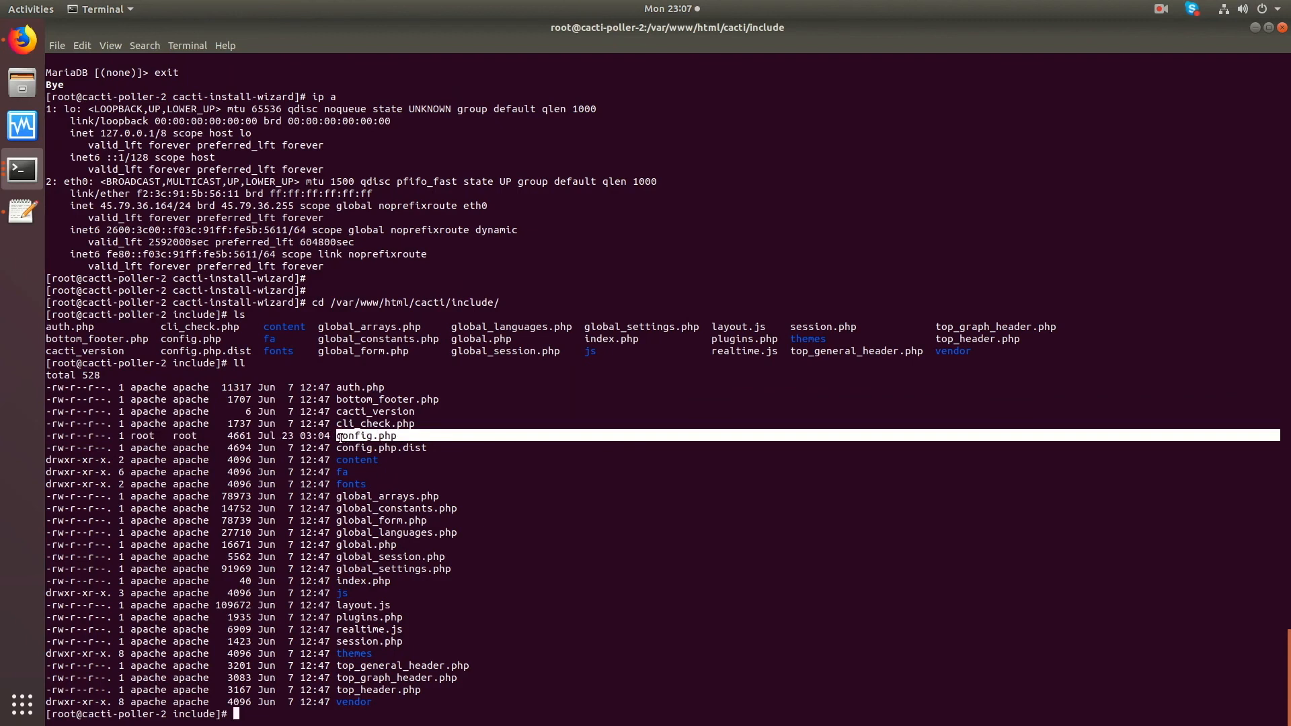
key(ctrl+c)
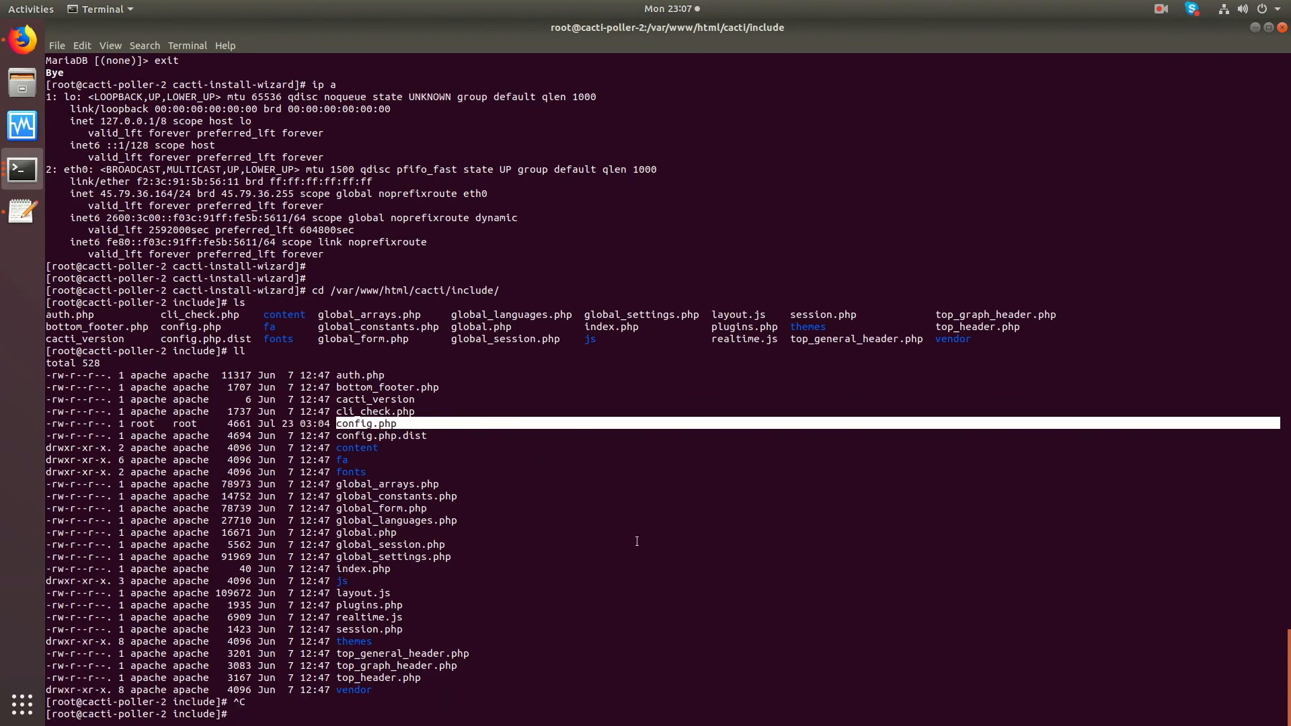
text(chown ap)
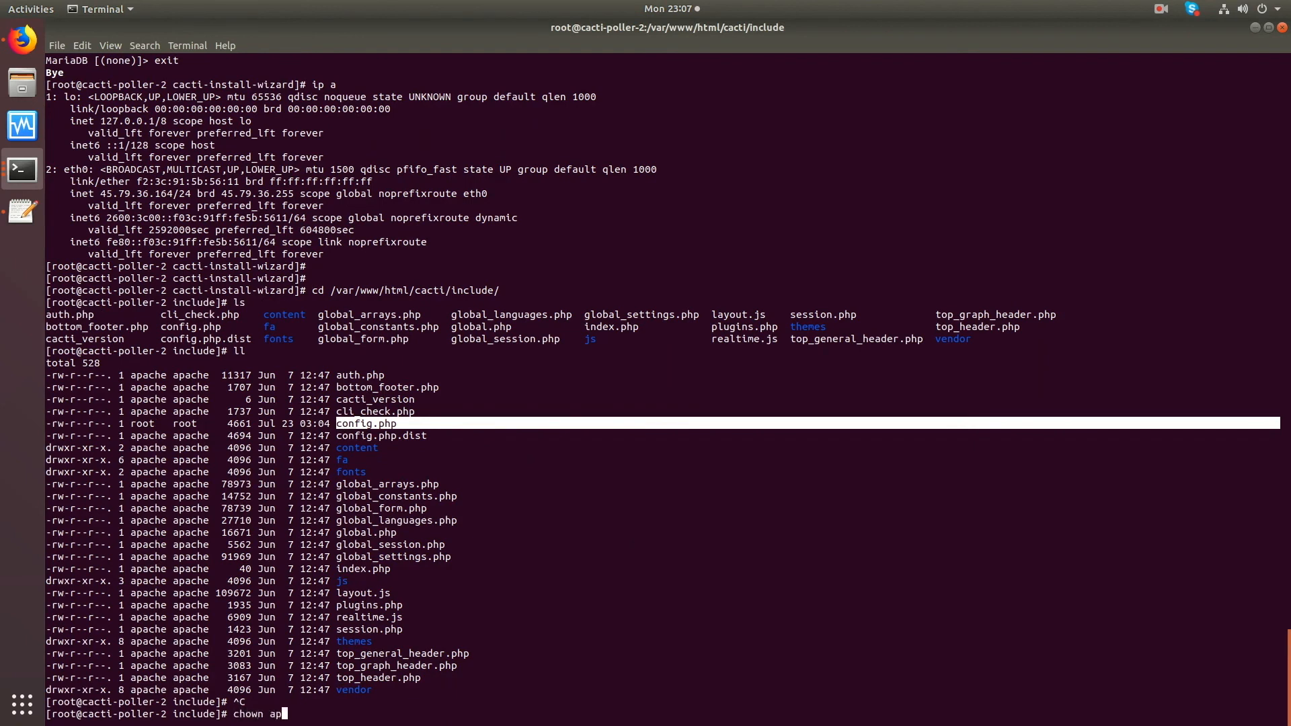
text(ache:apache config.php)
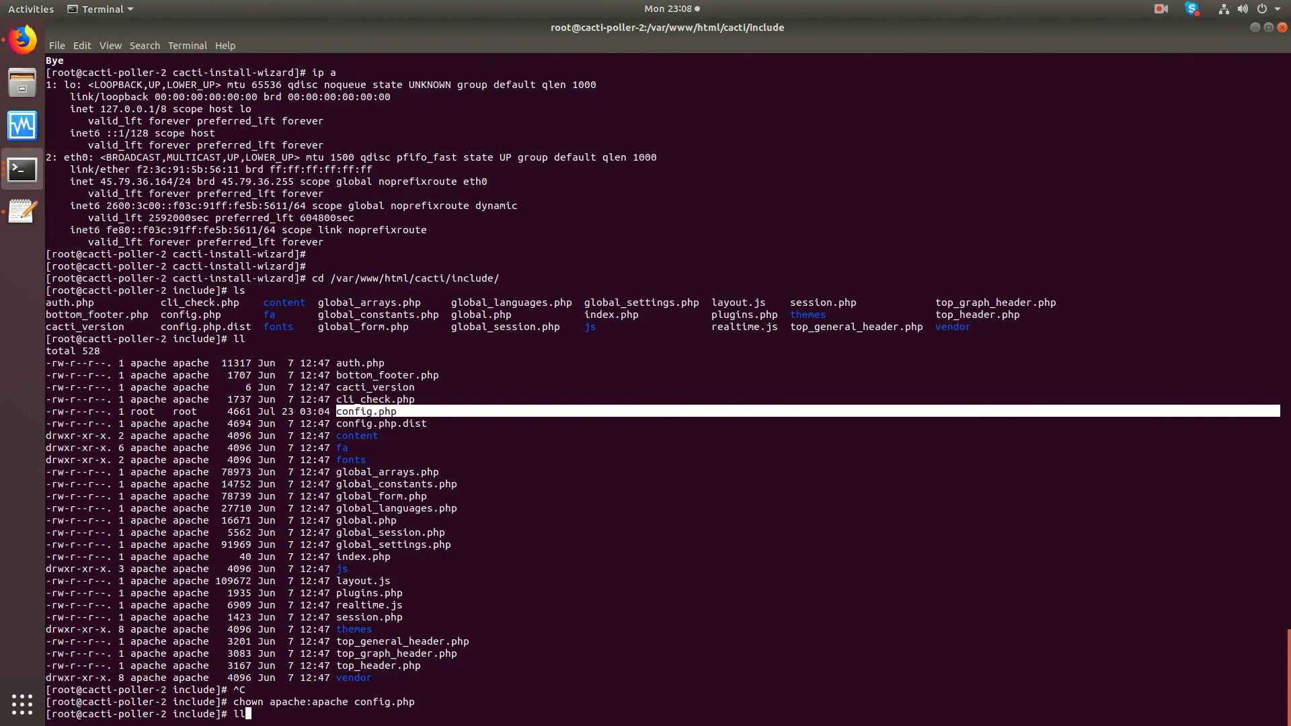
key(Return)
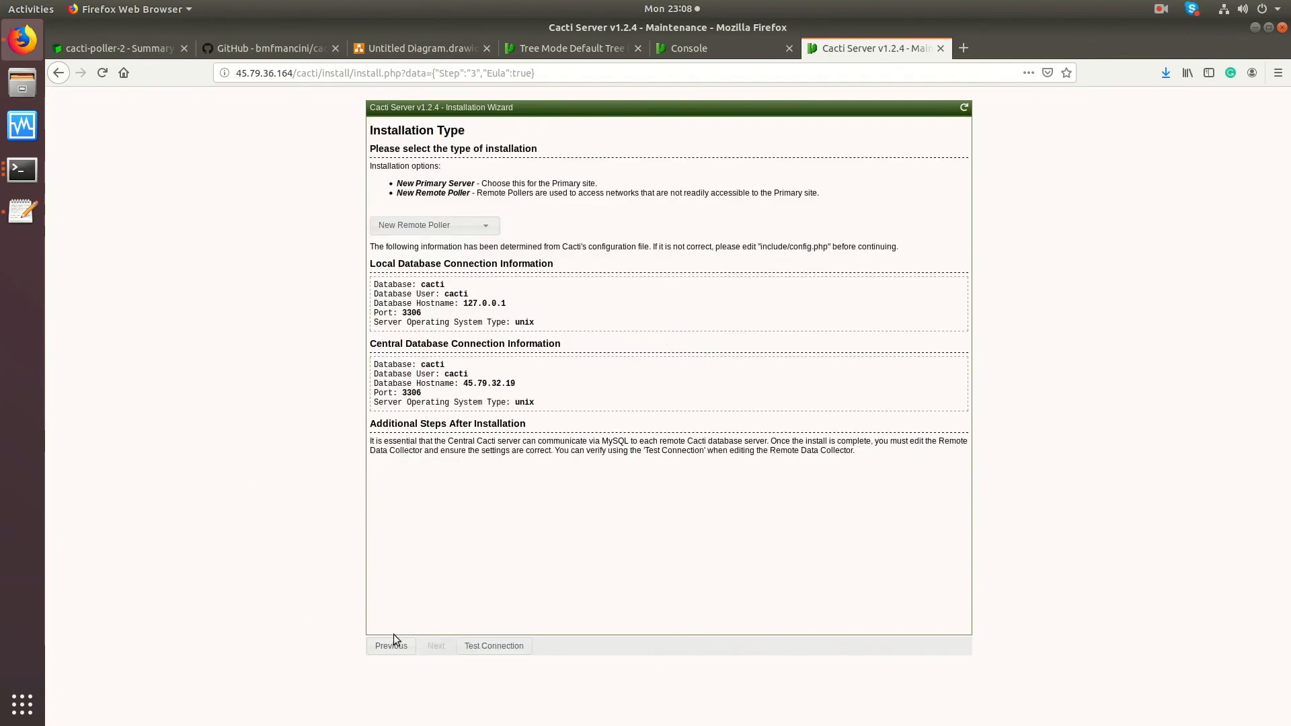
Test the central database connection, accept the wizard's binary paths and collation checks, and install
click(494, 646)
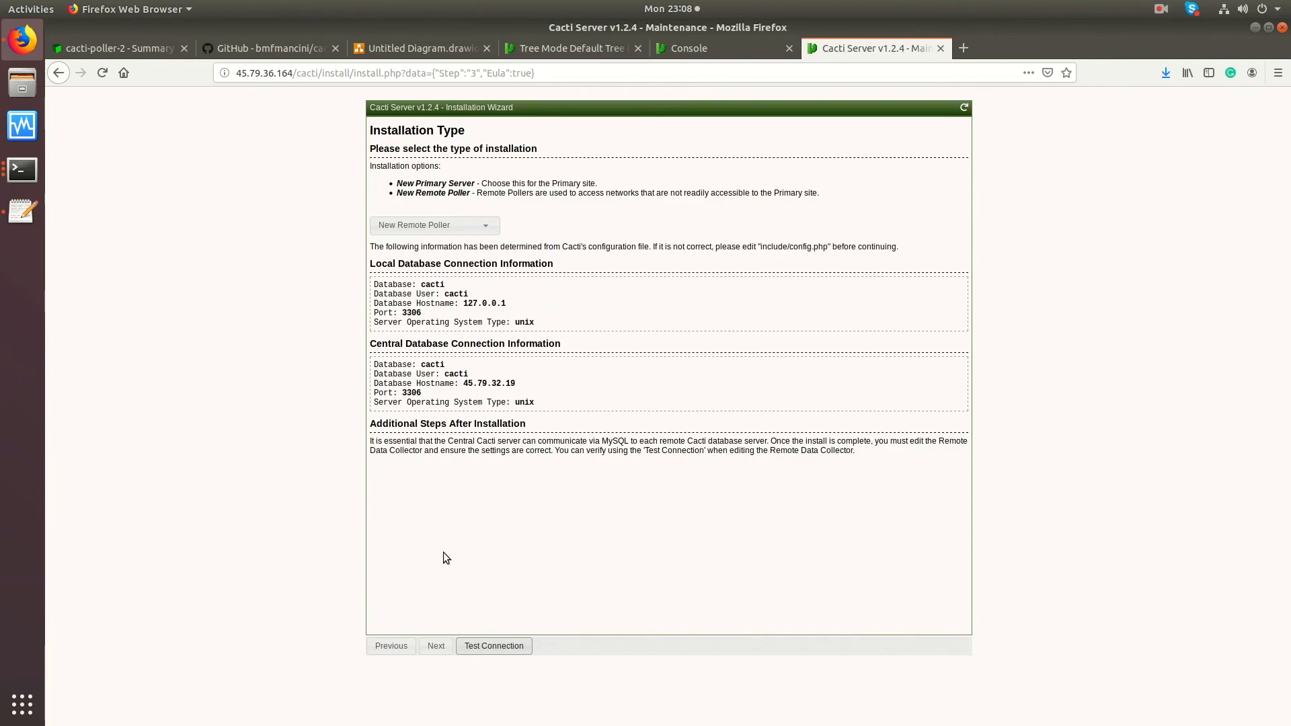
click(436, 645)
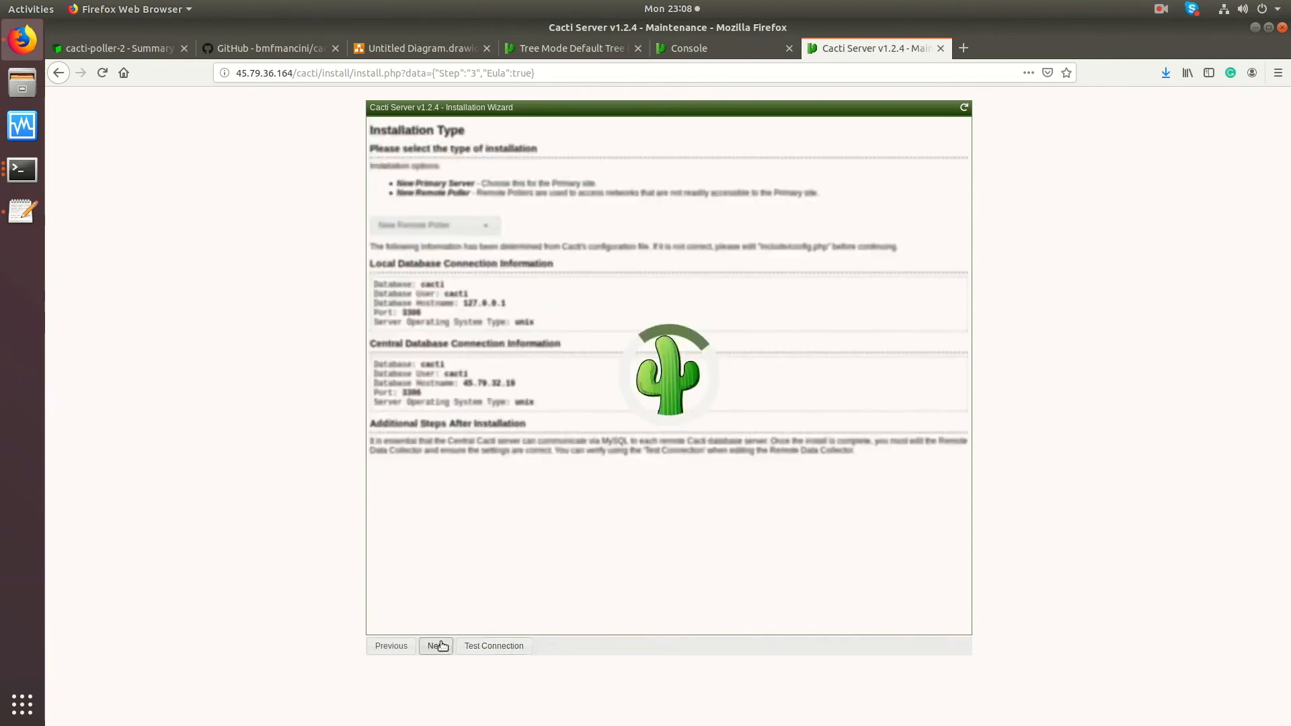
click(436, 647)
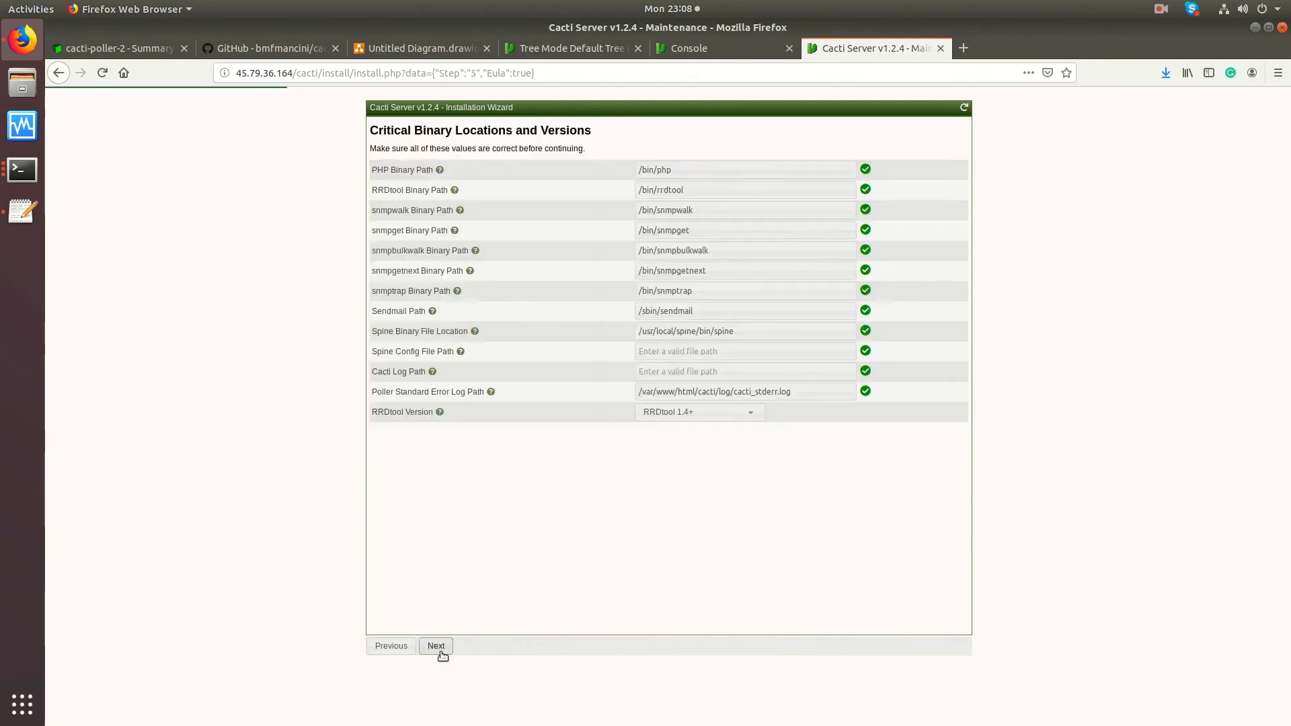
click(436, 645)
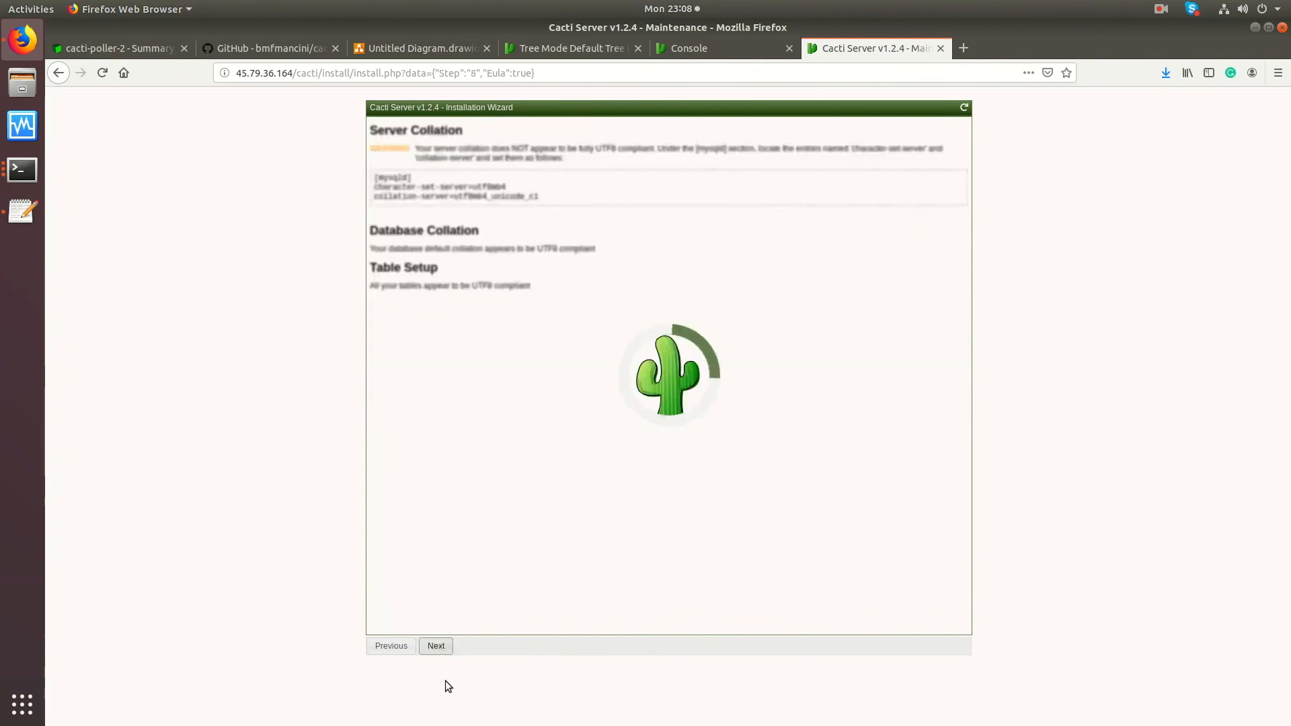
click(436, 645)
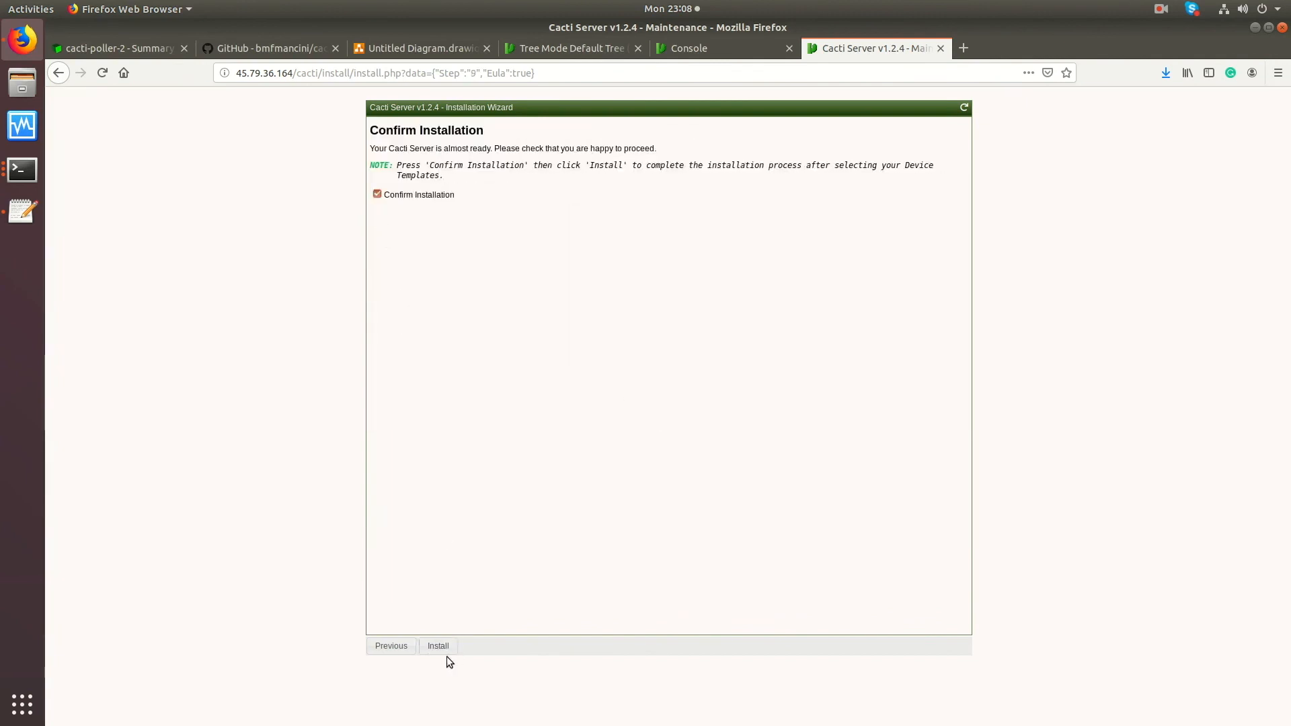
click(437, 646)
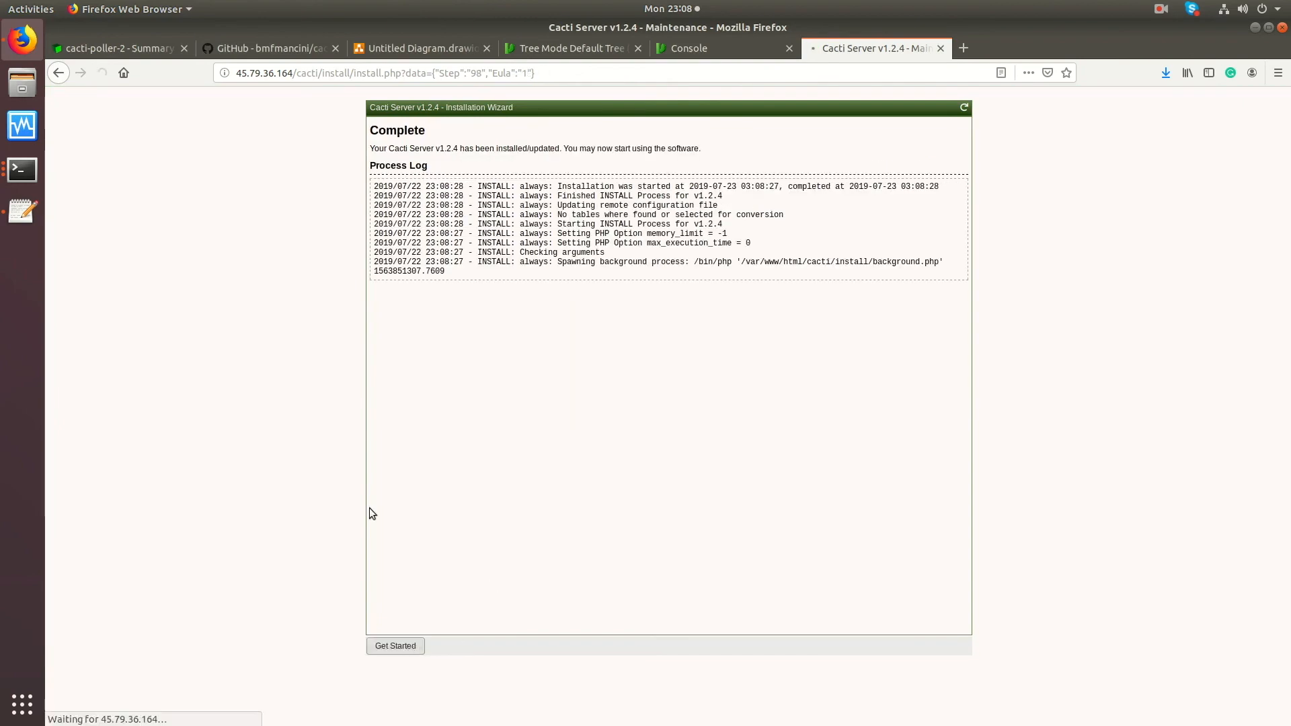
Get started on poller-2, then view the main server's Data Collectors list
click(395, 646)
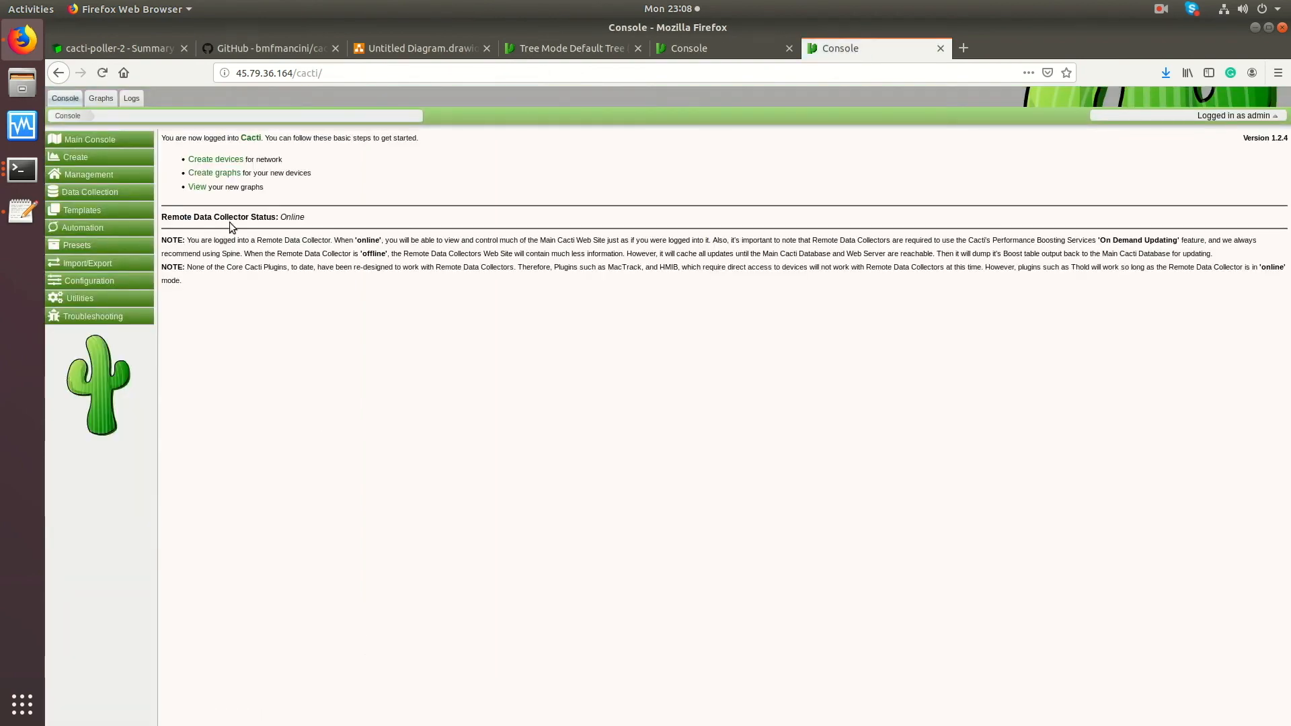
click(567, 47)
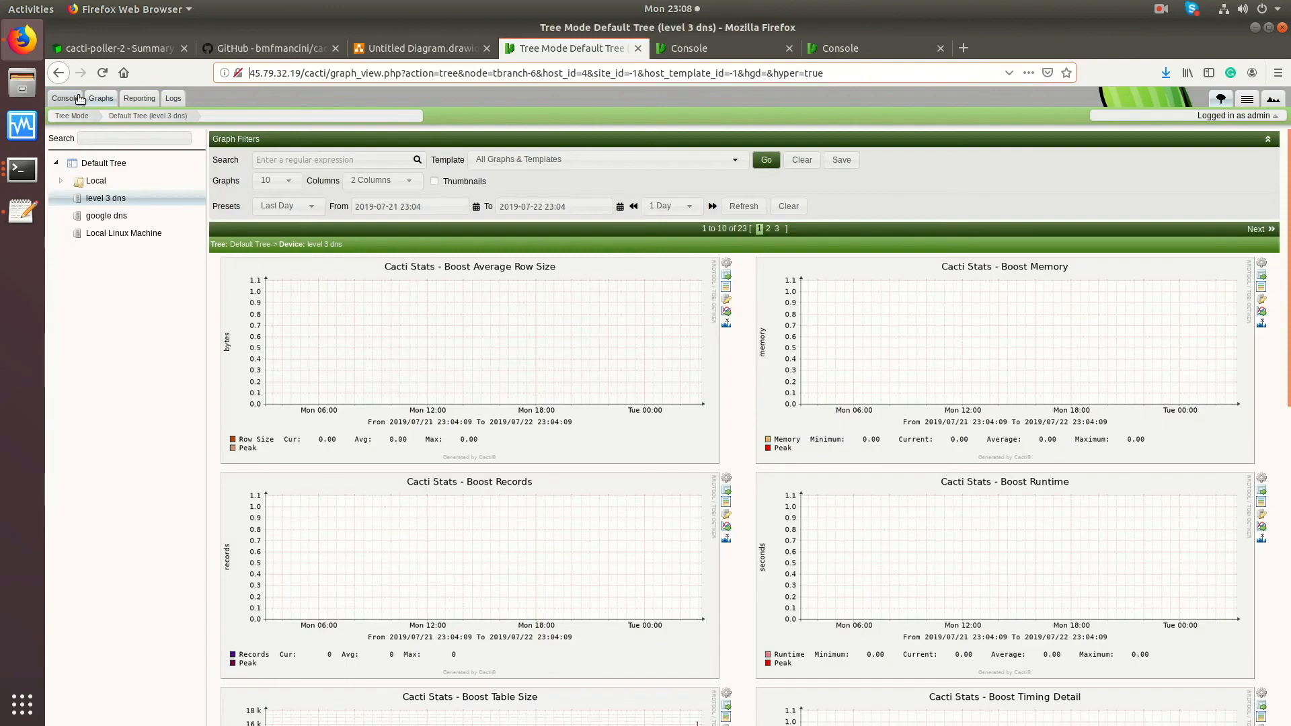
click(64, 98)
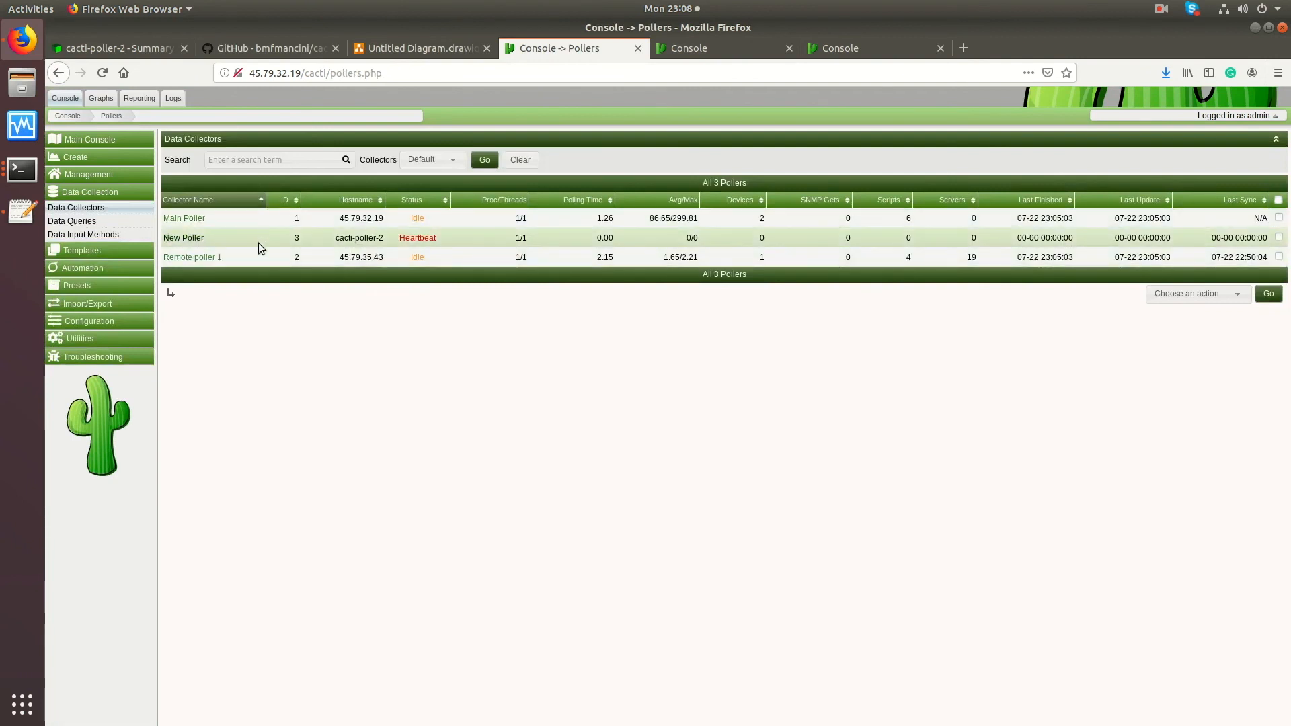
mouse_move(308, 243)
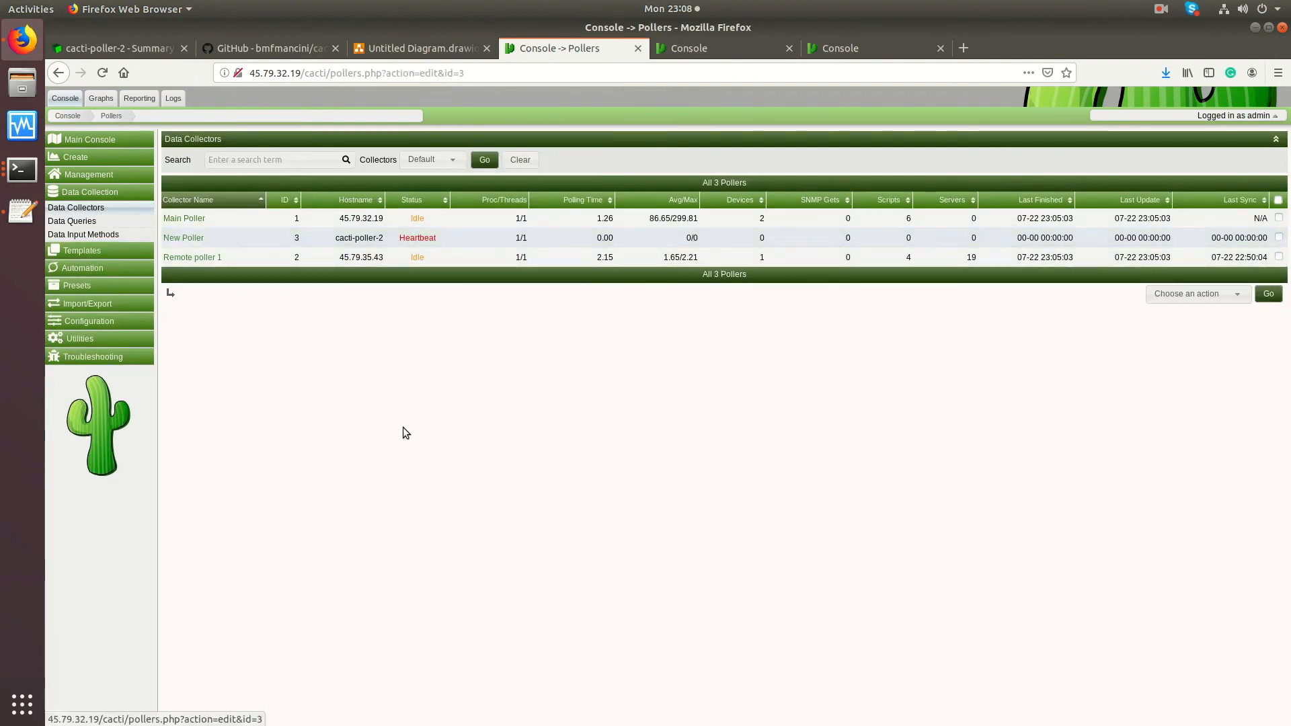
Copy poller-2's server address from its tab and return to the main server's New Poller
click(859, 48)
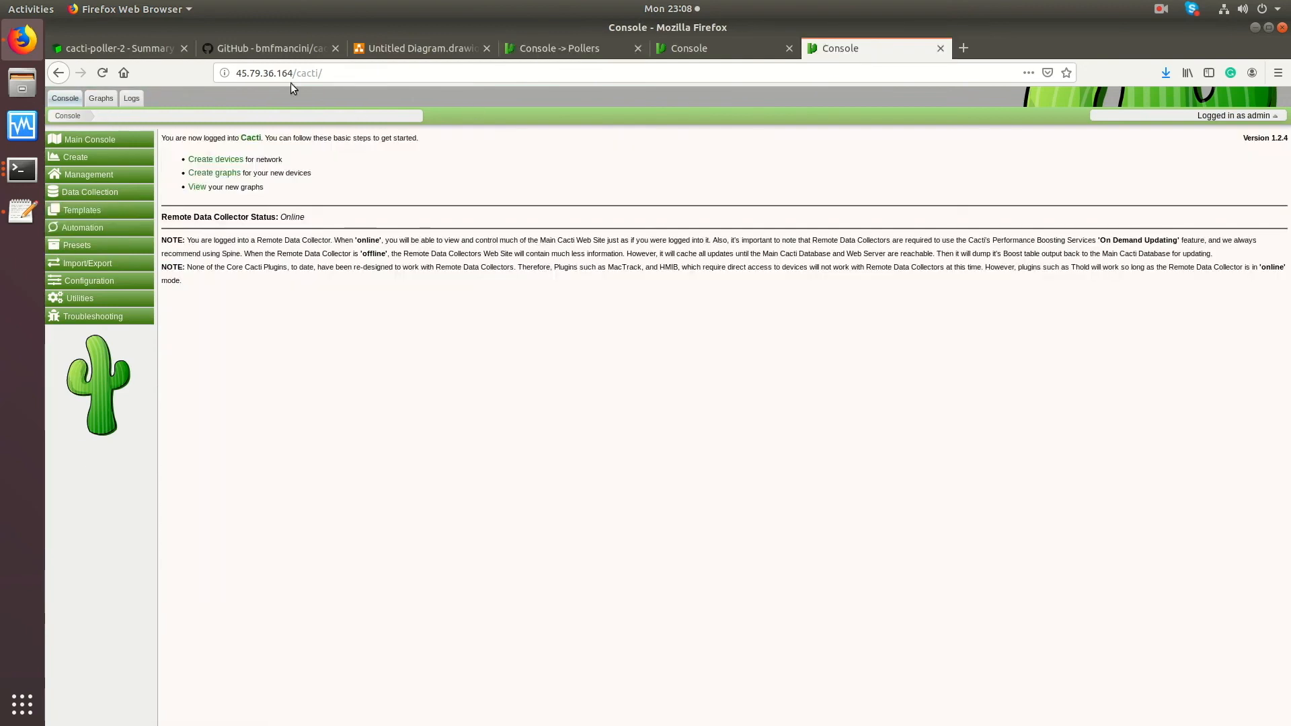
right_click(263, 73)
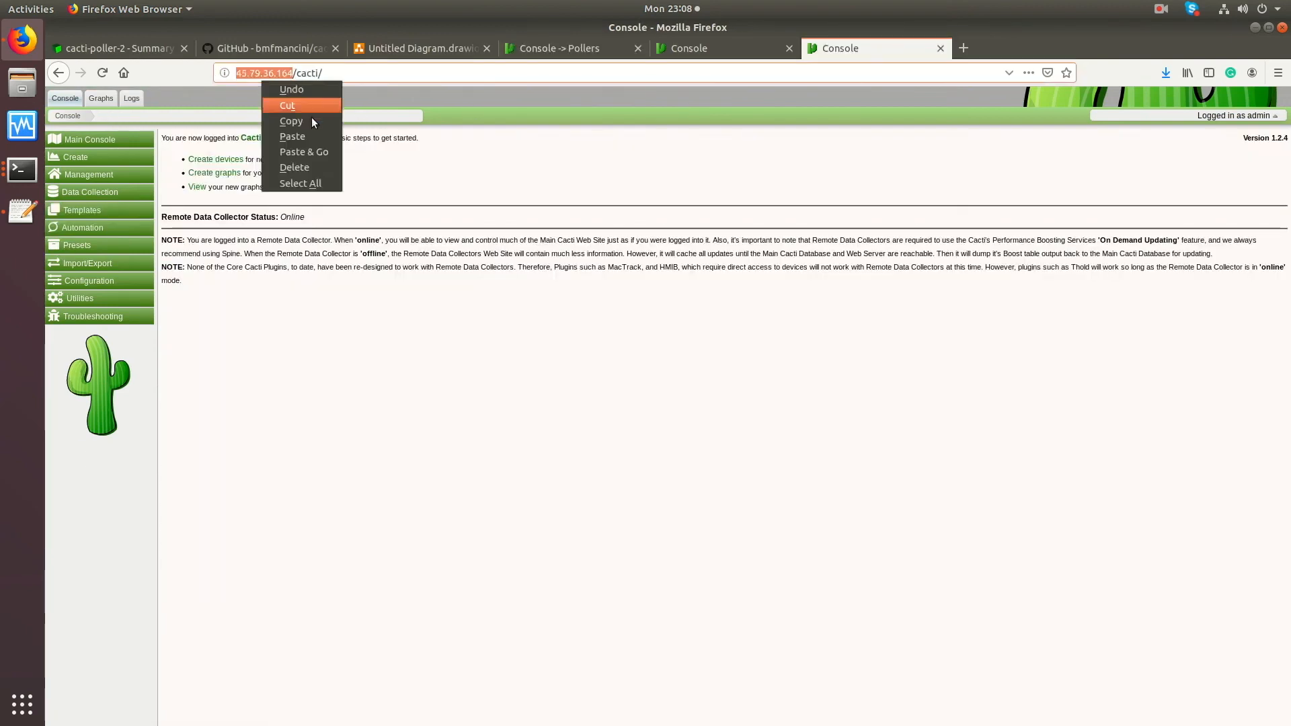
click(559, 47)
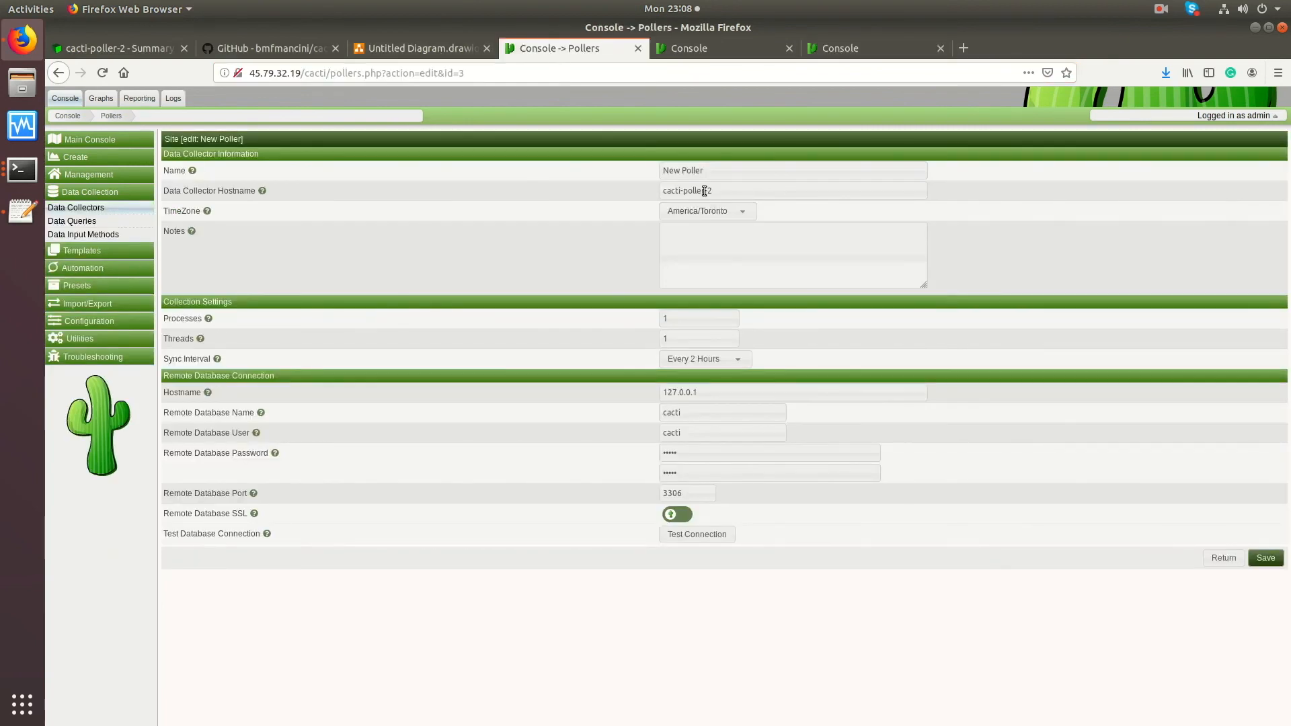
Enter 45.79.36.164 in both hostname fields and rename the collector to Remote poller 2
text(http://45.79.36.164)
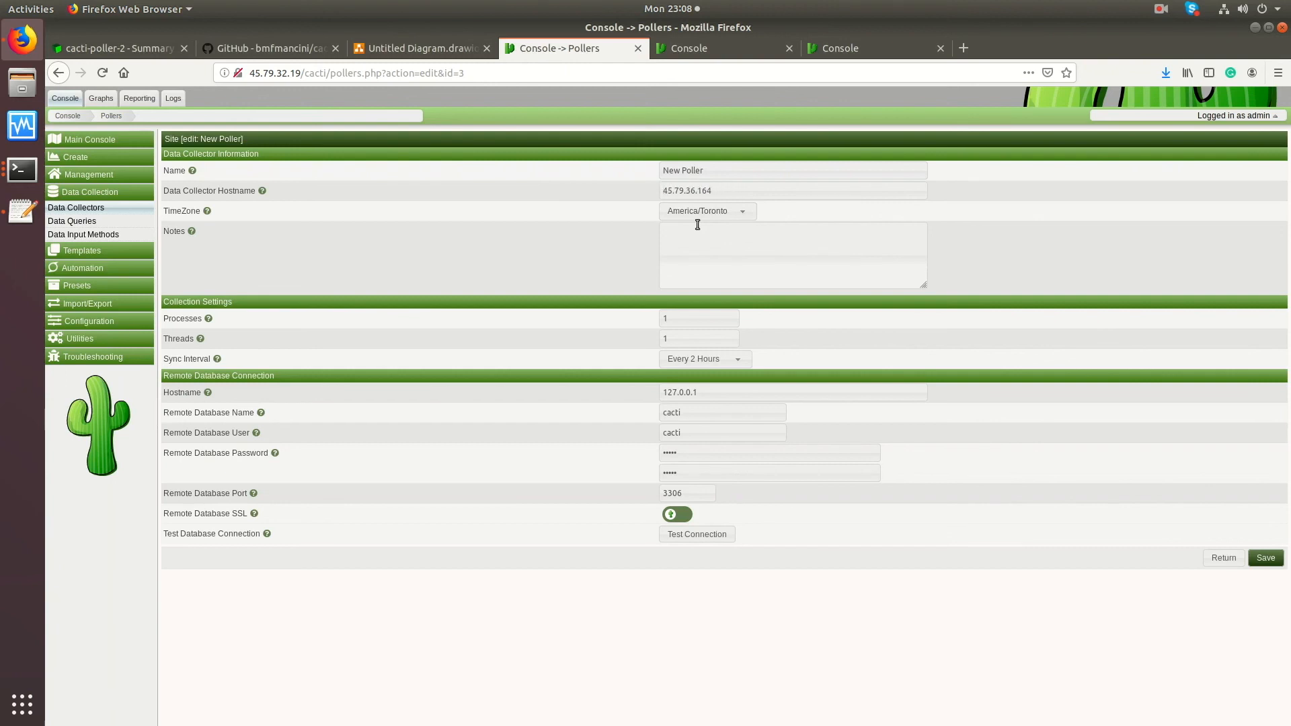
text(http://45.79.36.164)
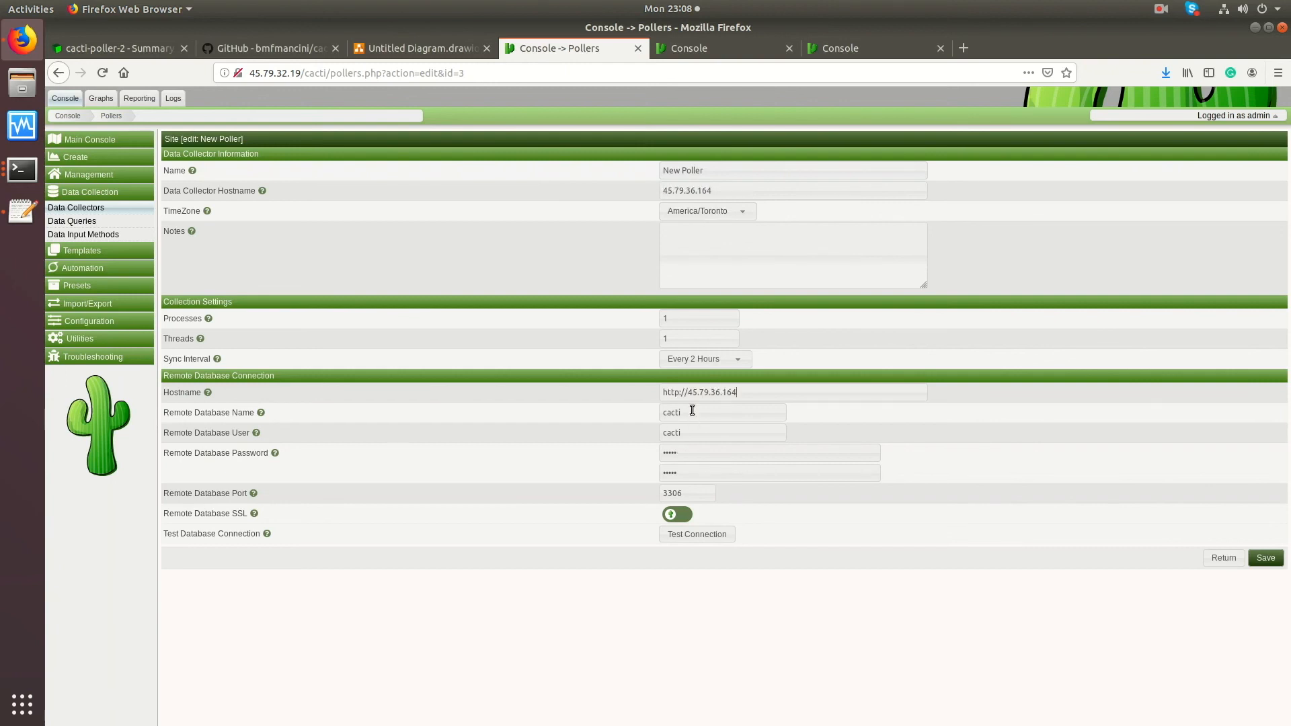
mouse_move(710, 432)
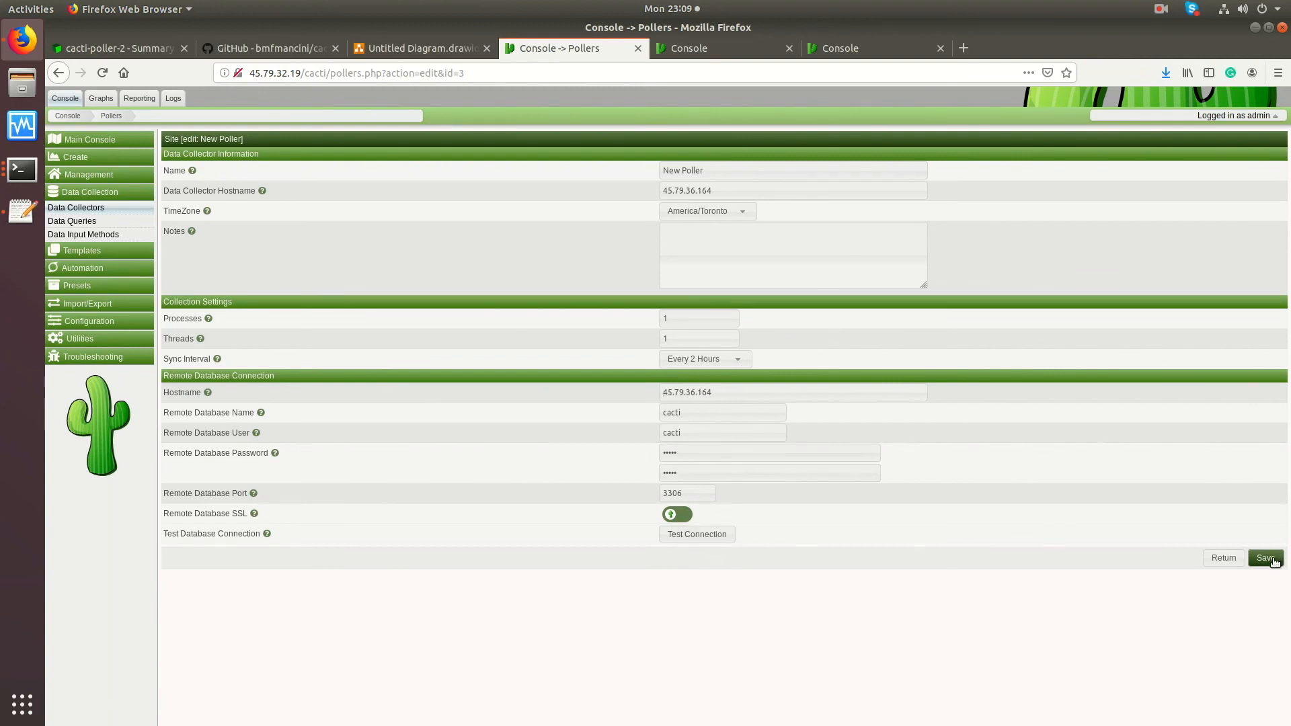
double_click(683, 170)
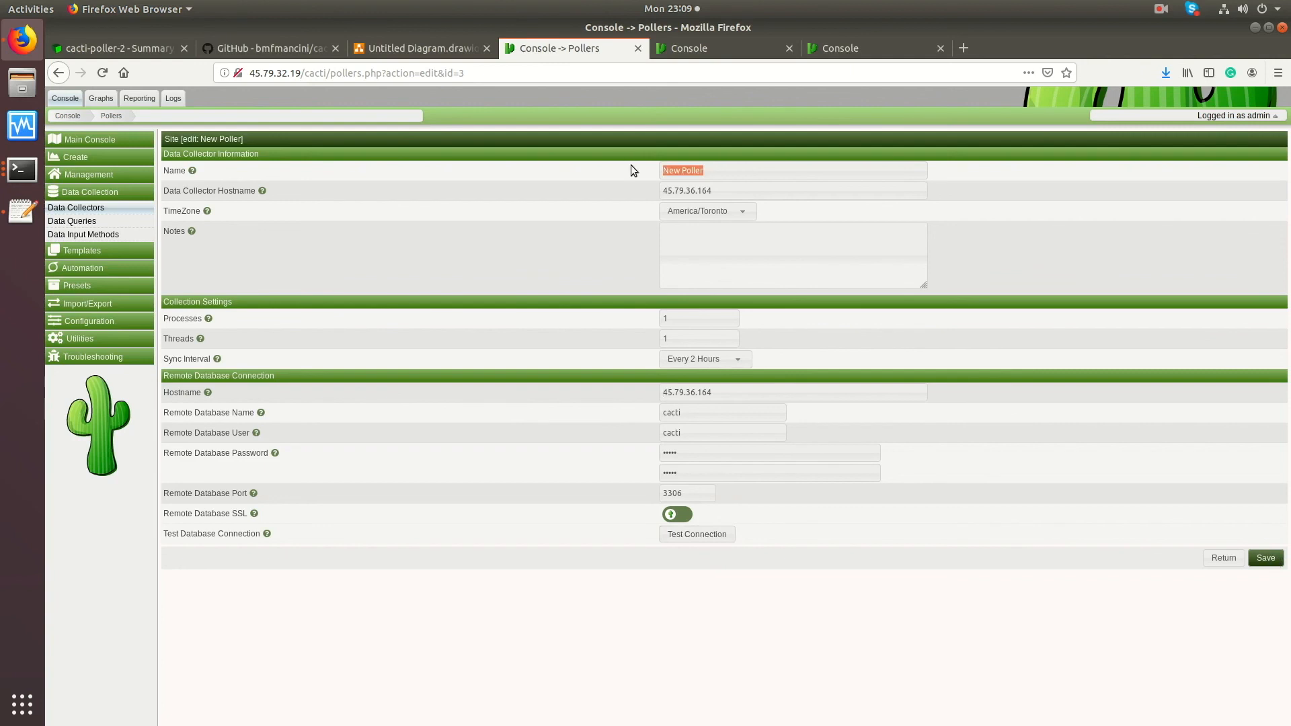
text(Remote poll)
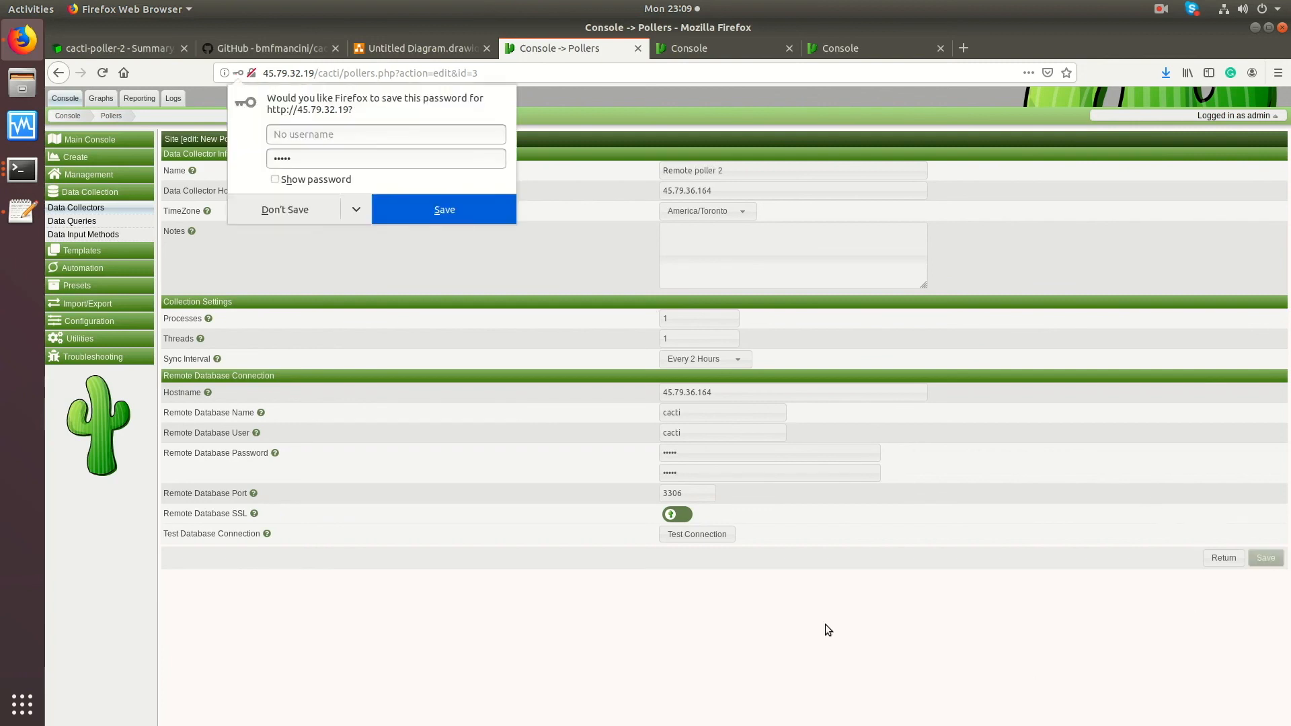
Save without storing the database password, test the remote connection, and return to the list
click(285, 210)
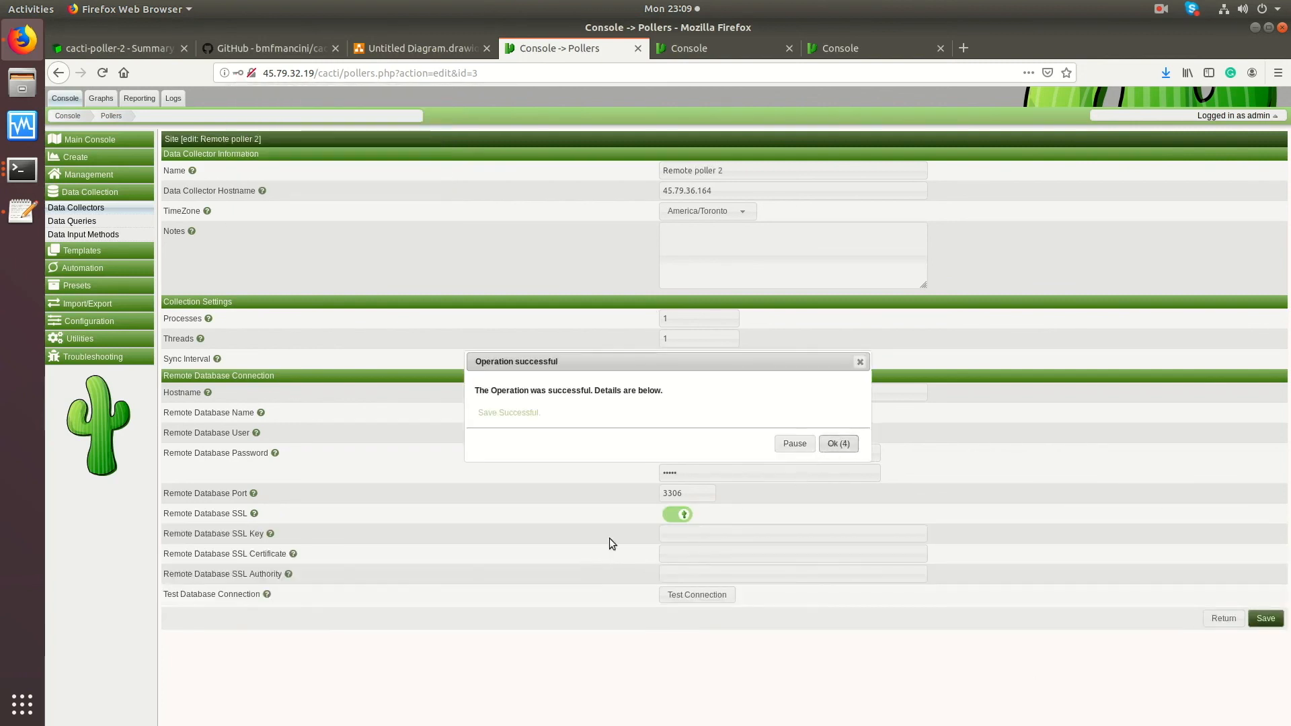
click(838, 444)
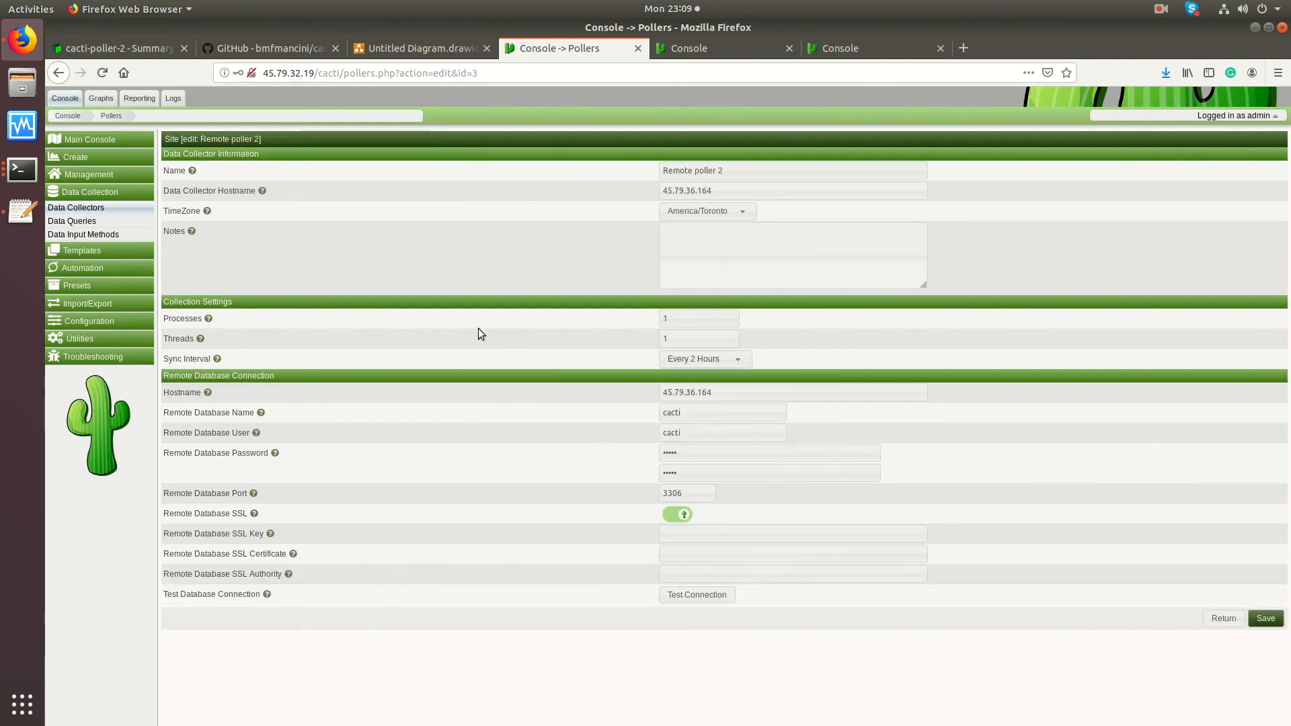
mouse_move(621, 332)
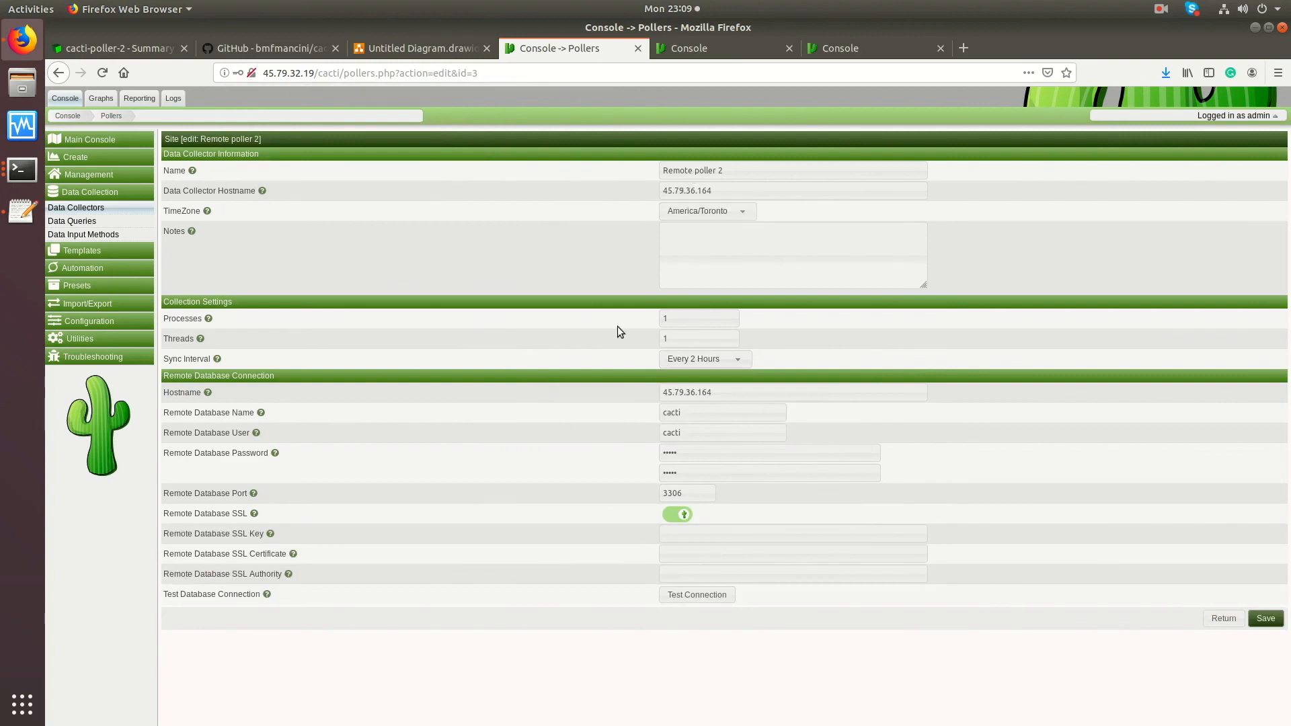
click(697, 595)
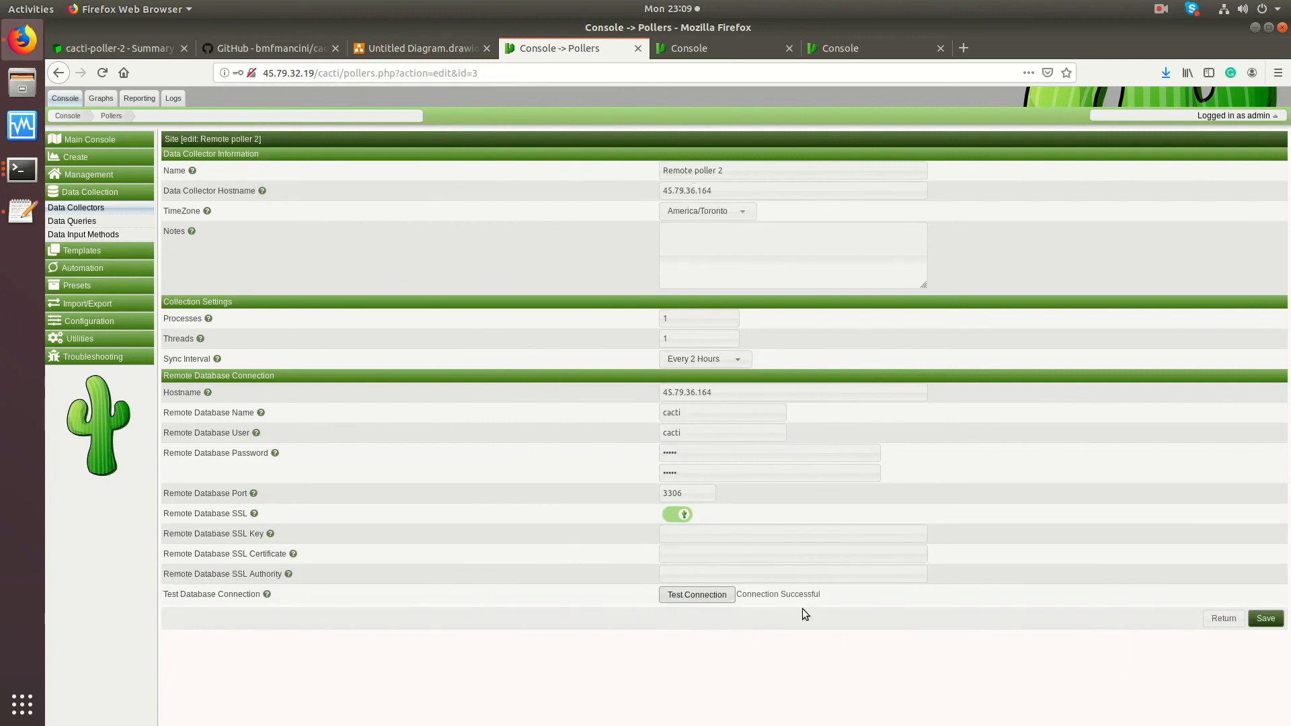
click(1266, 618)
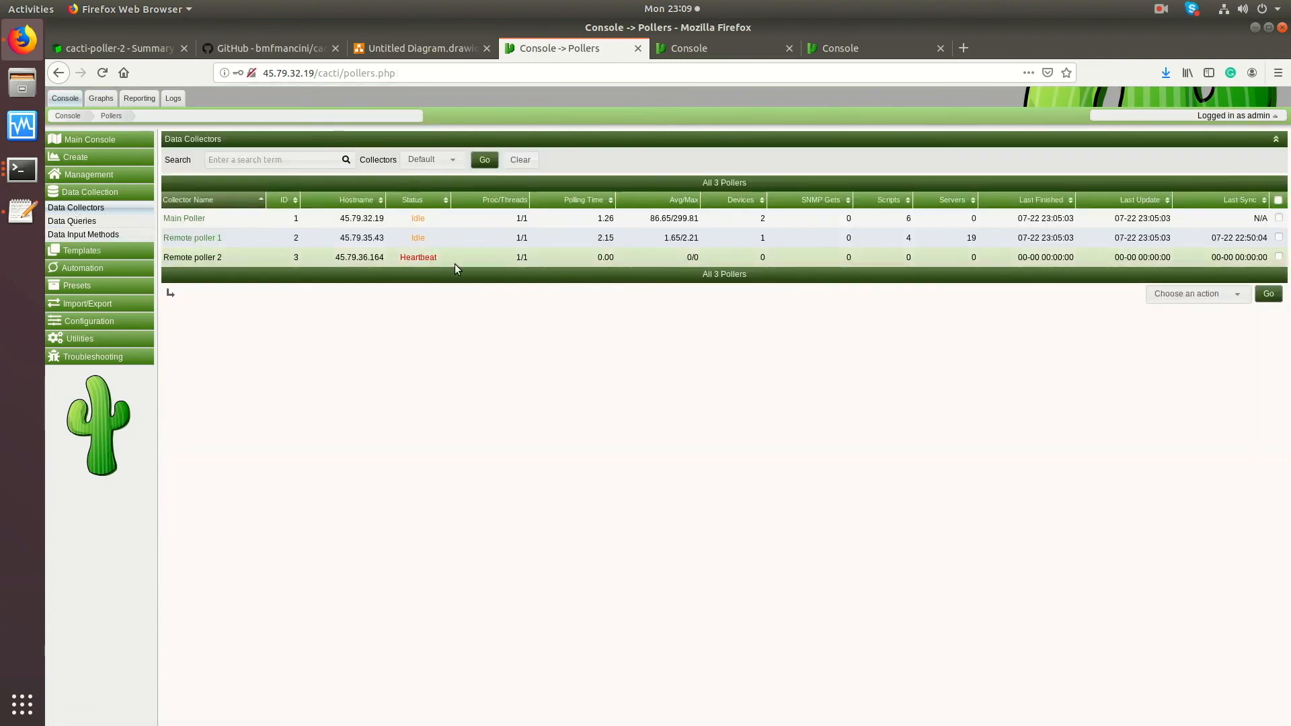
Run a Full Sync action on Remote poller 2 and confirm it
click(1280, 200)
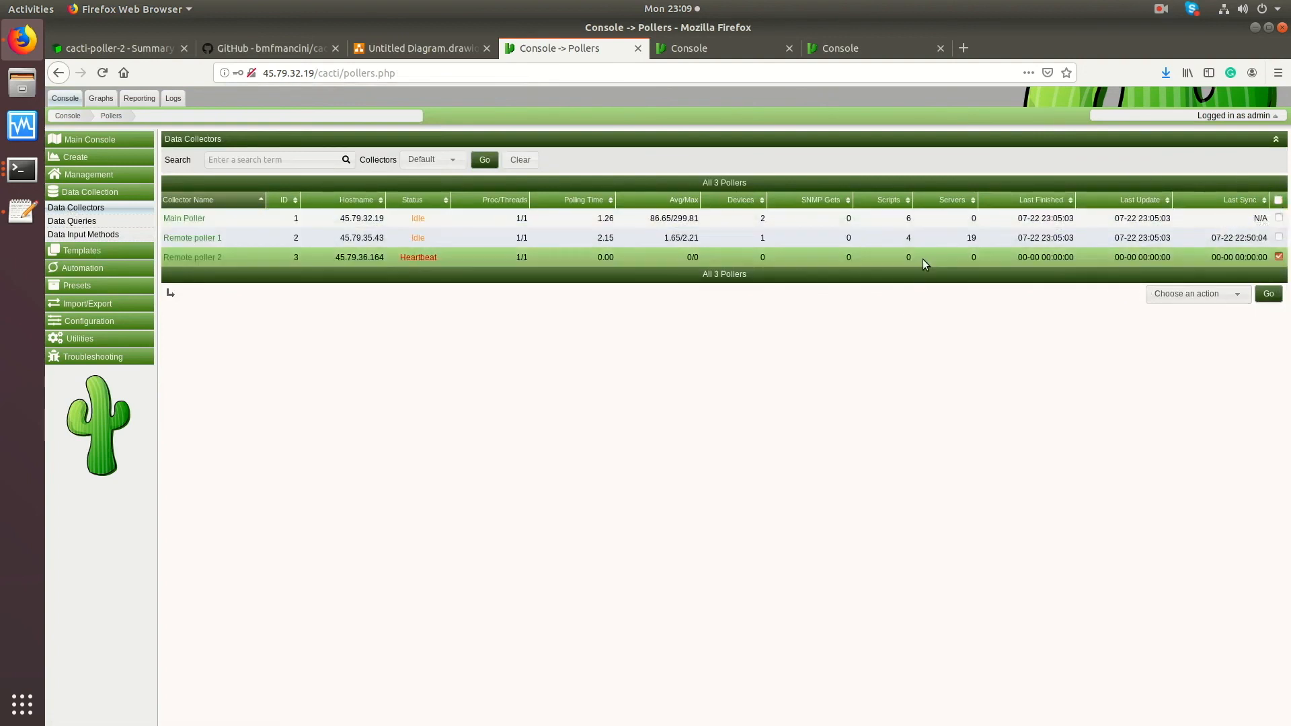
click(1199, 294)
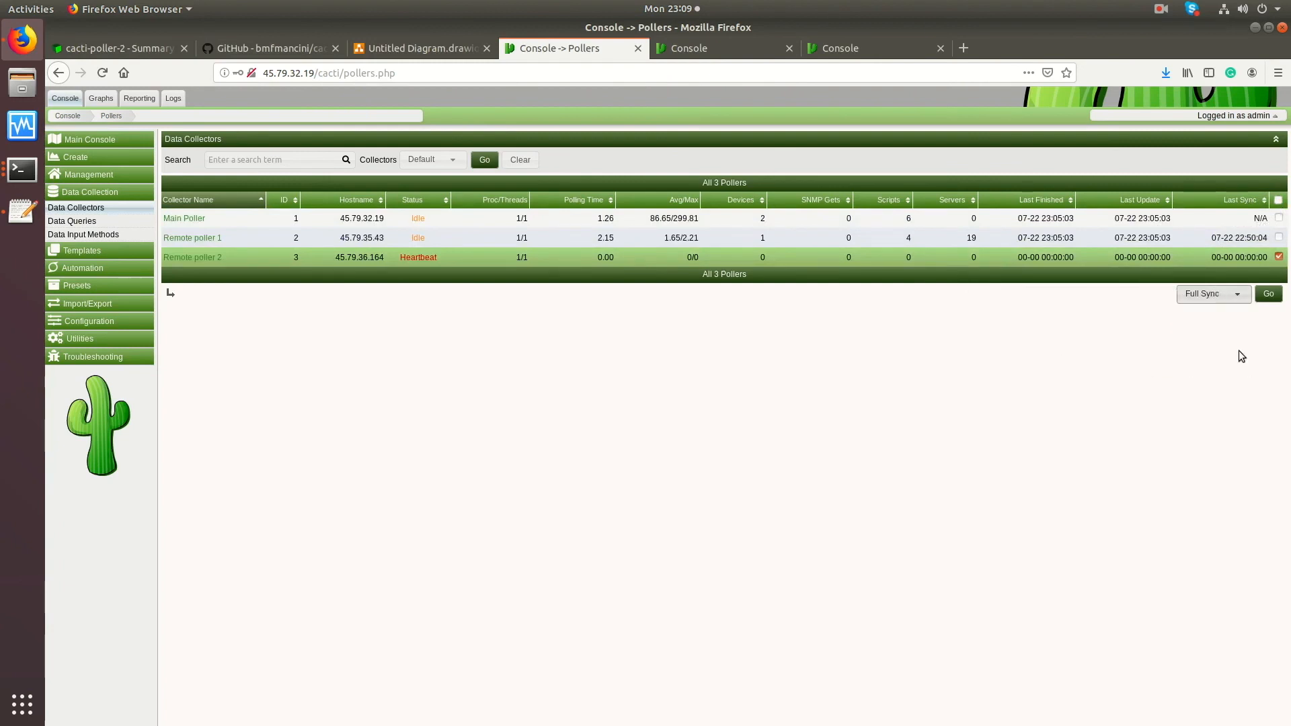
click(1268, 293)
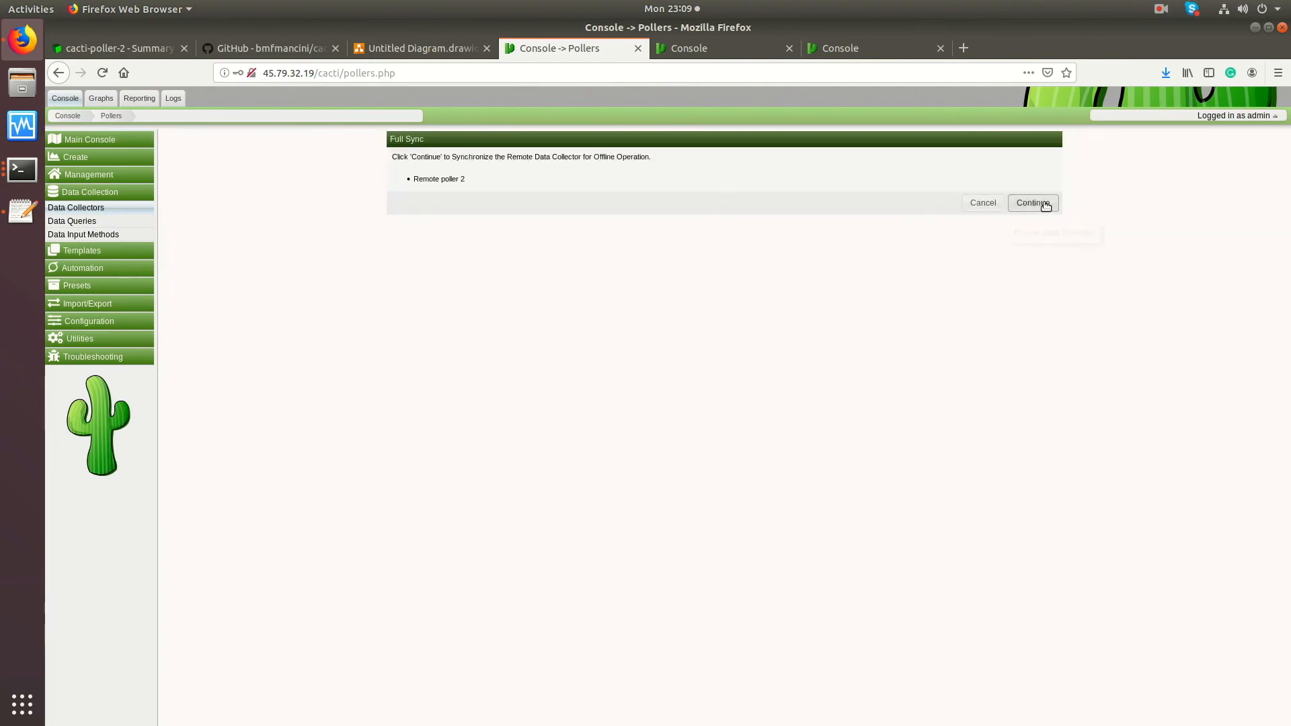
click(1033, 202)
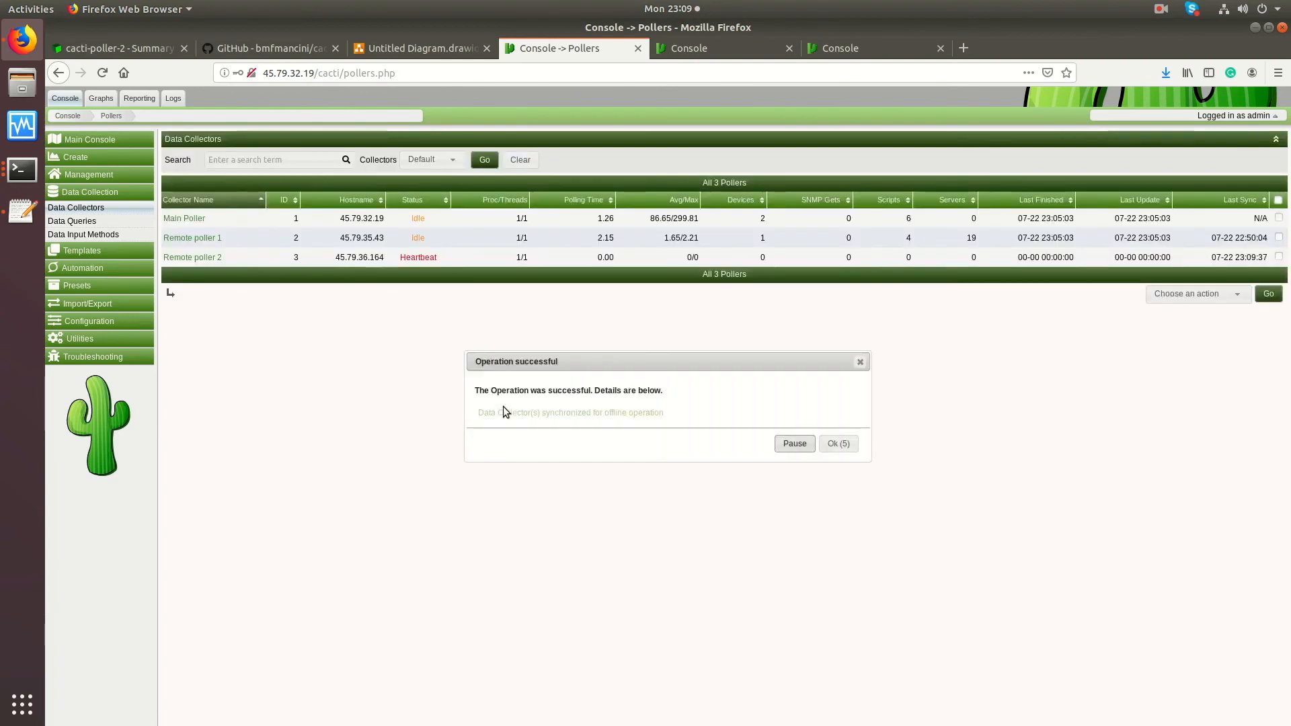
click(838, 444)
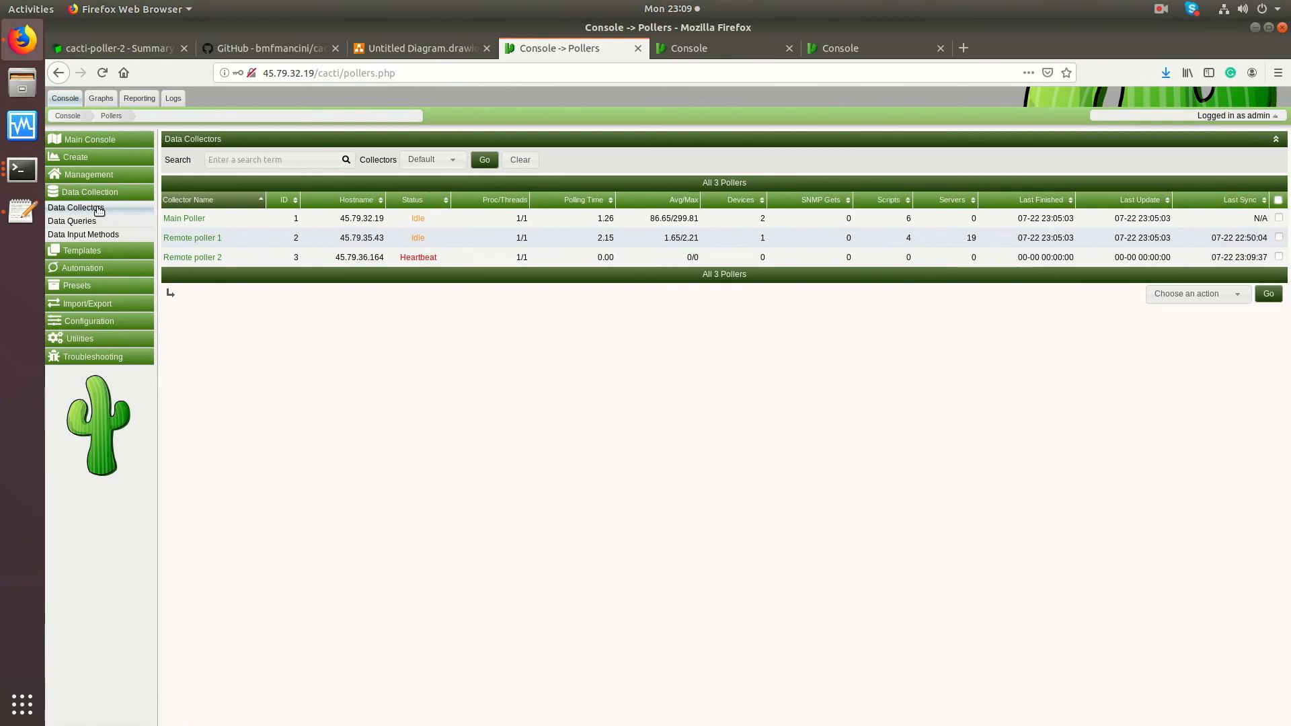
Reload the Data Collectors list and run Full Sync on all three collectors, confirming the success message
click(71, 220)
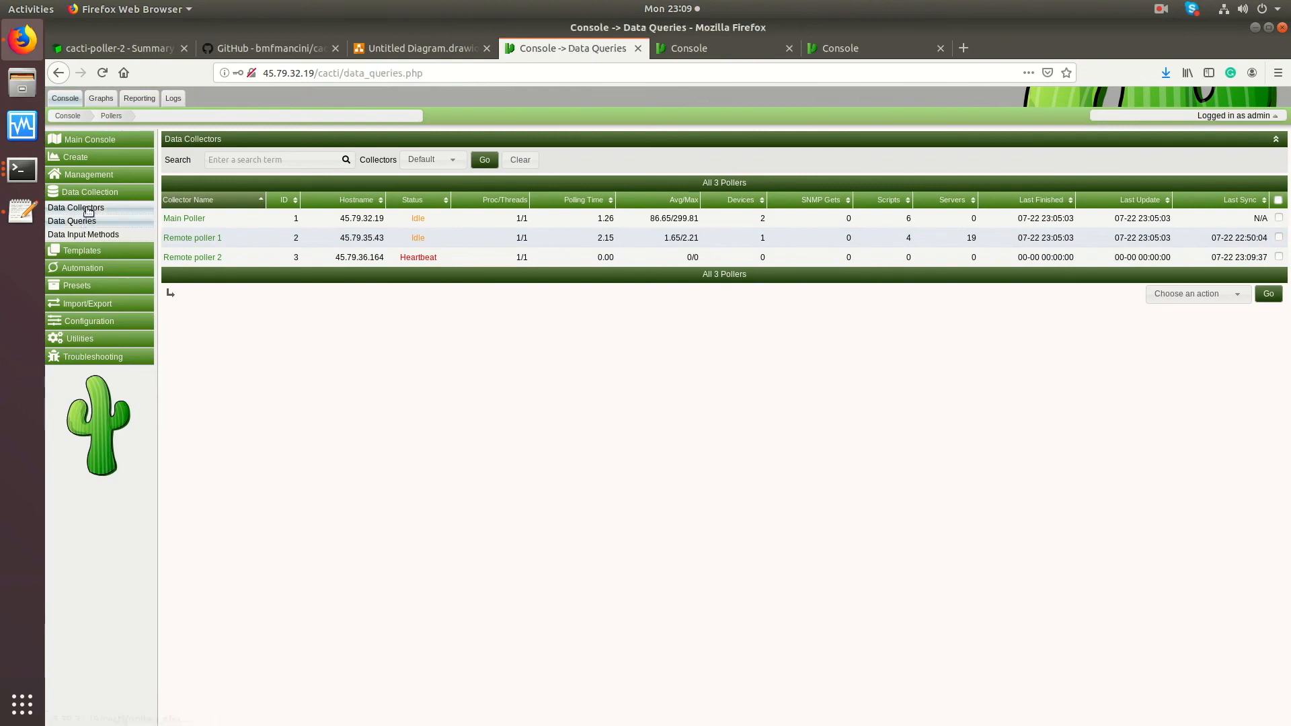
click(75, 208)
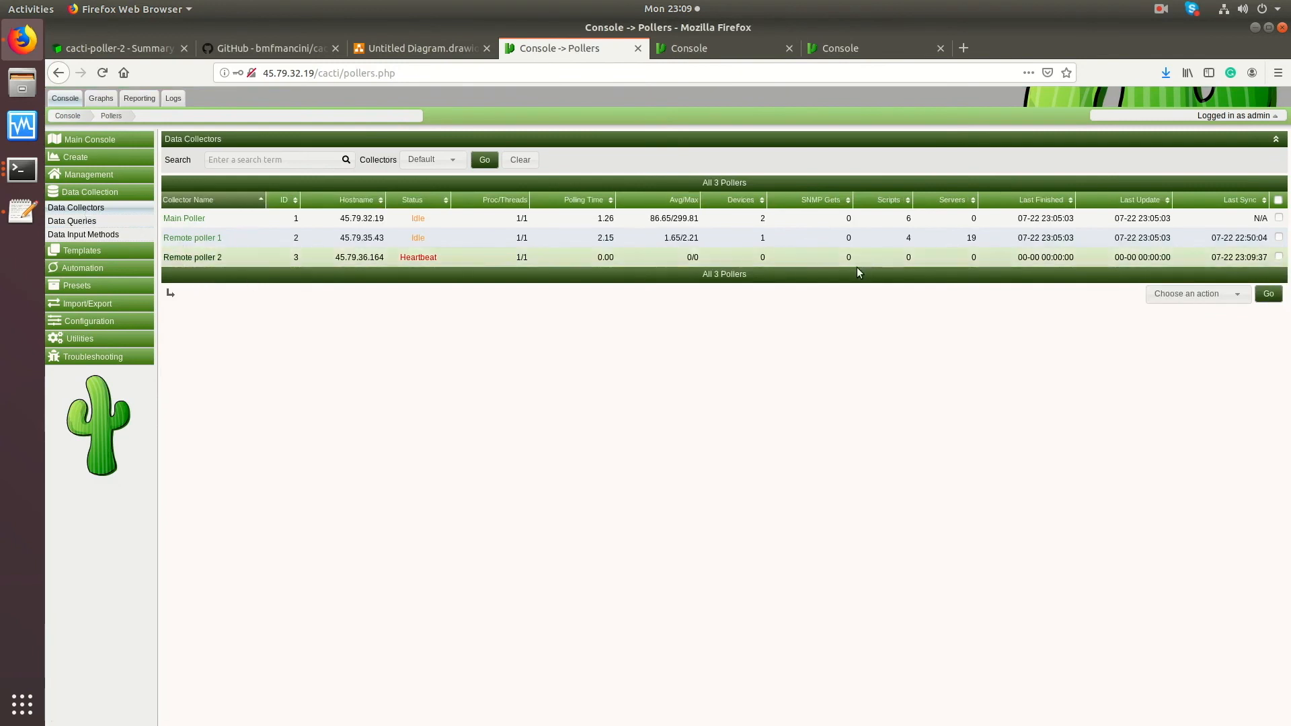
mouse_move(724, 271)
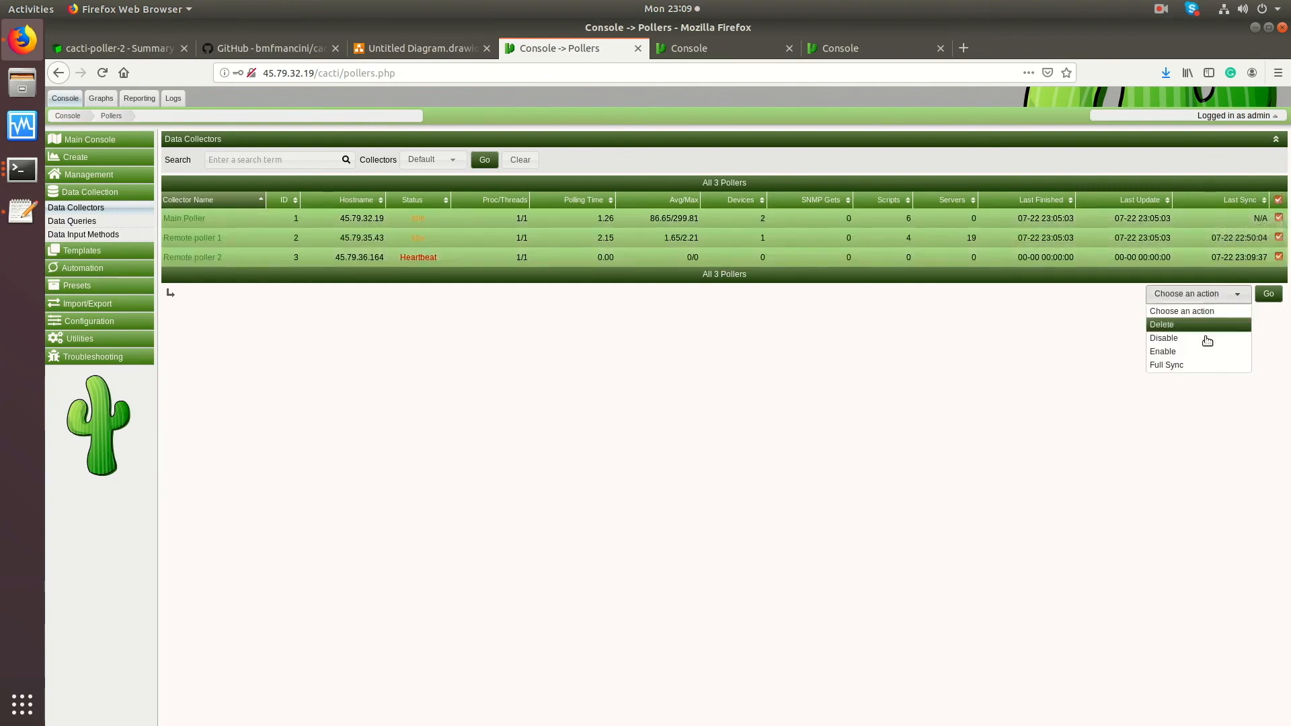
click(1167, 365)
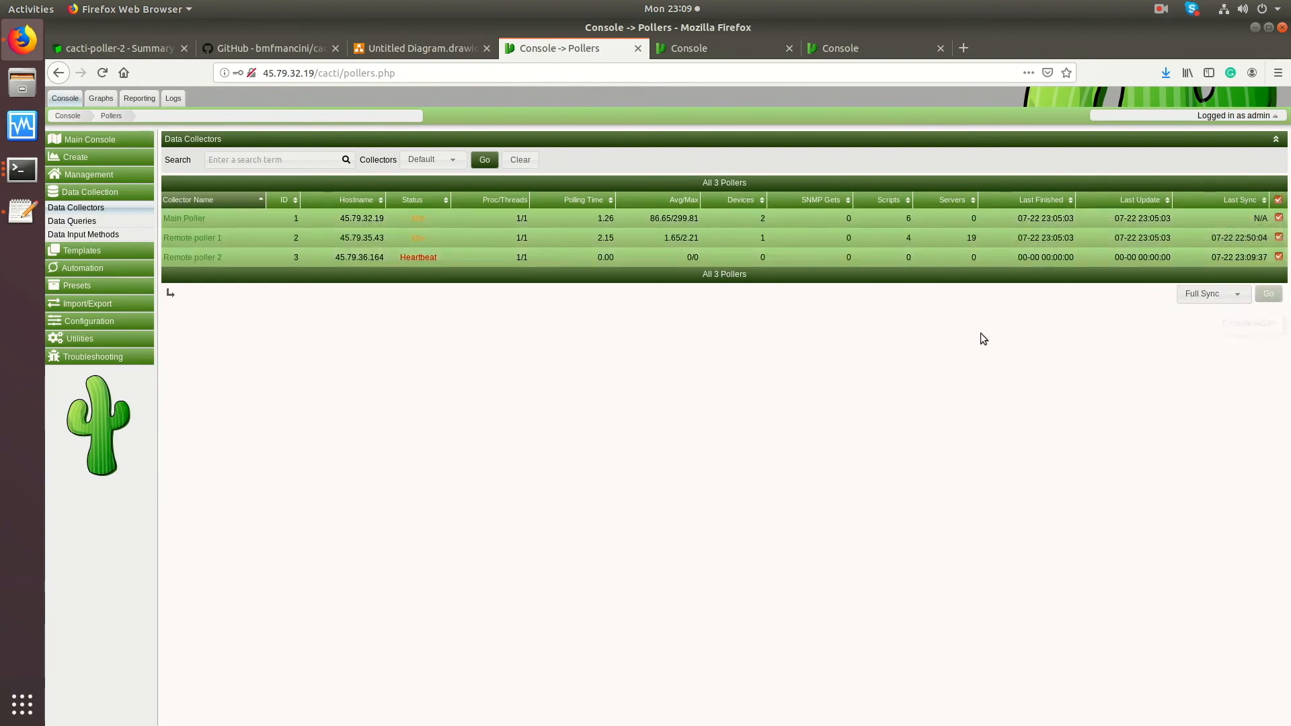
click(1269, 293)
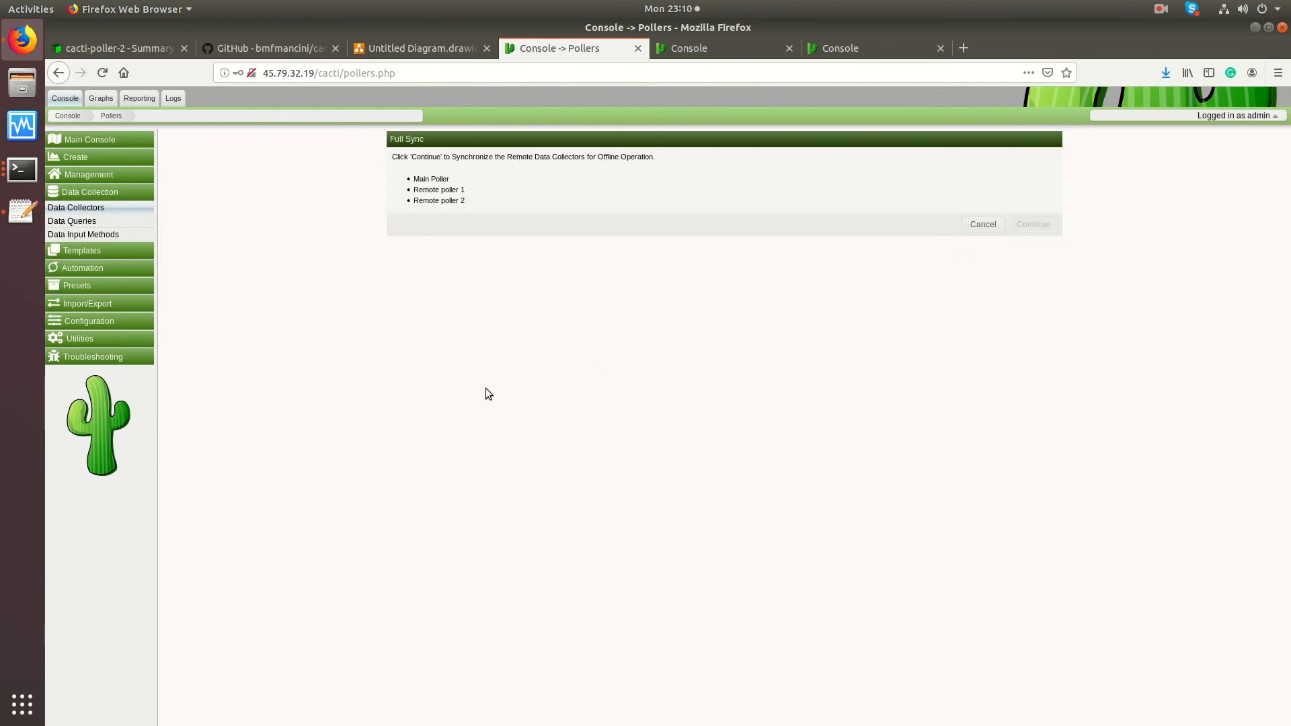
click(1033, 224)
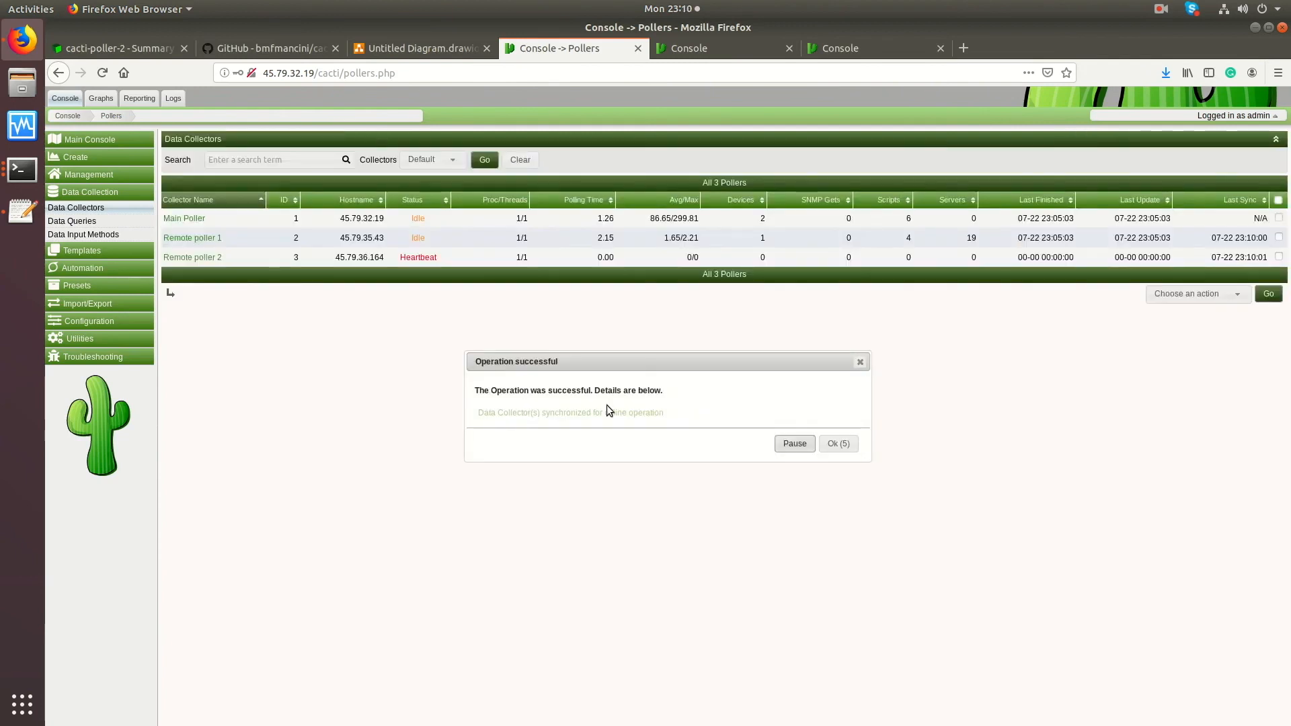
click(838, 443)
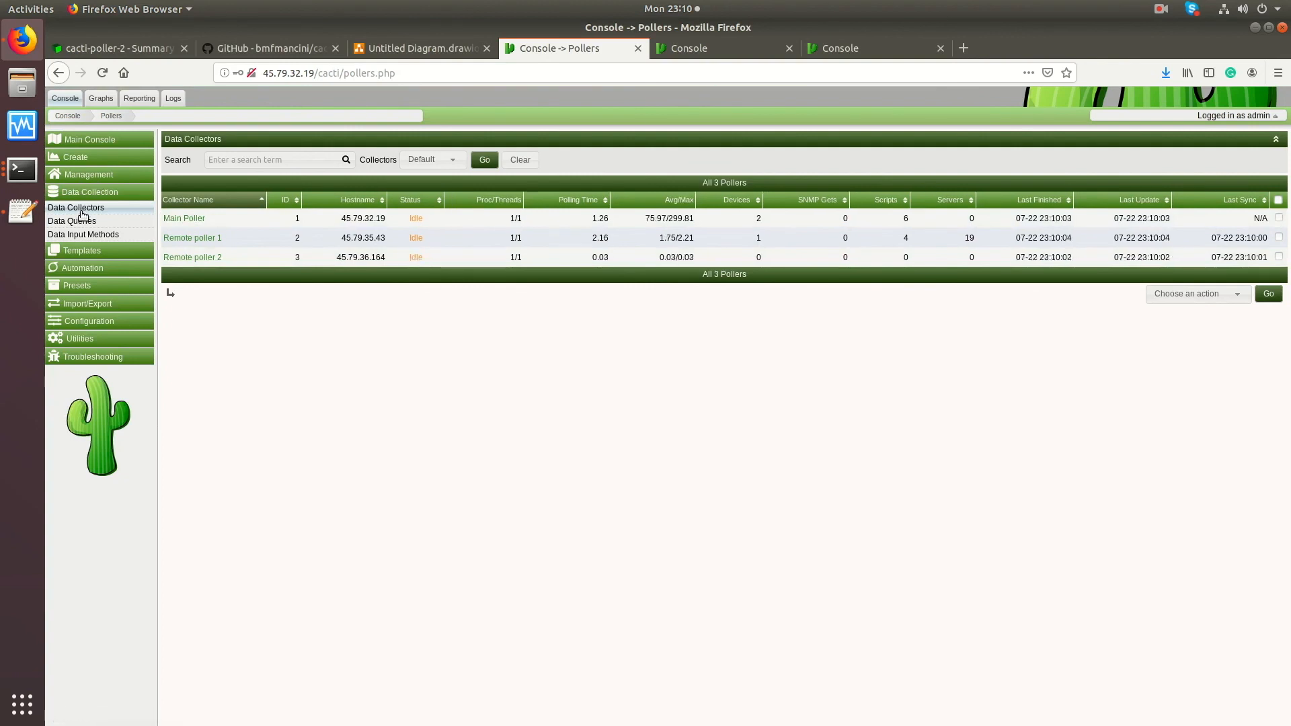
mouse_move(431, 329)
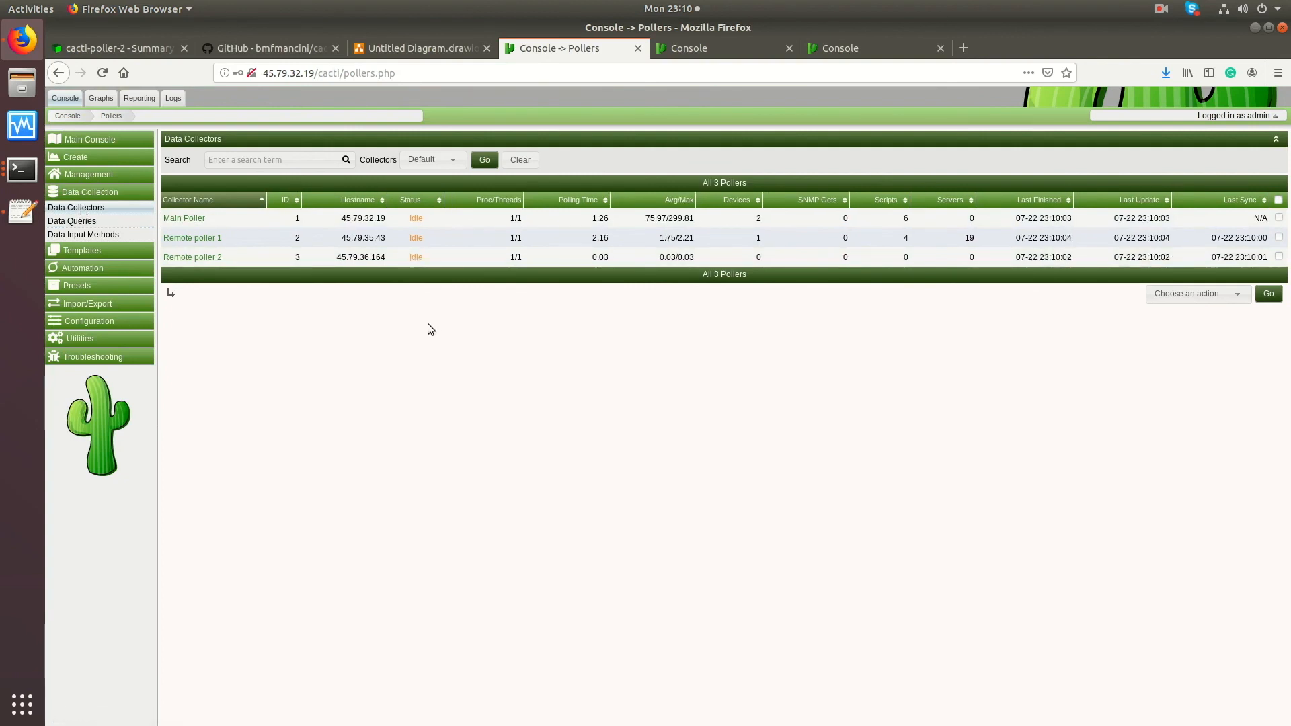
mouse_move(503, 318)
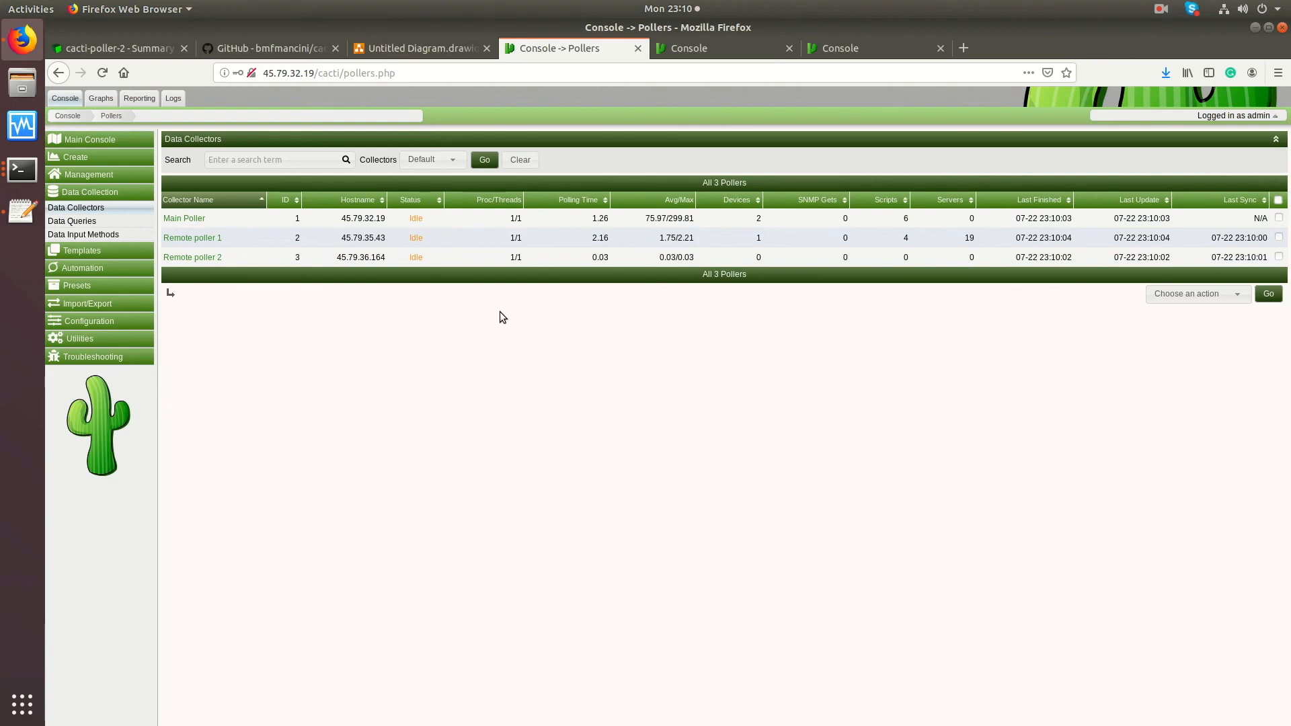
mouse_move(474, 252)
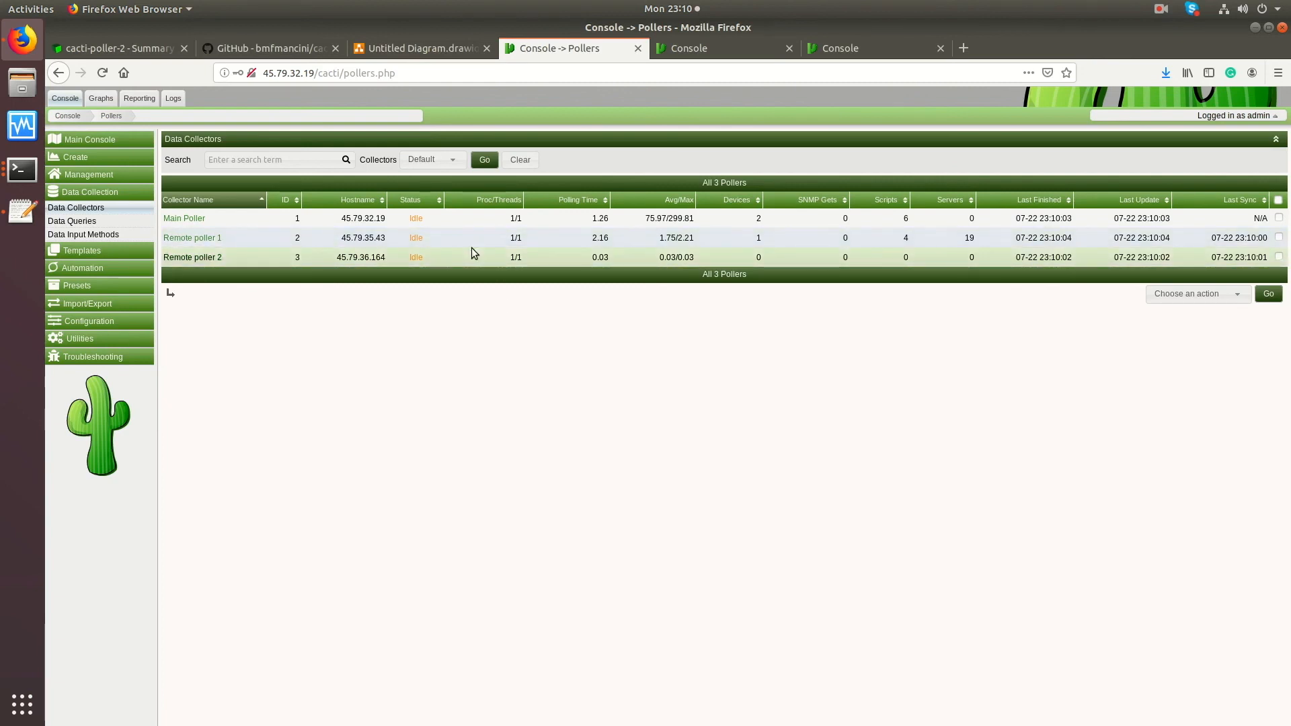
mouse_move(456, 267)
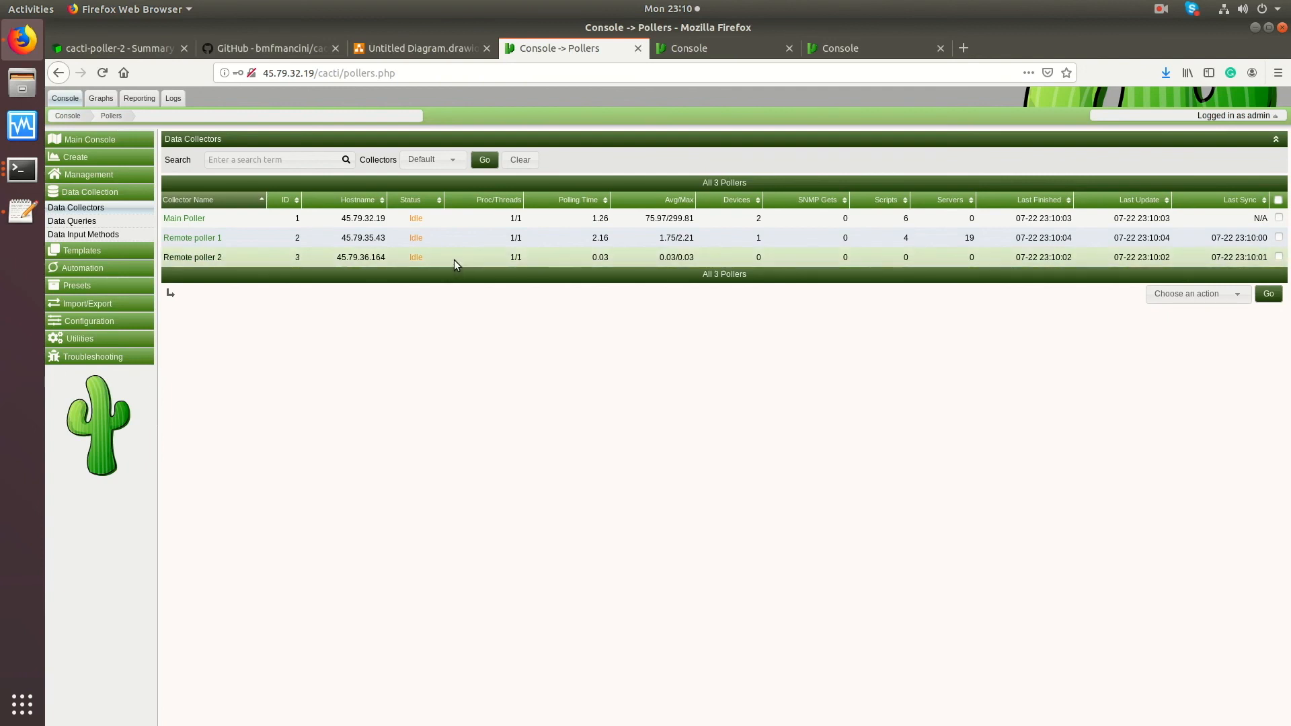
mouse_move(457, 277)
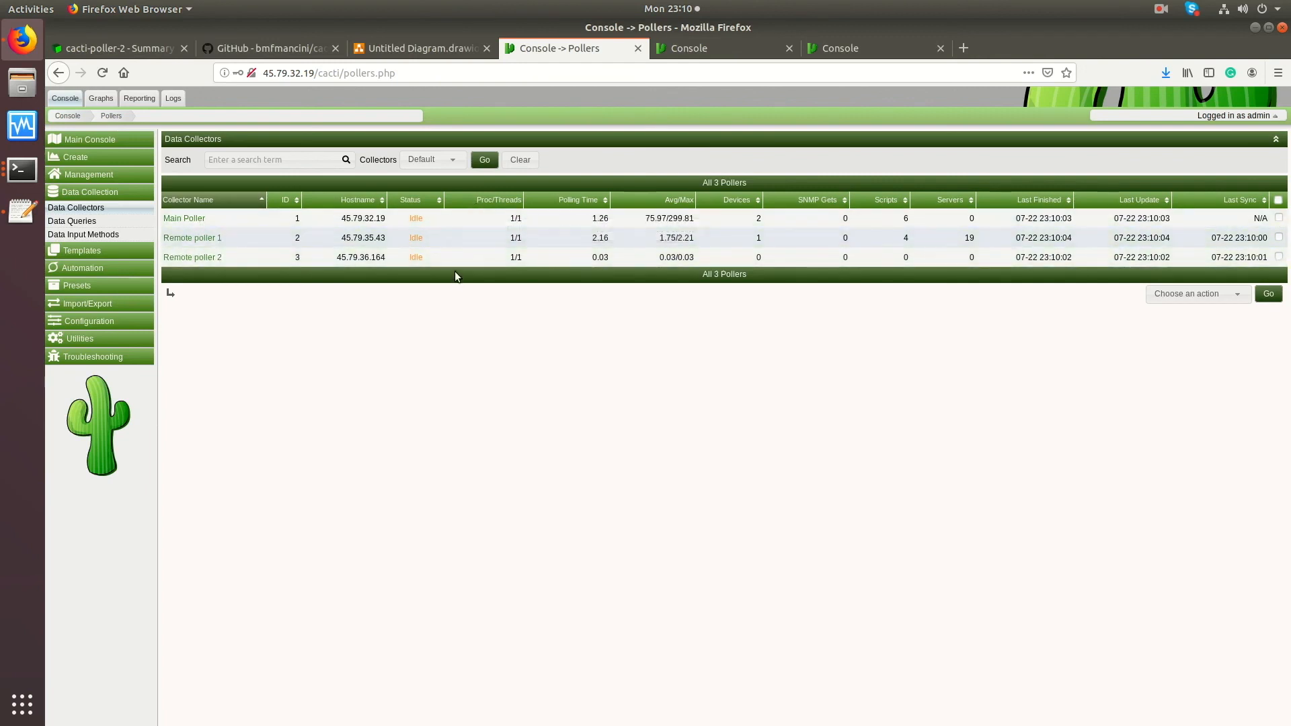
mouse_move(483, 267)
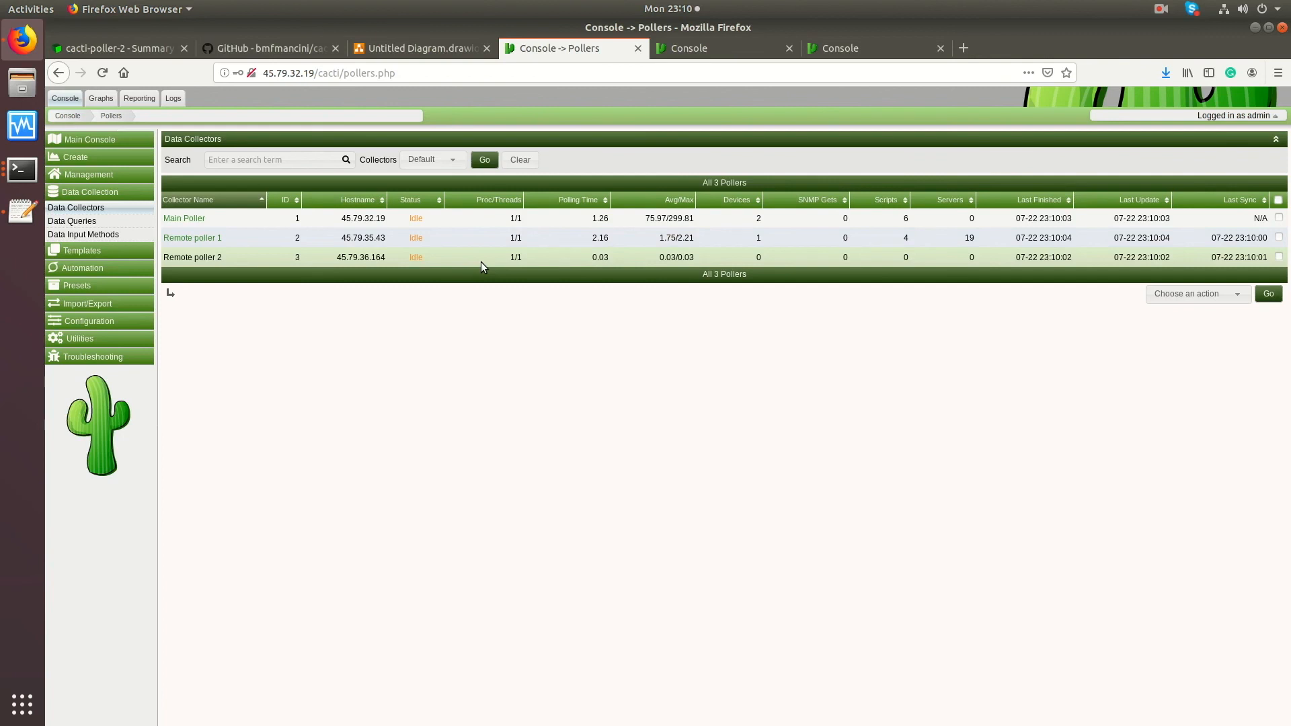
click(1280, 256)
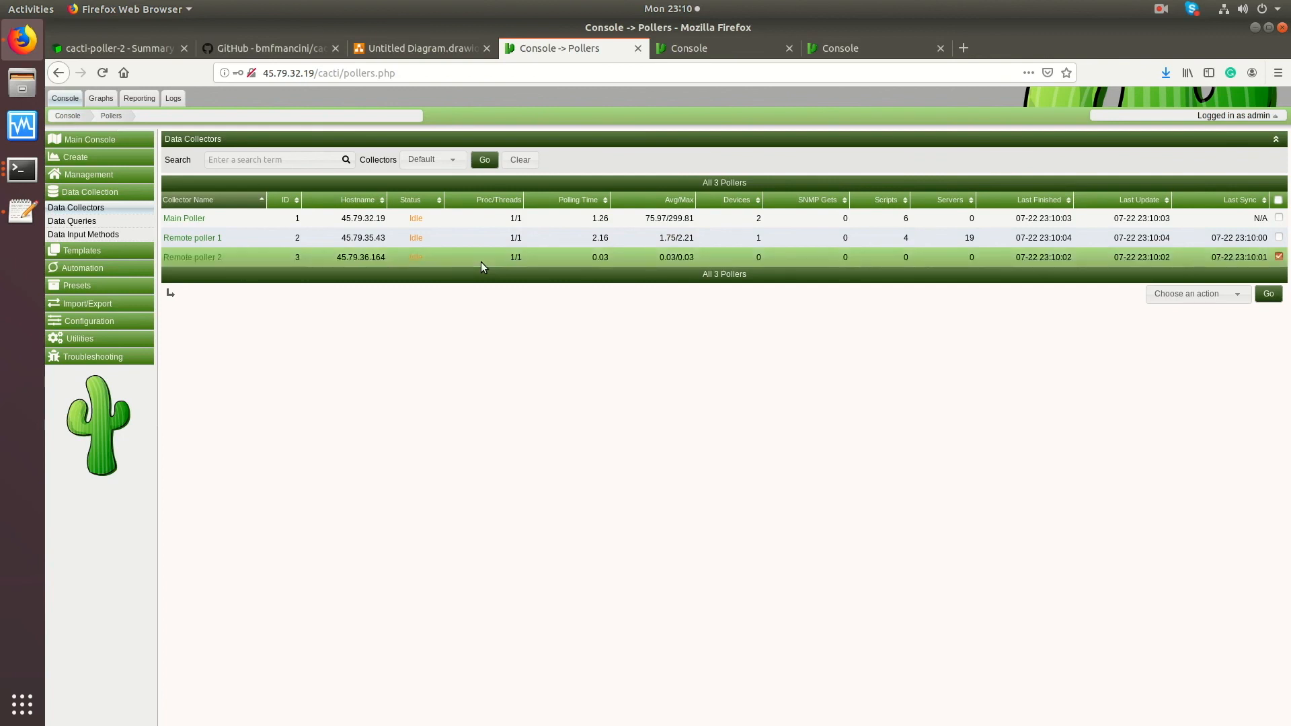
click(1279, 257)
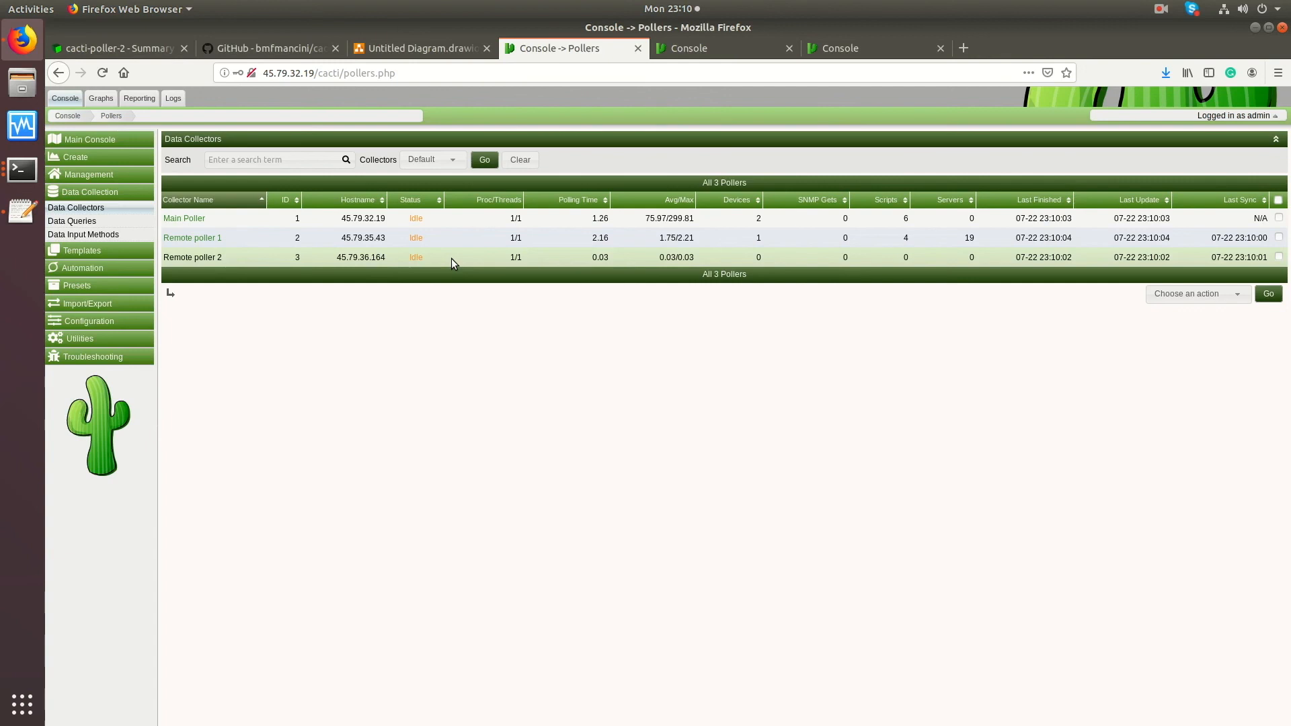
mouse_move(281, 299)
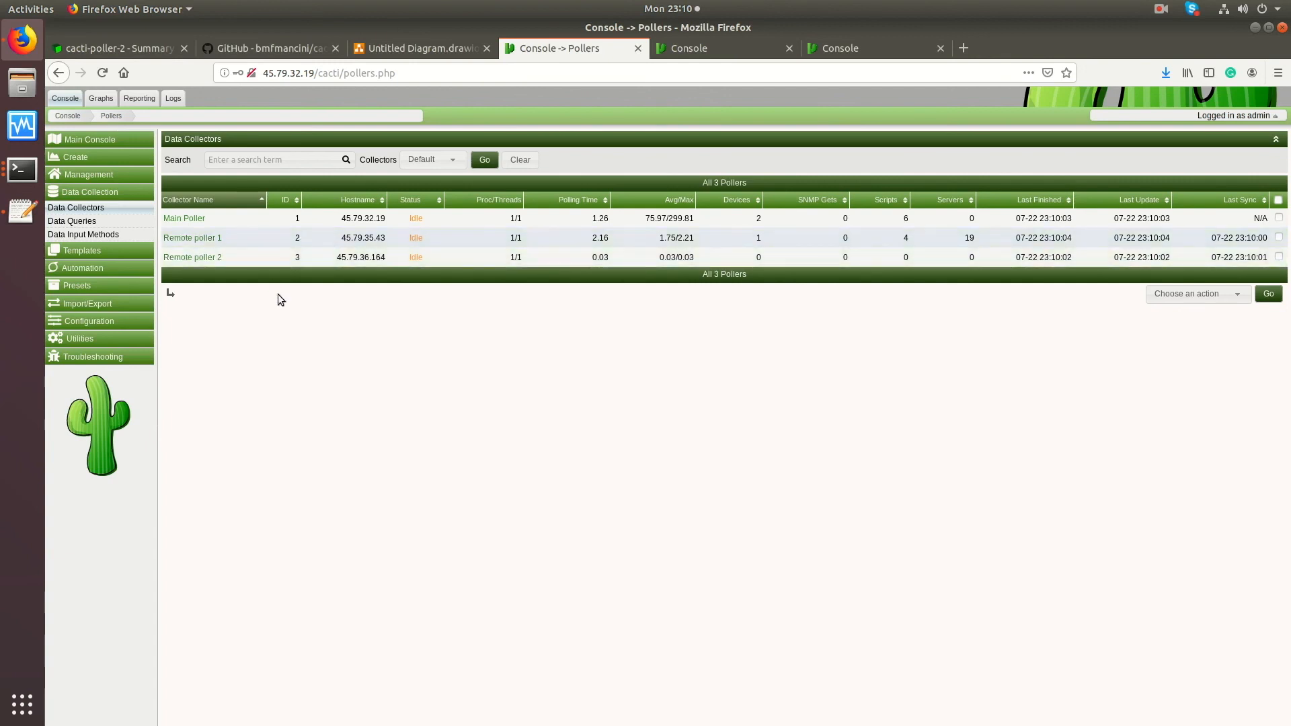
mouse_move(364, 257)
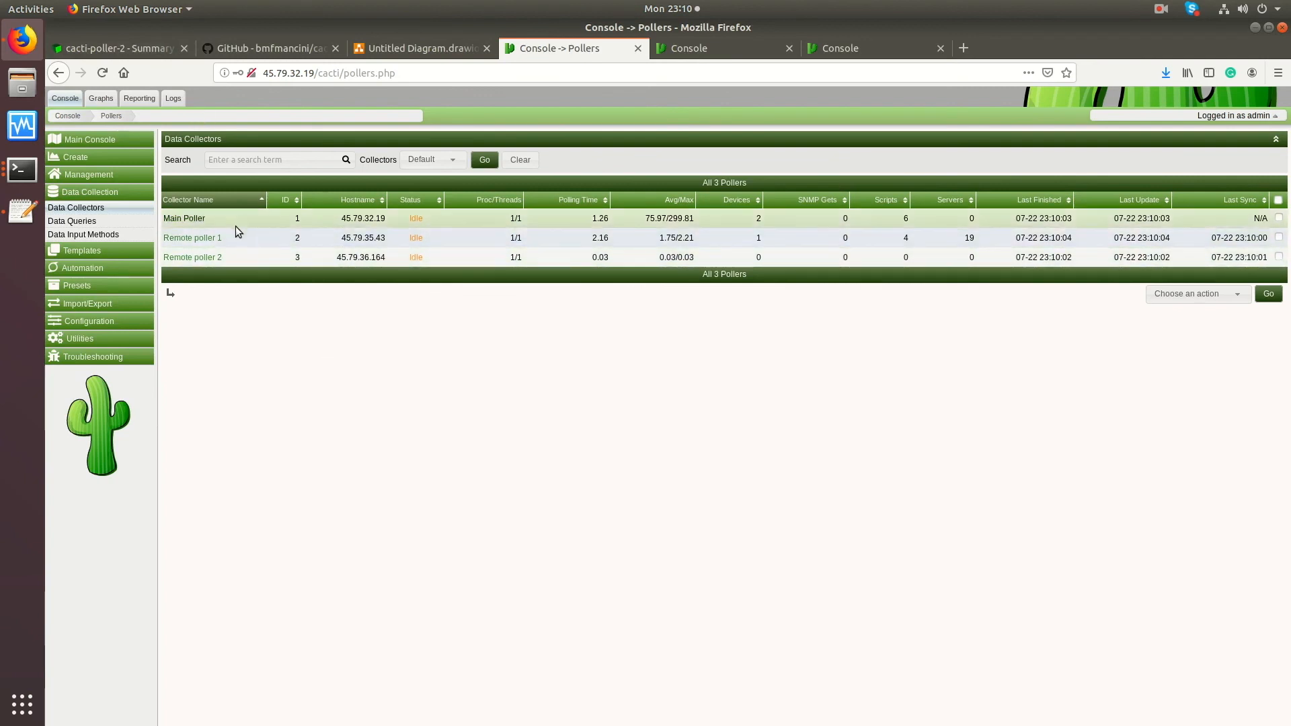
mouse_move(297, 376)
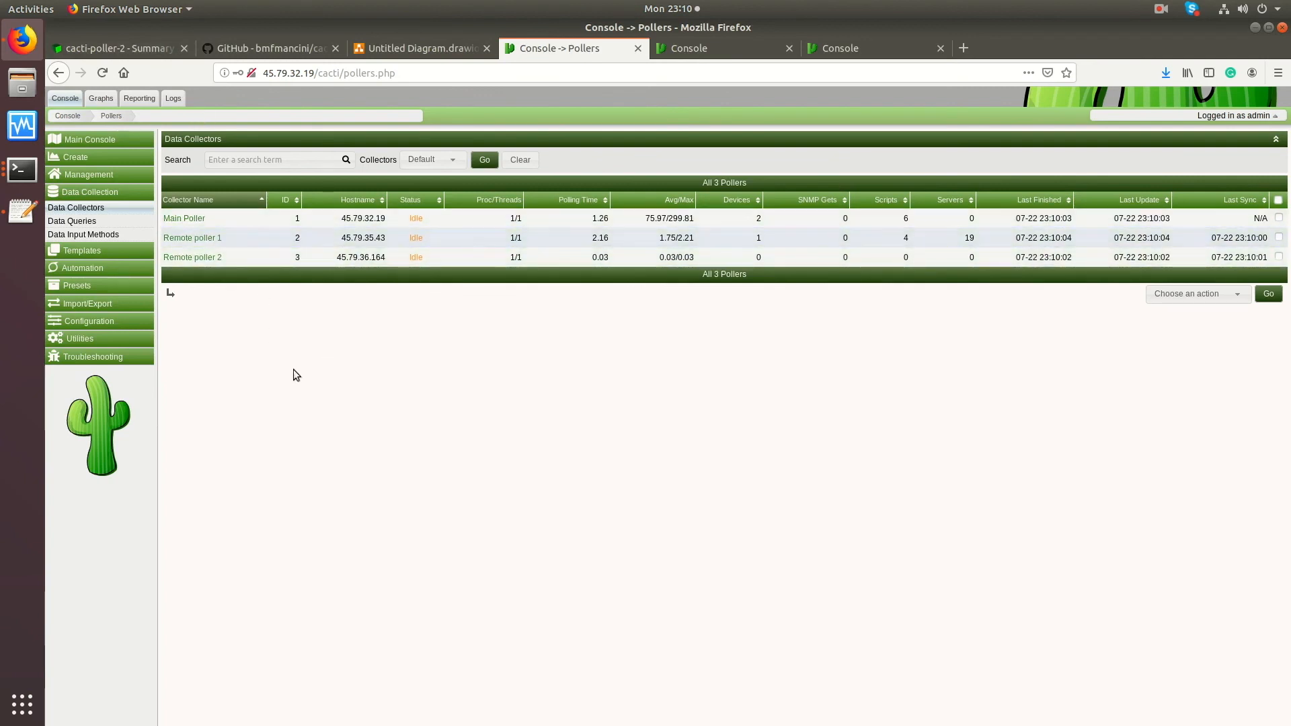
mouse_move(298, 369)
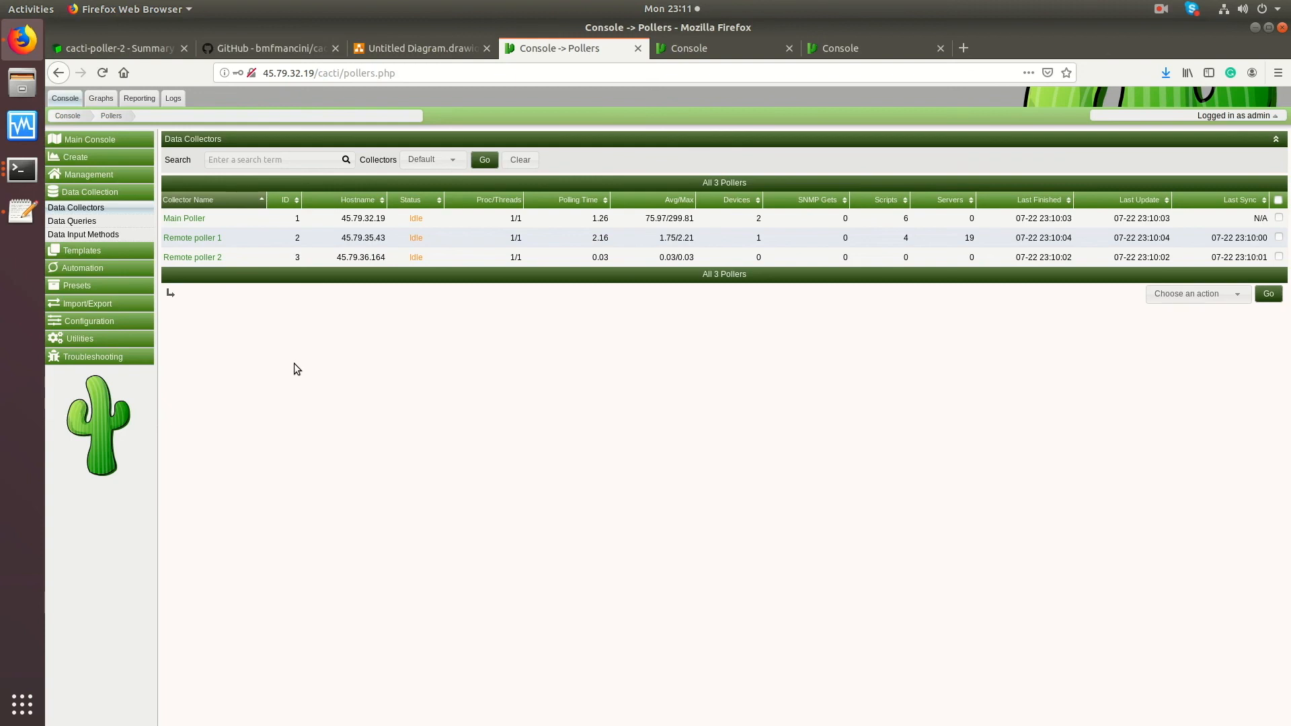
mouse_move(514, 341)
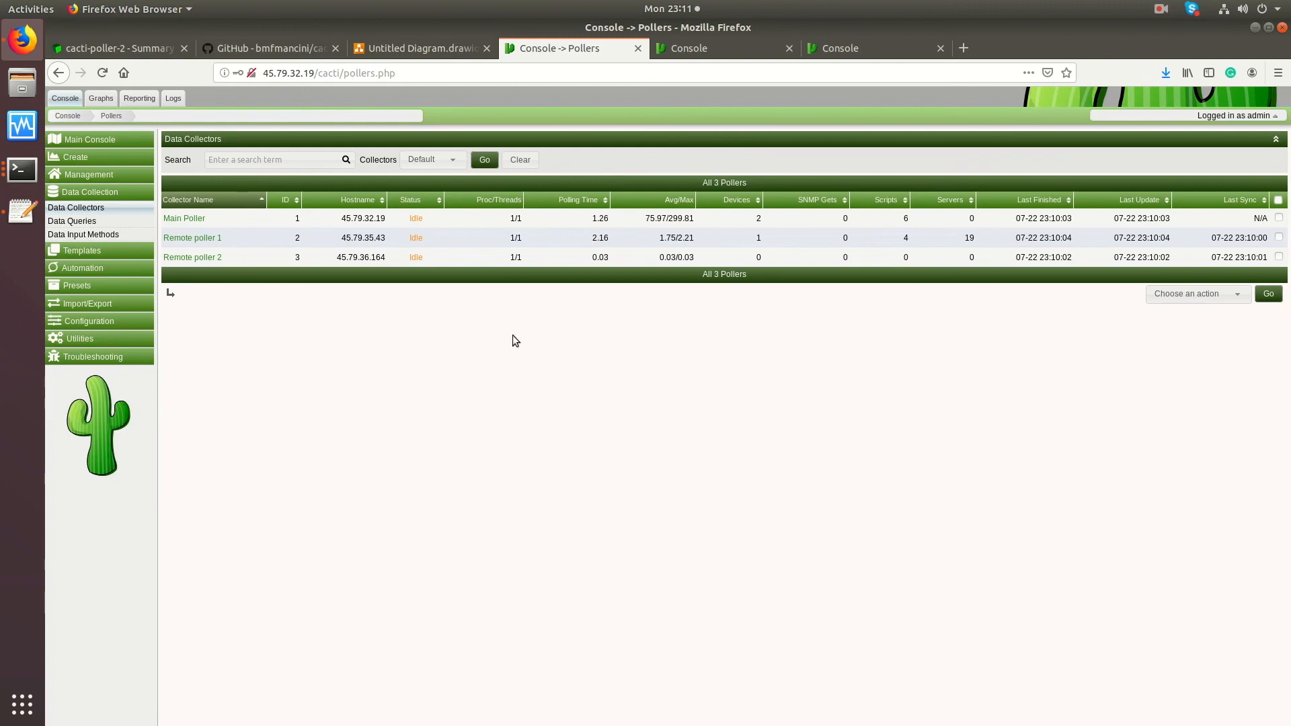
mouse_move(574, 445)
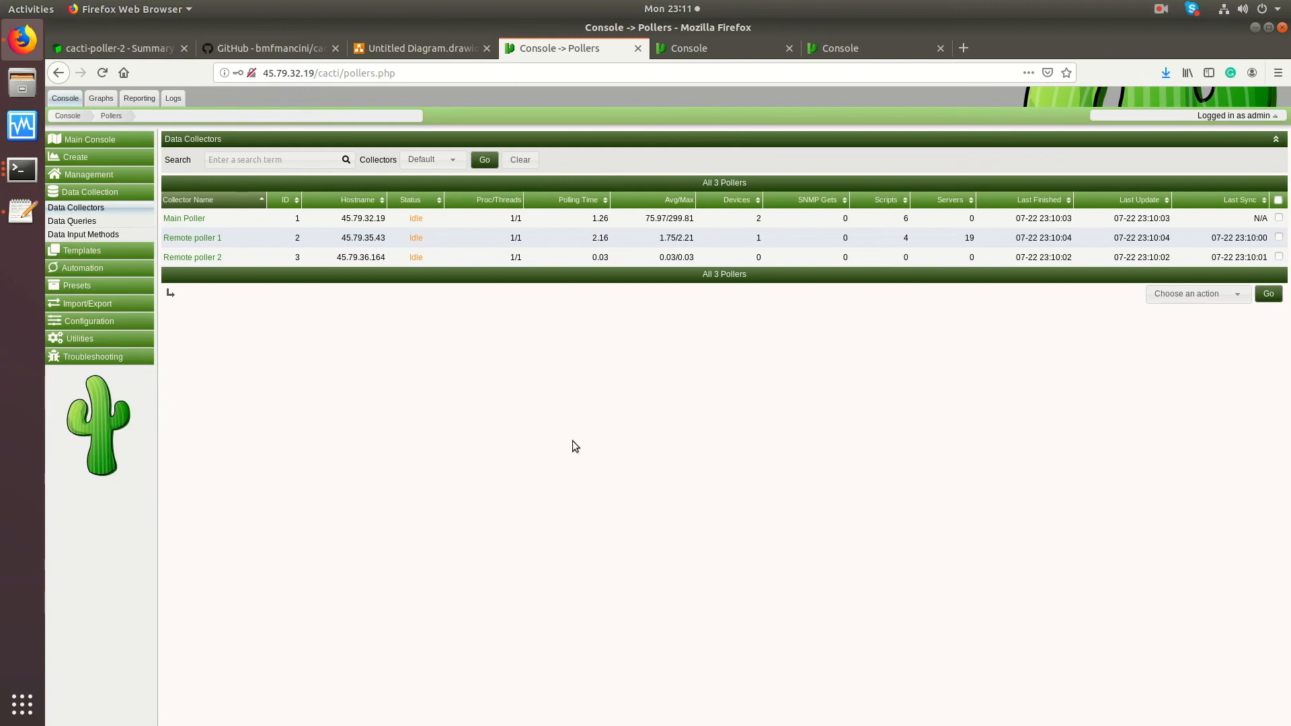